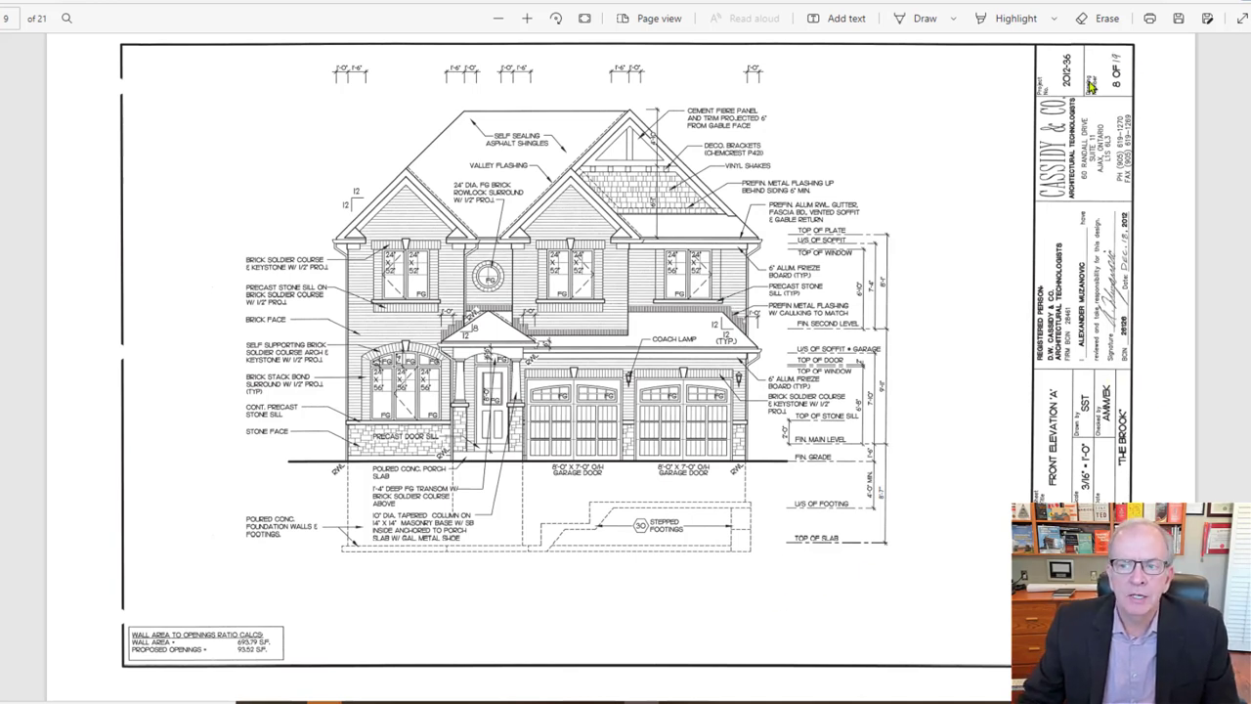
{"action": "mouse_move", "coordinate": [1110, 70]}
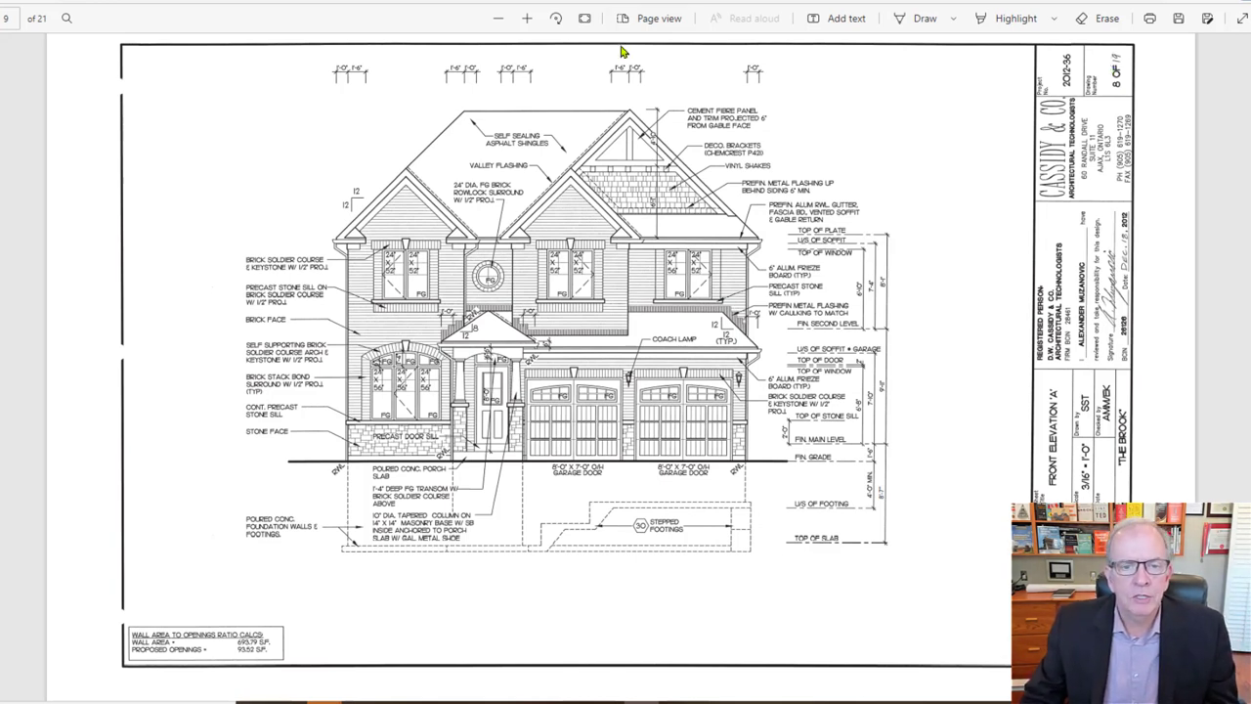
{"action": "mouse_move", "coordinate": [704, 200]}
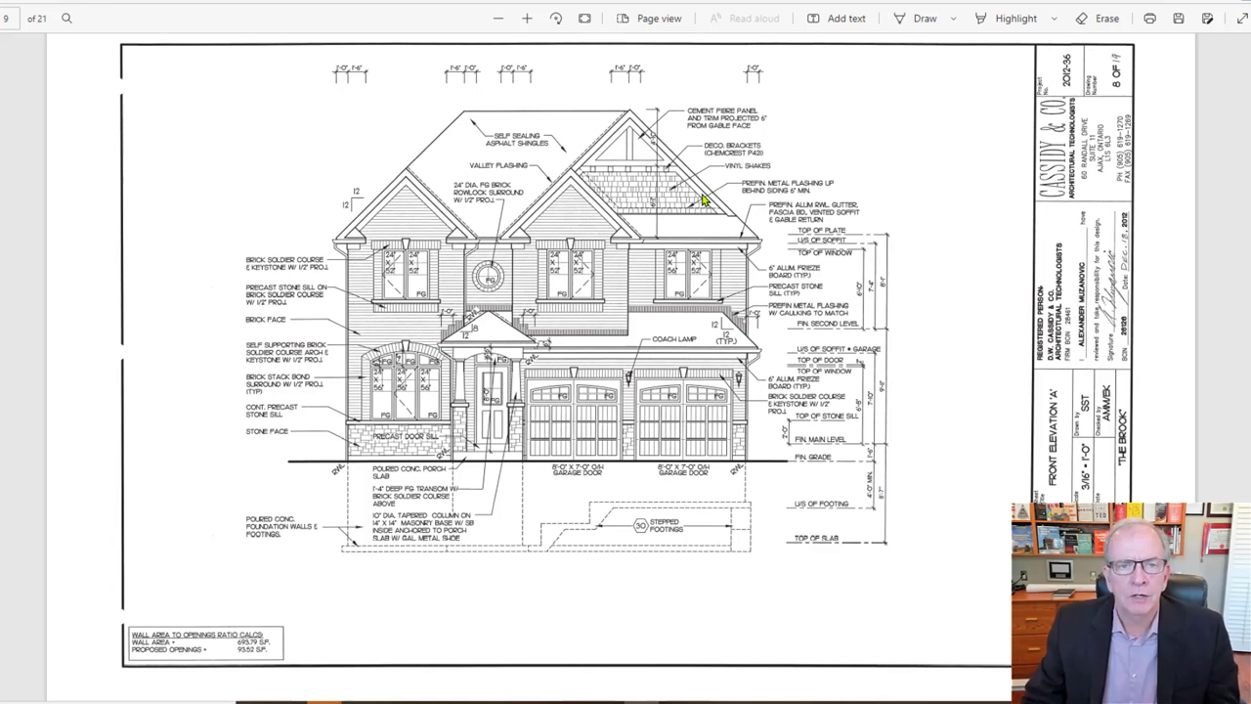
{"action": "mouse_move", "coordinate": [684, 219]}
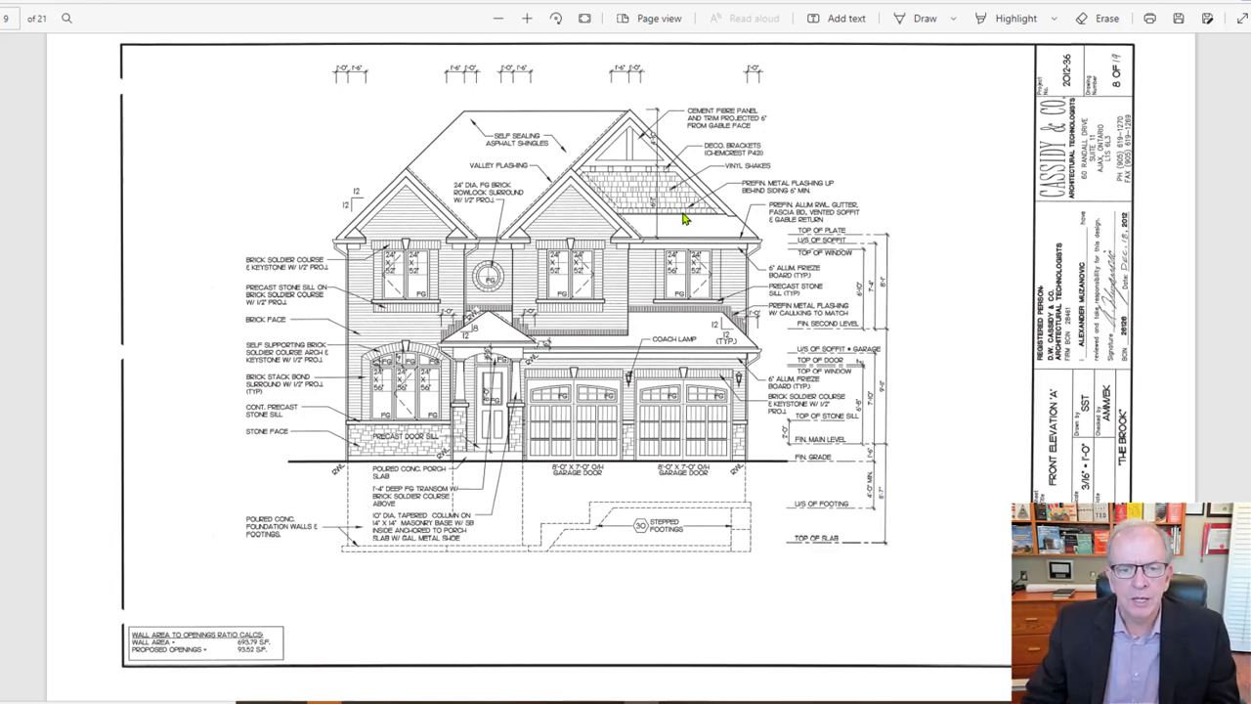
{"action": "mouse_move", "coordinate": [535, 252]}
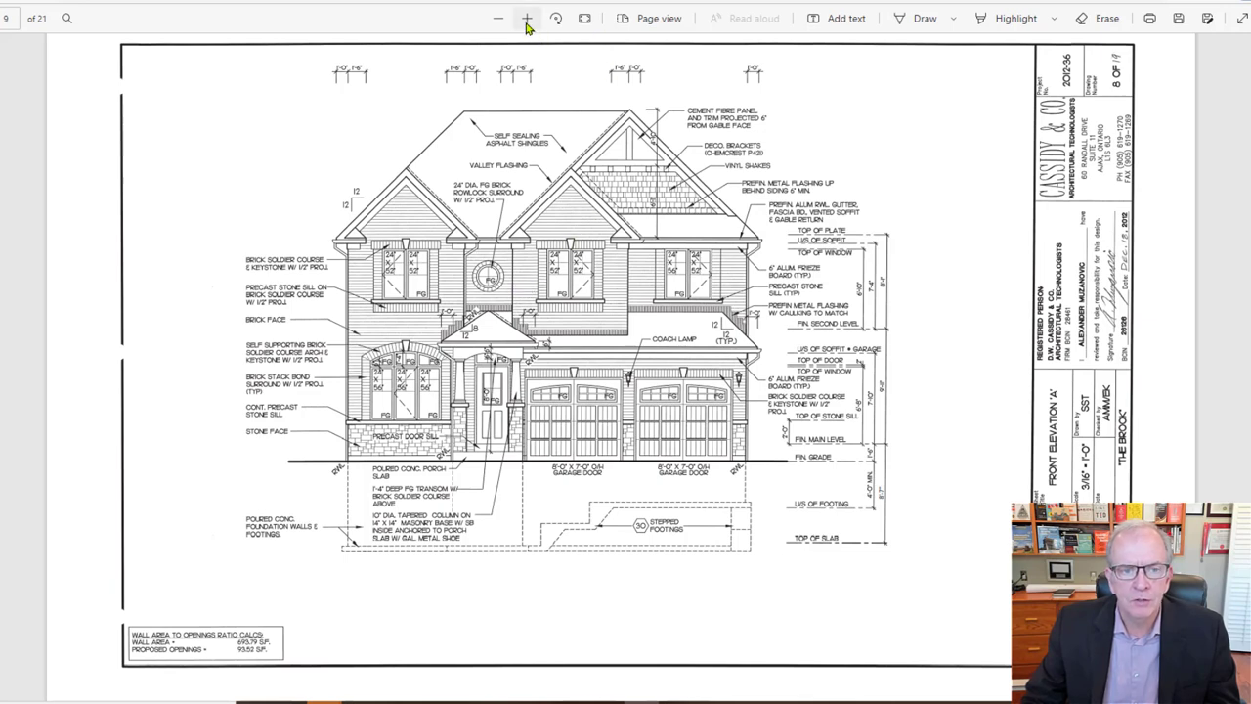
Zoom in on the front elevation A sheet for a closer look at the house and notes.
{"action": "left_click", "coordinate": [527, 18]}
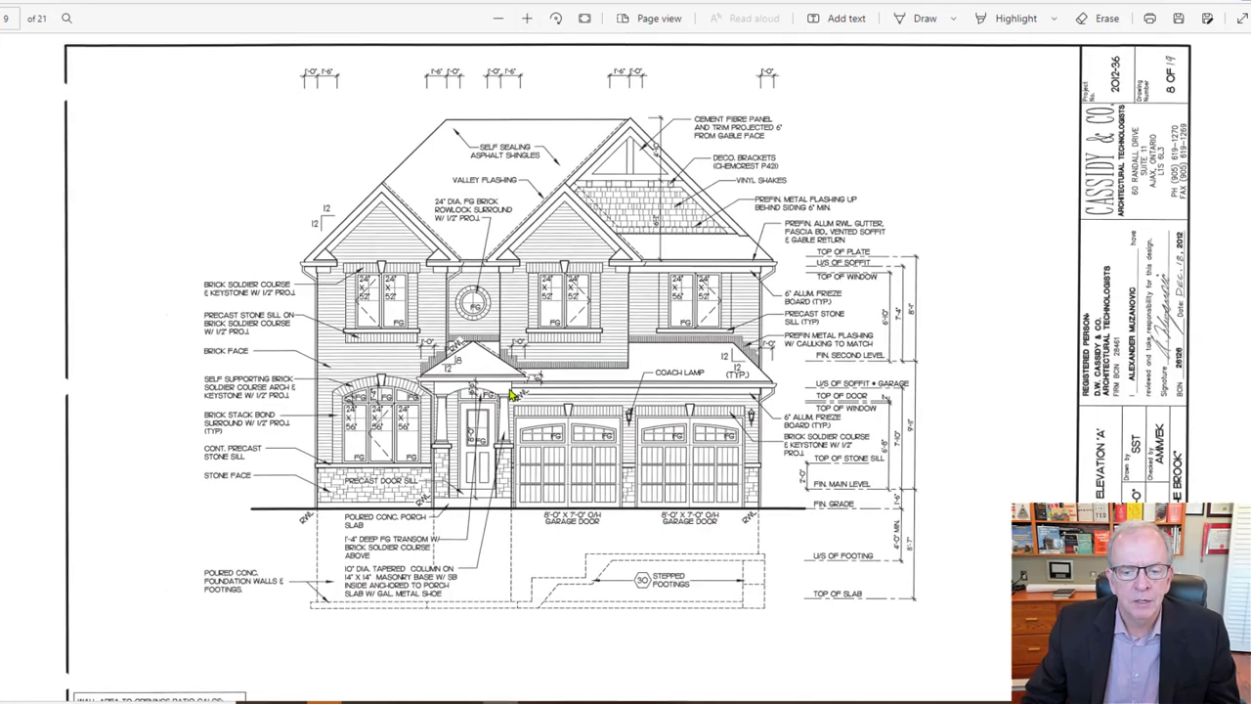
{"action": "mouse_move", "coordinate": [504, 344]}
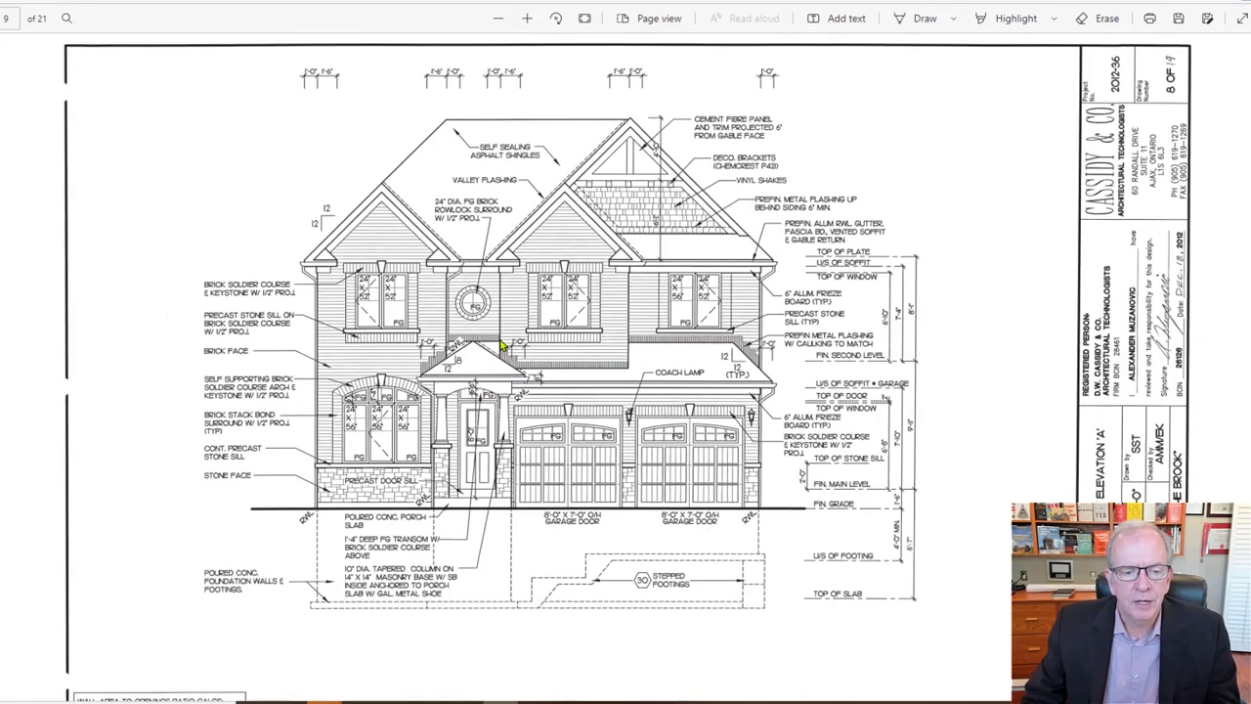
{"action": "mouse_move", "coordinate": [565, 218]}
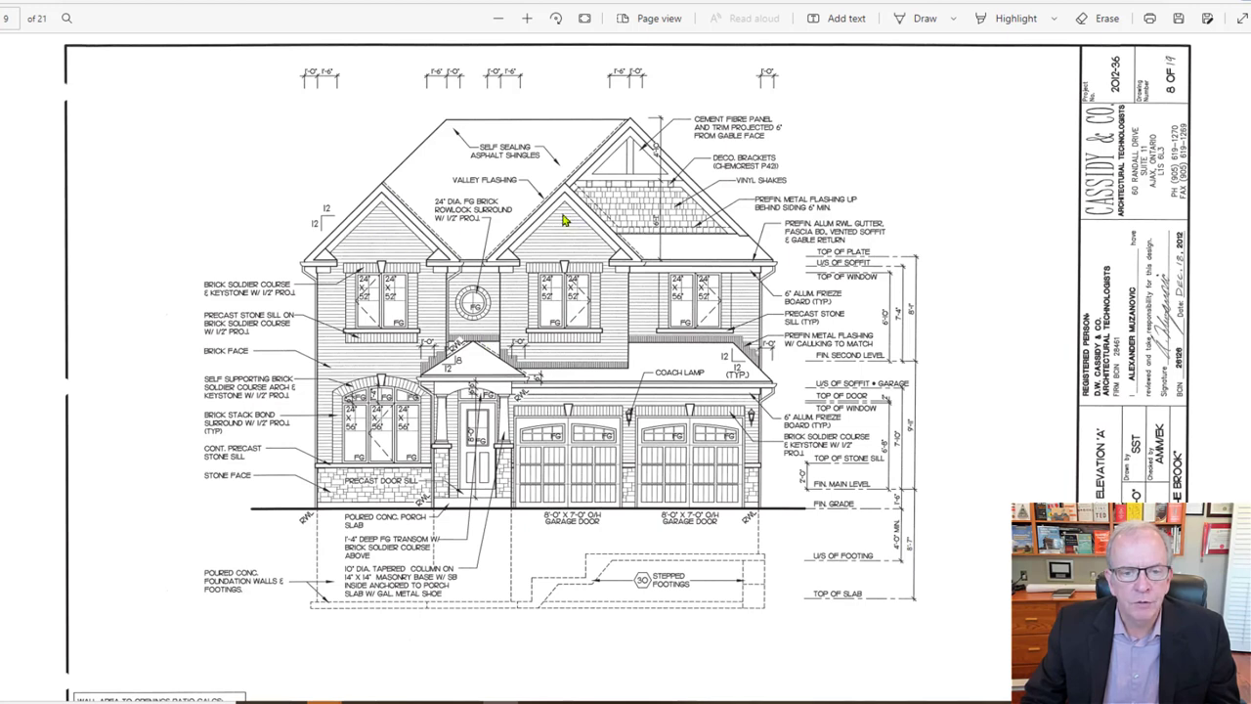
{"action": "mouse_move", "coordinate": [426, 164]}
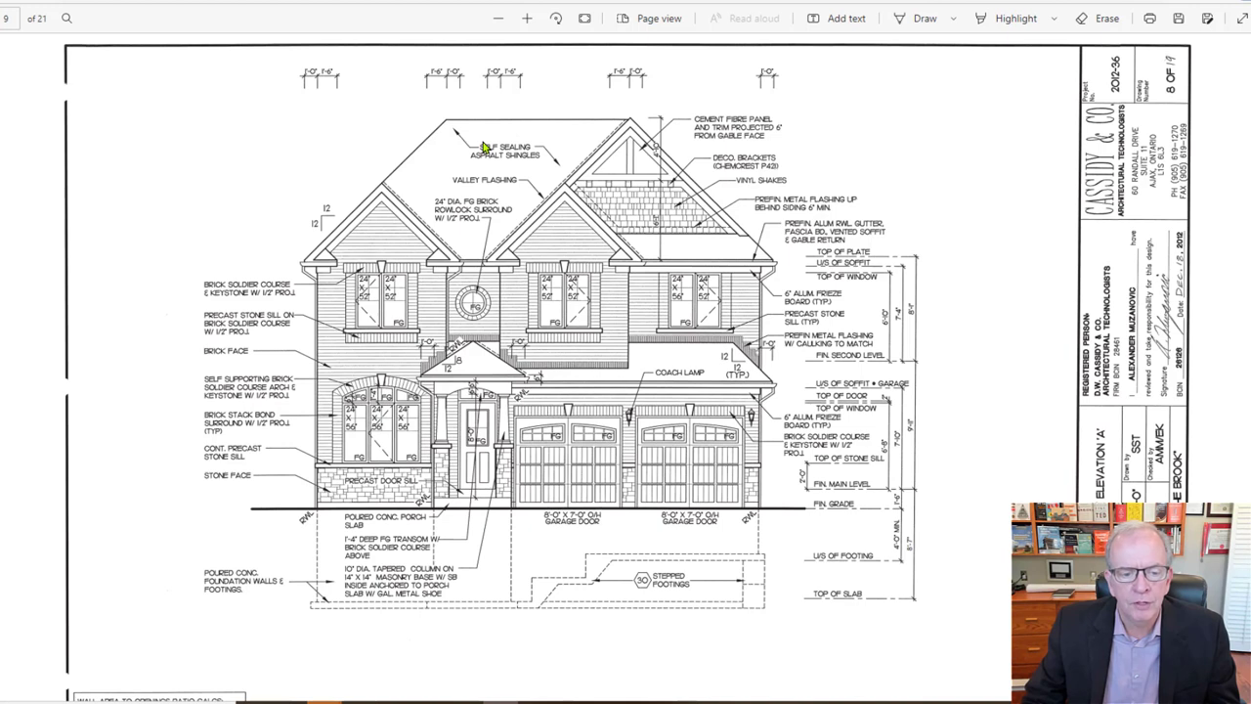
{"action": "mouse_move", "coordinate": [720, 360]}
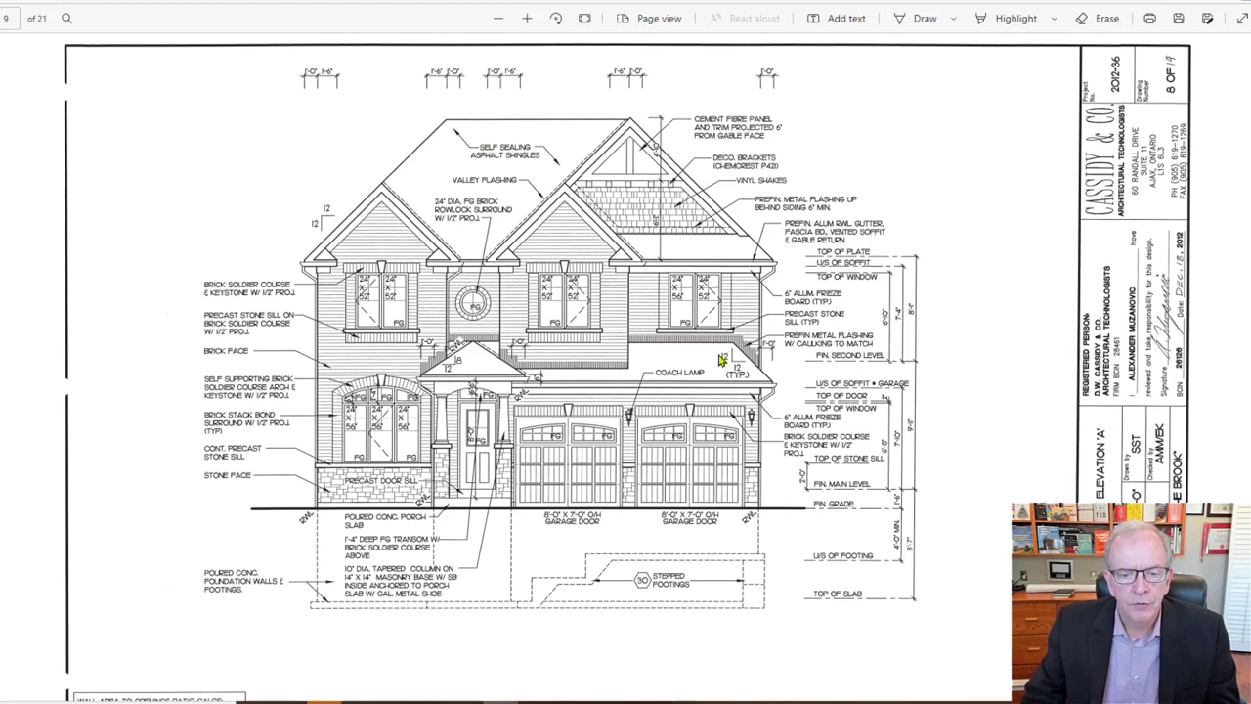
{"action": "mouse_move", "coordinate": [743, 371]}
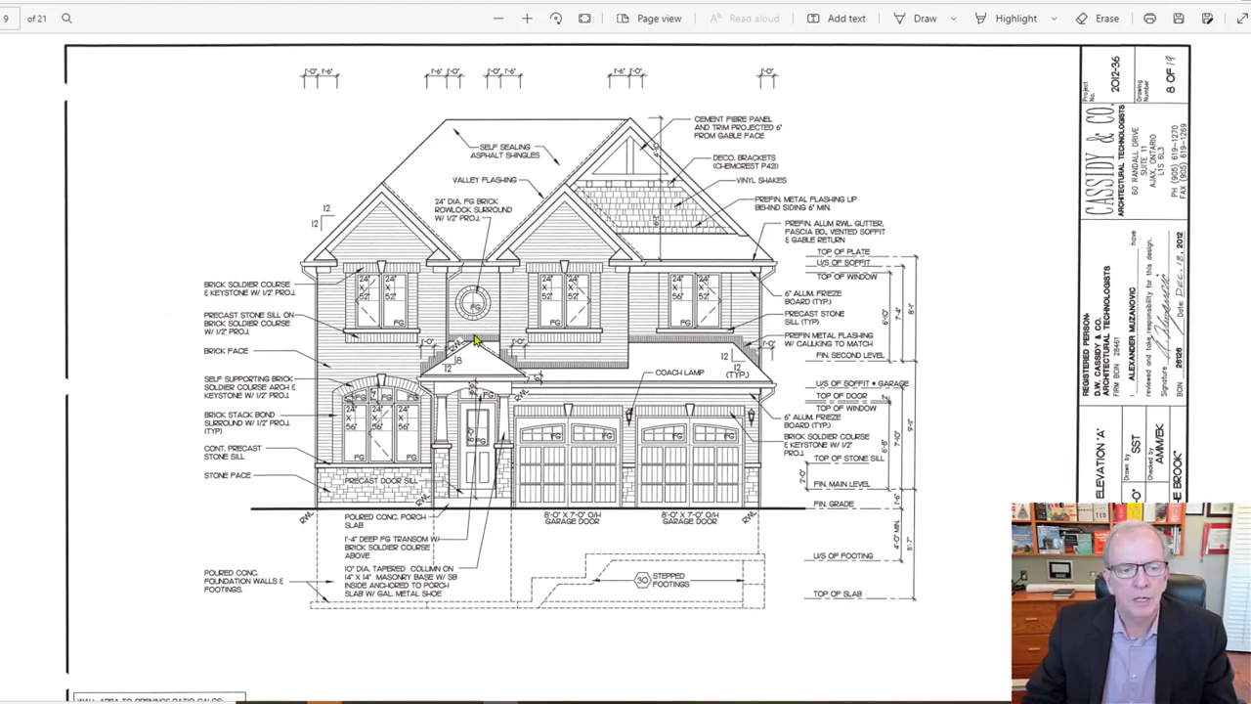
{"action": "mouse_move", "coordinate": [406, 274]}
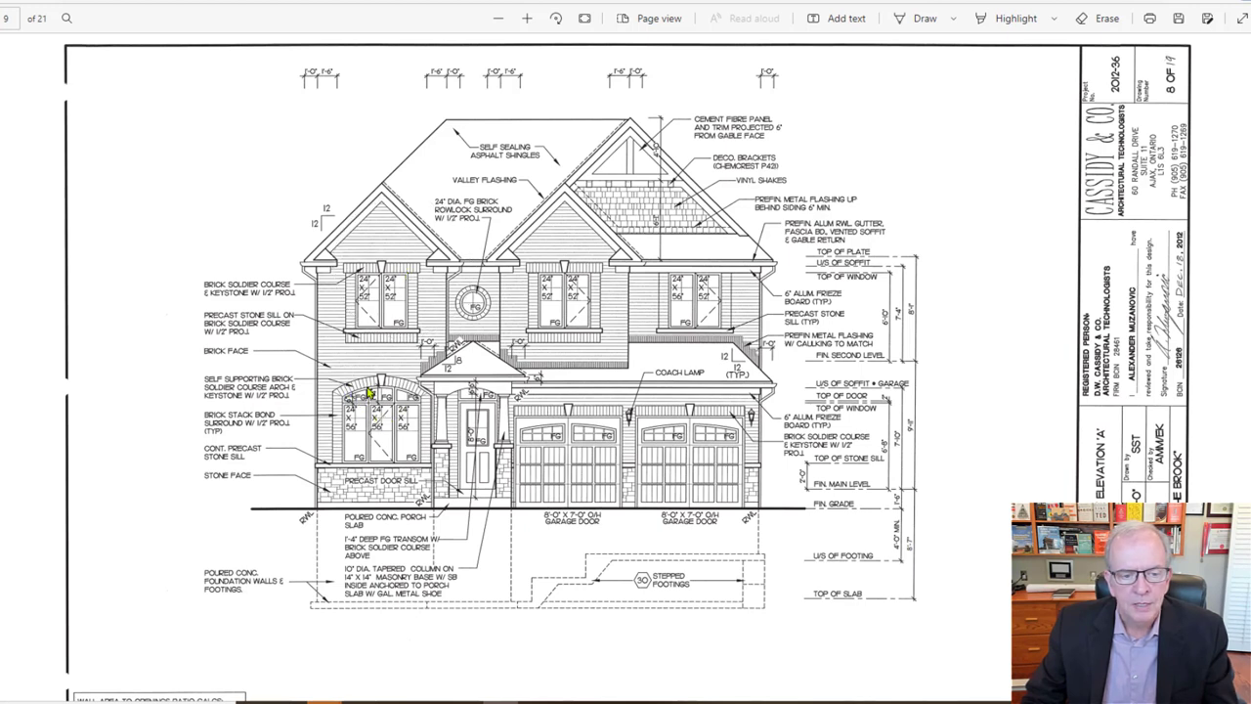
{"action": "mouse_move", "coordinate": [413, 391]}
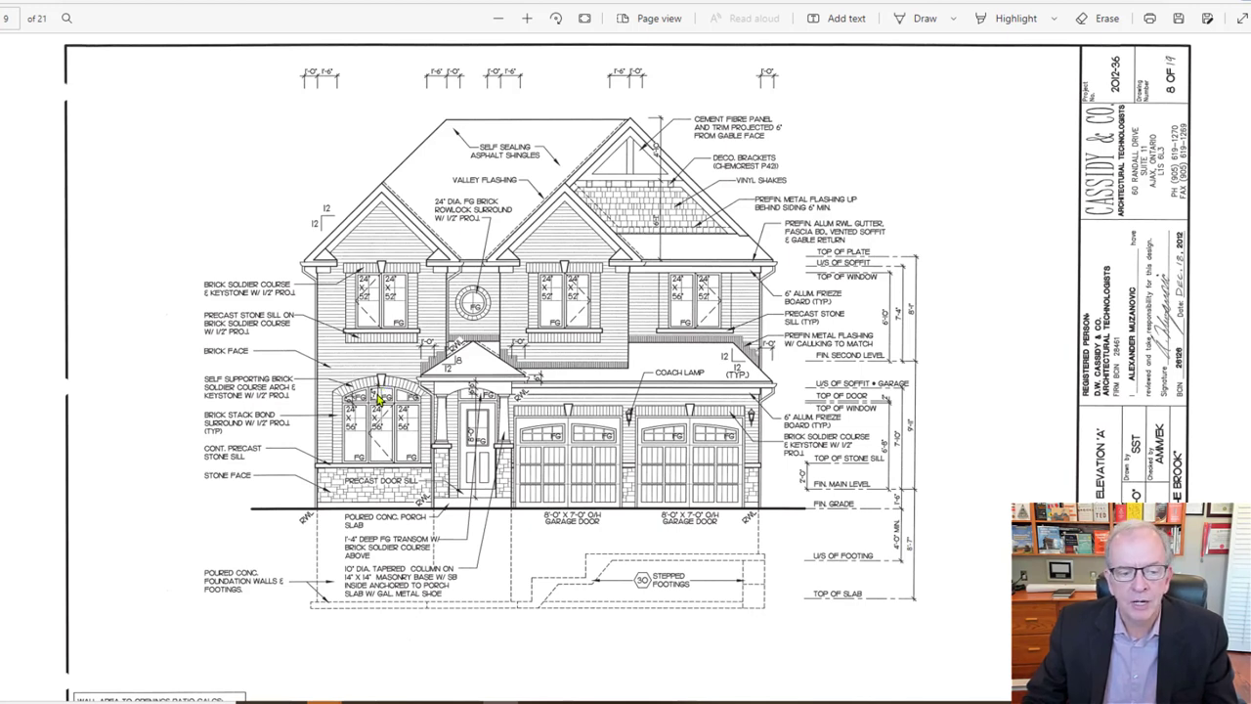
{"action": "mouse_move", "coordinate": [342, 485]}
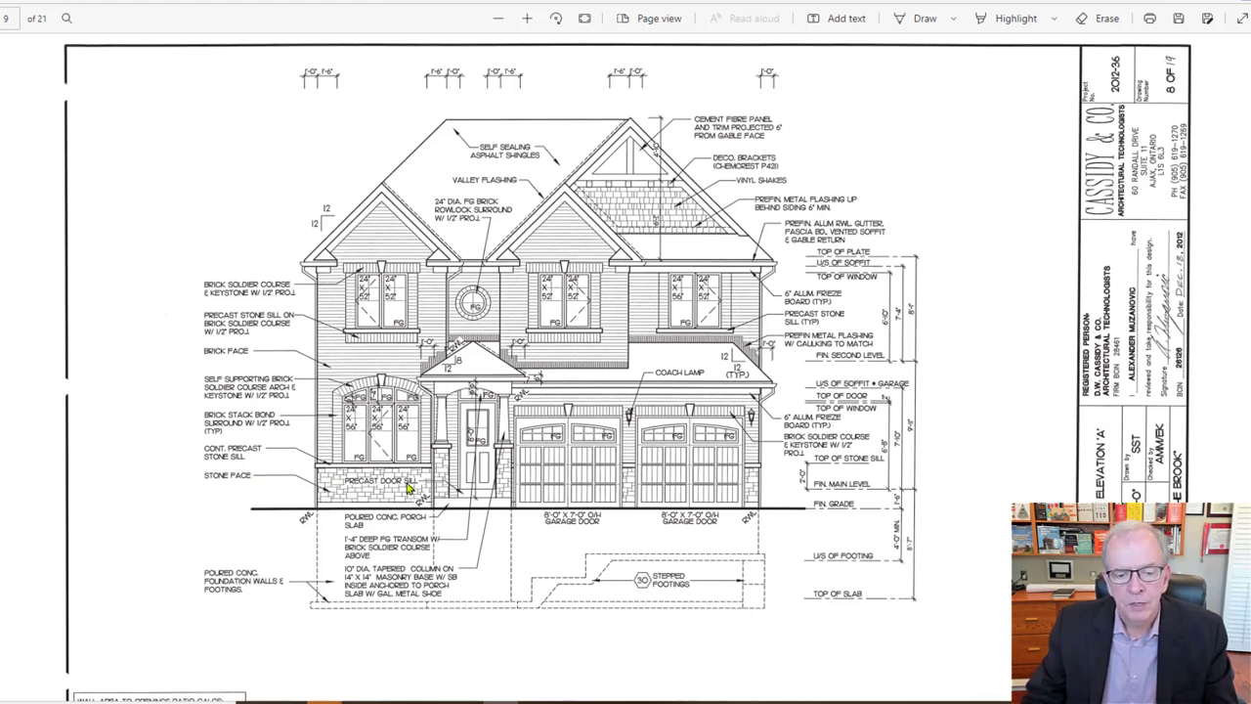
{"action": "mouse_move", "coordinate": [598, 322]}
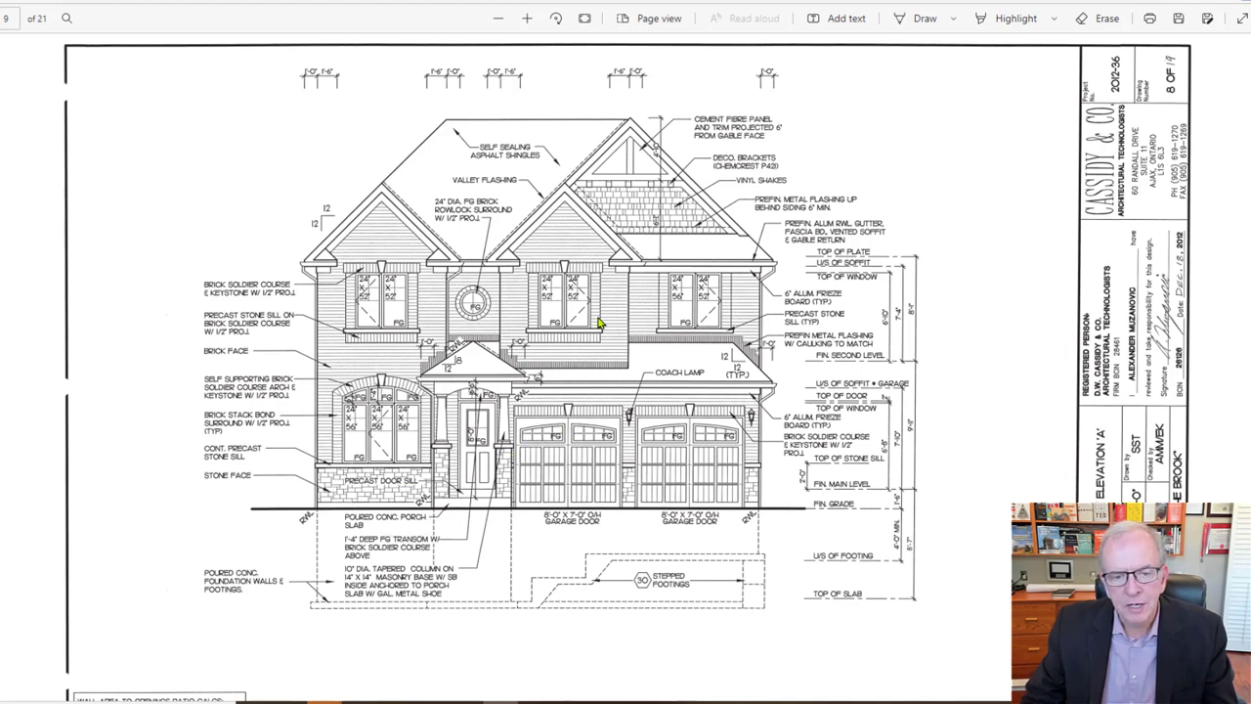
{"action": "mouse_move", "coordinate": [747, 194]}
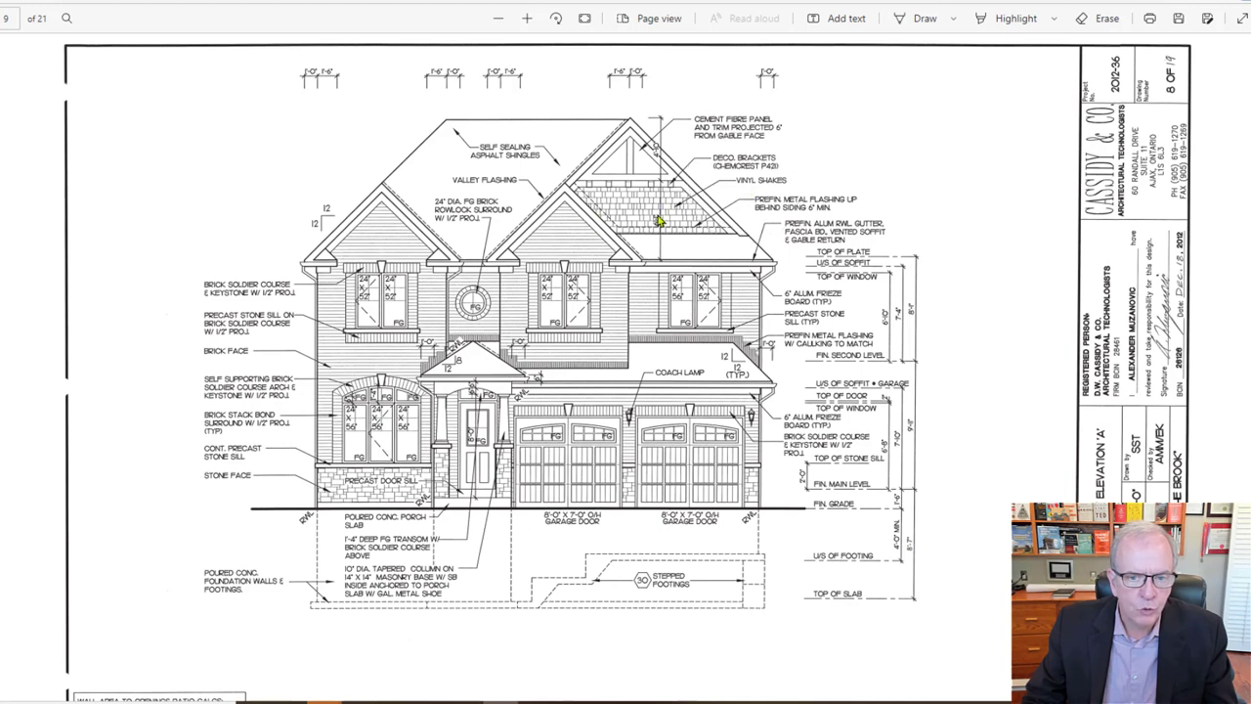
{"action": "mouse_move", "coordinate": [588, 305]}
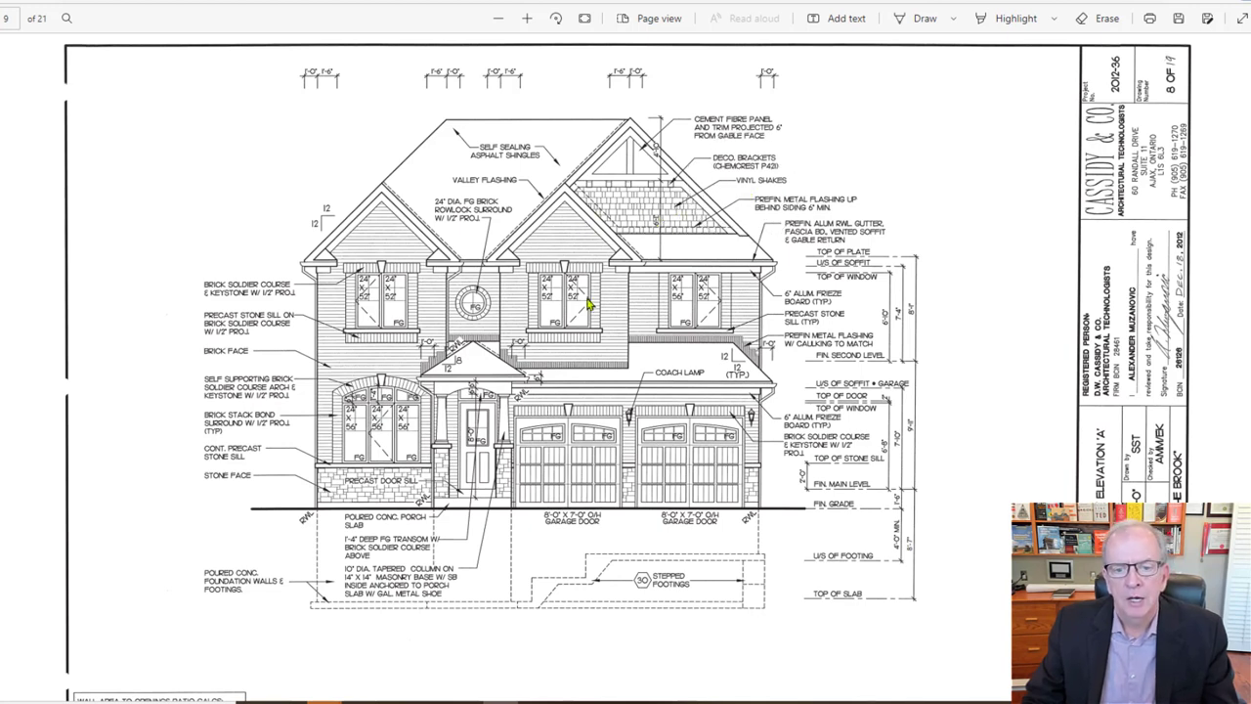
{"action": "mouse_move", "coordinate": [555, 320]}
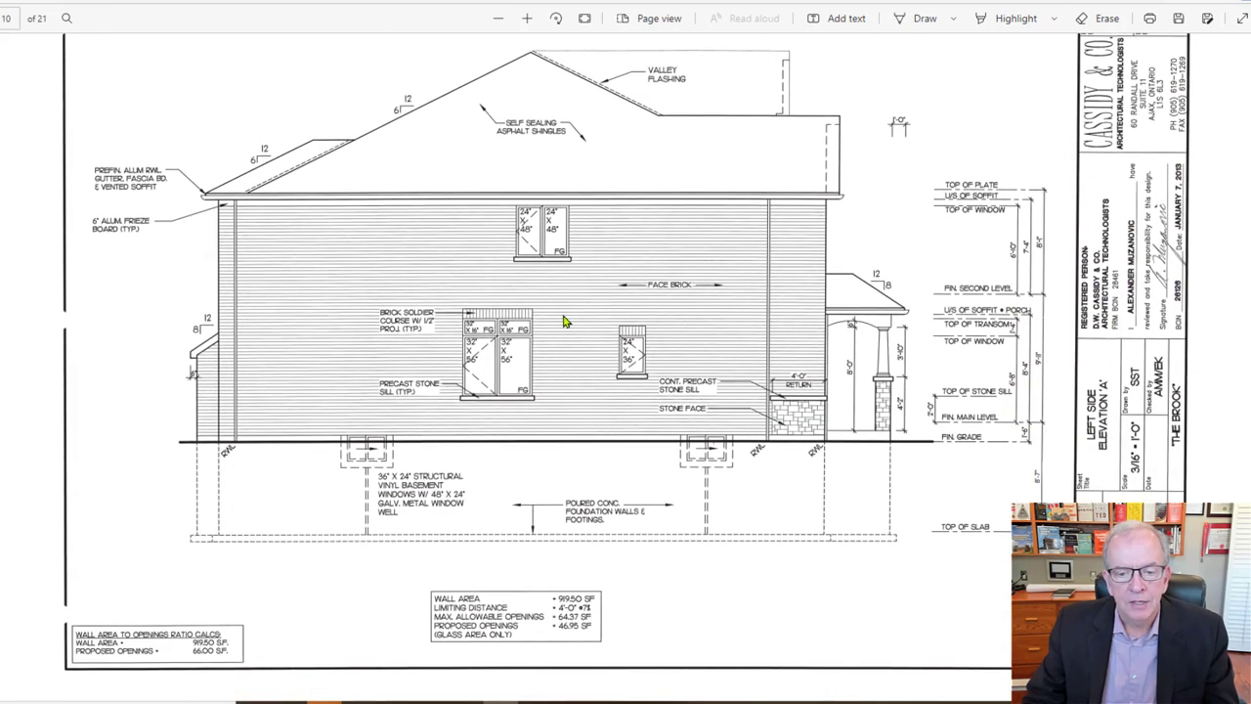
Scroll past left side elevation A down to the front elevation B sheet.
{"action": "scroll", "scroll_direction": "down", "scroll_amount": 3}
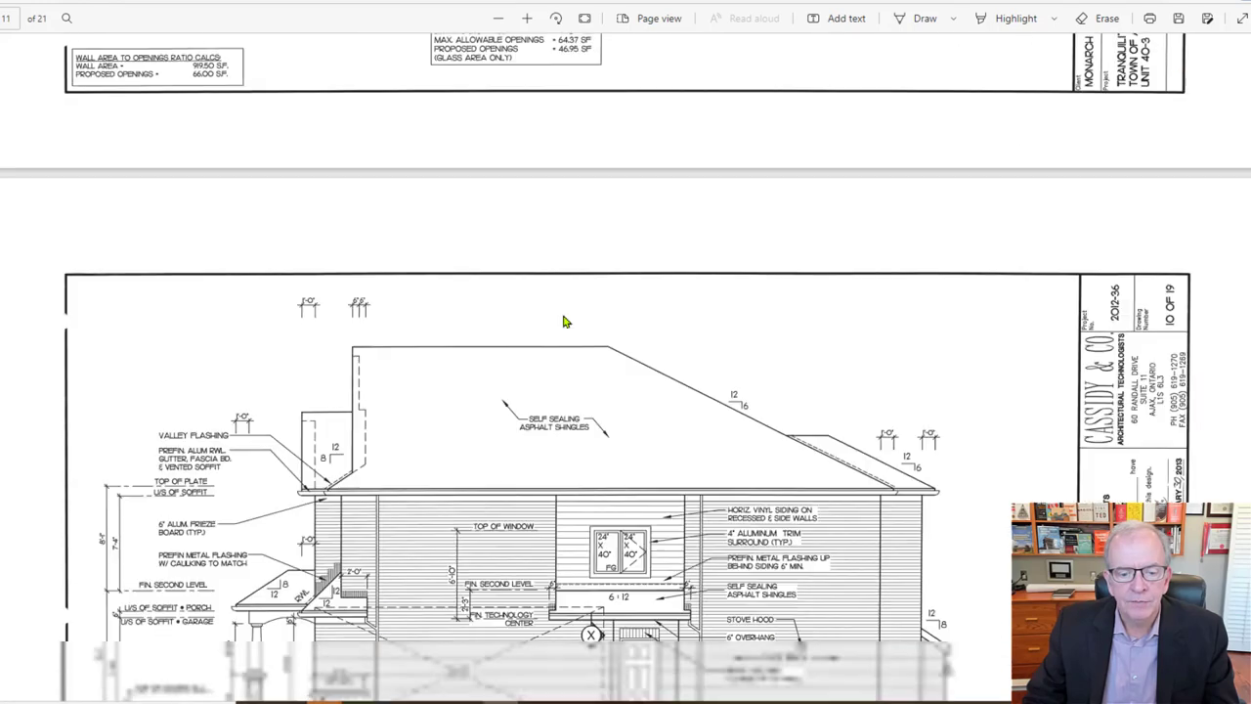
{"action": "scroll", "scroll_direction": "down", "scroll_amount": 3}
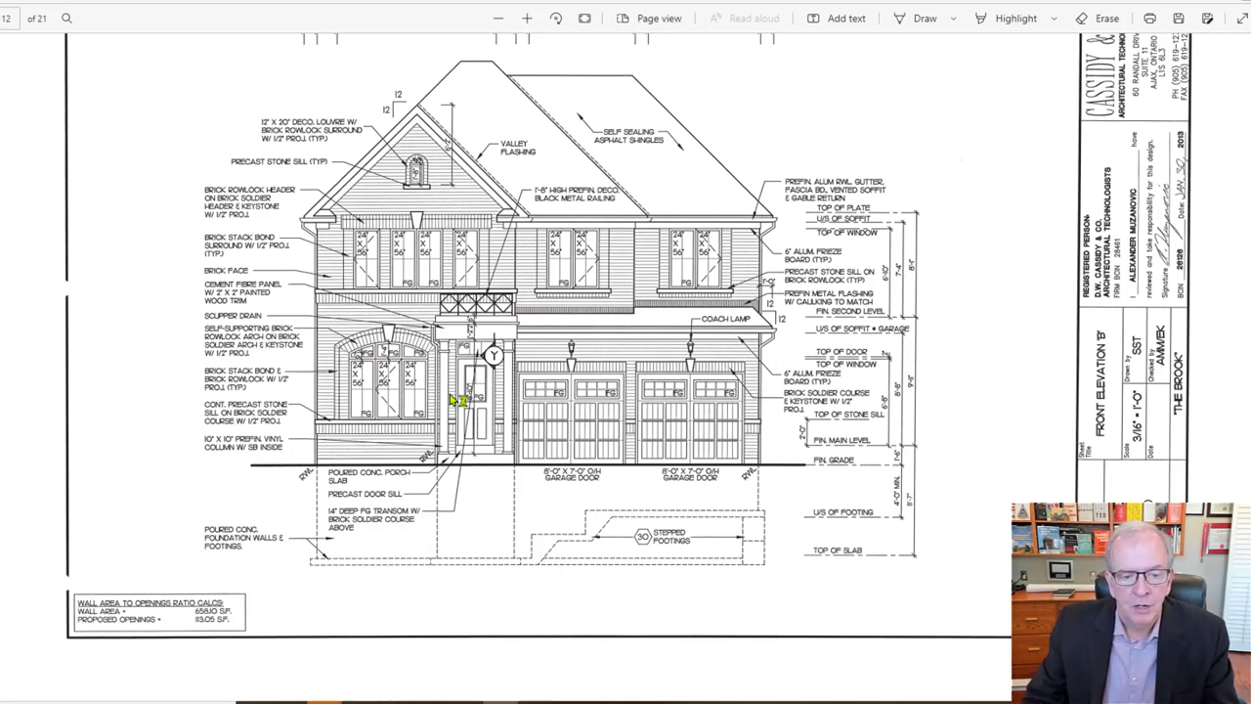
{"action": "mouse_move", "coordinate": [395, 227]}
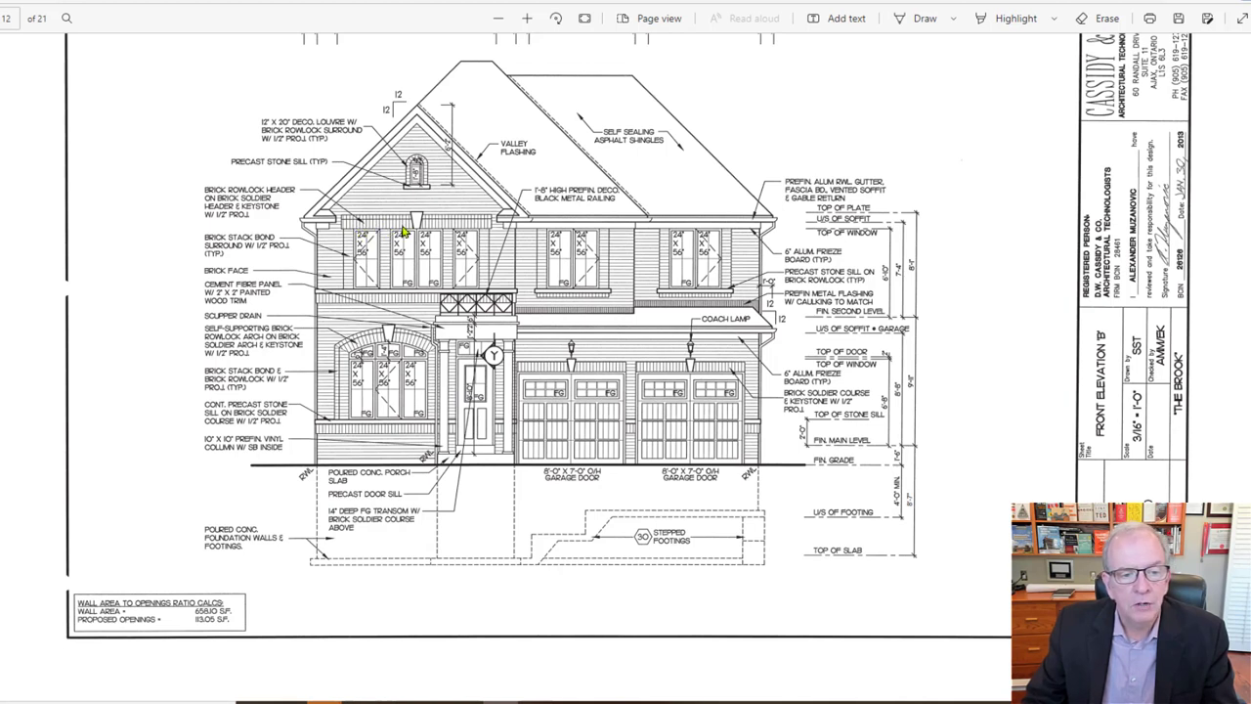
{"action": "mouse_move", "coordinate": [350, 231]}
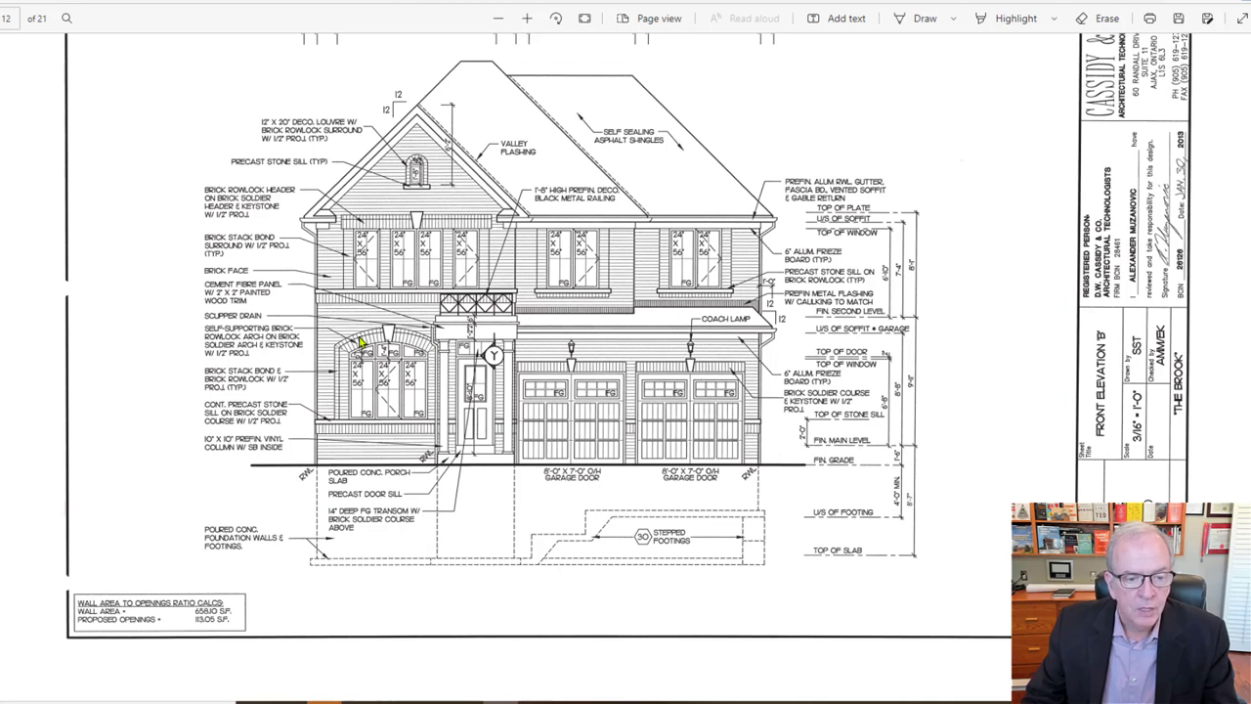
{"action": "mouse_move", "coordinate": [474, 336]}
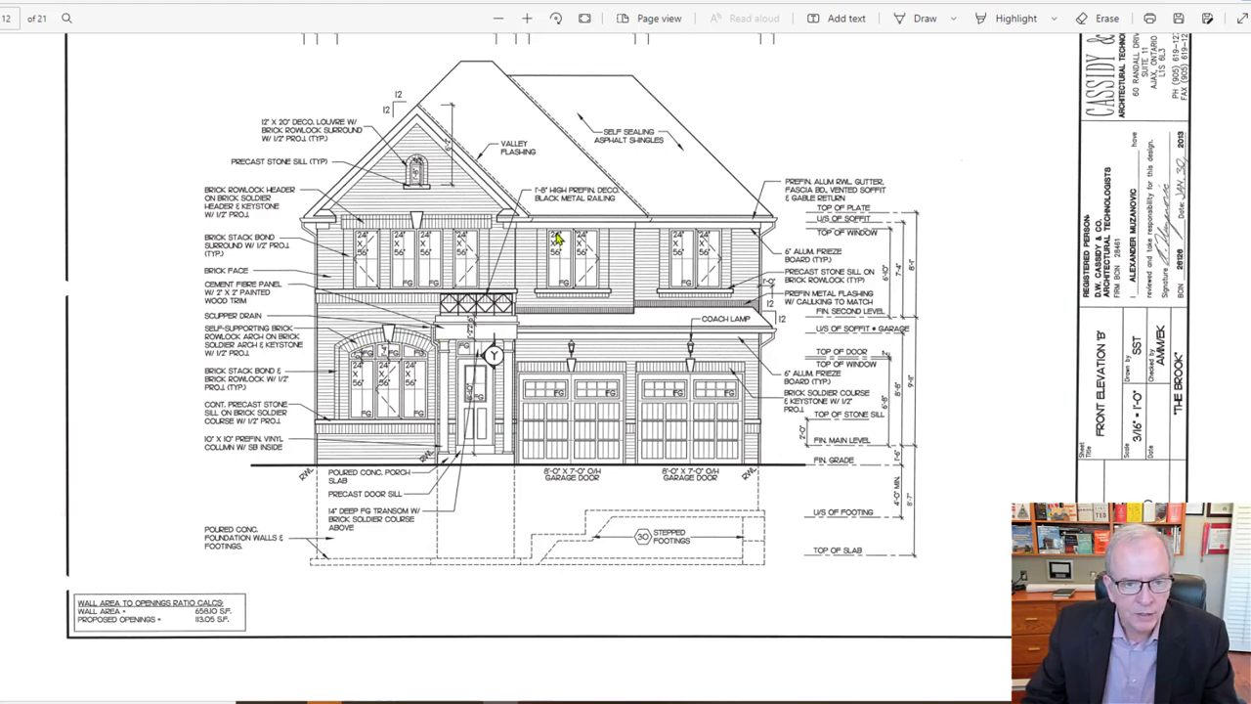
{"action": "mouse_move", "coordinate": [526, 166]}
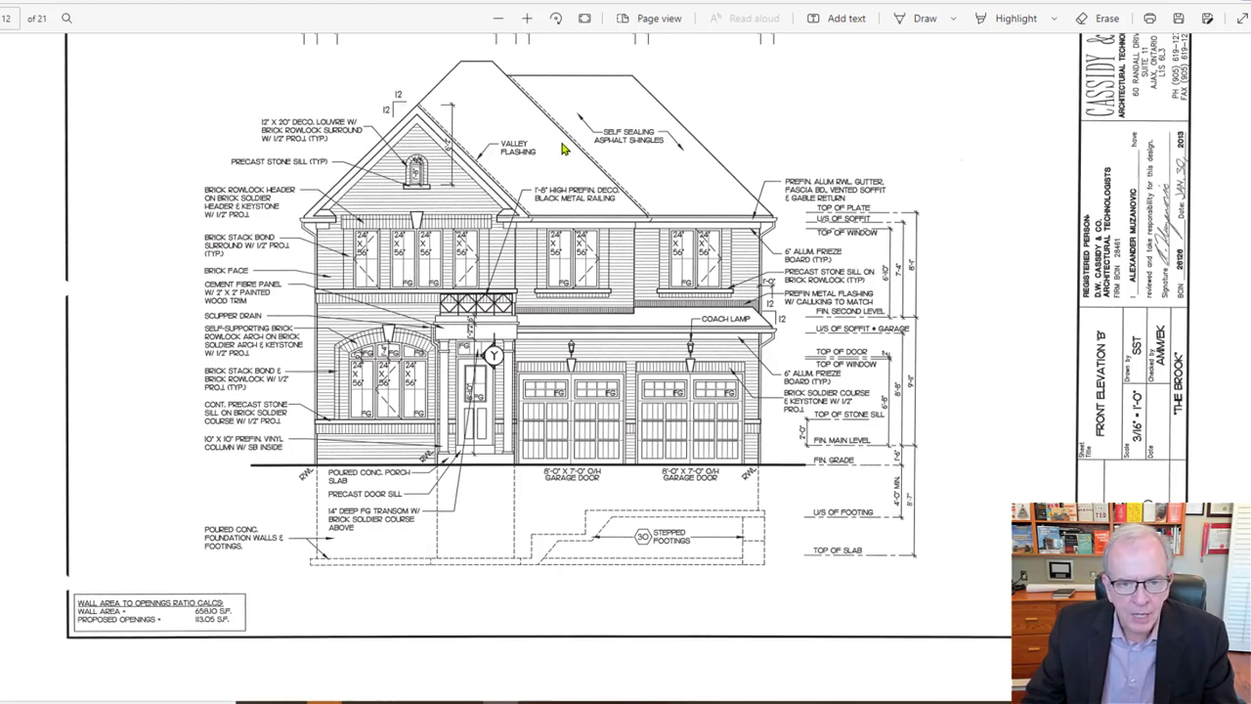
{"action": "mouse_move", "coordinate": [712, 191]}
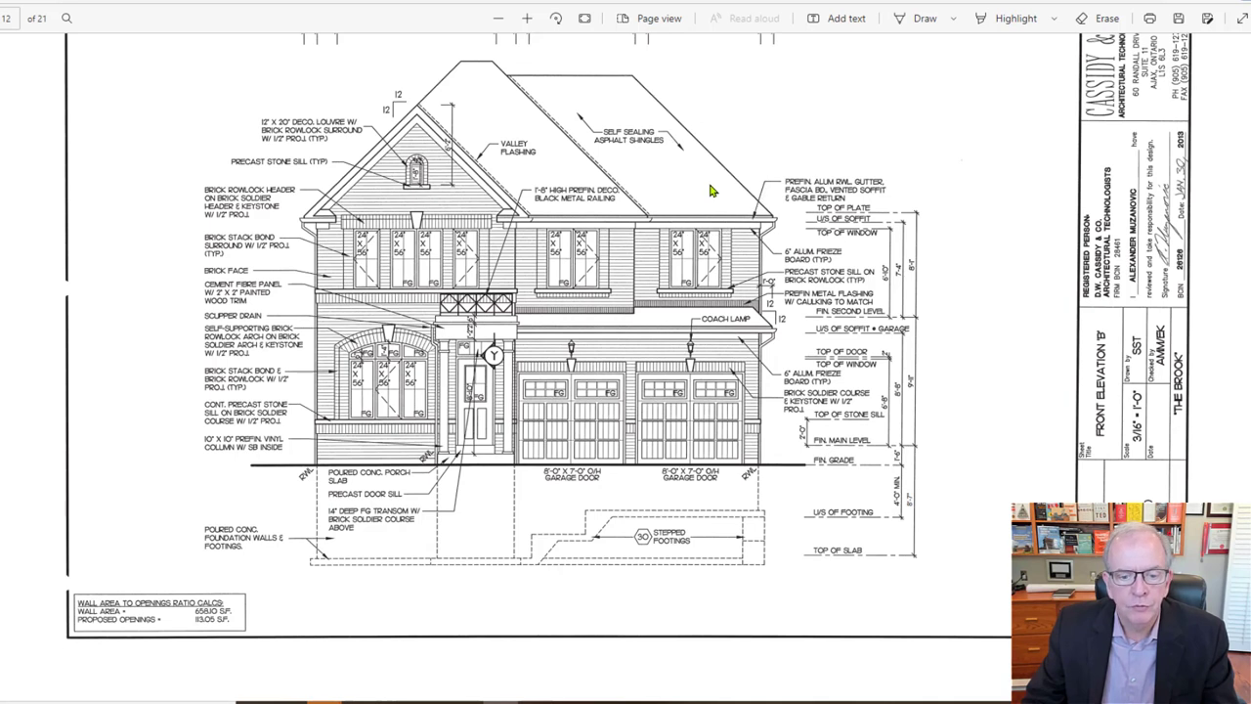
{"action": "mouse_move", "coordinate": [547, 362]}
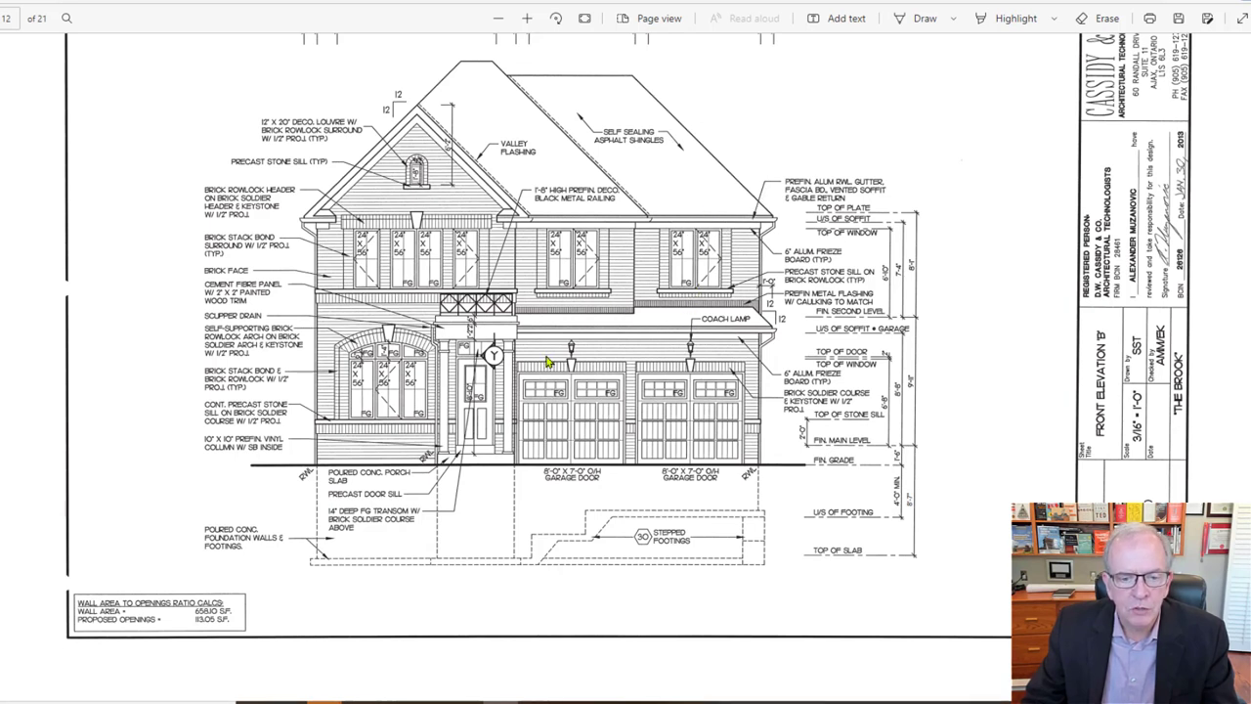
{"action": "mouse_move", "coordinate": [578, 356]}
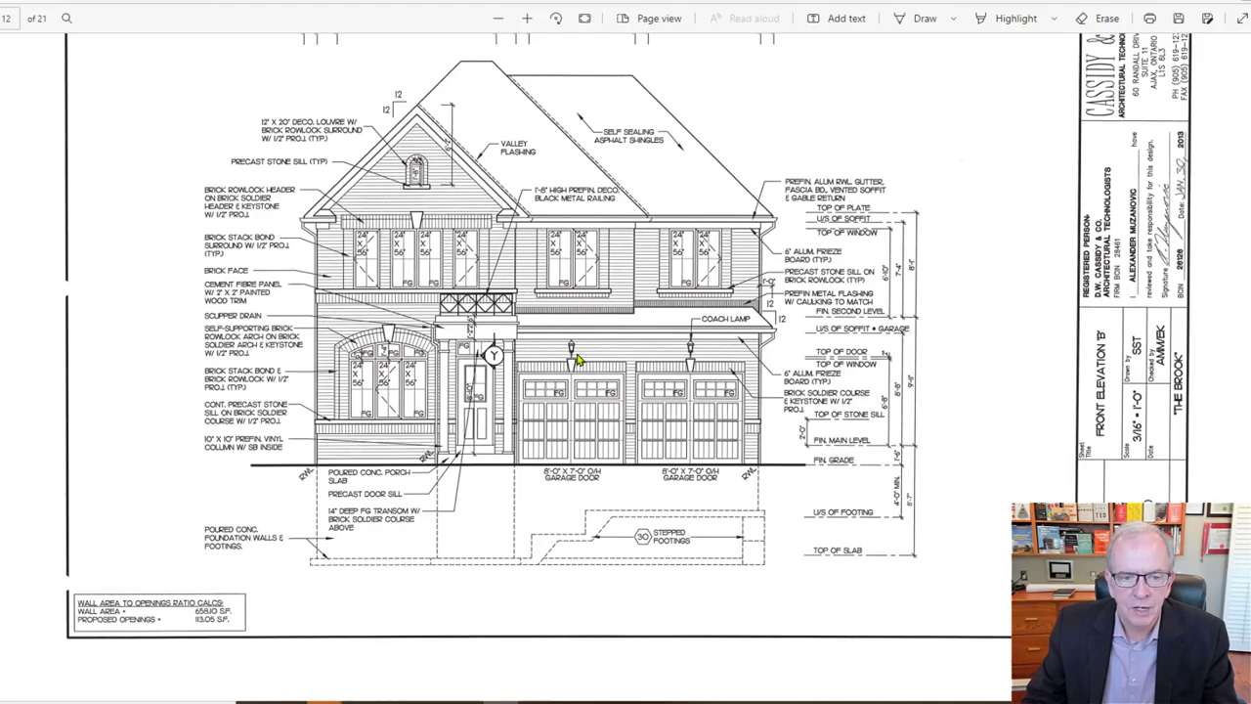
Scroll down through front elevation A until front elevation B fills the view.
{"action": "scroll", "scroll_direction": "down", "scroll_amount": 3}
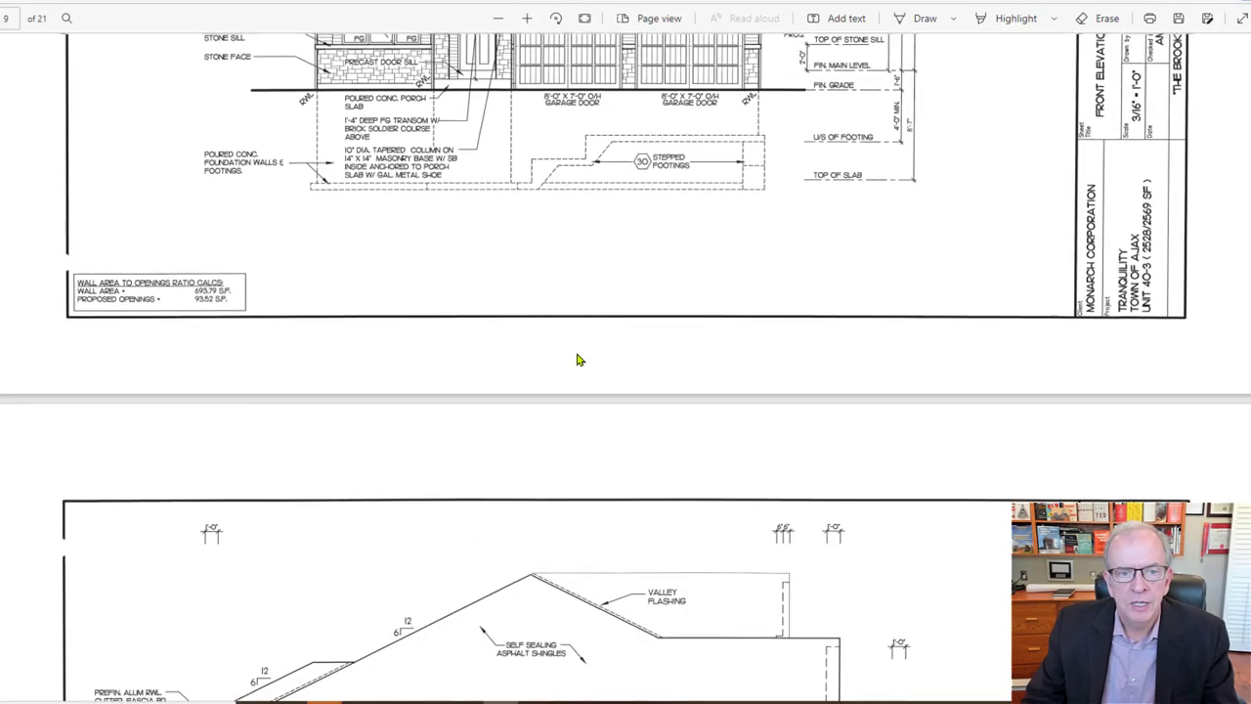
{"action": "scroll", "scroll_direction": "down", "scroll_amount": 3}
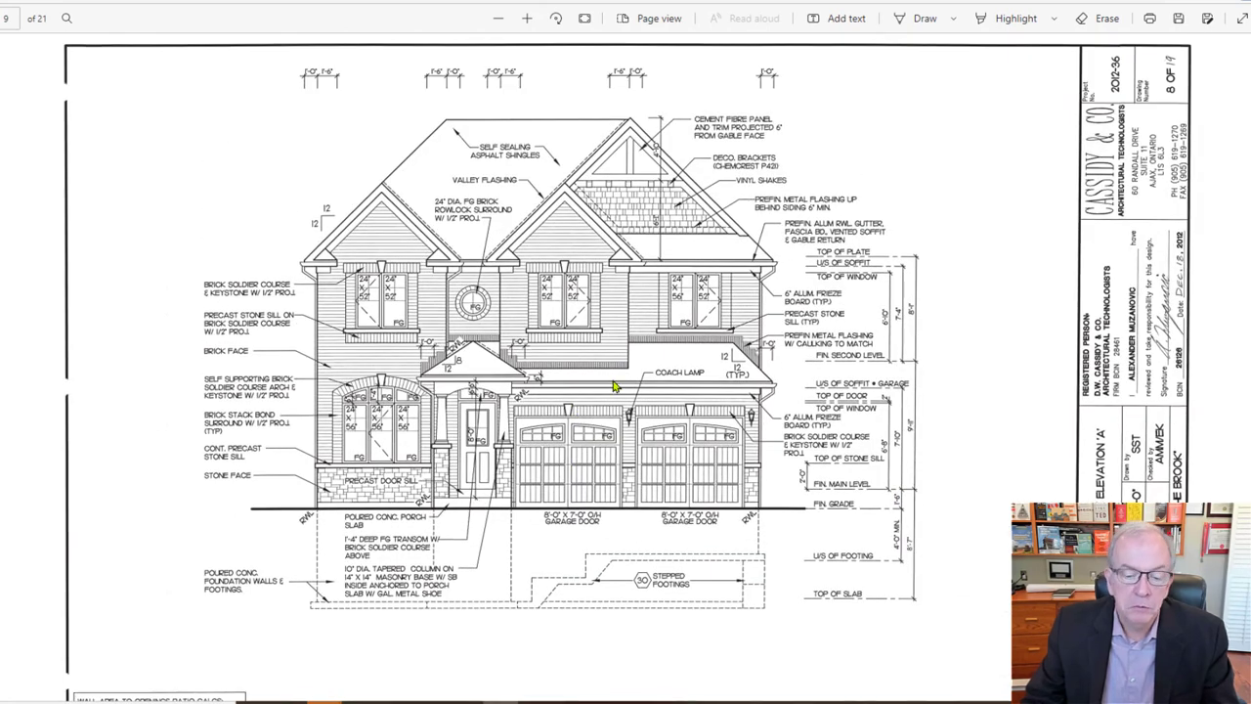
{"action": "mouse_move", "coordinate": [610, 409]}
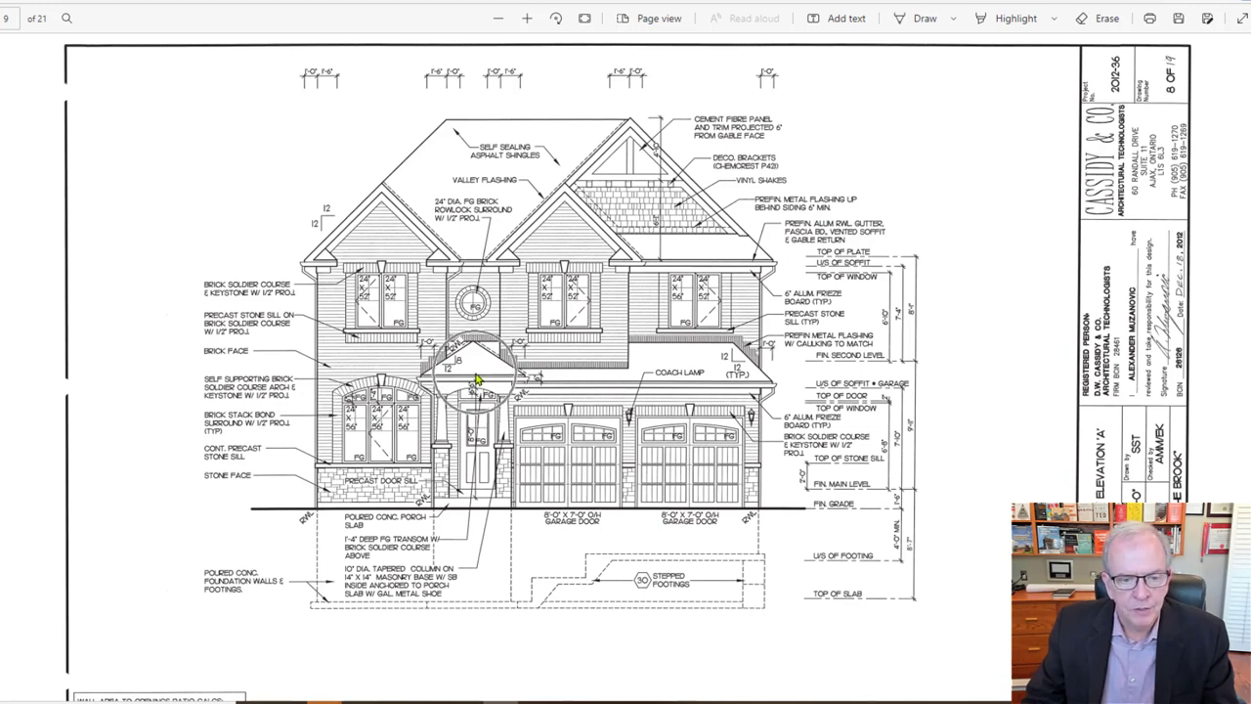
{"action": "mouse_move", "coordinate": [511, 305]}
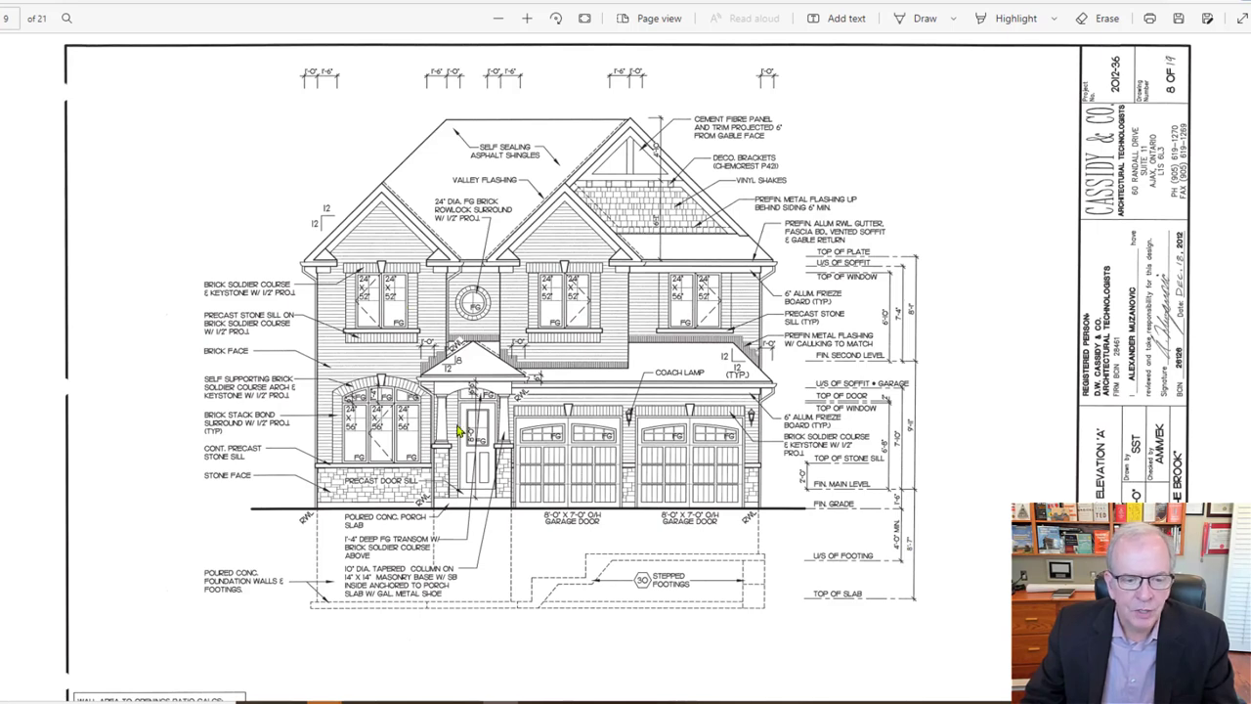
{"action": "mouse_move", "coordinate": [454, 479]}
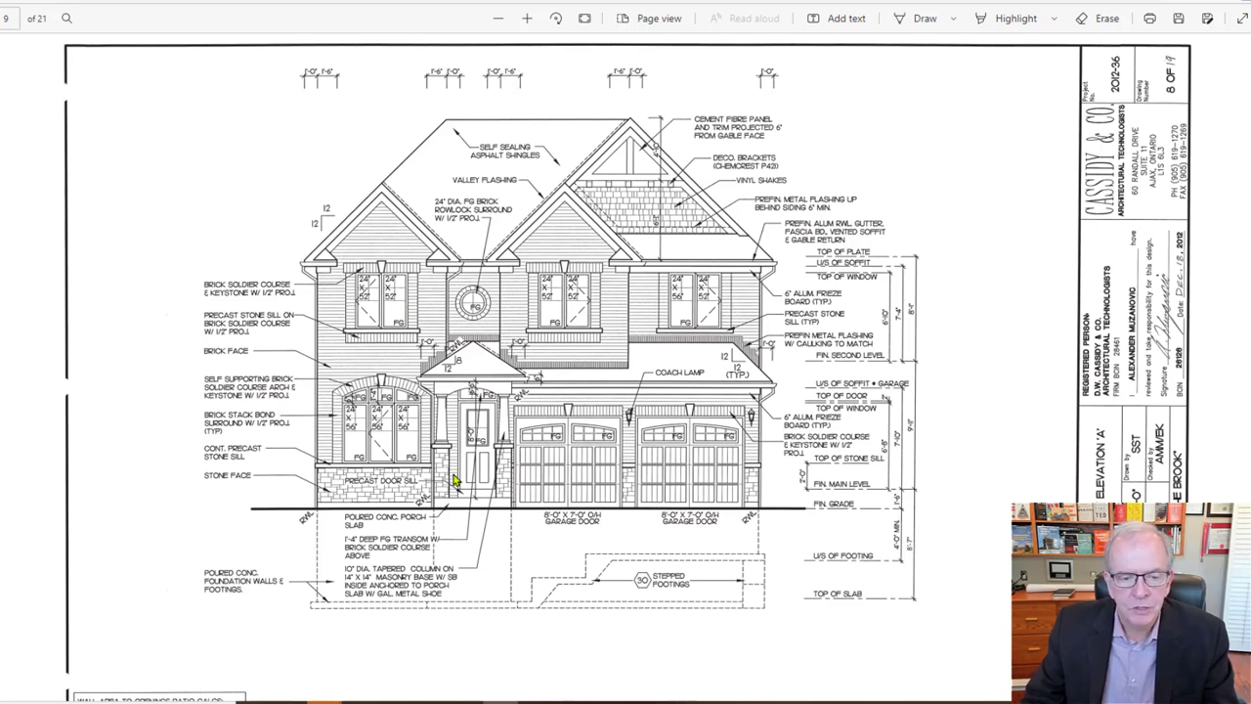
{"action": "scroll", "scroll_direction": "down", "scroll_amount": 3}
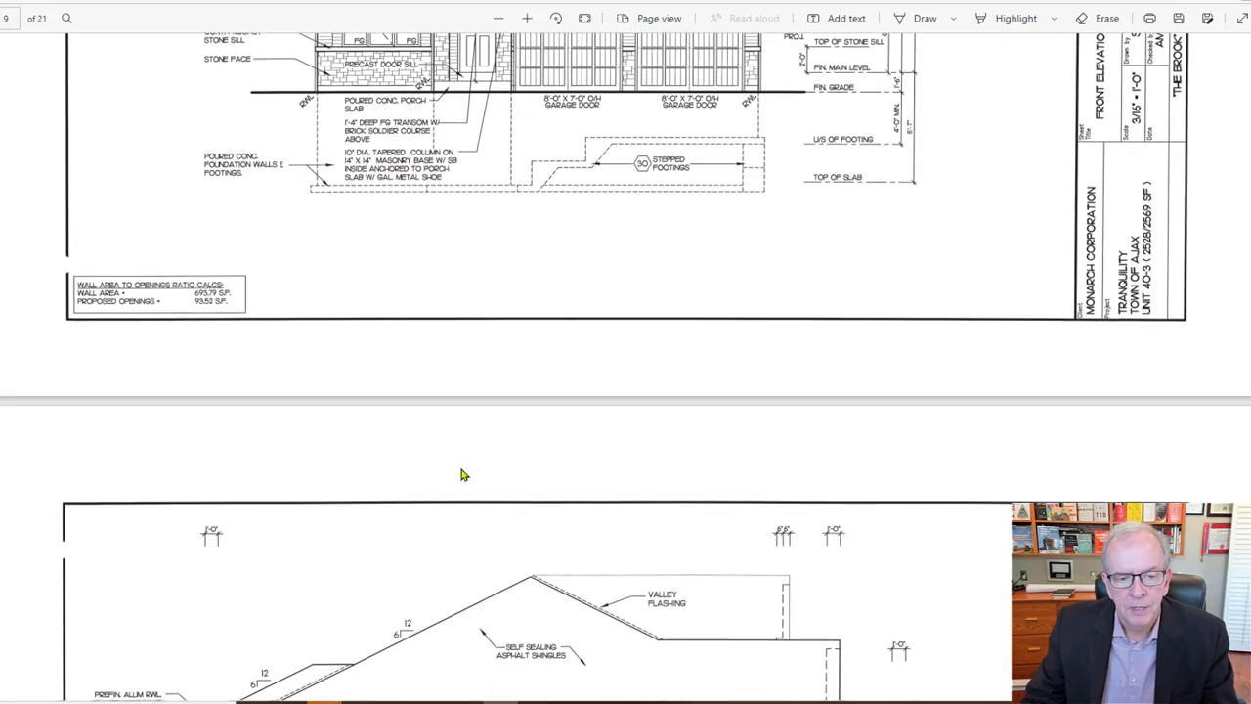
{"action": "scroll", "scroll_direction": "down", "scroll_amount": 3}
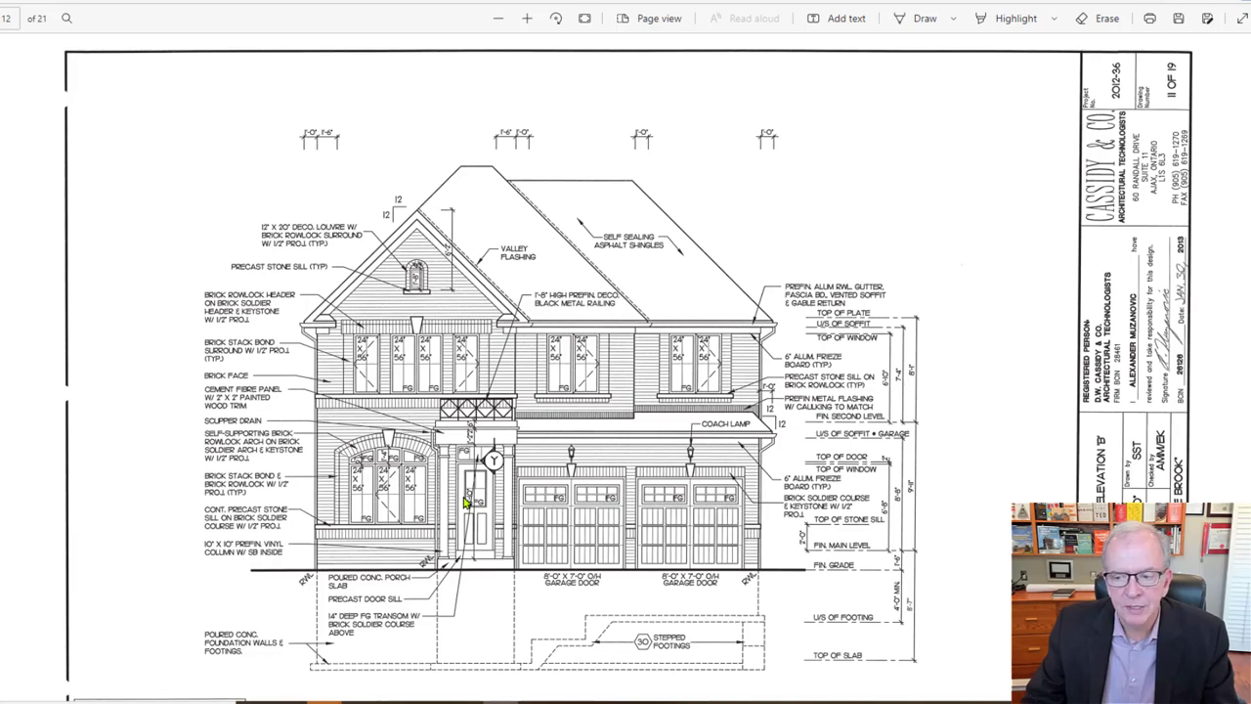
Scroll through the side and rear elevation A & B sheets to upgraded rear elevation A.
{"action": "scroll", "scroll_direction": "down", "scroll_amount": 3}
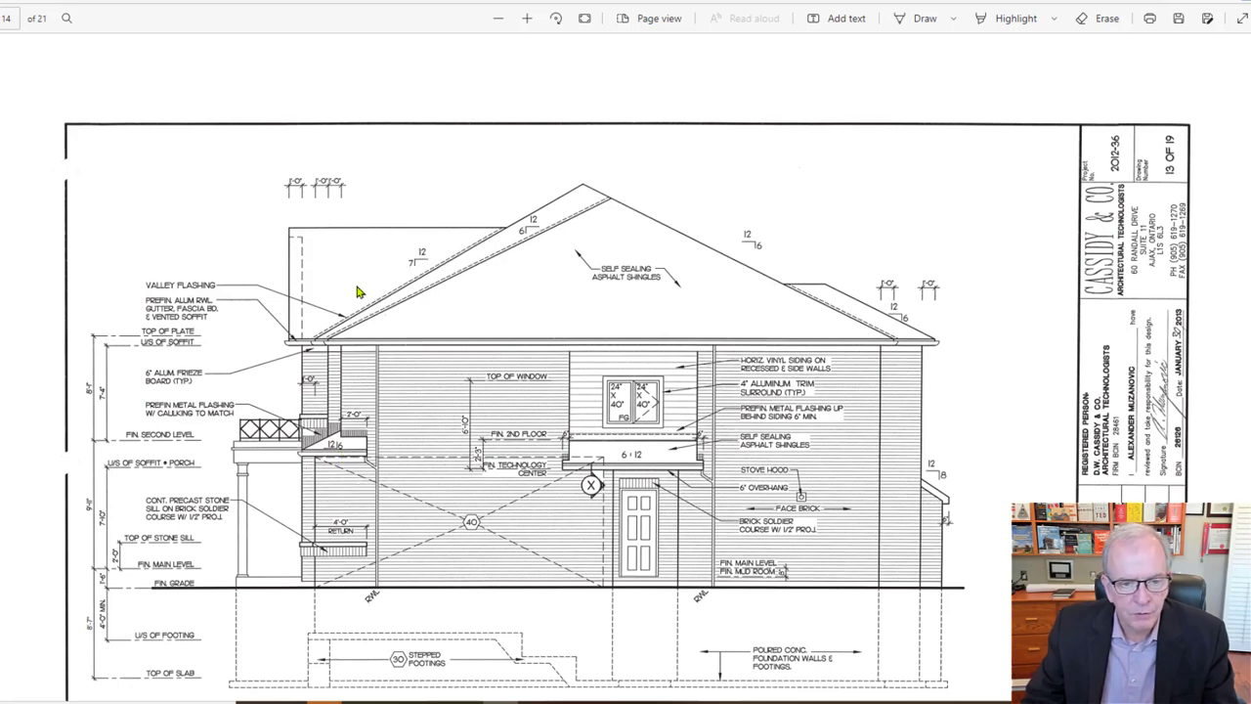
{"action": "mouse_move", "coordinate": [512, 434]}
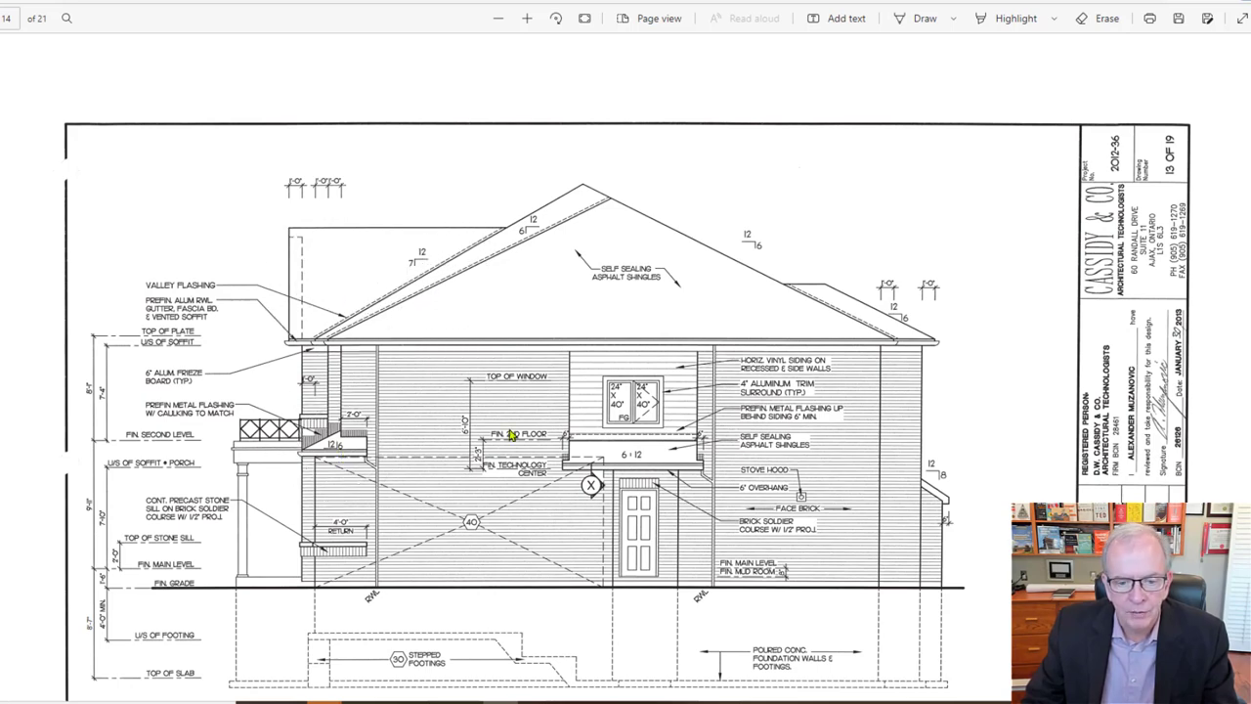
{"action": "scroll", "scroll_direction": "down", "scroll_amount": 3}
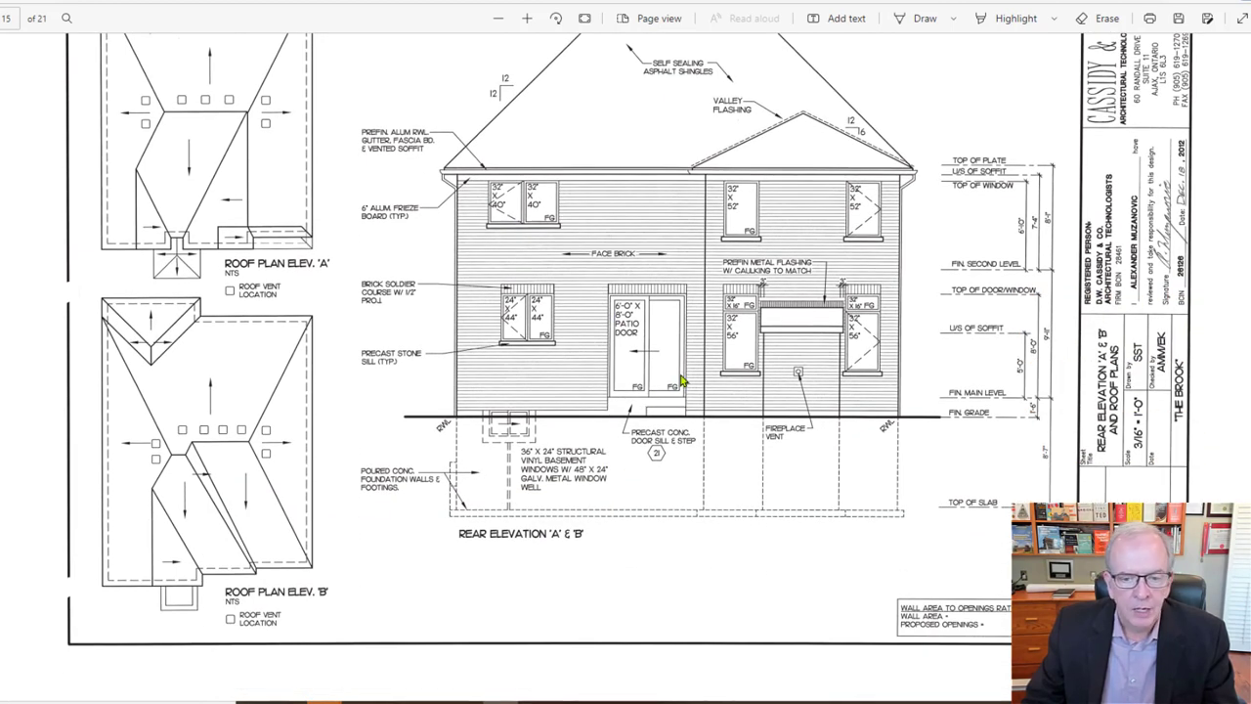
{"action": "mouse_move", "coordinate": [817, 174]}
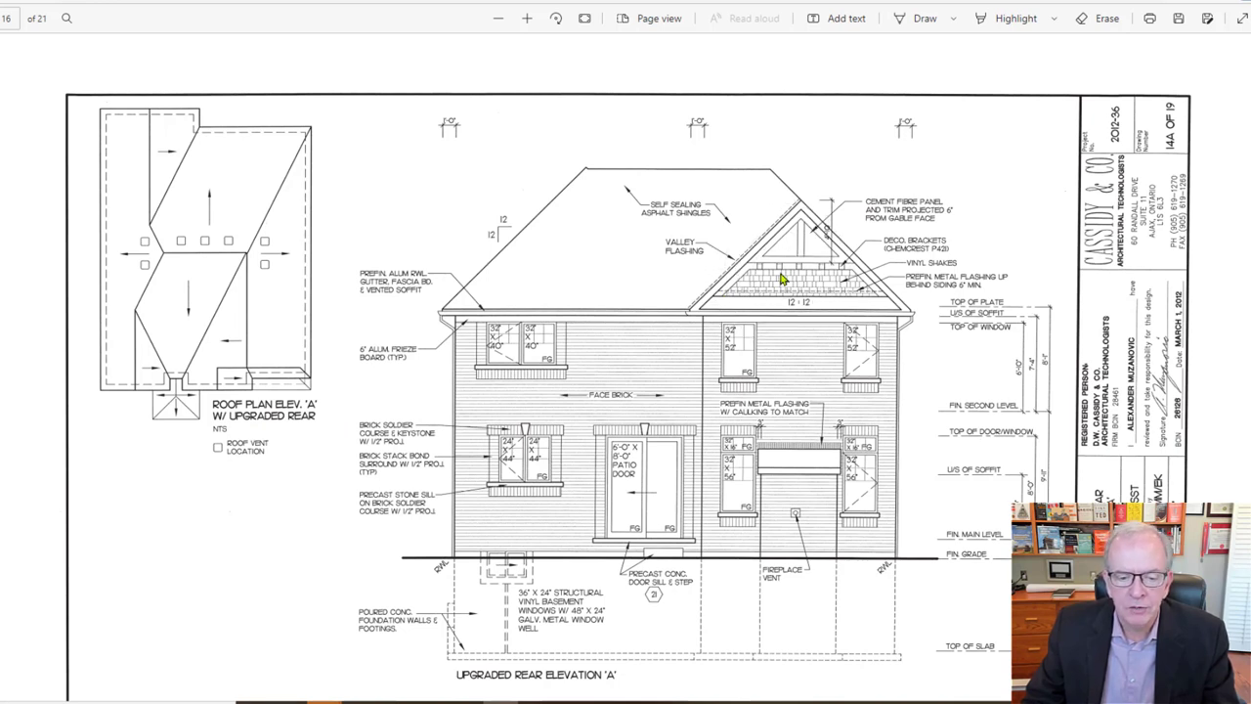
{"action": "mouse_move", "coordinate": [821, 272]}
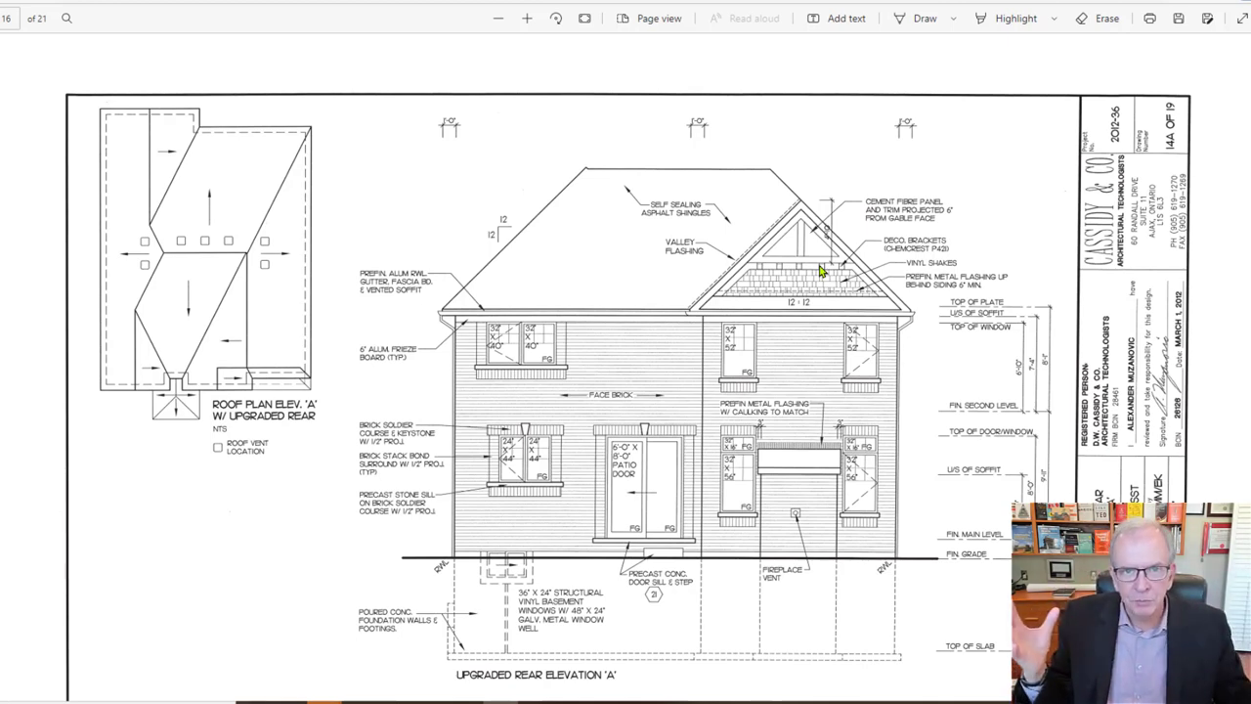
{"action": "scroll", "scroll_direction": "down", "scroll_amount": 3}
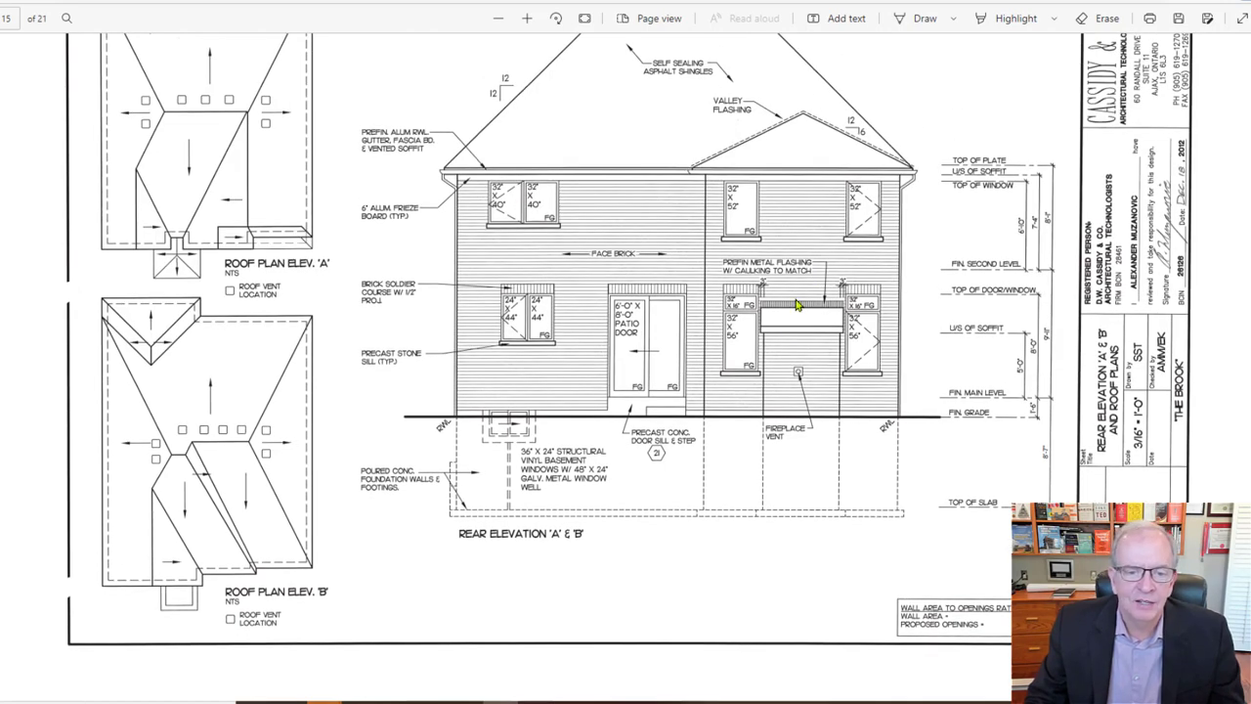
{"action": "mouse_move", "coordinate": [750, 340]}
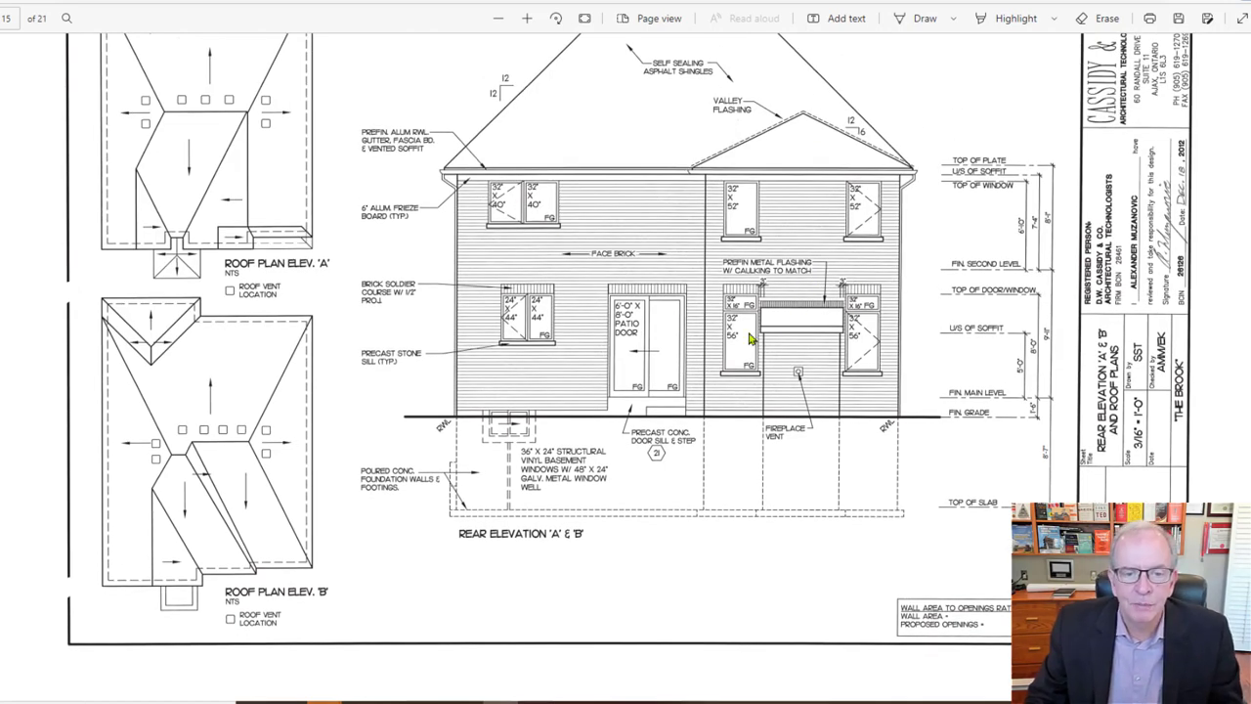
{"action": "scroll", "scroll_direction": "down", "scroll_amount": 3}
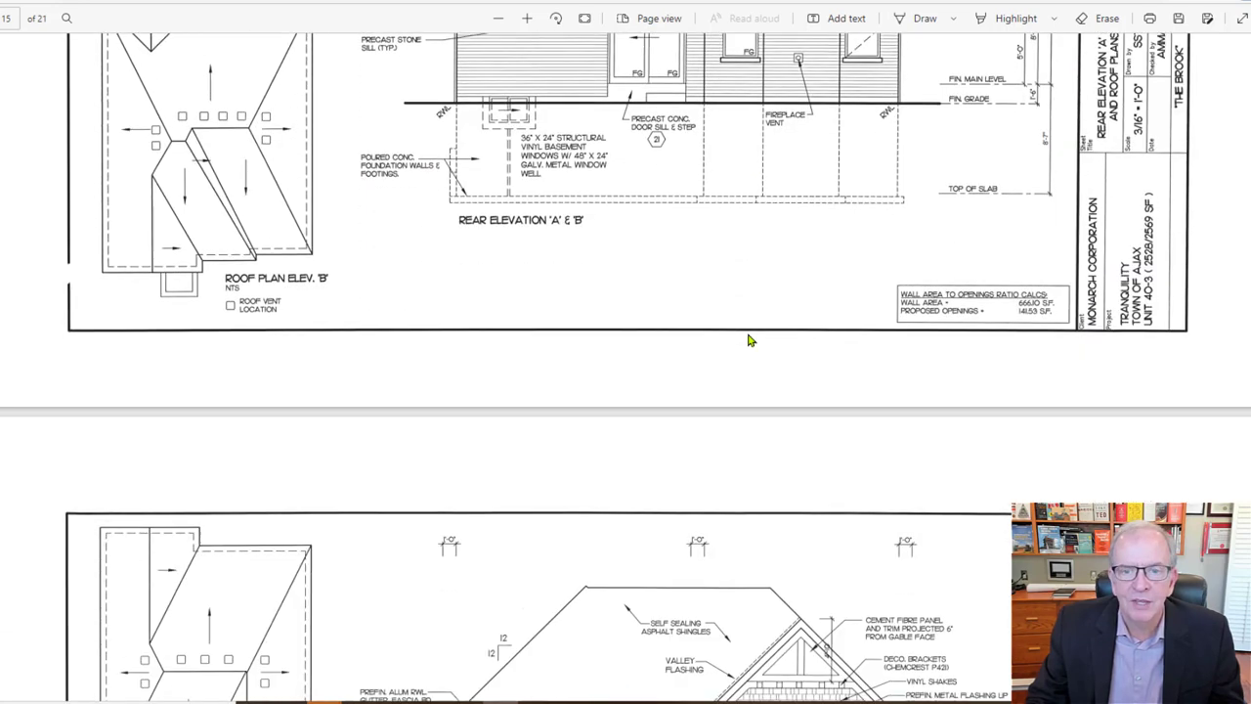
{"action": "scroll", "scroll_direction": "down", "scroll_amount": 3}
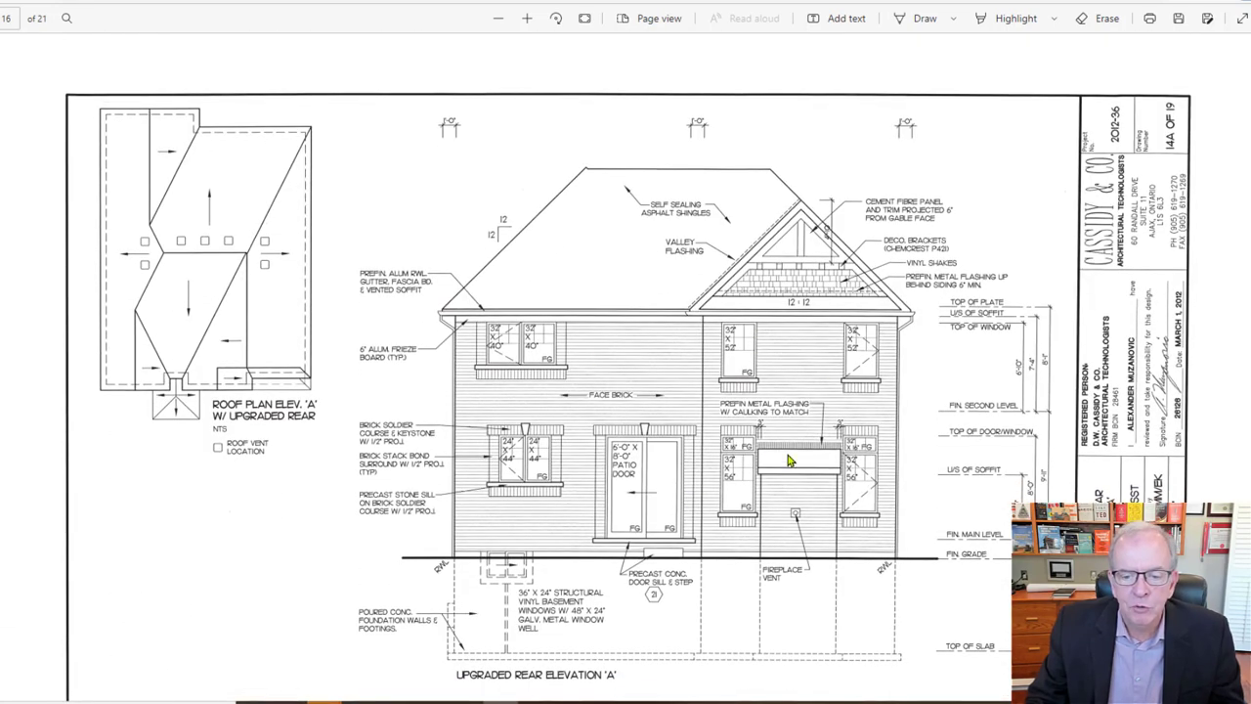
{"action": "mouse_move", "coordinate": [653, 399]}
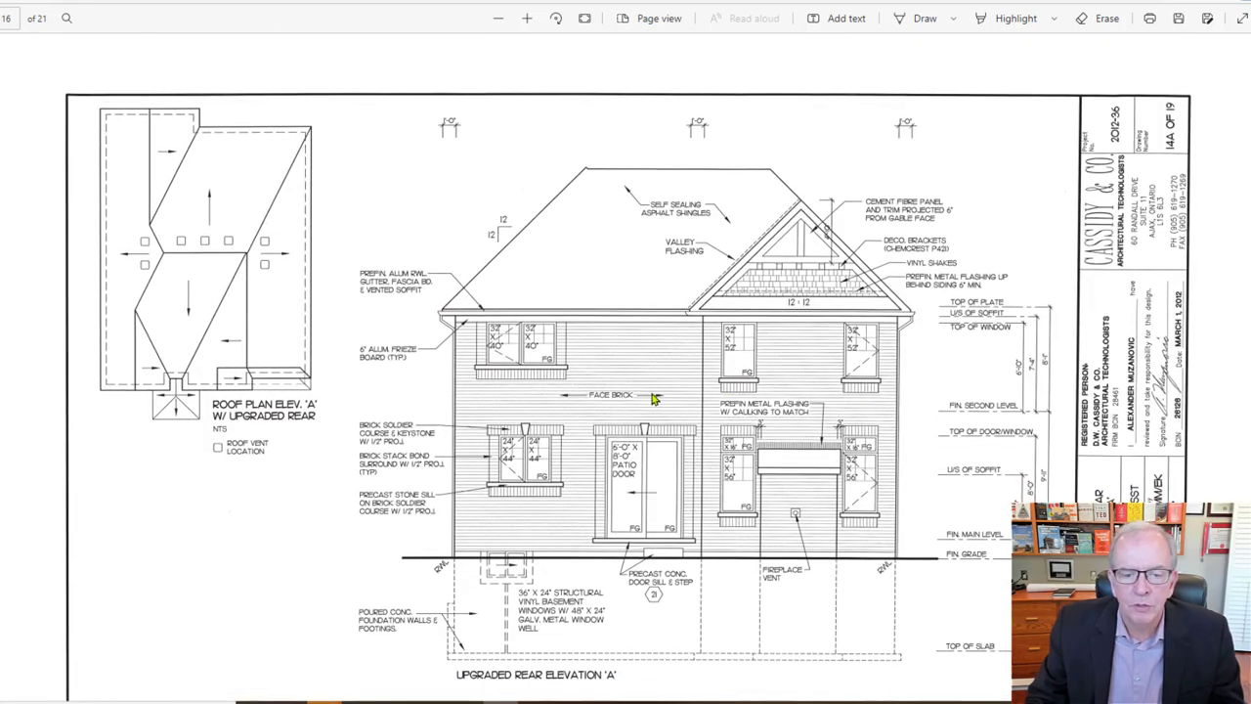
{"action": "mouse_move", "coordinate": [786, 295]}
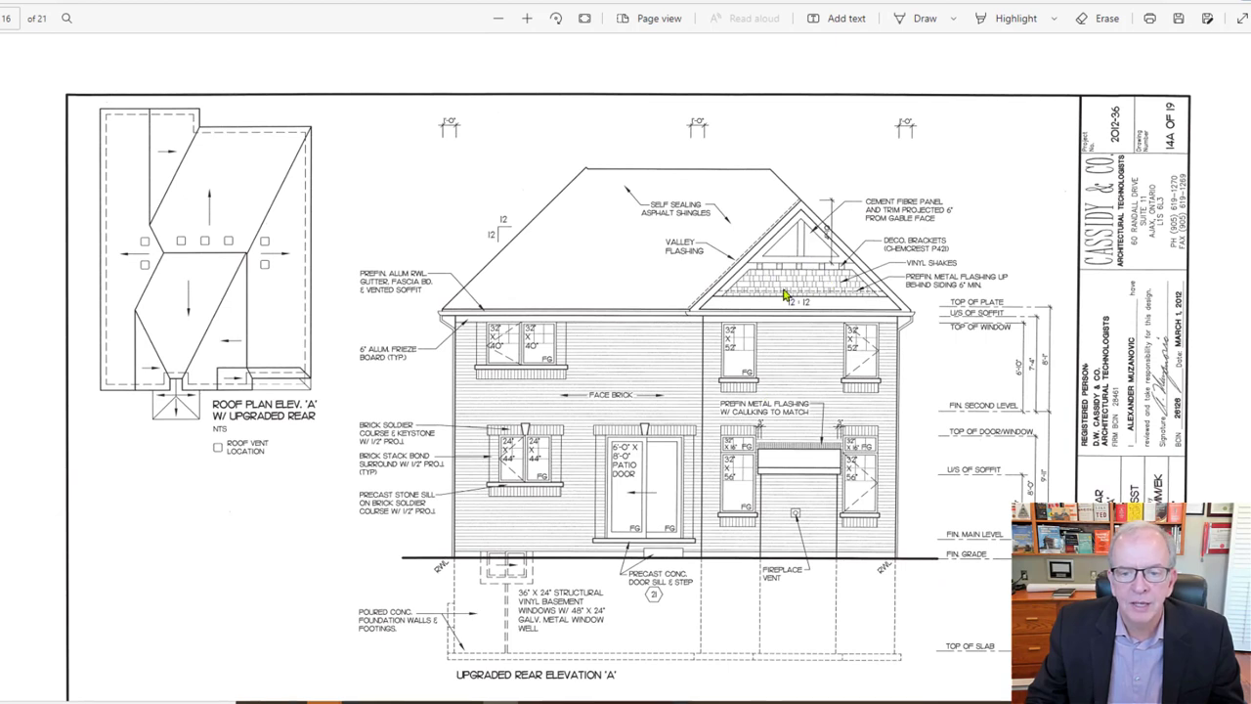
{"action": "mouse_move", "coordinate": [772, 278]}
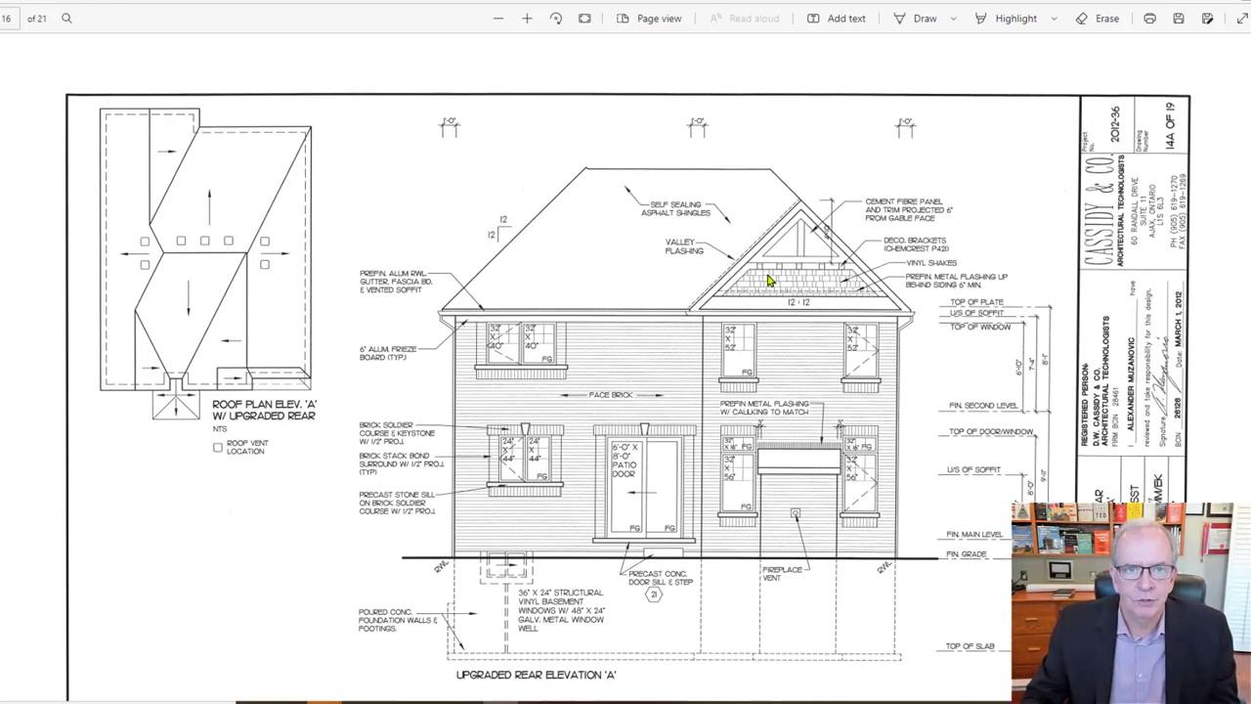
{"action": "mouse_move", "coordinate": [438, 413]}
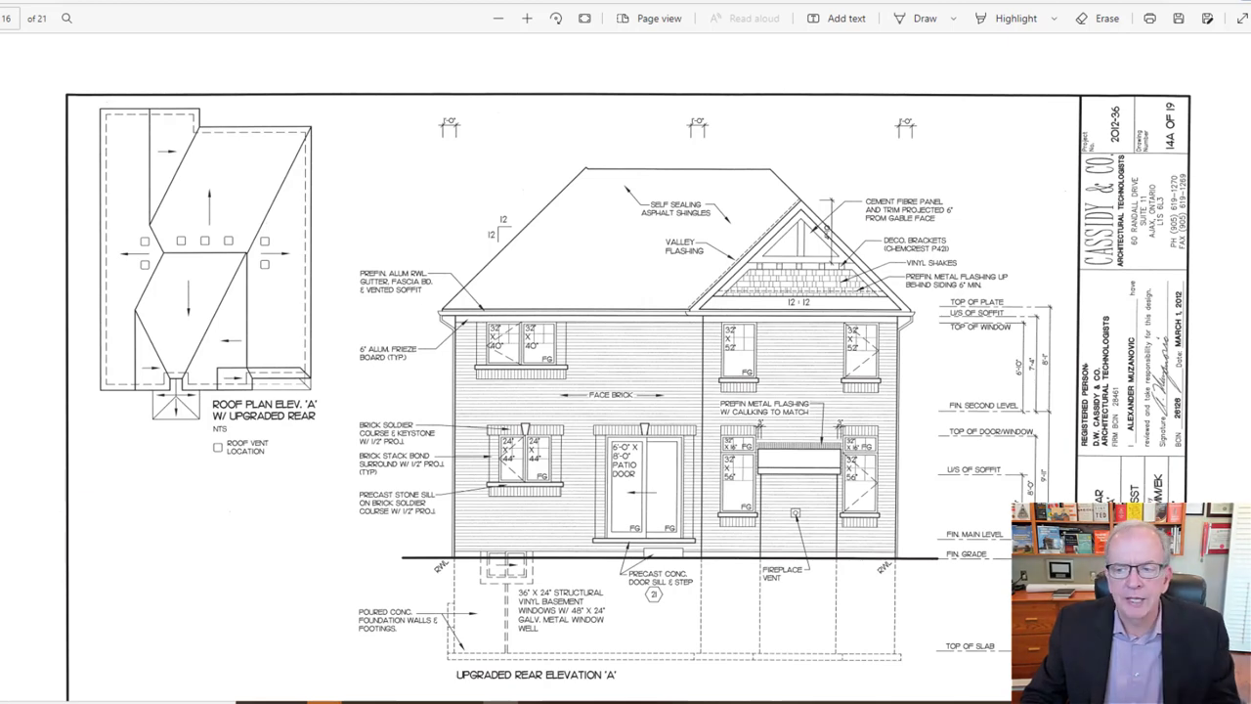
Fit the Tranquility cover sheet to width and scroll to its glazing area and areas tables.
{"action": "scroll", "scroll_direction": "down", "scroll_amount": 3}
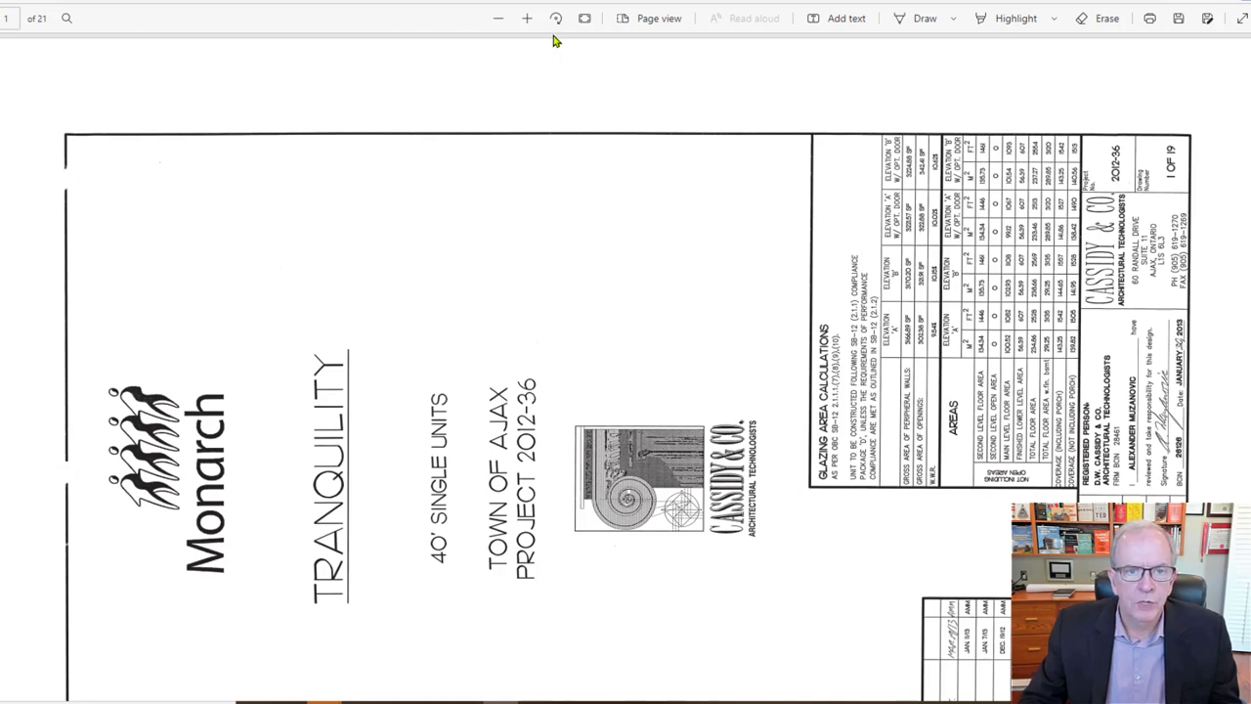
{"action": "left_click", "coordinate": [555, 18]}
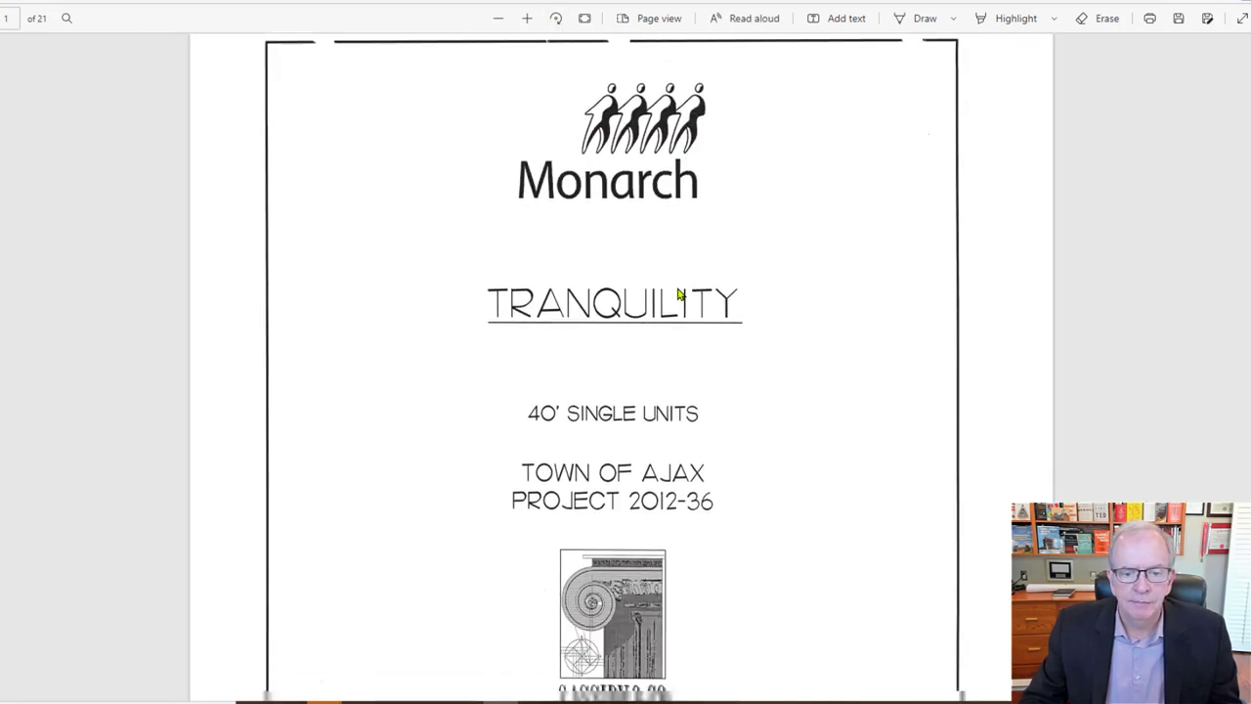
{"action": "scroll", "scroll_direction": "down", "scroll_amount": 3}
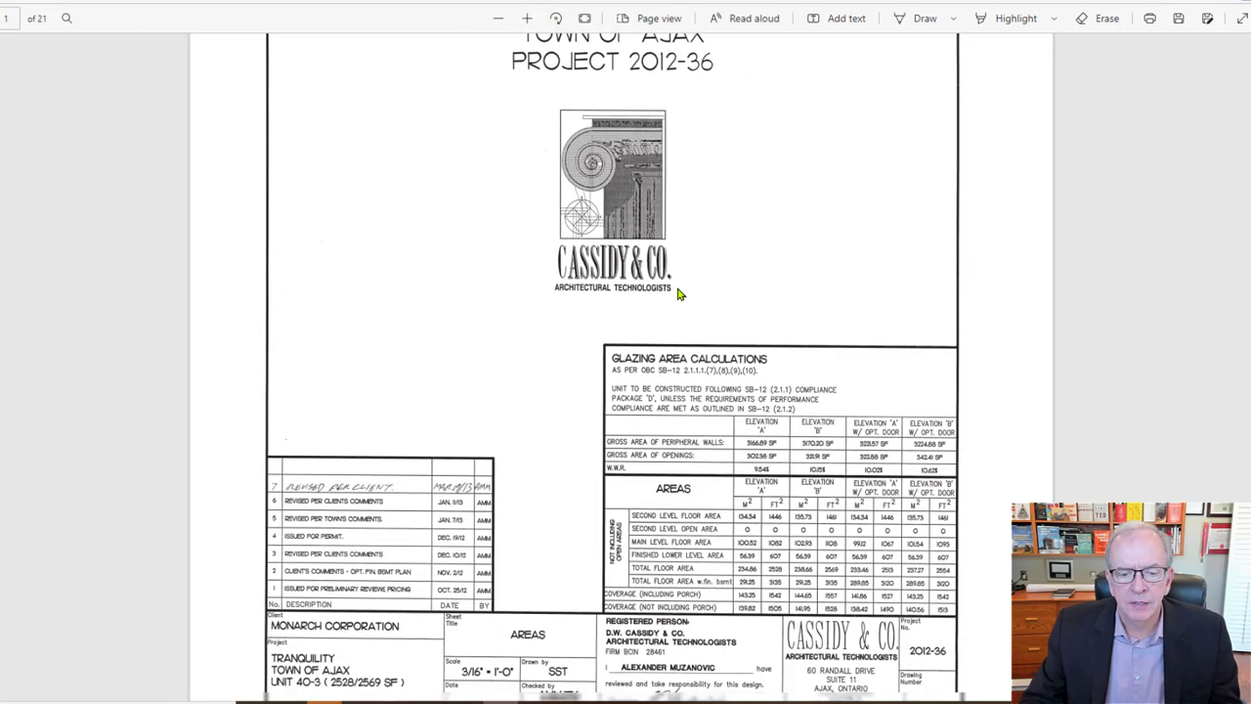
{"action": "scroll", "scroll_direction": "down", "scroll_amount": 3}
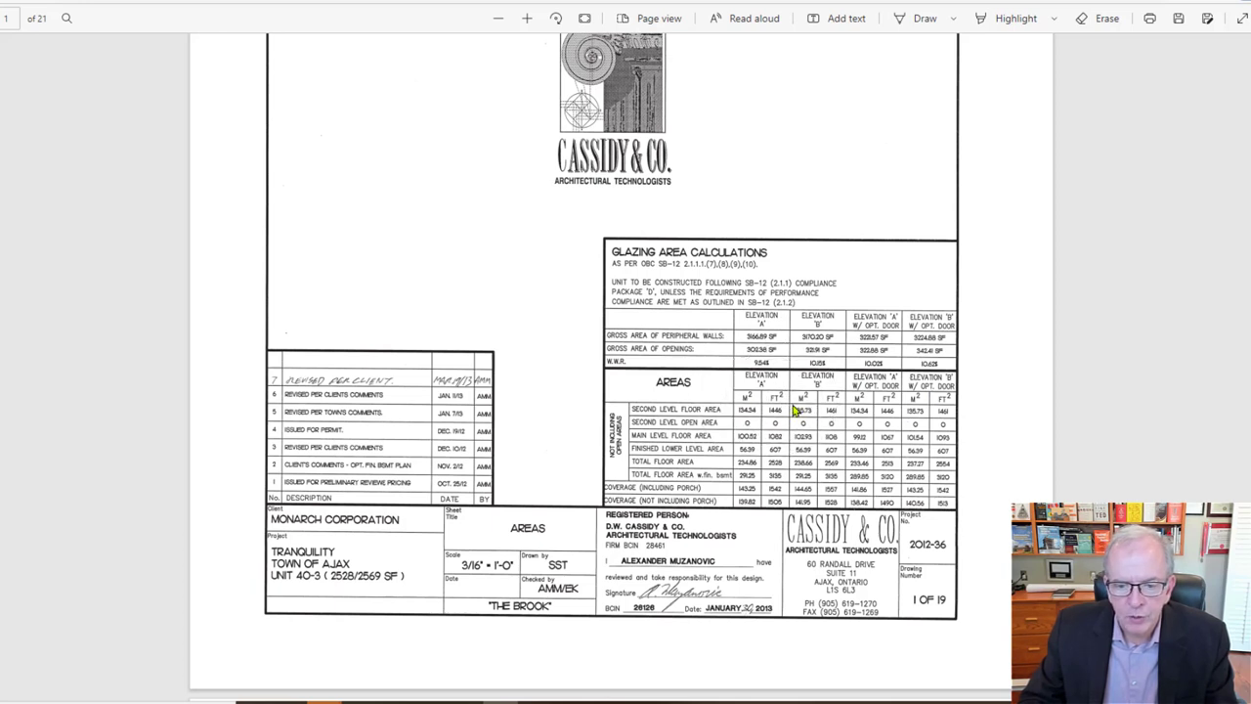
{"action": "mouse_move", "coordinate": [864, 410]}
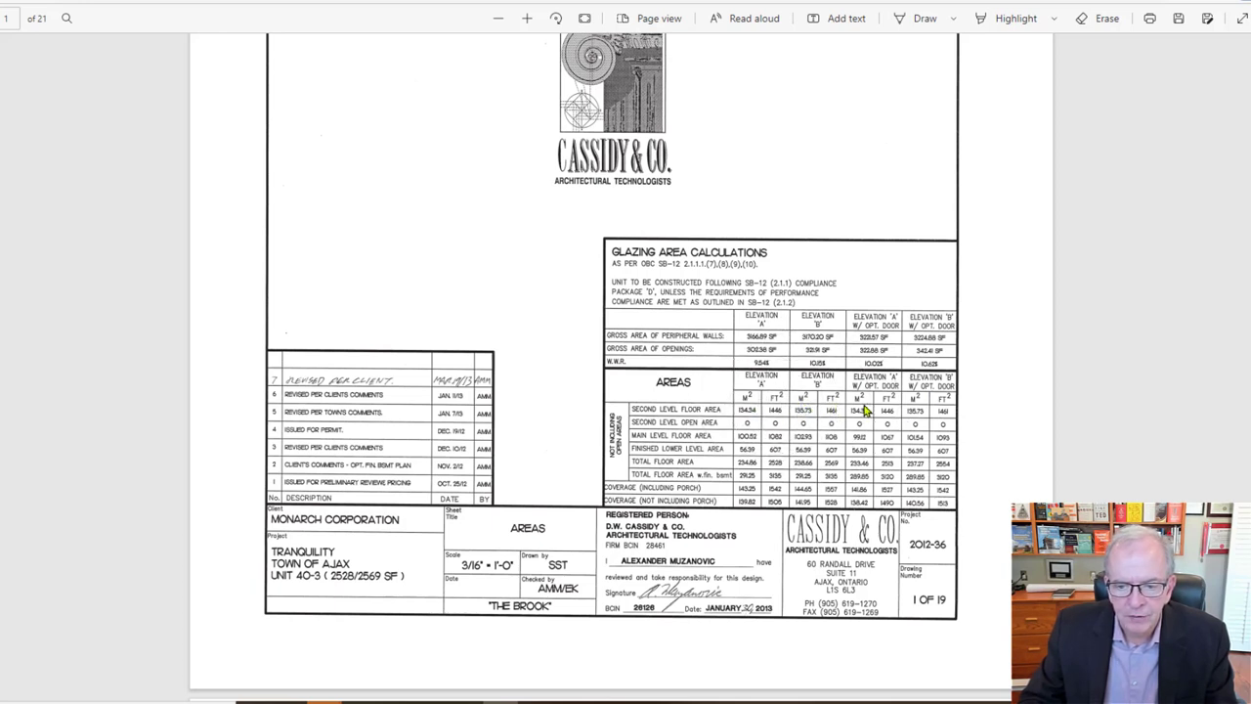
{"action": "mouse_move", "coordinate": [926, 430]}
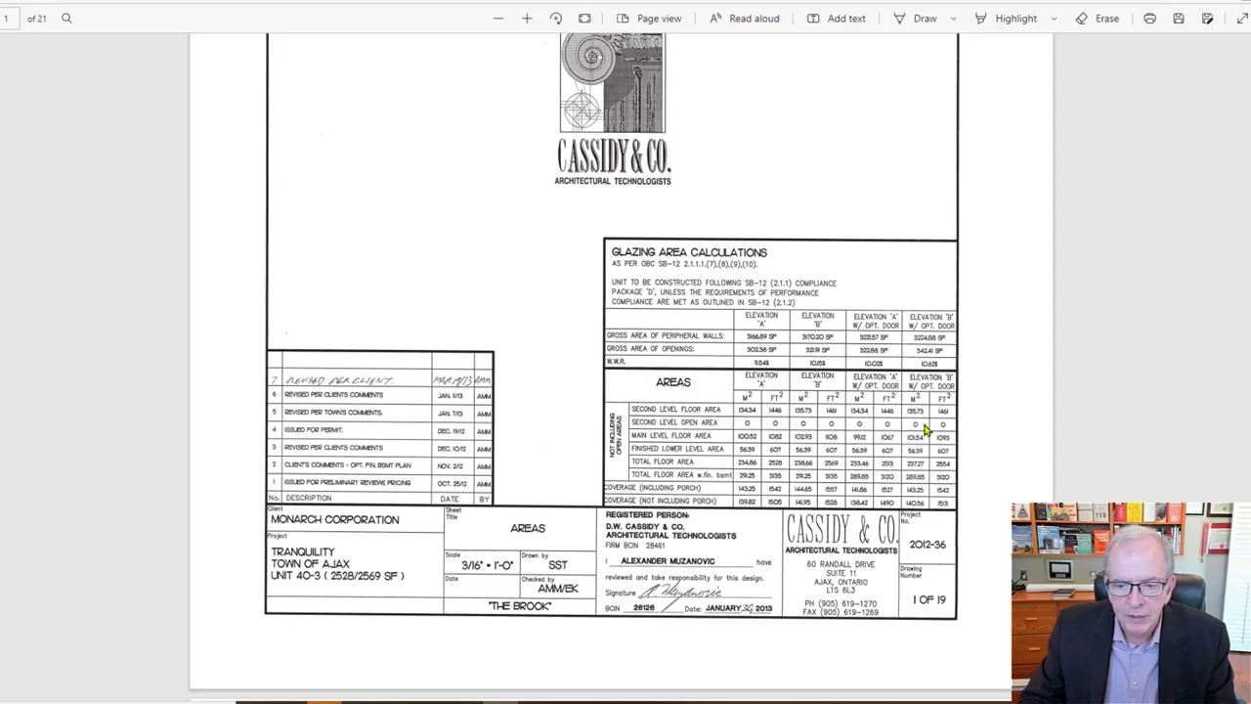
{"action": "mouse_move", "coordinate": [751, 422]}
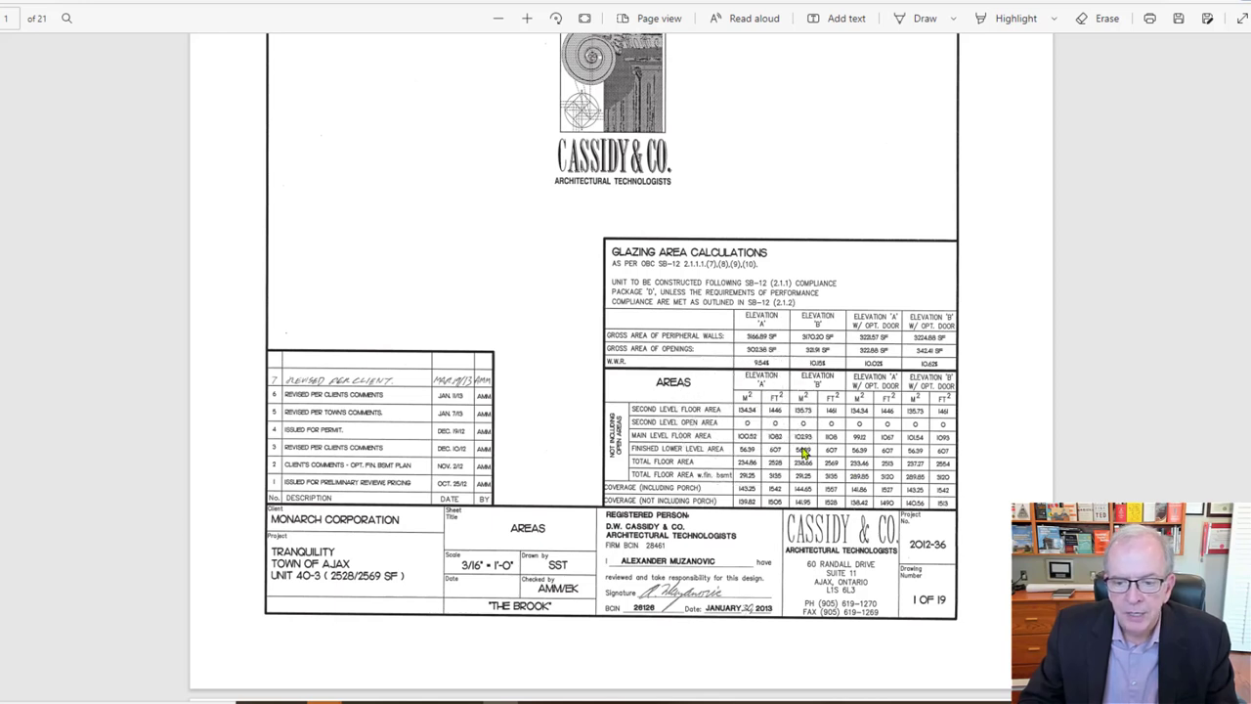
{"action": "mouse_move", "coordinate": [761, 426]}
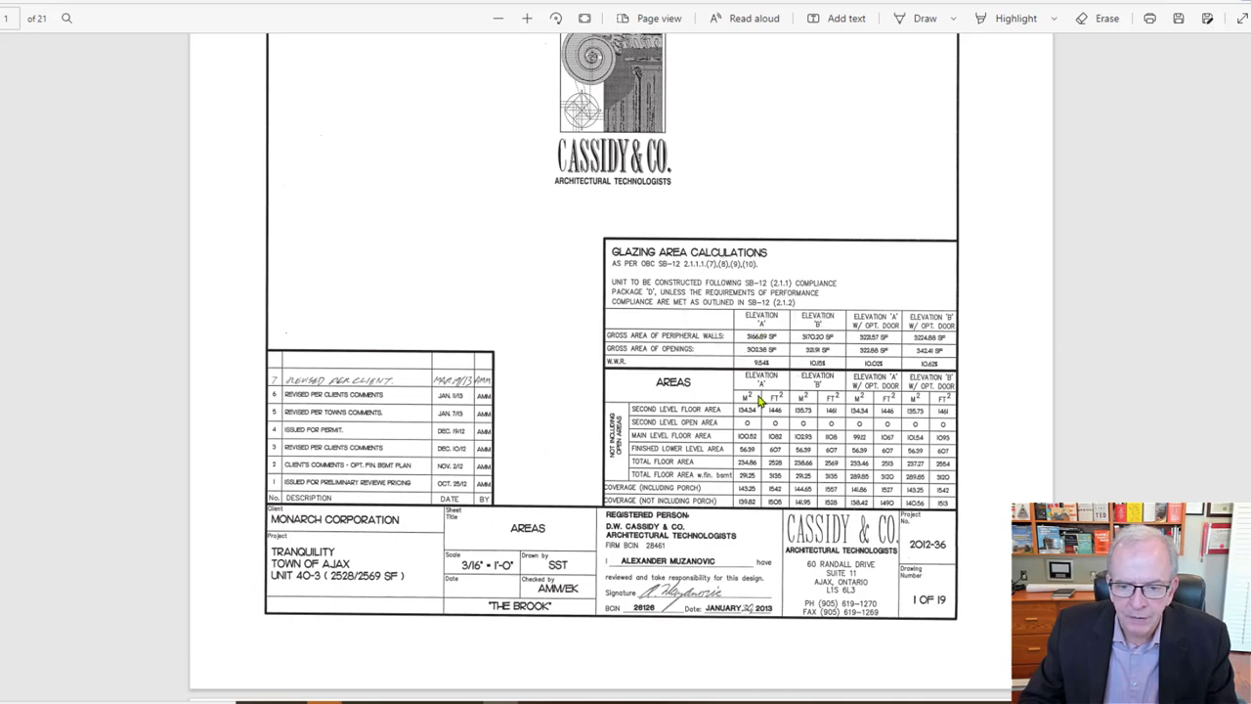
{"action": "mouse_move", "coordinate": [708, 485]}
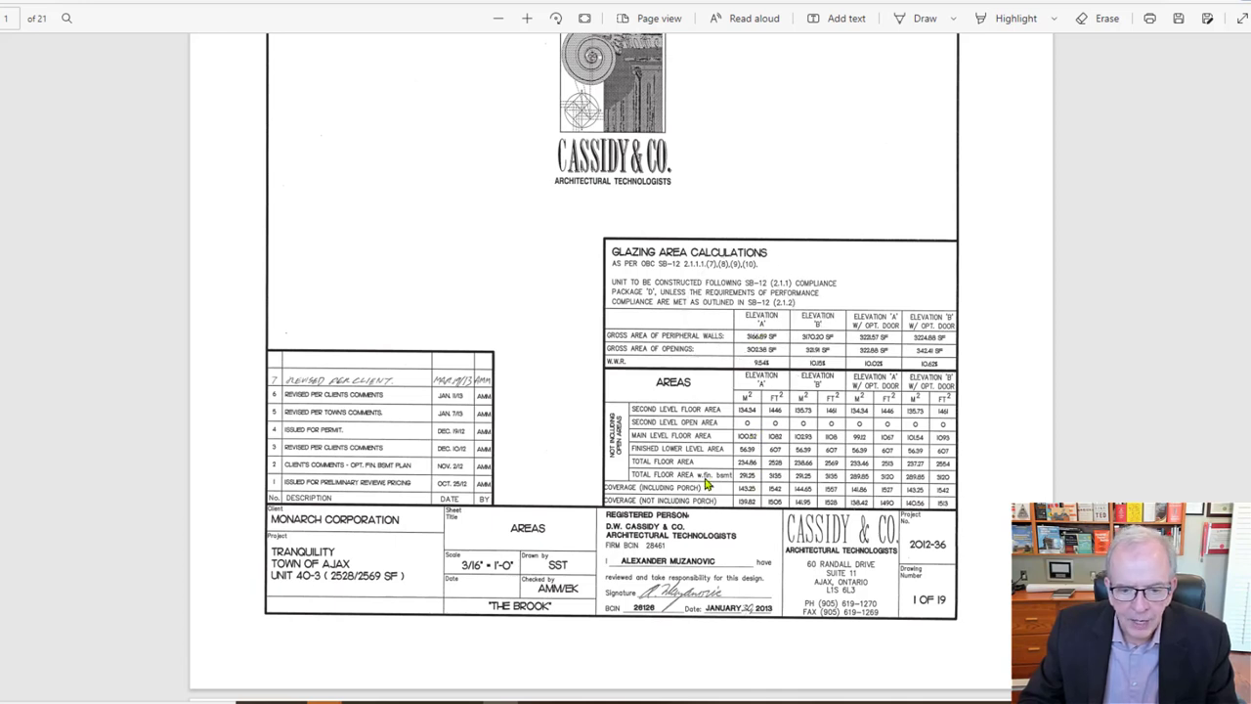
{"action": "mouse_move", "coordinate": [772, 477]}
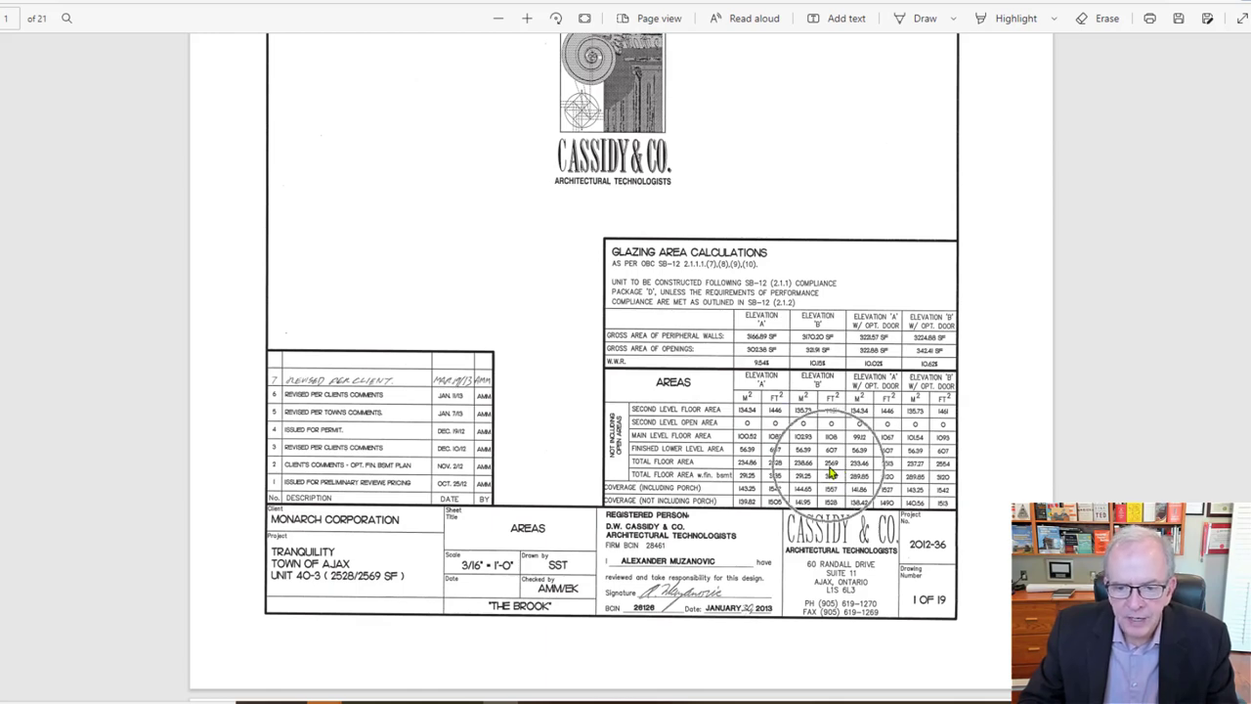
{"action": "left_click", "coordinate": [528, 18]}
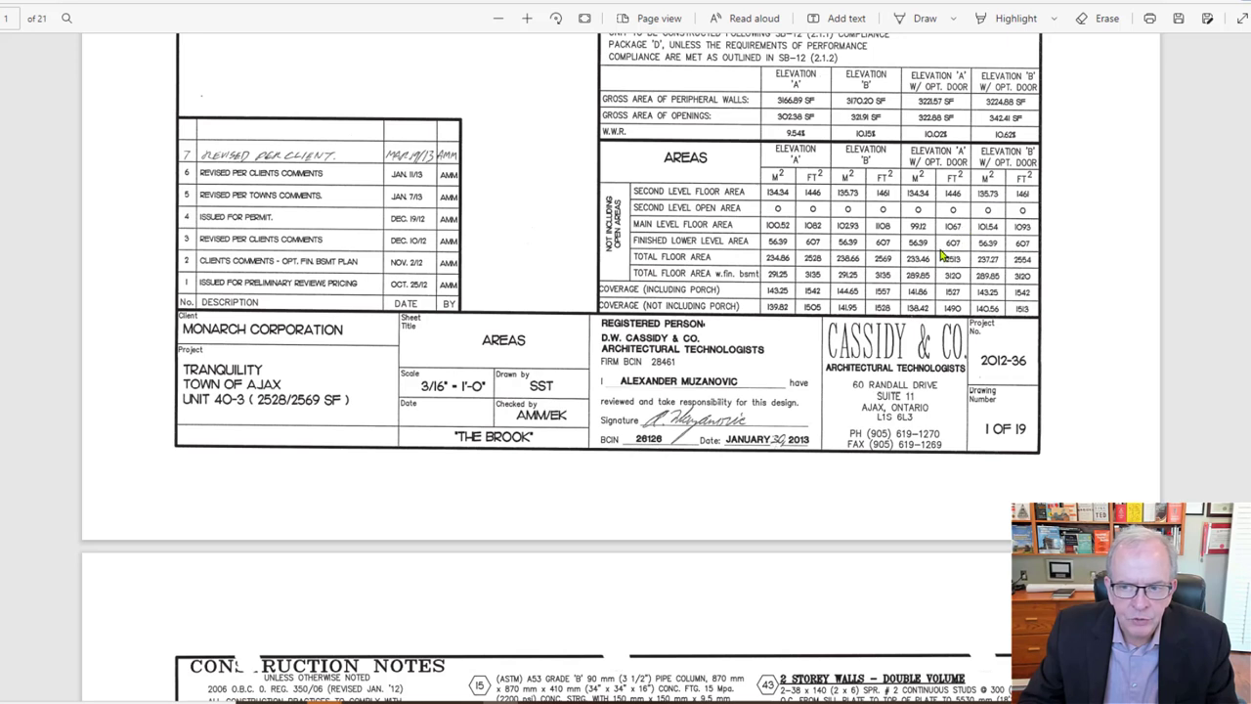
{"action": "mouse_move", "coordinate": [930, 266]}
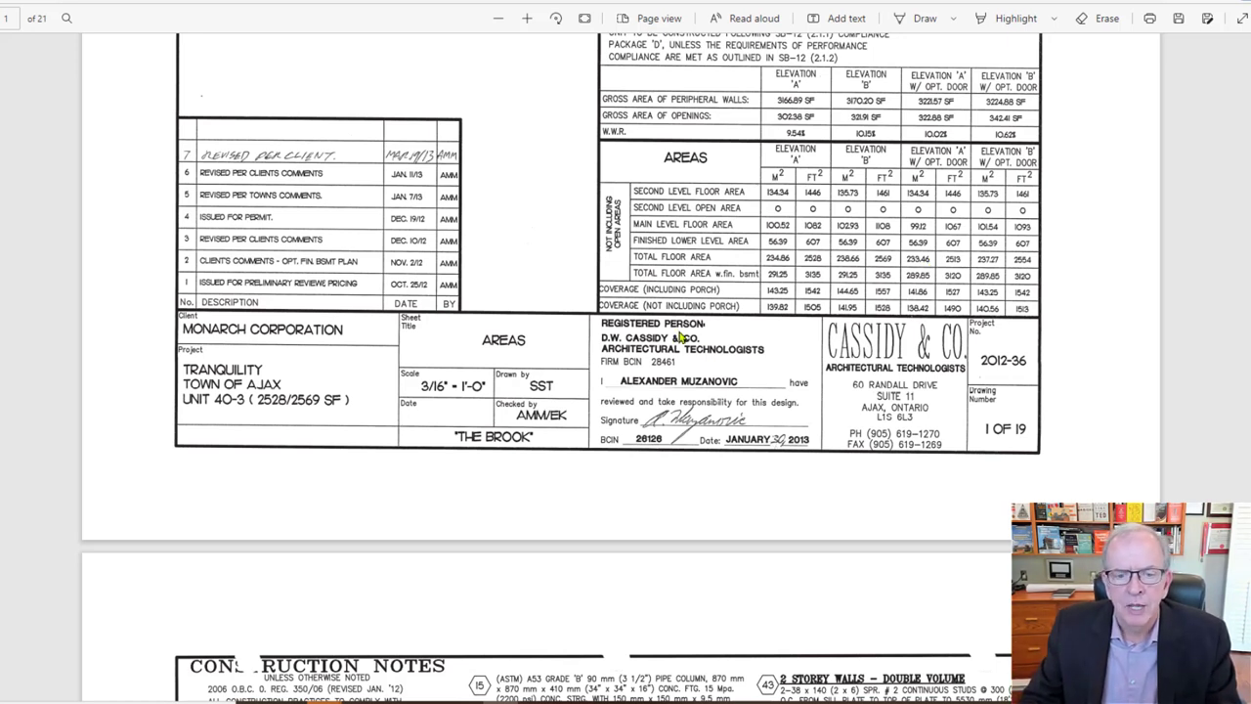
{"action": "mouse_move", "coordinate": [657, 293]}
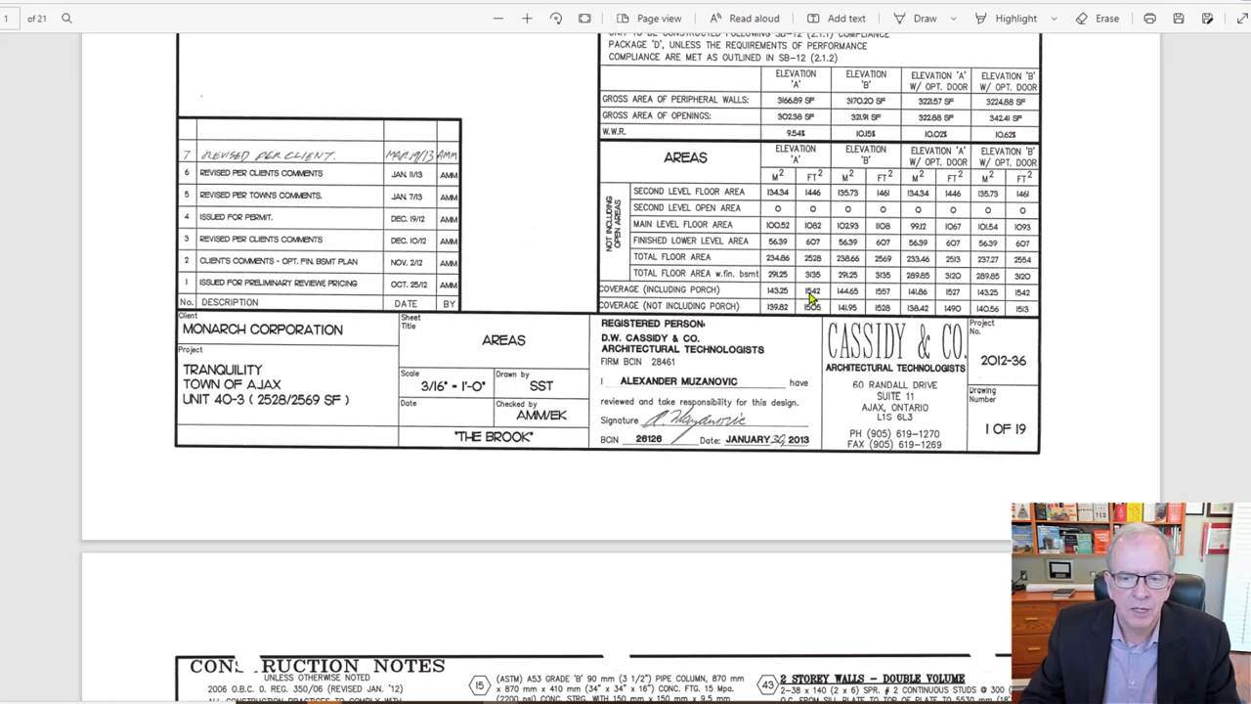
{"action": "mouse_move", "coordinate": [876, 303]}
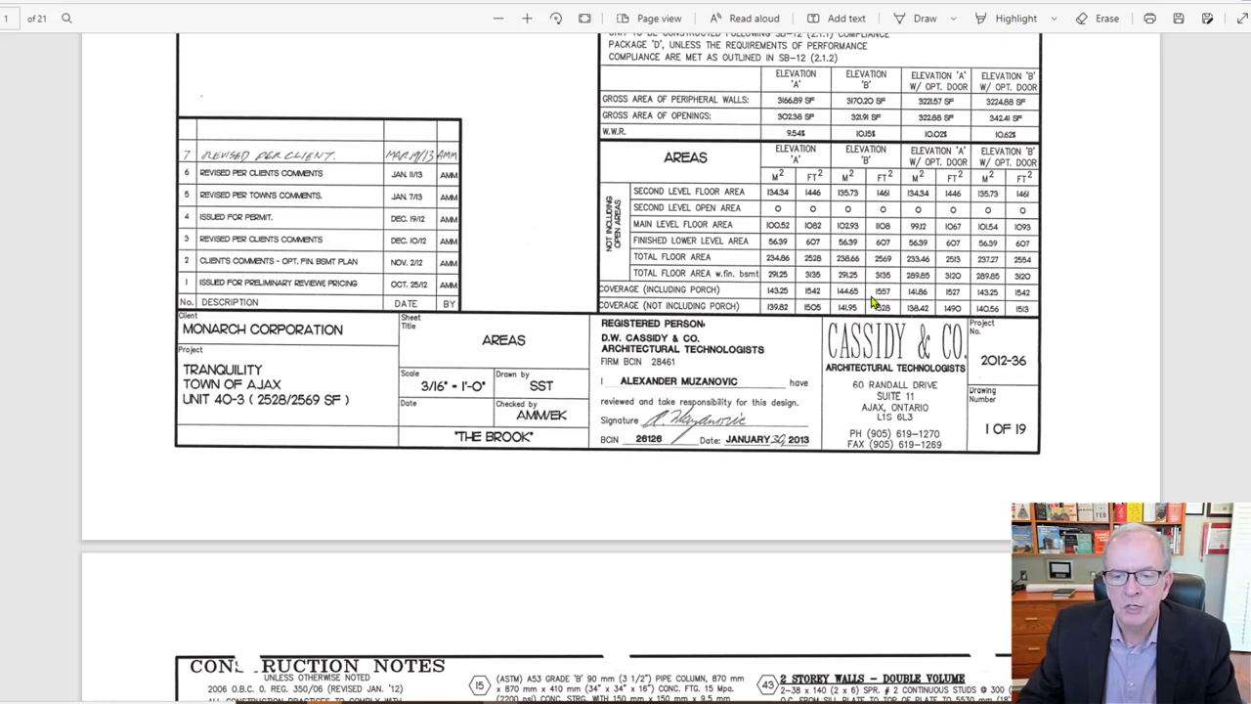
{"action": "mouse_move", "coordinate": [745, 320]}
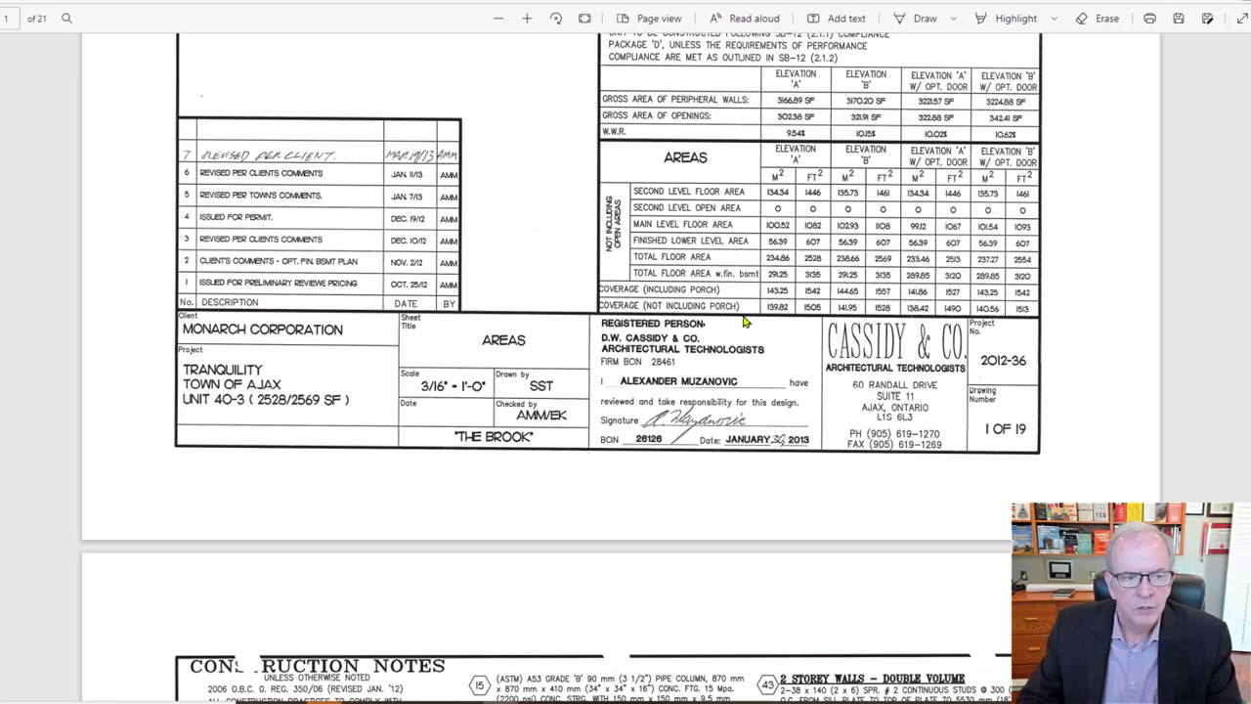
{"action": "mouse_move", "coordinate": [731, 393]}
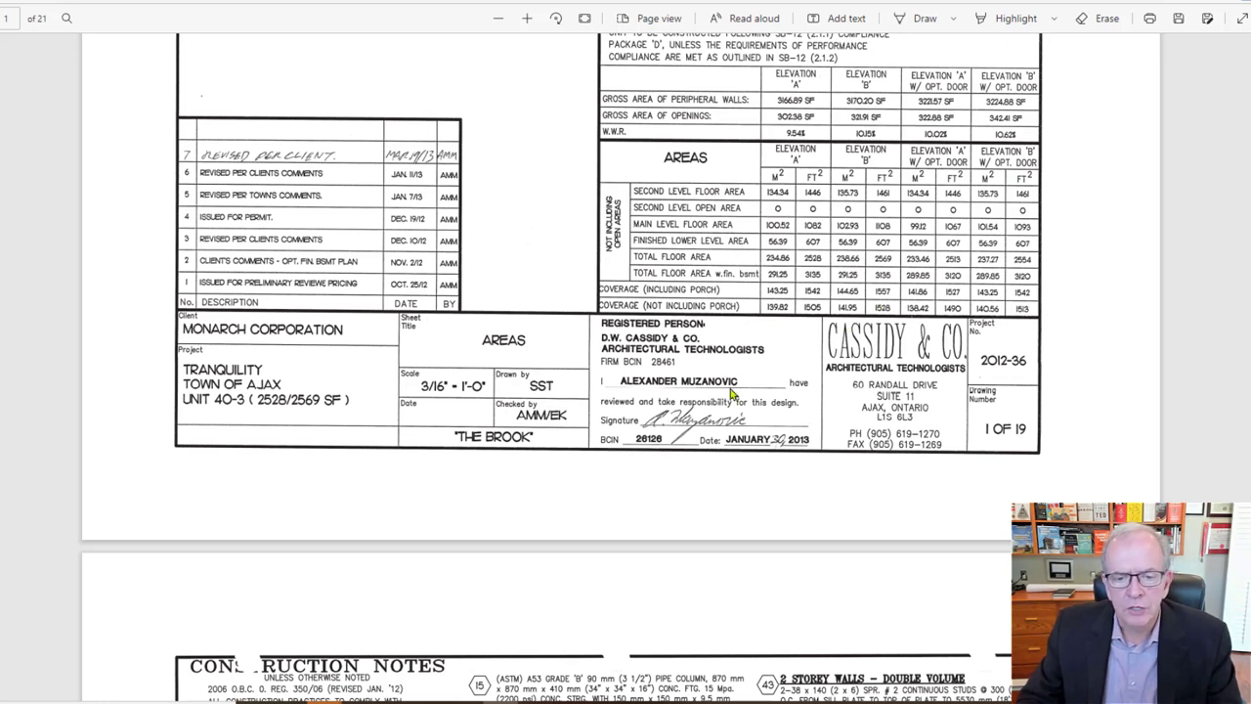
{"action": "mouse_move", "coordinate": [641, 458]}
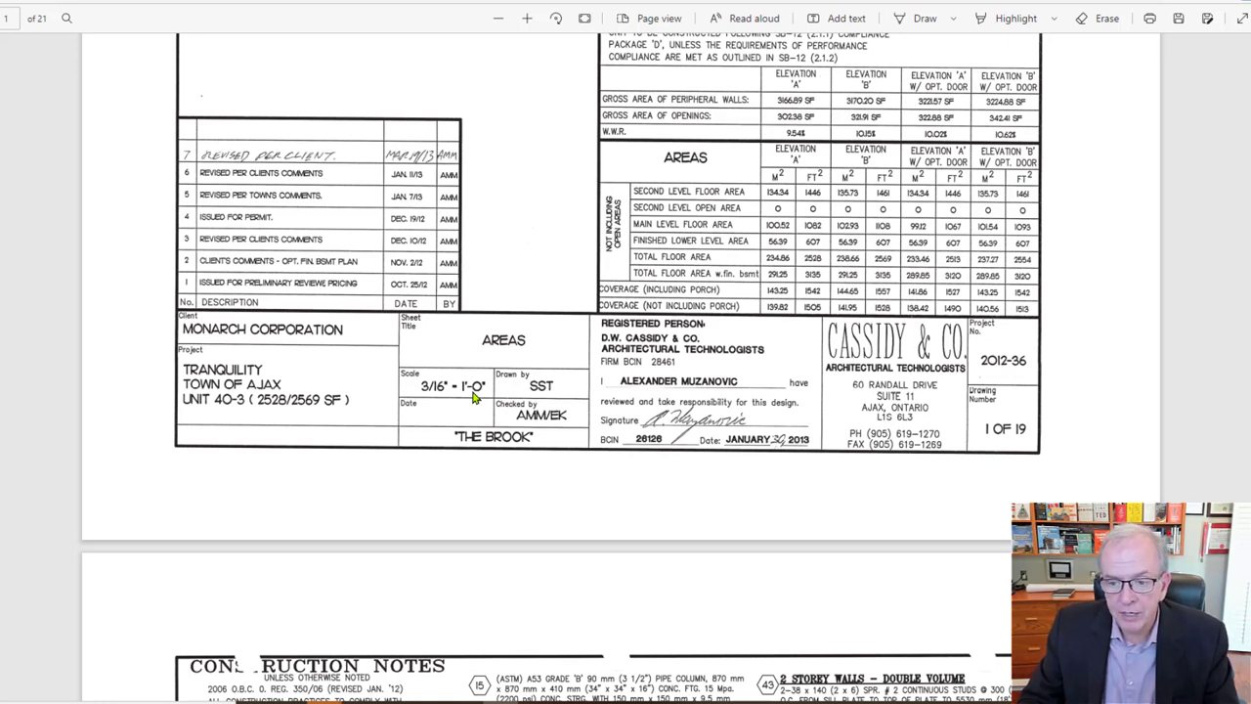
{"action": "mouse_move", "coordinate": [432, 399]}
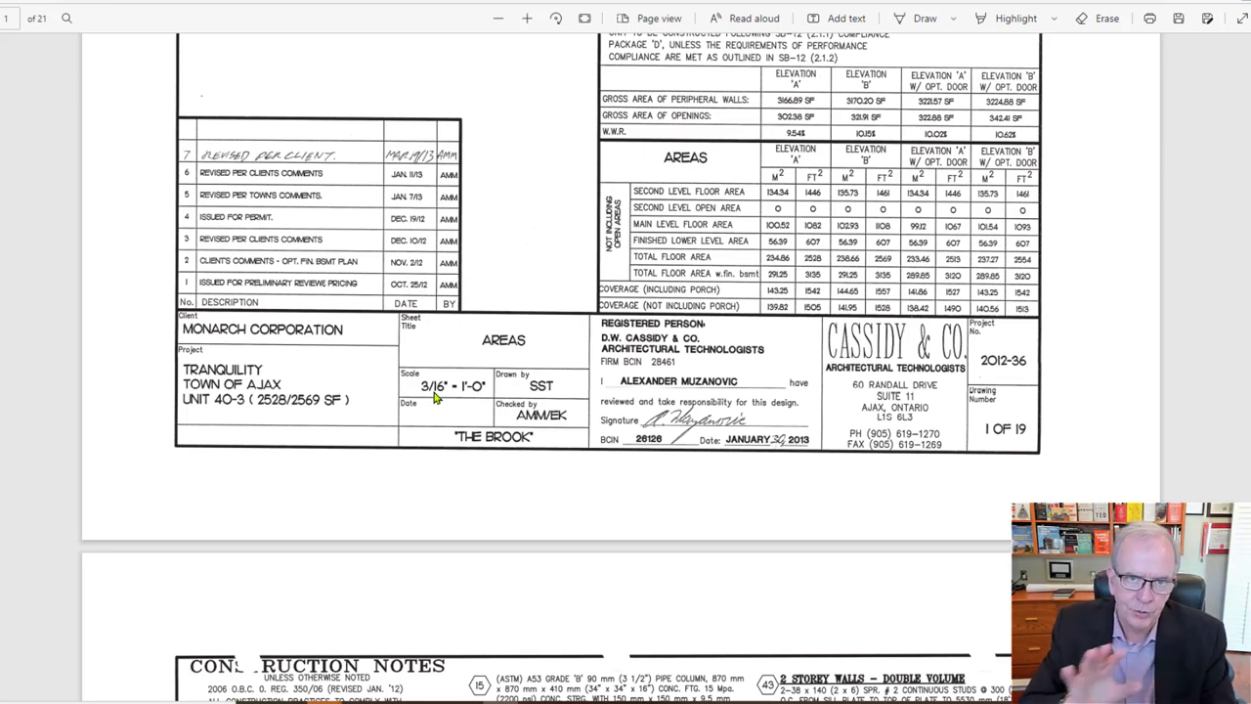
Scroll into sheet 2 Construction Notes down to the foundation wall, stair and garage wall notes.
{"action": "scroll", "scroll_direction": "down", "scroll_amount": 3}
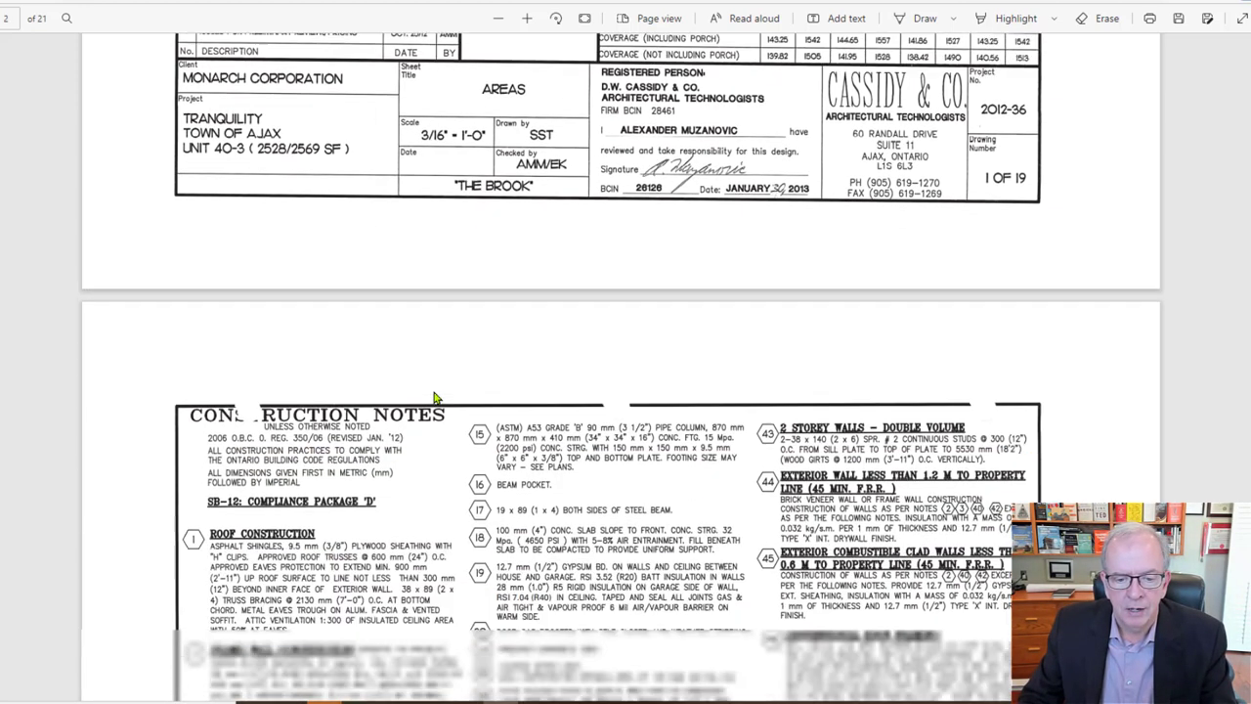
{"action": "scroll", "scroll_direction": "down", "scroll_amount": 3}
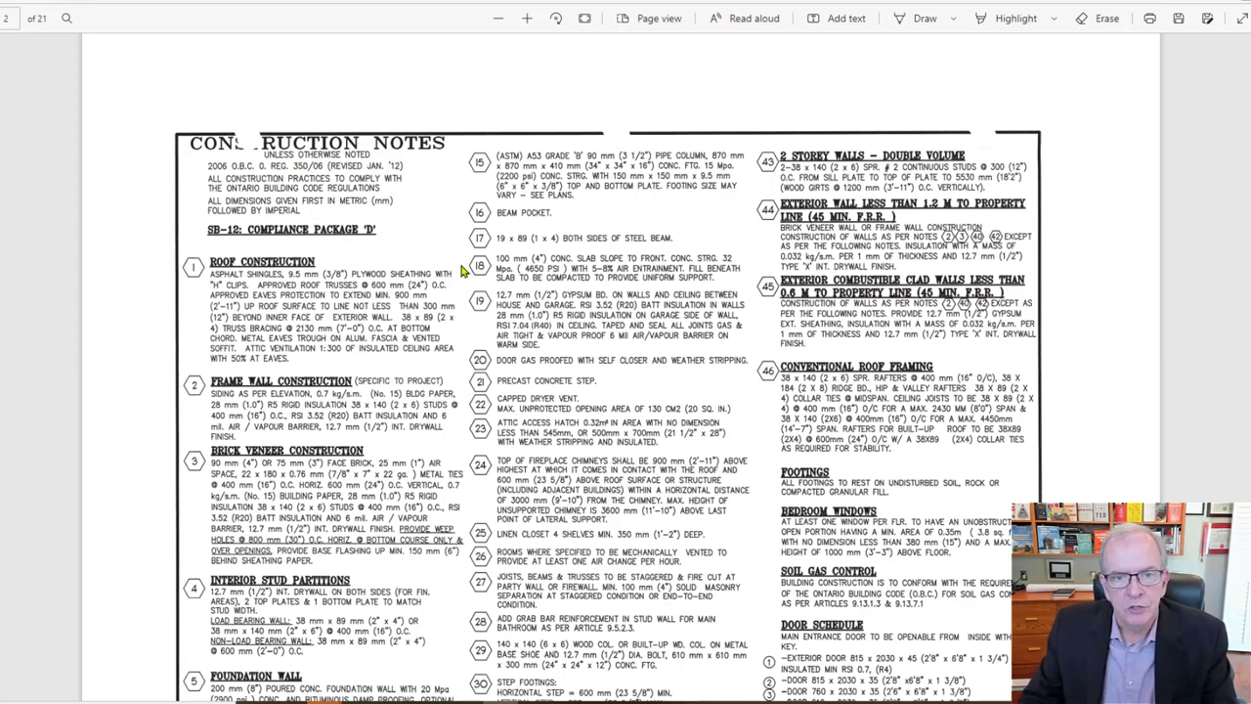
{"action": "mouse_move", "coordinate": [645, 311]}
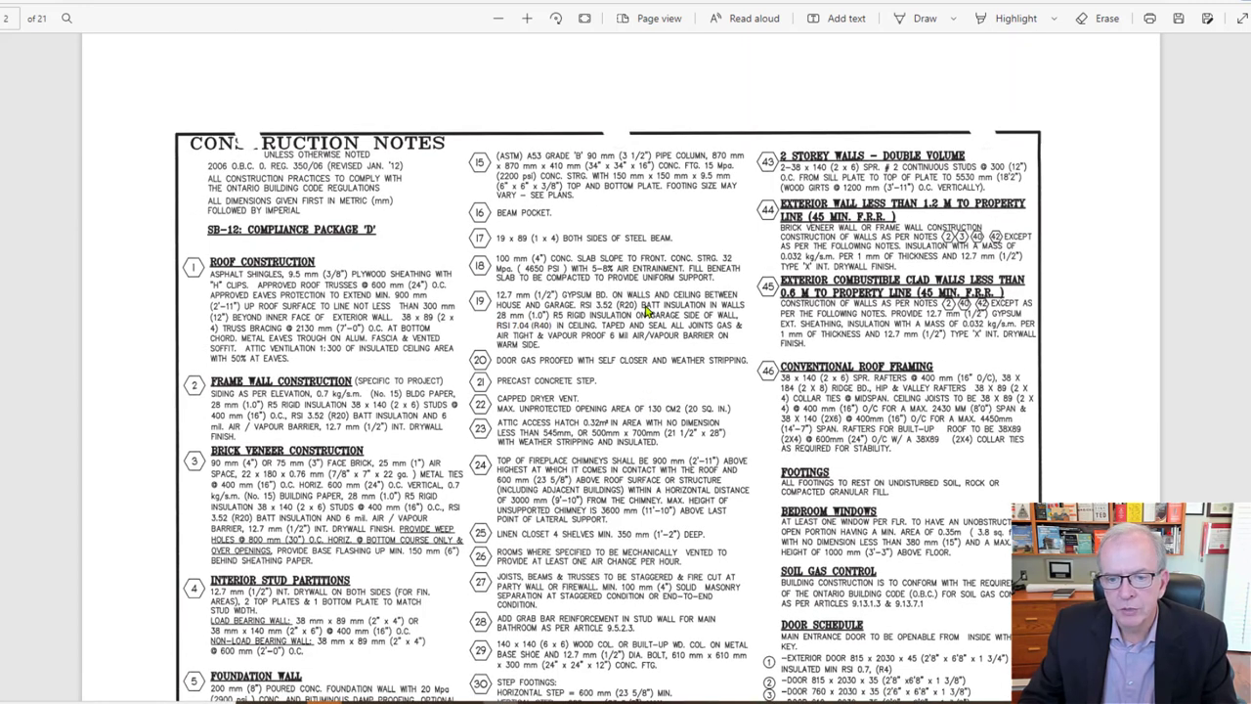
{"action": "mouse_move", "coordinate": [759, 408]}
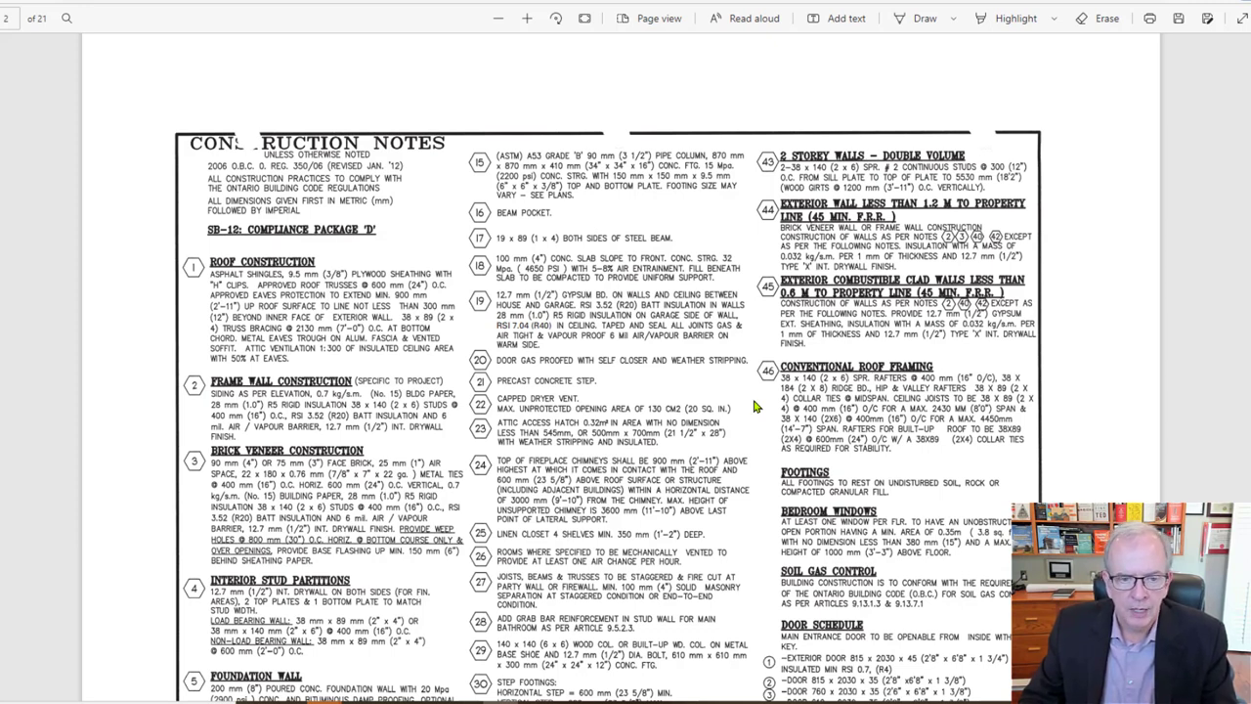
{"action": "scroll", "scroll_direction": "down", "scroll_amount": 3}
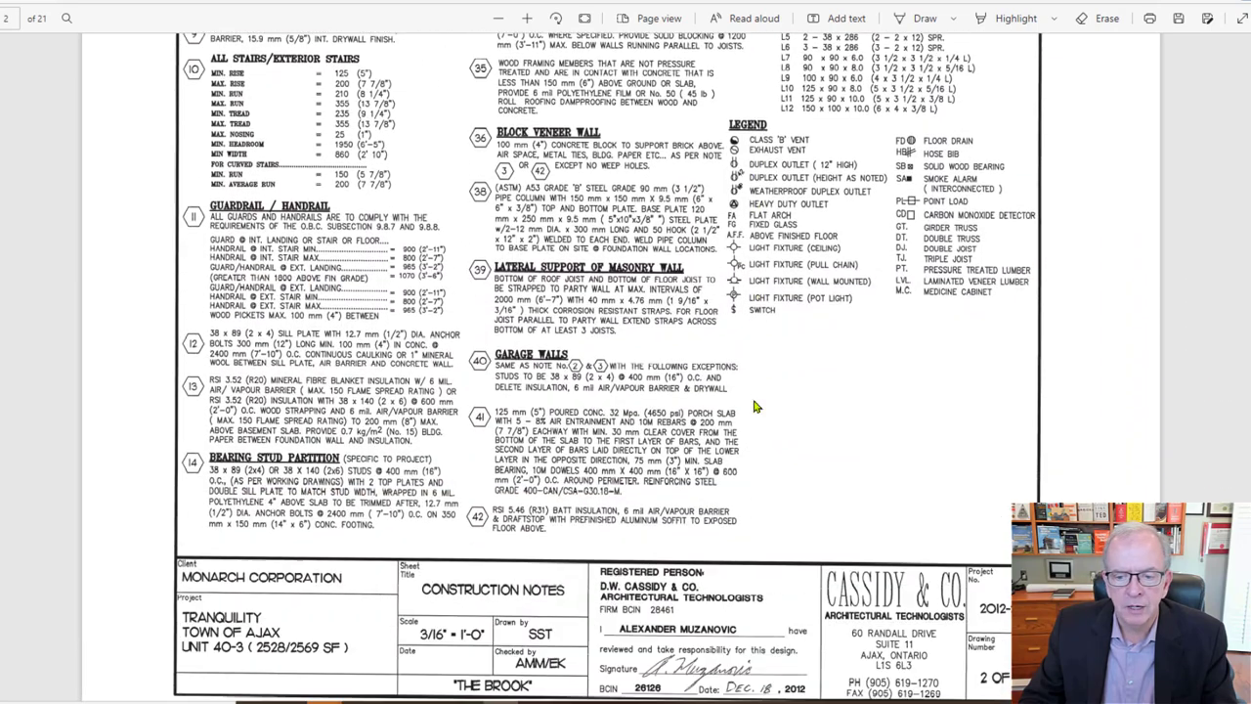
{"action": "scroll", "scroll_direction": "down", "scroll_amount": 3}
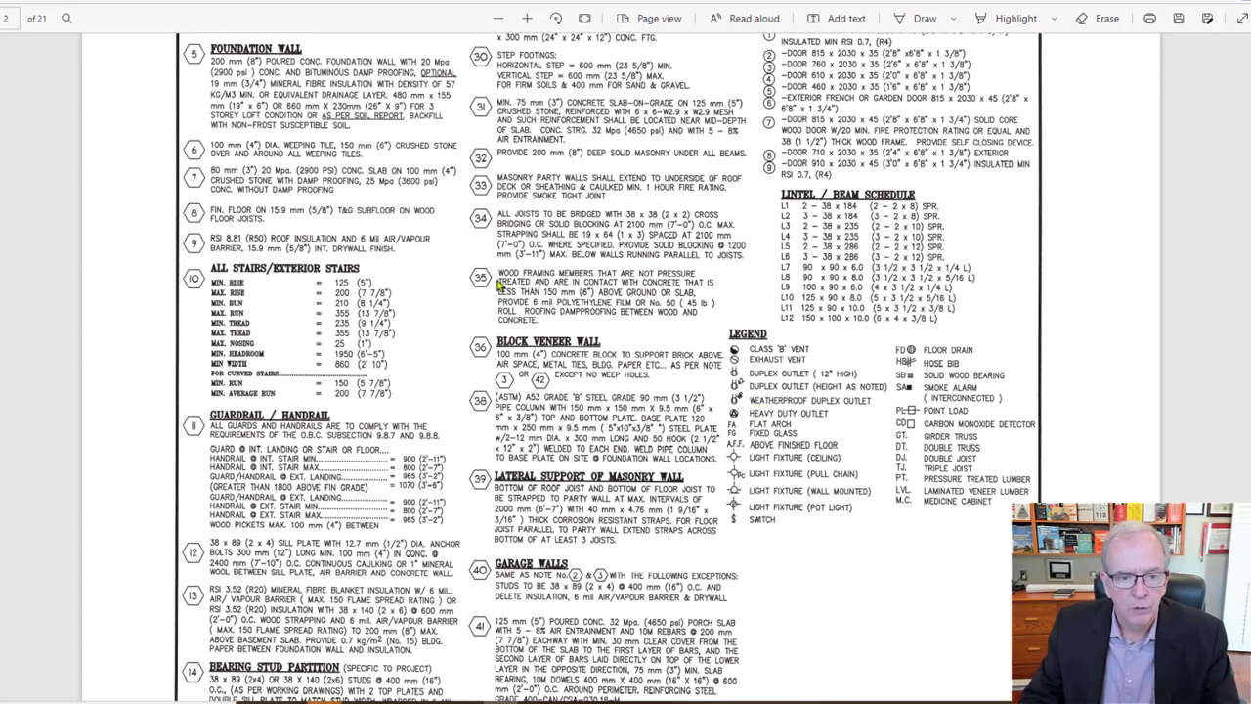
{"action": "left_click_drag", "start_coordinate": [479, 152], "coordinate": [499, 284]}
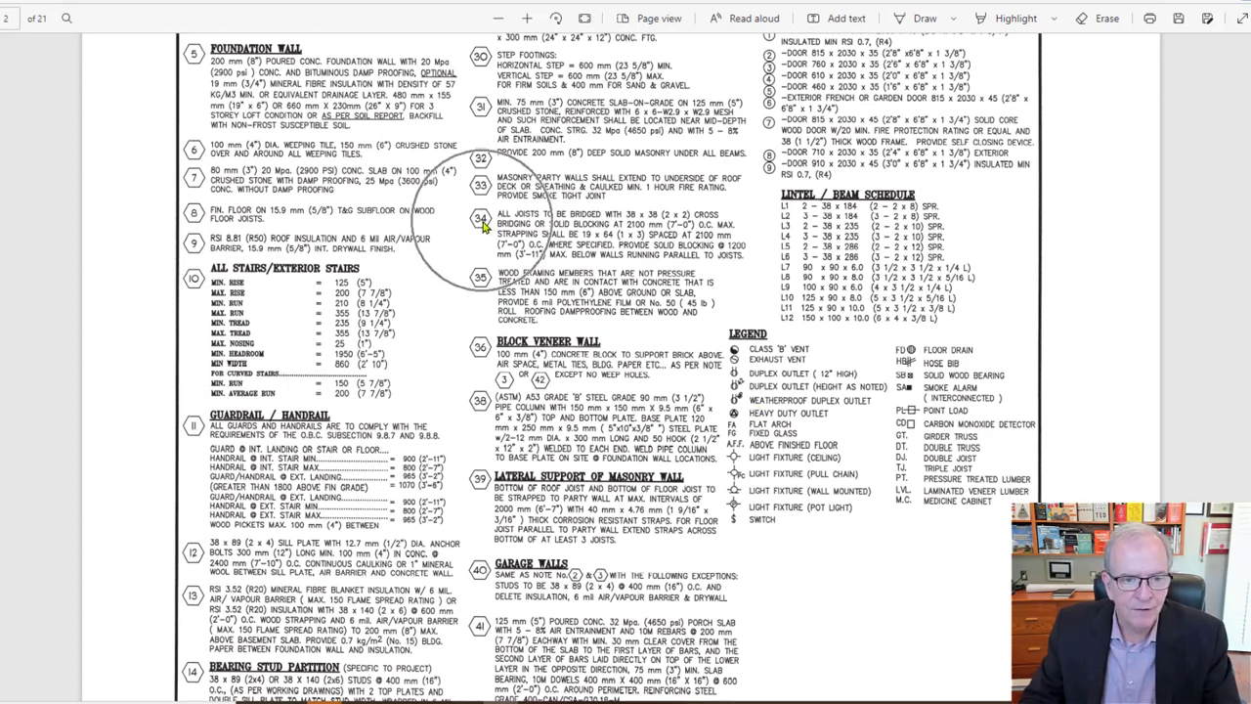
Scroll toward the unfinished basement plan, landing on the soil gas and door schedule notes.
{"action": "scroll", "scroll_direction": "down", "scroll_amount": 3}
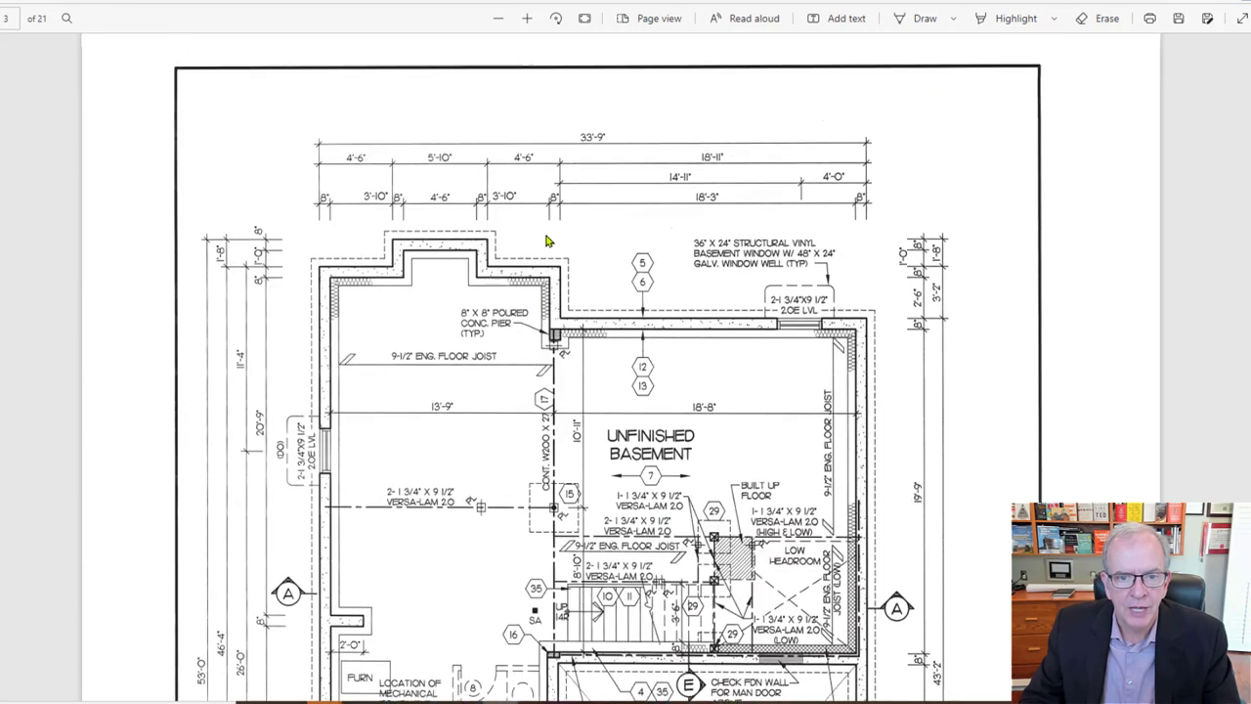
{"action": "scroll", "scroll_direction": "down", "scroll_amount": 3}
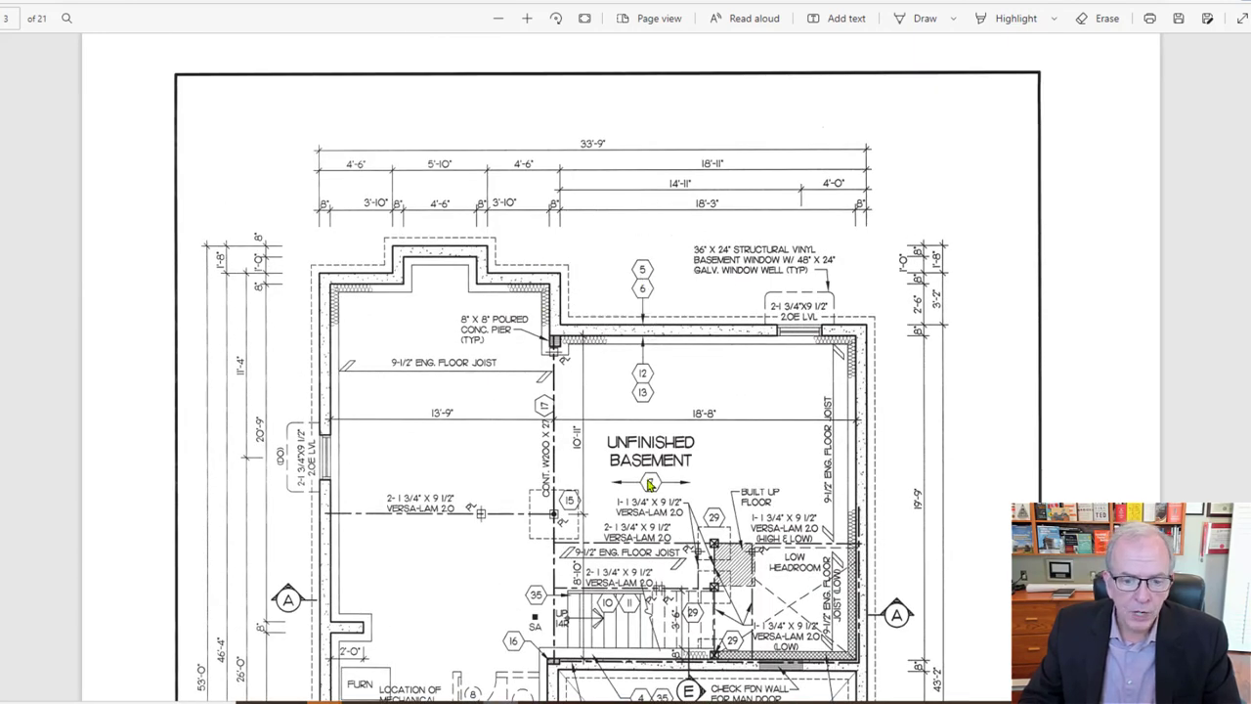
{"action": "scroll", "scroll_direction": "down", "scroll_amount": 3}
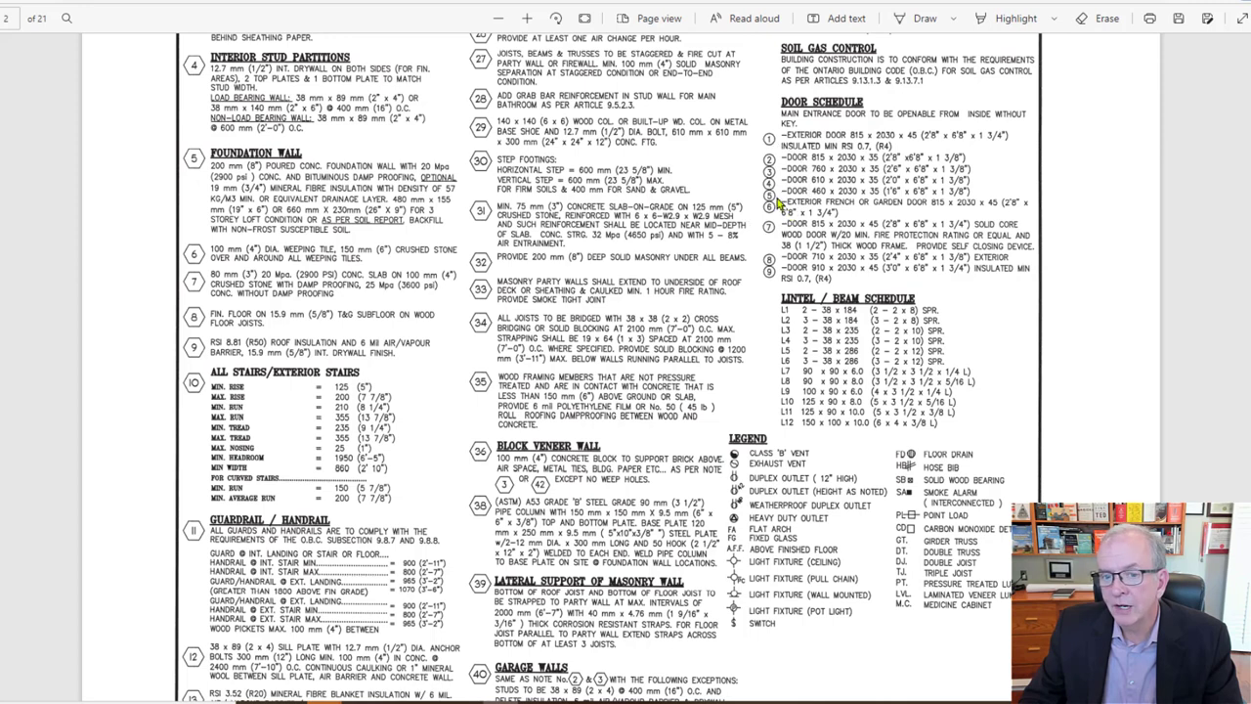
{"action": "mouse_move", "coordinate": [770, 233]}
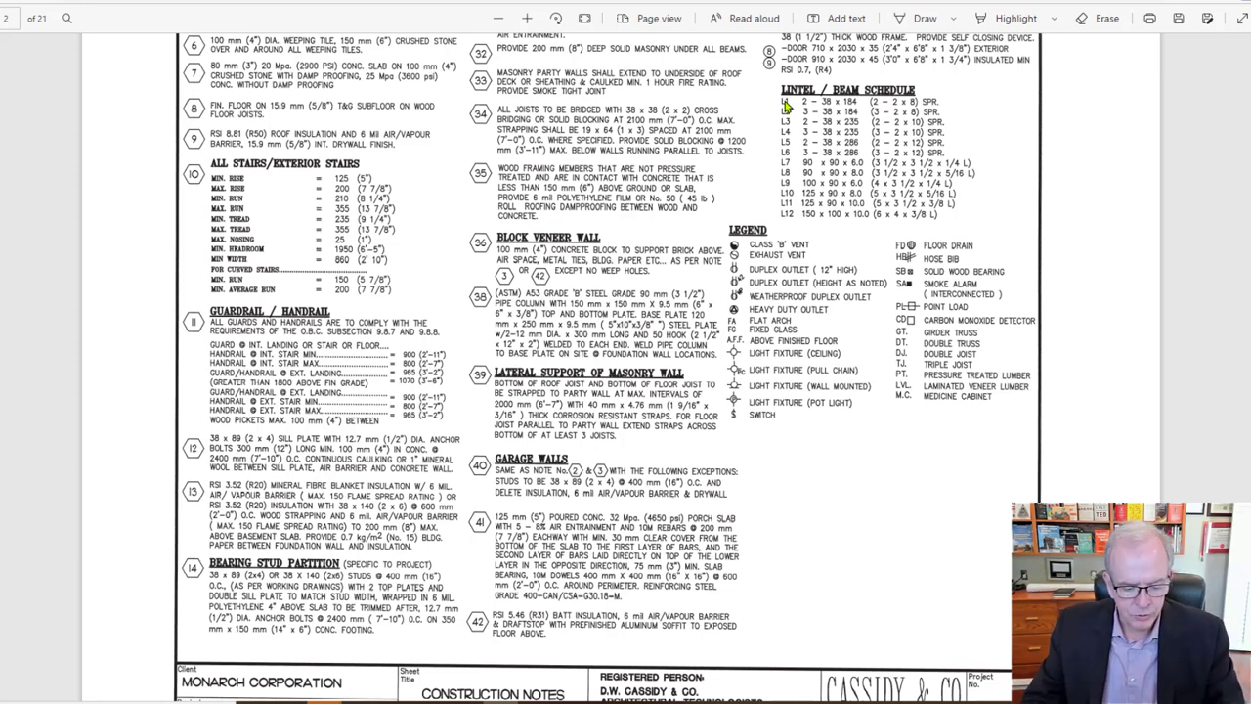
{"action": "mouse_move", "coordinate": [823, 126]}
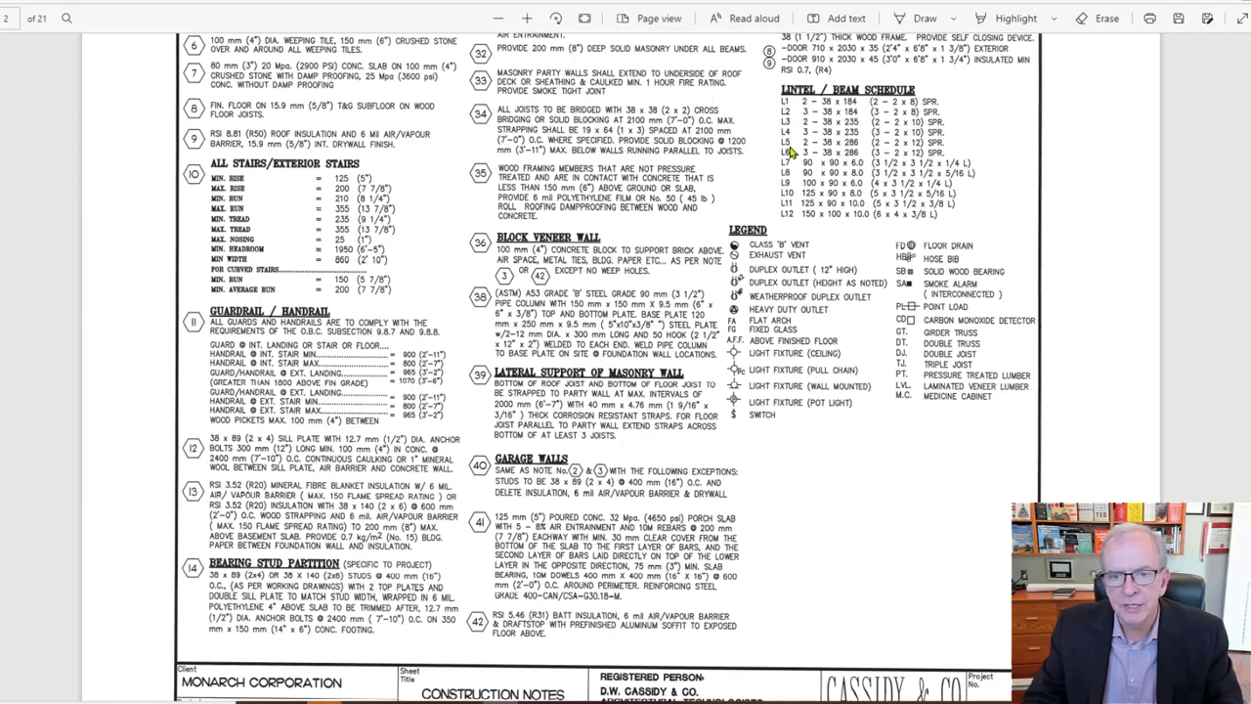
{"action": "mouse_move", "coordinate": [813, 129]}
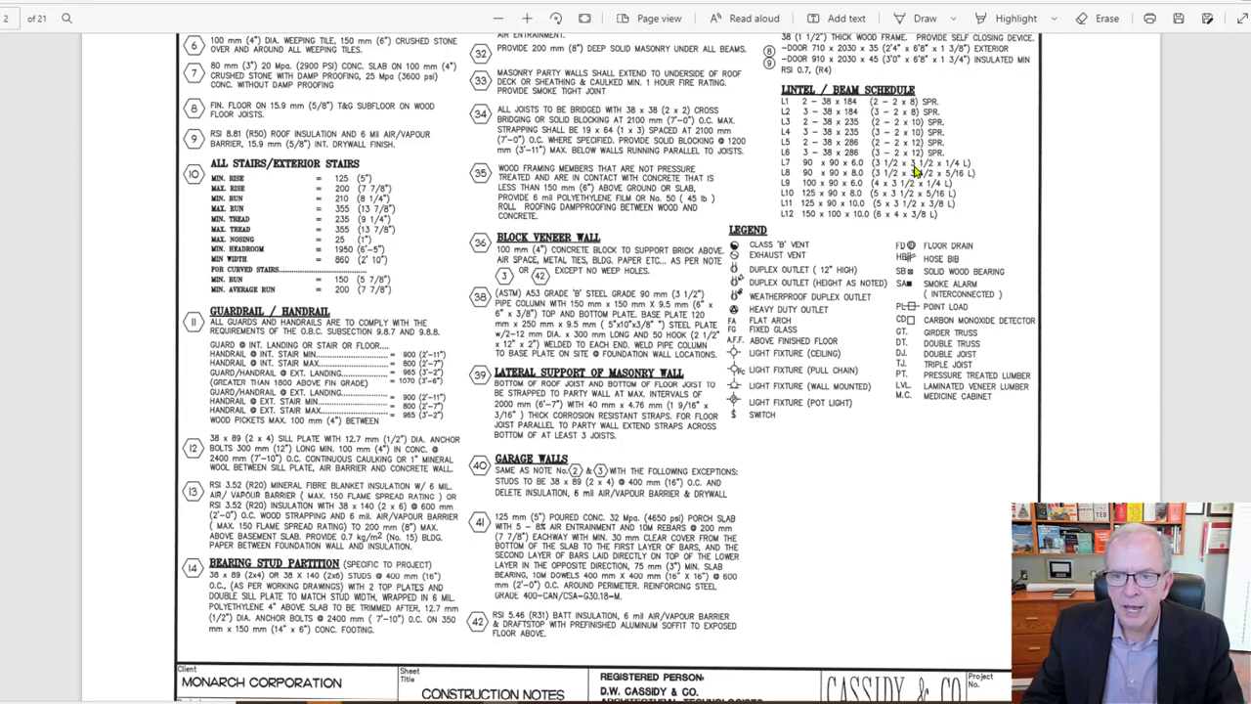
{"action": "mouse_move", "coordinate": [948, 172]}
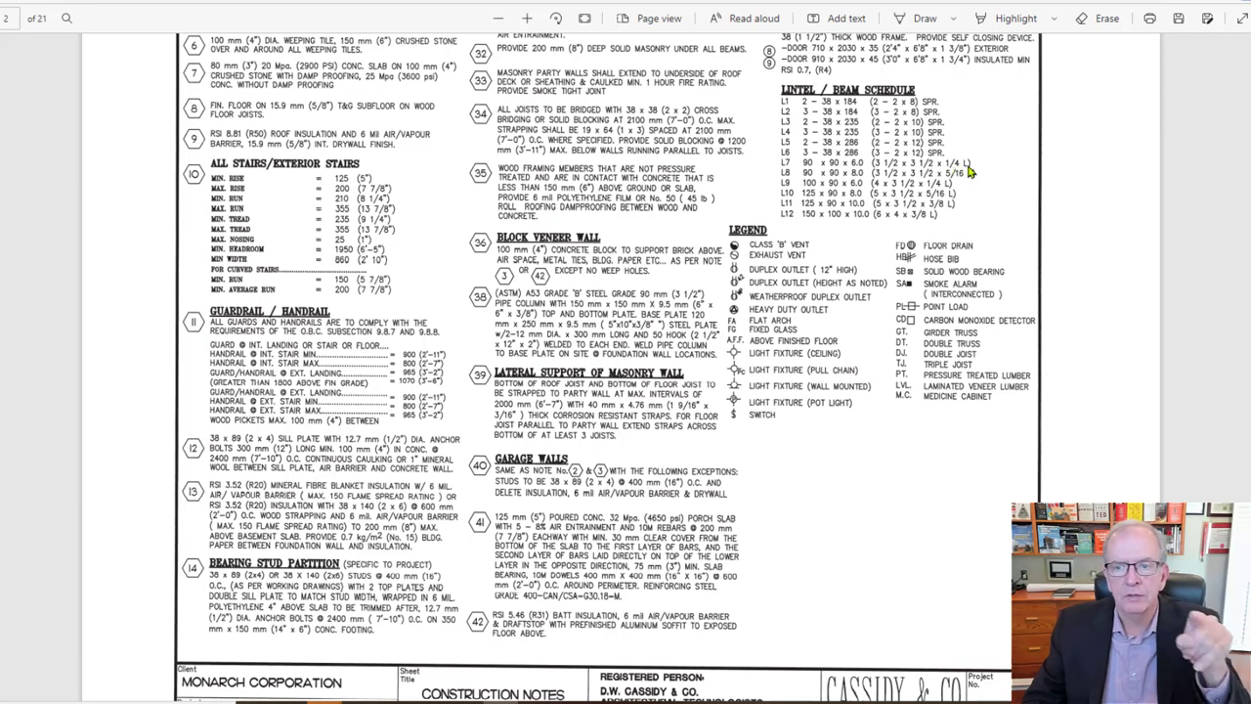
{"action": "mouse_move", "coordinate": [969, 174]}
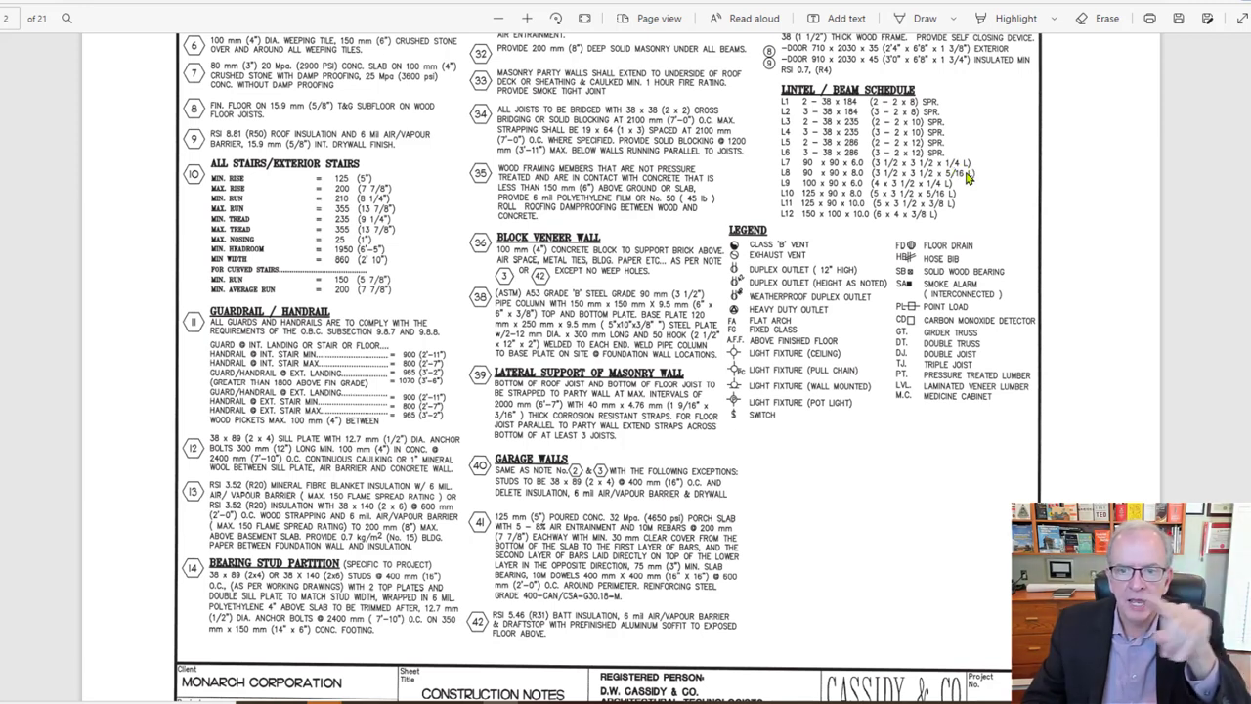
{"action": "mouse_move", "coordinate": [792, 164]}
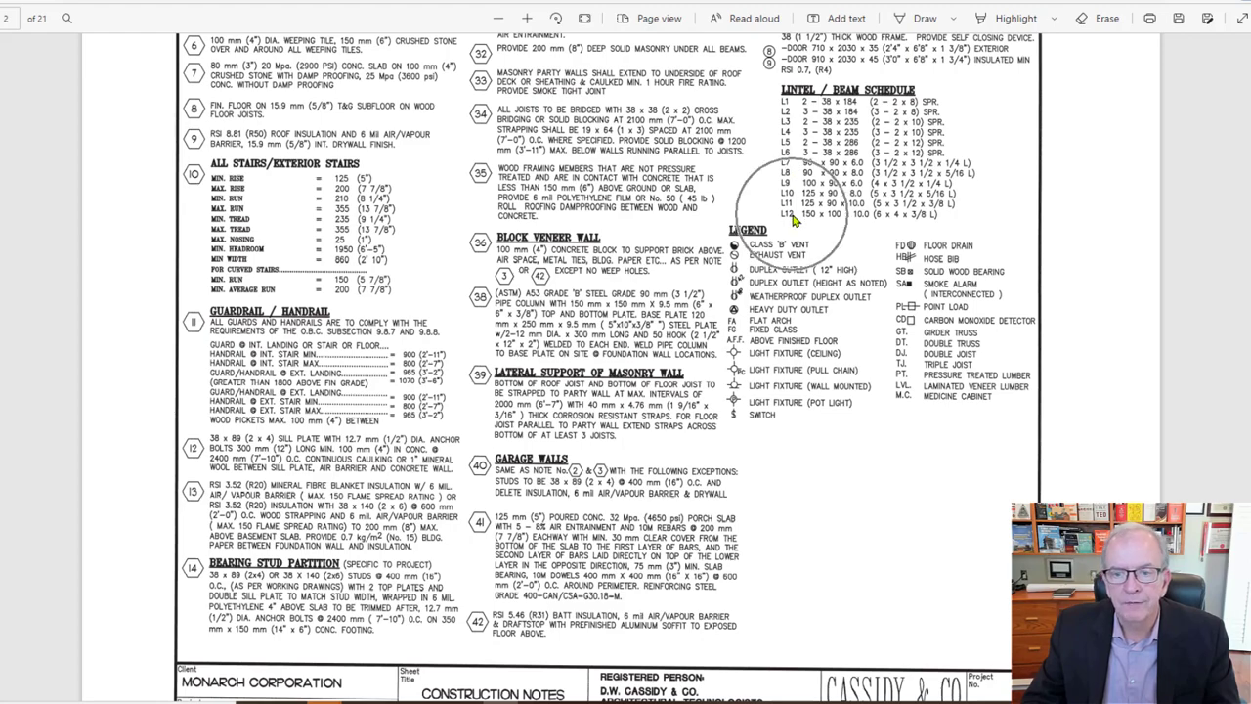
Scroll past the basement plan to the ground floor plan with great room, kitchen and garage.
{"action": "scroll", "scroll_direction": "down", "scroll_amount": 3}
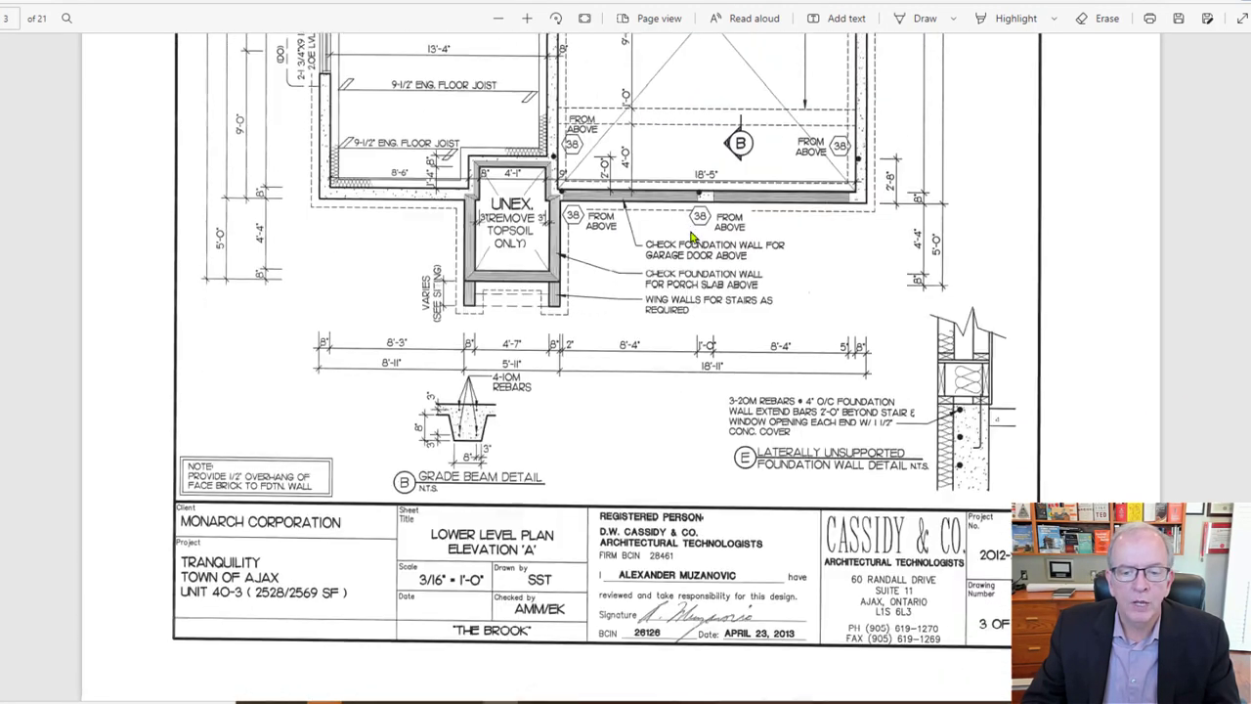
{"action": "scroll", "scroll_direction": "down", "scroll_amount": 3}
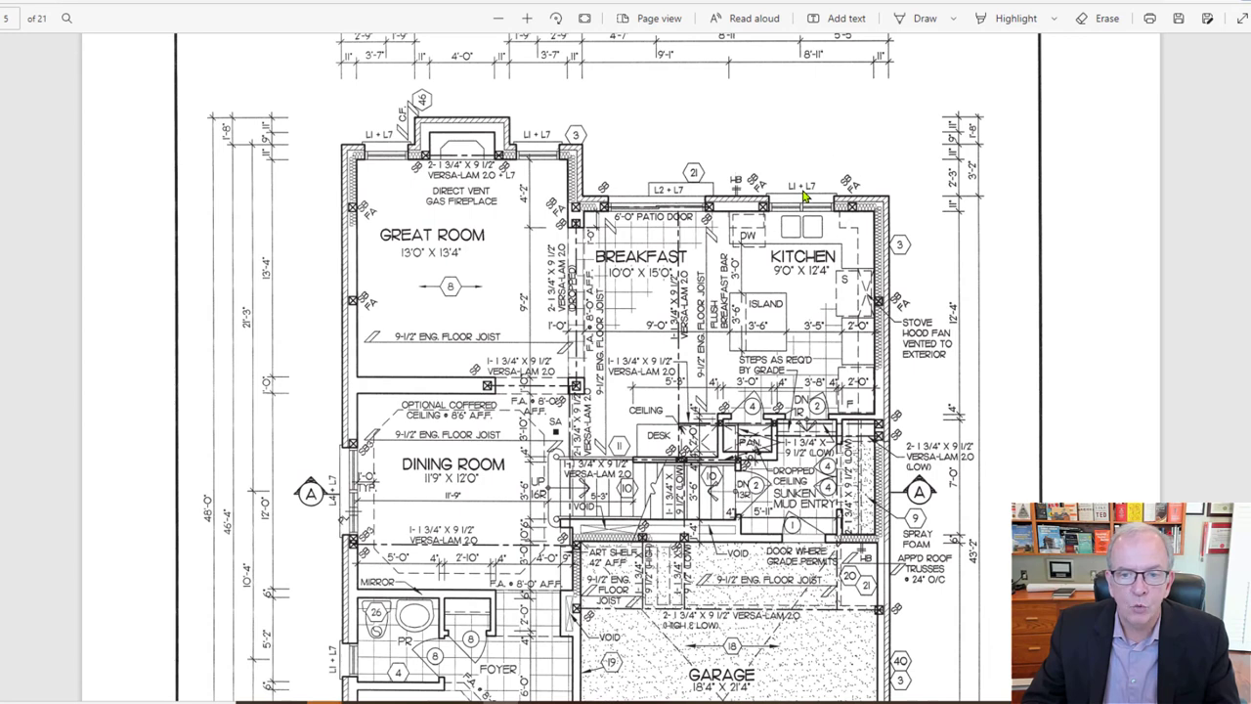
{"action": "mouse_move", "coordinate": [762, 211]}
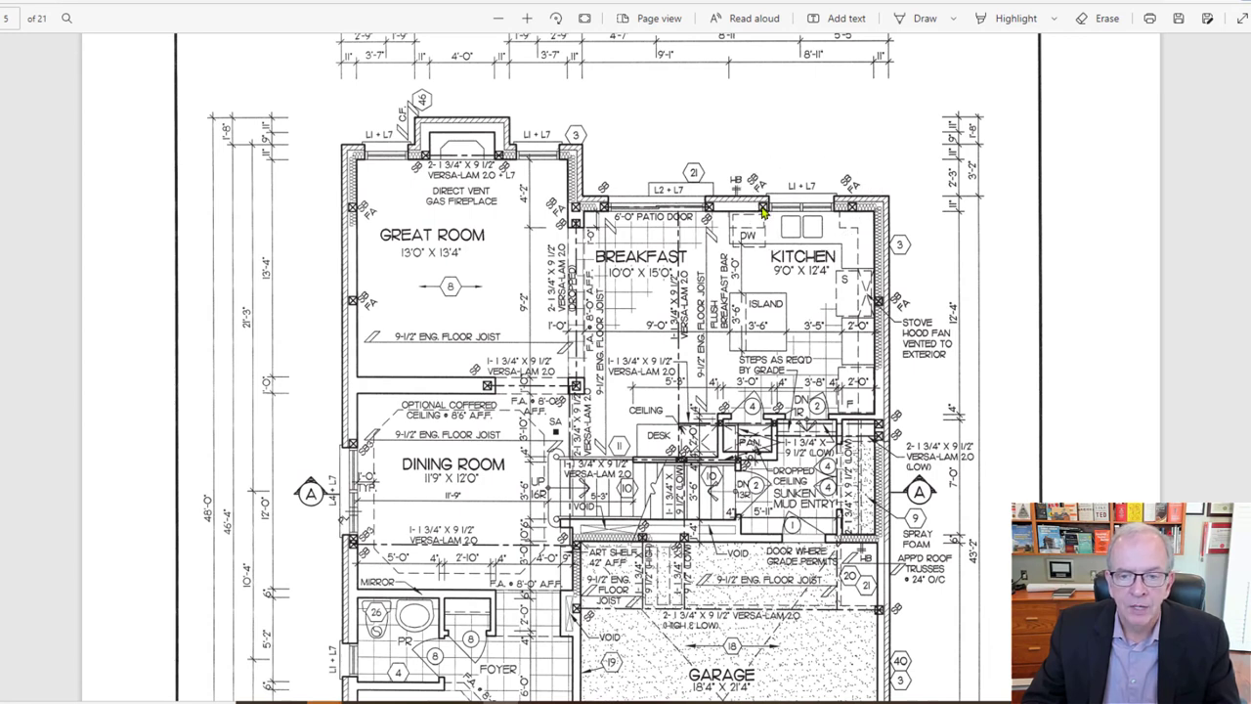
{"action": "mouse_move", "coordinate": [842, 211]}
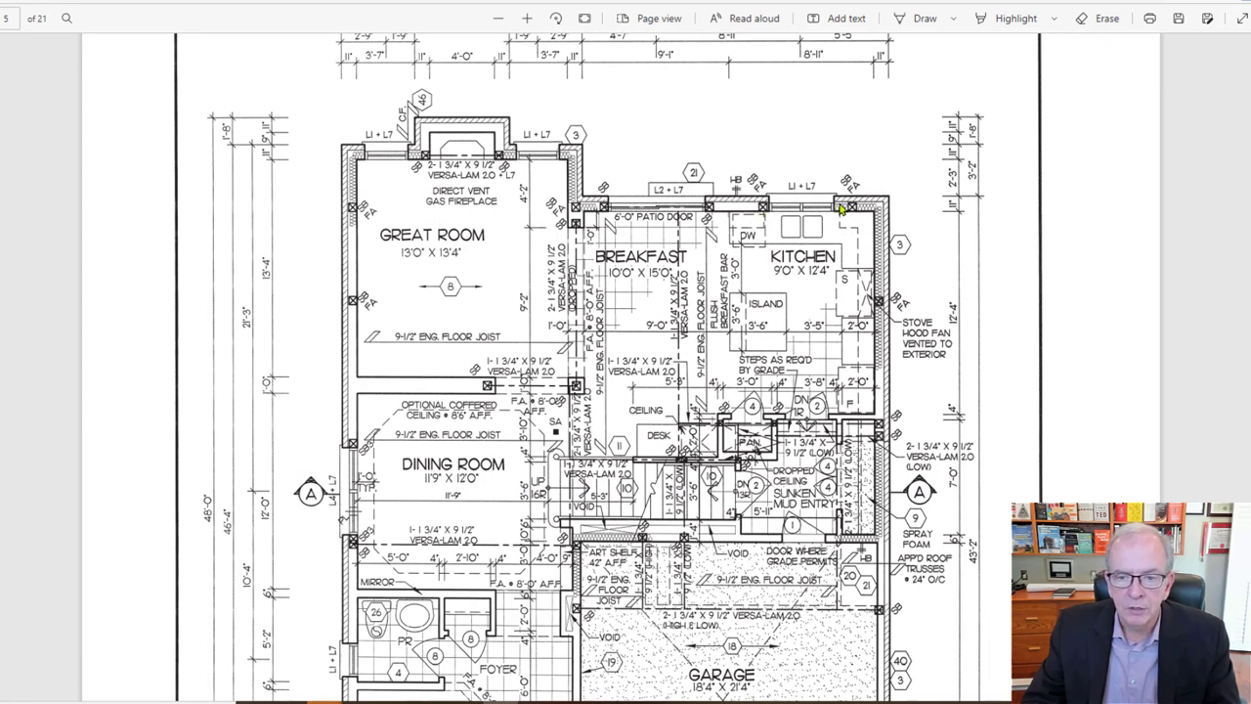
{"action": "mouse_move", "coordinate": [772, 217]}
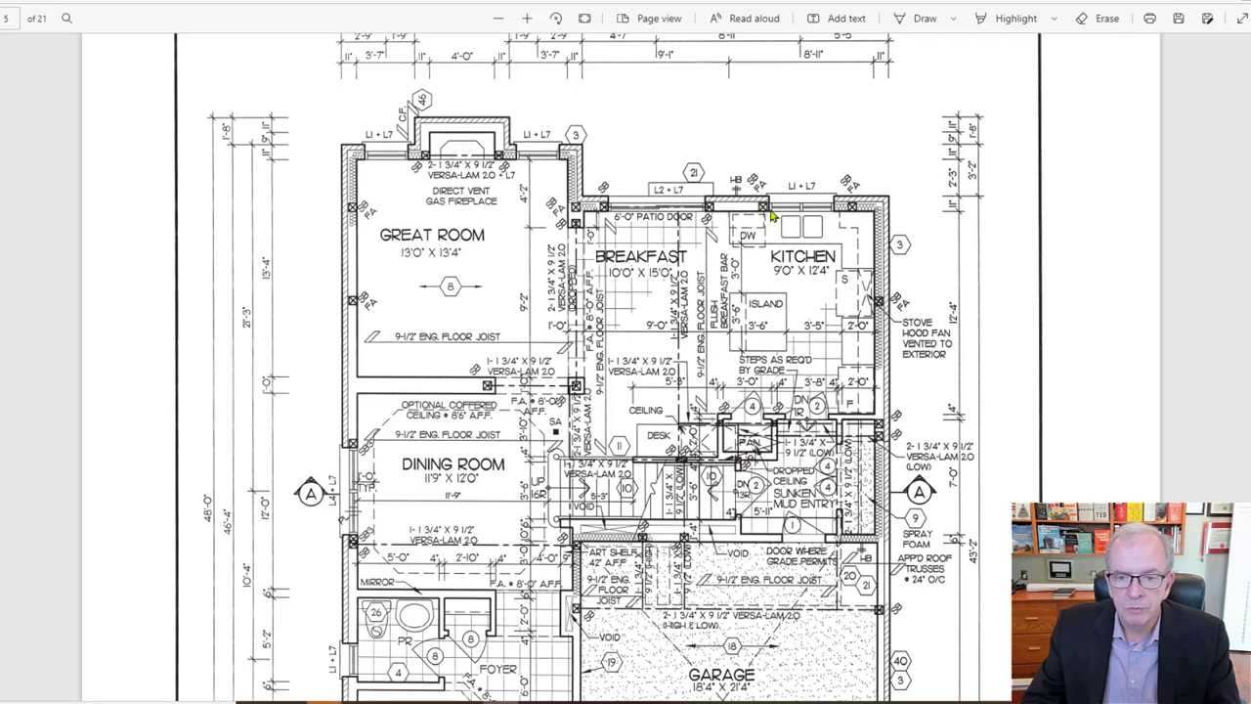
{"action": "mouse_move", "coordinate": [804, 196]}
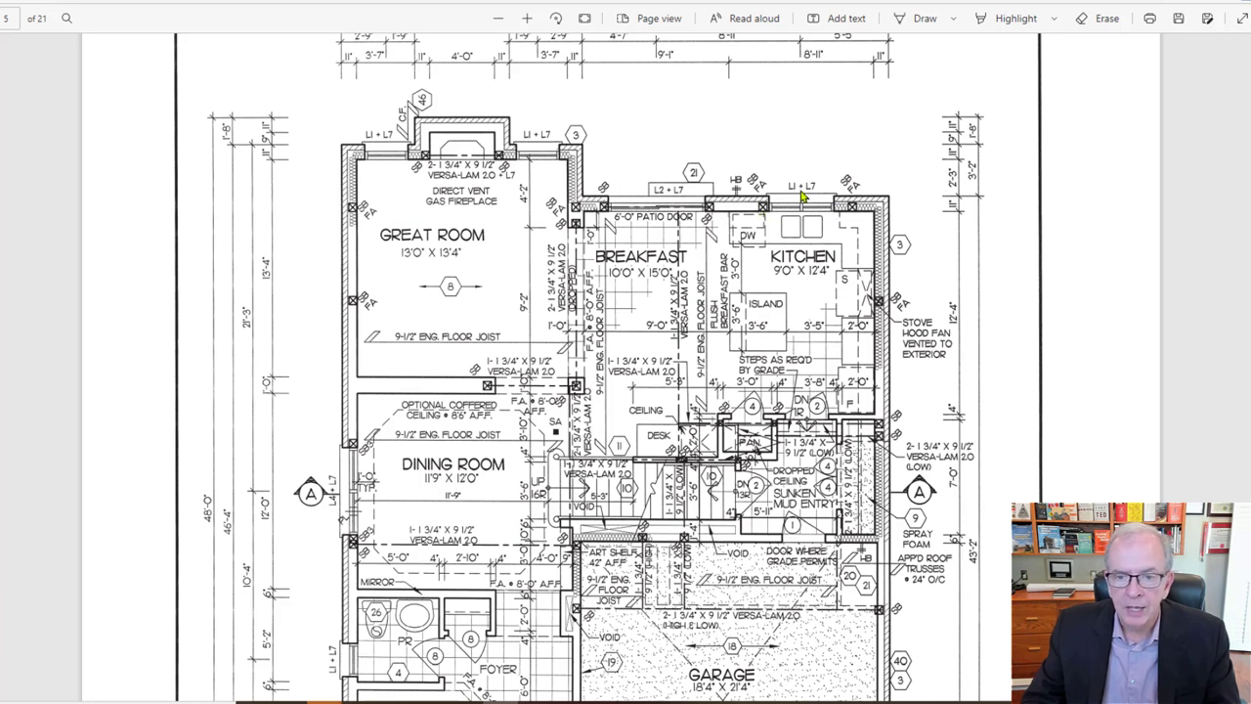
{"action": "mouse_move", "coordinate": [812, 193]}
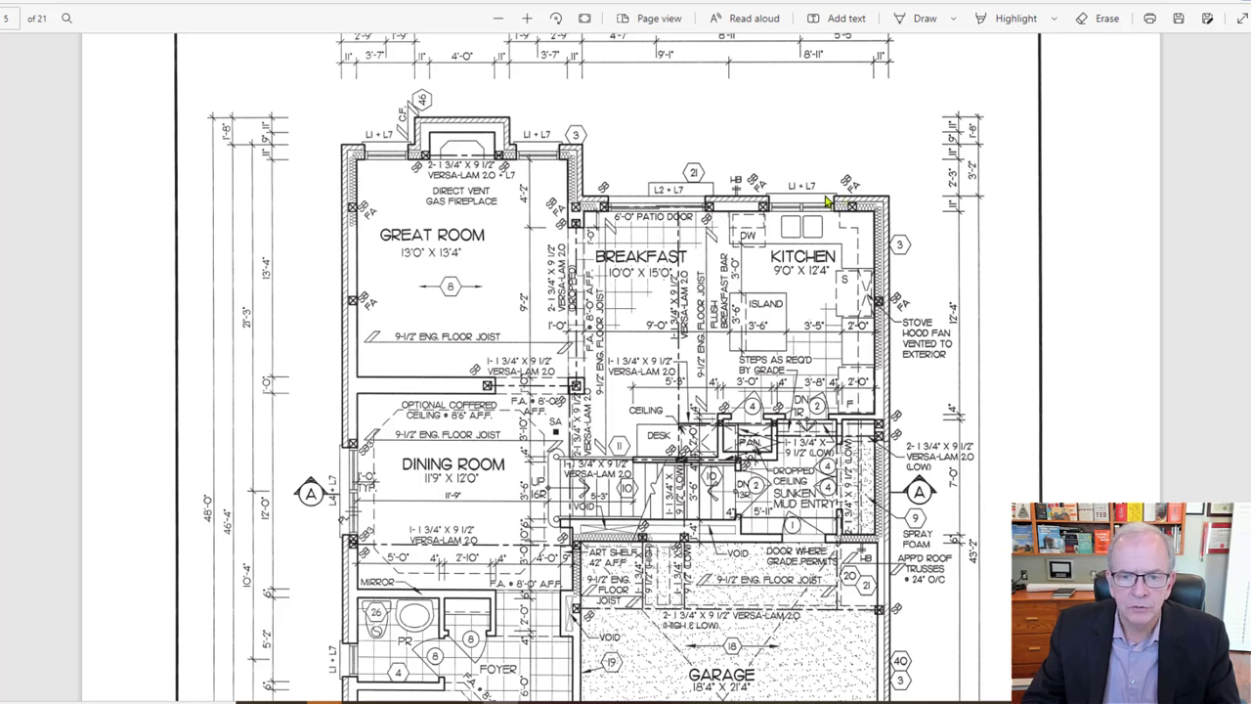
{"action": "mouse_move", "coordinate": [836, 199]}
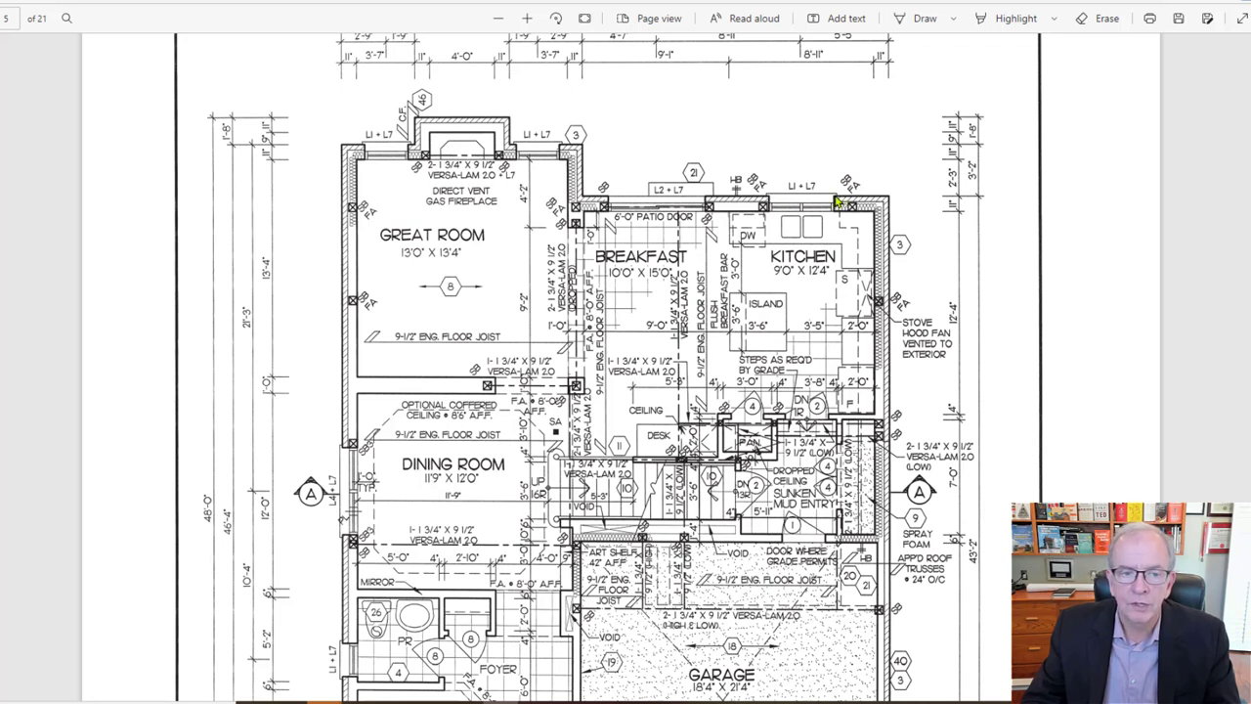
{"action": "mouse_move", "coordinate": [721, 232]}
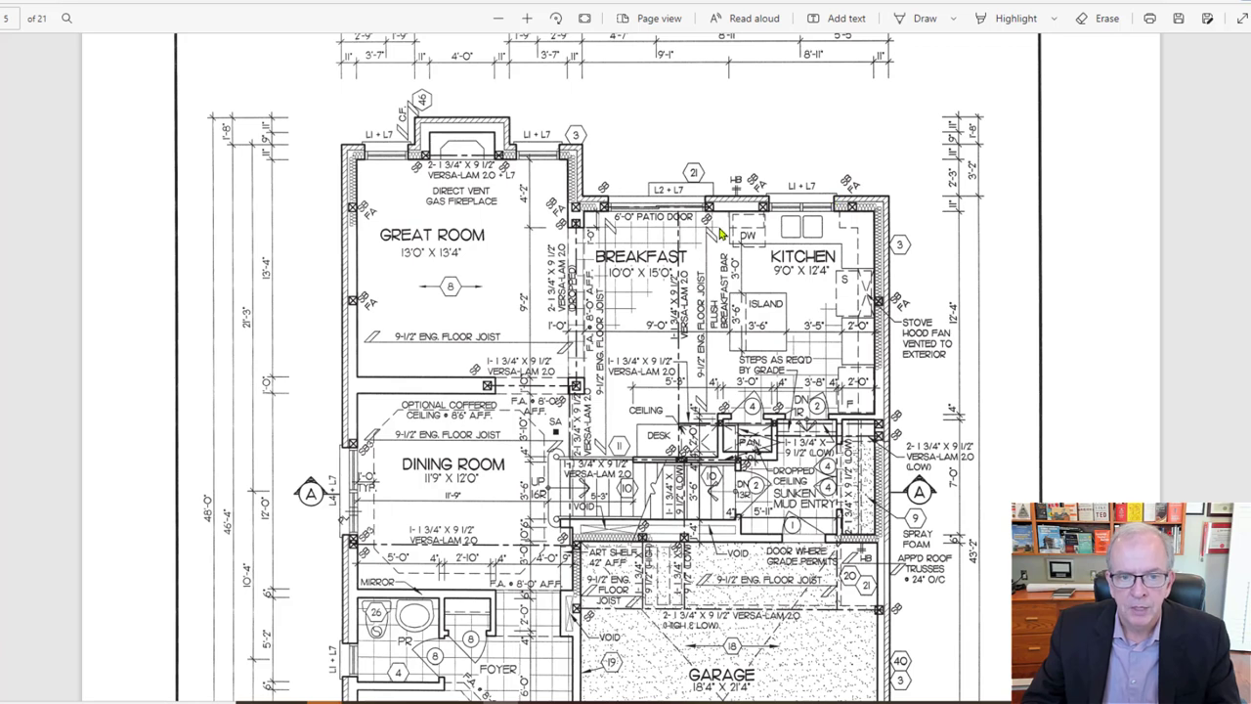
{"action": "mouse_move", "coordinate": [512, 195]}
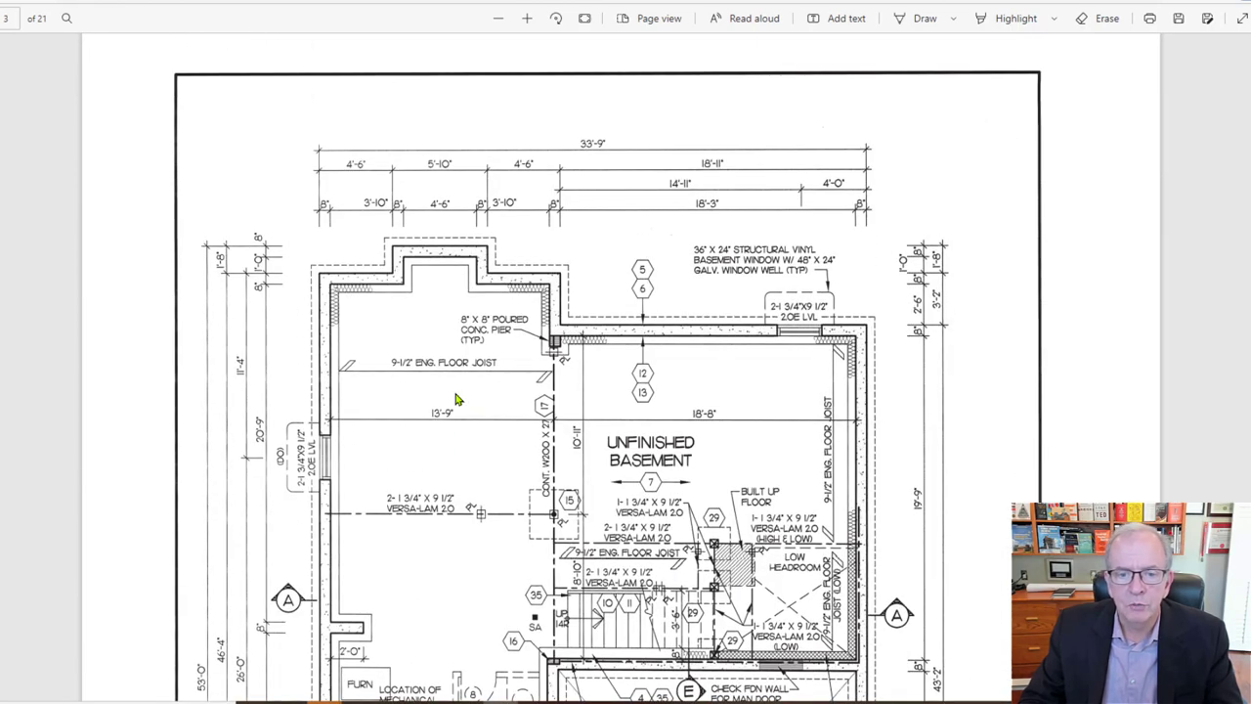
{"action": "mouse_move", "coordinate": [479, 408]}
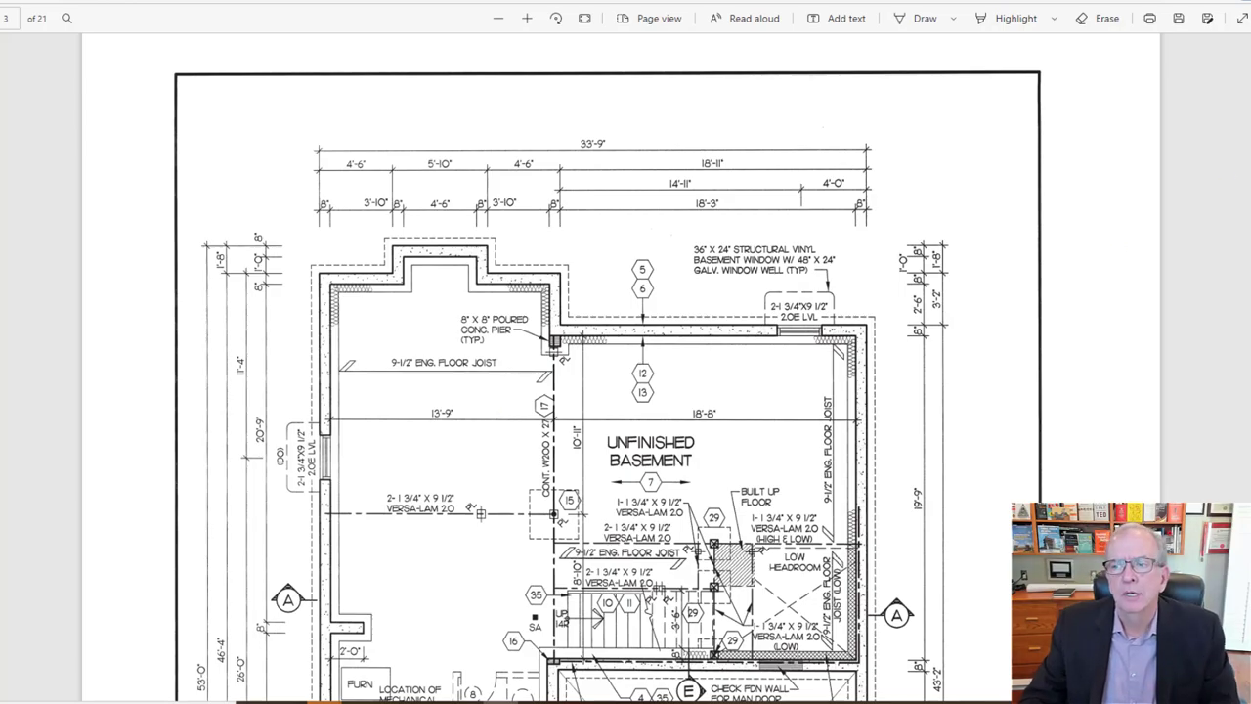
Scroll past the partial plans and title block to front elevation A with brick and stone callouts.
{"action": "scroll", "scroll_direction": "down", "scroll_amount": 3}
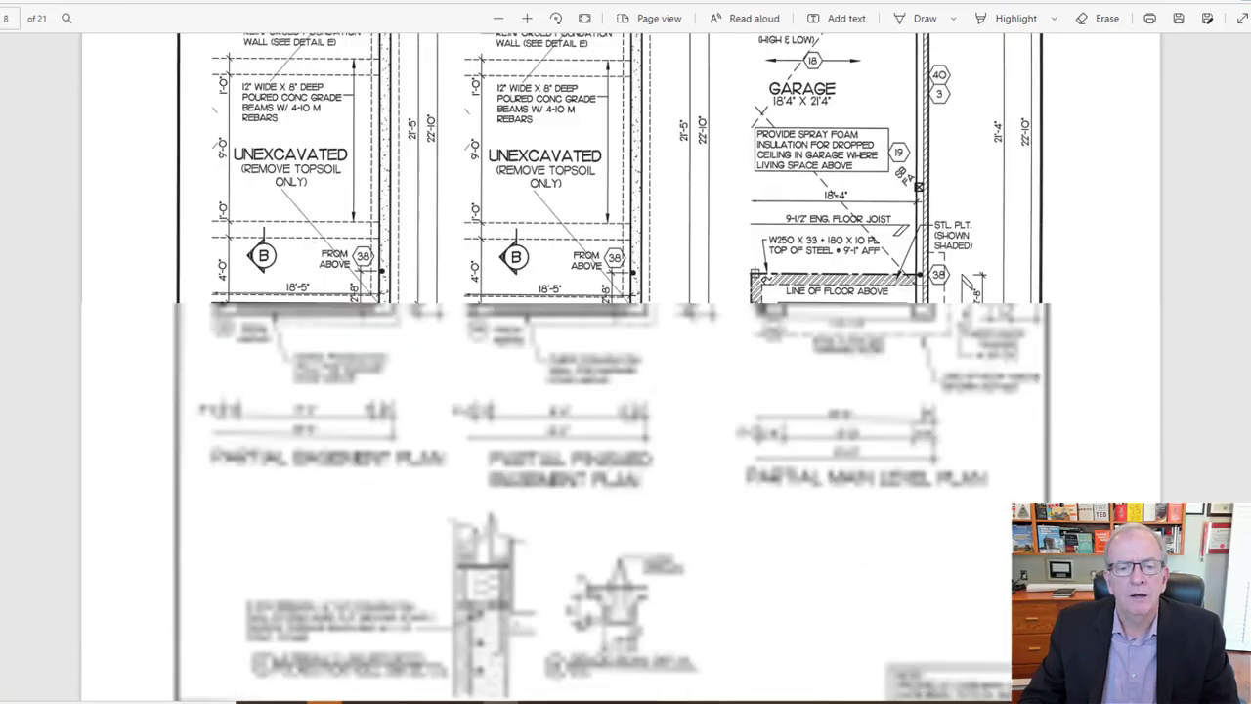
{"action": "scroll", "scroll_direction": "down", "scroll_amount": 3}
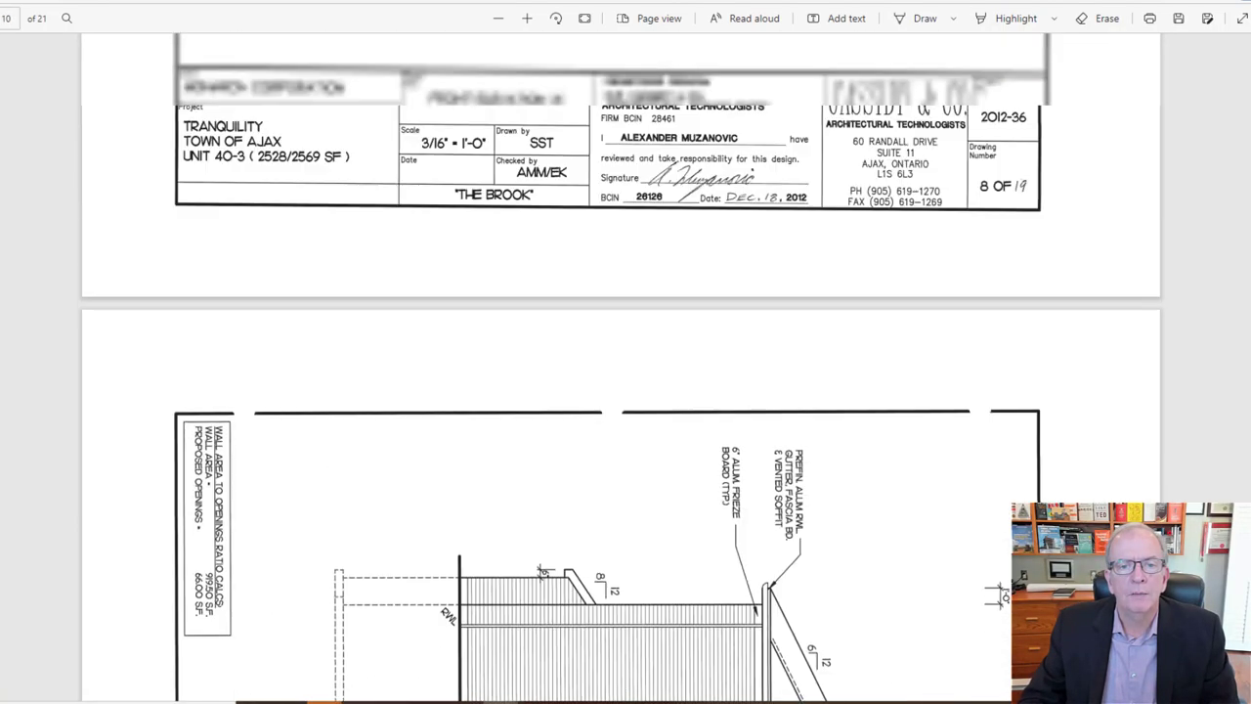
{"action": "scroll", "scroll_direction": "down", "scroll_amount": 3}
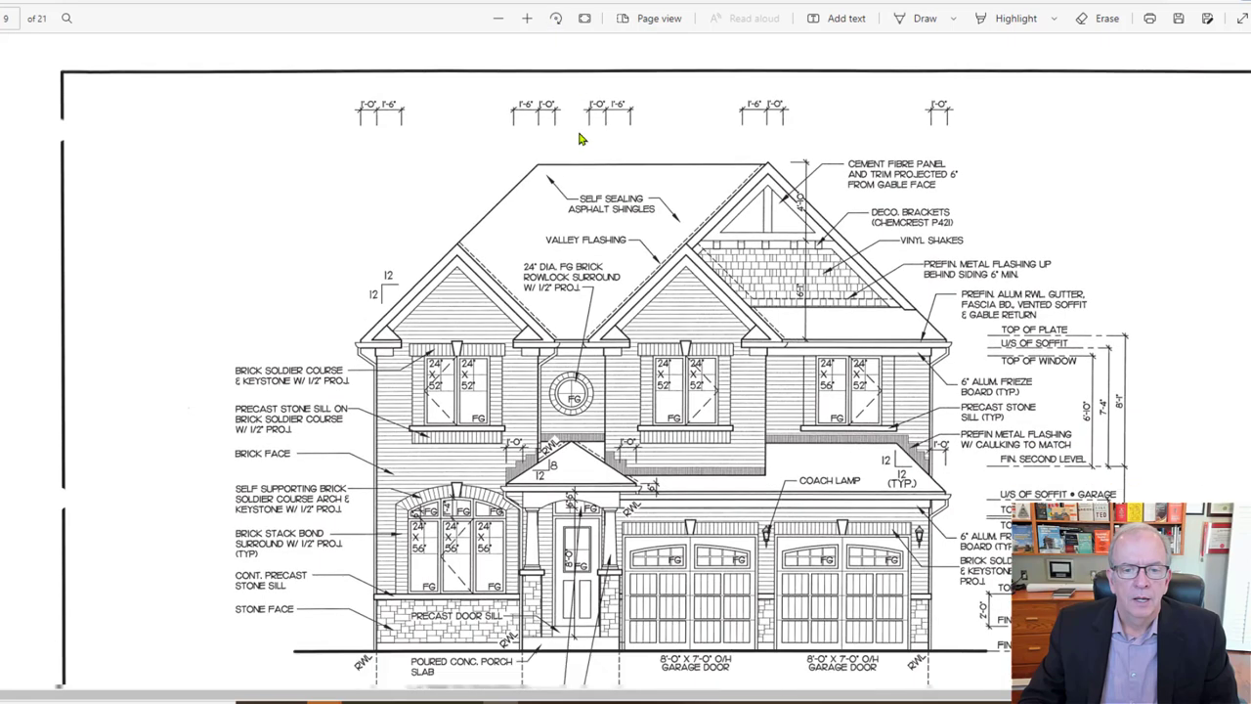
{"action": "scroll", "scroll_direction": "down", "scroll_amount": 3}
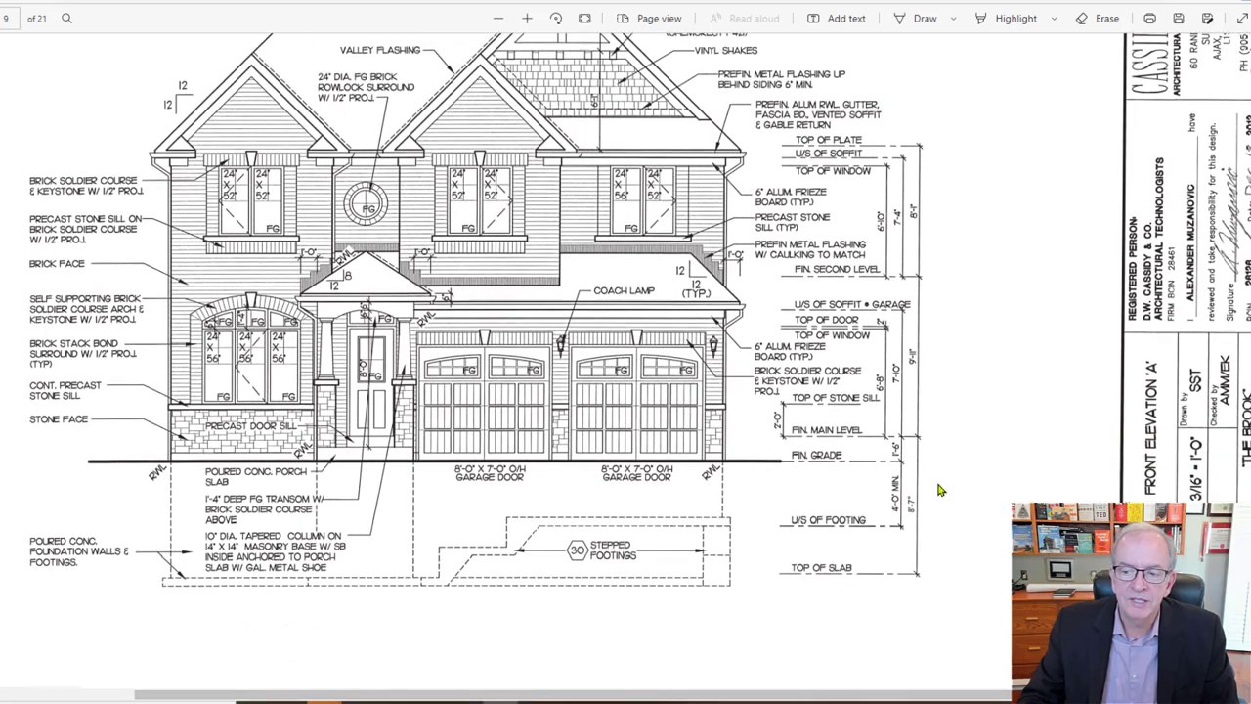
{"action": "scroll", "scroll_direction": "down", "scroll_amount": 3}
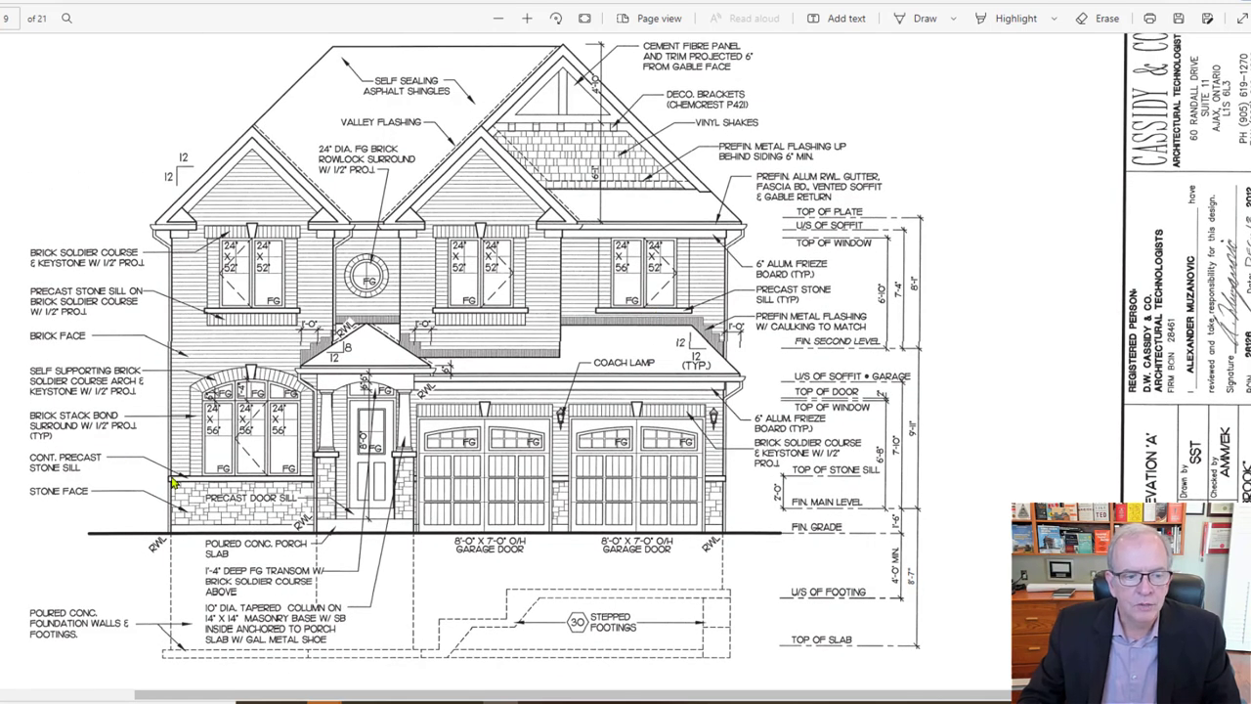
{"action": "mouse_move", "coordinate": [575, 473]}
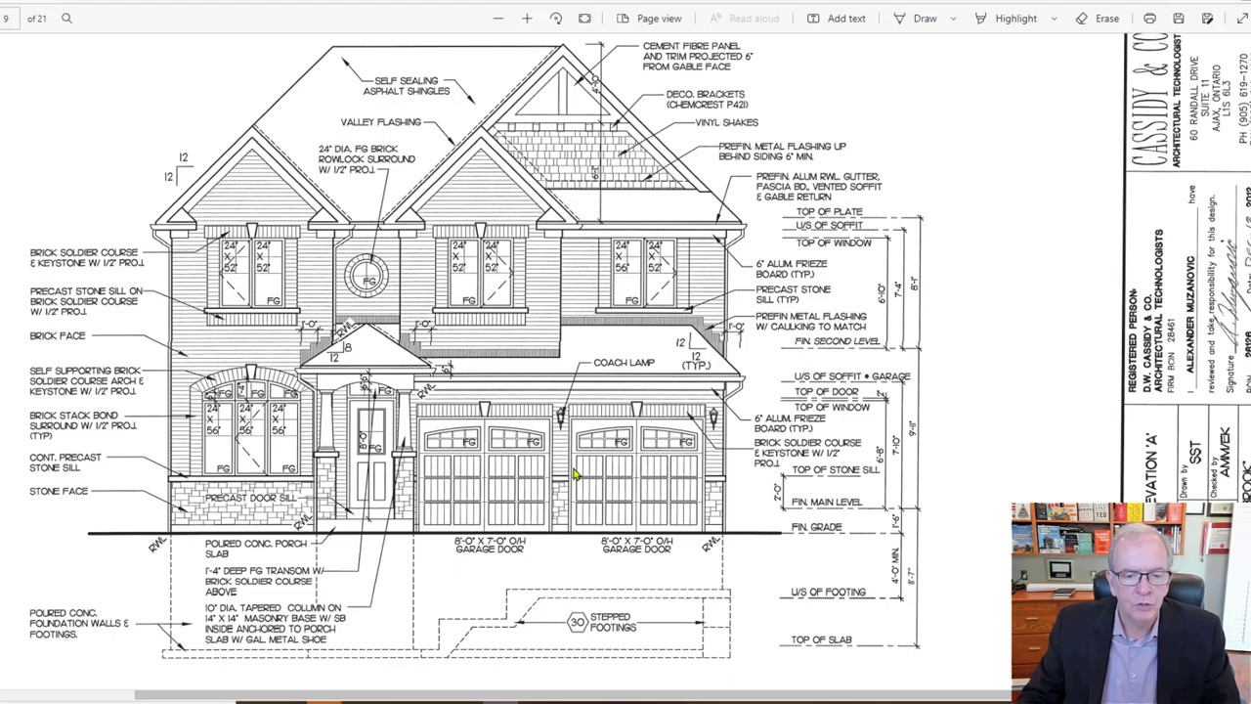
Scroll down to left side elevation A with face brick, stone sill and basement window callouts.
{"action": "scroll", "scroll_direction": "down", "scroll_amount": 3}
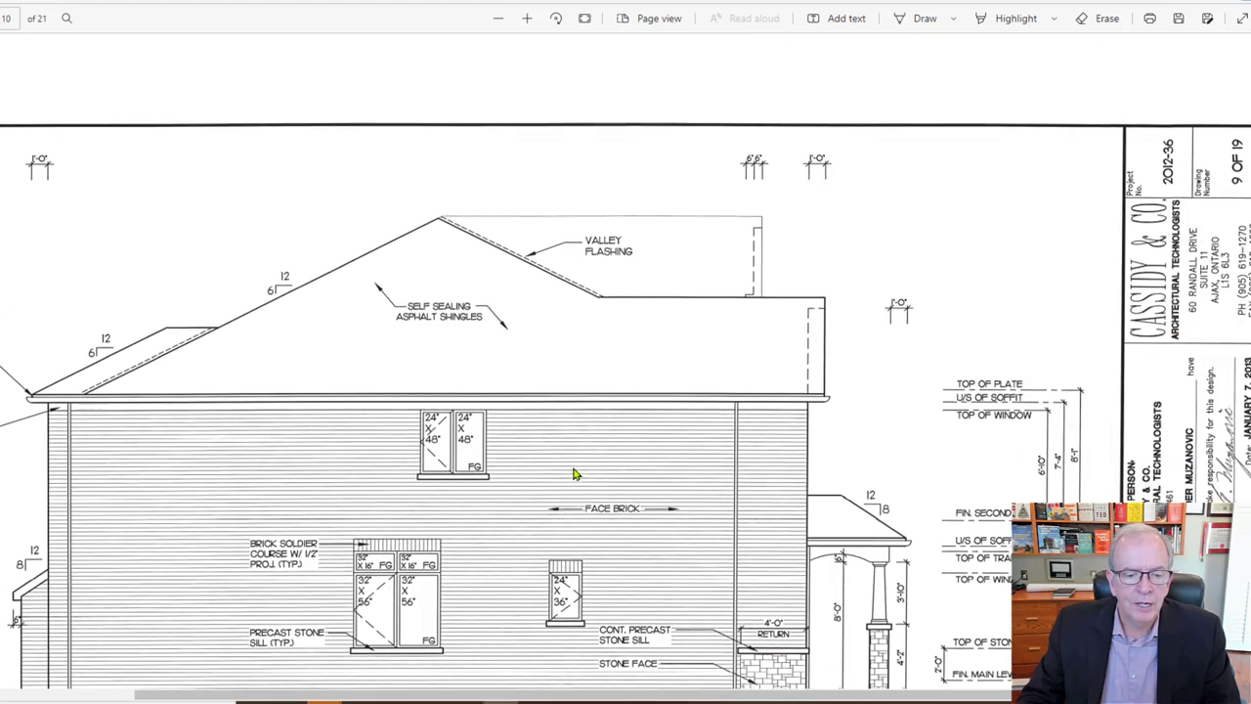
{"action": "scroll", "scroll_direction": "down", "scroll_amount": 3}
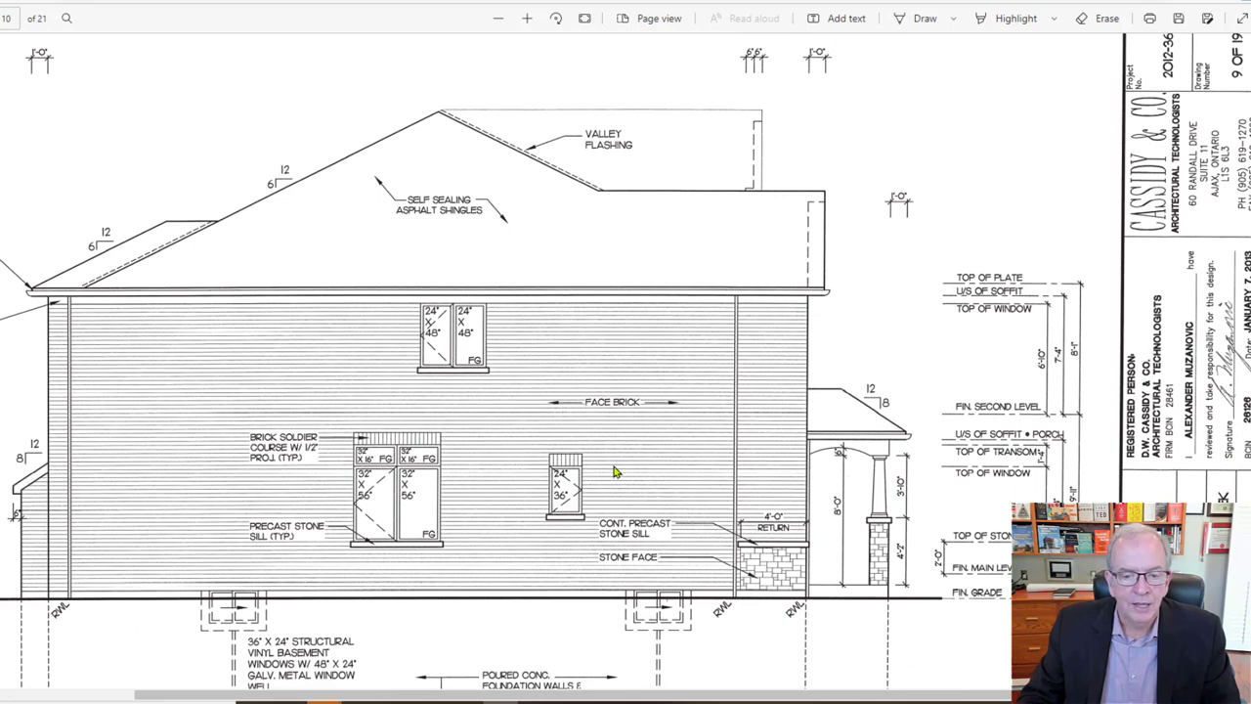
{"action": "scroll", "scroll_direction": "down", "scroll_amount": 3}
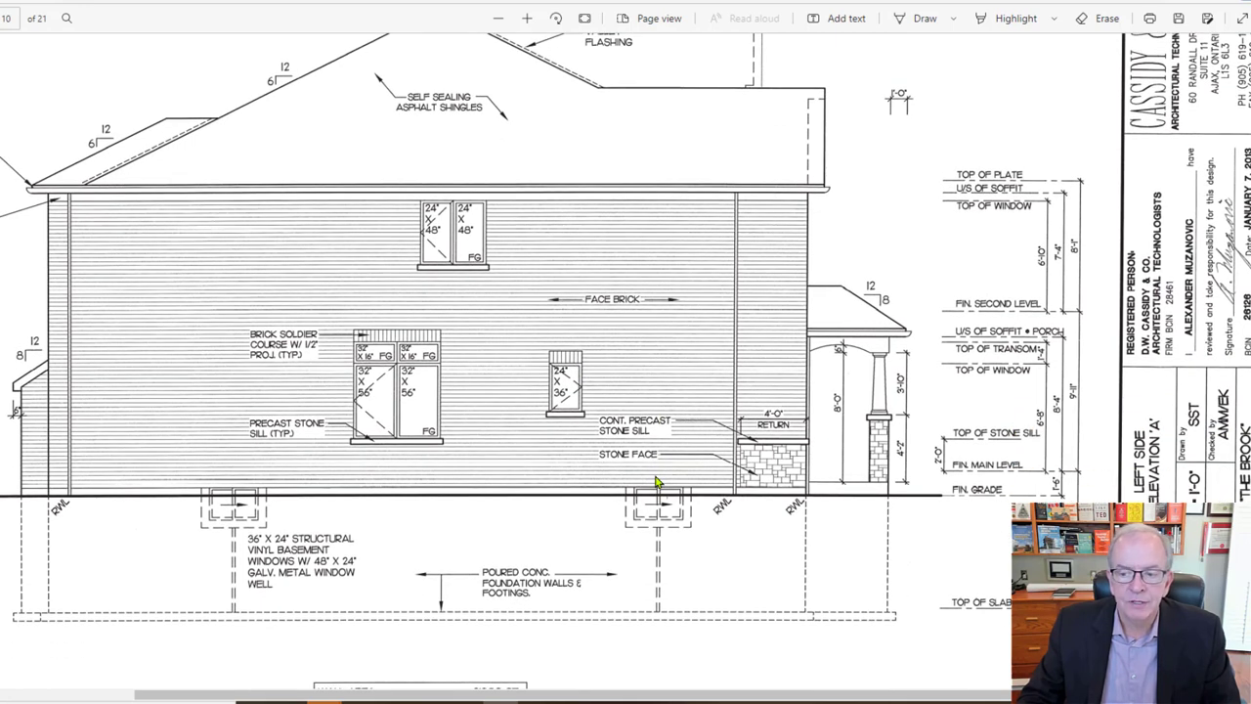
{"action": "scroll", "scroll_direction": "down", "scroll_amount": 3}
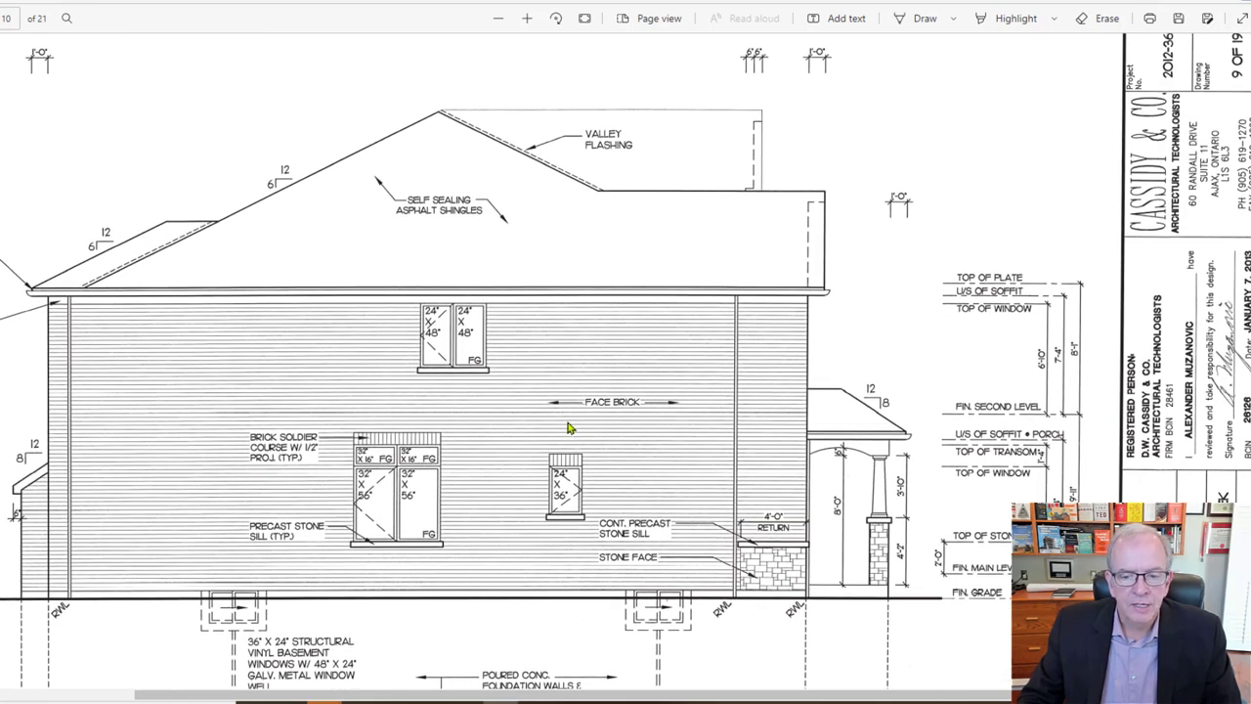
{"action": "mouse_move", "coordinate": [739, 571]}
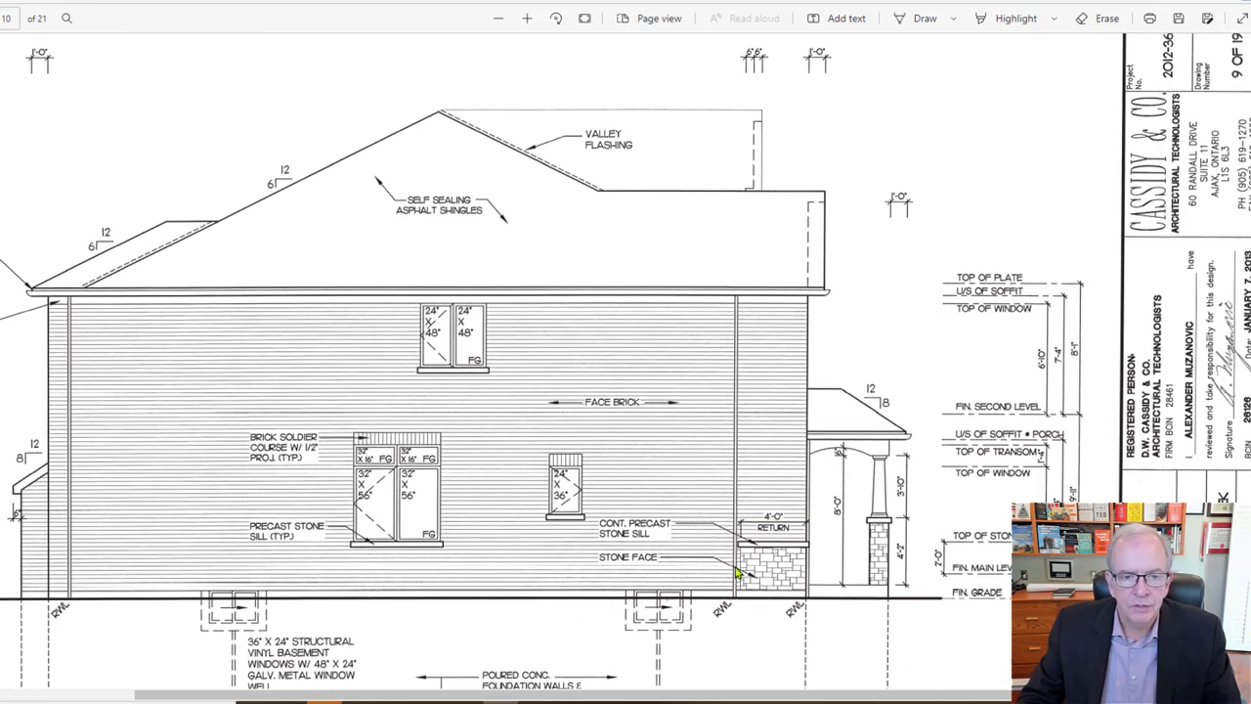
{"action": "mouse_move", "coordinate": [770, 168]}
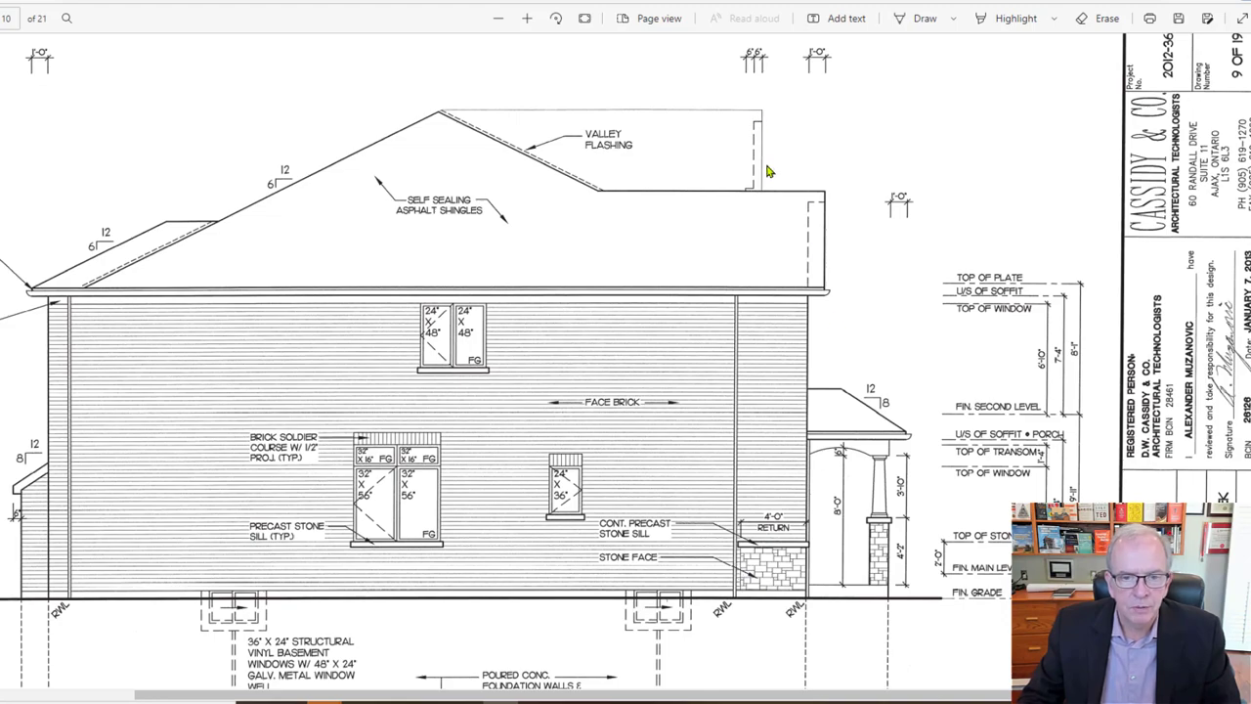
Scroll through the Right Side Elevation 'A' sheet with its siding, flashing and footing callouts.
{"action": "scroll", "scroll_direction": "down", "scroll_amount": 3}
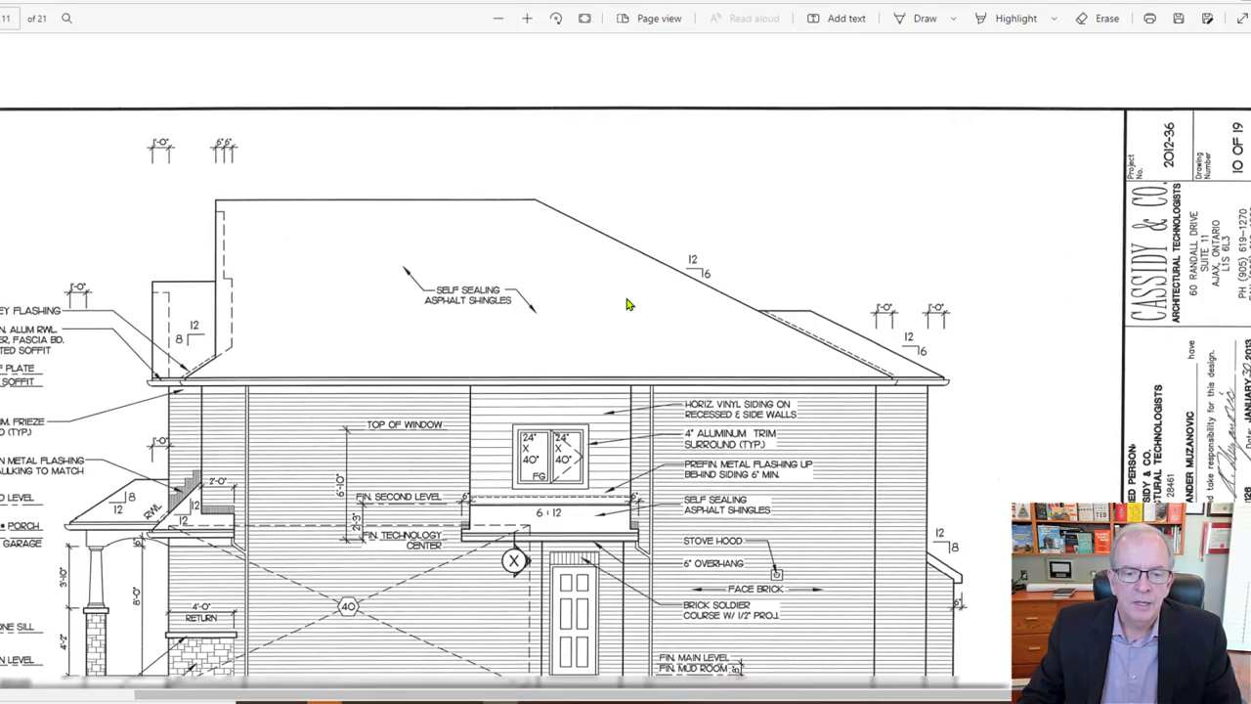
{"action": "scroll", "scroll_direction": "down", "scroll_amount": 3}
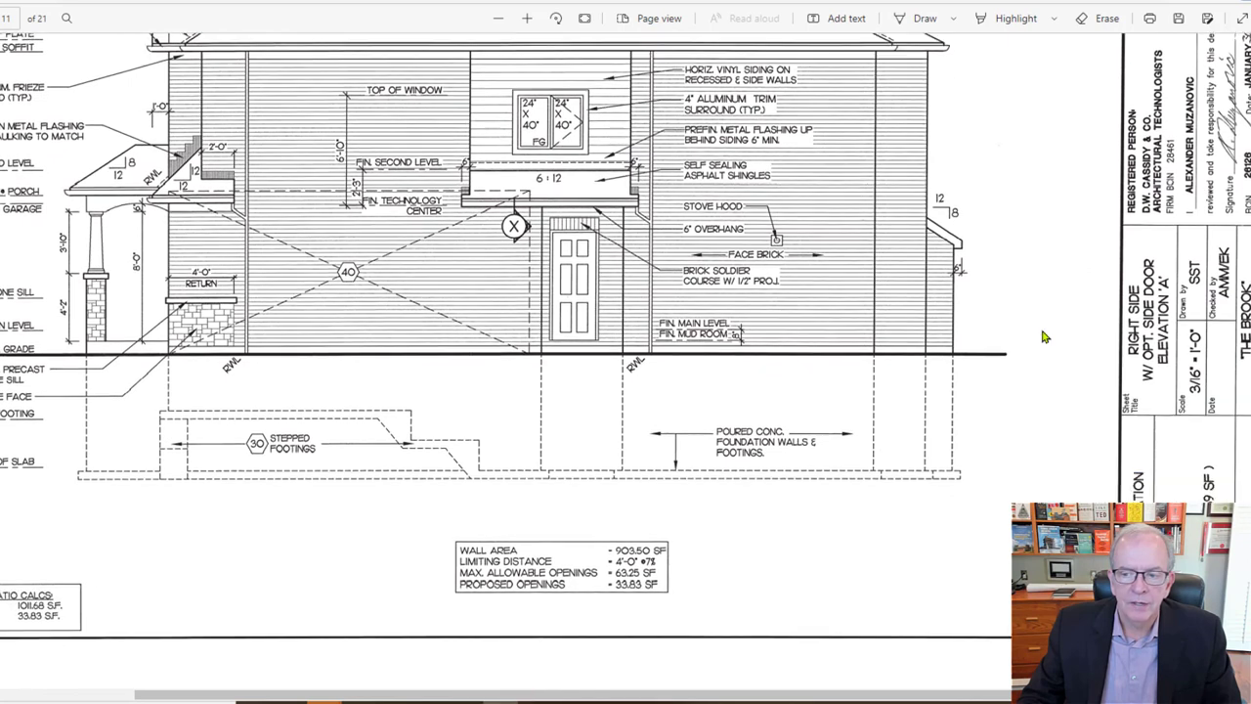
{"action": "mouse_move", "coordinate": [663, 301]}
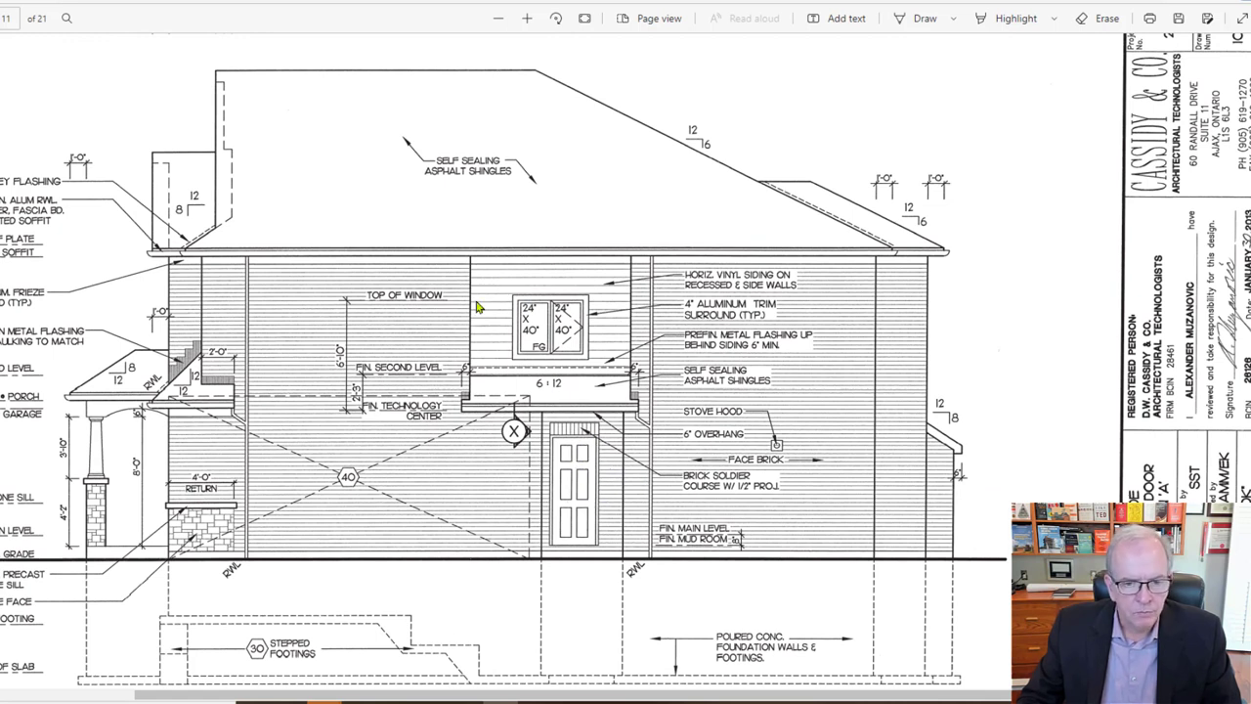
{"action": "mouse_move", "coordinate": [530, 321]}
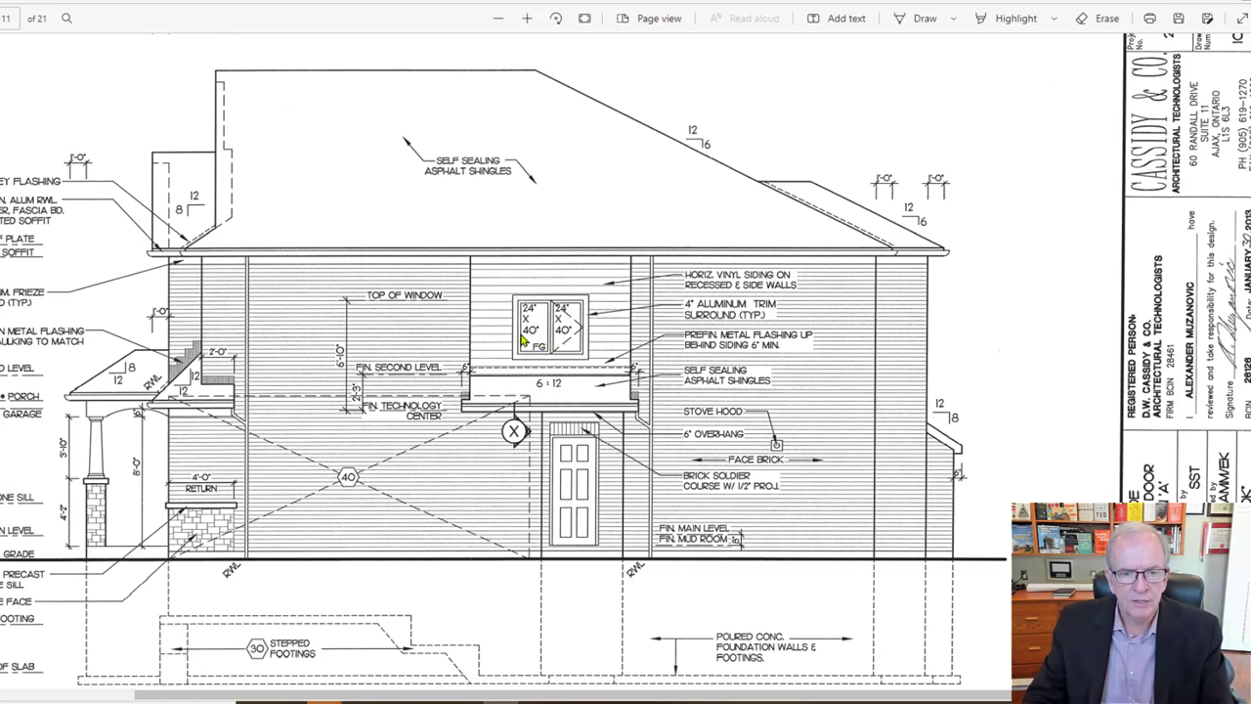
{"action": "mouse_move", "coordinate": [508, 336]}
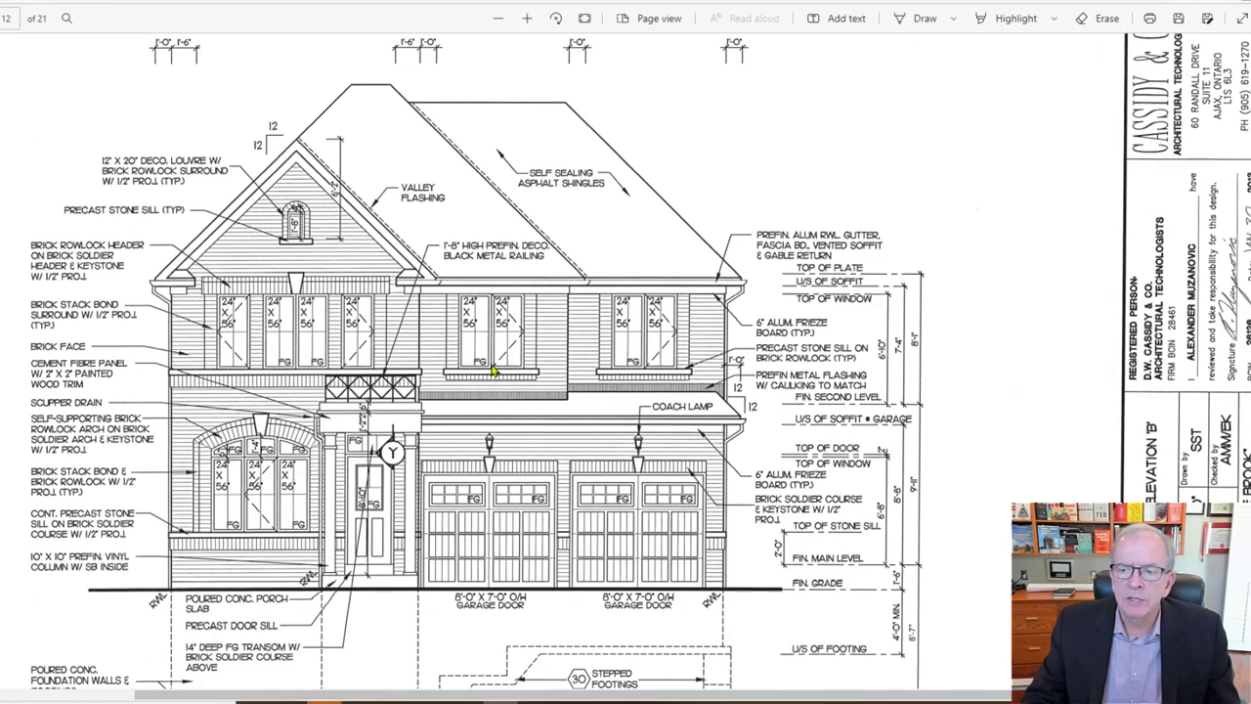
Scroll past front elevation 'B' to sheet 14 with the patio door, fireplace vent and roof plan.
{"action": "scroll", "scroll_direction": "down", "scroll_amount": 3}
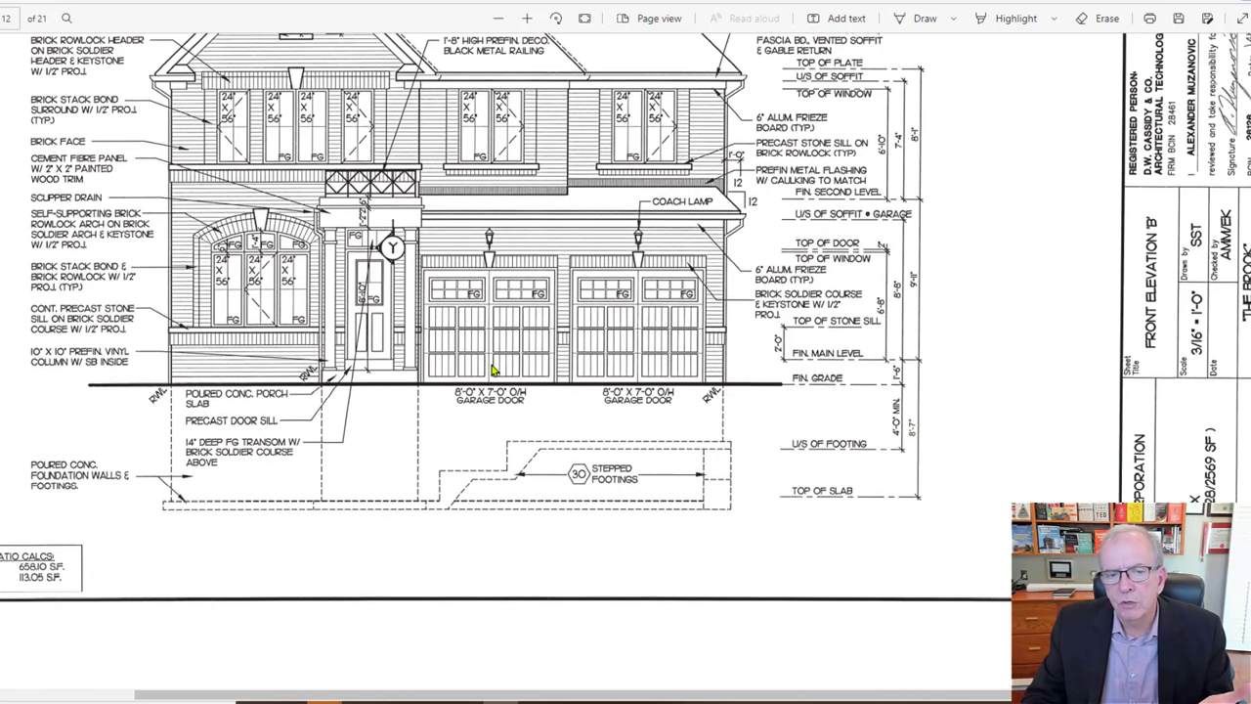
{"action": "scroll", "scroll_direction": "down", "scroll_amount": 3}
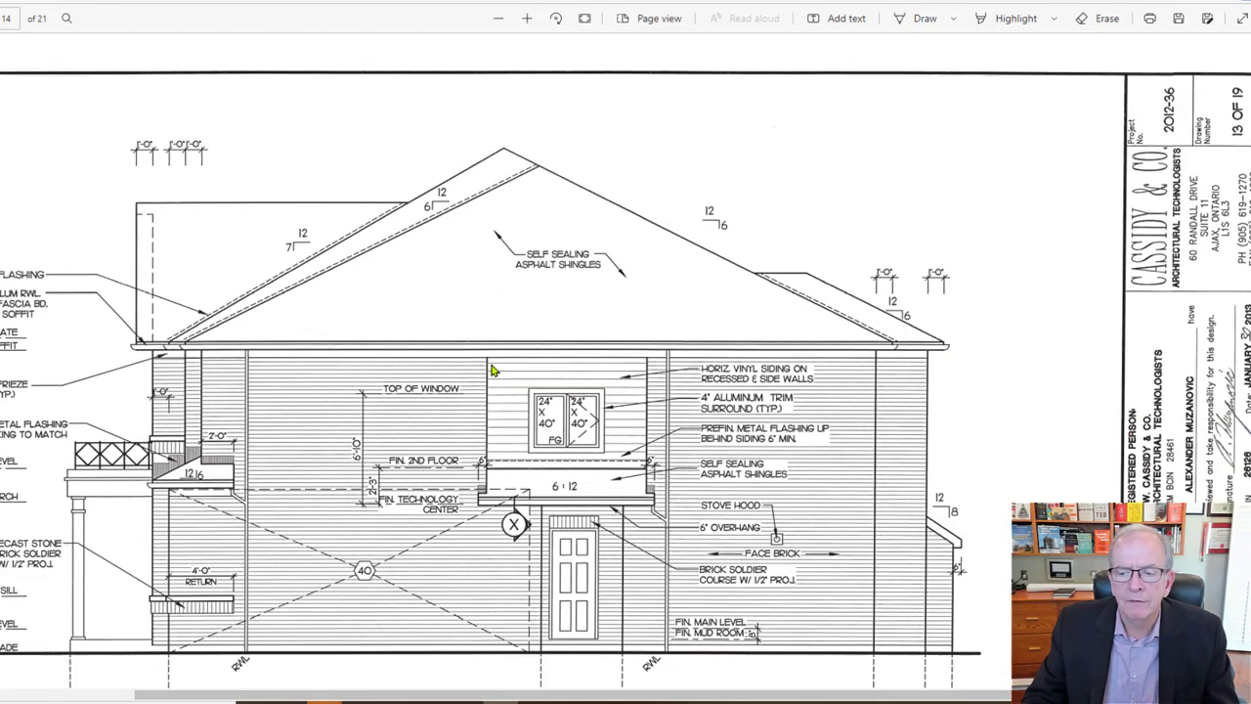
{"action": "scroll", "scroll_direction": "down", "scroll_amount": 3}
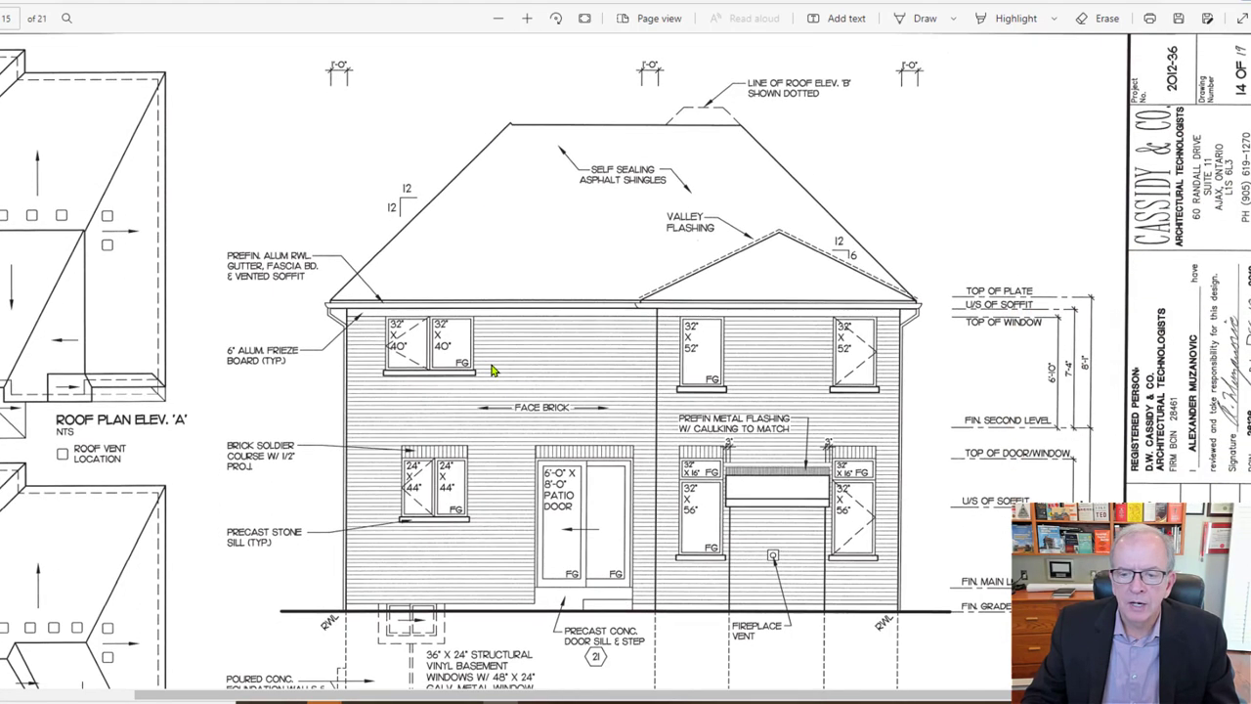
{"action": "scroll", "scroll_direction": "down", "scroll_amount": 3}
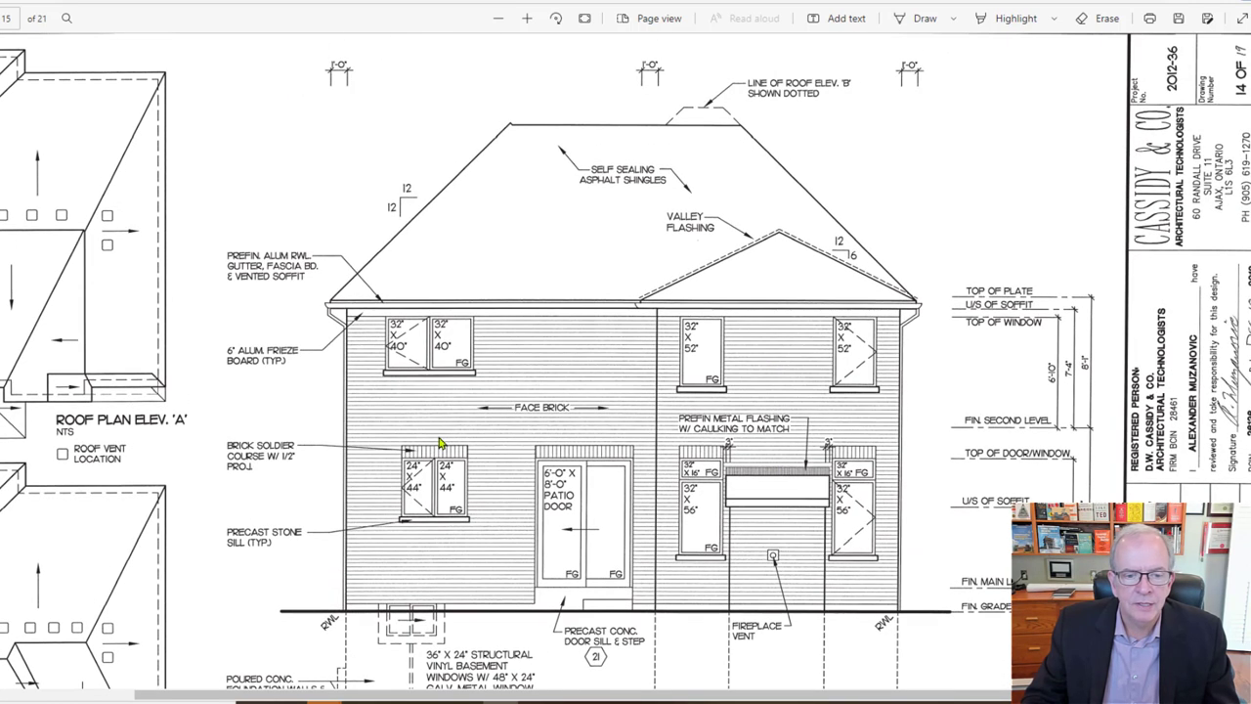
{"action": "mouse_move", "coordinate": [583, 244]}
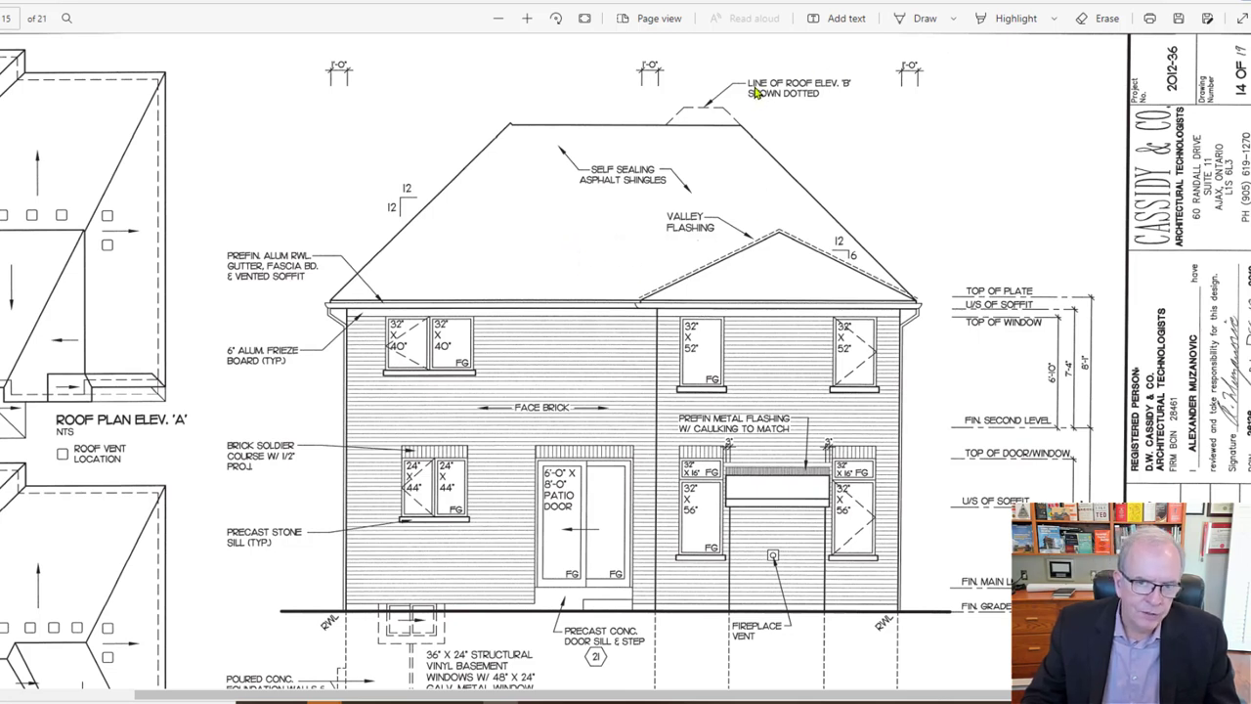
{"action": "mouse_move", "coordinate": [800, 78]}
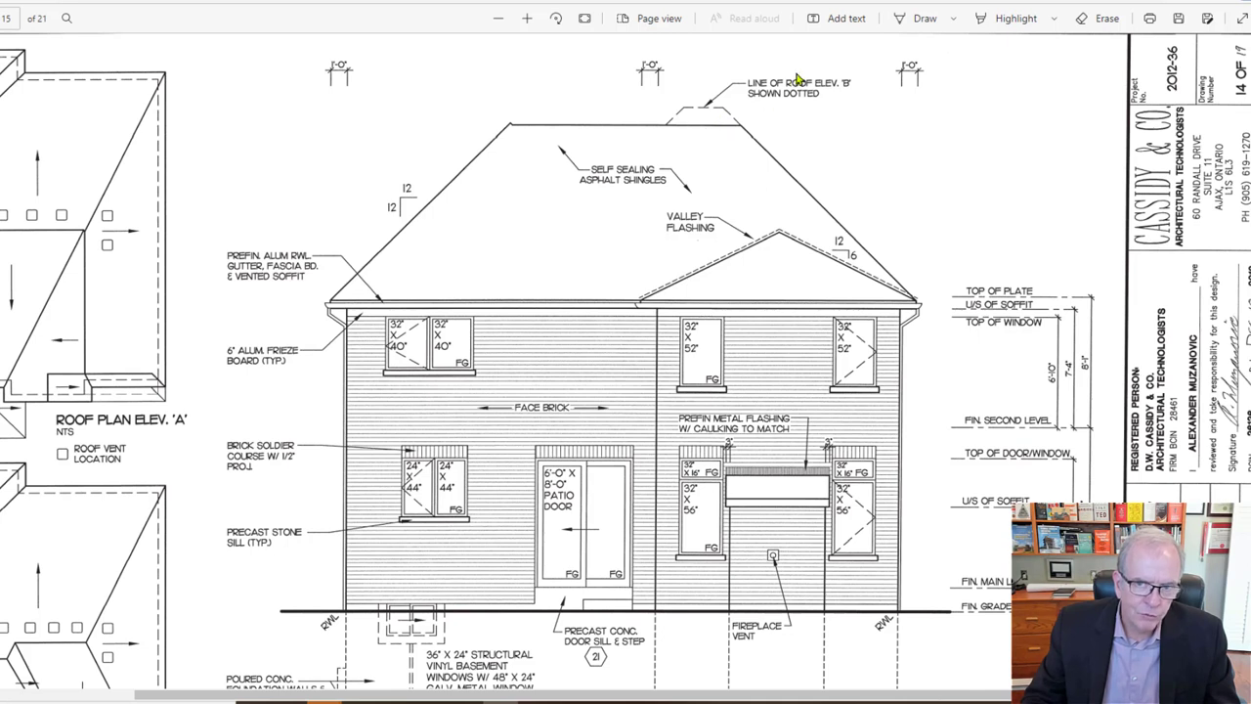
{"action": "mouse_move", "coordinate": [714, 107]}
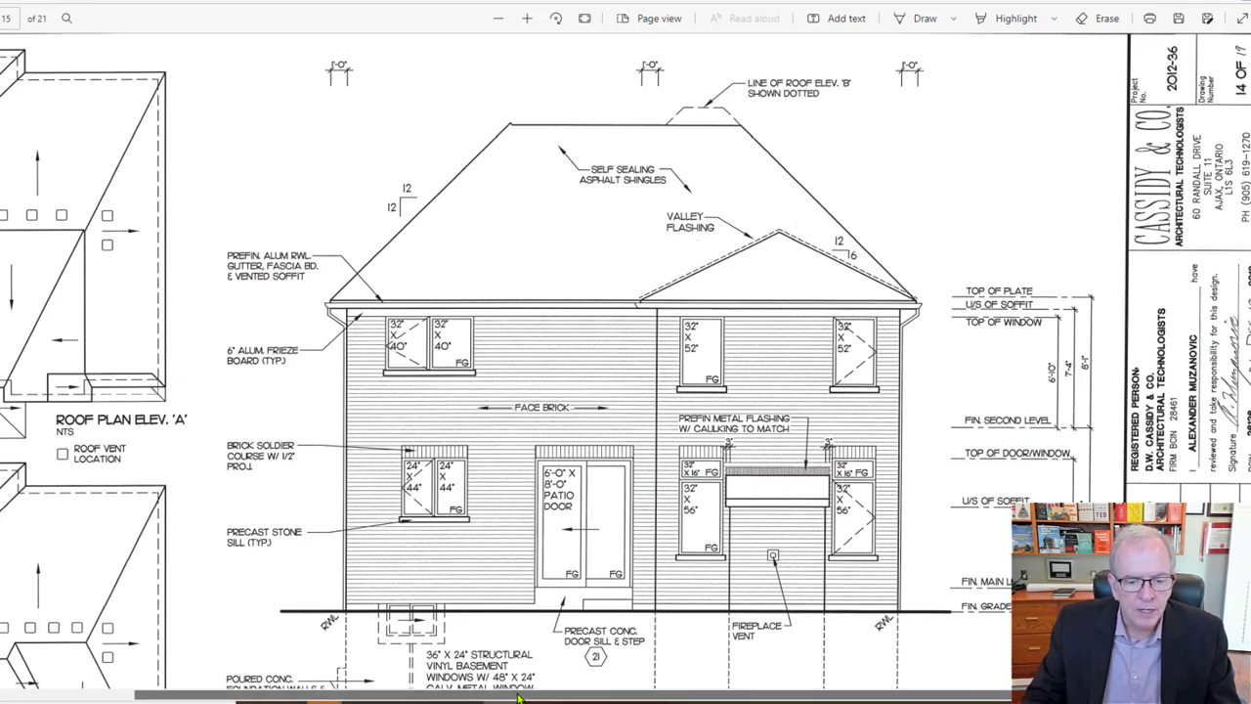
{"action": "scroll", "scroll_direction": "left", "scroll_amount": 3}
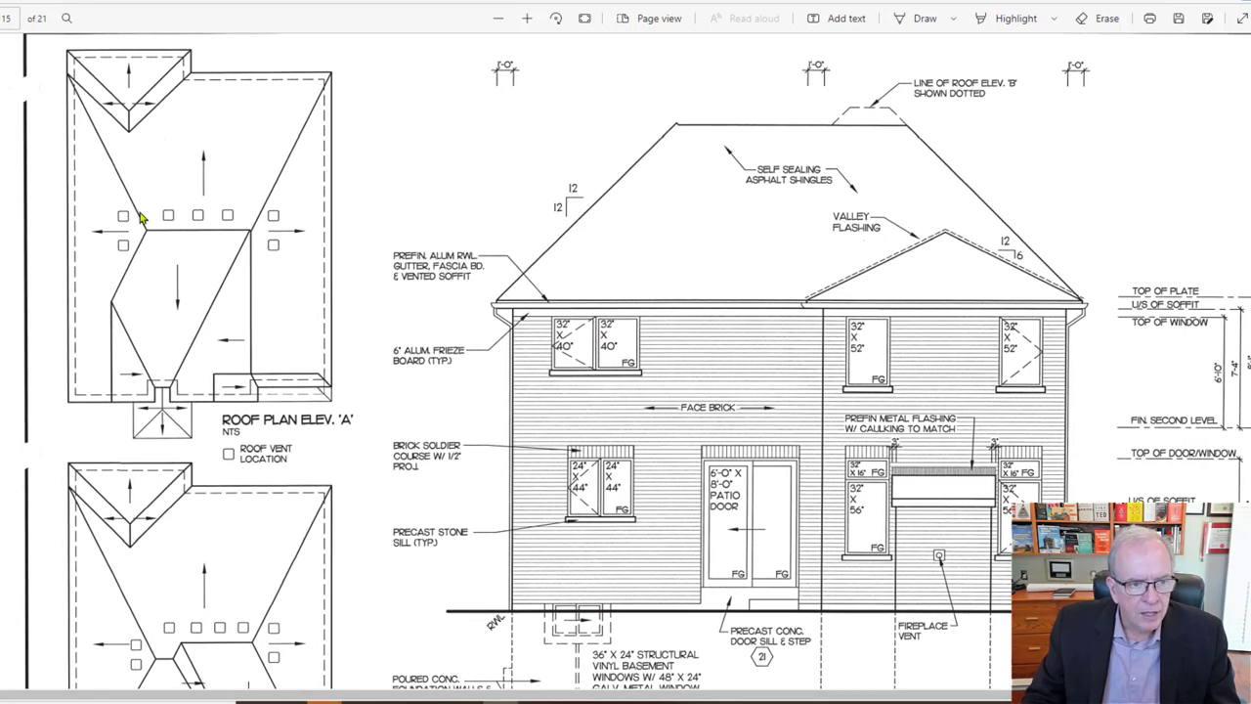
{"action": "mouse_move", "coordinate": [205, 239]}
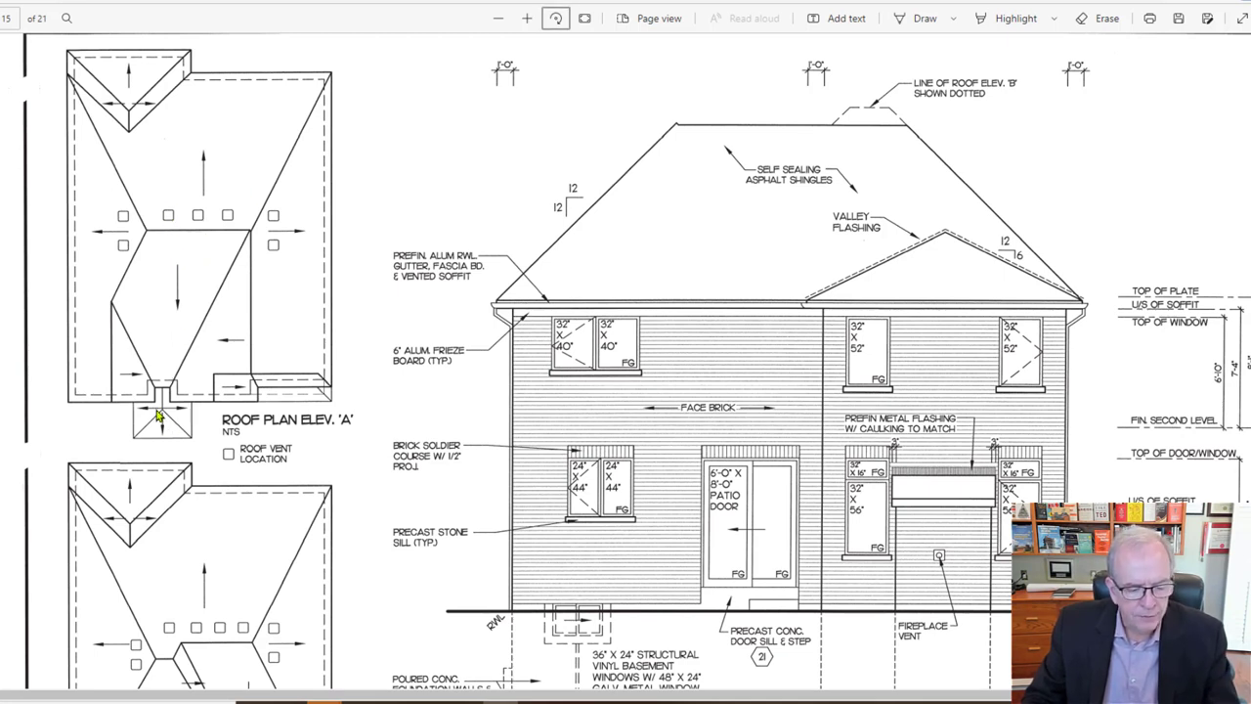
{"action": "mouse_move", "coordinate": [172, 430]}
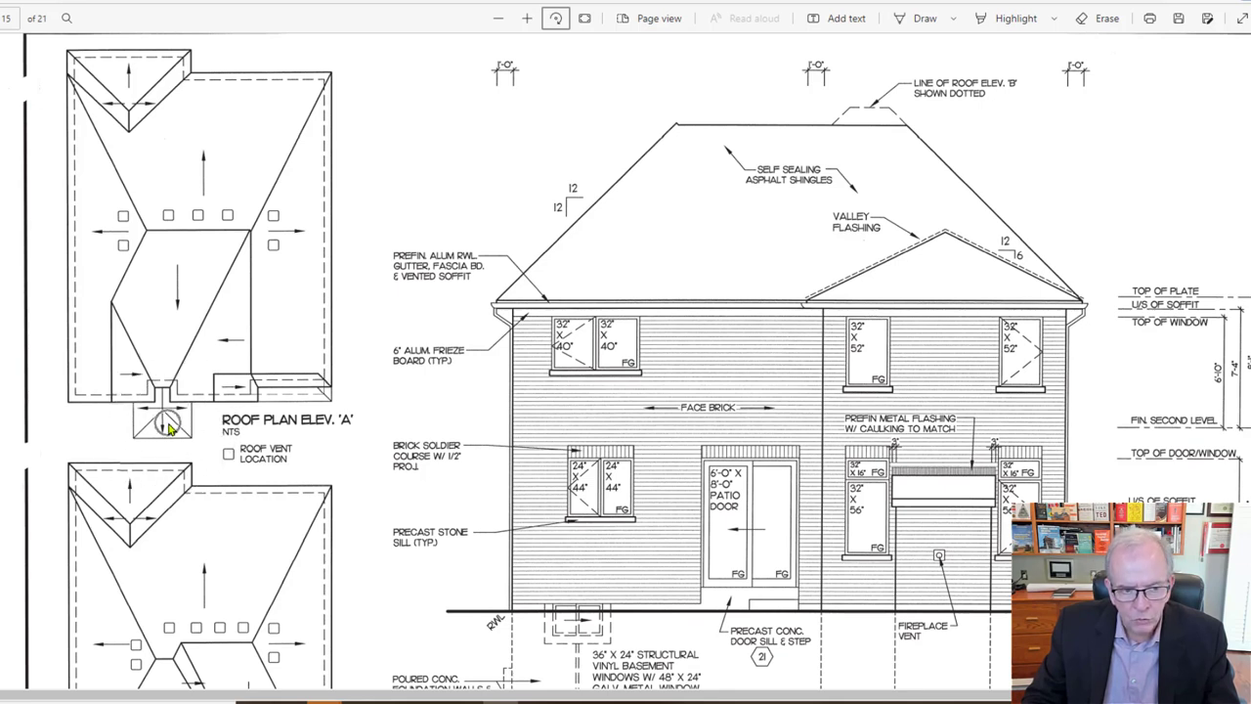
{"action": "mouse_move", "coordinate": [236, 356]}
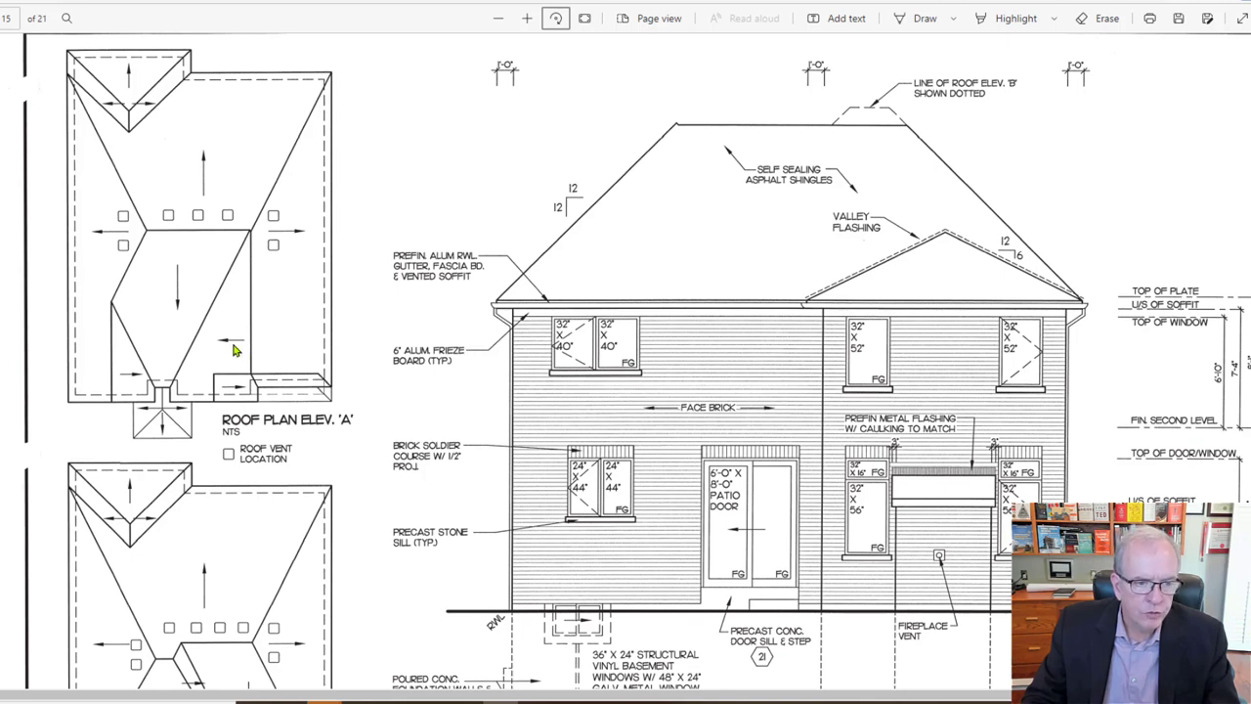
{"action": "mouse_move", "coordinate": [254, 369]}
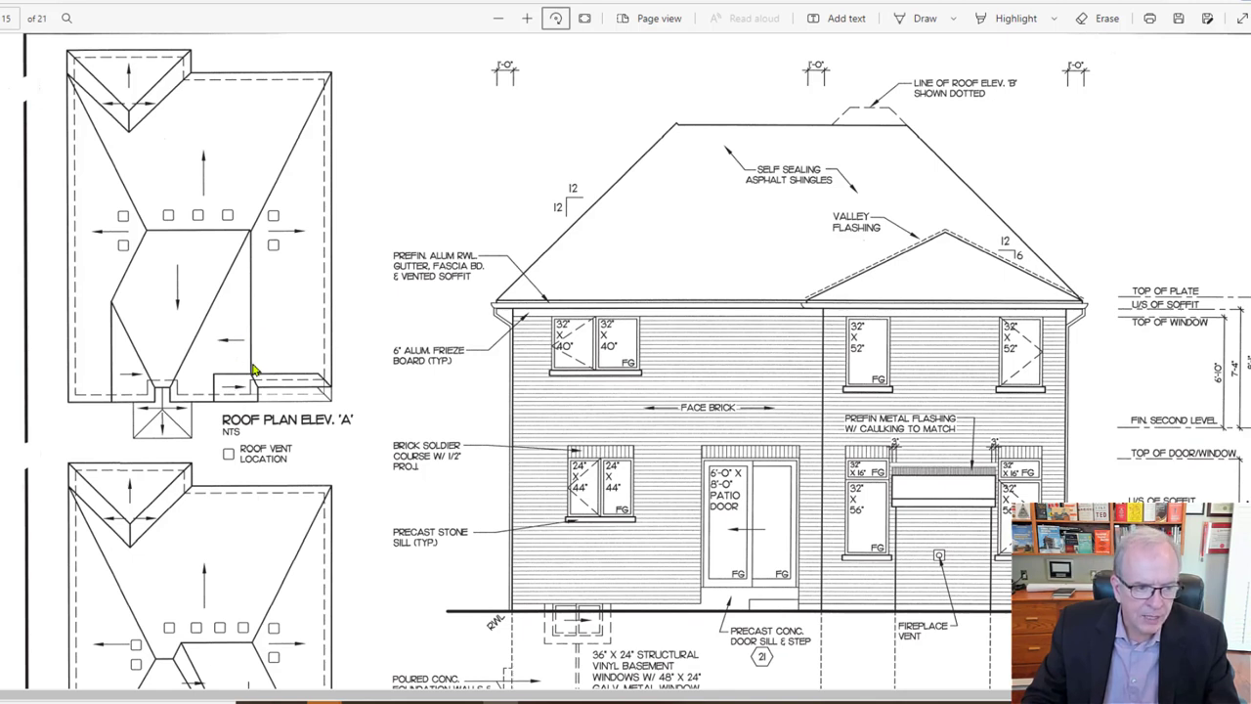
{"action": "mouse_move", "coordinate": [141, 422]}
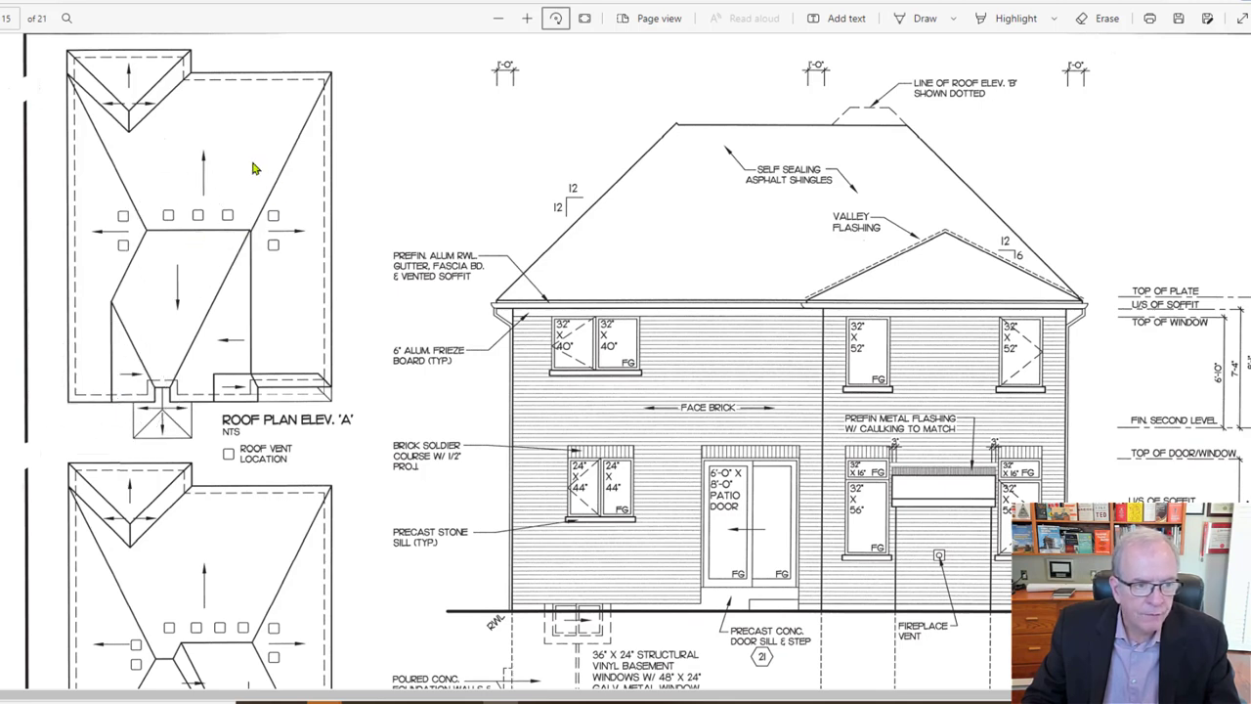
{"action": "mouse_move", "coordinate": [141, 208]}
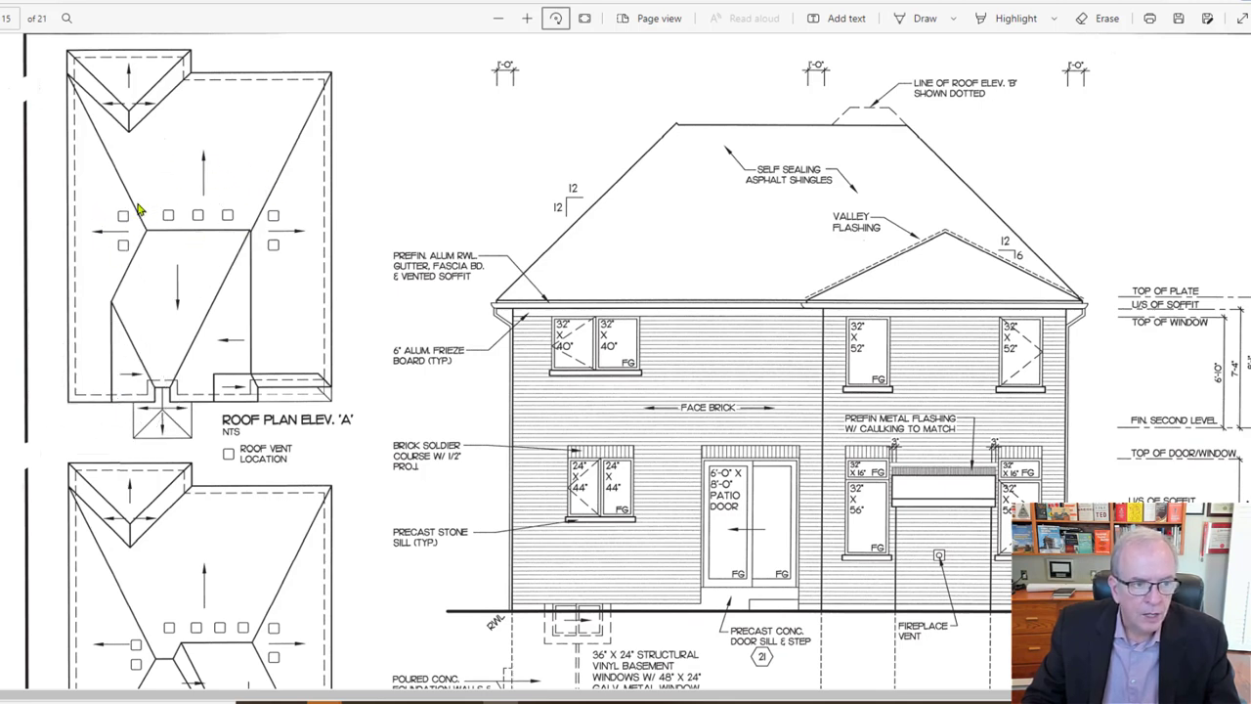
{"action": "mouse_move", "coordinate": [116, 266]}
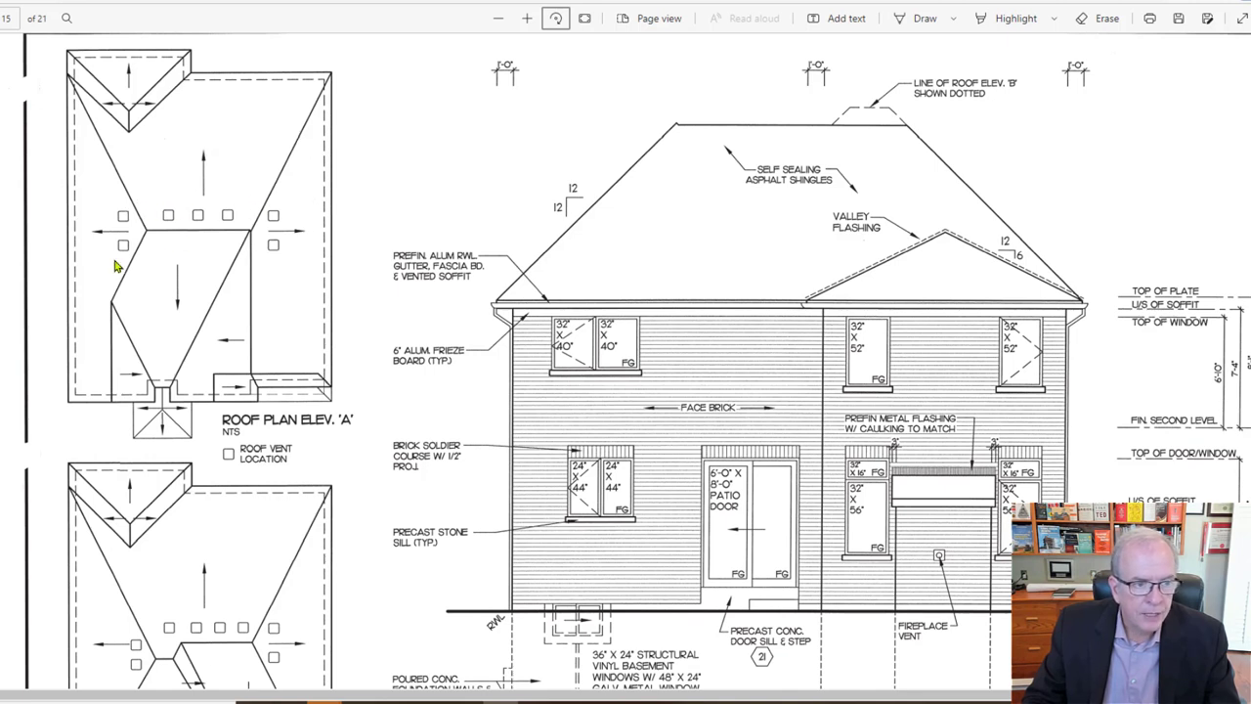
{"action": "mouse_move", "coordinate": [254, 239]}
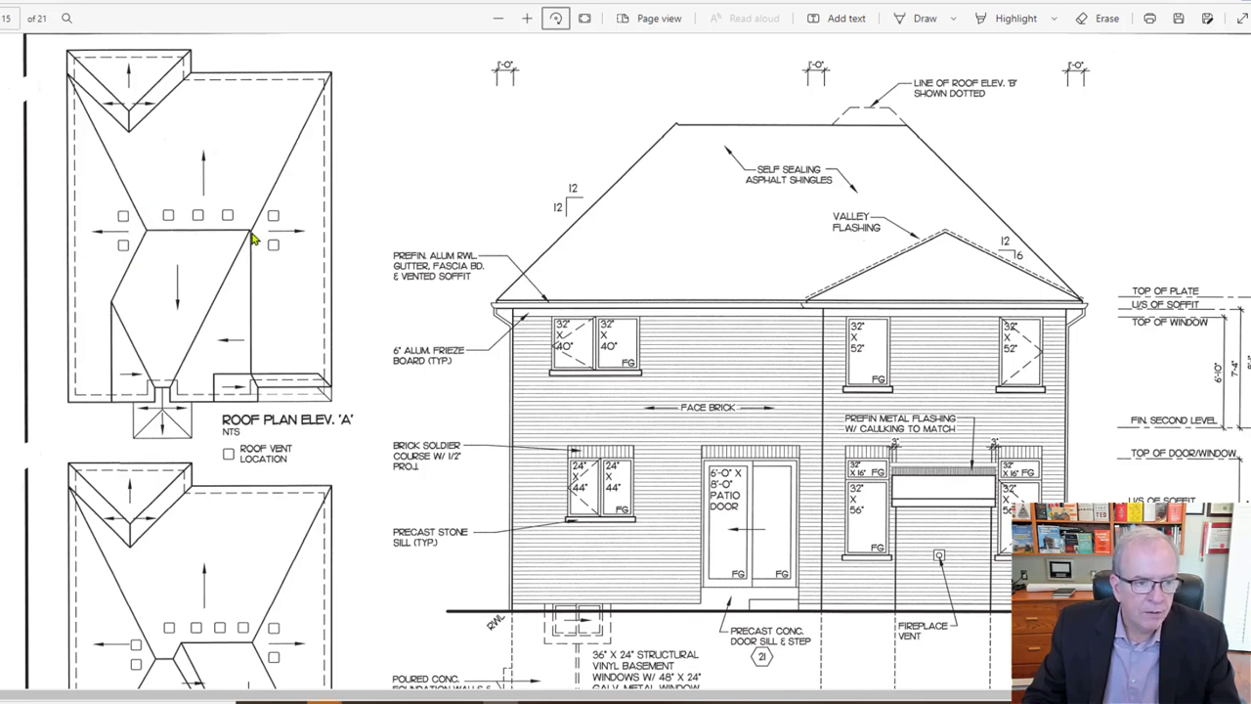
{"action": "mouse_move", "coordinate": [254, 370]}
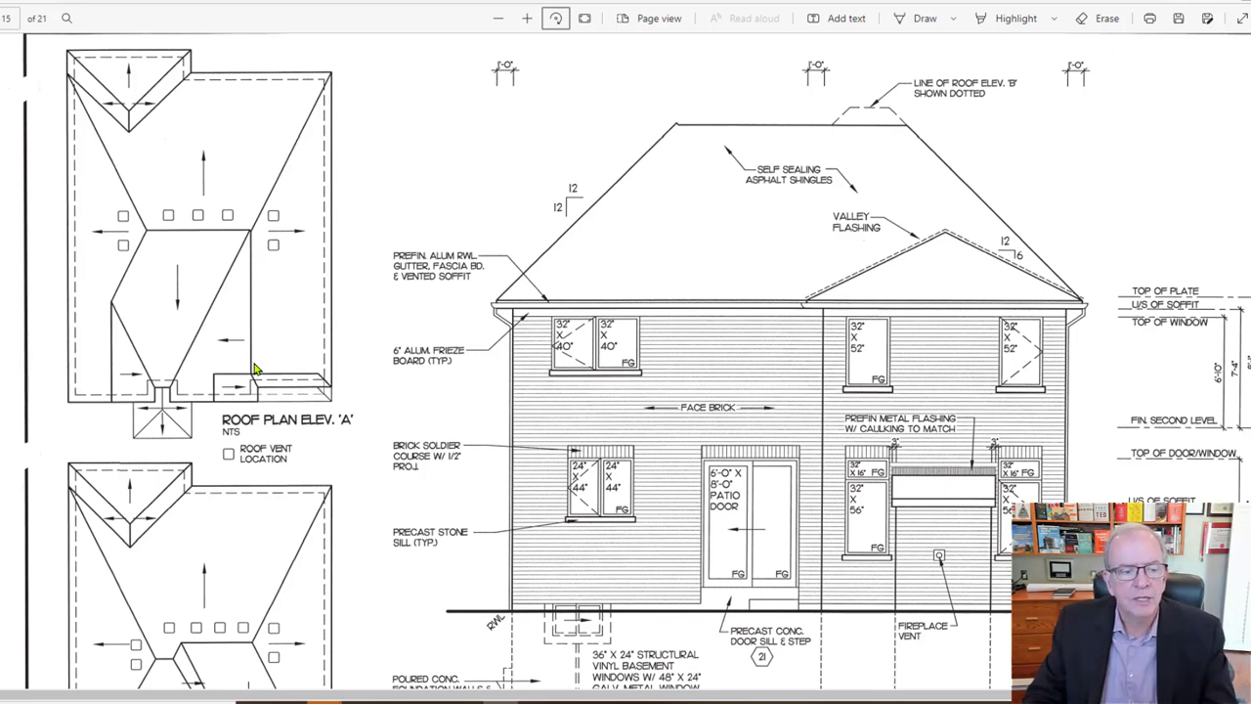
Scroll sheet 14 down to Roof Plan Elev. 'B' and the Rear Elevation 'A' & 'B' label.
{"action": "scroll", "scroll_direction": "down", "scroll_amount": 3}
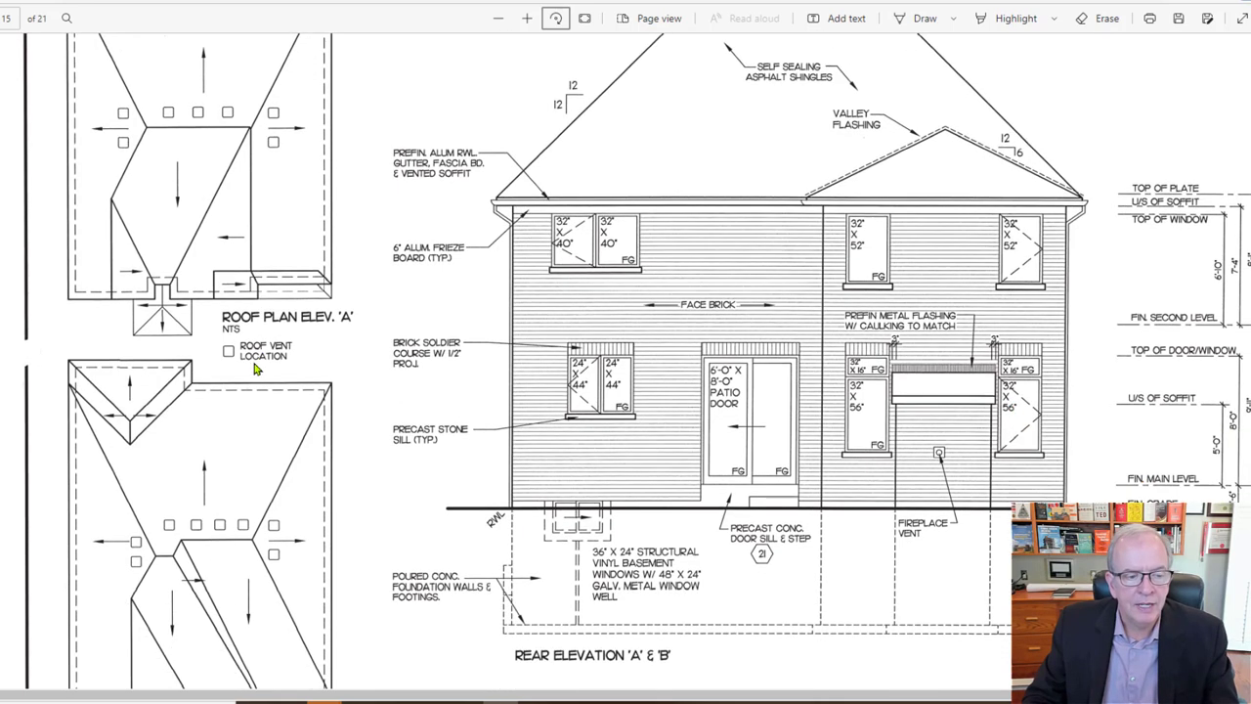
{"action": "scroll", "scroll_direction": "down", "scroll_amount": 3}
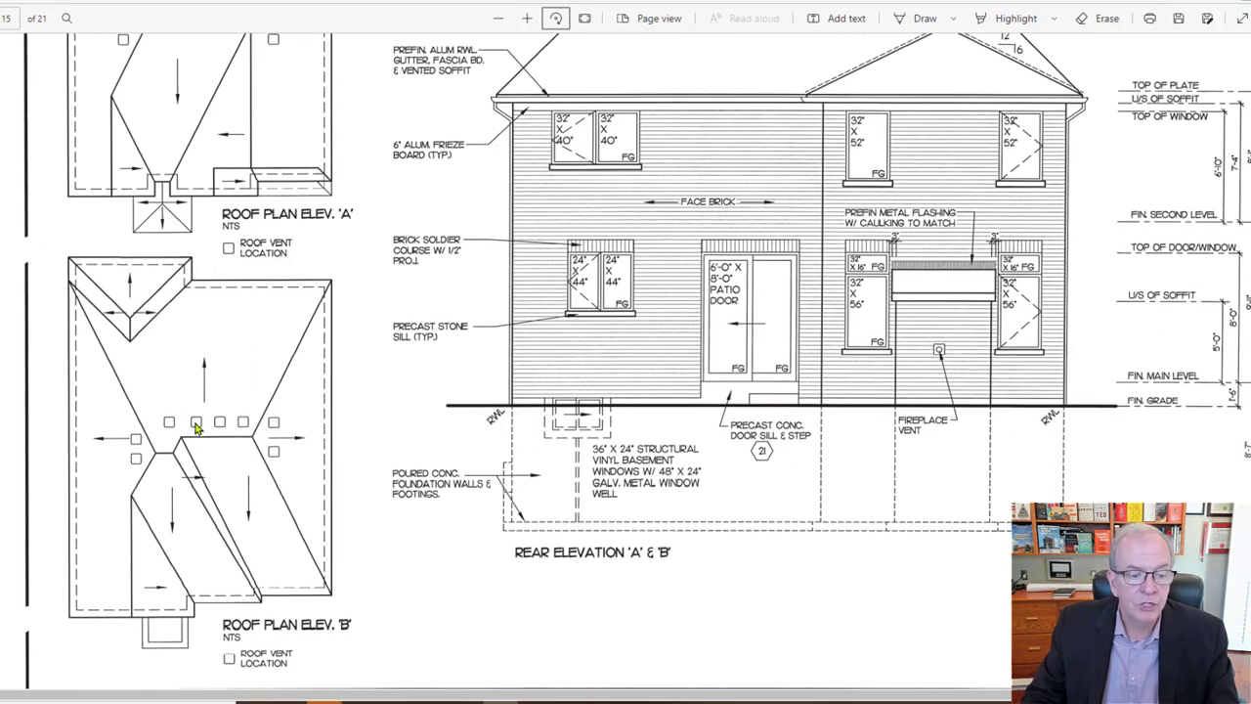
{"action": "mouse_move", "coordinate": [180, 526]}
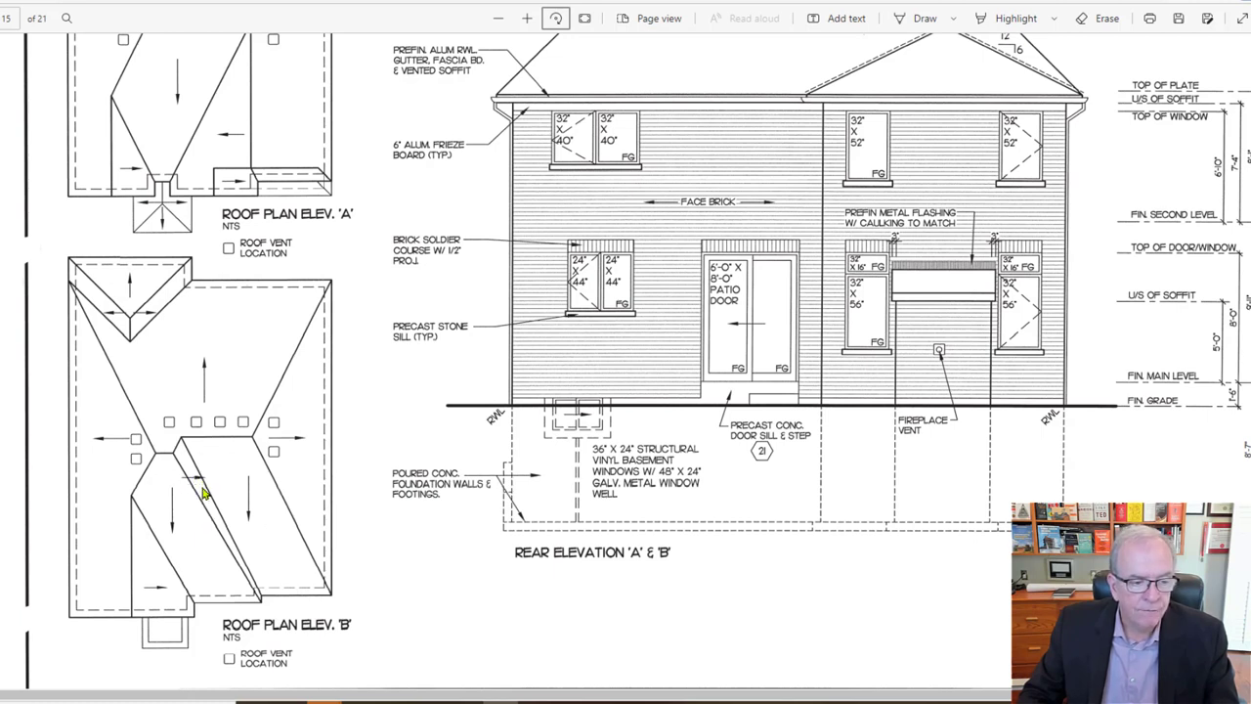
{"action": "mouse_move", "coordinate": [252, 475]}
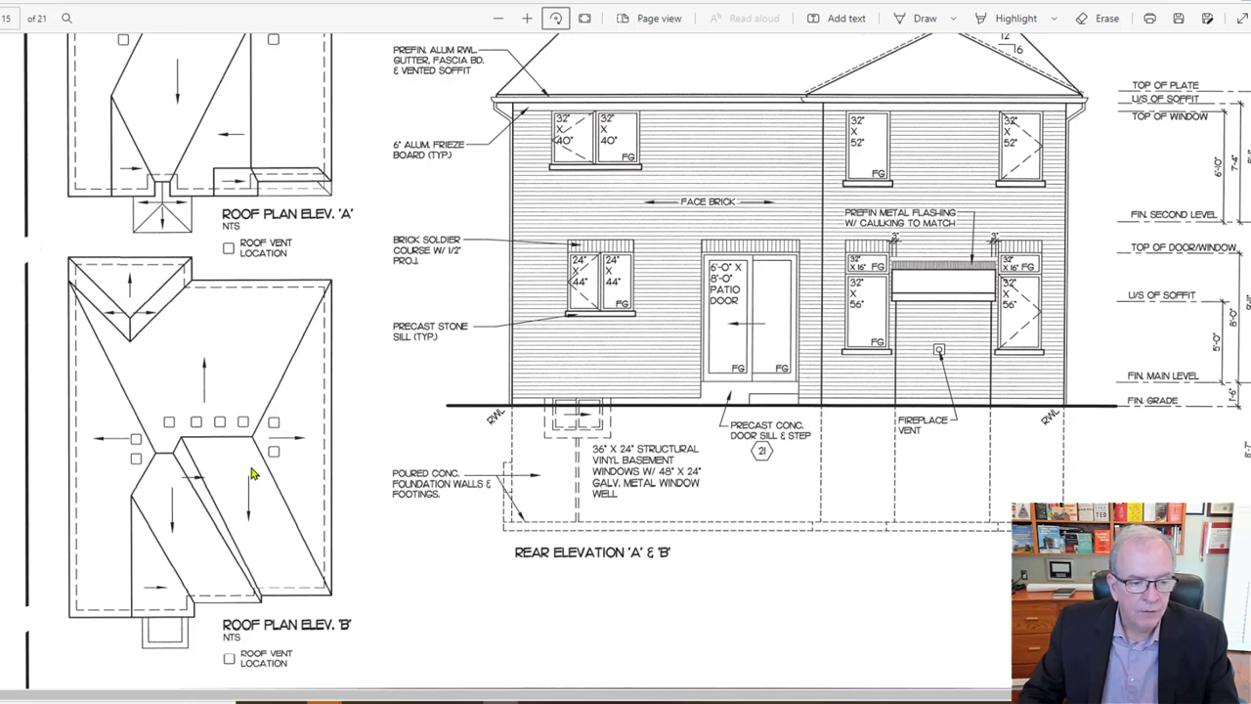
{"action": "mouse_move", "coordinate": [274, 485]}
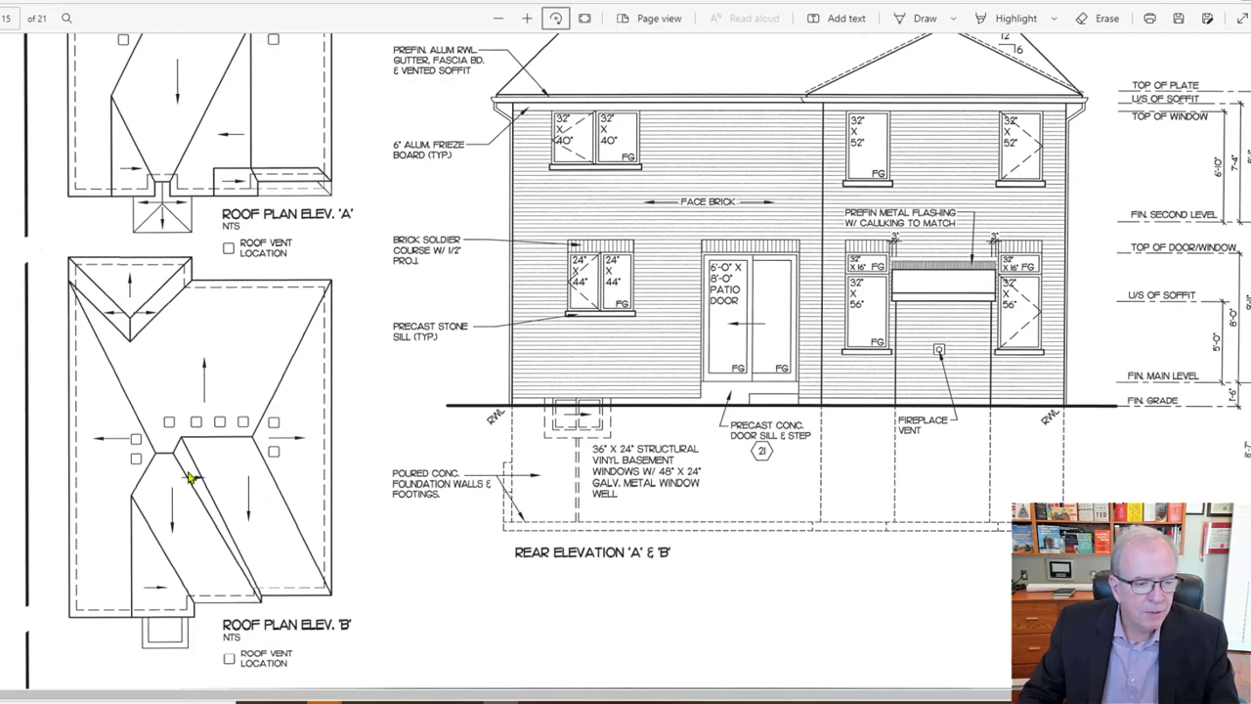
{"action": "mouse_move", "coordinate": [168, 559]}
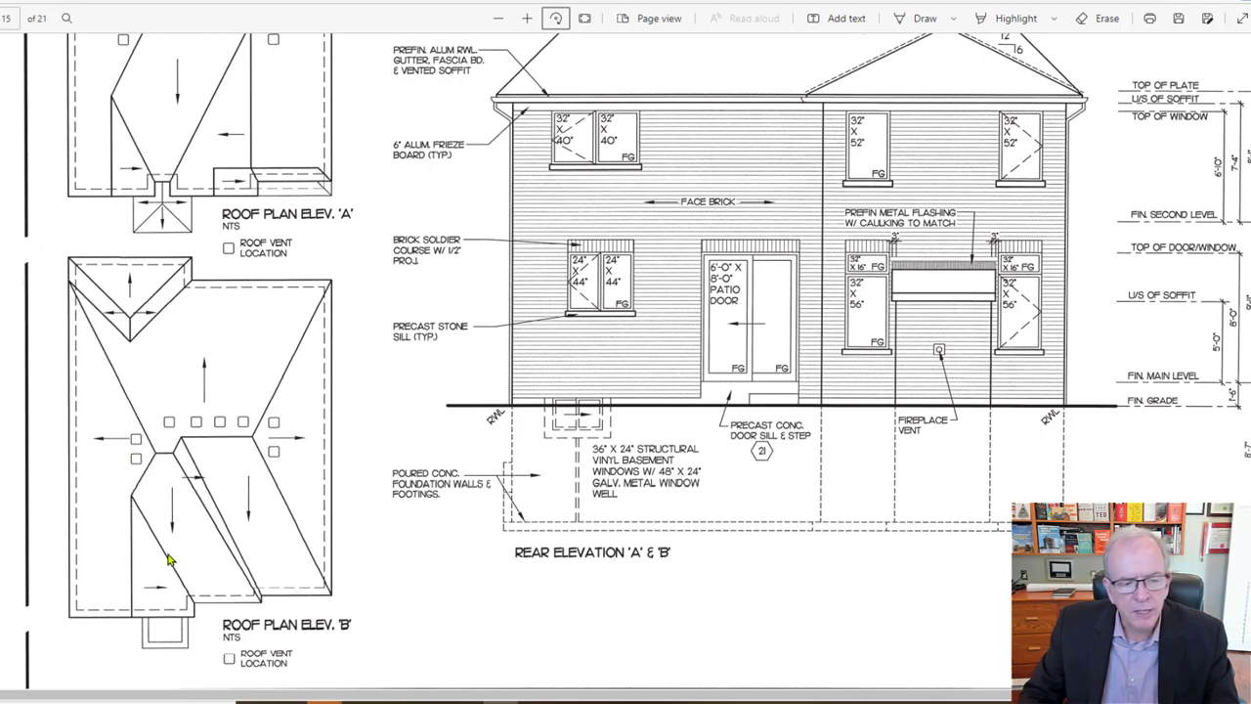
{"action": "left_click", "coordinate": [284, 630]}
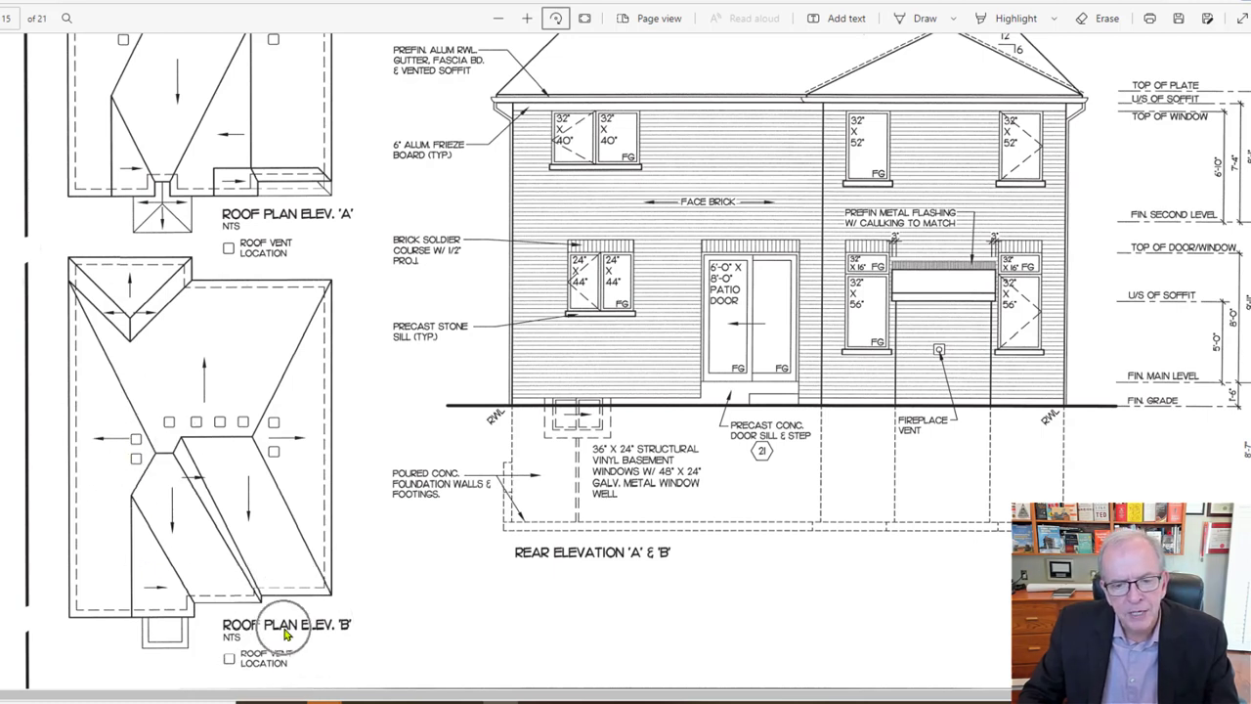
{"action": "mouse_move", "coordinate": [211, 491]}
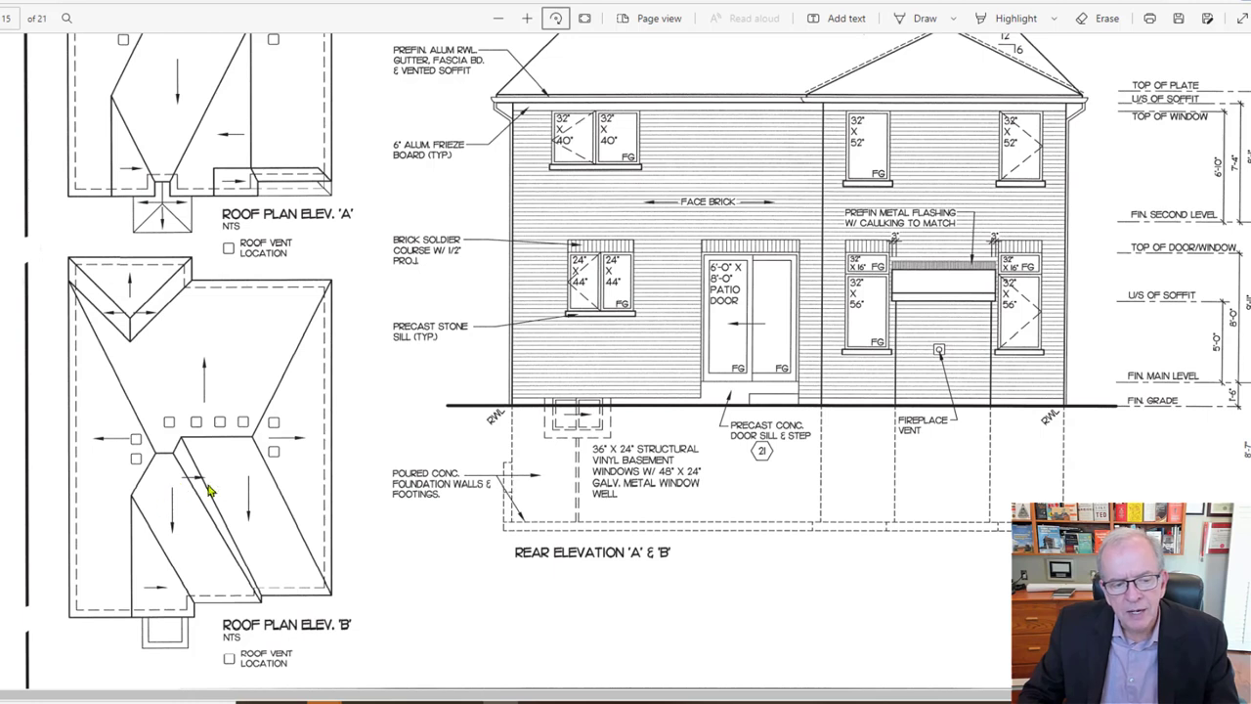
{"action": "mouse_move", "coordinate": [184, 461]}
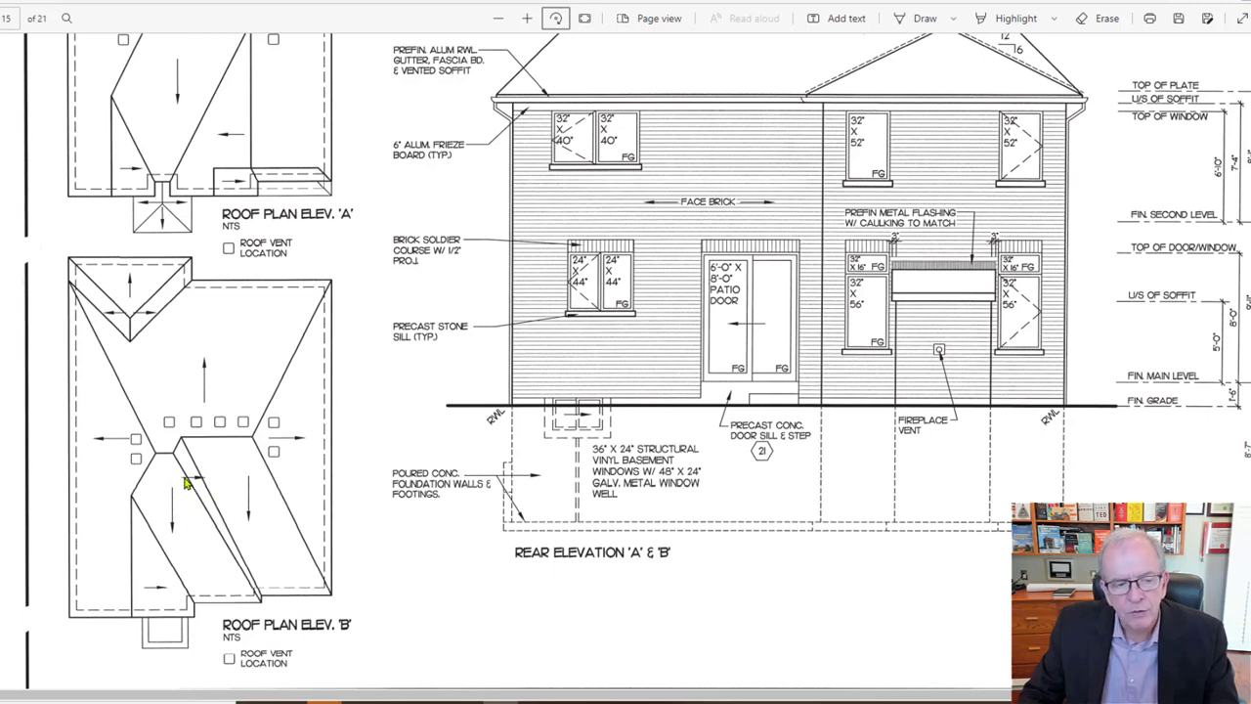
Scroll to the front elevation sheet with two garage doors, coach lamp and metal railing callouts.
{"action": "scroll", "scroll_direction": "down", "scroll_amount": 3}
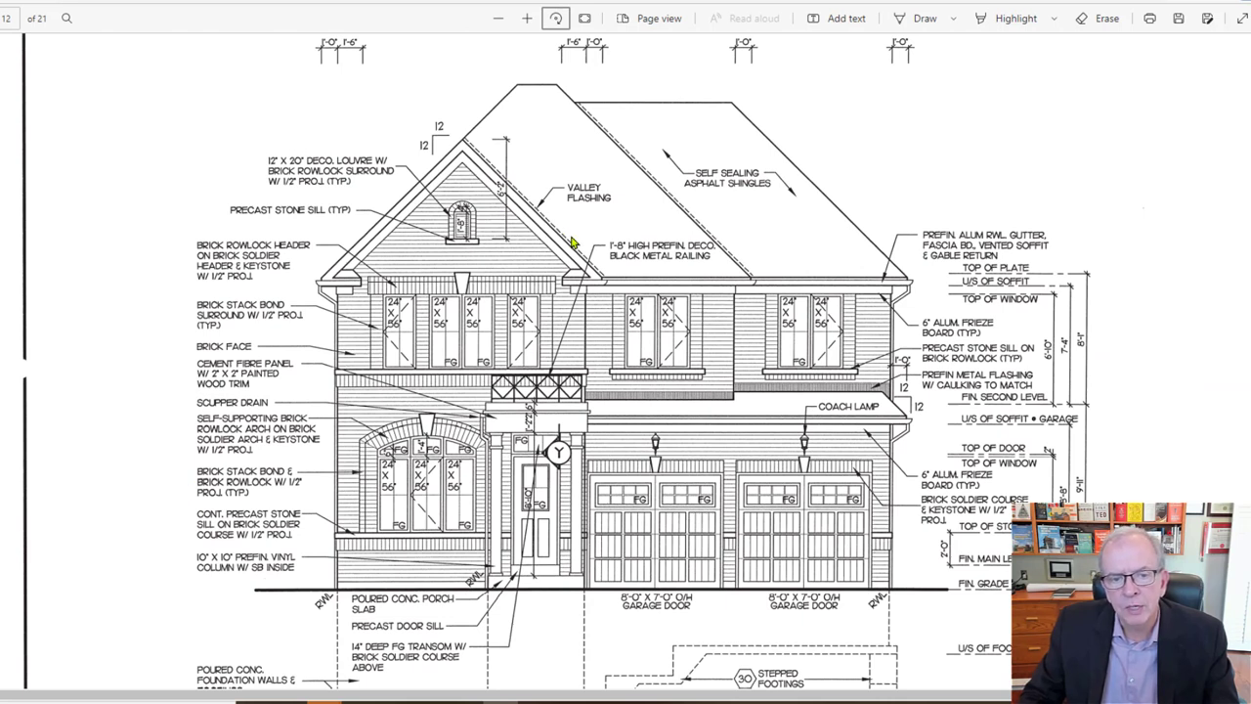
{"action": "mouse_move", "coordinate": [575, 251]}
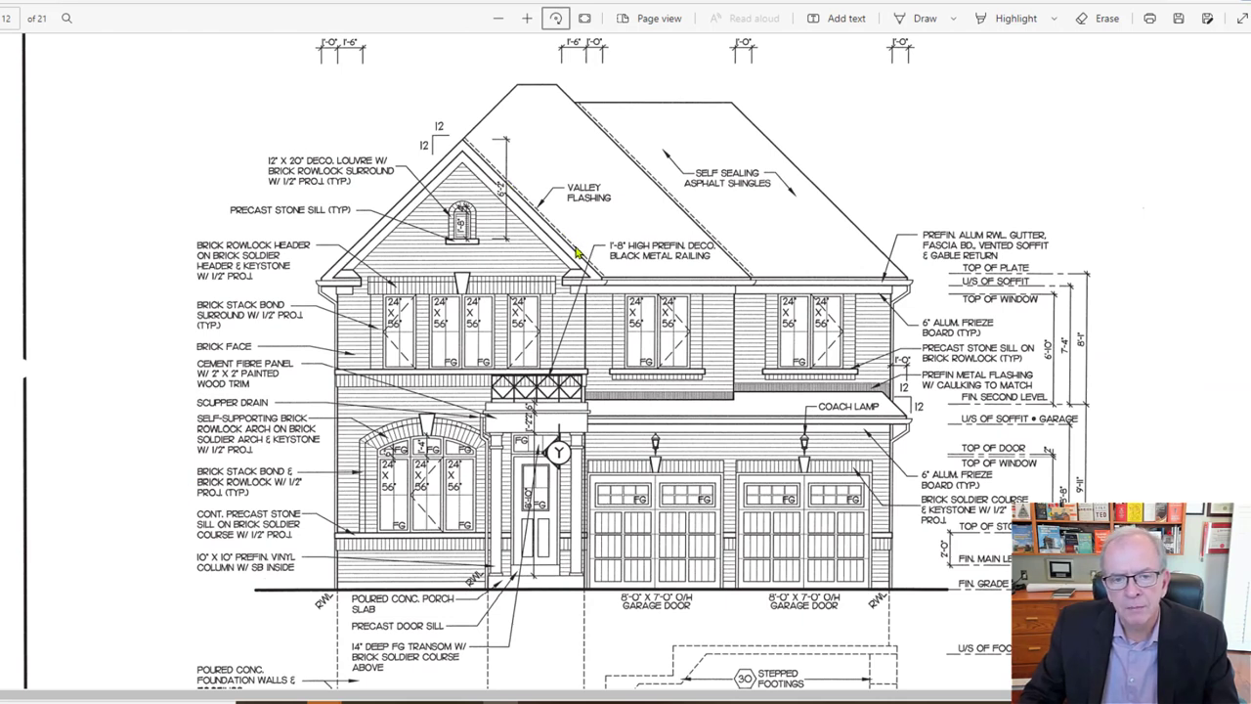
{"action": "mouse_move", "coordinate": [696, 239]}
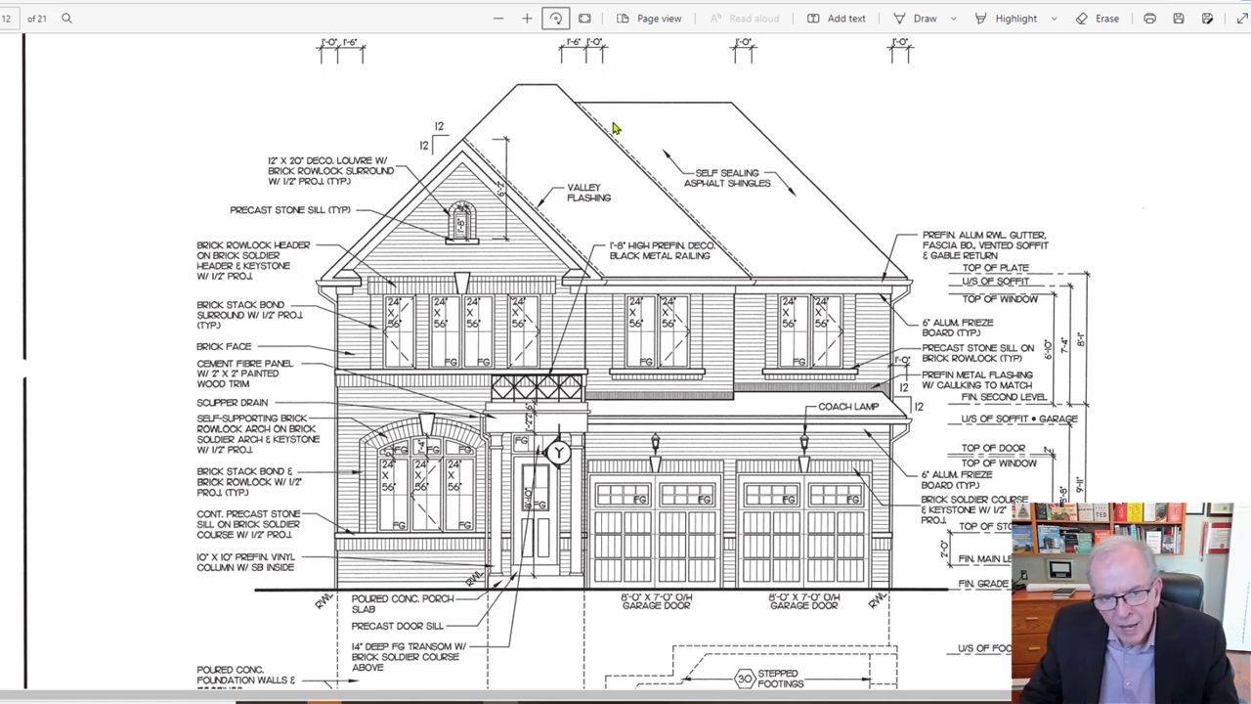
{"action": "mouse_move", "coordinate": [631, 177]}
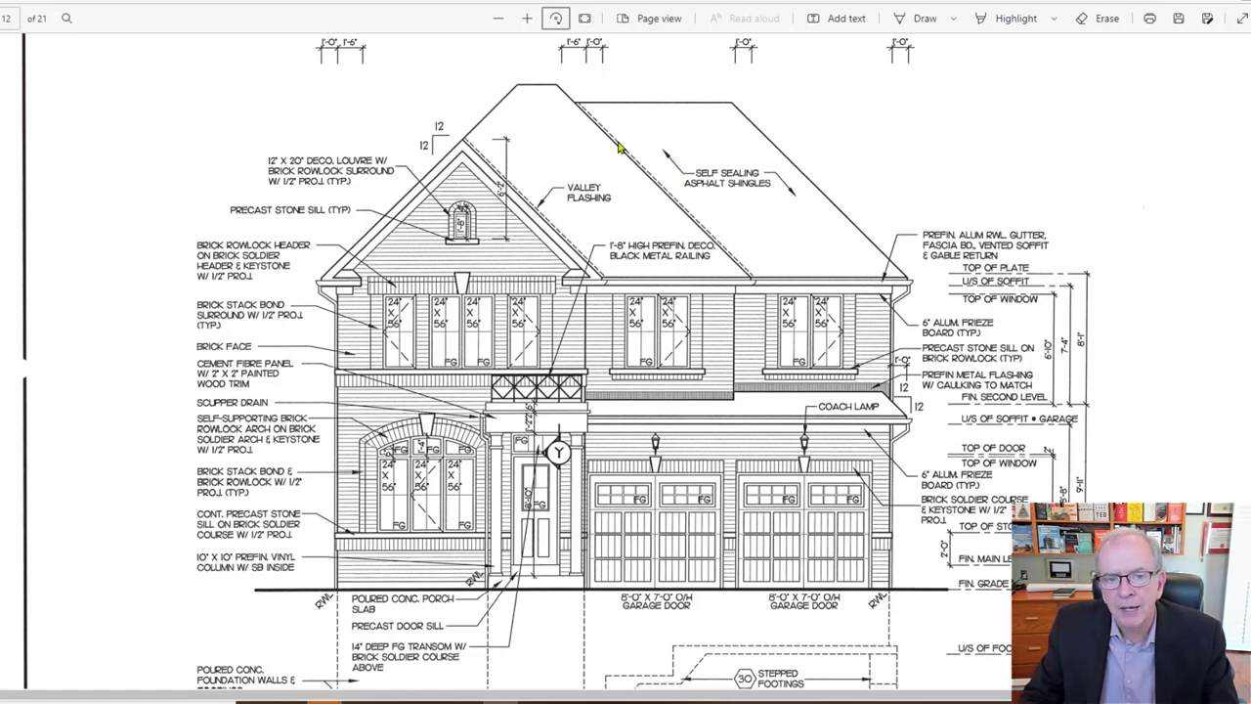
{"action": "mouse_move", "coordinate": [647, 180]}
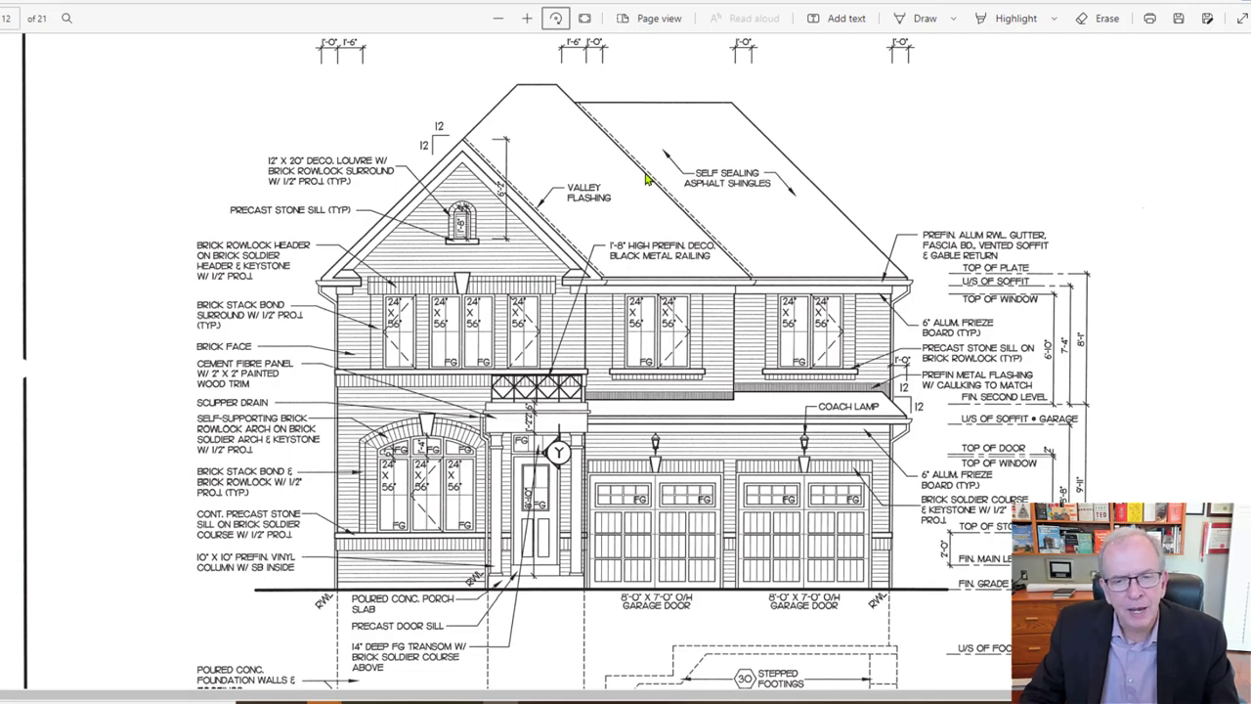
{"action": "mouse_move", "coordinate": [672, 192]}
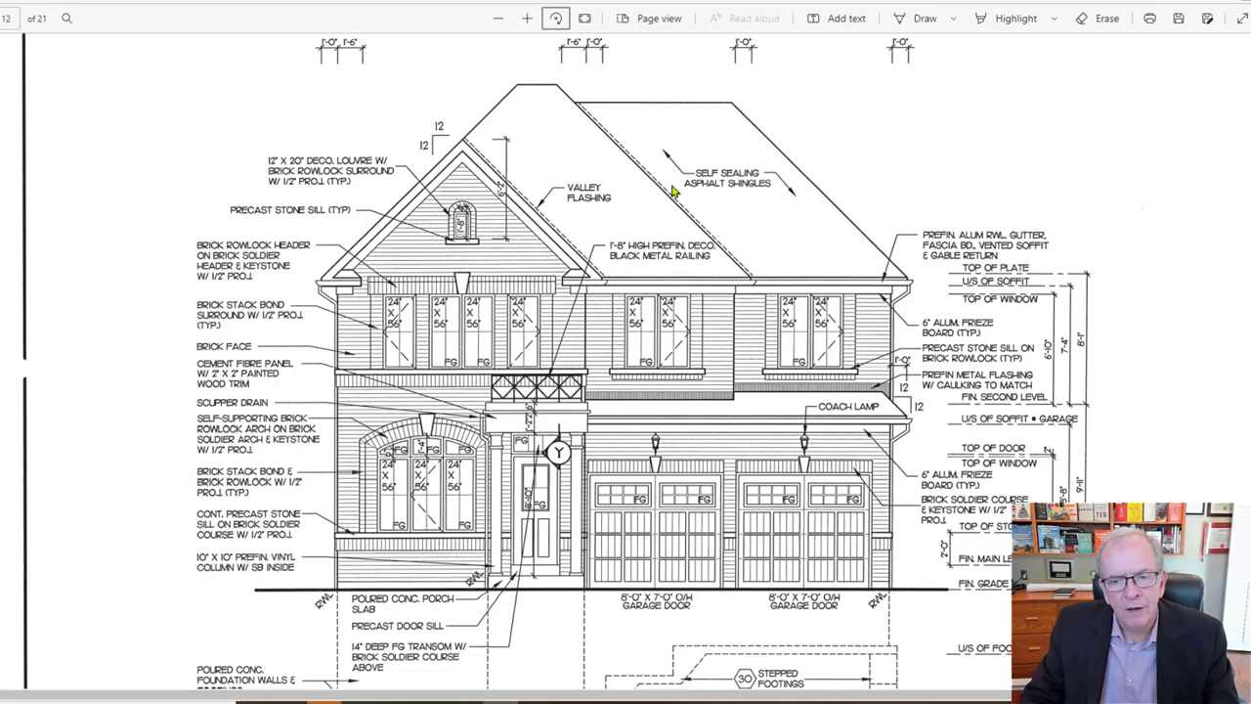
Scroll through the side elevation and on to the Monarch Tranquility cover sheet for the Town of Ajax.
{"action": "scroll", "scroll_direction": "down", "scroll_amount": 3}
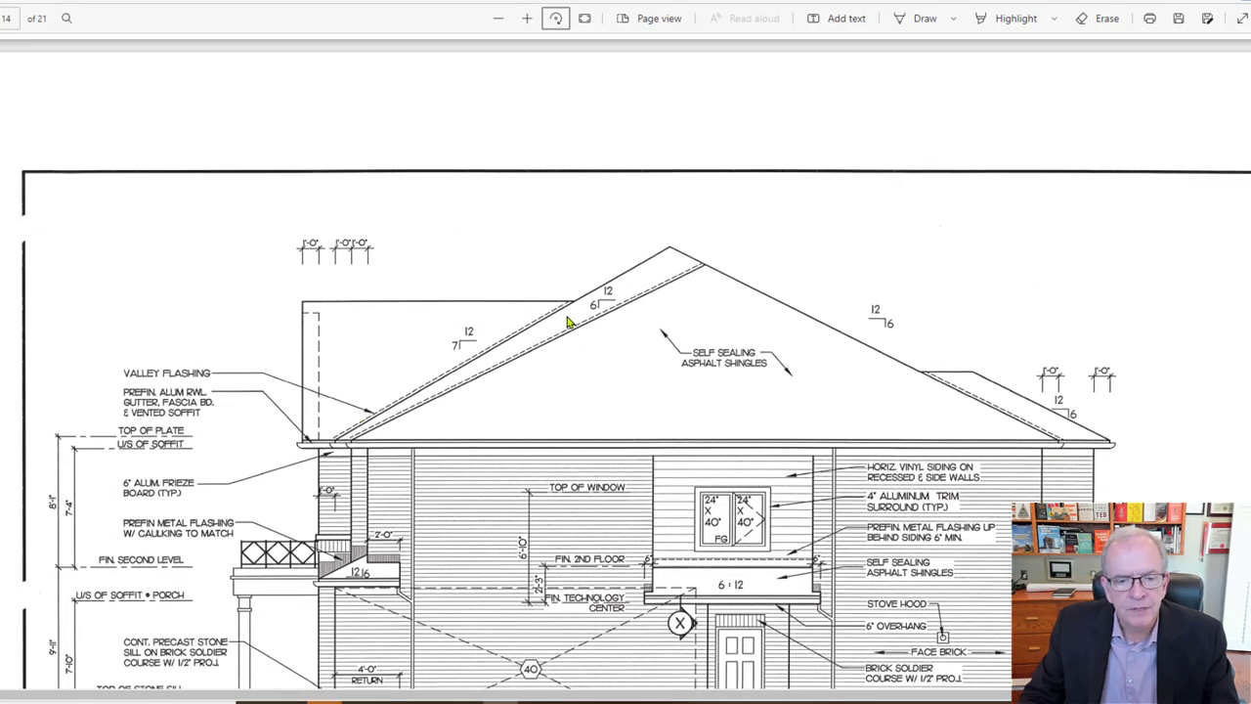
{"action": "mouse_move", "coordinate": [582, 305]}
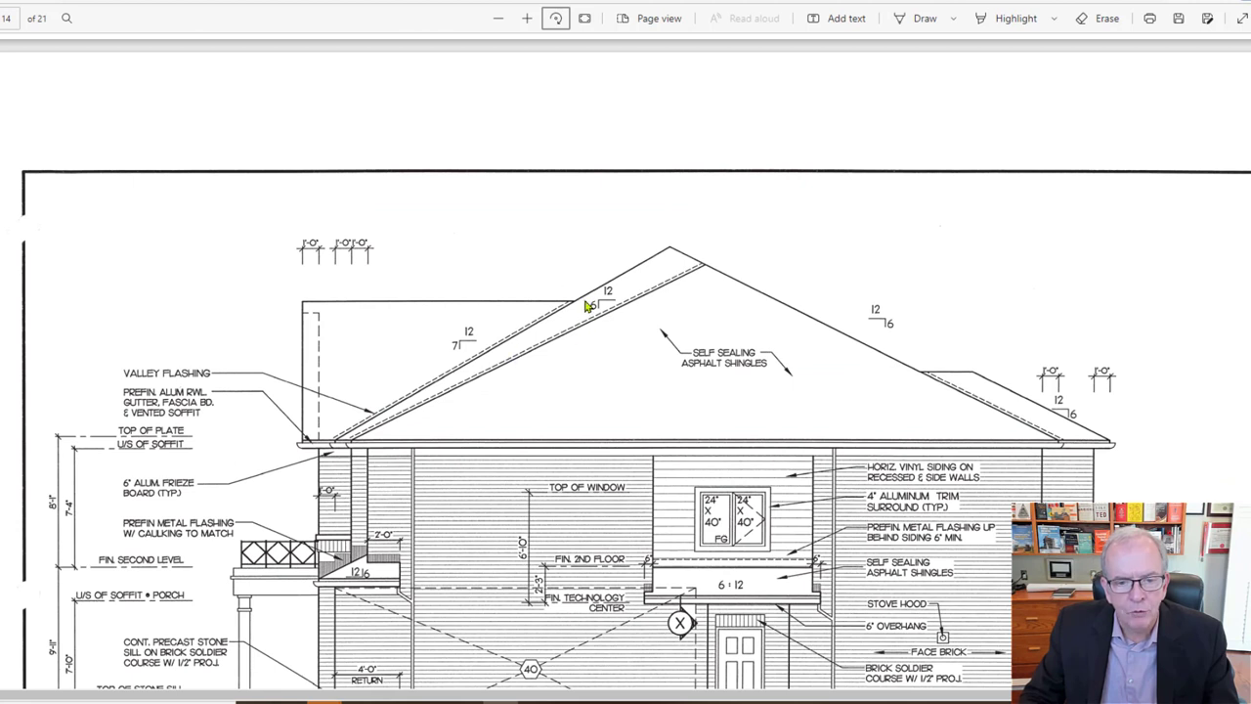
{"action": "mouse_move", "coordinate": [508, 340]}
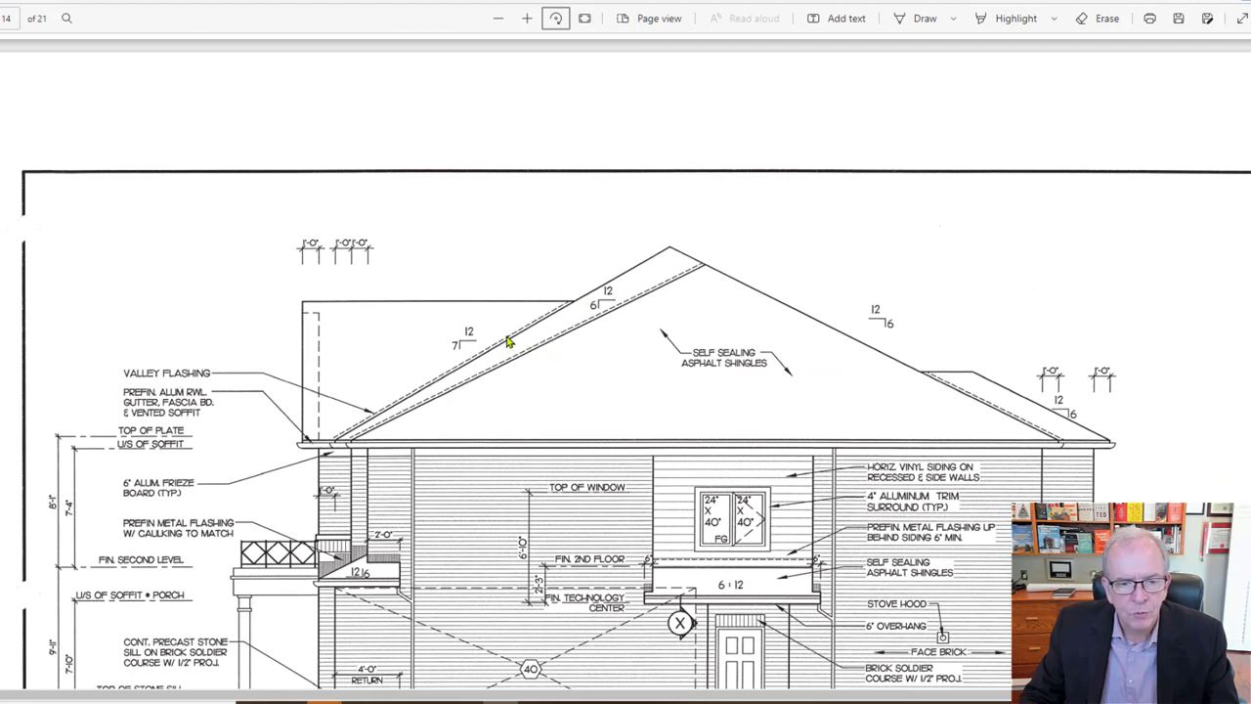
{"action": "mouse_move", "coordinate": [482, 382]}
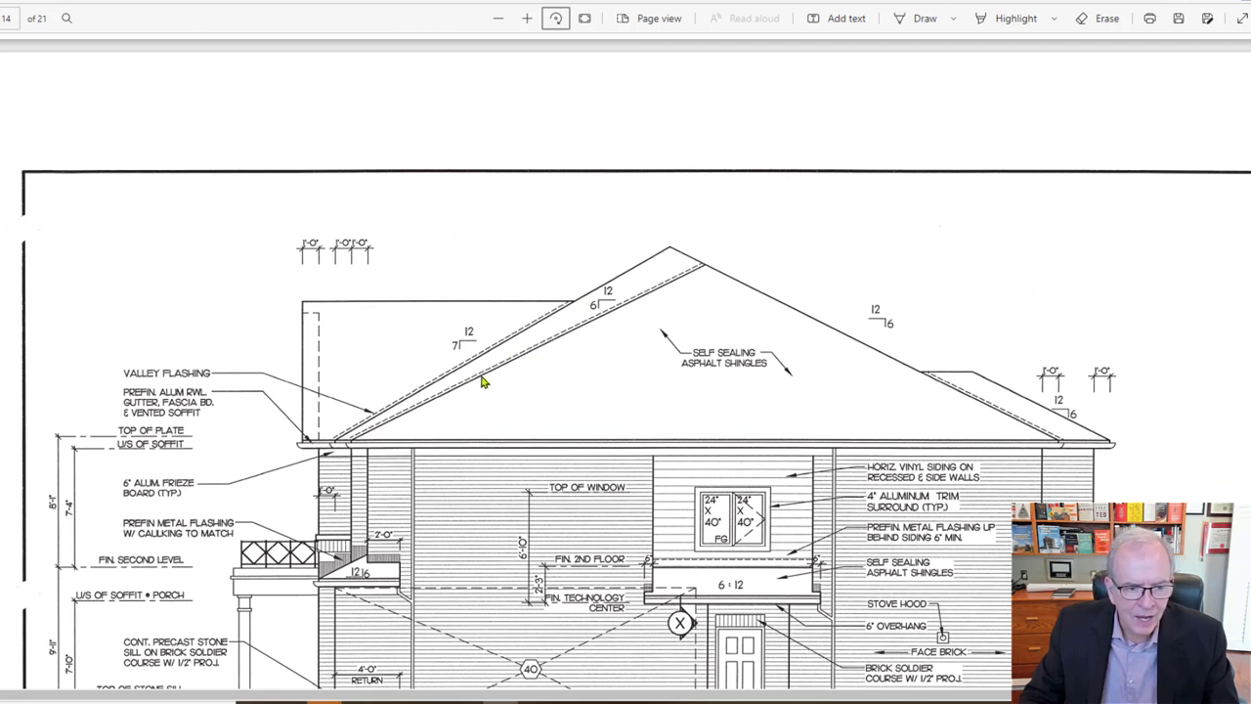
{"action": "mouse_move", "coordinate": [387, 408]}
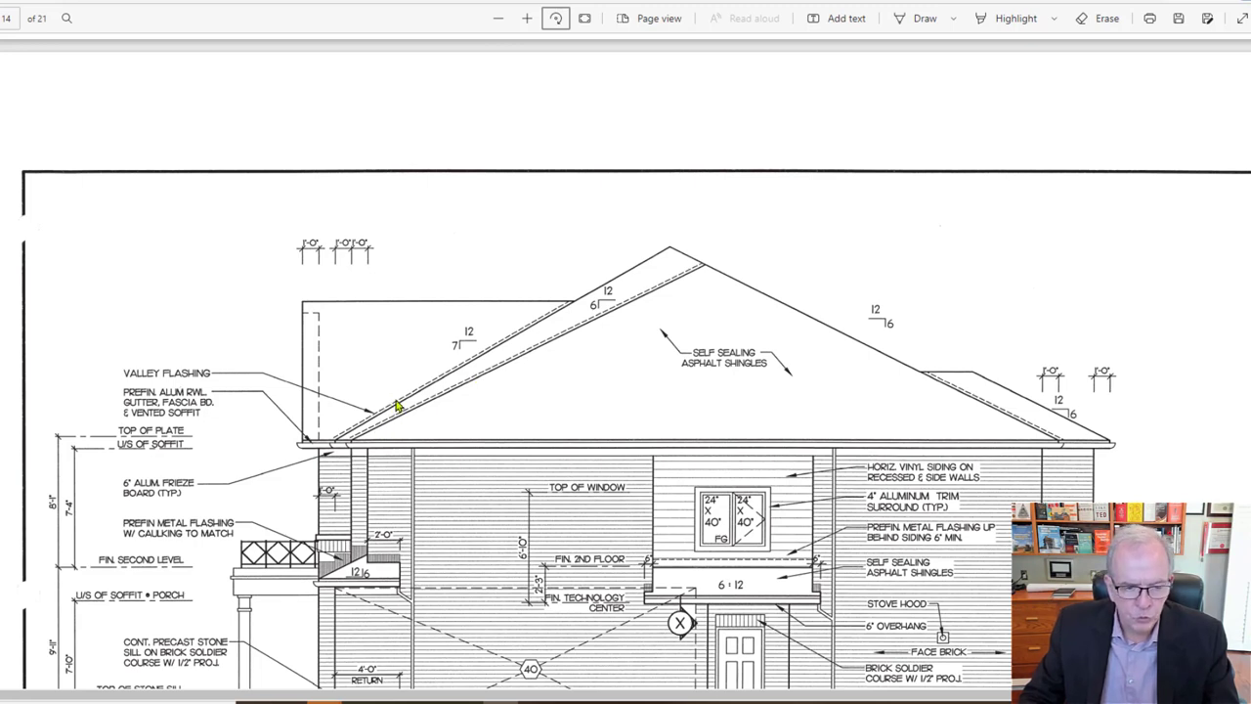
{"action": "scroll", "scroll_direction": "down", "scroll_amount": 3}
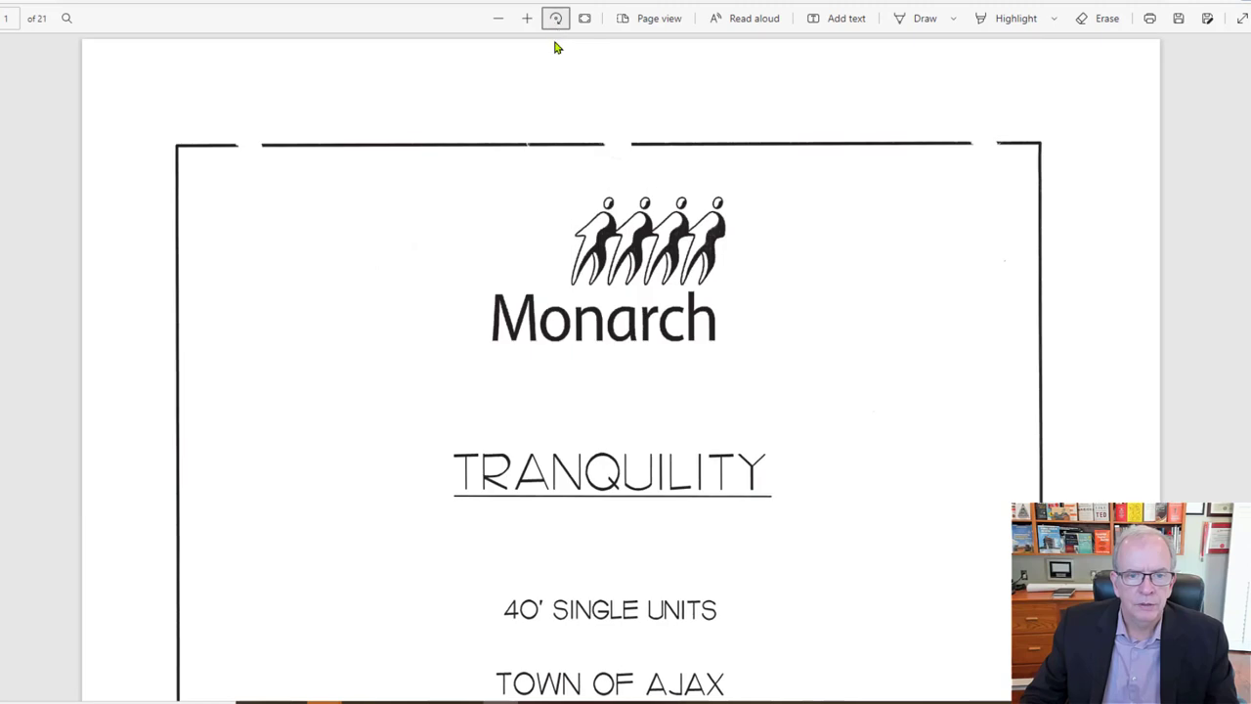
{"action": "scroll", "scroll_direction": "down", "scroll_amount": 3}
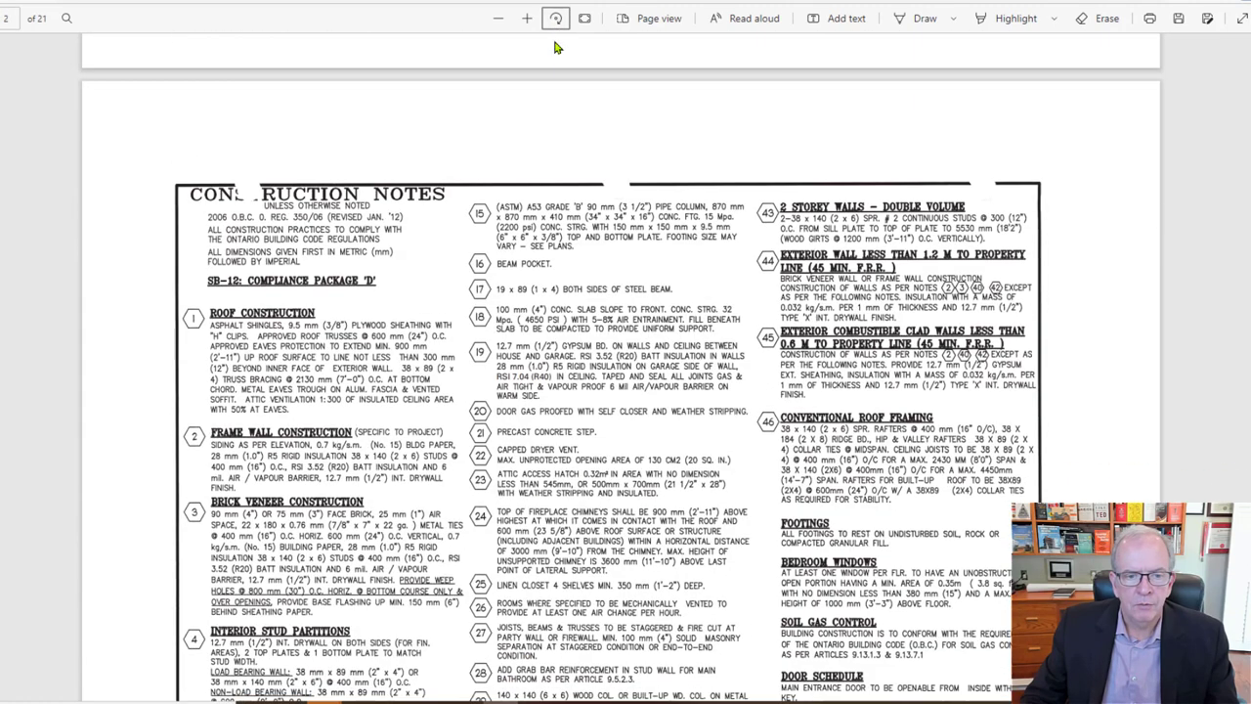
{"action": "scroll", "scroll_direction": "down", "scroll_amount": 3}
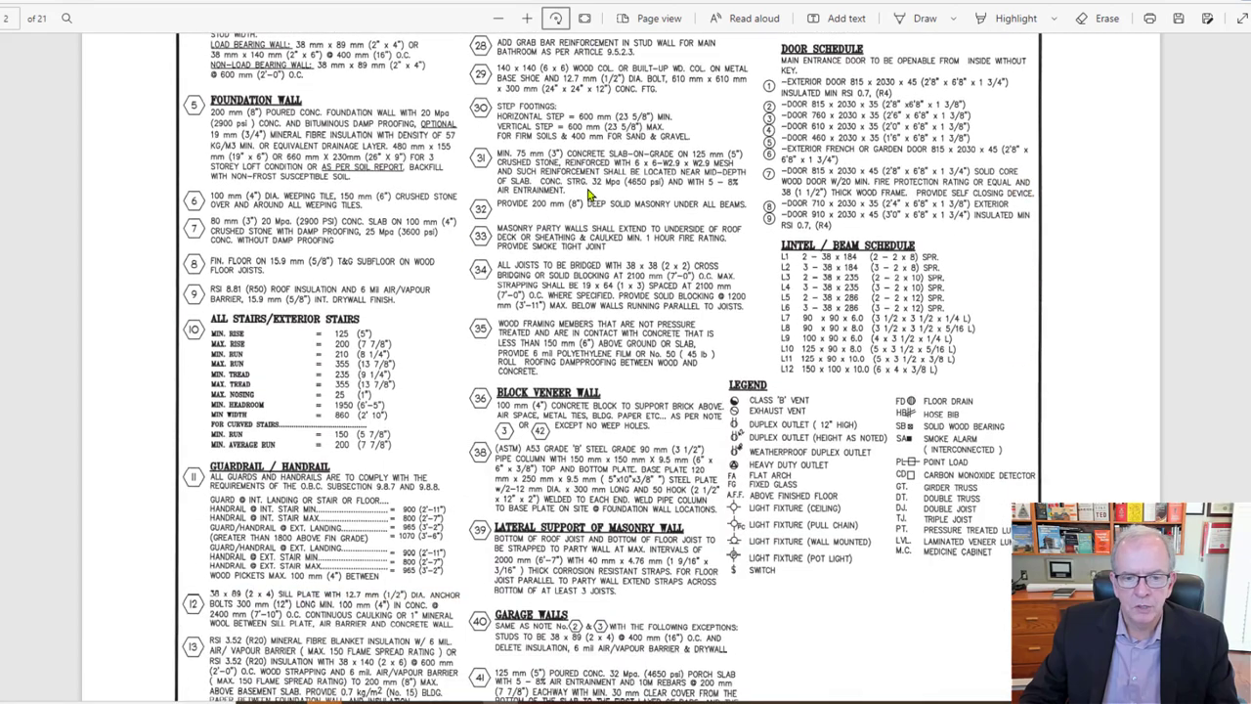
{"action": "scroll", "scroll_direction": "down", "scroll_amount": 3}
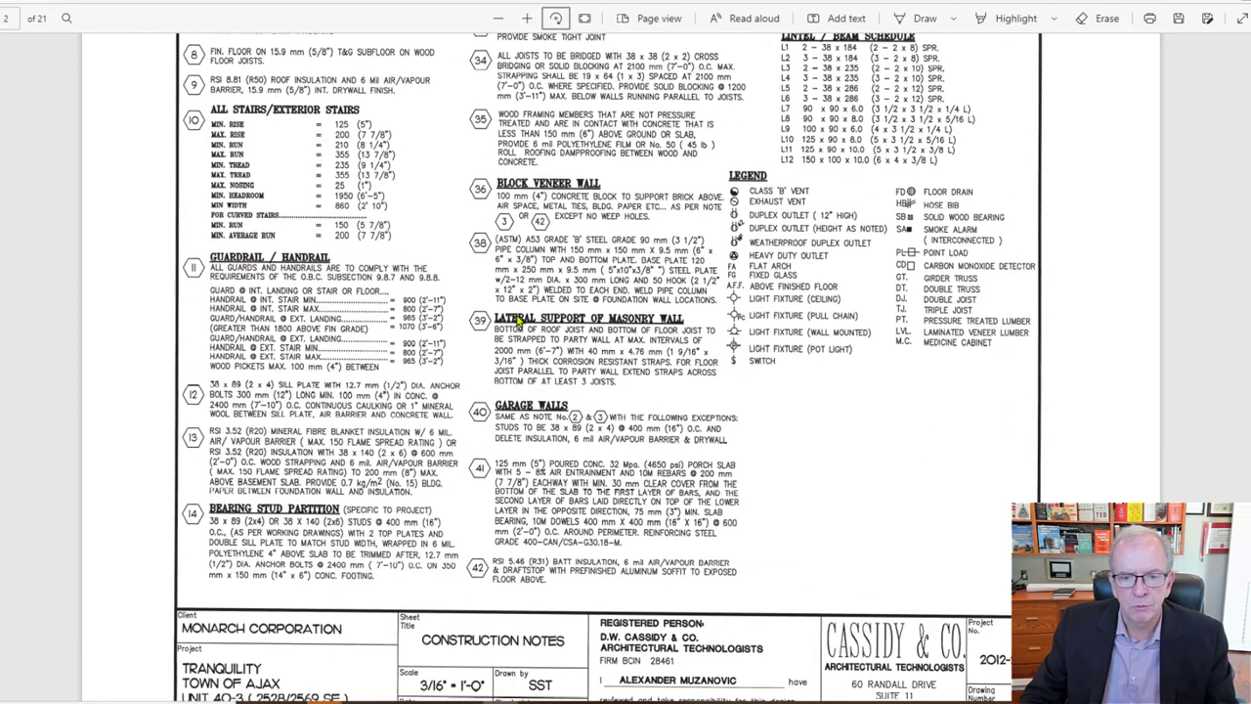
{"action": "scroll", "scroll_direction": "down", "scroll_amount": 3}
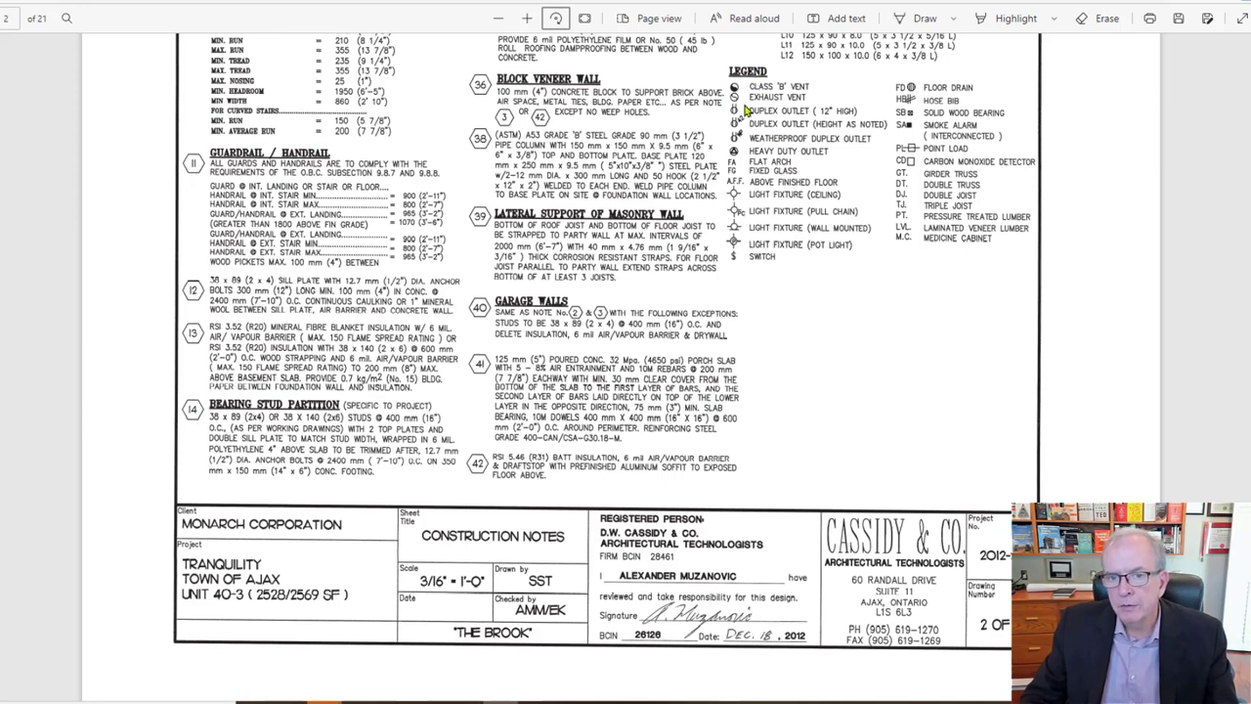
{"action": "mouse_move", "coordinate": [759, 82]}
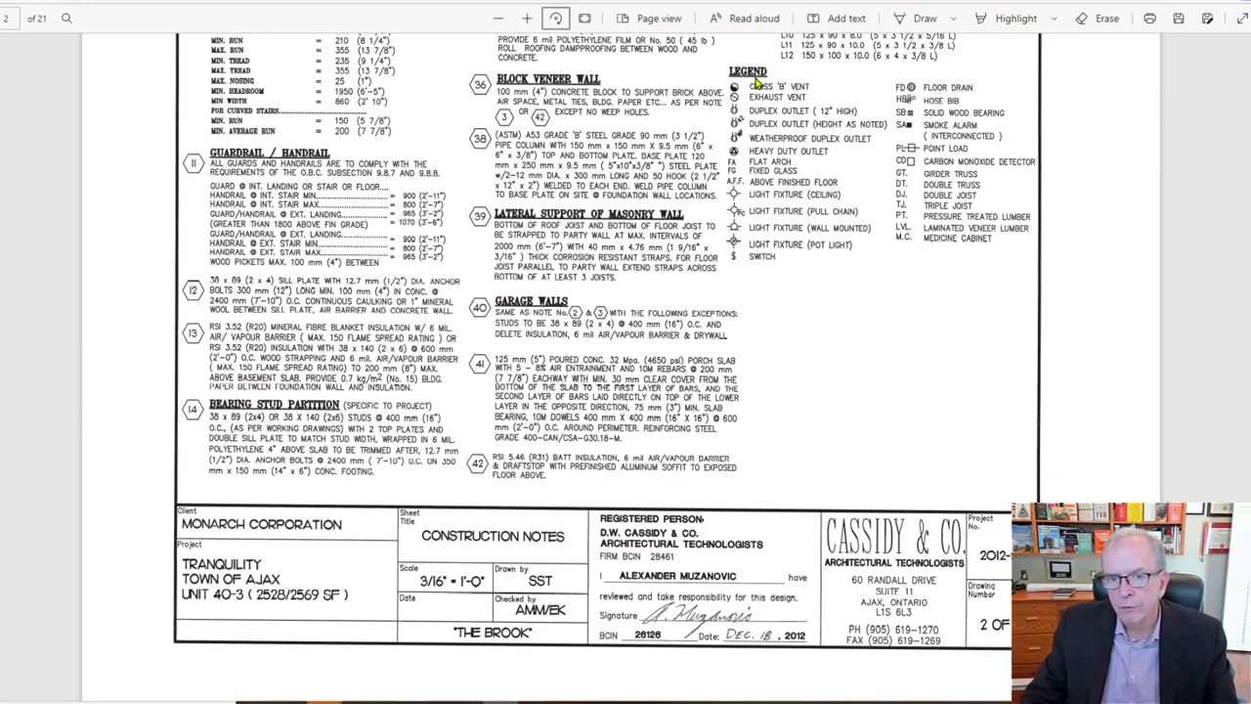
{"action": "mouse_move", "coordinate": [750, 102]}
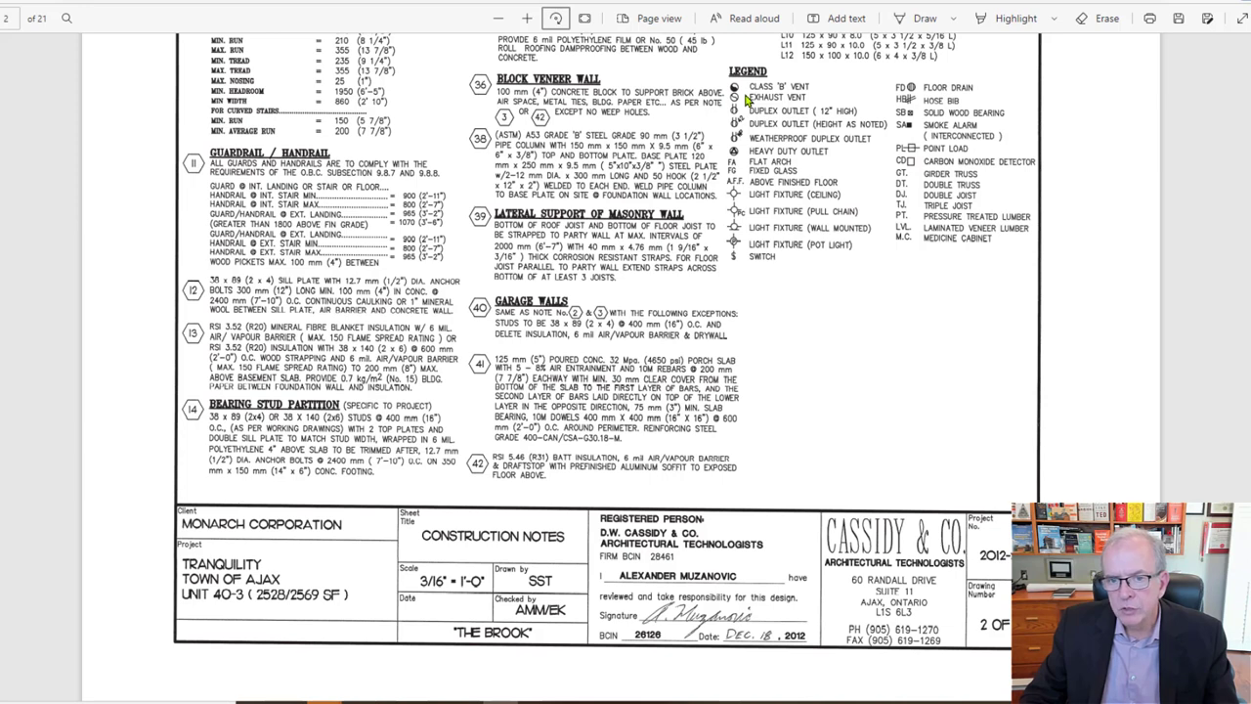
{"action": "mouse_move", "coordinate": [743, 98]}
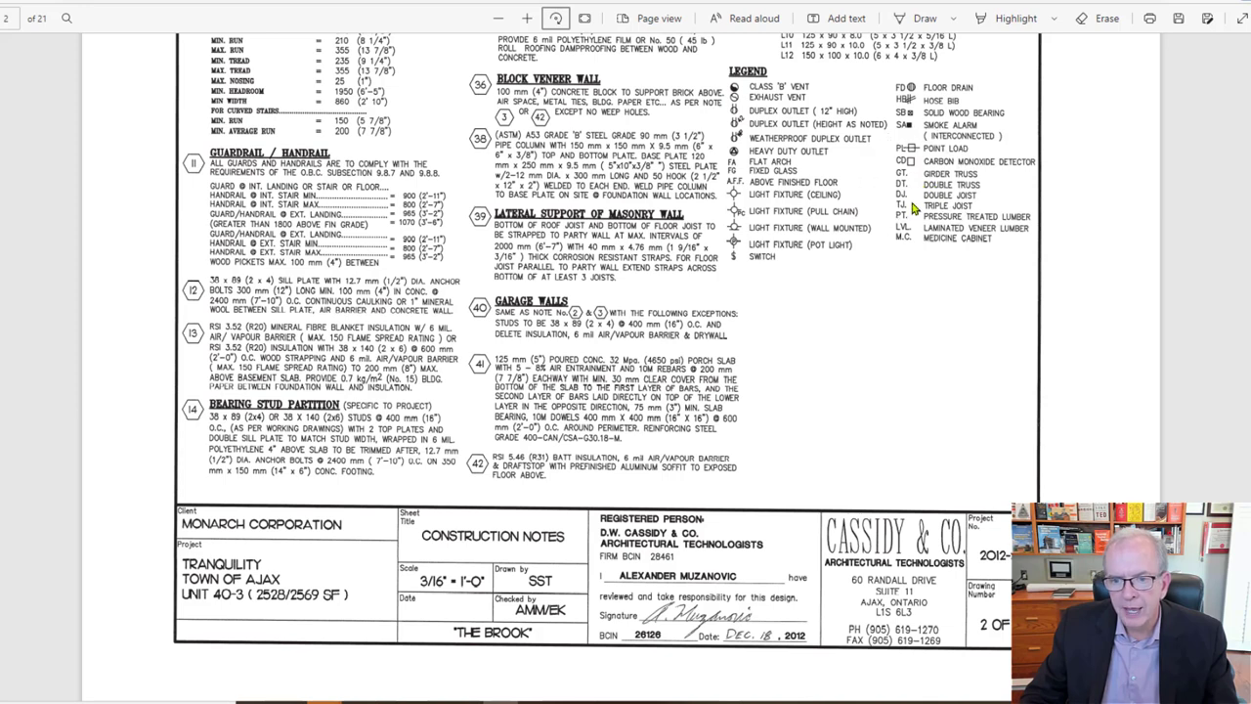
{"action": "mouse_move", "coordinate": [915, 207]}
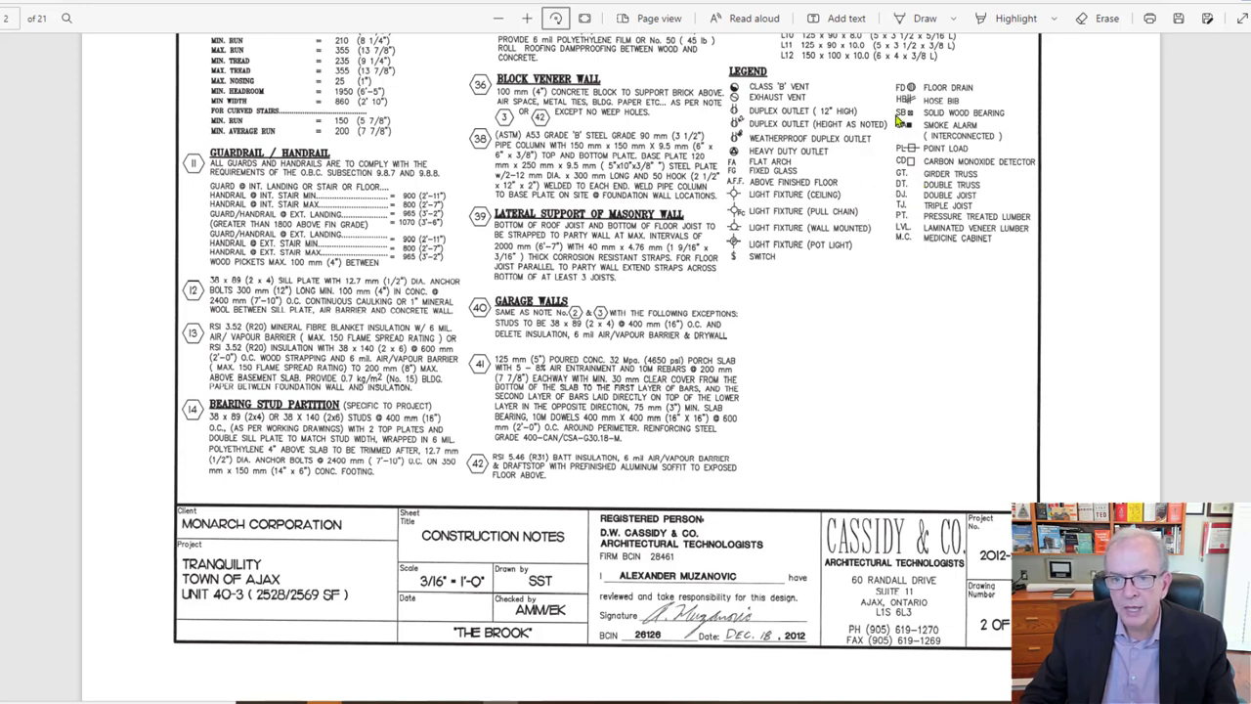
{"action": "mouse_move", "coordinate": [799, 164]}
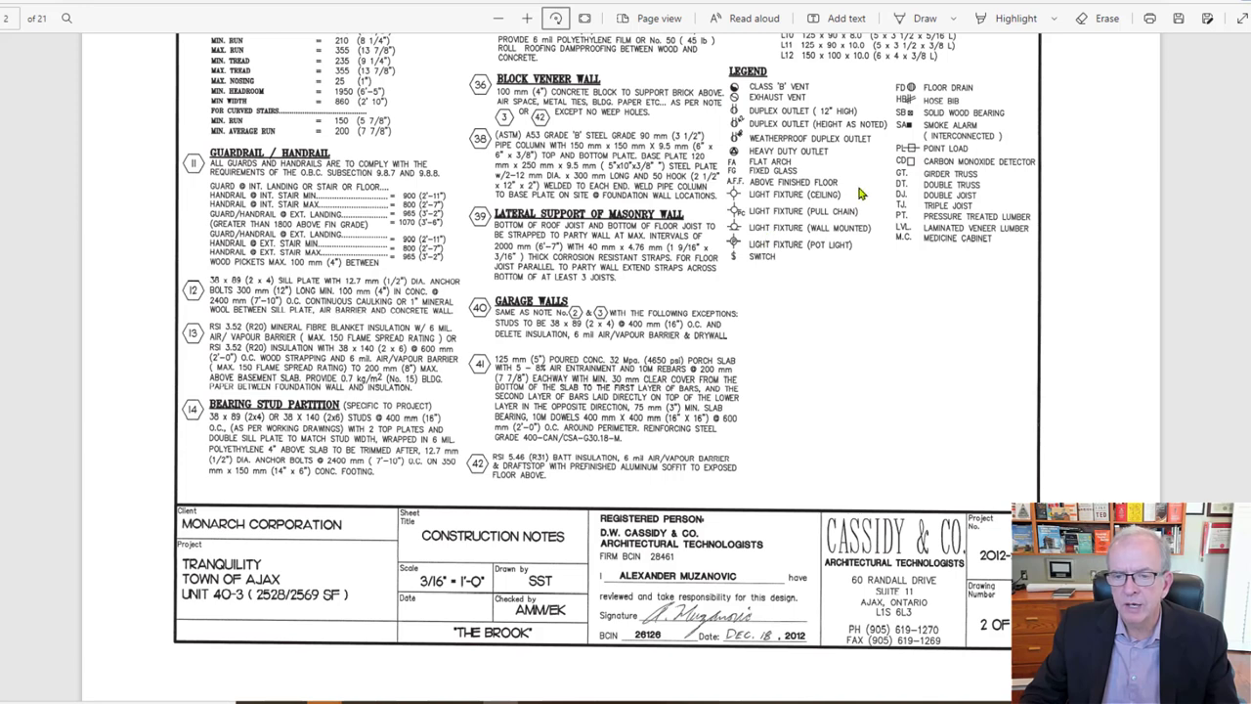
{"action": "mouse_move", "coordinate": [833, 201]}
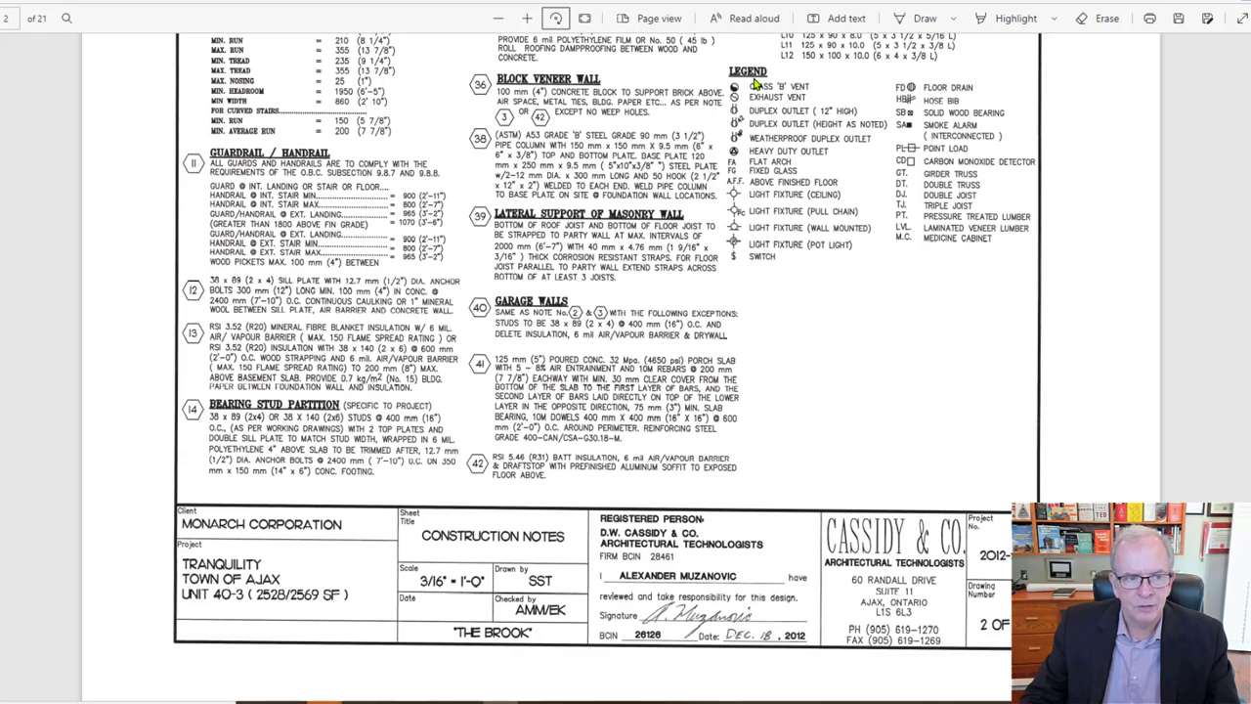
Scroll to the Lower Level Plan and down to its grade beam detail and title block.
{"action": "scroll", "scroll_direction": "down", "scroll_amount": 3}
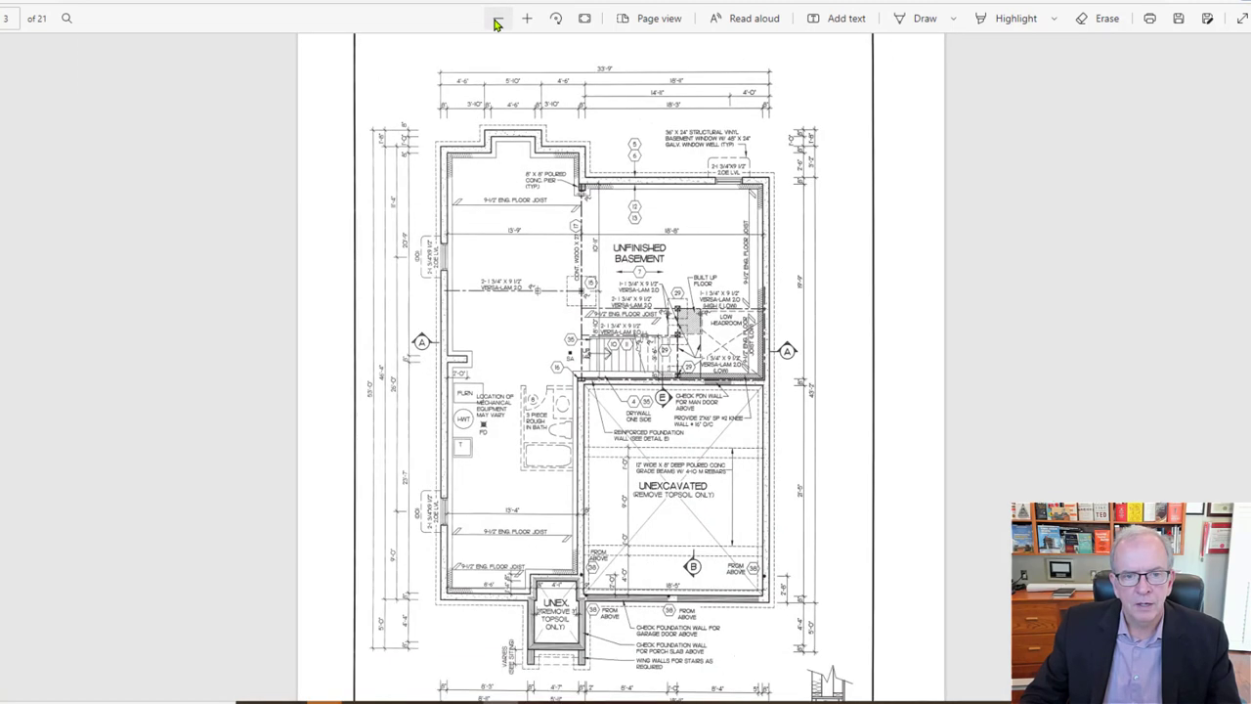
{"action": "scroll", "scroll_direction": "down", "scroll_amount": 3}
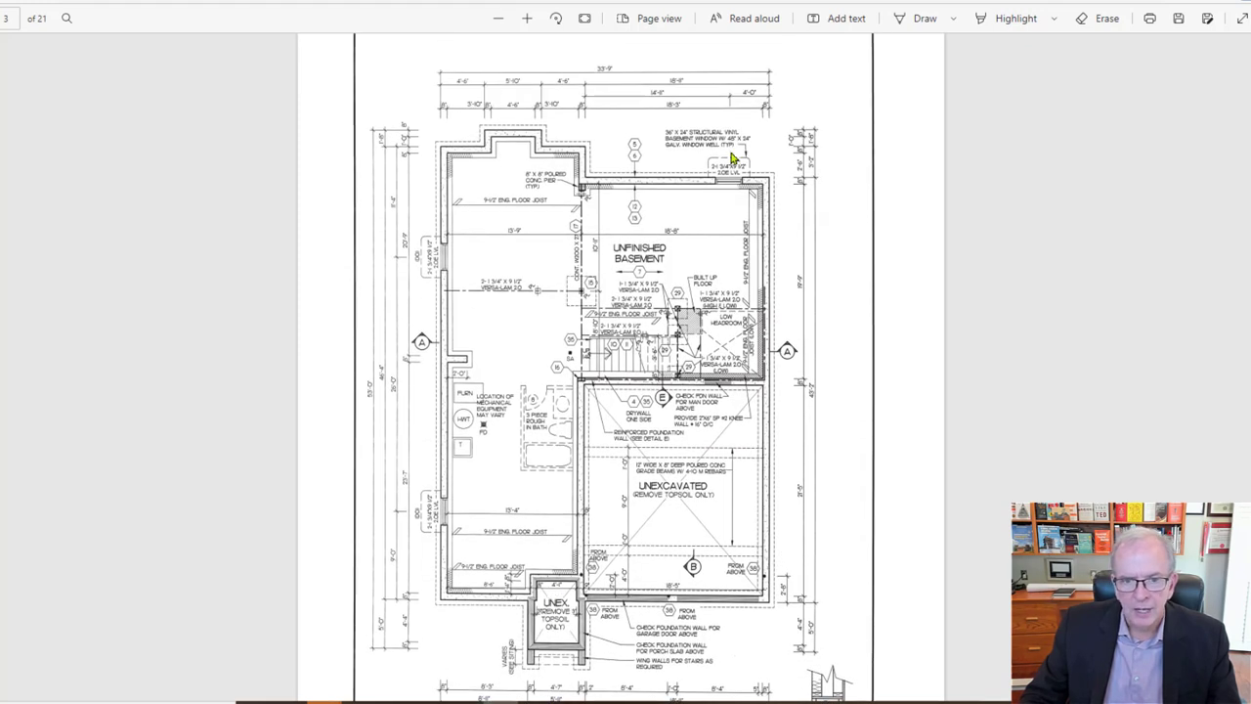
{"action": "mouse_move", "coordinate": [547, 153]}
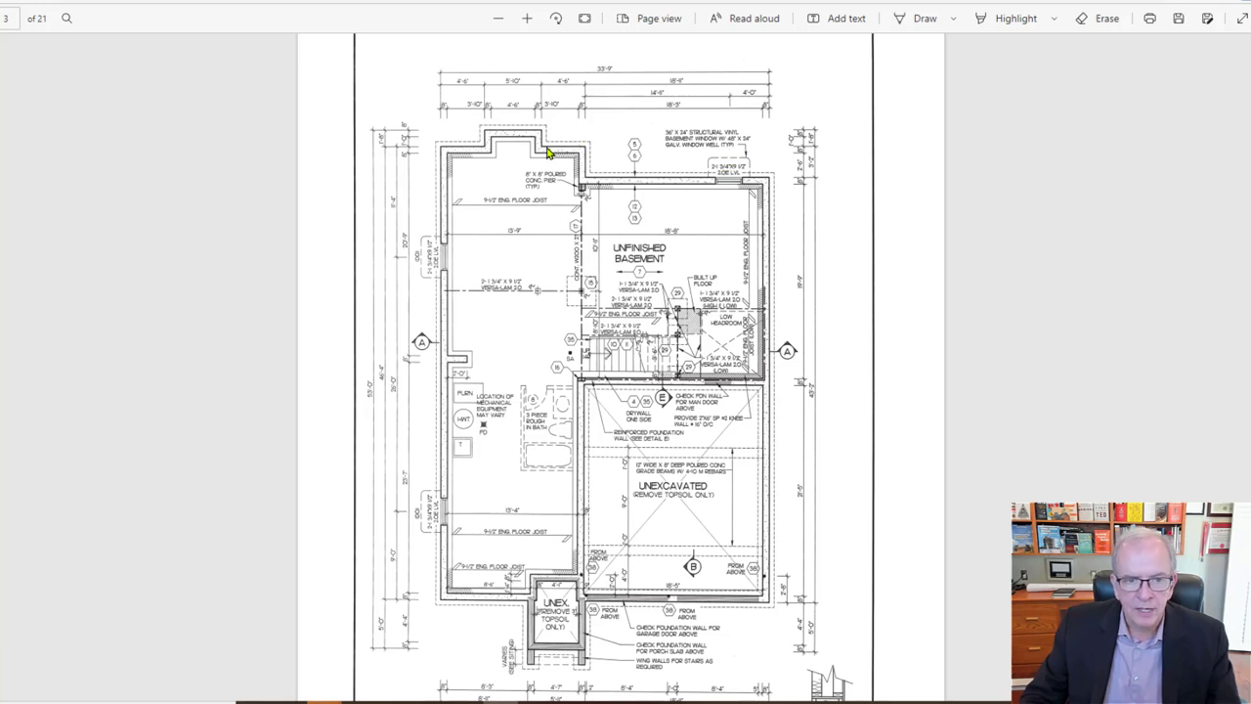
{"action": "mouse_move", "coordinate": [427, 428]}
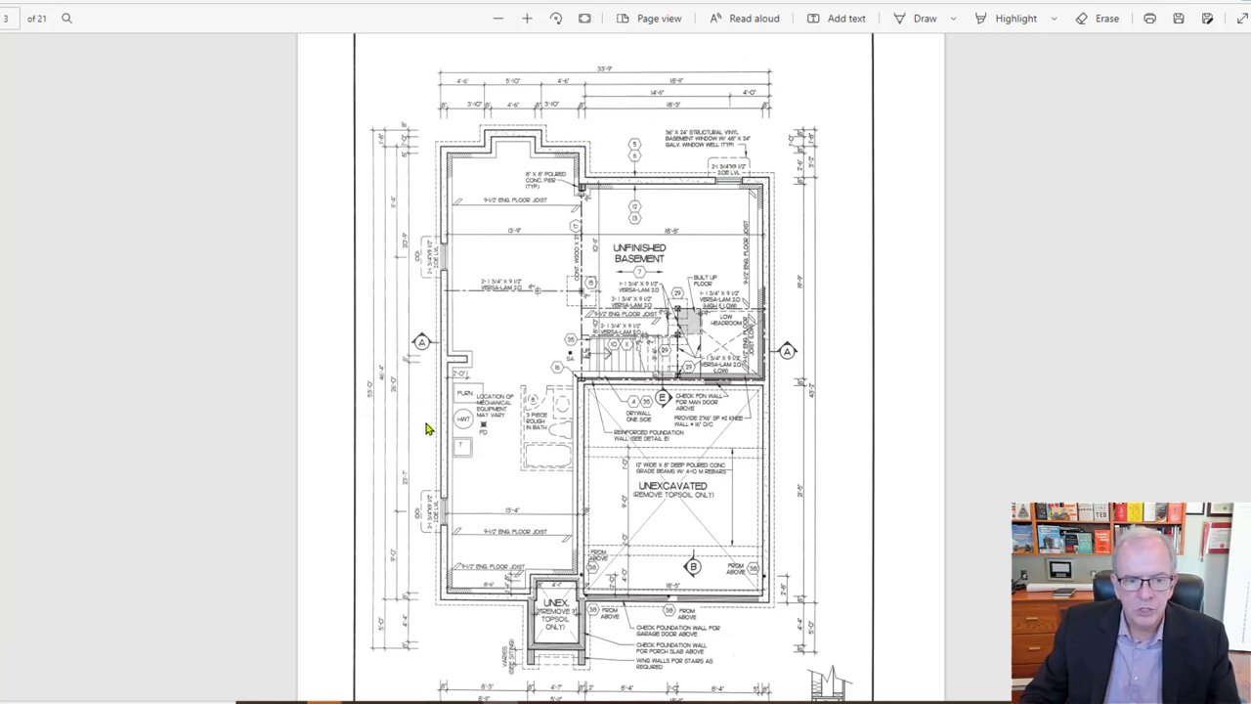
{"action": "mouse_move", "coordinate": [782, 590]}
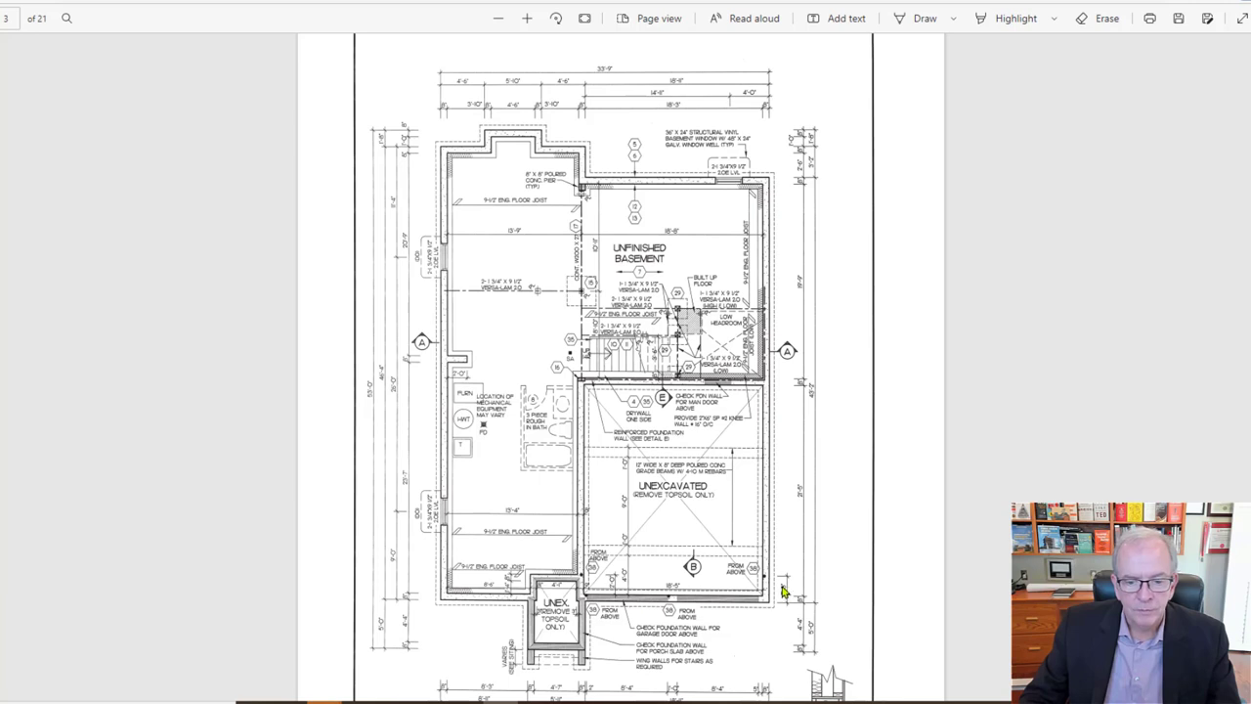
{"action": "mouse_move", "coordinate": [778, 381]}
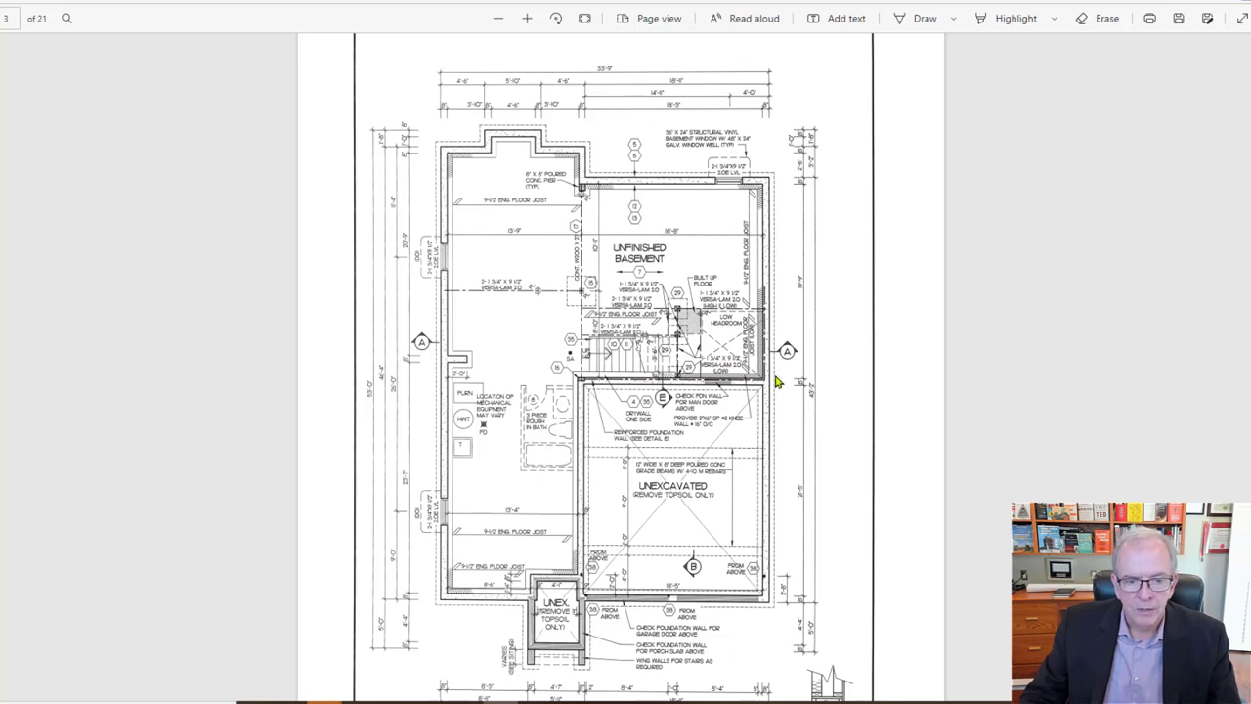
{"action": "mouse_move", "coordinate": [457, 369]}
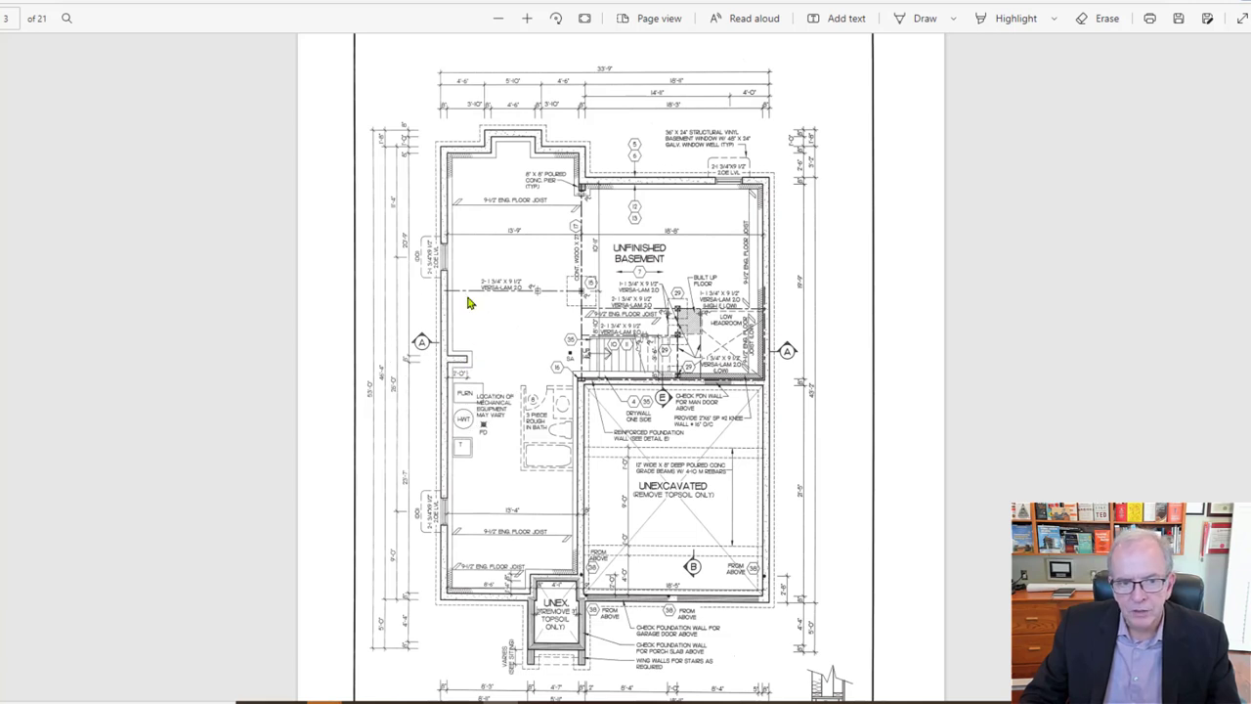
{"action": "mouse_move", "coordinate": [440, 576]}
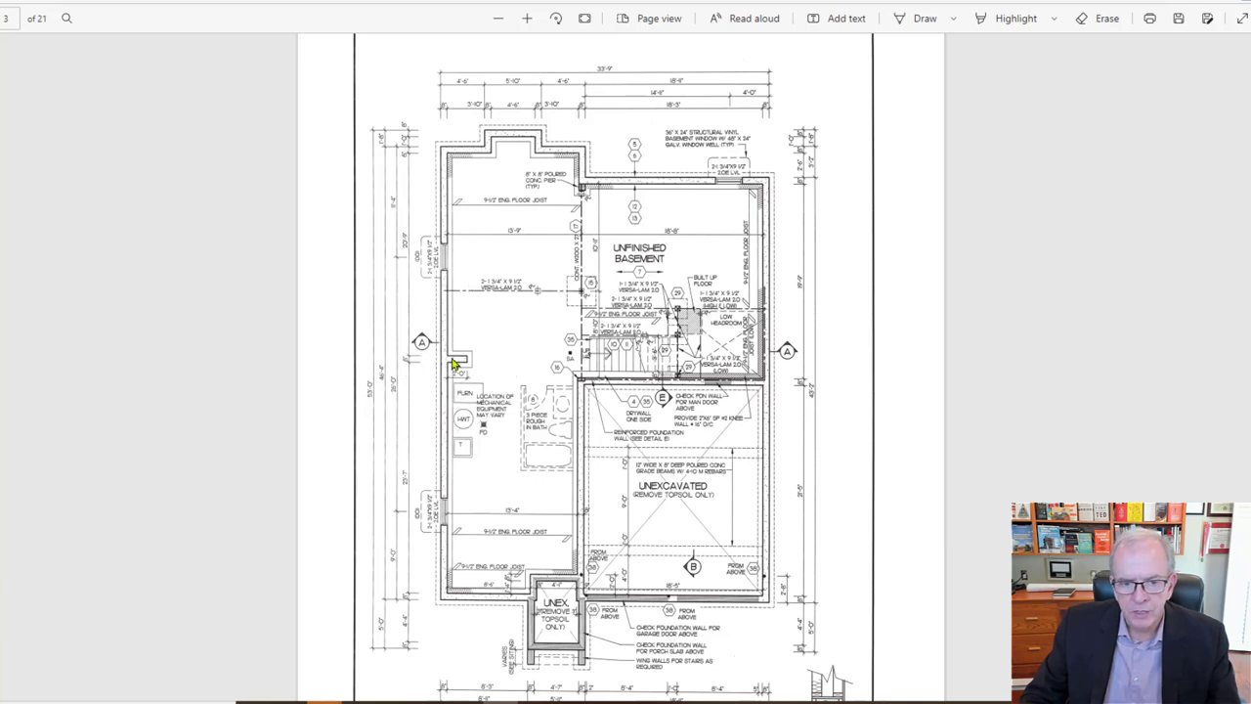
{"action": "mouse_move", "coordinate": [571, 289]}
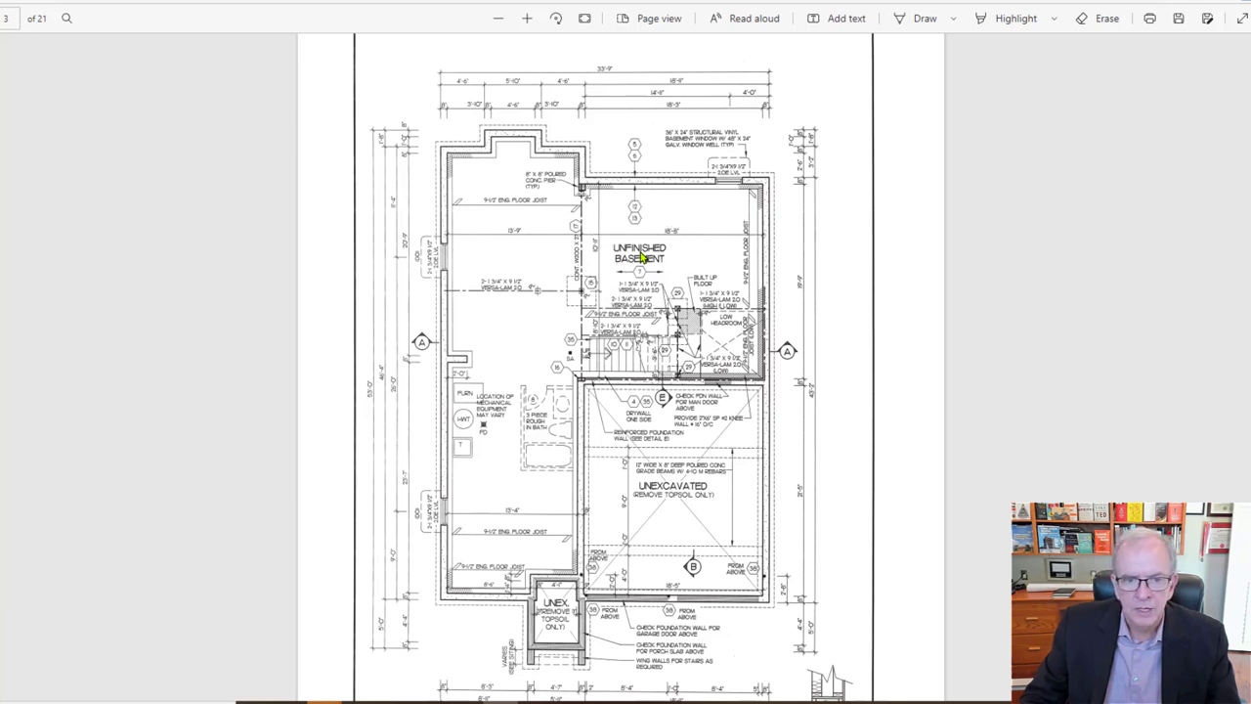
{"action": "scroll", "scroll_direction": "down", "scroll_amount": 3}
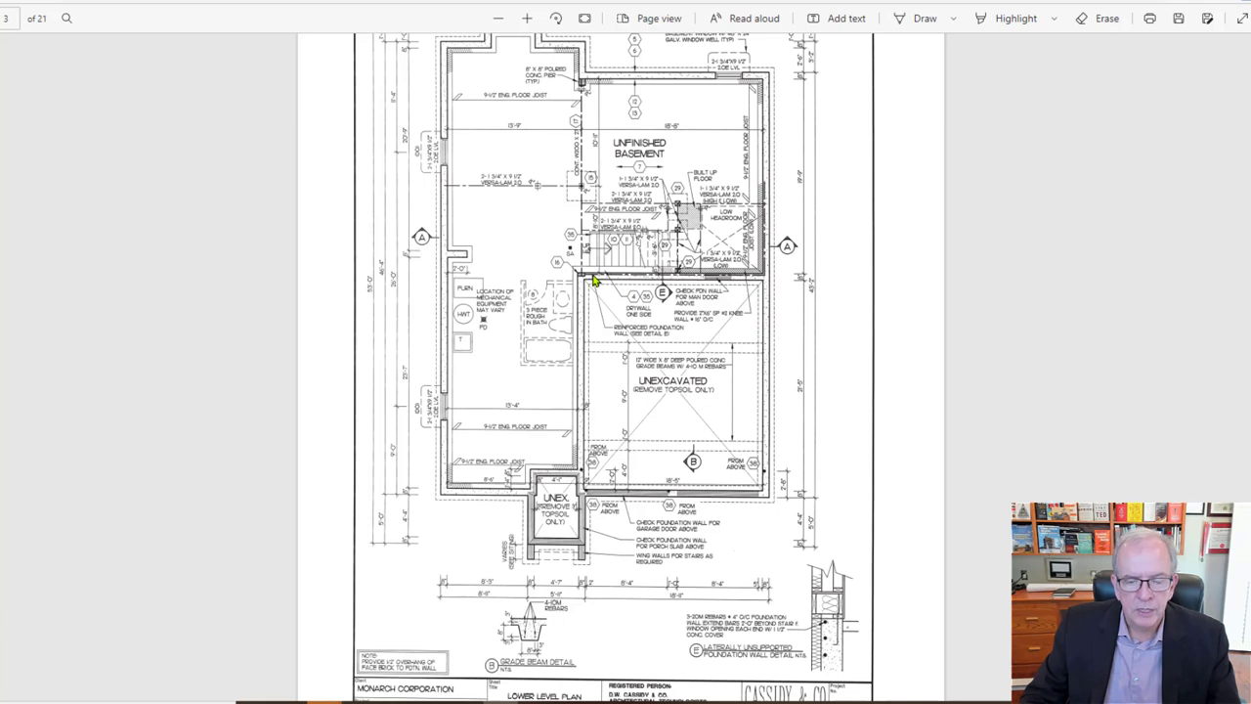
{"action": "mouse_move", "coordinate": [649, 301]}
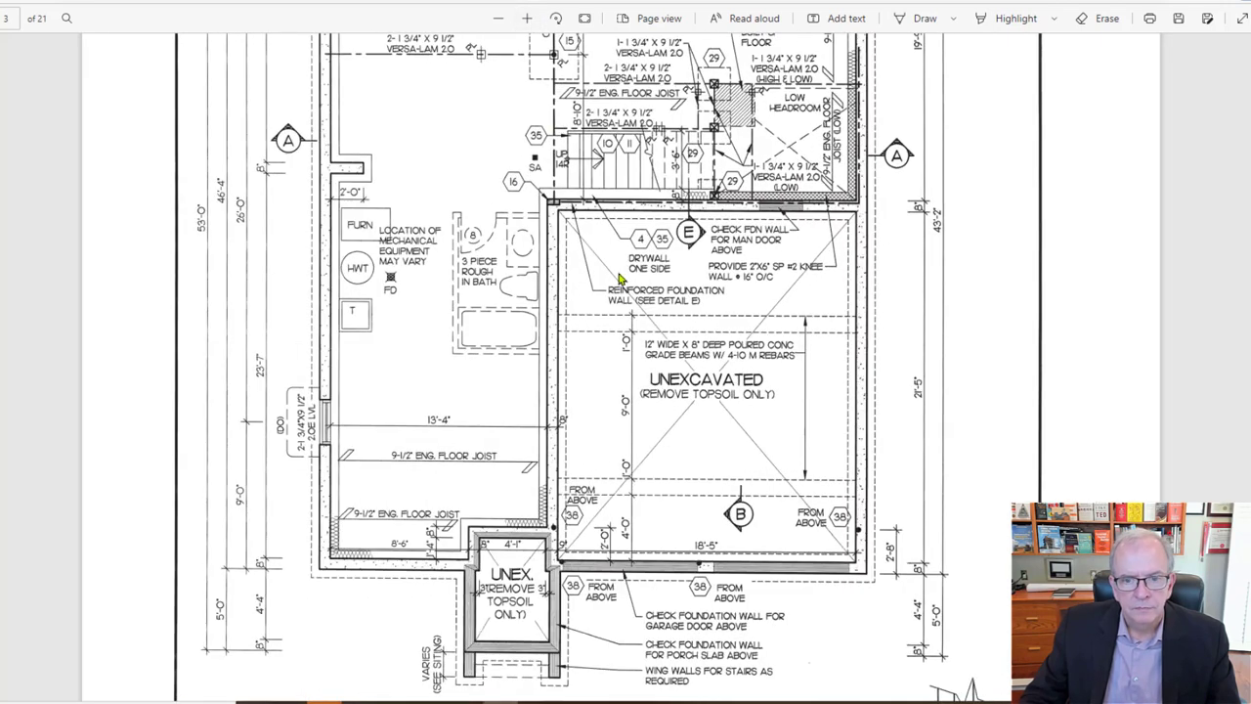
{"action": "mouse_move", "coordinate": [692, 250]}
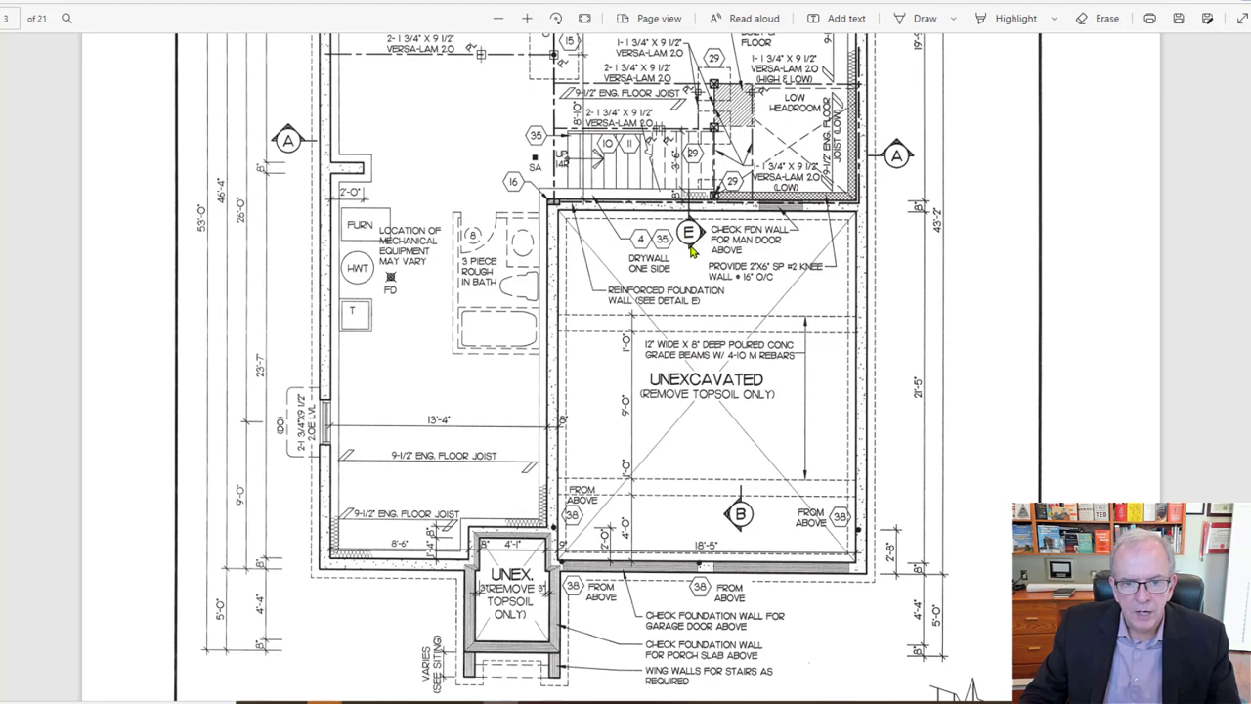
{"action": "mouse_move", "coordinate": [688, 238]}
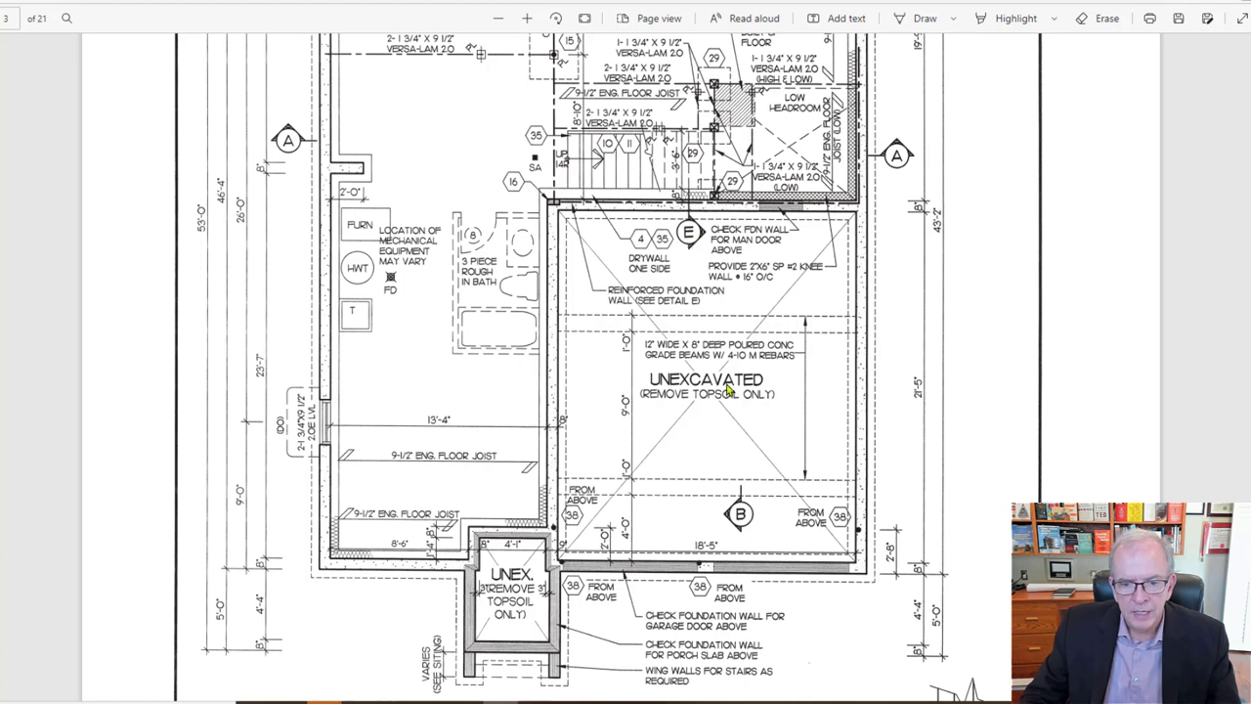
{"action": "mouse_move", "coordinate": [694, 227]}
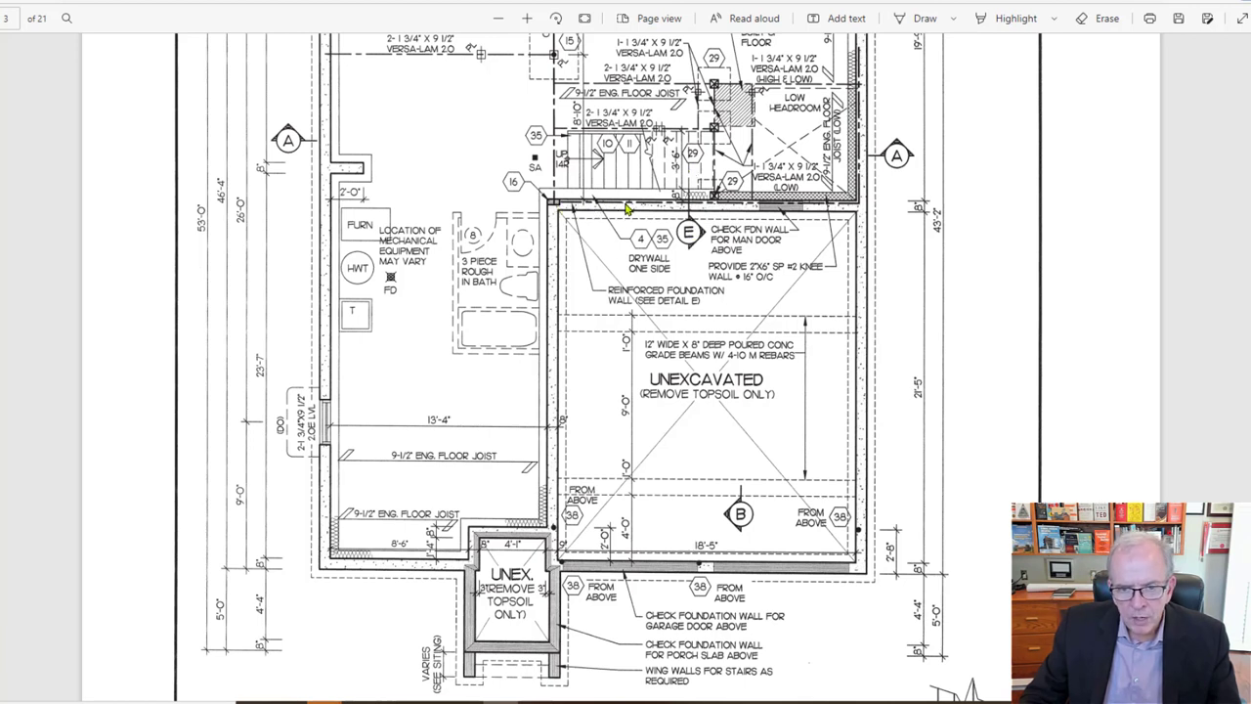
{"action": "mouse_move", "coordinate": [866, 110]}
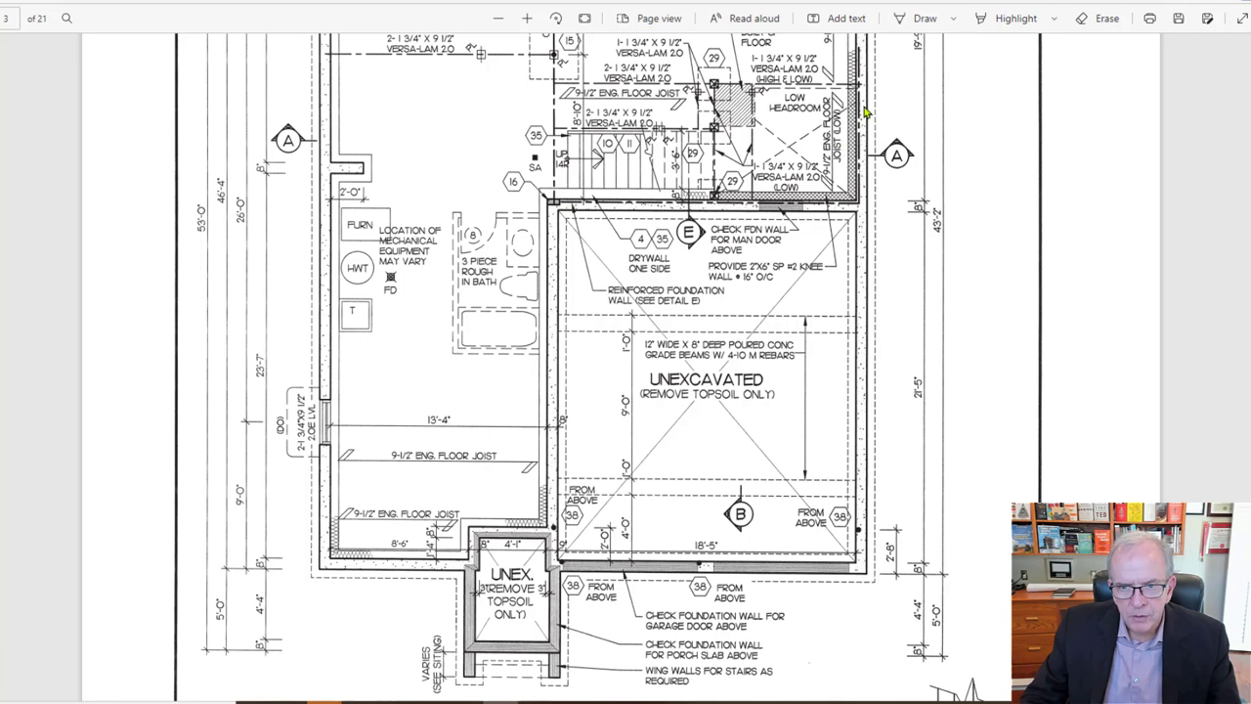
{"action": "mouse_move", "coordinate": [684, 180]}
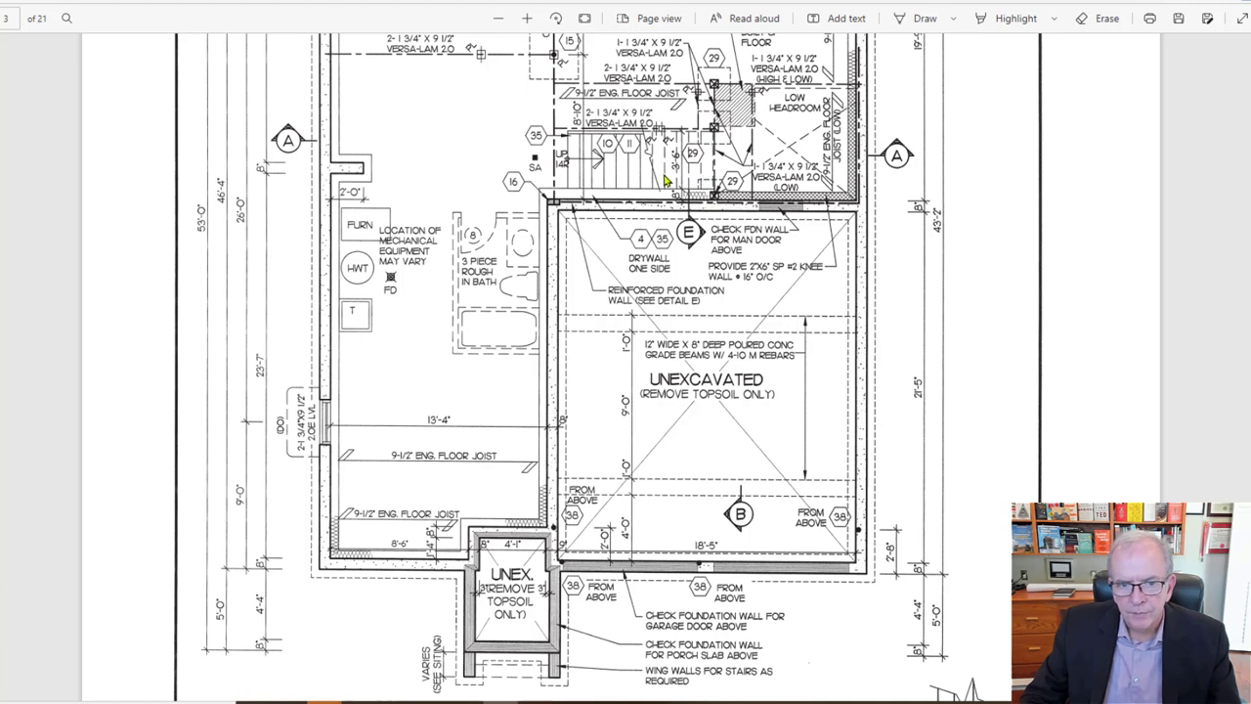
{"action": "mouse_move", "coordinate": [571, 157]}
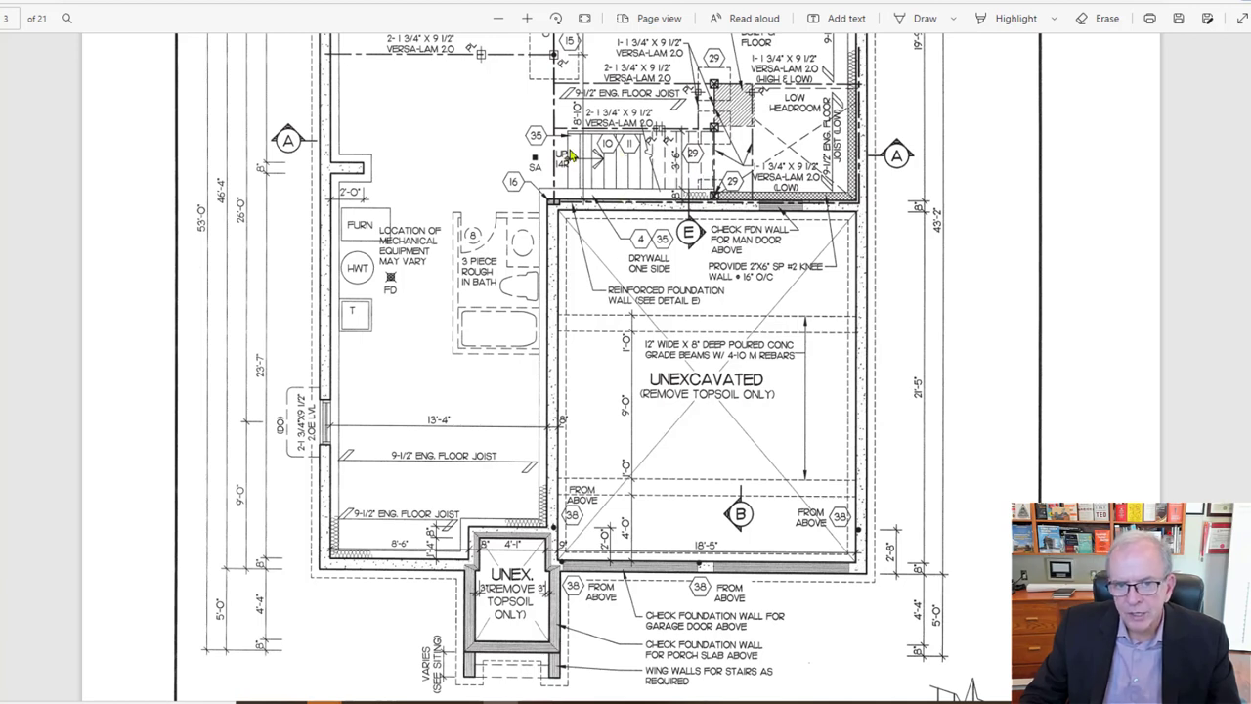
{"action": "mouse_move", "coordinate": [665, 145]}
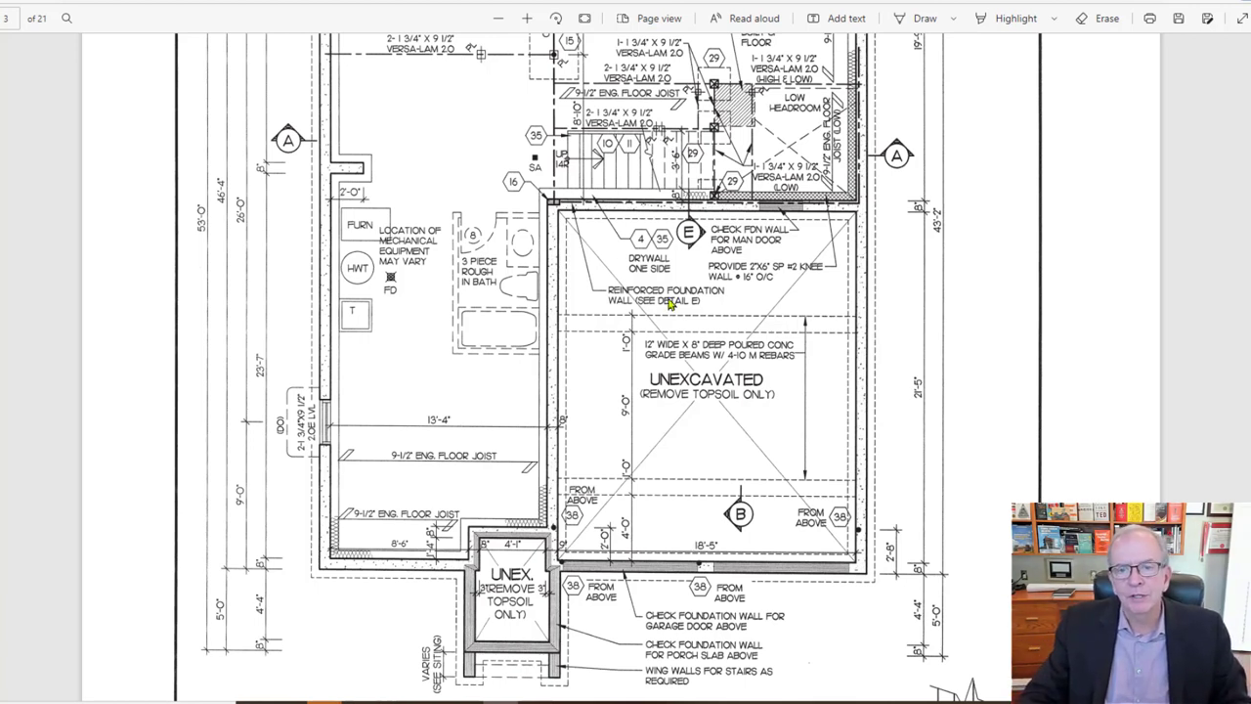
{"action": "mouse_move", "coordinate": [962, 168]}
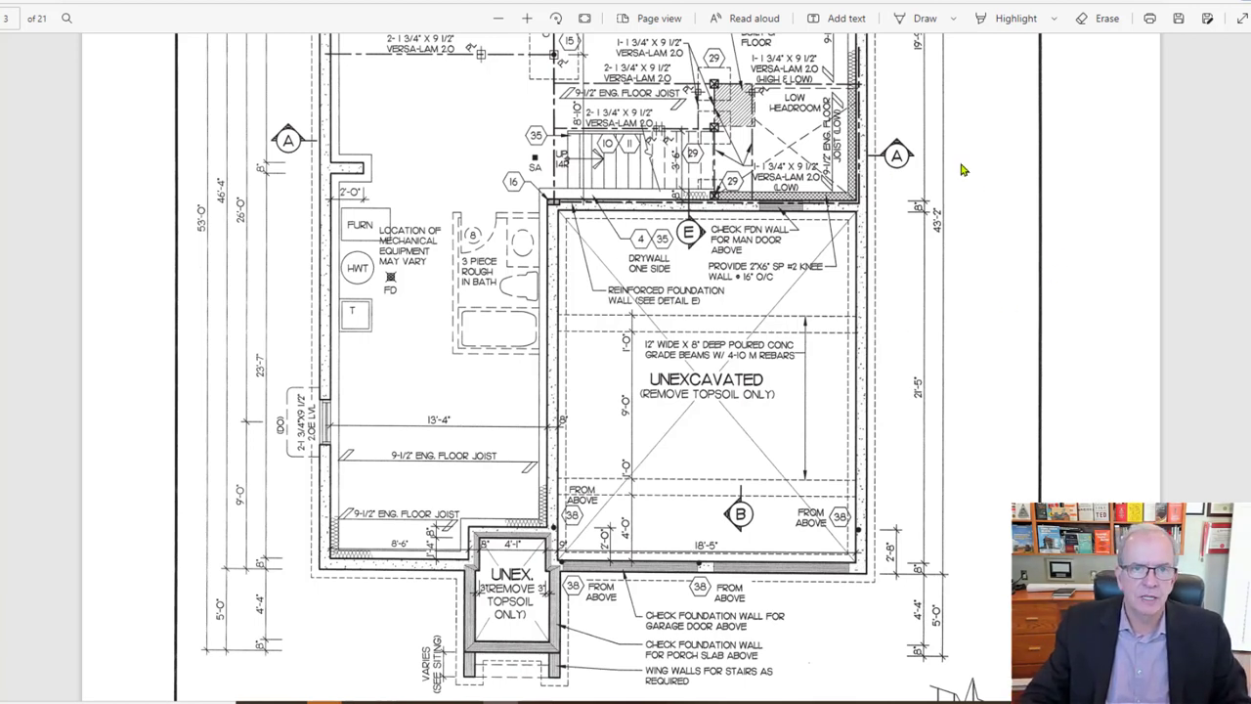
{"action": "mouse_move", "coordinate": [876, 234]}
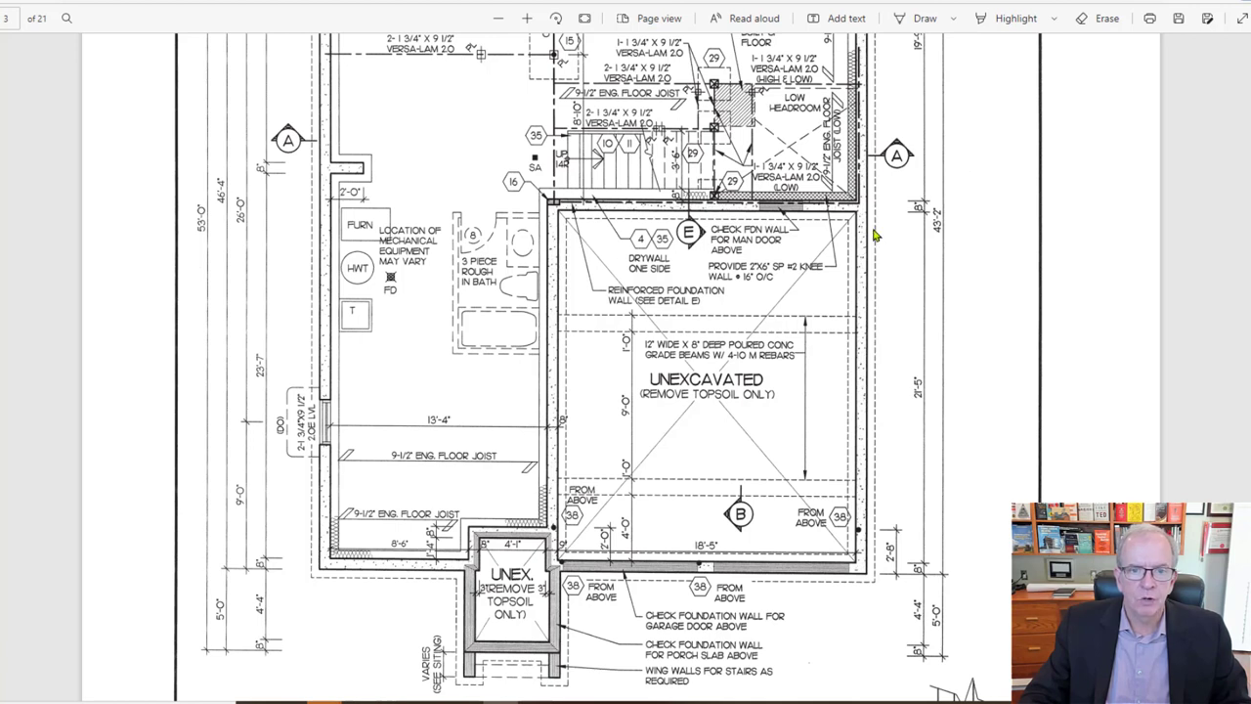
{"action": "mouse_move", "coordinate": [895, 94]}
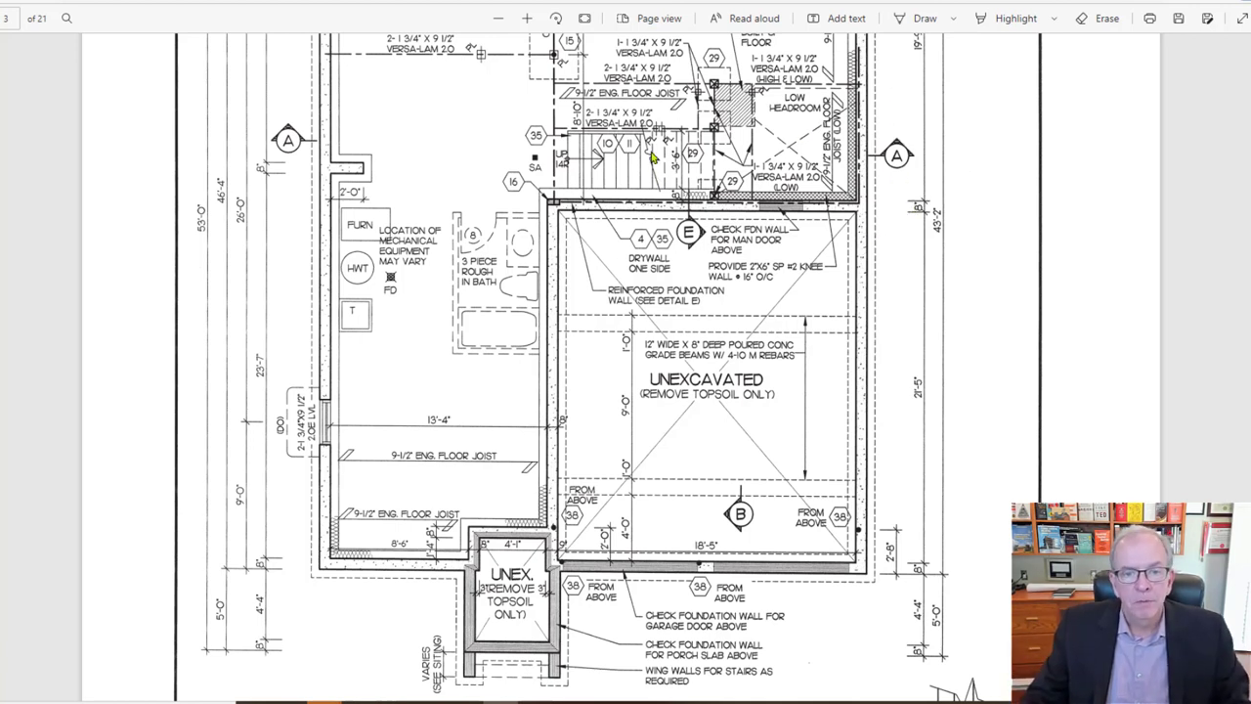
{"action": "mouse_move", "coordinate": [641, 180]}
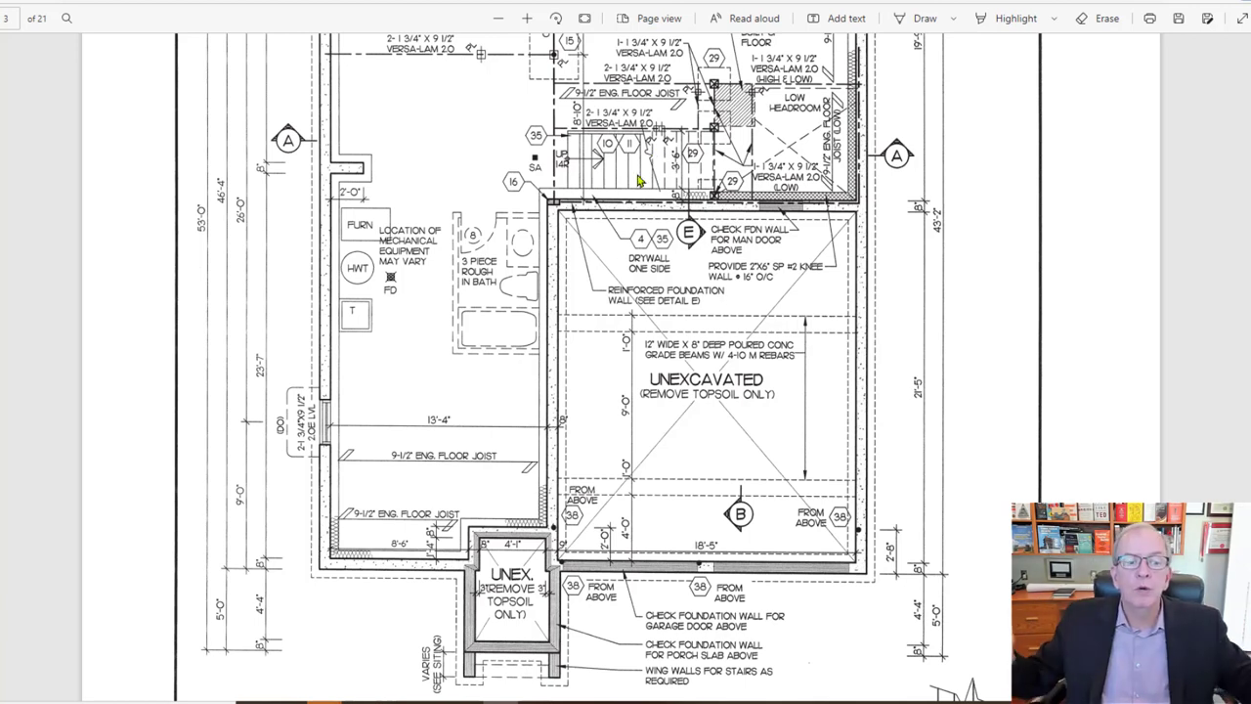
{"action": "mouse_move", "coordinate": [395, 399]}
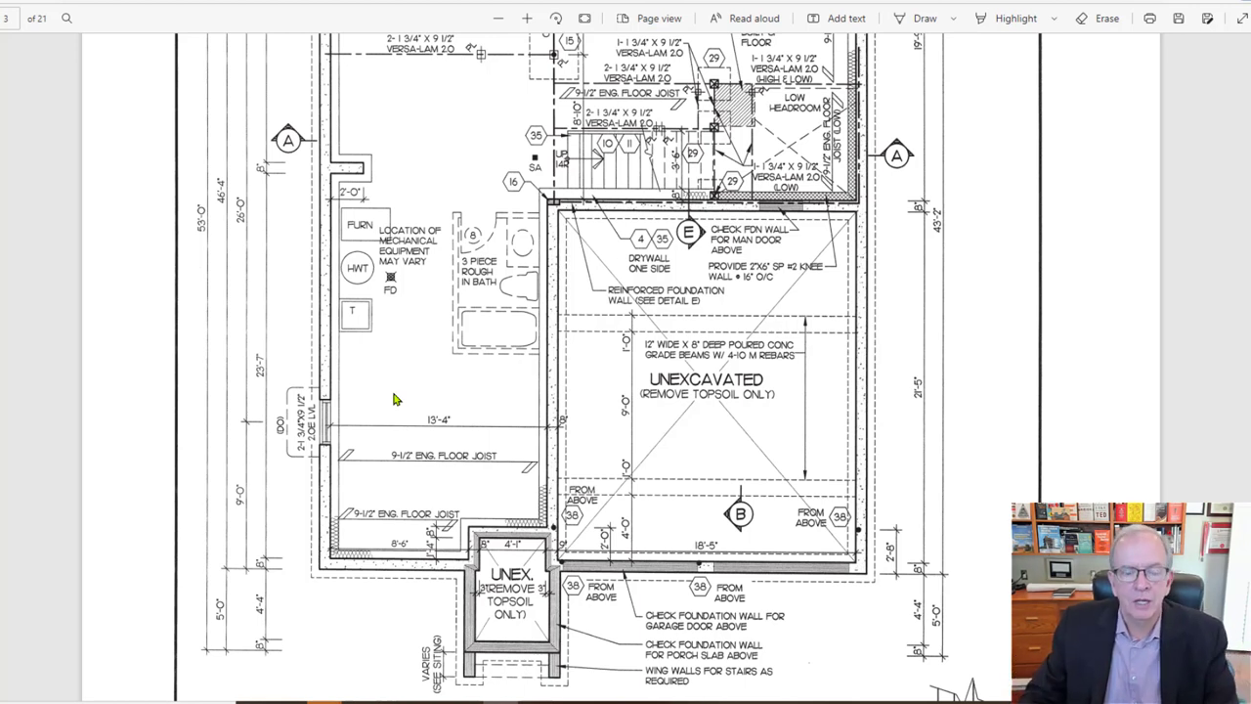
{"action": "mouse_move", "coordinate": [692, 244]}
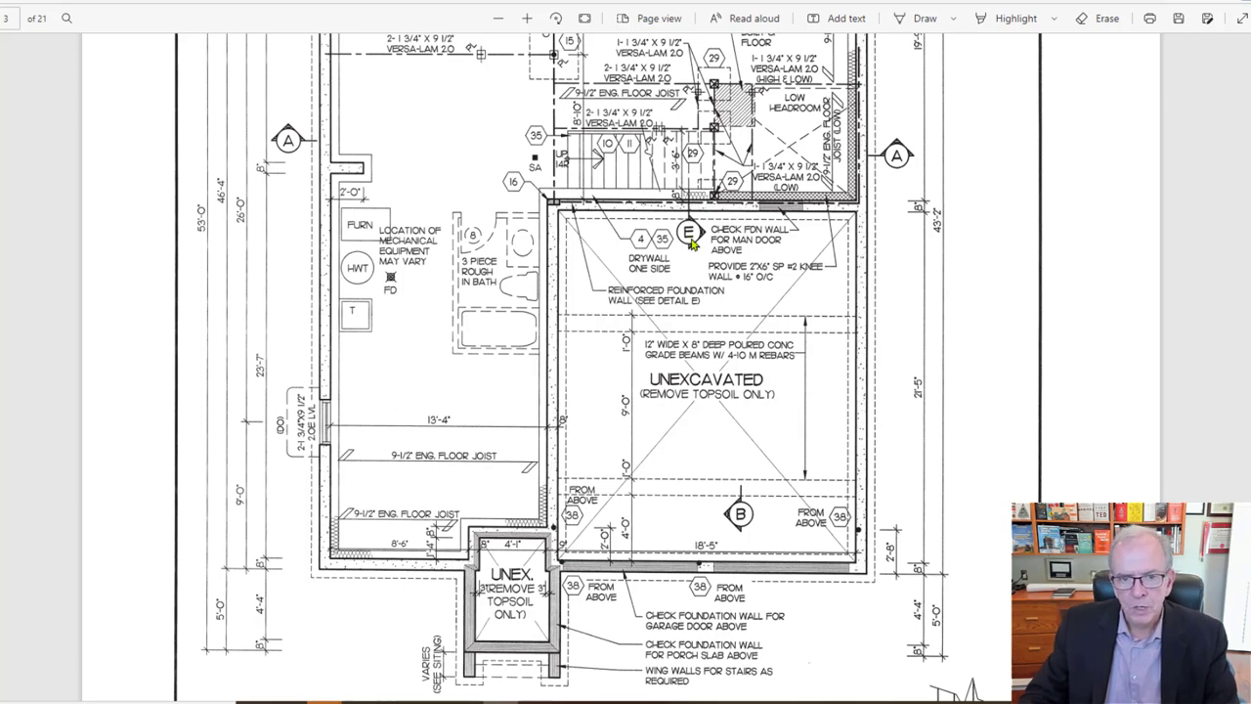
Scroll down to the grade beam and laterally unsupported foundation wall details above the title block.
{"action": "scroll", "scroll_direction": "down", "scroll_amount": 3}
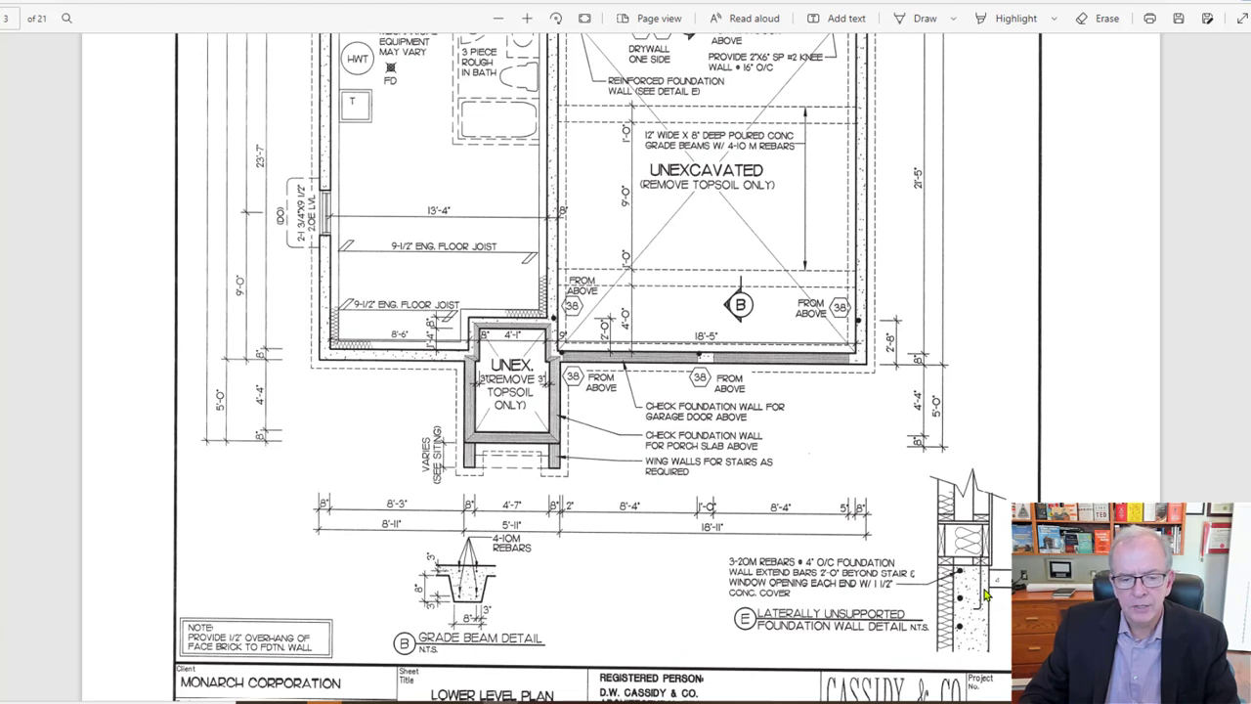
{"action": "mouse_move", "coordinate": [950, 622]}
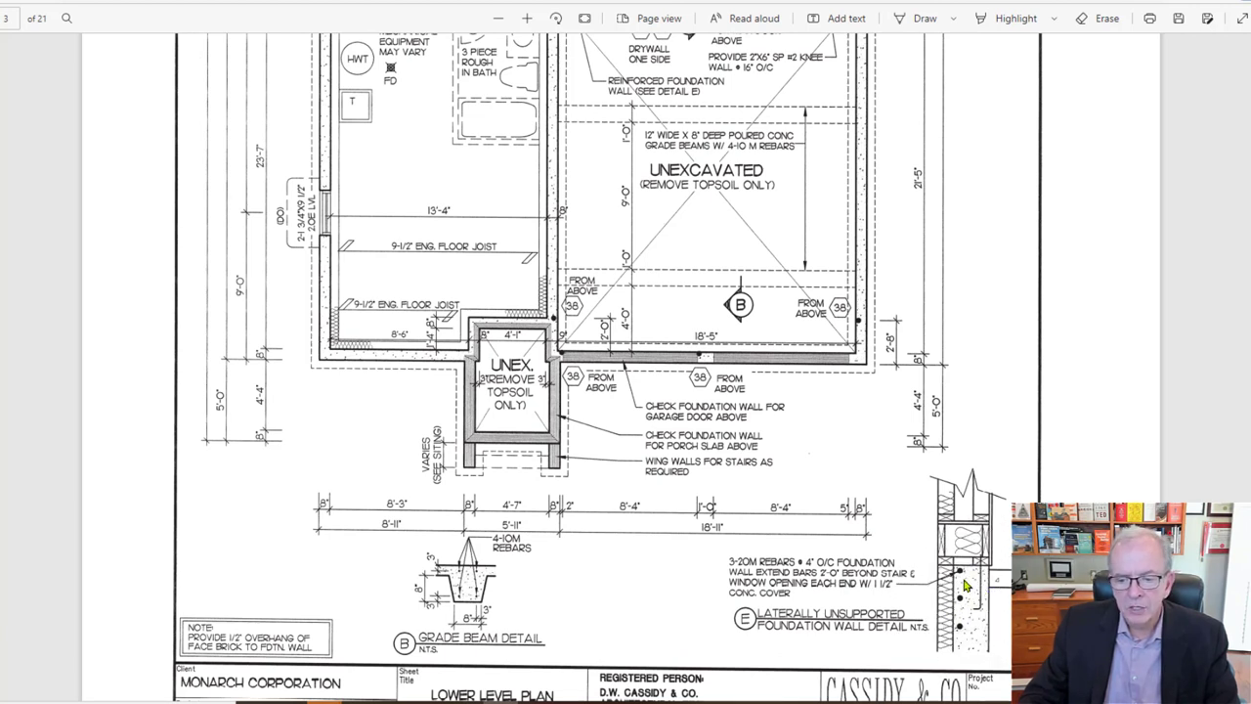
{"action": "mouse_move", "coordinate": [817, 590]}
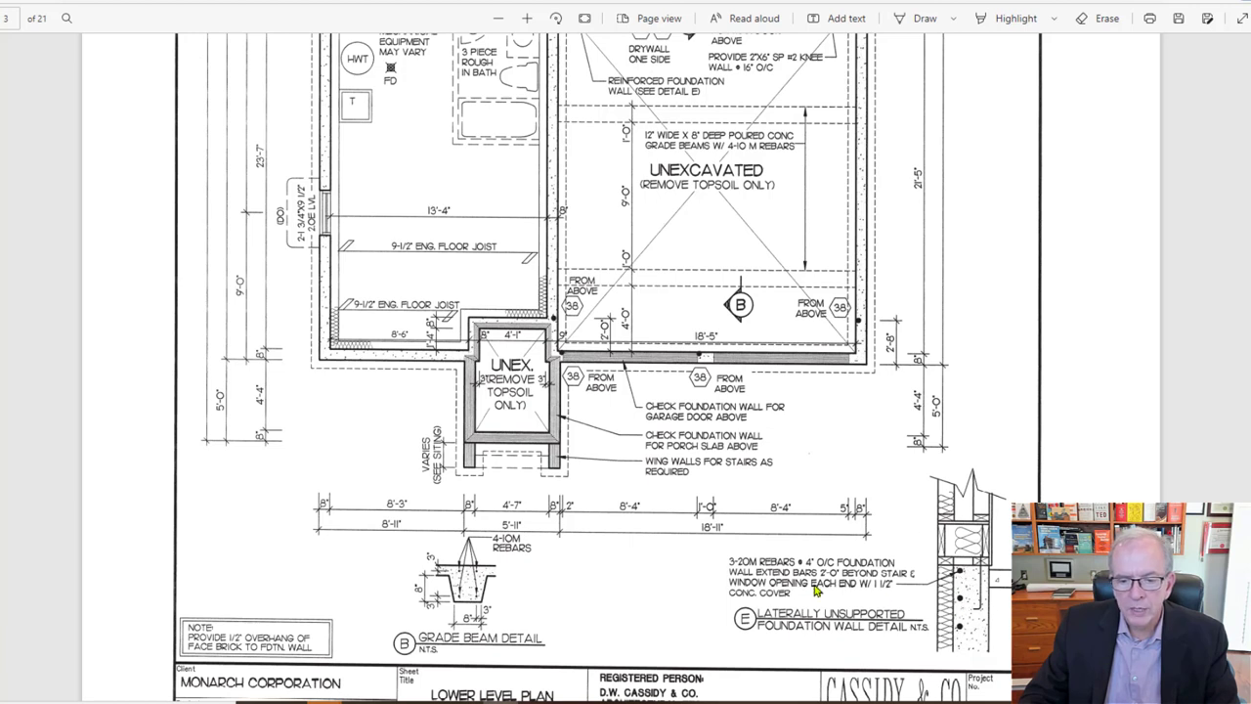
{"action": "mouse_move", "coordinate": [733, 575]}
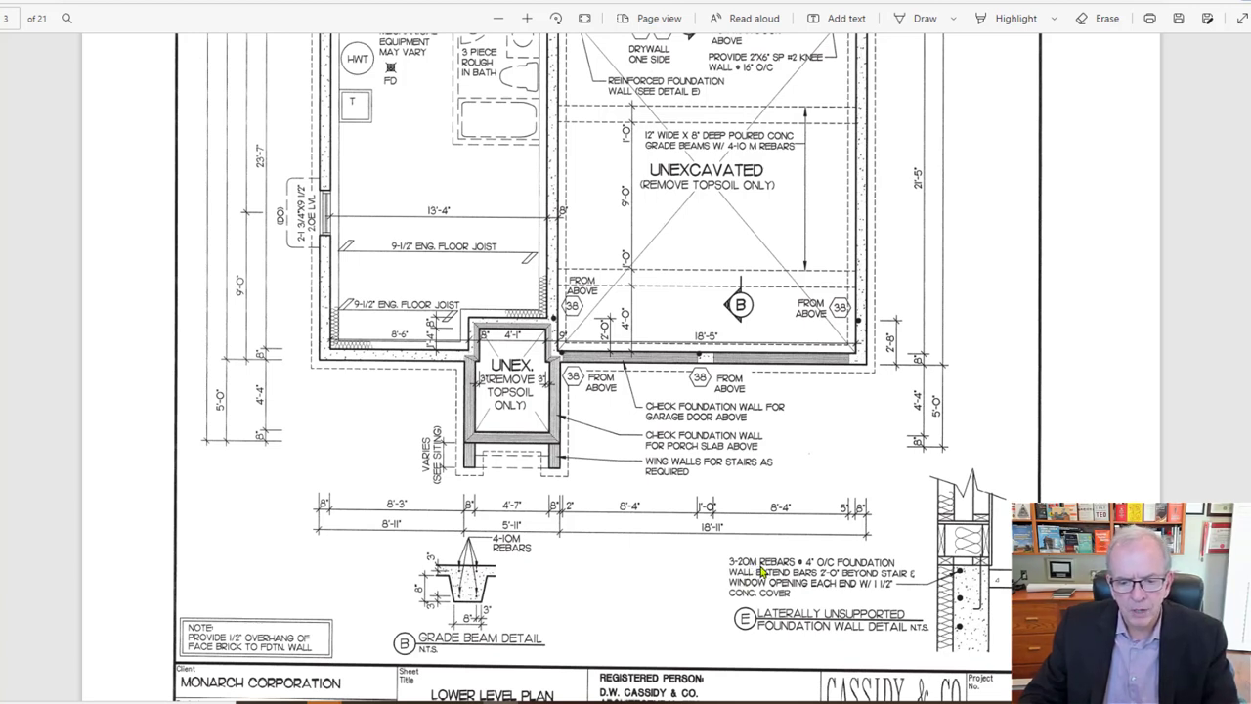
{"action": "mouse_move", "coordinate": [813, 570]}
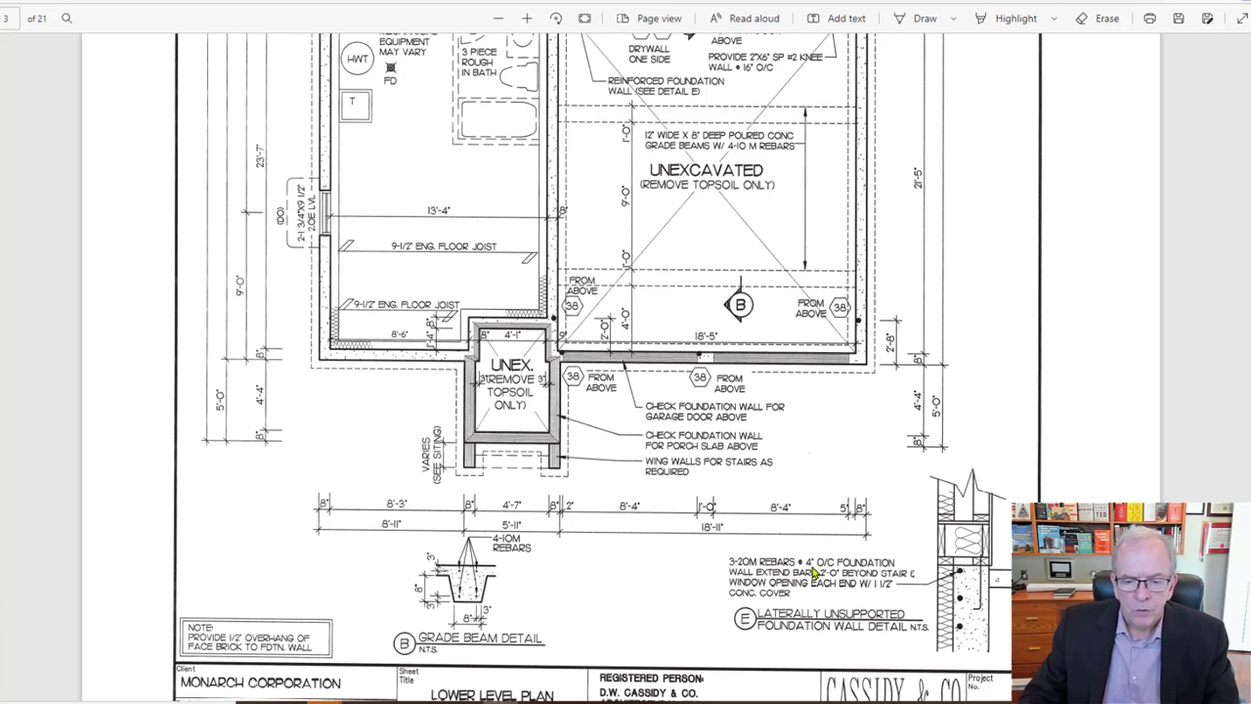
{"action": "mouse_move", "coordinate": [825, 575]}
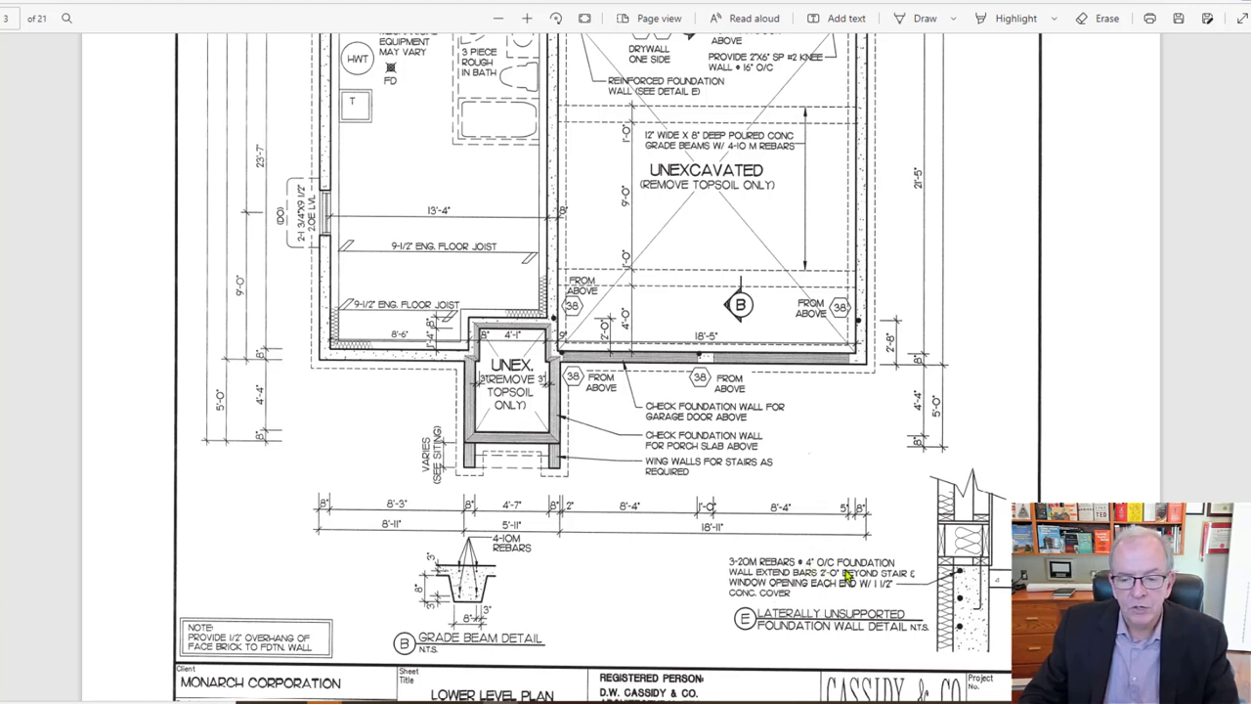
{"action": "mouse_move", "coordinate": [962, 577]}
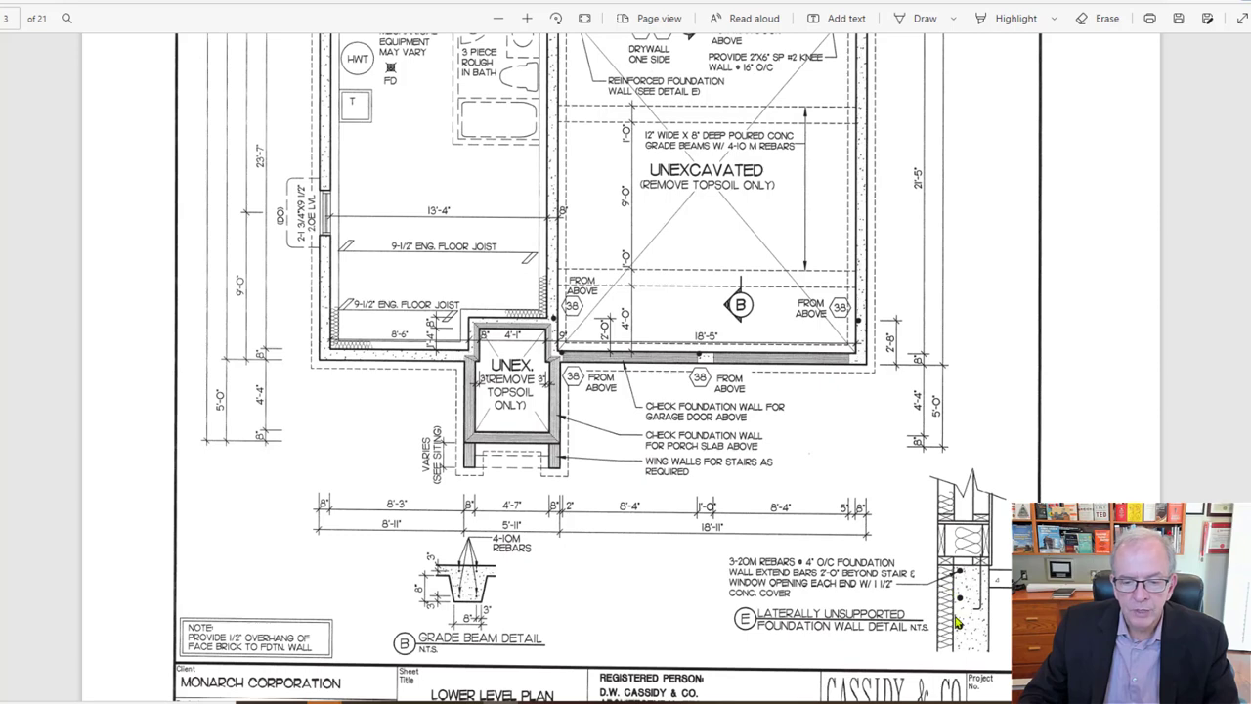
{"action": "mouse_move", "coordinate": [817, 430]}
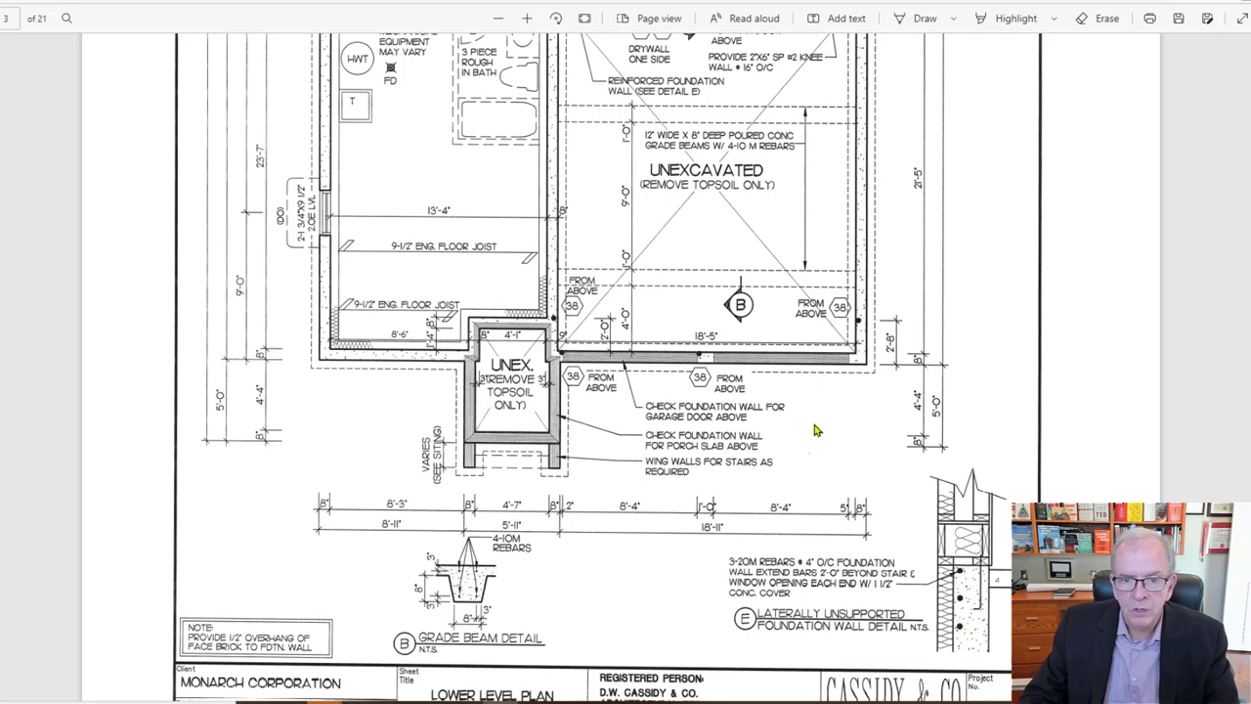
Bring the unfinished basement stair, low headroom and unexcavated area back into view.
{"action": "scroll", "scroll_direction": "down", "scroll_amount": 3}
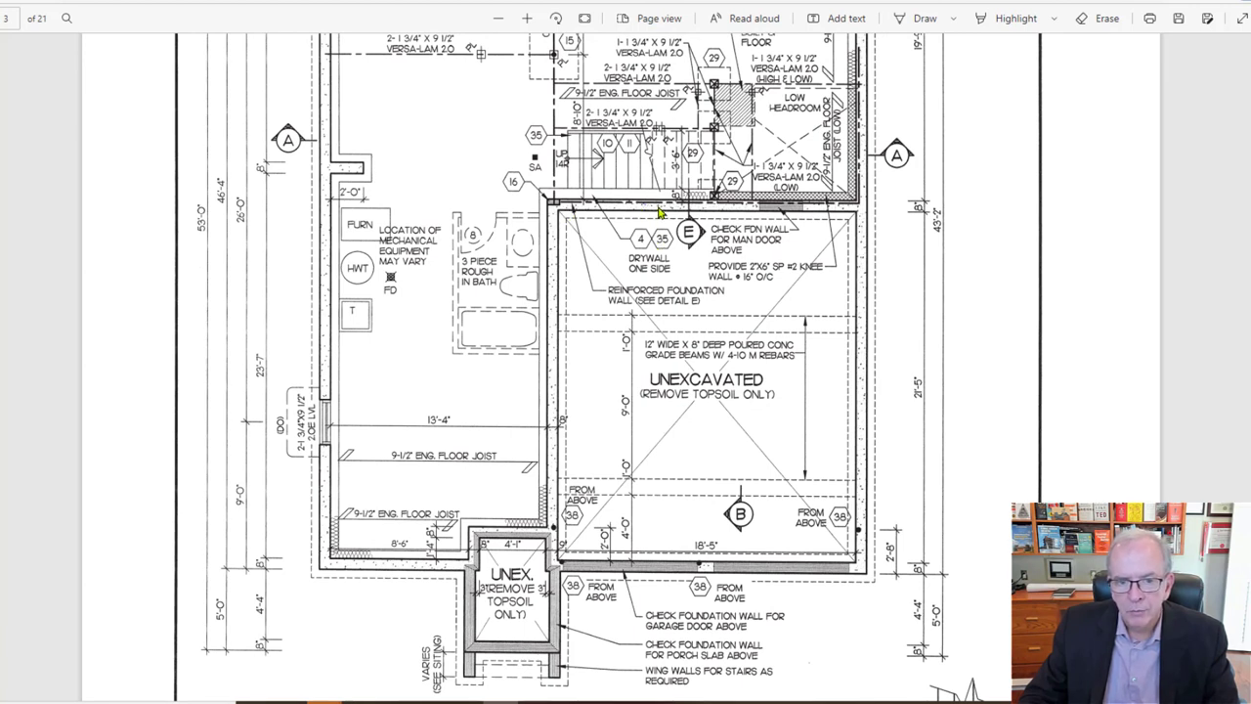
{"action": "mouse_move", "coordinate": [713, 205]}
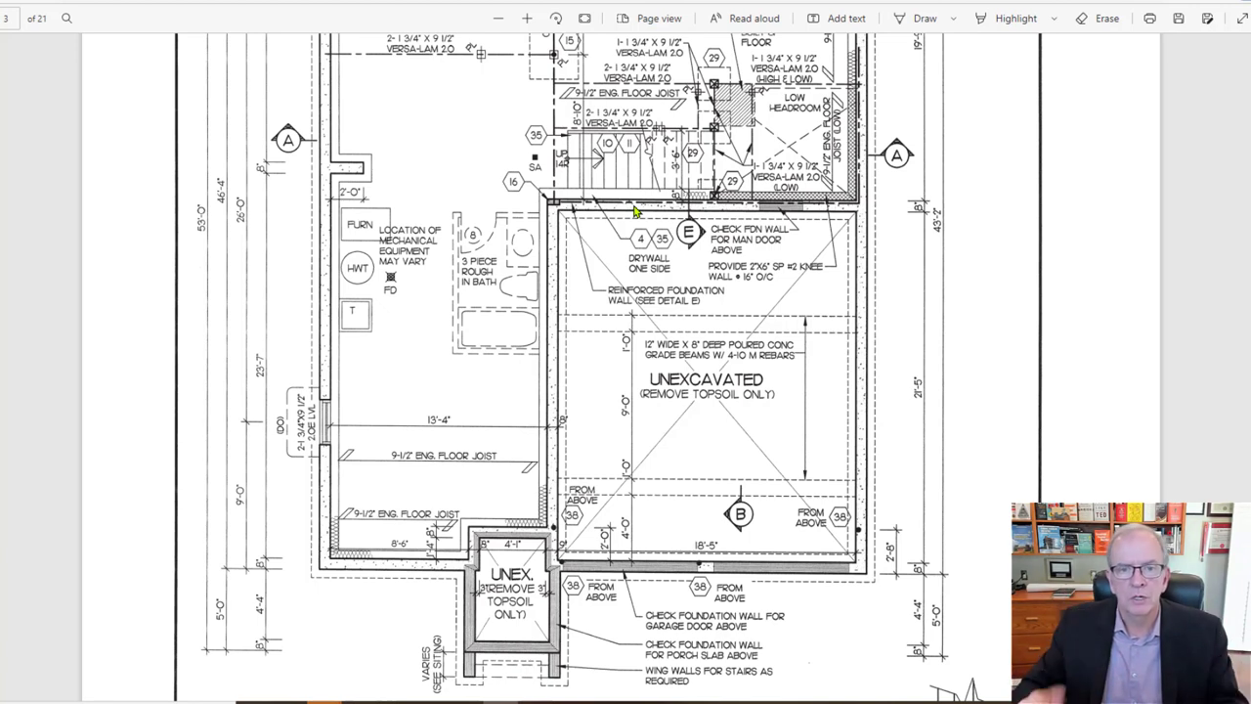
{"action": "mouse_move", "coordinate": [642, 211]}
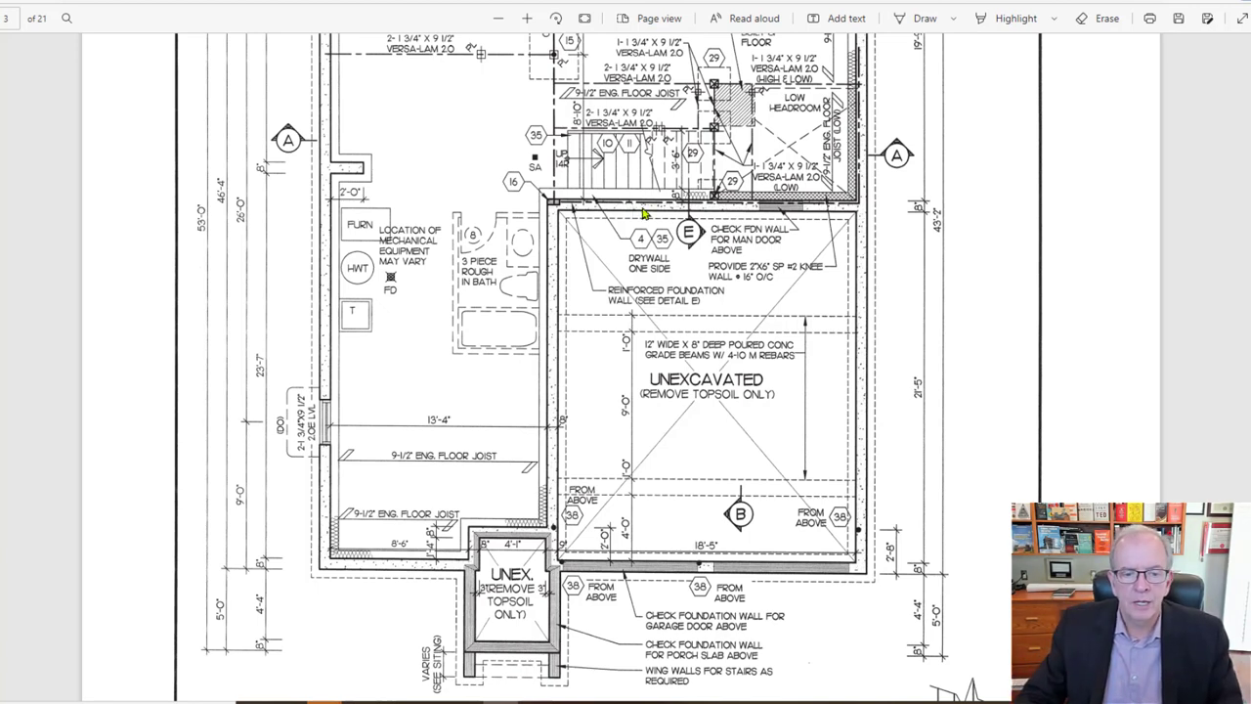
{"action": "mouse_move", "coordinate": [722, 188]}
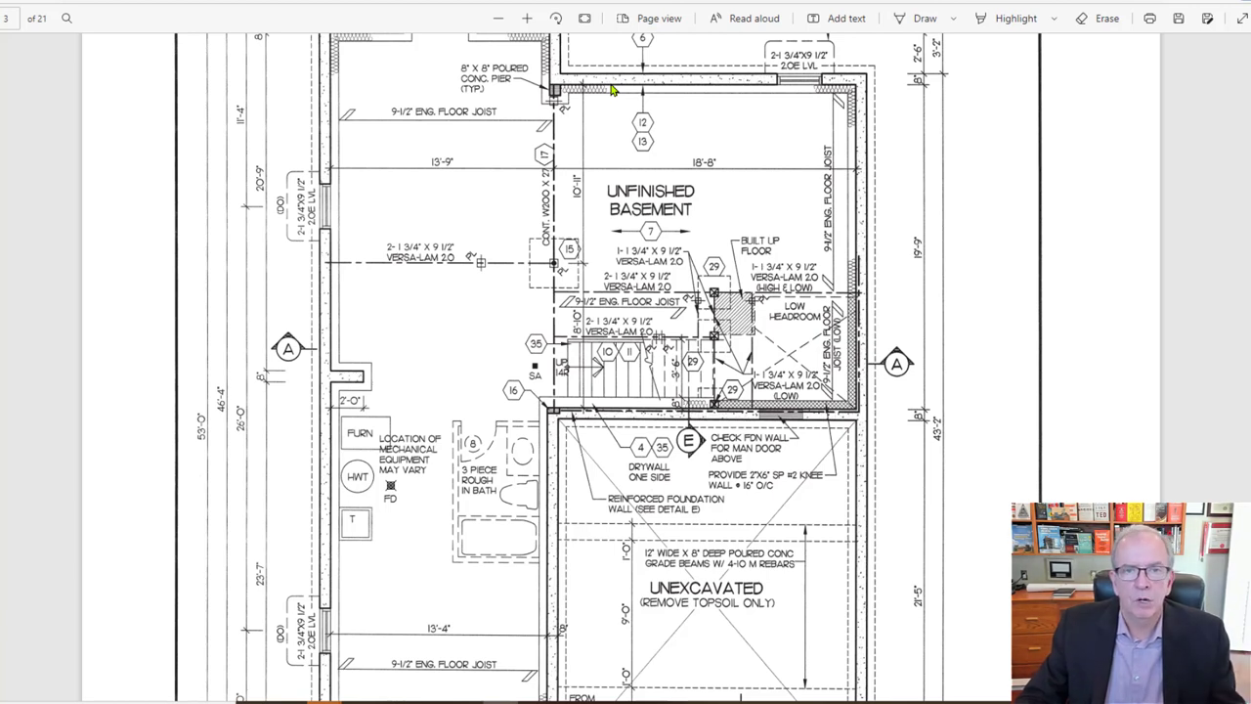
{"action": "mouse_move", "coordinate": [602, 414]}
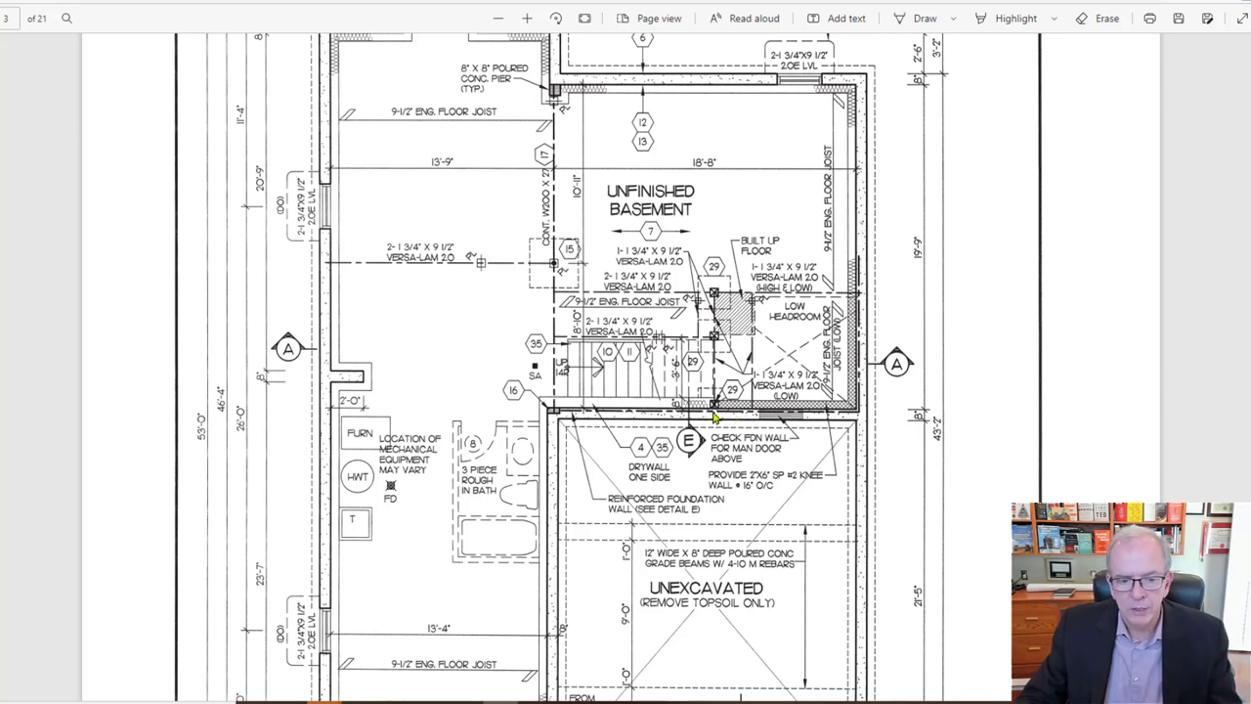
Scroll down to the 3-piece rough-in bath, furnace location and unexcavated porch area.
{"action": "scroll", "scroll_direction": "down", "scroll_amount": 3}
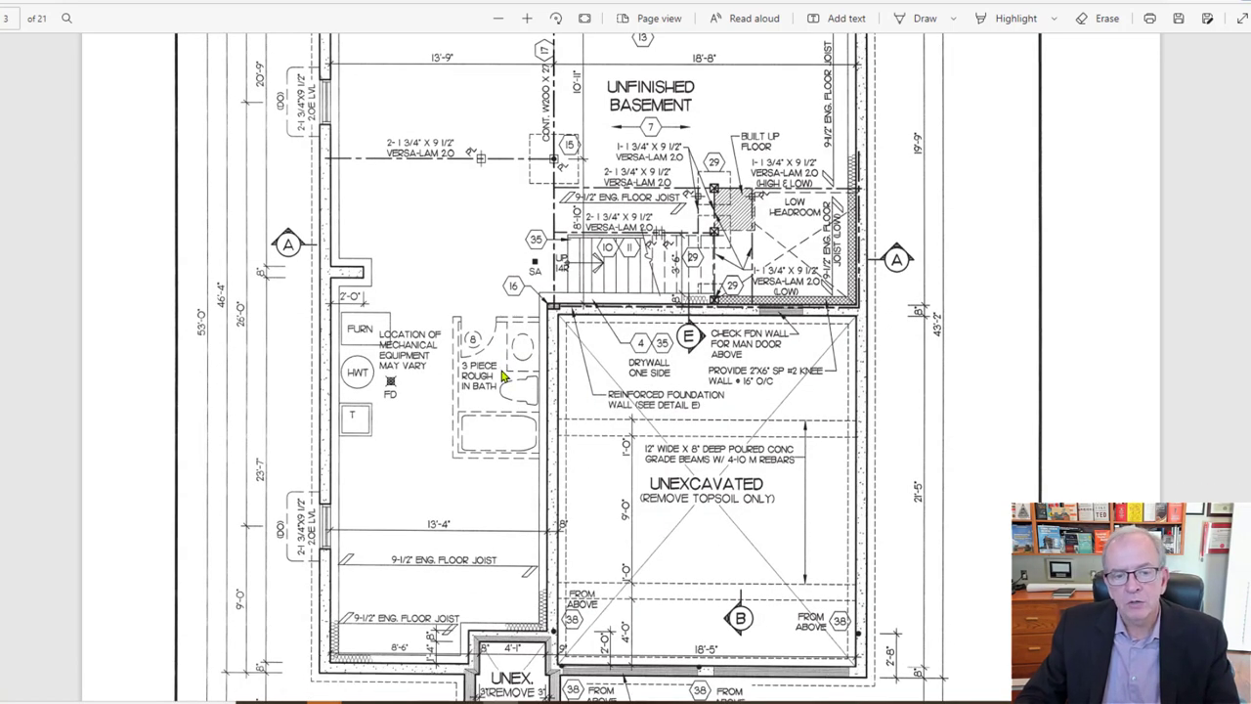
{"action": "mouse_move", "coordinate": [454, 356]}
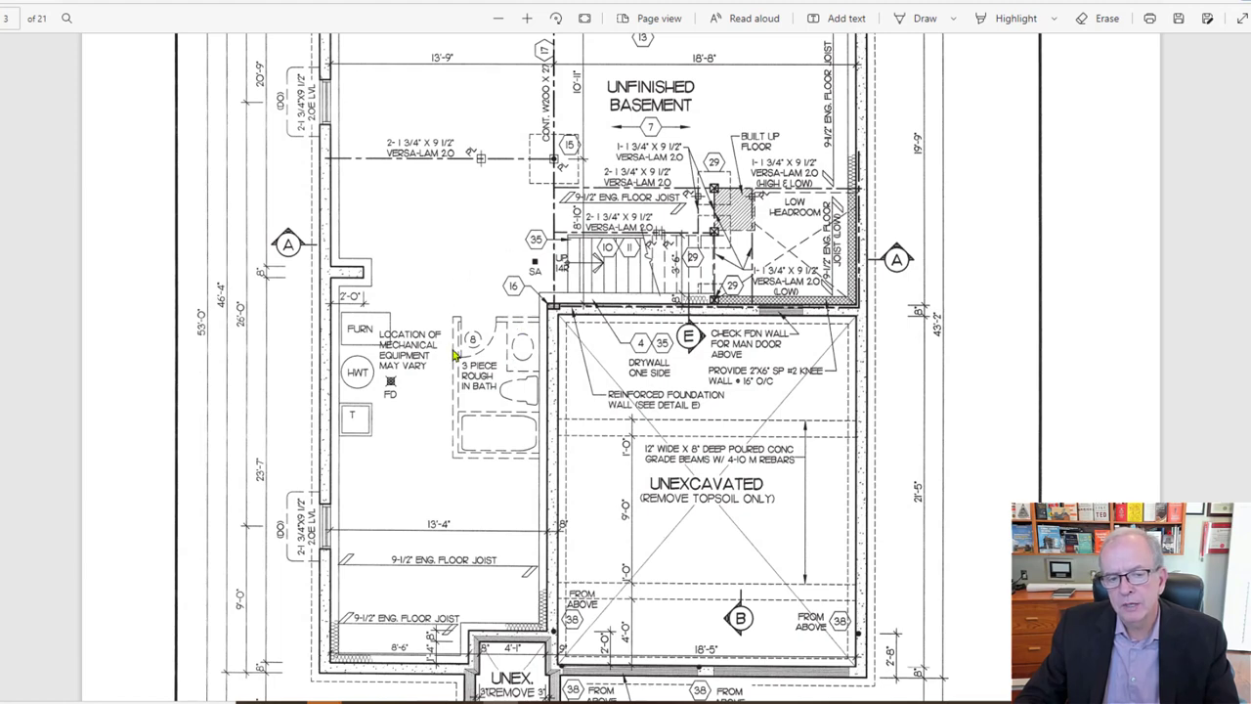
{"action": "mouse_move", "coordinate": [477, 453]}
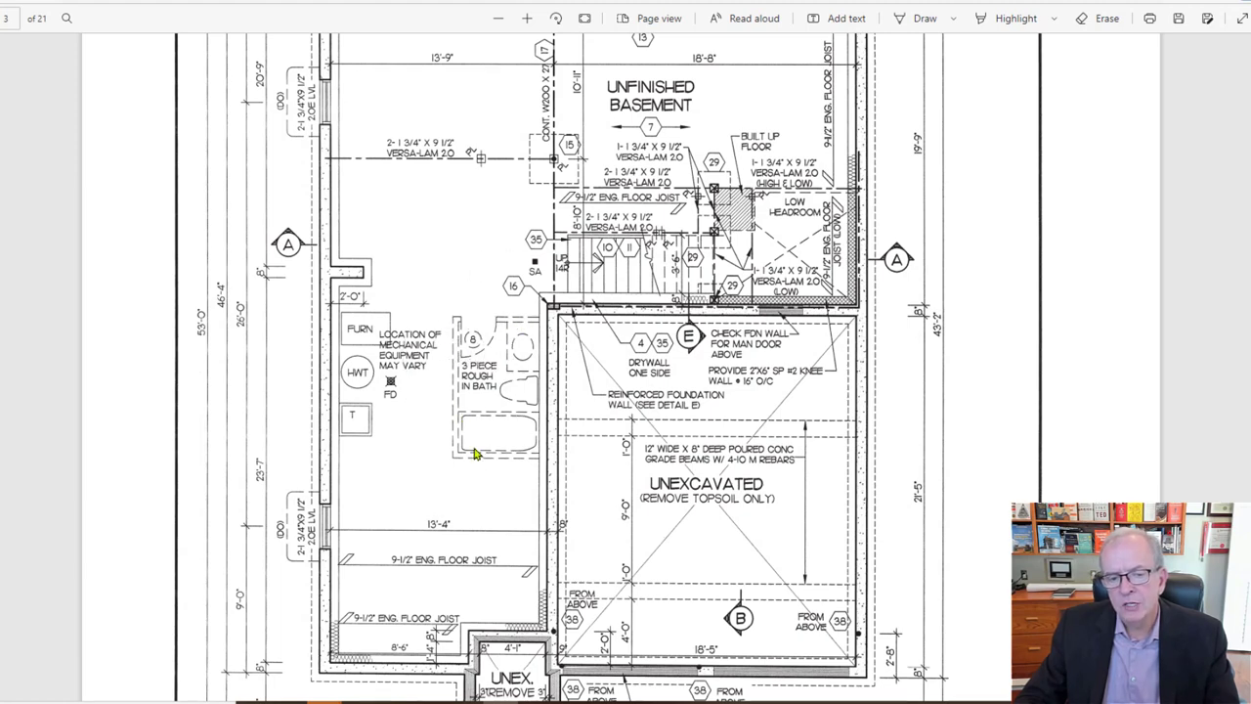
{"action": "scroll", "scroll_direction": "down", "scroll_amount": 3}
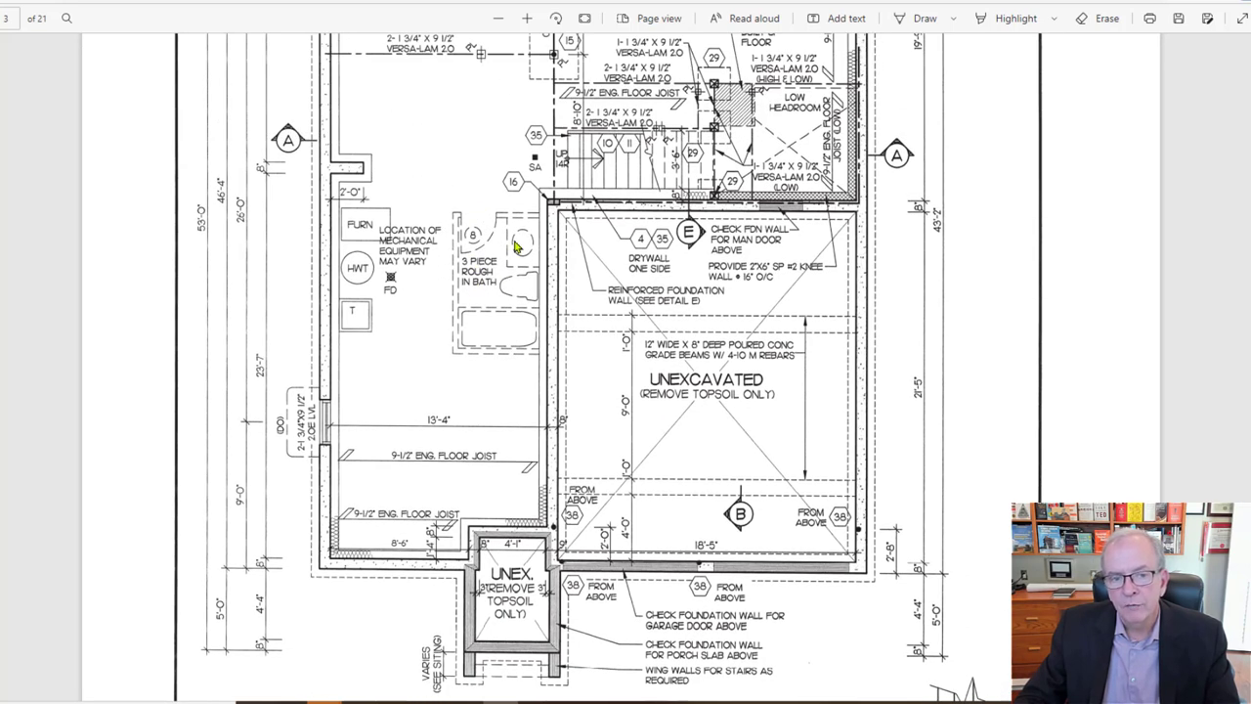
{"action": "mouse_move", "coordinate": [496, 321]}
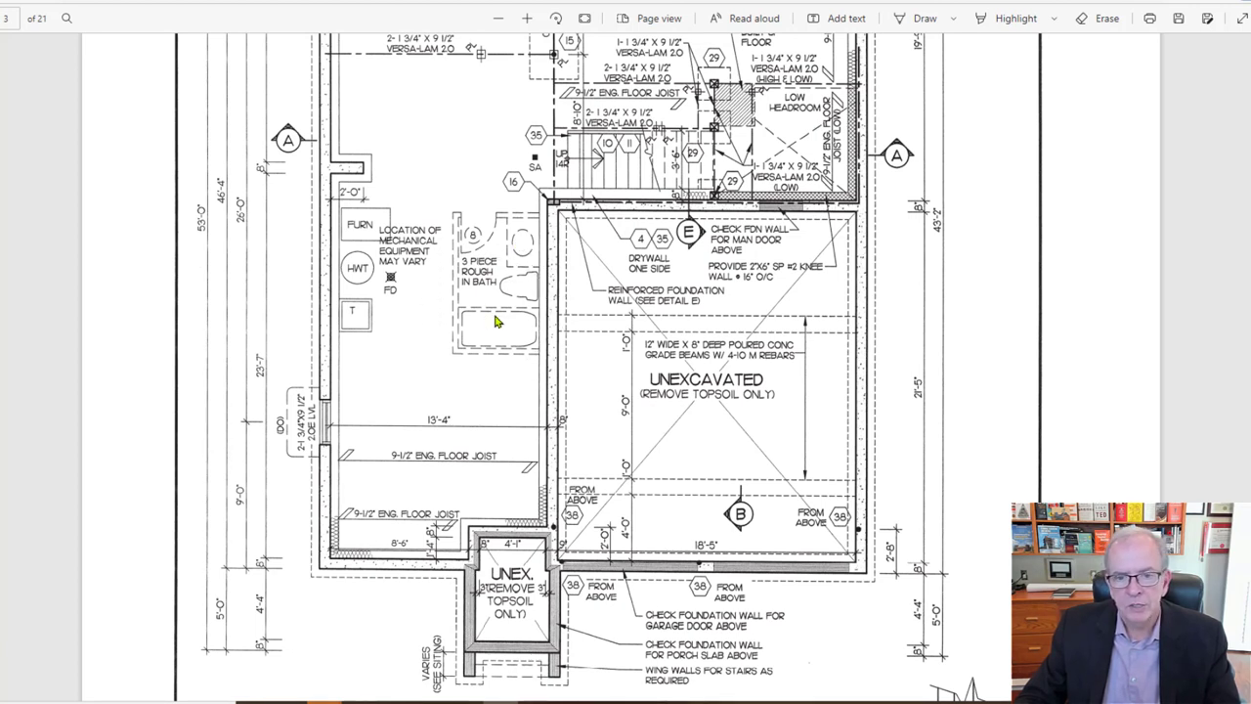
Scroll down again to the grade beam detail, foundation wall detail and title block.
{"action": "scroll", "scroll_direction": "down", "scroll_amount": 3}
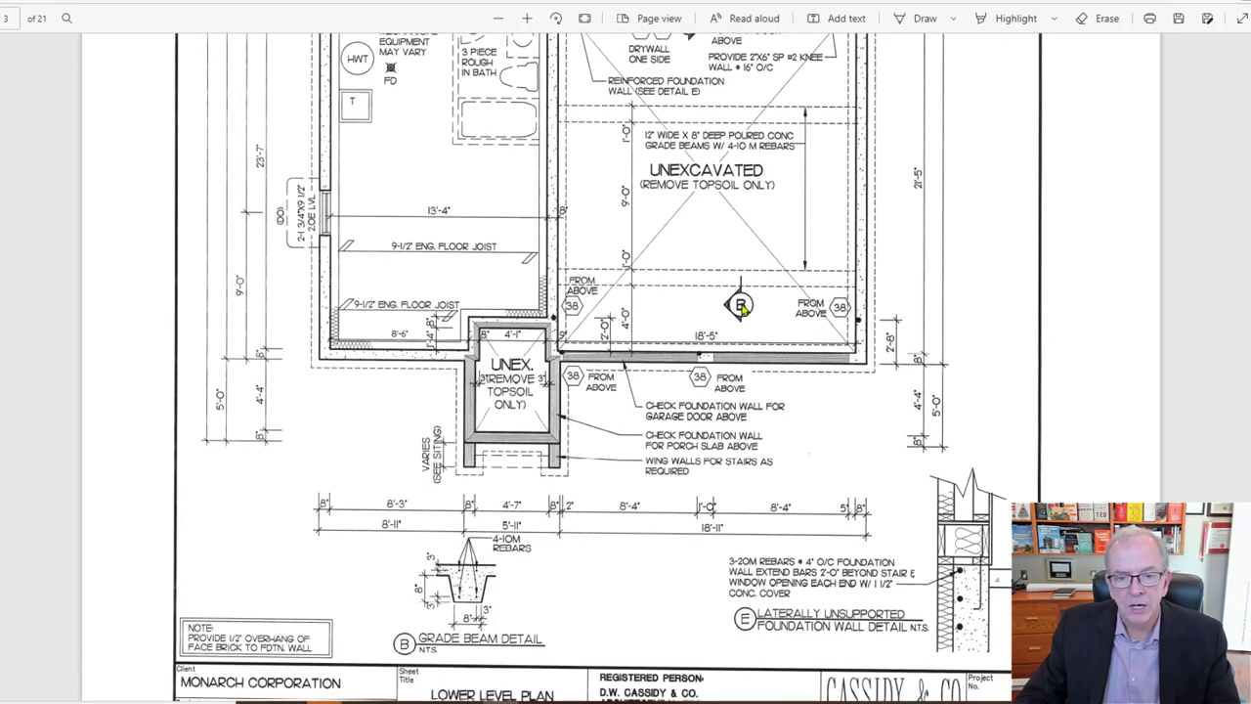
{"action": "mouse_move", "coordinate": [645, 359]}
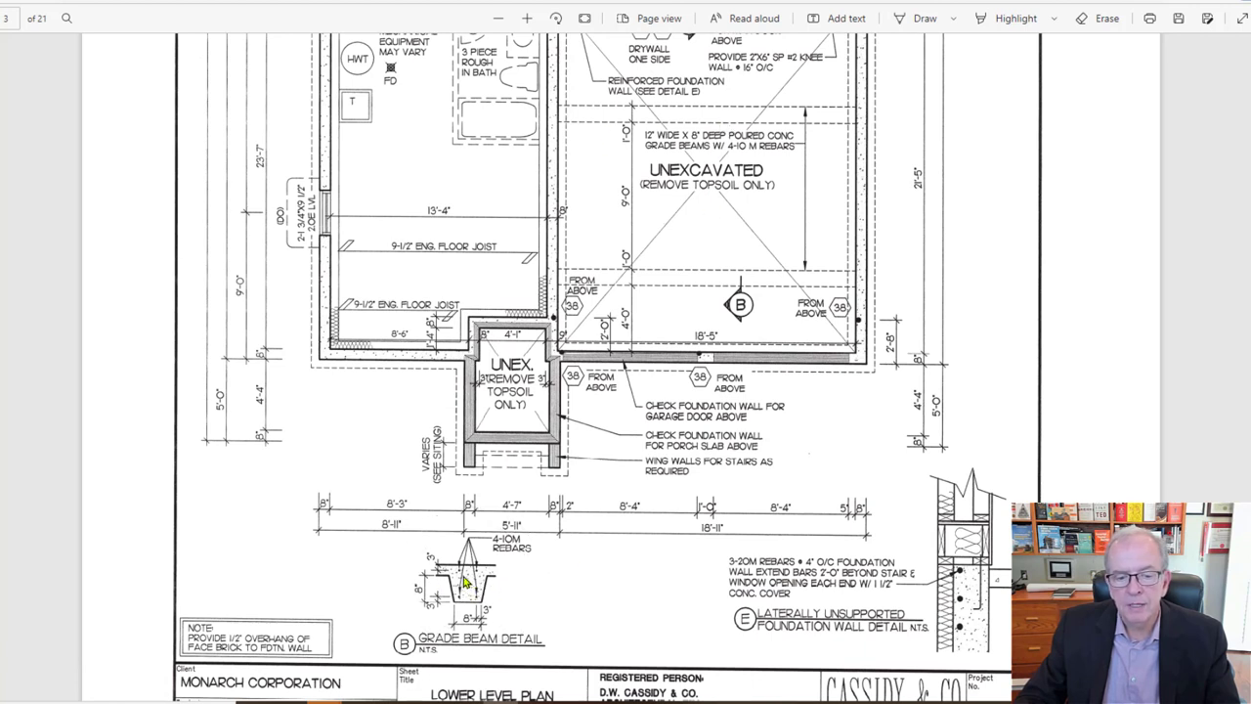
{"action": "mouse_move", "coordinate": [524, 547]}
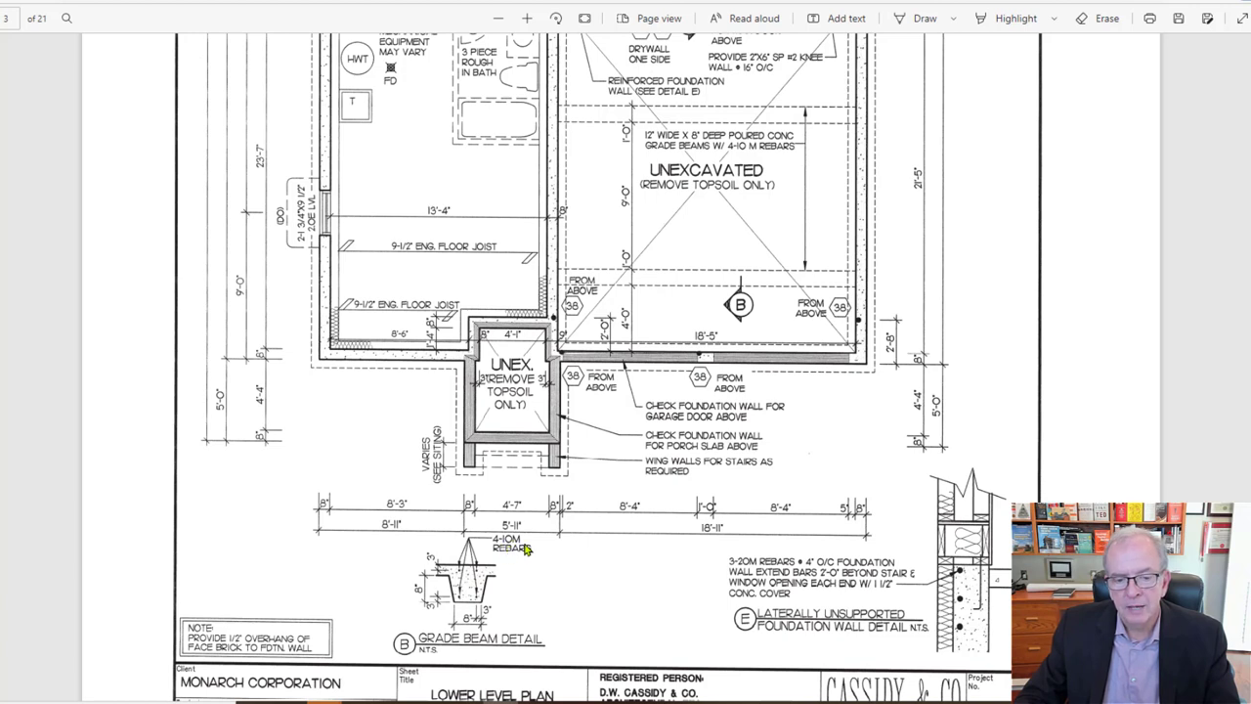
{"action": "mouse_move", "coordinate": [508, 575]}
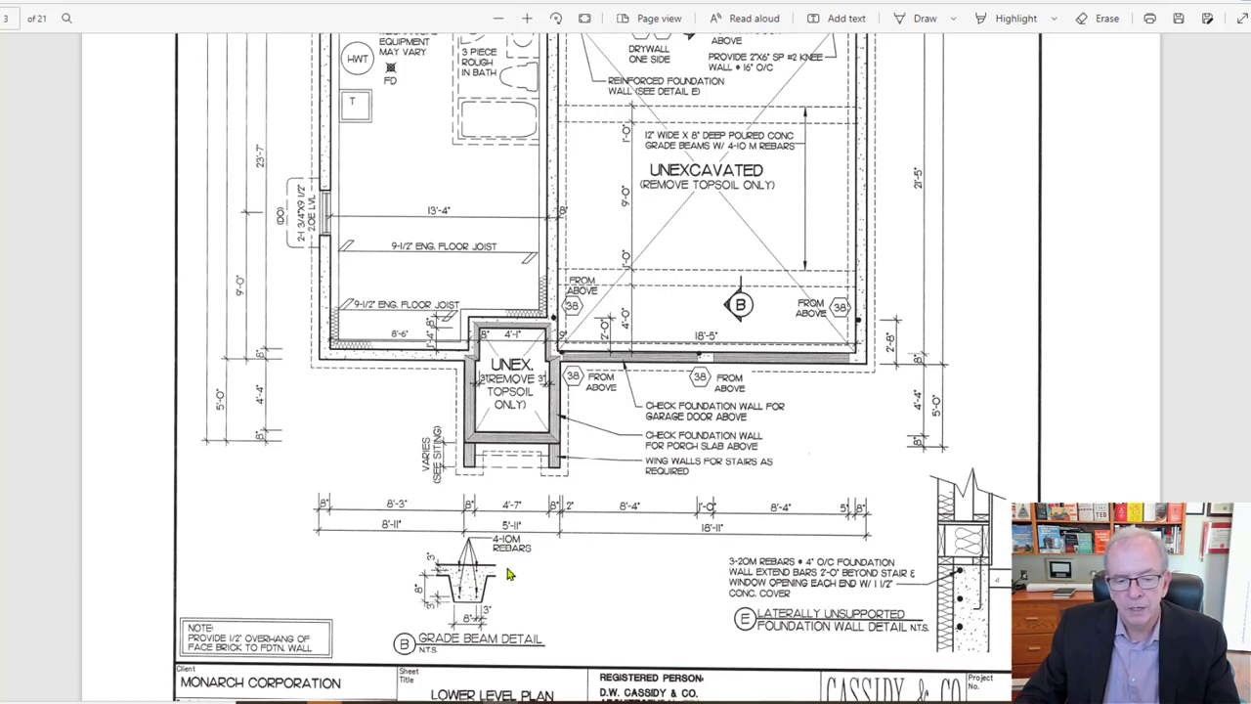
{"action": "mouse_move", "coordinate": [479, 575]}
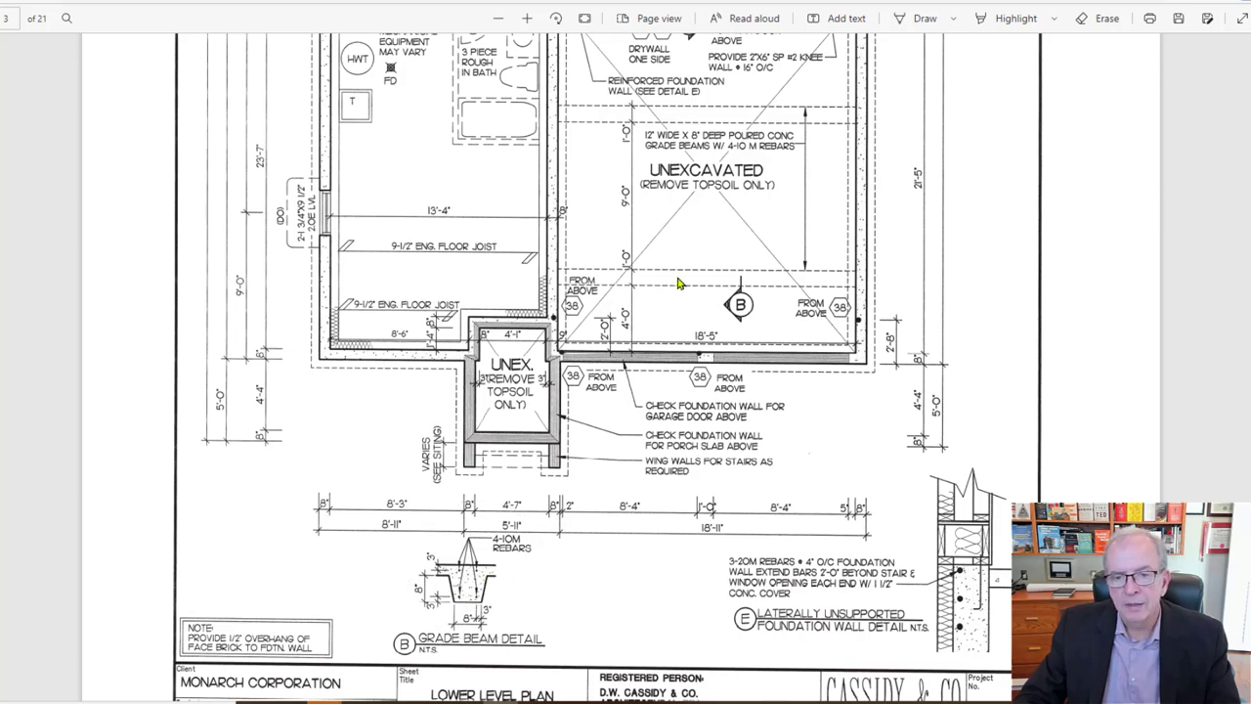
{"action": "mouse_move", "coordinate": [735, 125]}
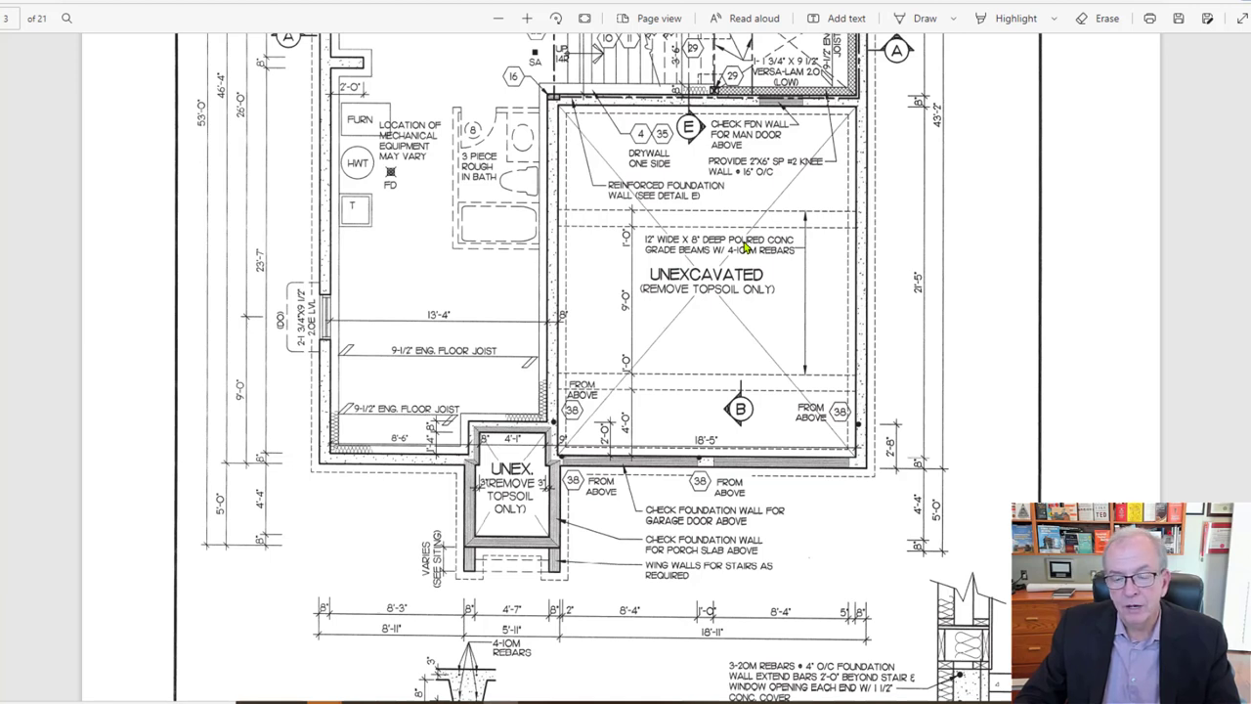
{"action": "mouse_move", "coordinate": [677, 274]}
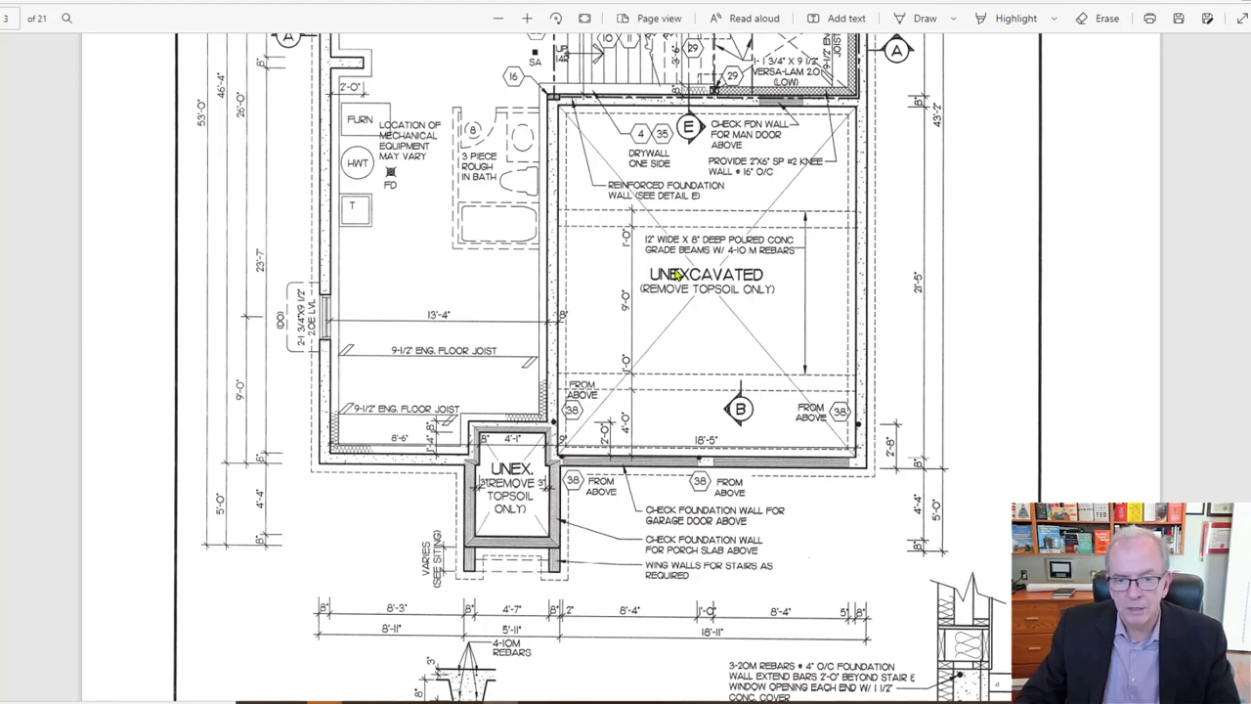
{"action": "mouse_move", "coordinate": [798, 177]}
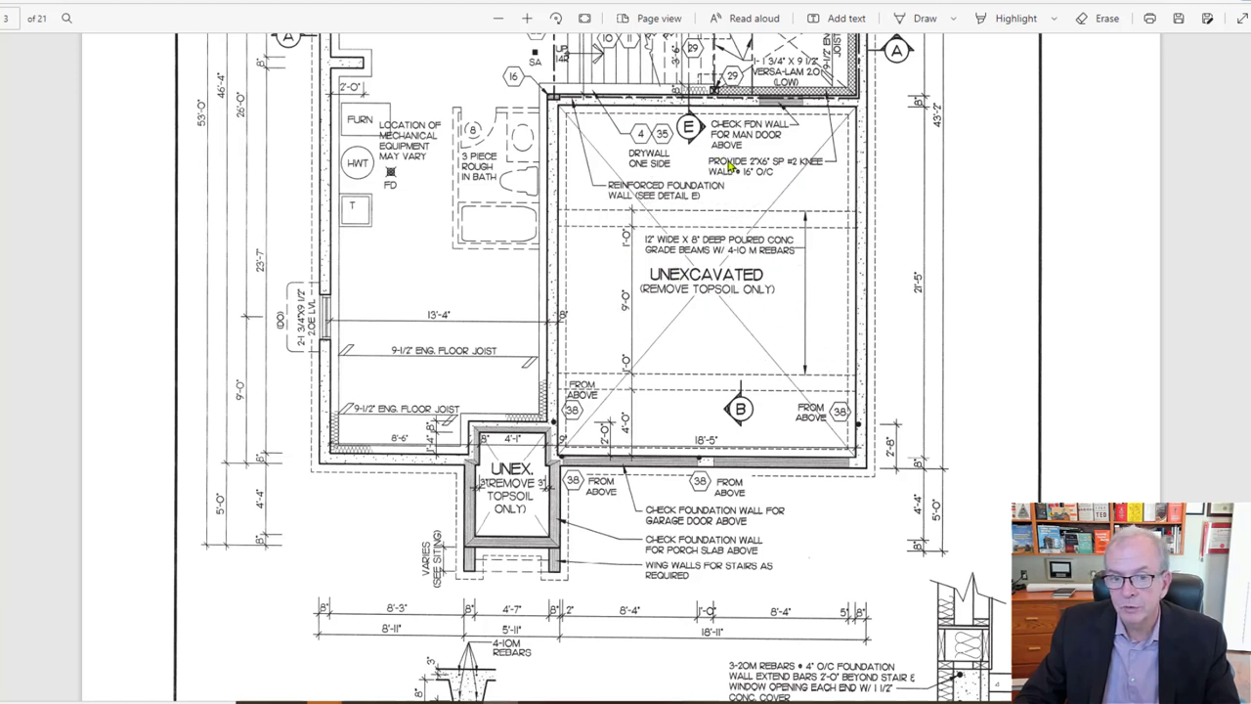
{"action": "mouse_move", "coordinate": [707, 309]}
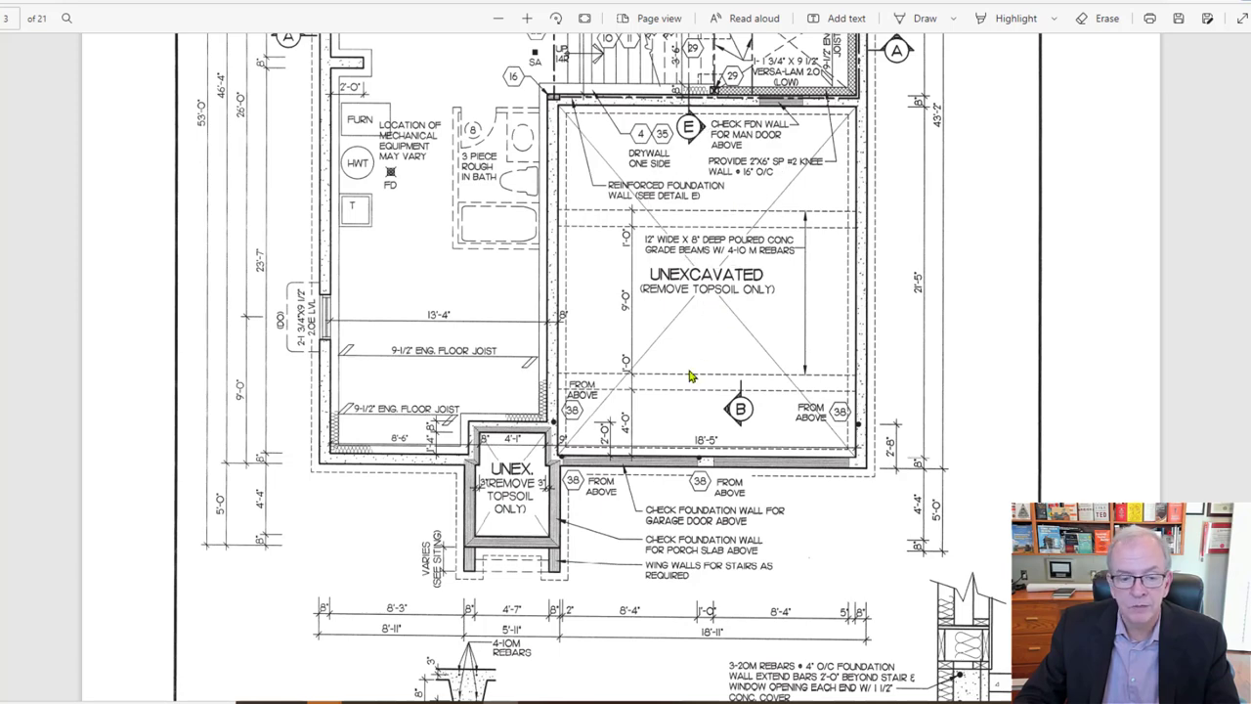
Scroll down to the Lower Level Plan title block, sheet 3 of 19 for The Brook.
{"action": "scroll", "scroll_direction": "down", "scroll_amount": 3}
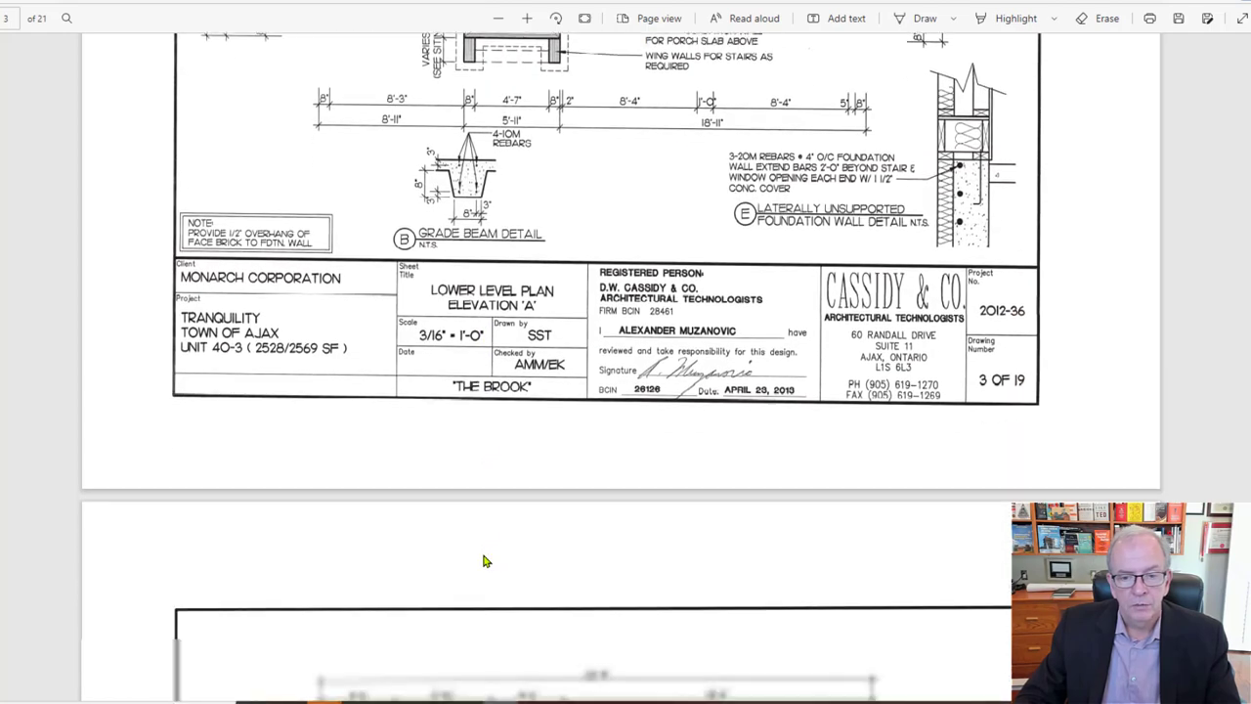
{"action": "scroll", "scroll_direction": "down", "scroll_amount": 3}
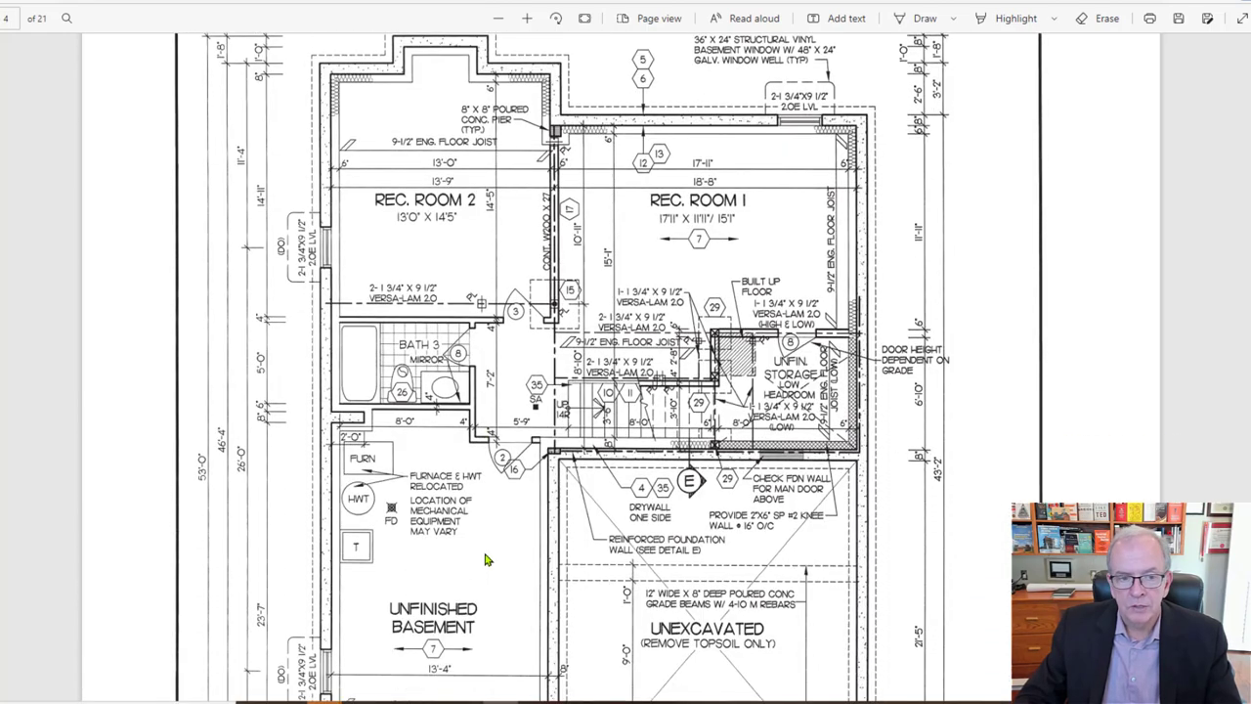
{"action": "scroll", "scroll_direction": "down", "scroll_amount": 3}
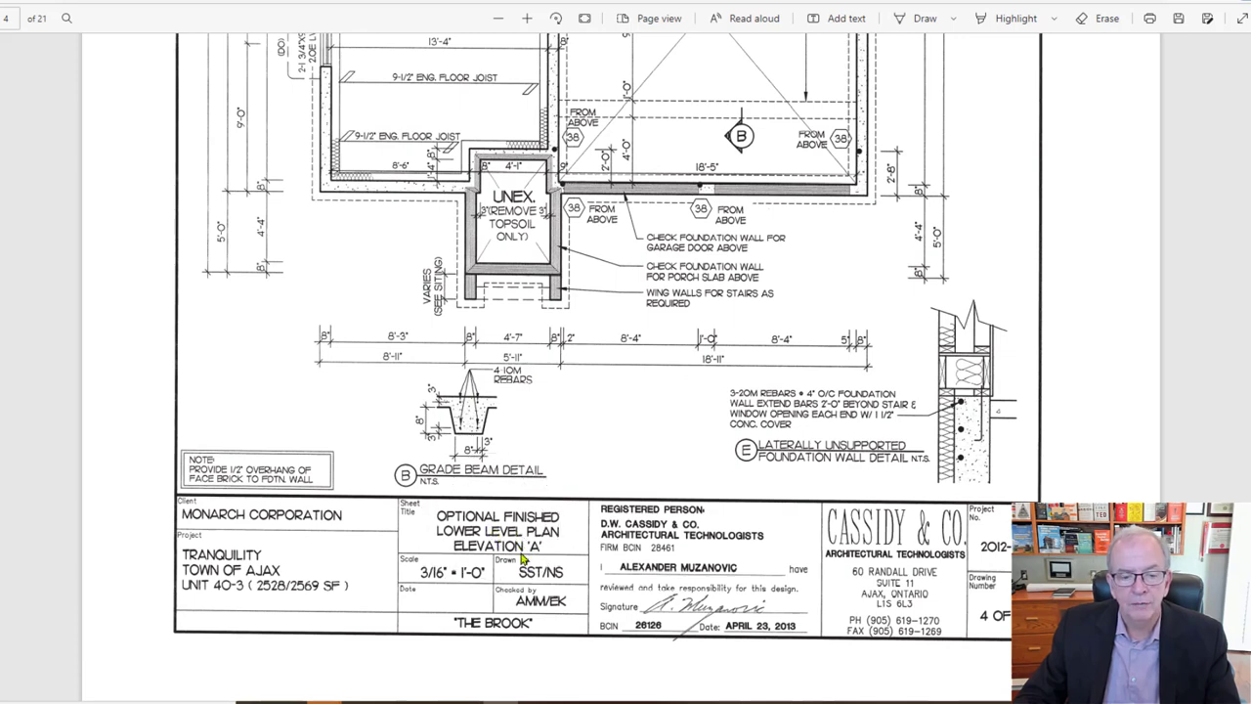
{"action": "scroll", "scroll_direction": "down", "scroll_amount": 3}
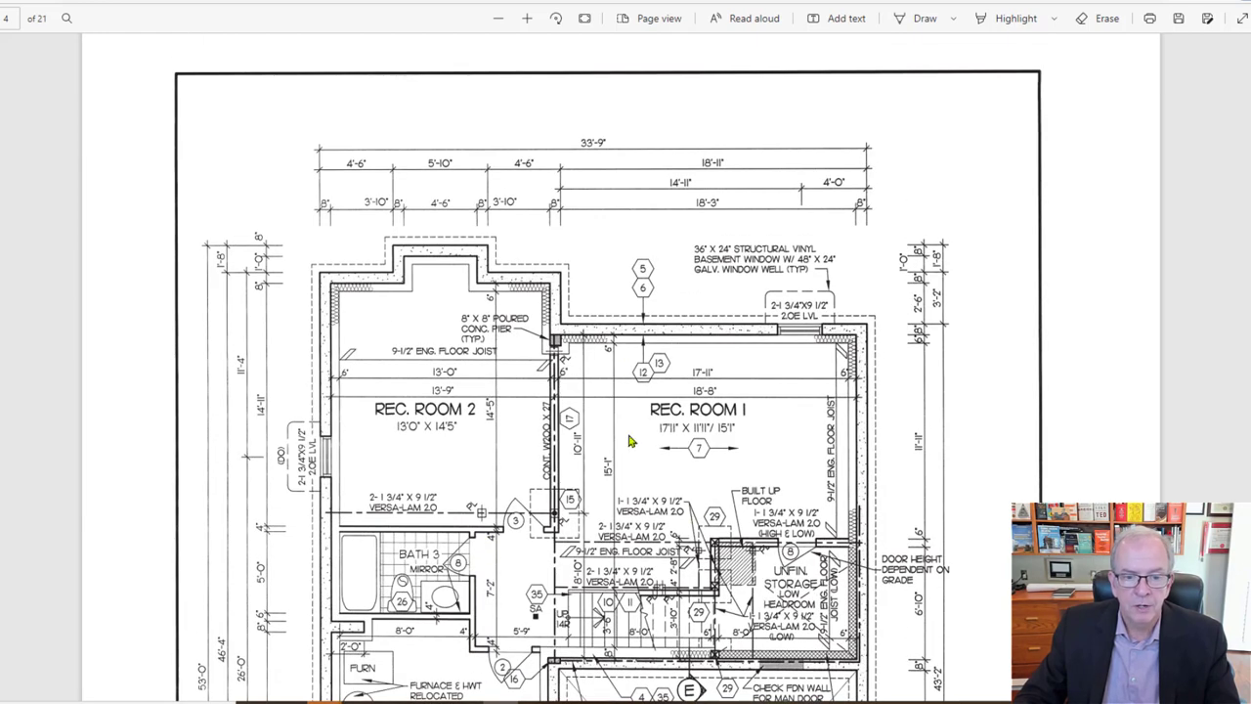
{"action": "scroll", "scroll_direction": "down", "scroll_amount": 3}
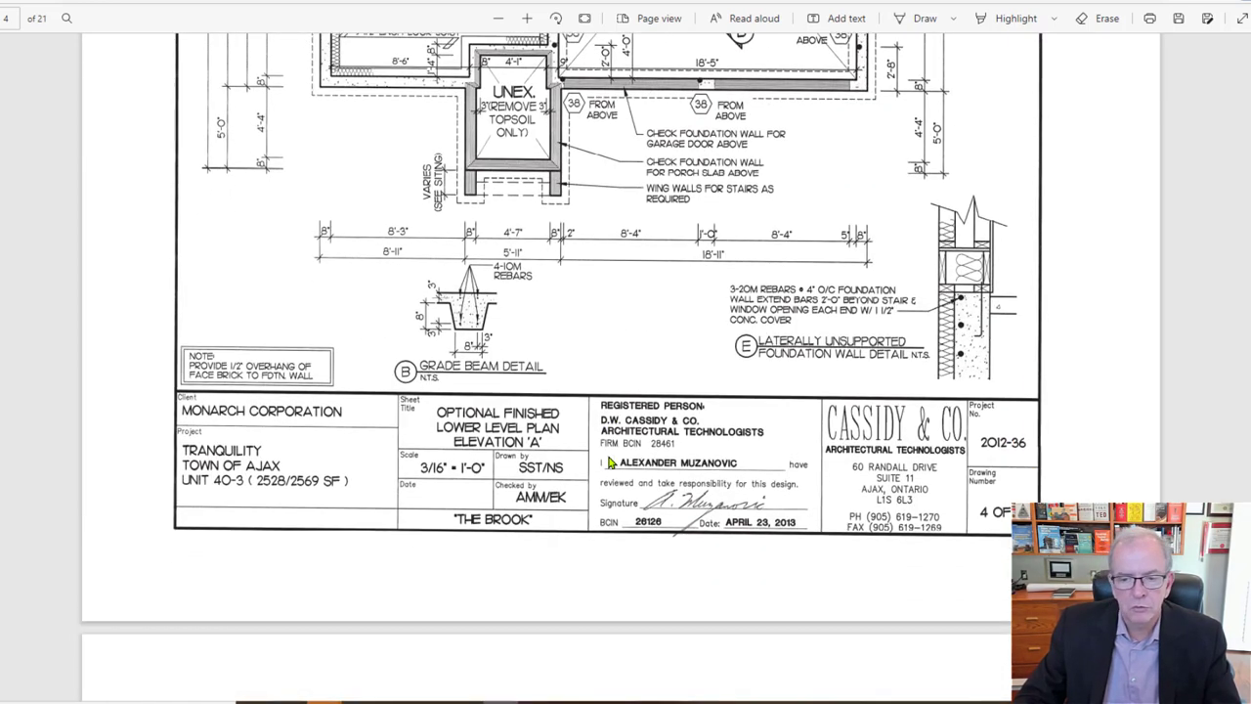
Scroll past the lower level plan's title block toward the next sheet.
{"action": "scroll", "scroll_direction": "down", "scroll_amount": 3}
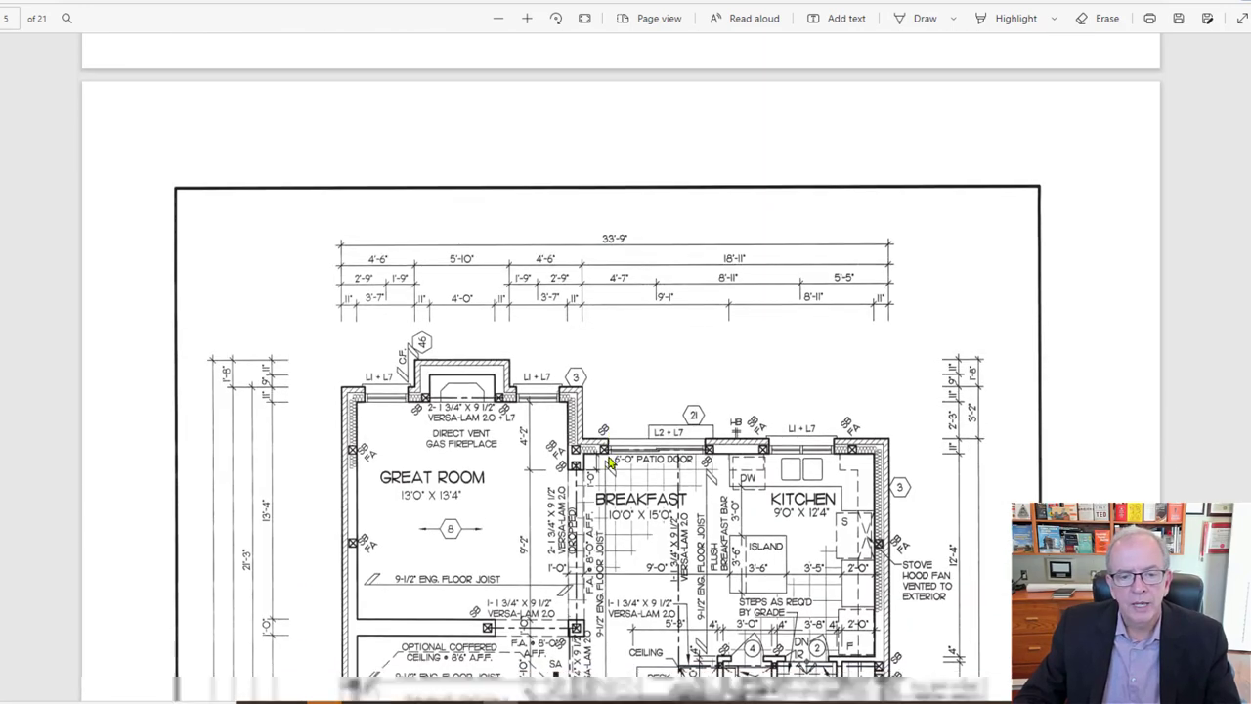
{"action": "scroll", "scroll_direction": "down", "scroll_amount": 3}
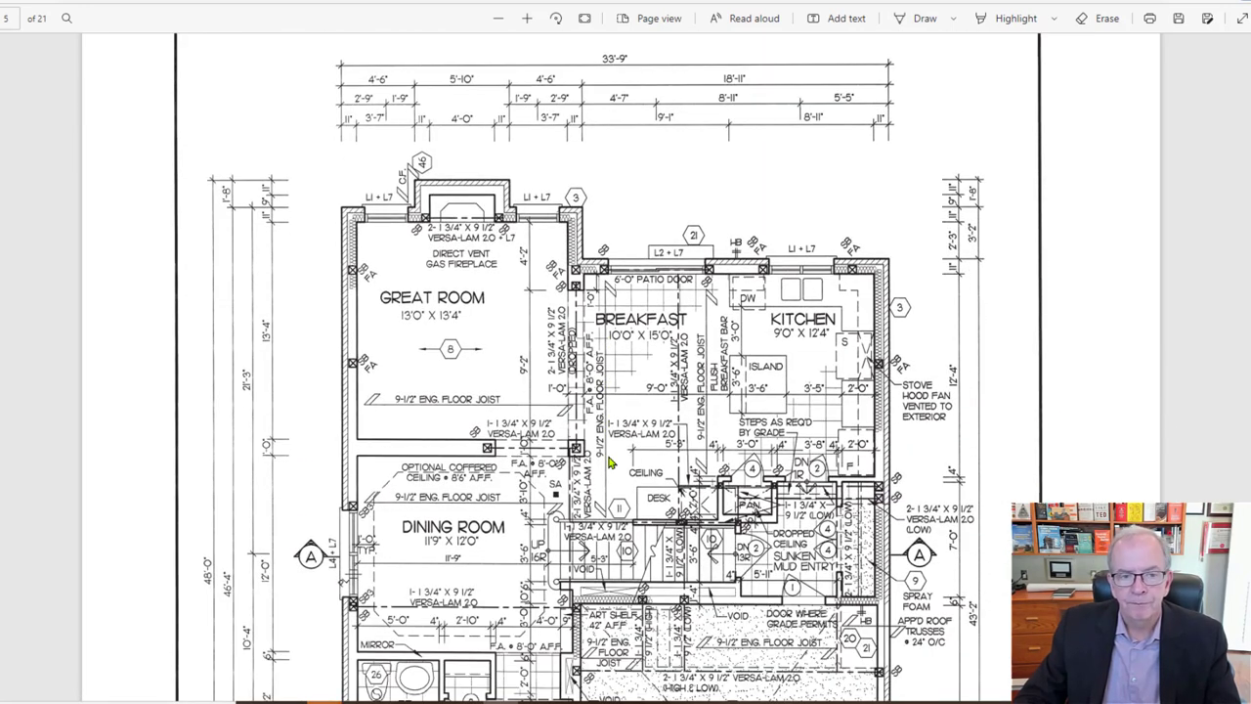
{"action": "scroll", "scroll_direction": "down", "scroll_amount": 3}
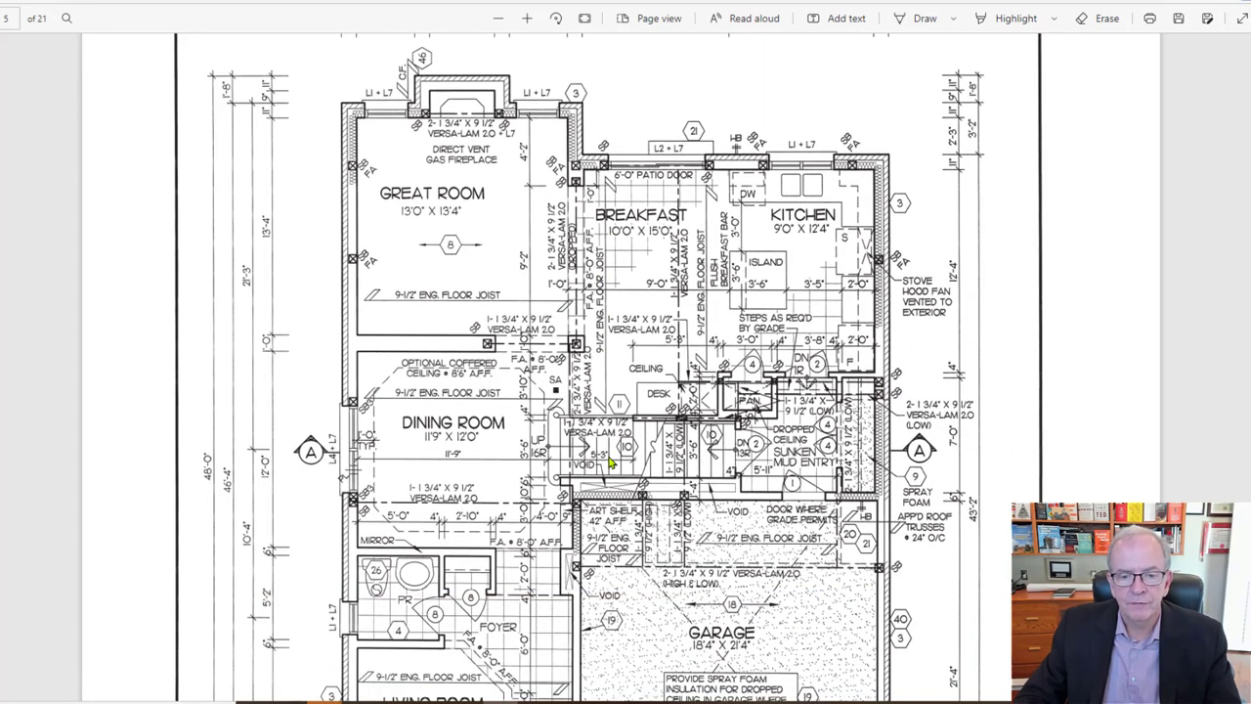
{"action": "scroll", "scroll_direction": "up", "scroll_amount": 3}
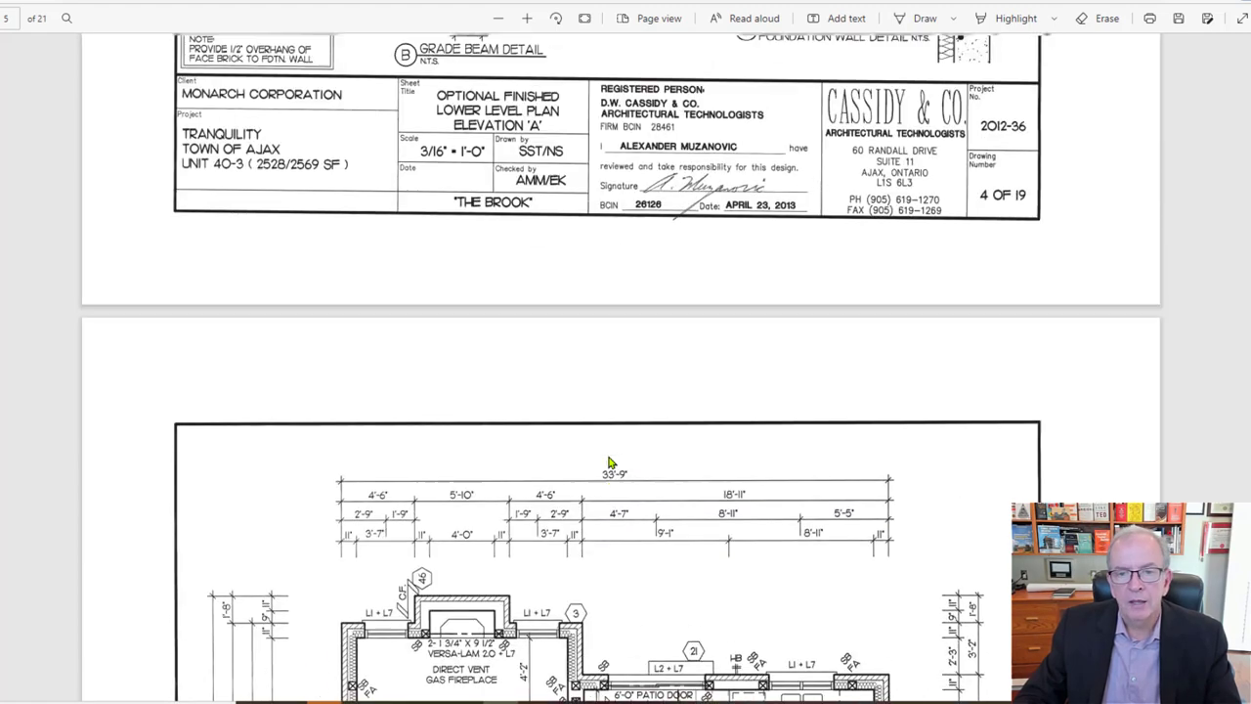
{"action": "scroll", "scroll_direction": "down", "scroll_amount": 3}
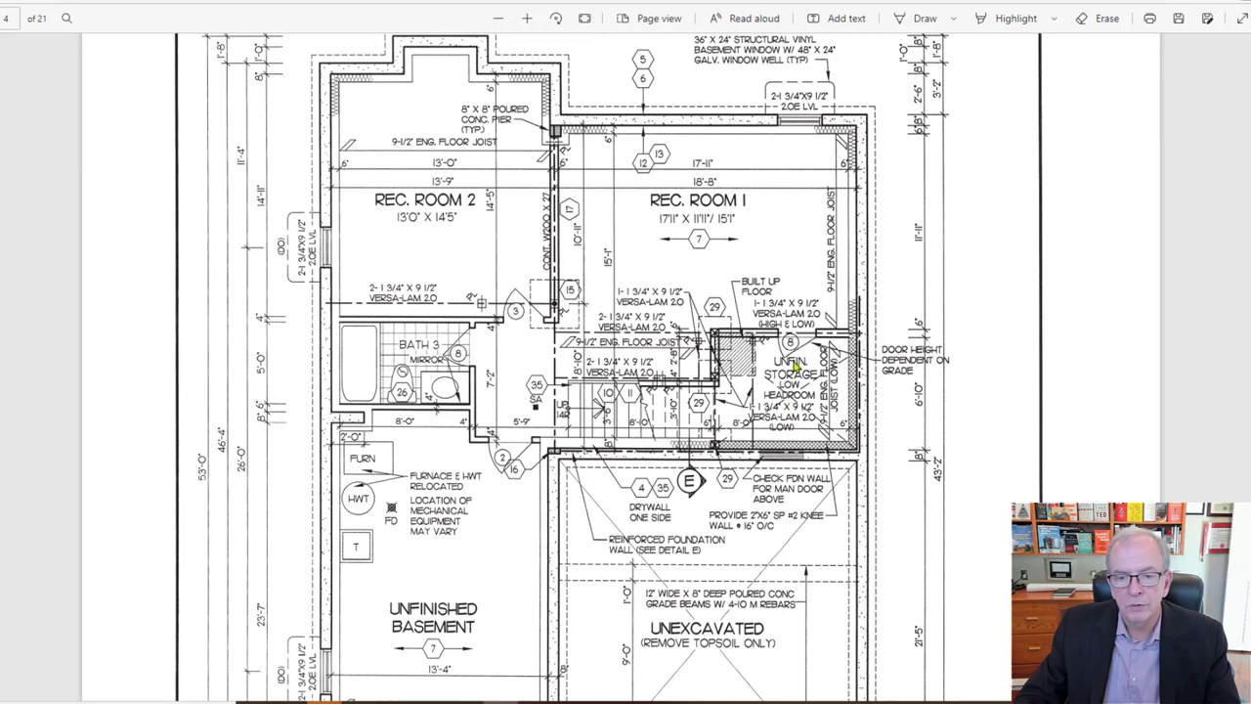
{"action": "mouse_move", "coordinate": [764, 391]}
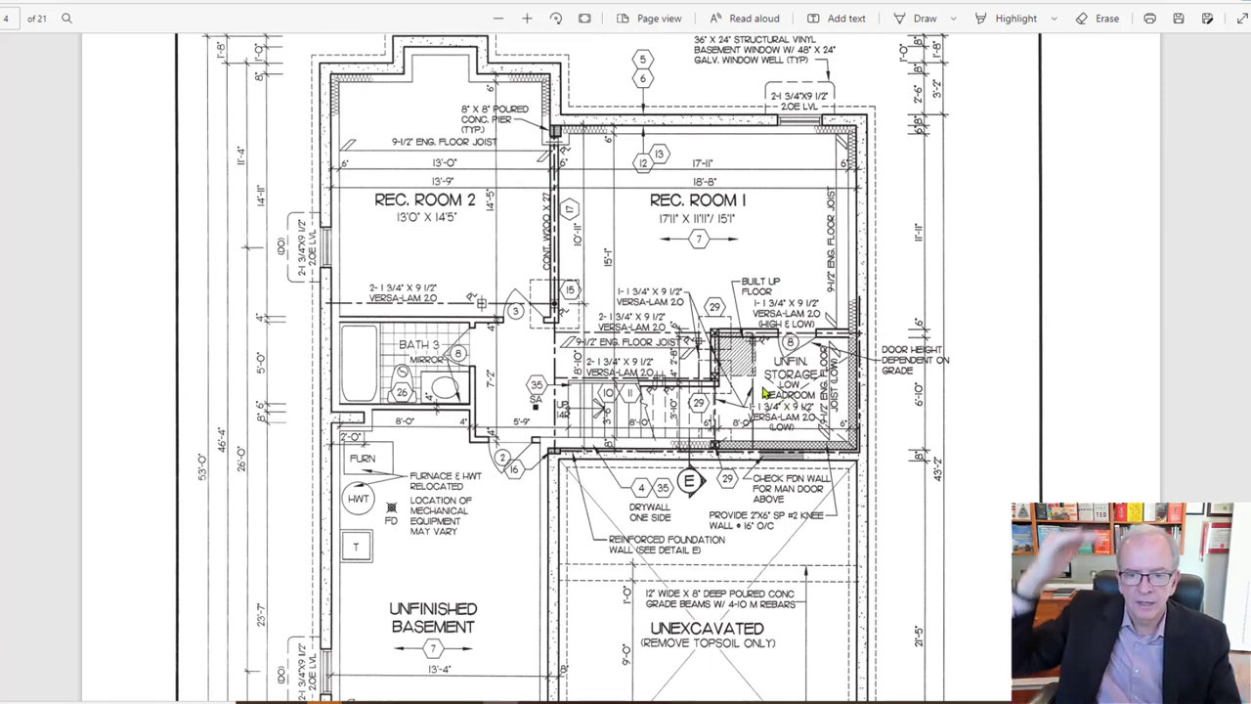
{"action": "mouse_move", "coordinate": [819, 375]}
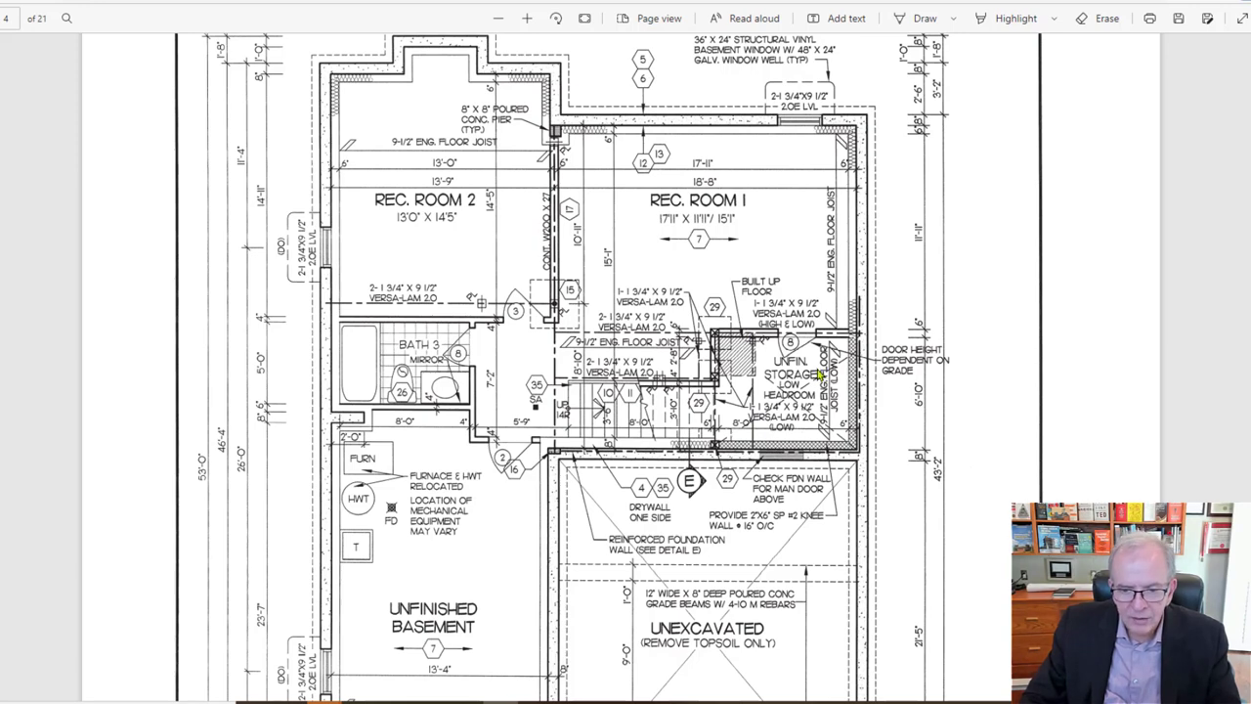
{"action": "mouse_move", "coordinate": [819, 395]}
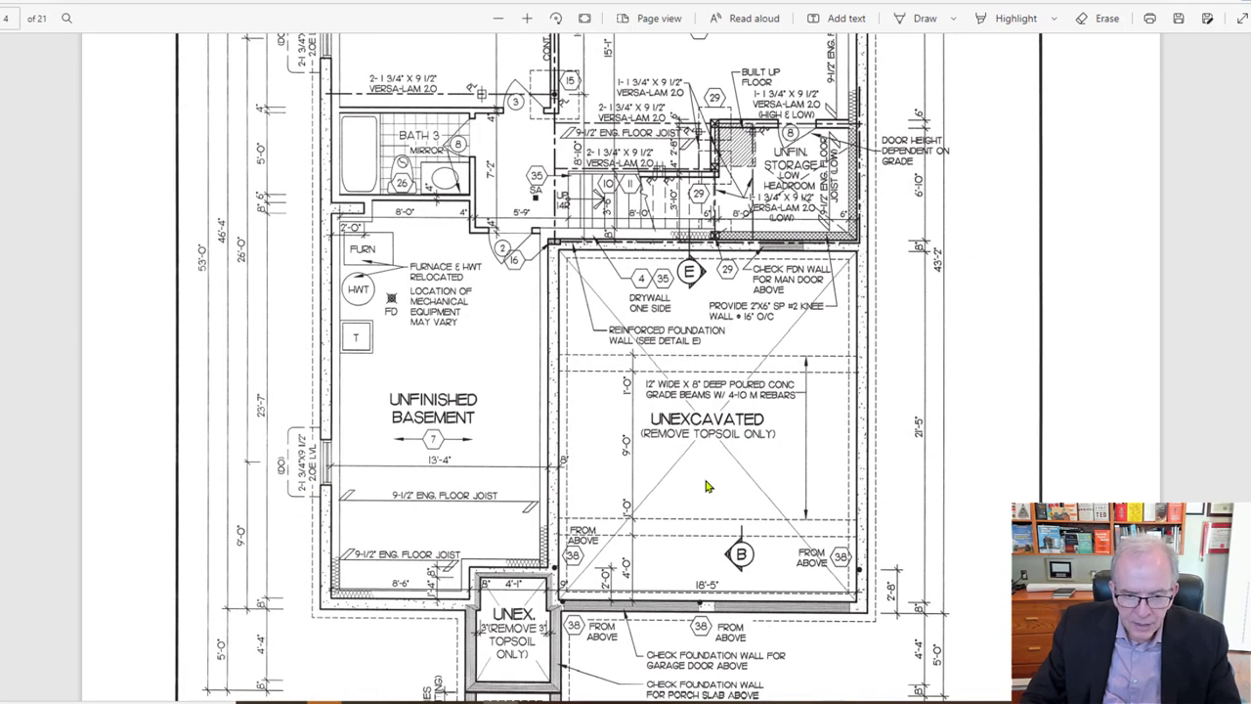
{"action": "mouse_move", "coordinate": [528, 633]}
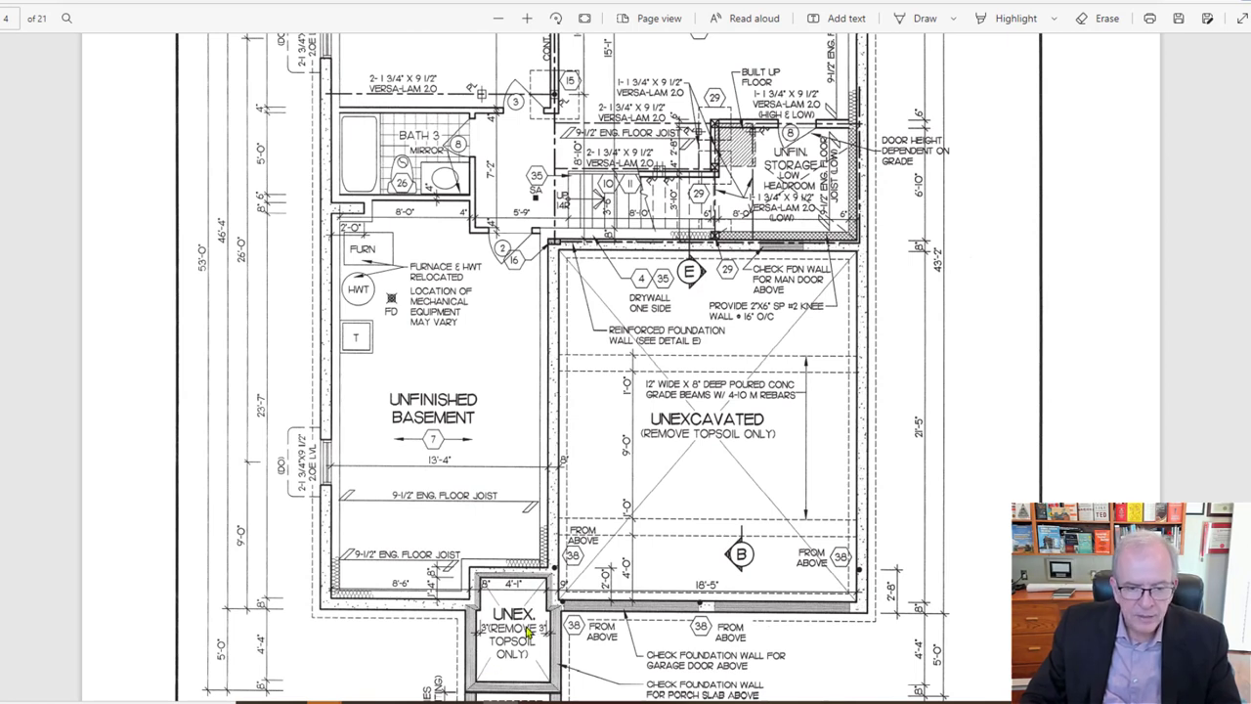
{"action": "mouse_move", "coordinate": [446, 422]}
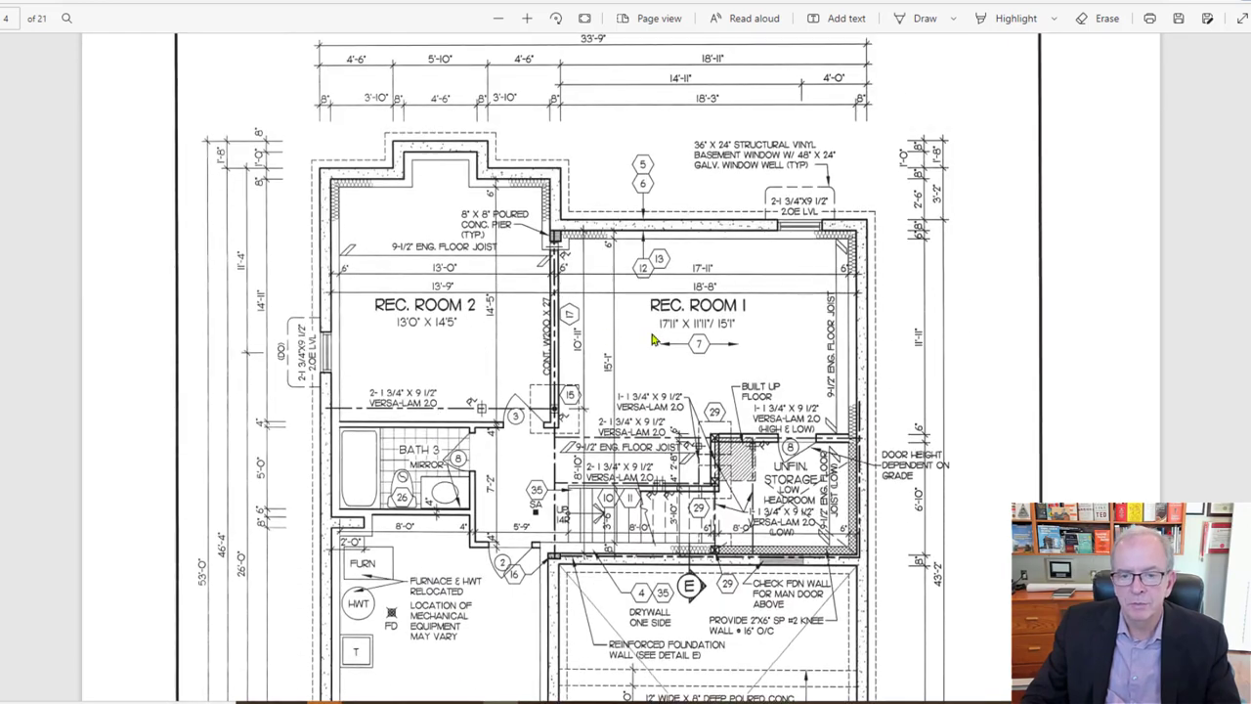
{"action": "mouse_move", "coordinate": [782, 516]}
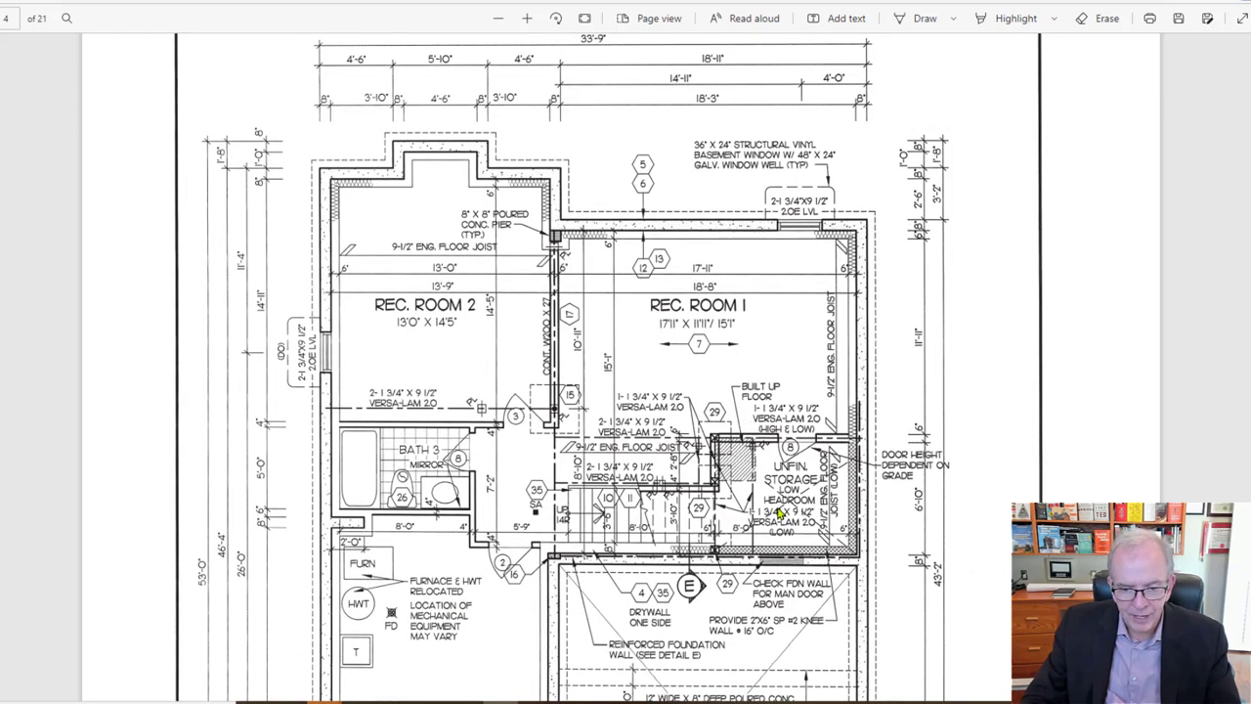
Scroll onto the ground floor plan with great room, kitchen, dining room and garage.
{"action": "scroll", "scroll_direction": "down", "scroll_amount": 3}
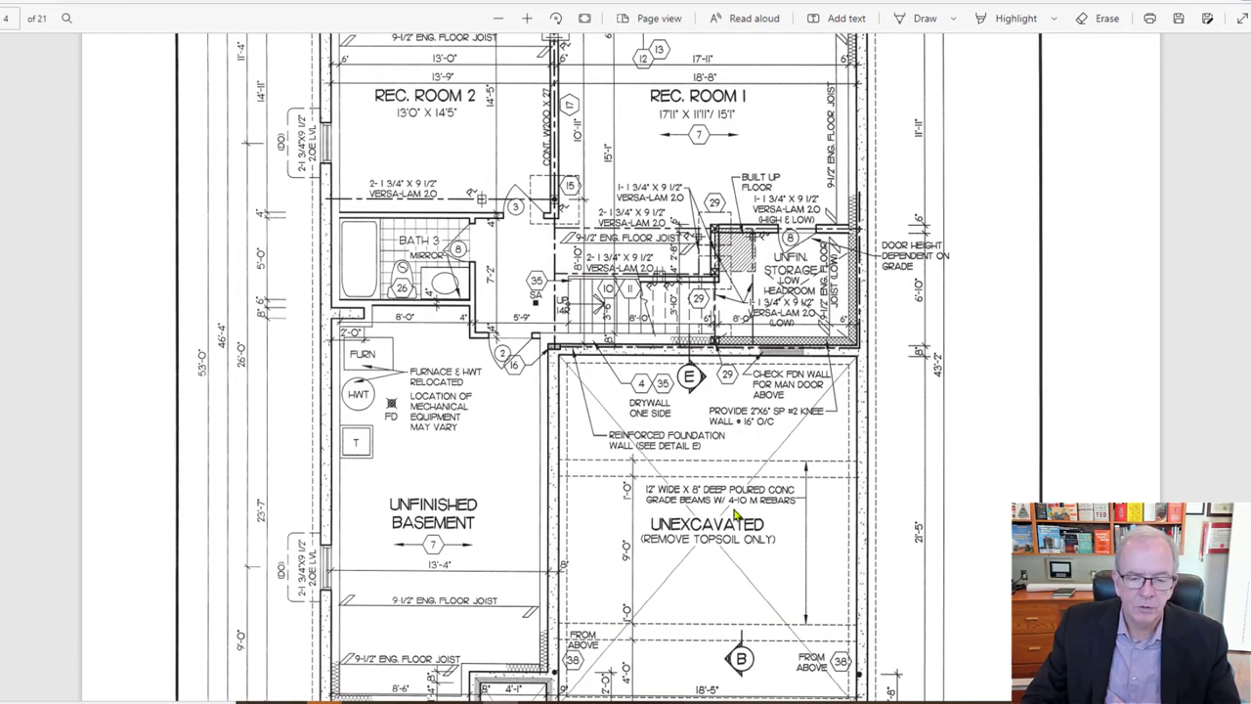
{"action": "scroll", "scroll_direction": "down", "scroll_amount": 3}
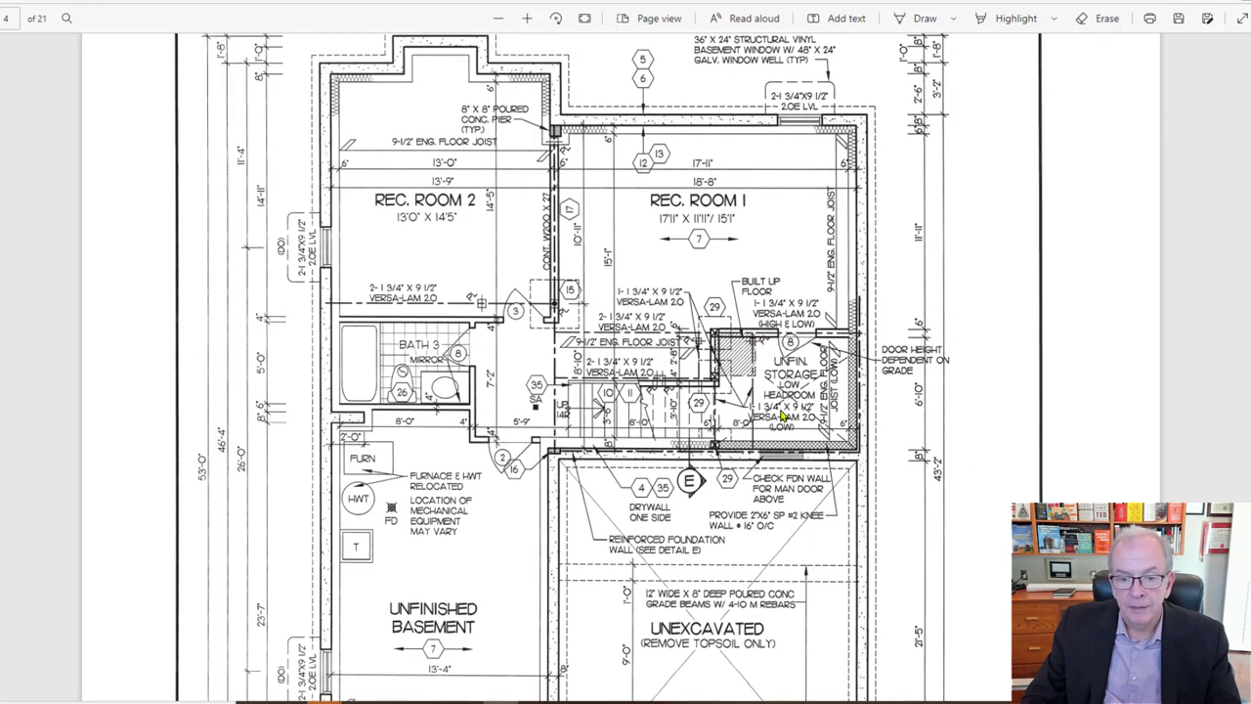
{"action": "mouse_move", "coordinate": [800, 403]}
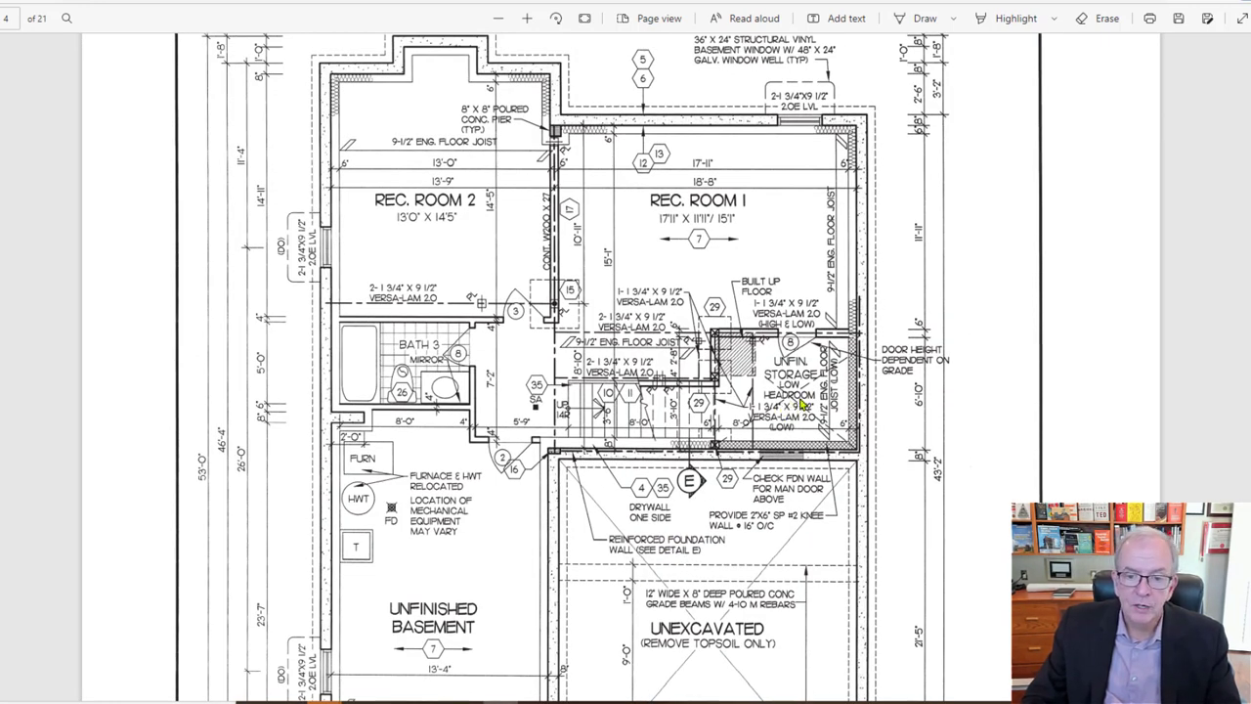
{"action": "scroll", "scroll_direction": "down", "scroll_amount": 3}
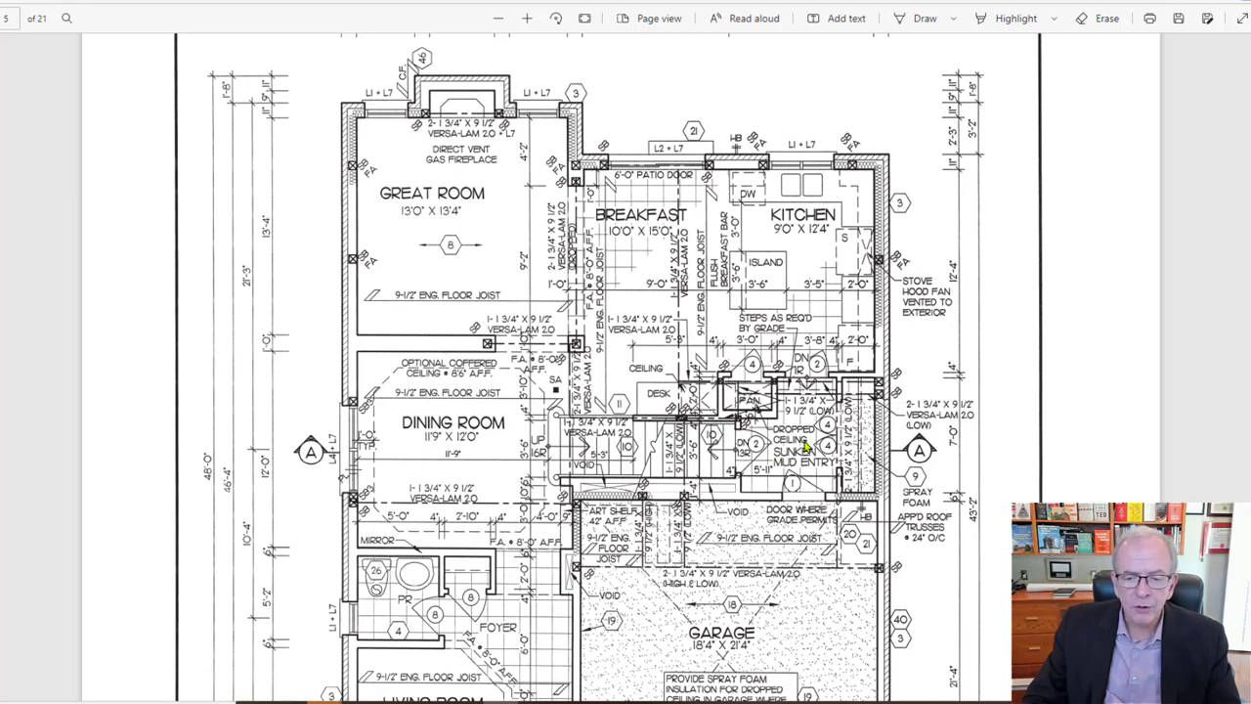
{"action": "scroll", "scroll_direction": "down", "scroll_amount": 3}
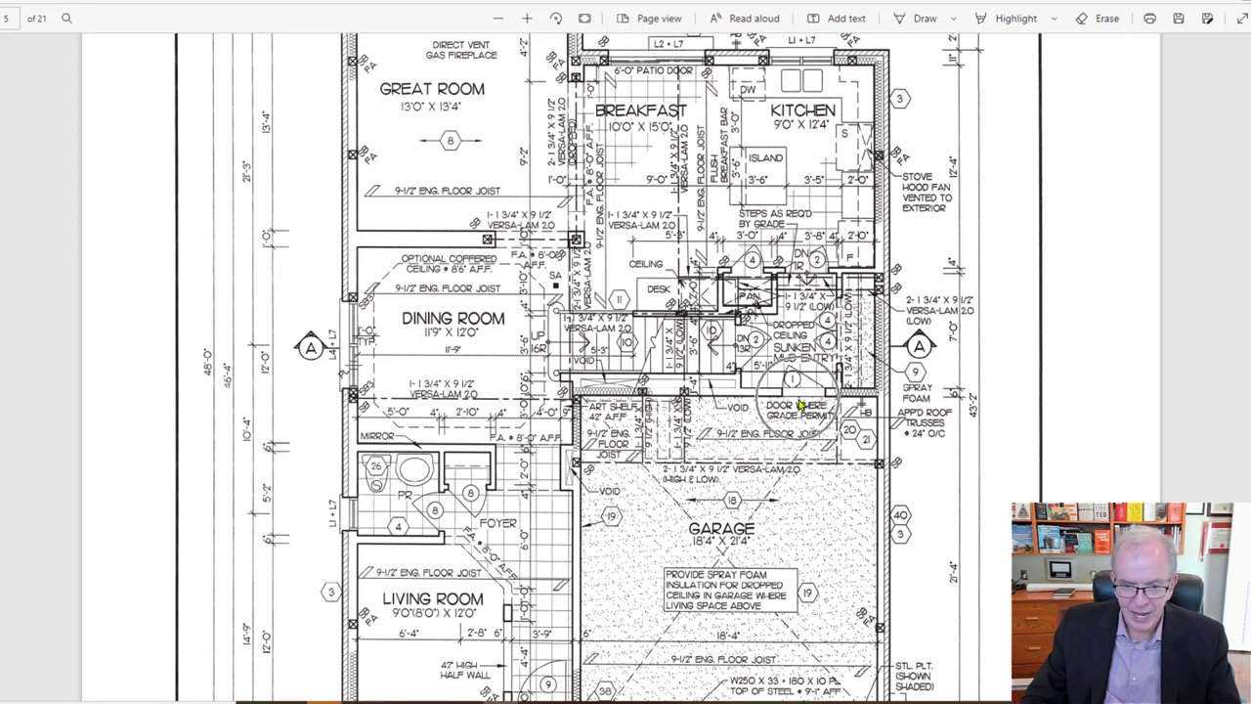
{"action": "scroll", "scroll_direction": "down", "scroll_amount": 3}
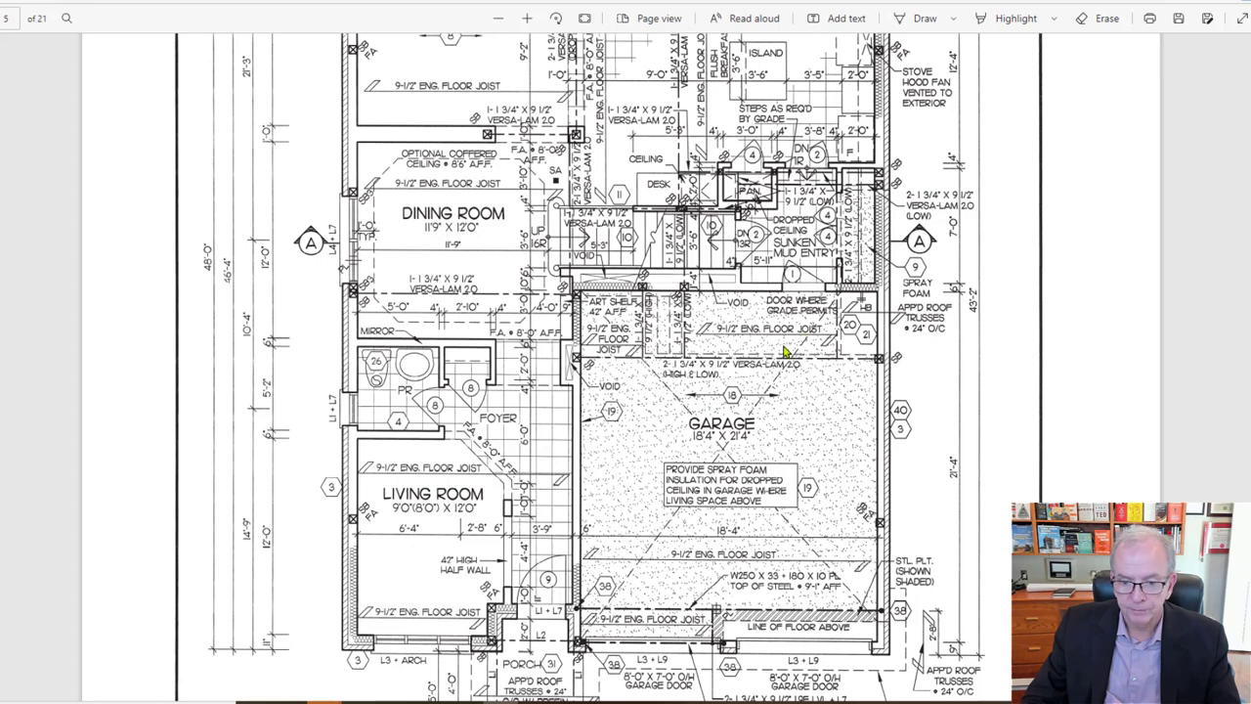
{"action": "mouse_move", "coordinate": [798, 252]}
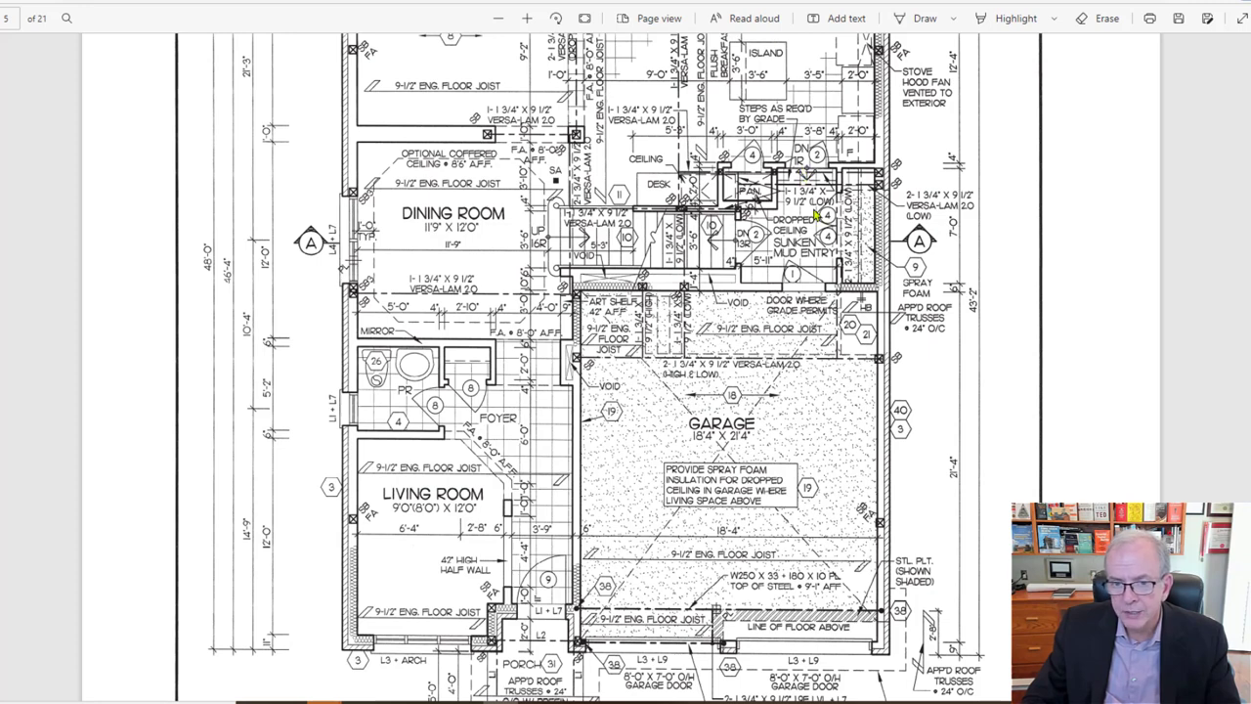
{"action": "mouse_move", "coordinate": [791, 323]}
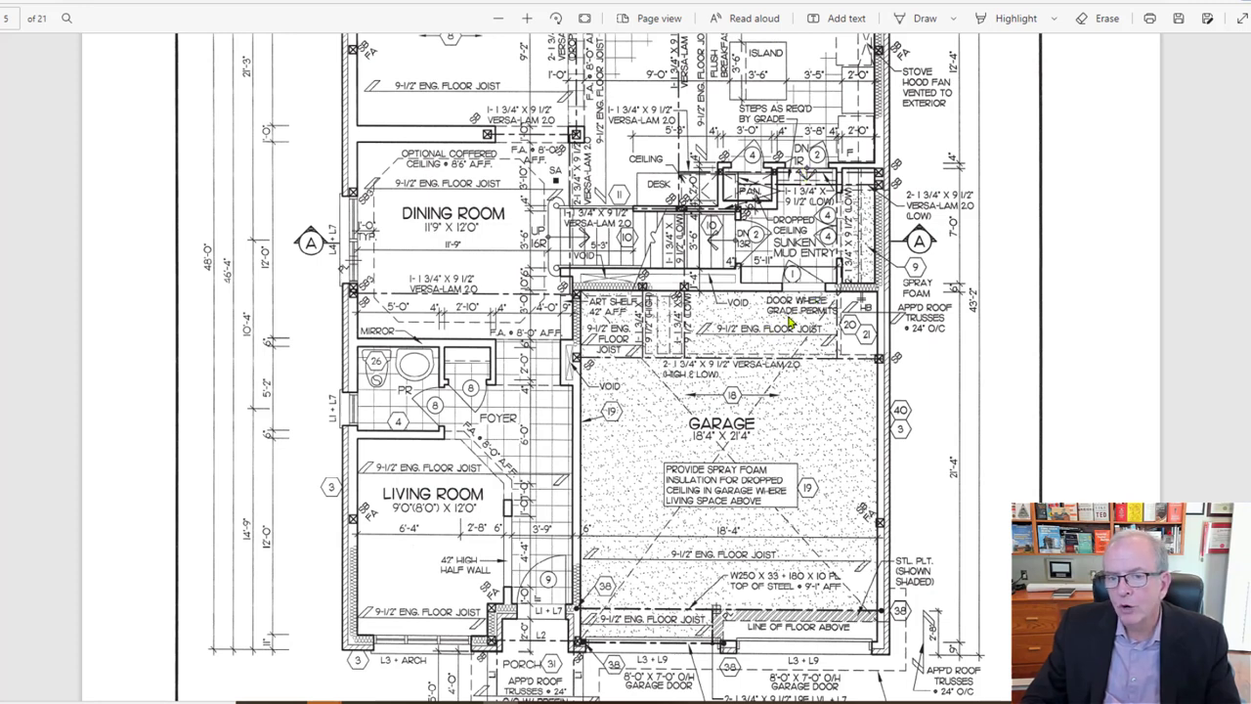
{"action": "mouse_move", "coordinate": [786, 315]}
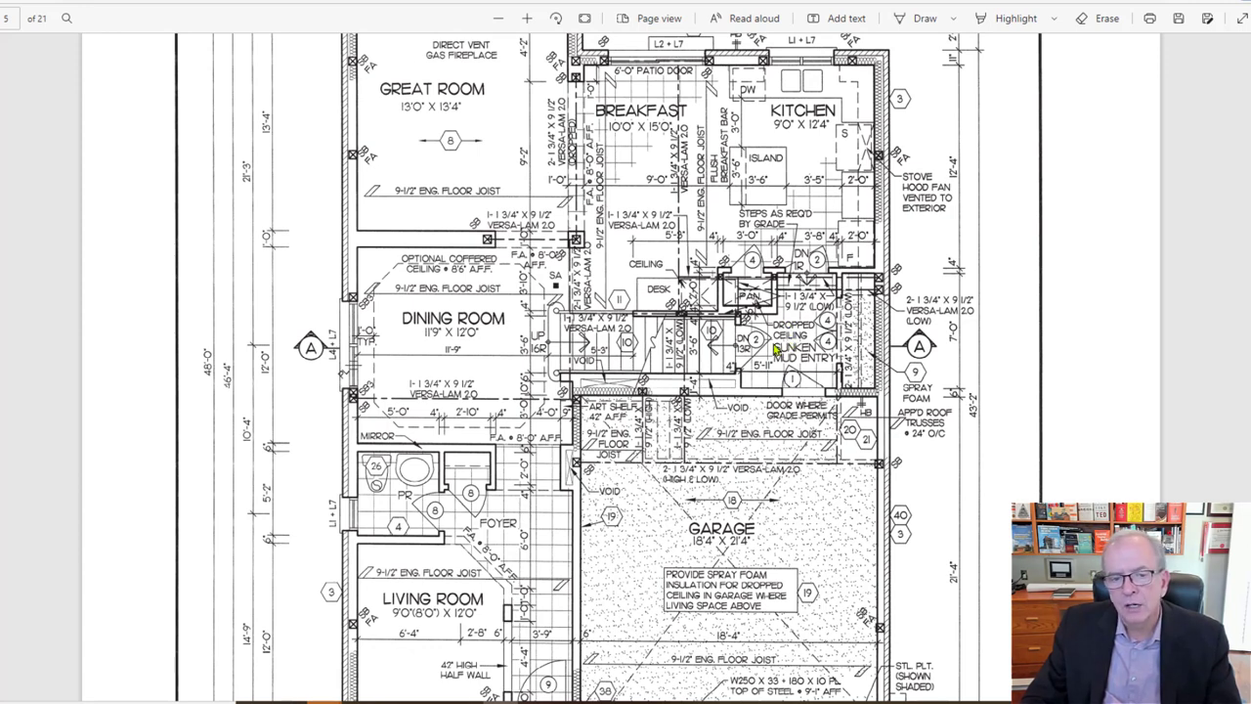
{"action": "mouse_move", "coordinate": [922, 356]}
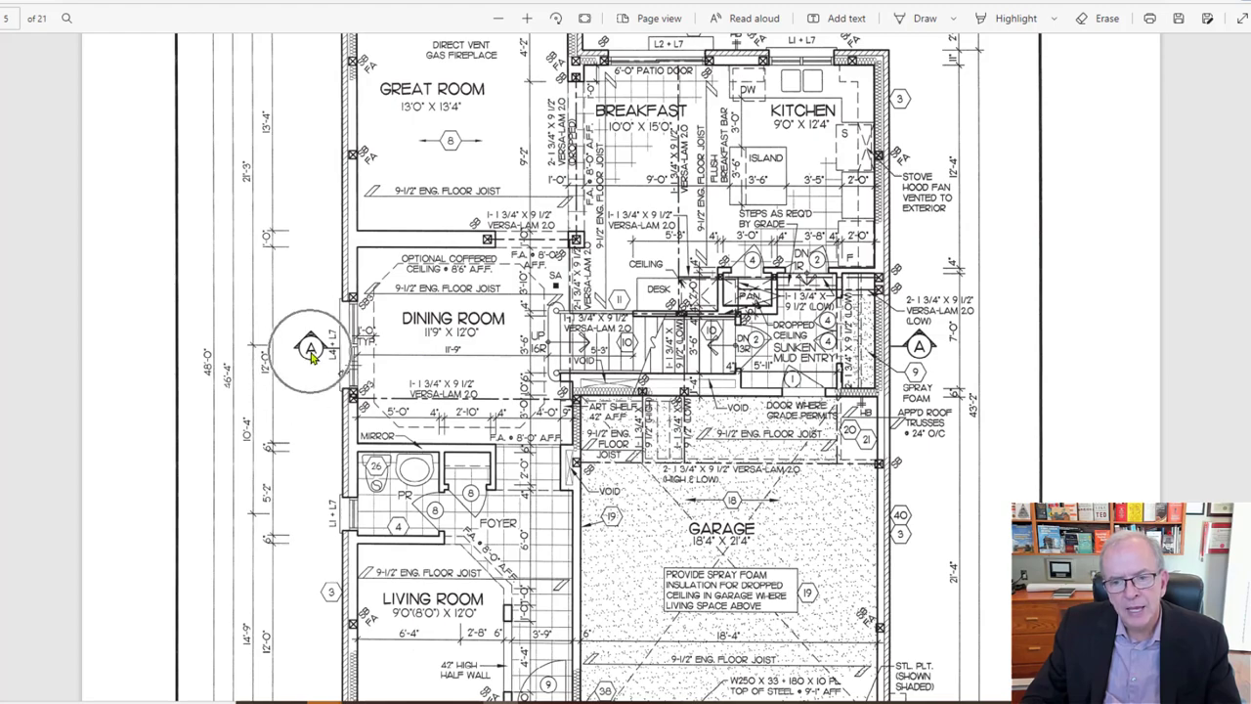
Scroll the finished lower level plan down to the stair, furnace and unexcavated area.
{"action": "scroll", "scroll_direction": "down", "scroll_amount": 3}
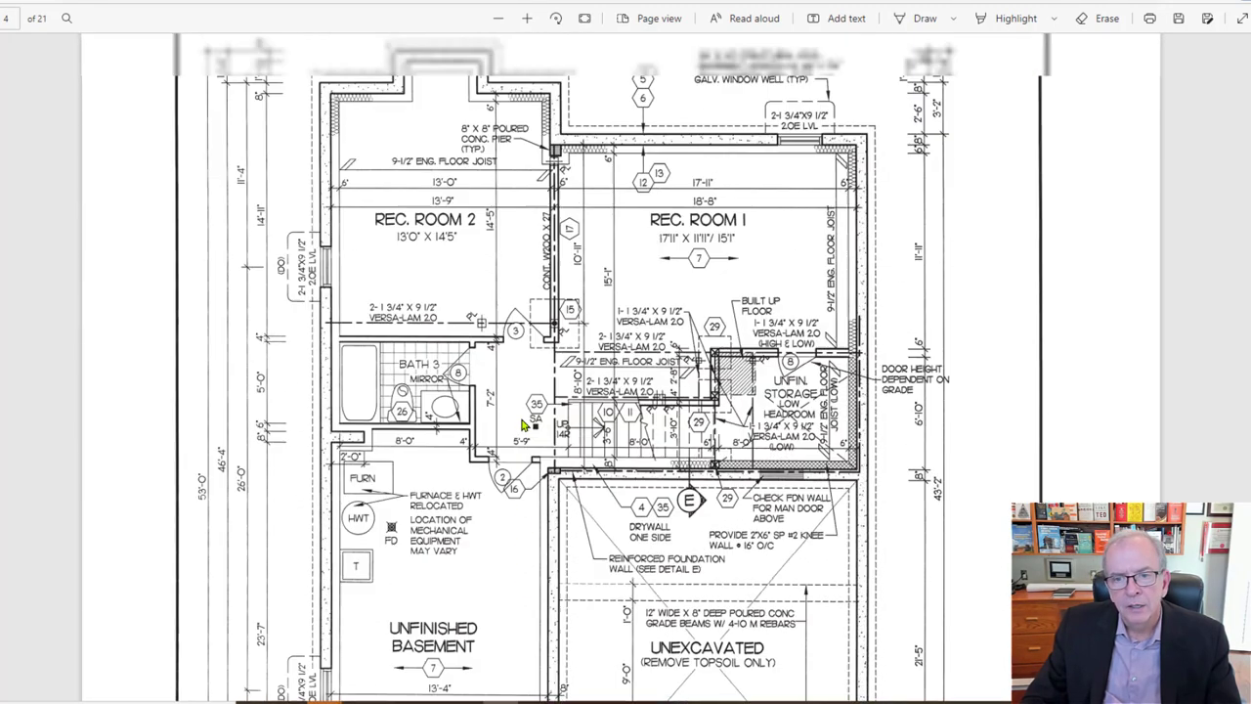
{"action": "scroll", "scroll_direction": "down", "scroll_amount": 3}
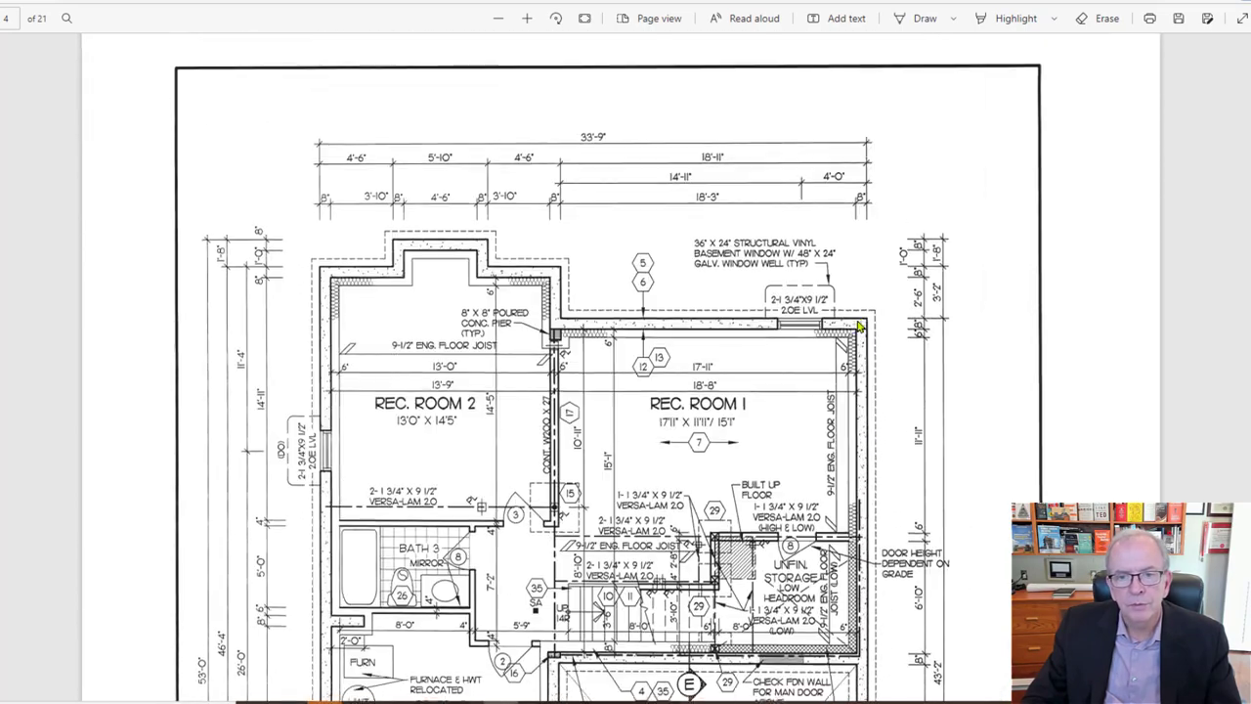
{"action": "scroll", "scroll_direction": "down", "scroll_amount": 3}
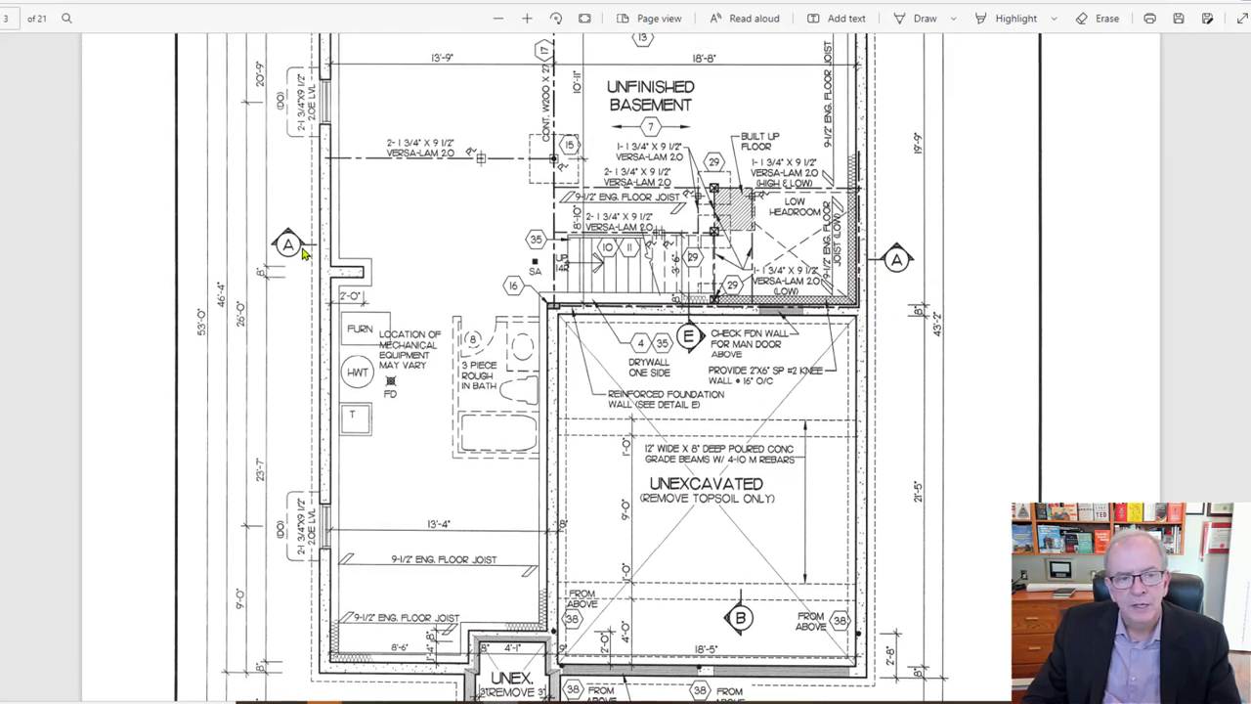
{"action": "mouse_move", "coordinate": [297, 252]}
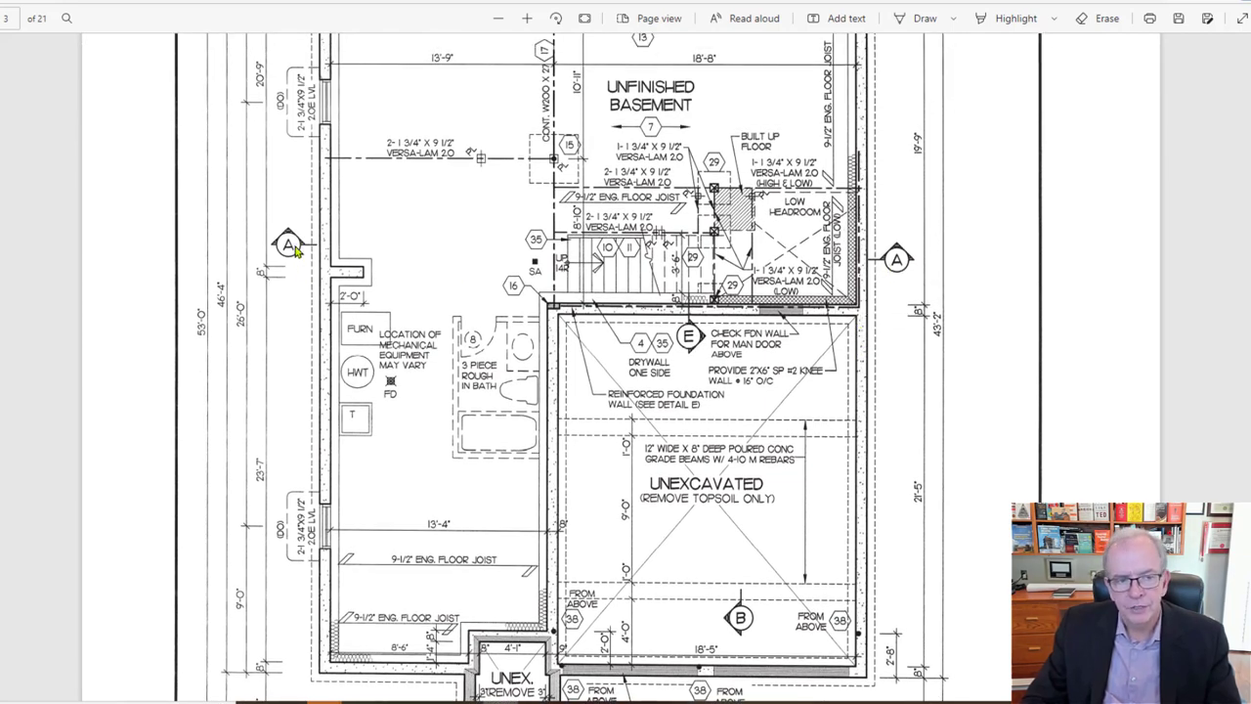
{"action": "mouse_move", "coordinate": [655, 258]}
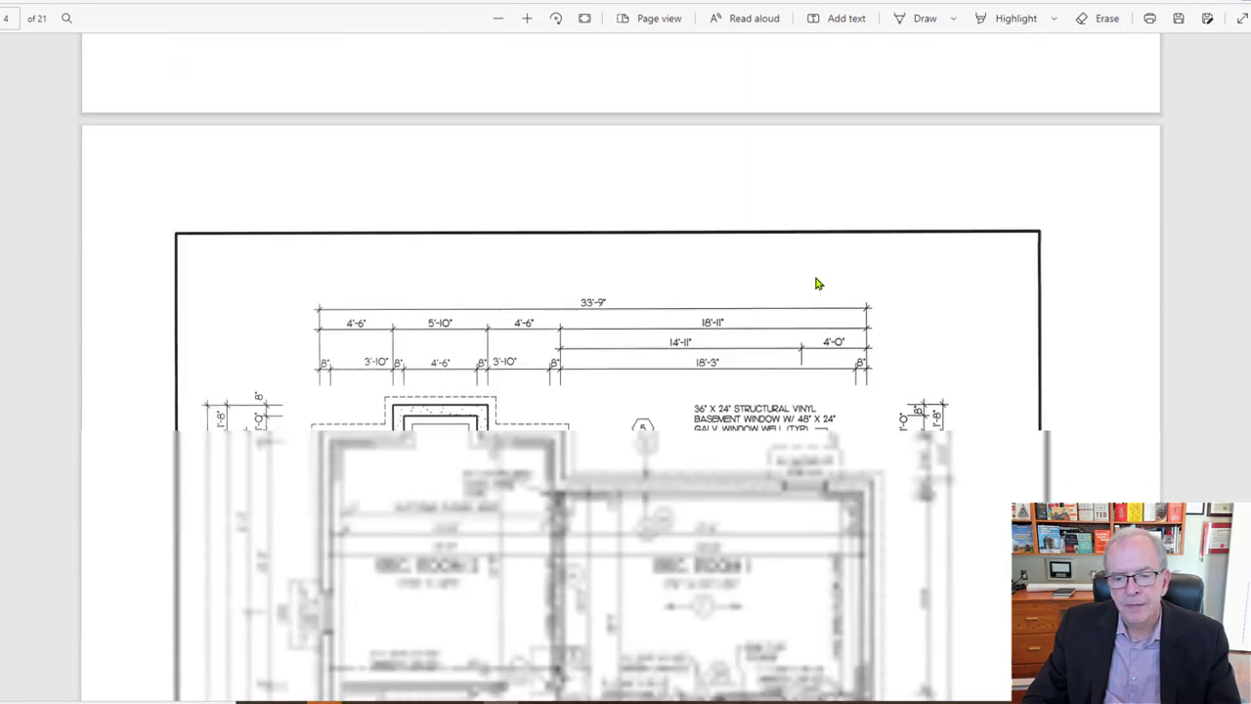
Scroll through the Main Level Plan title block to the dining room, living room, foyer and garage.
{"action": "scroll", "scroll_direction": "down", "scroll_amount": 3}
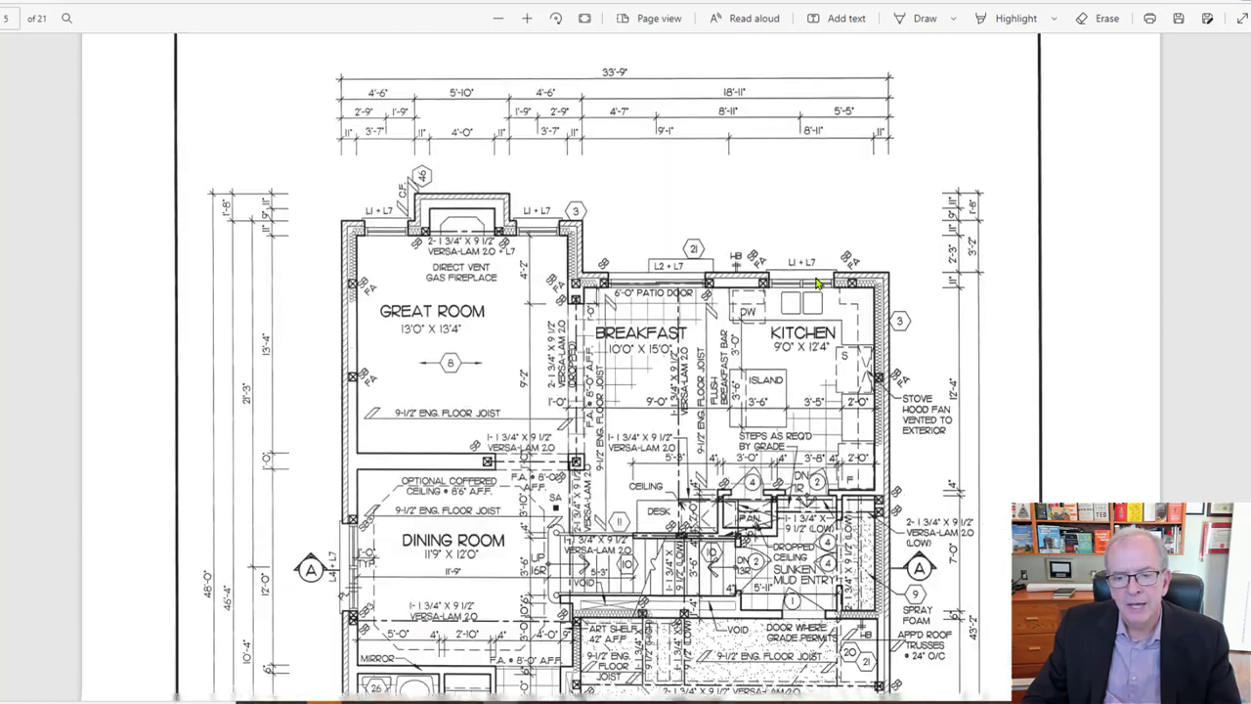
{"action": "scroll", "scroll_direction": "down", "scroll_amount": 3}
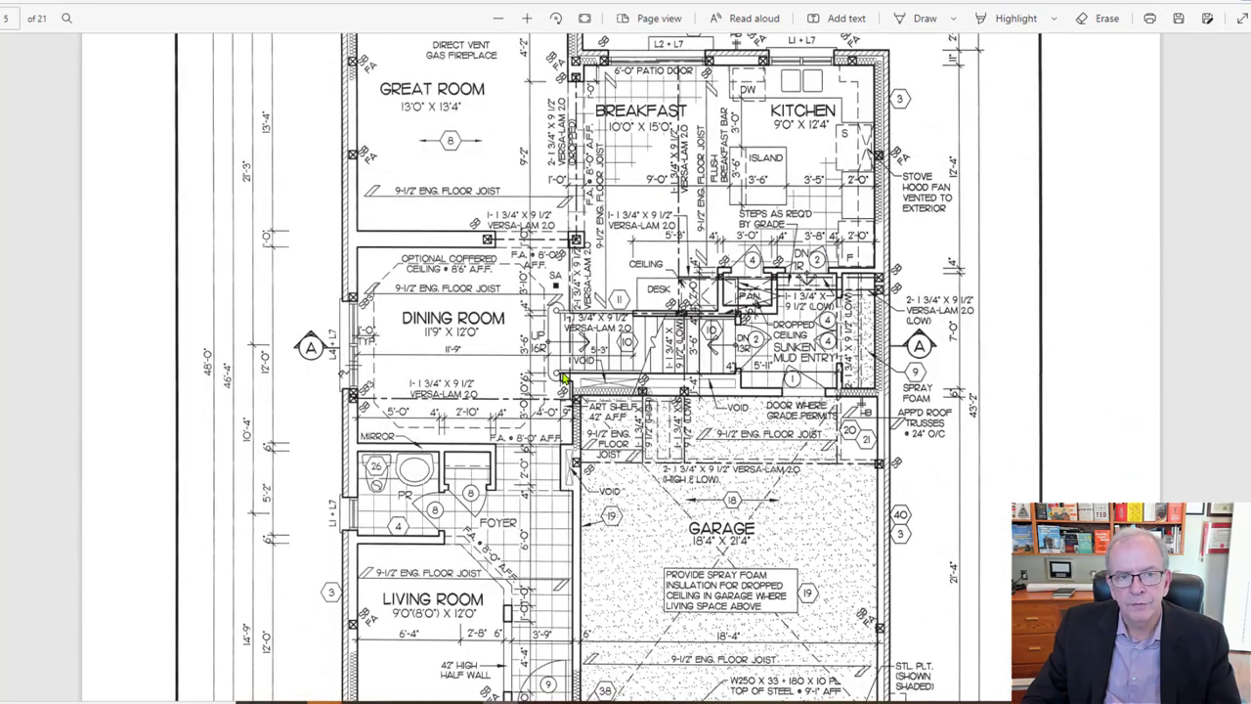
{"action": "scroll", "scroll_direction": "down", "scroll_amount": 3}
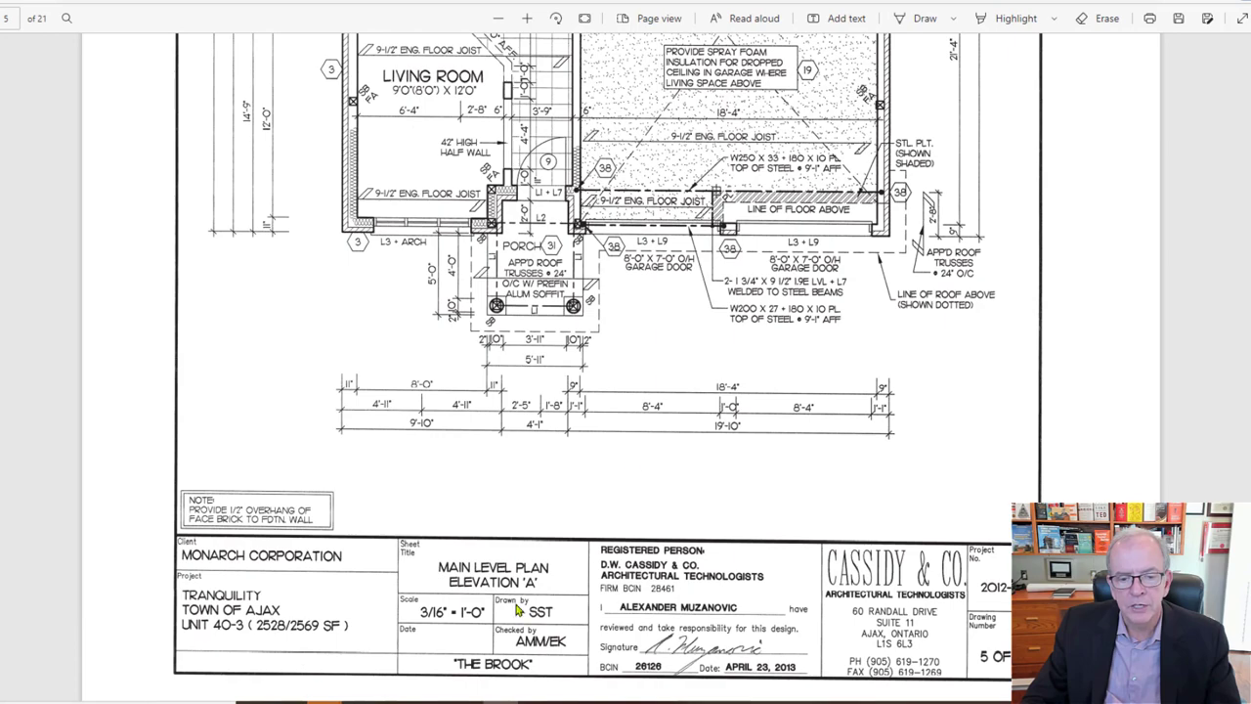
{"action": "scroll", "scroll_direction": "down", "scroll_amount": 3}
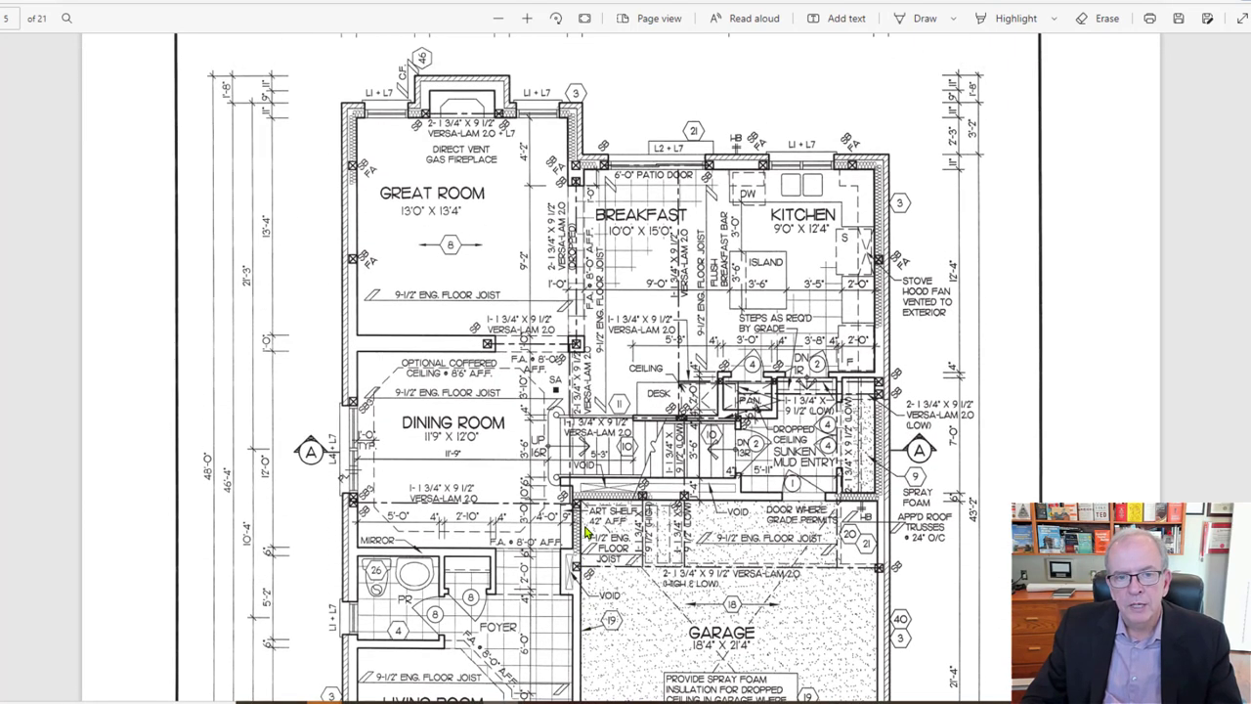
{"action": "scroll", "scroll_direction": "down", "scroll_amount": 3}
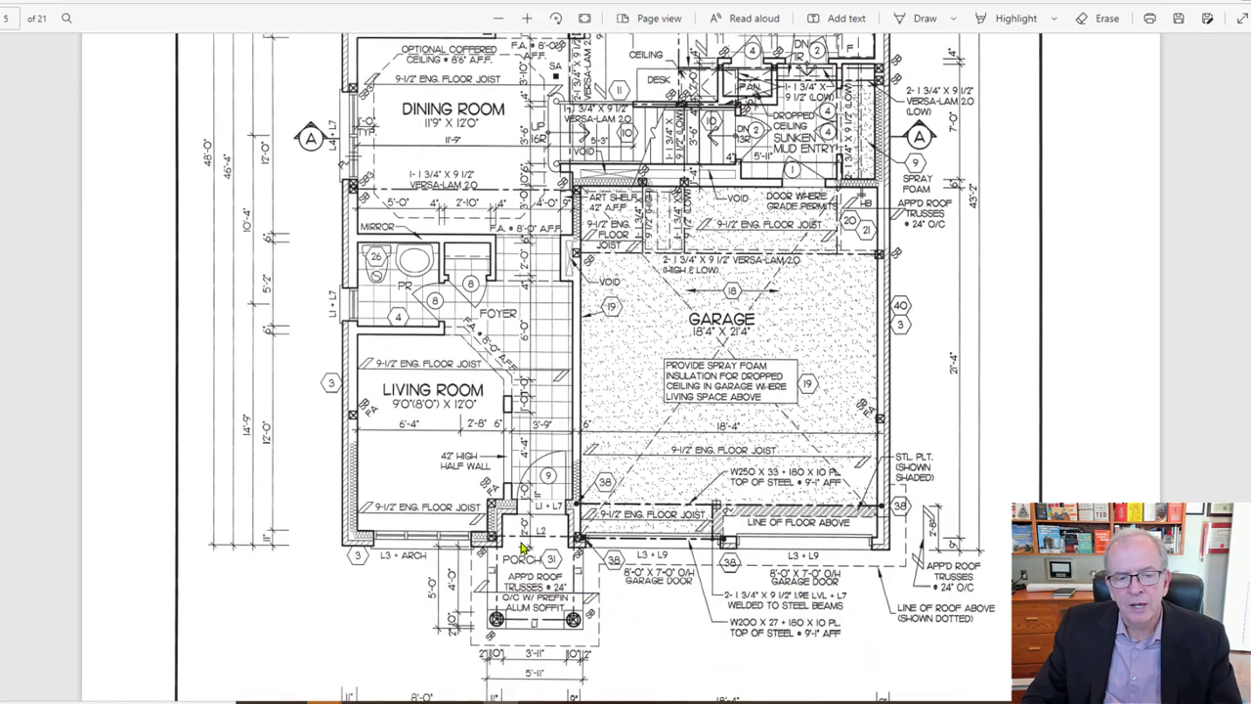
{"action": "mouse_move", "coordinate": [569, 462]}
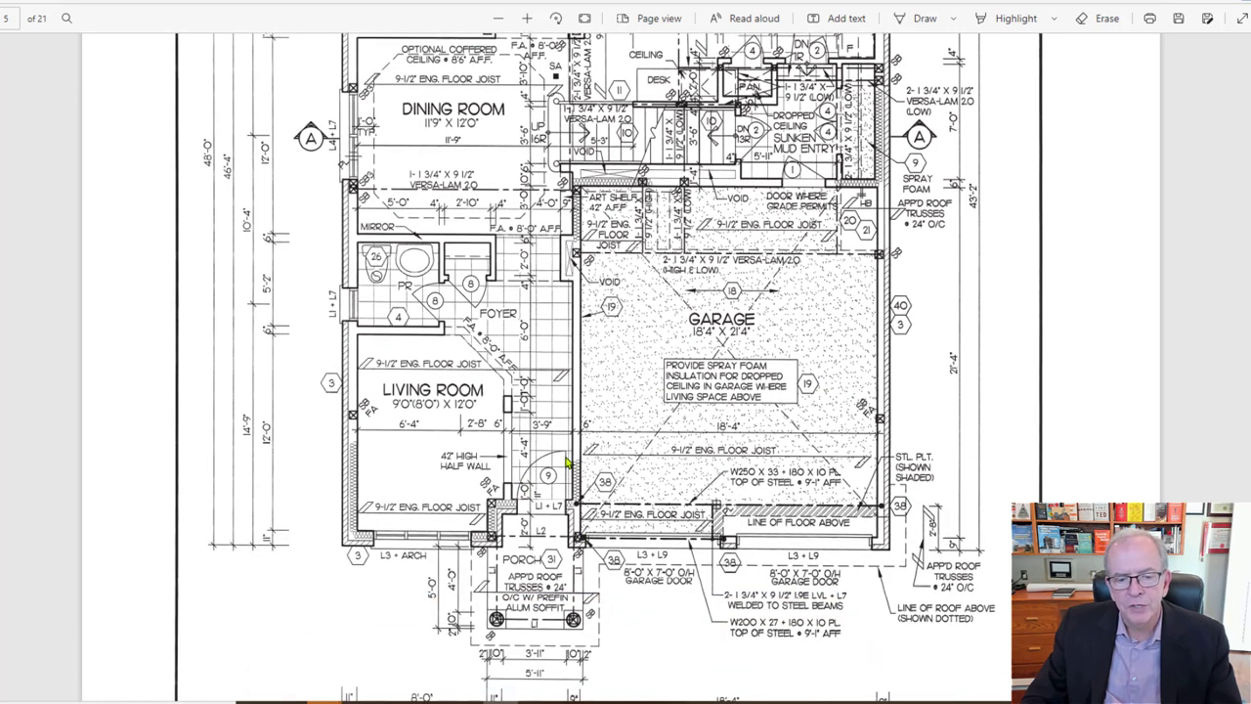
{"action": "mouse_move", "coordinate": [454, 454]}
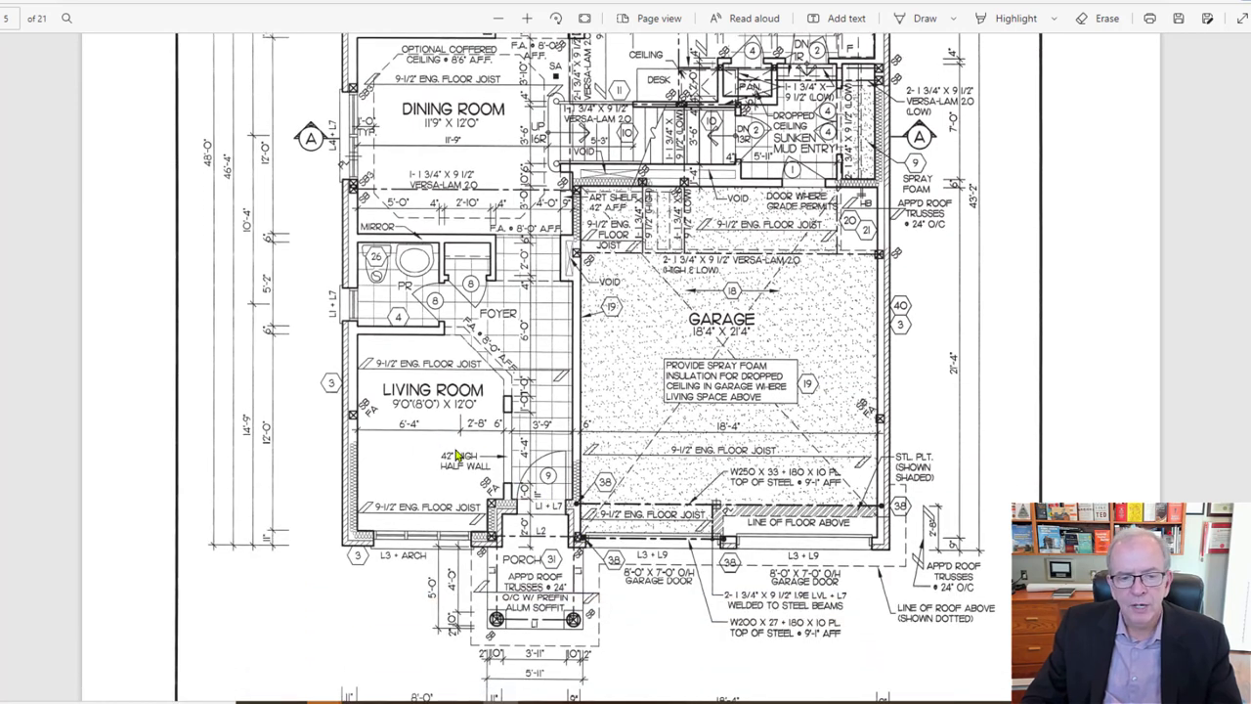
{"action": "mouse_move", "coordinate": [456, 436]}
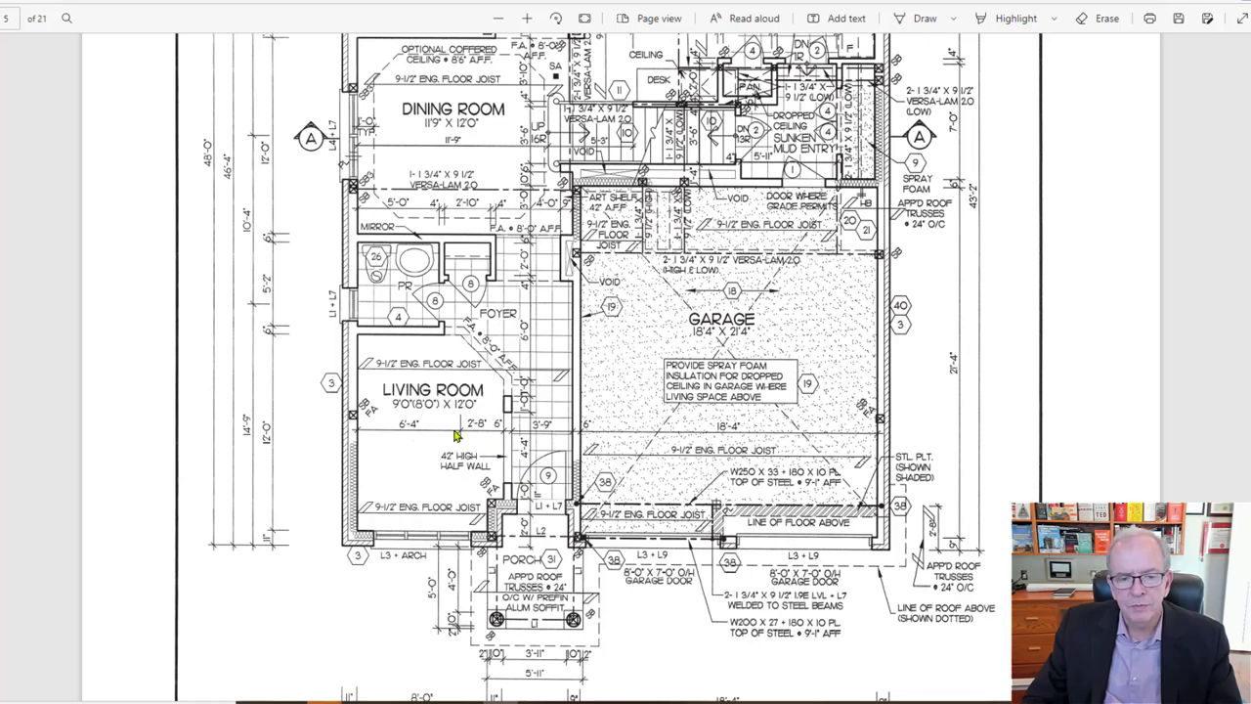
{"action": "mouse_move", "coordinate": [454, 466]}
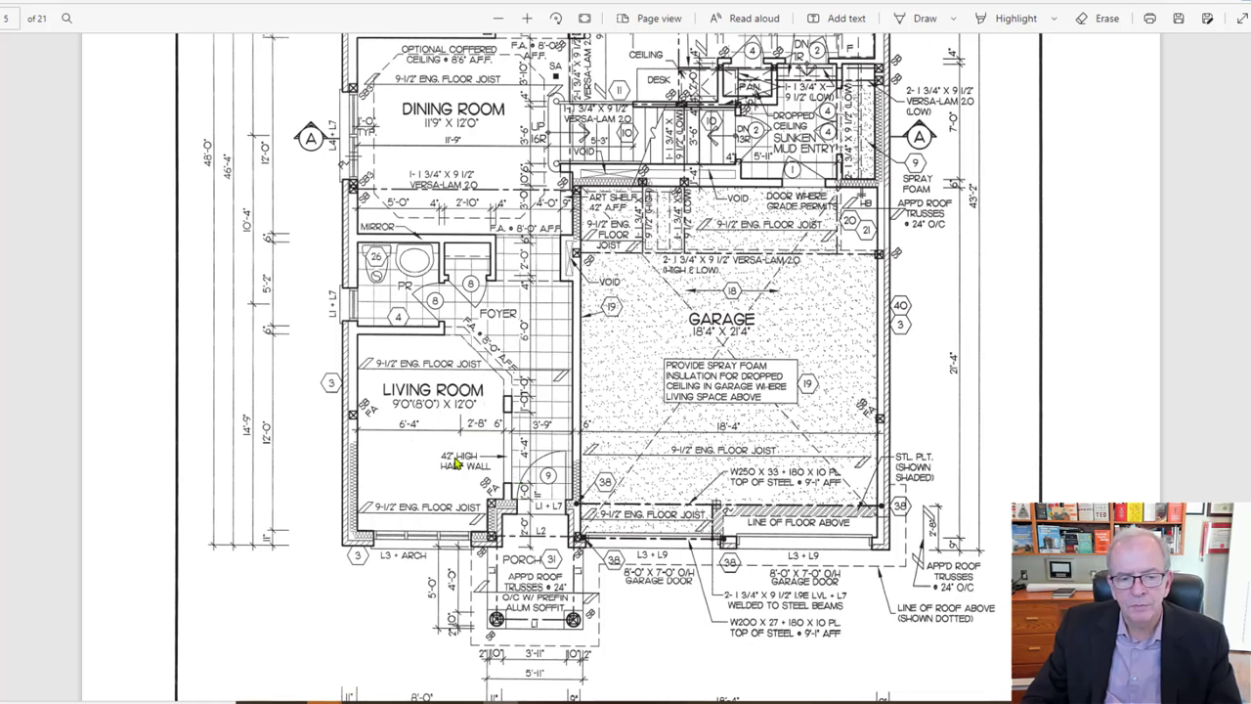
{"action": "mouse_move", "coordinate": [467, 477]}
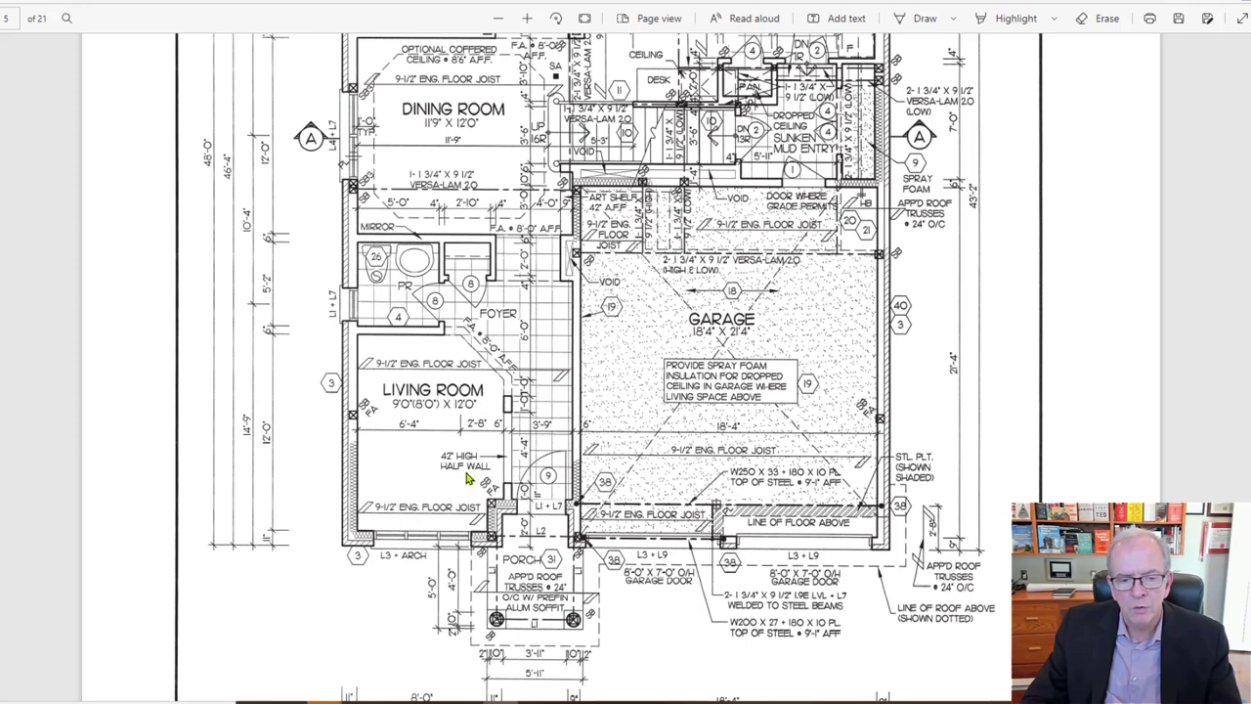
{"action": "mouse_move", "coordinate": [510, 442]}
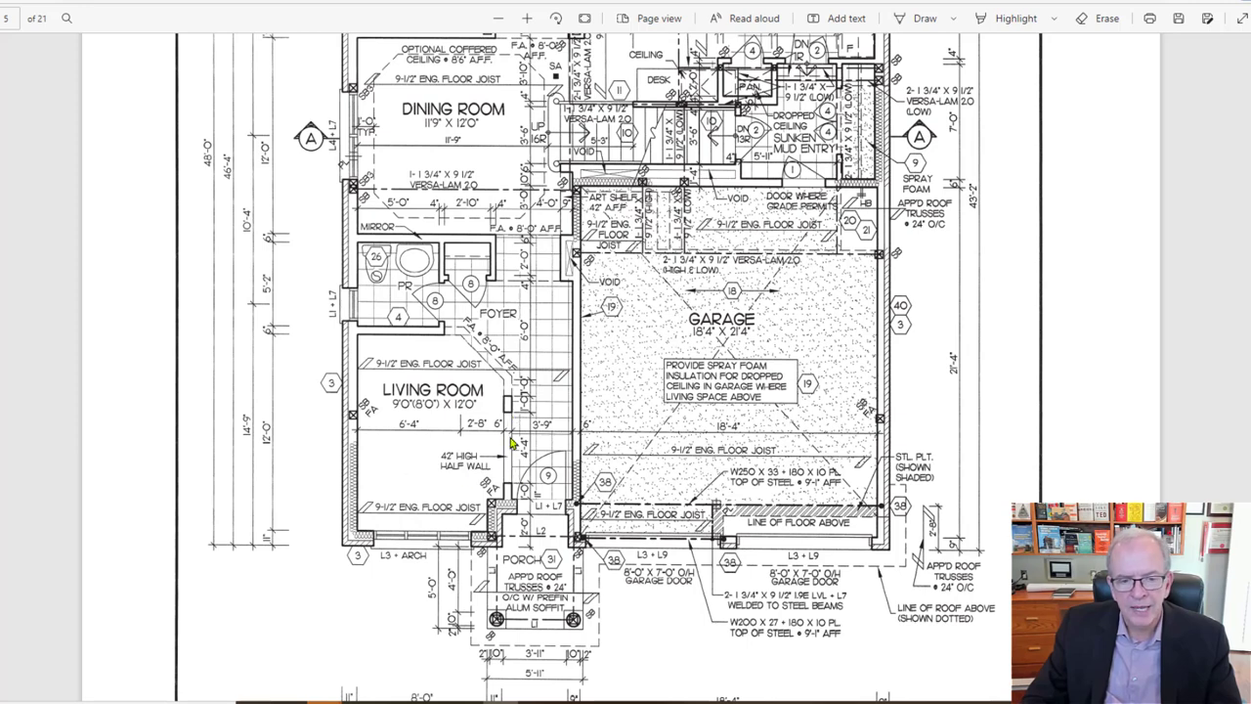
{"action": "mouse_move", "coordinate": [511, 428]}
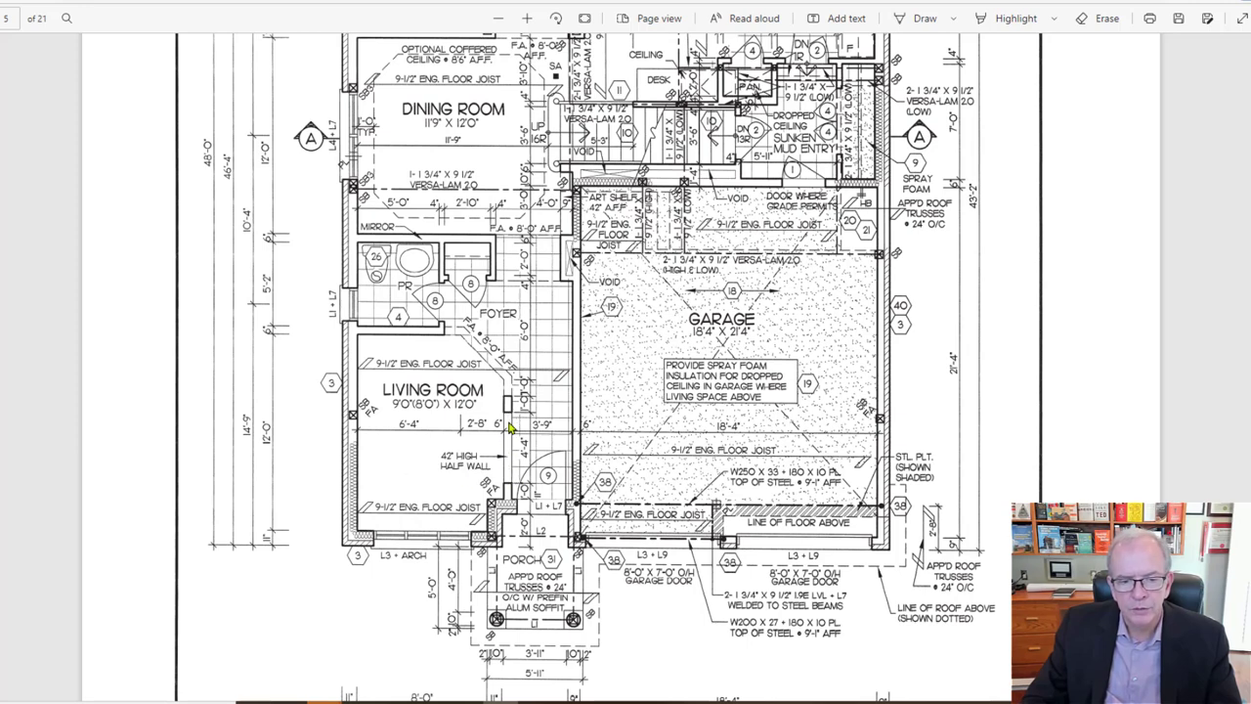
{"action": "mouse_move", "coordinate": [517, 455]}
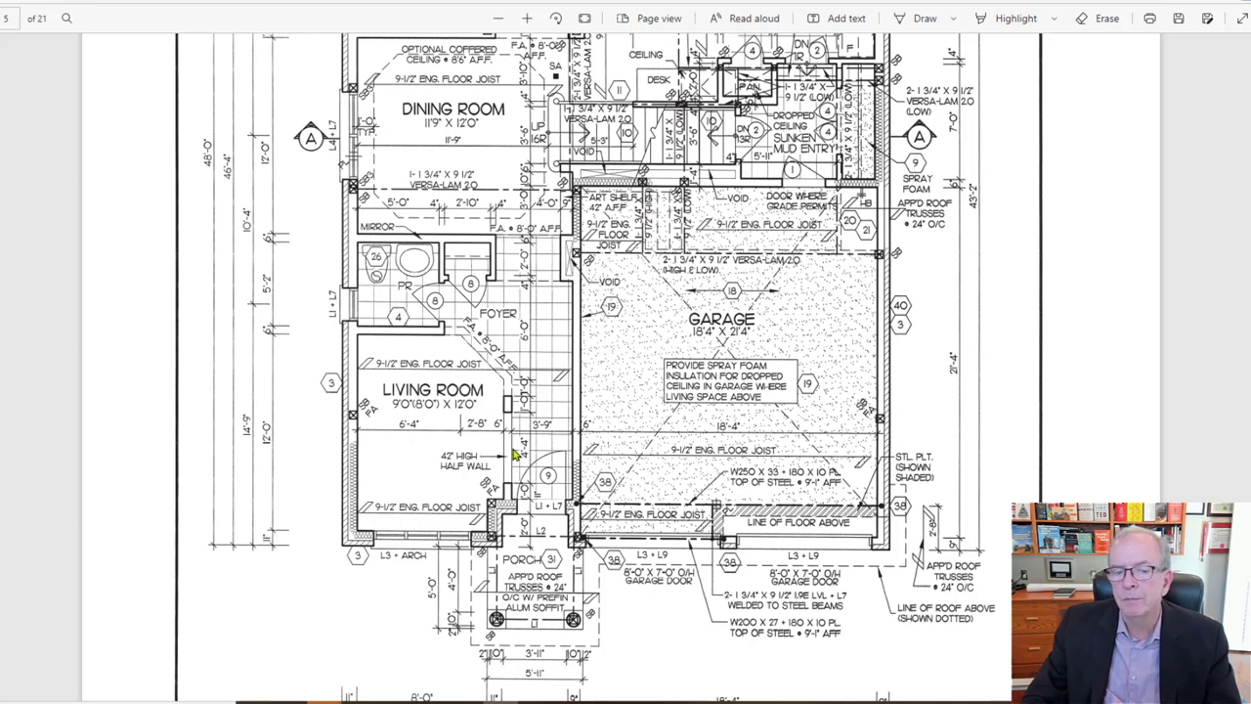
{"action": "mouse_move", "coordinate": [496, 403]}
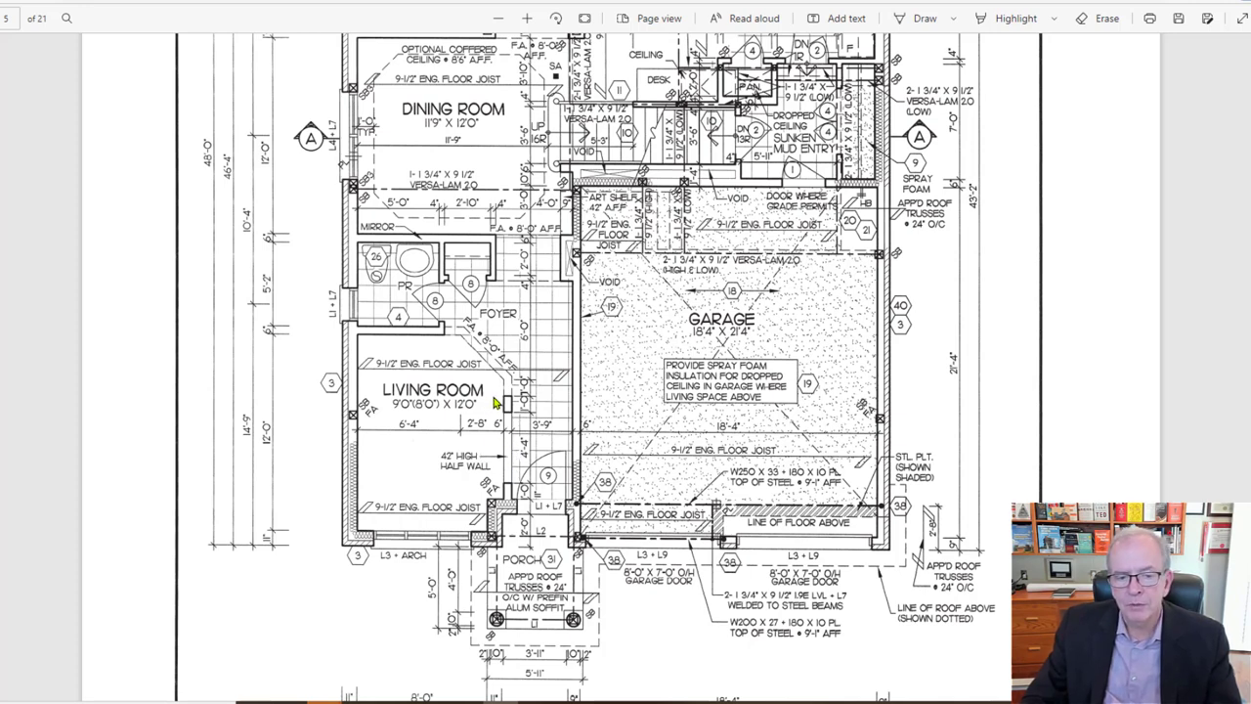
{"action": "mouse_move", "coordinate": [479, 471]}
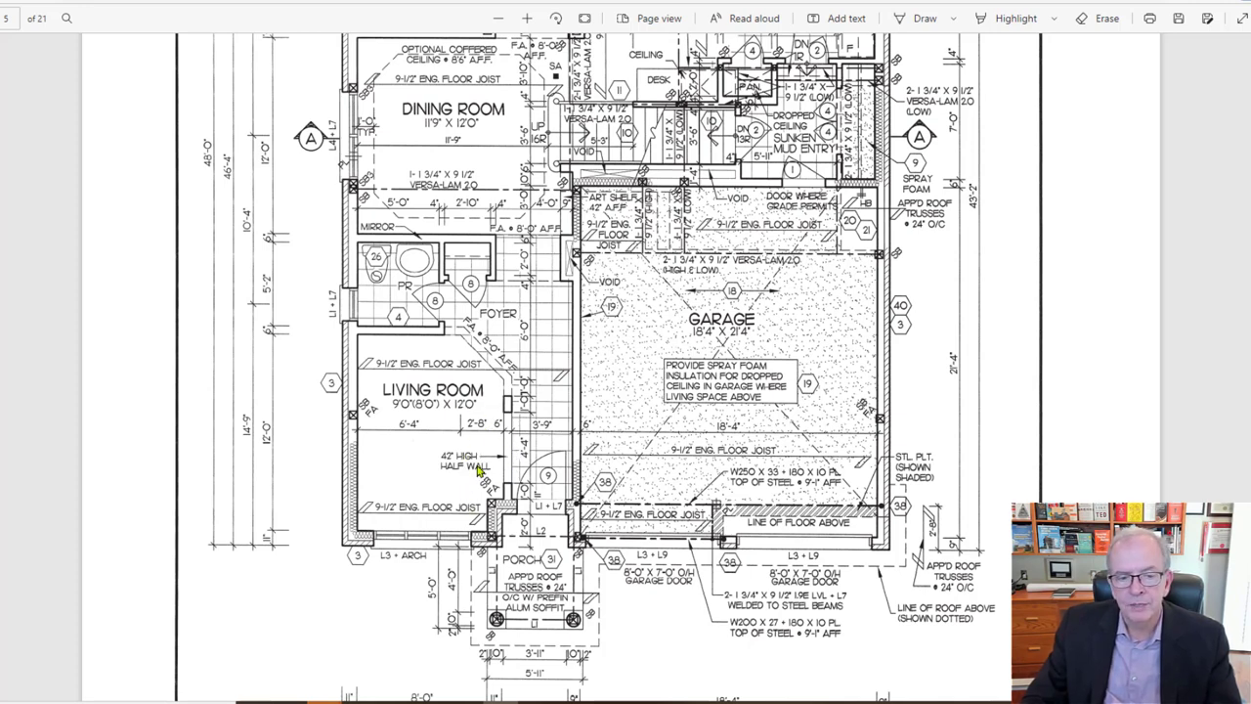
{"action": "mouse_move", "coordinate": [512, 446]}
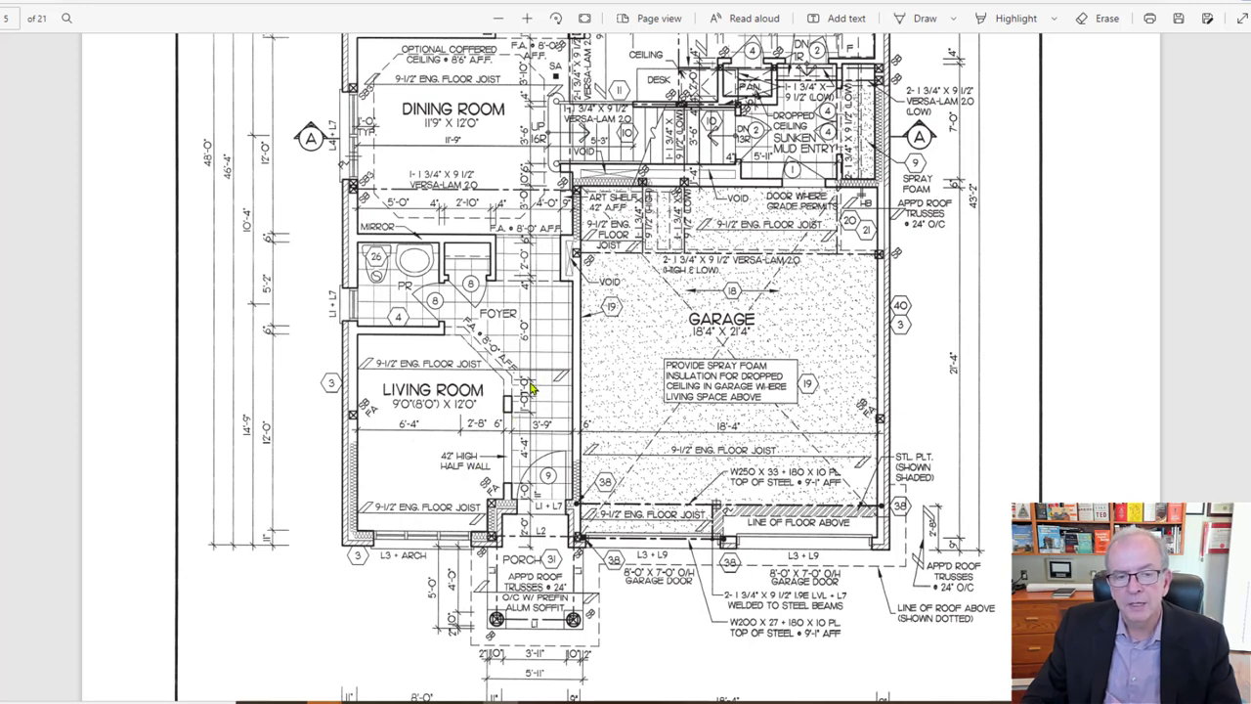
{"action": "mouse_move", "coordinate": [497, 370]}
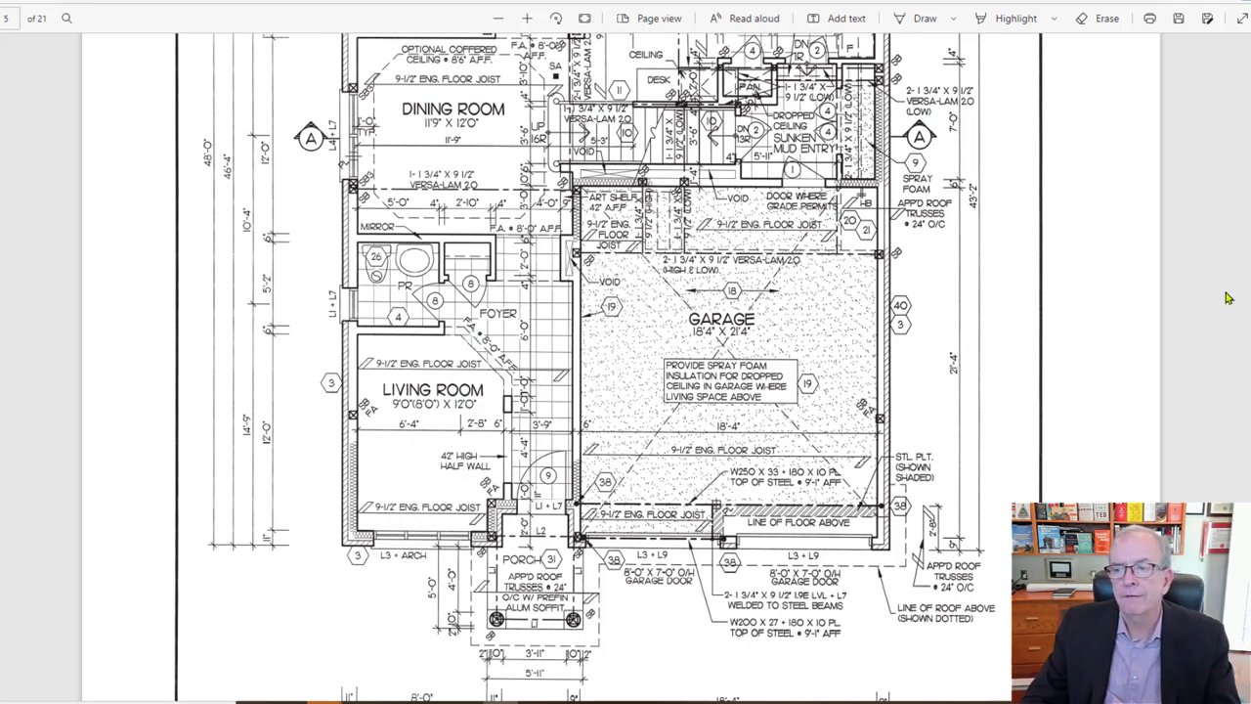
Scroll past the construction notes and legend to the main level plan's great room and kitchen.
{"action": "scroll", "scroll_direction": "down", "scroll_amount": 3}
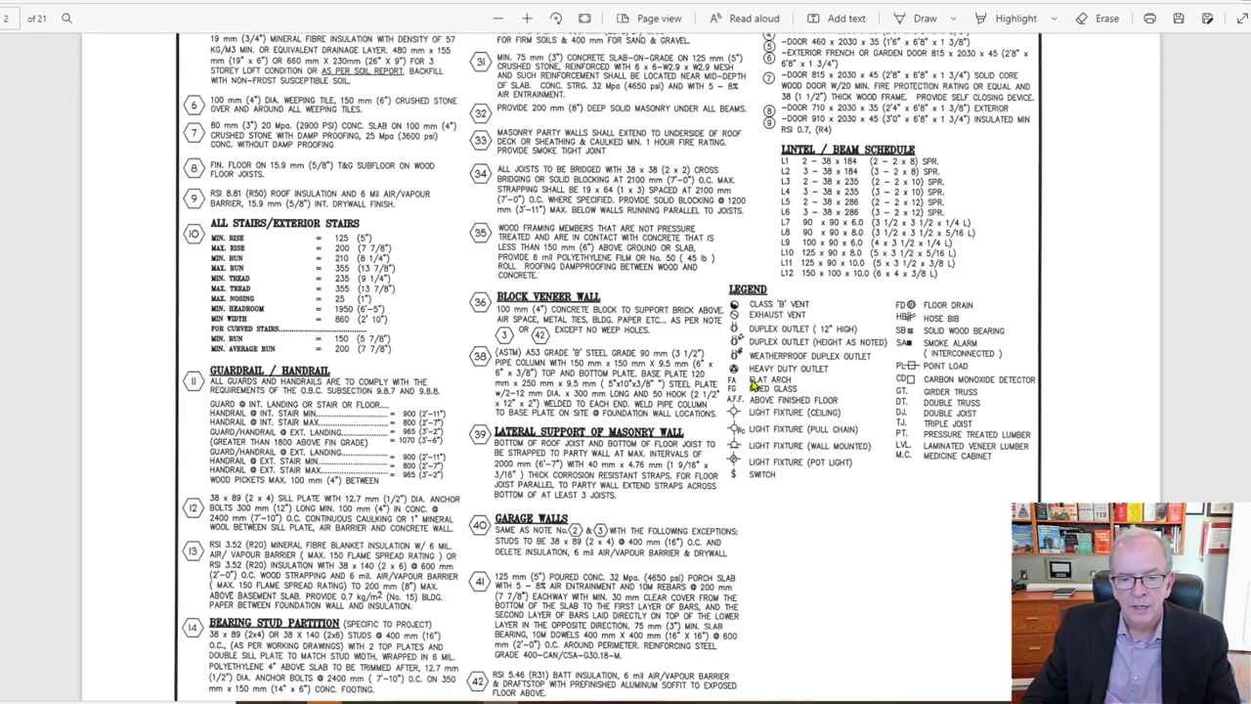
{"action": "mouse_move", "coordinate": [778, 389]}
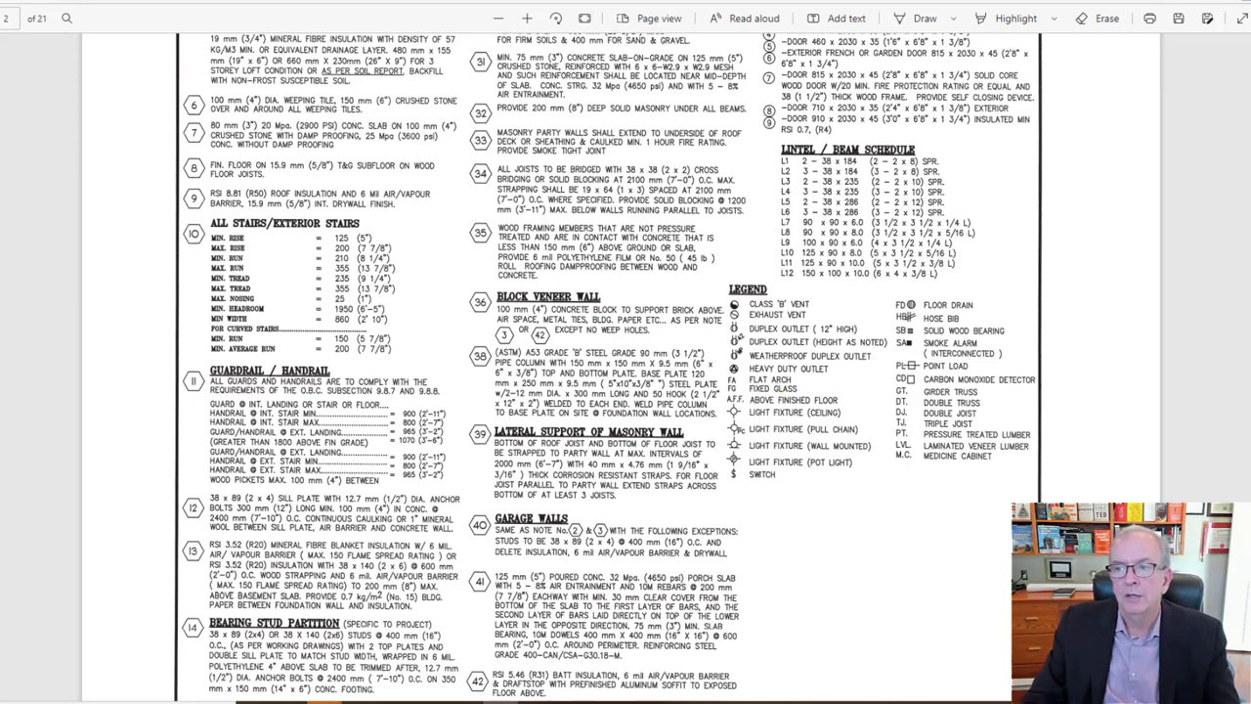
{"action": "mouse_move", "coordinate": [754, 426]}
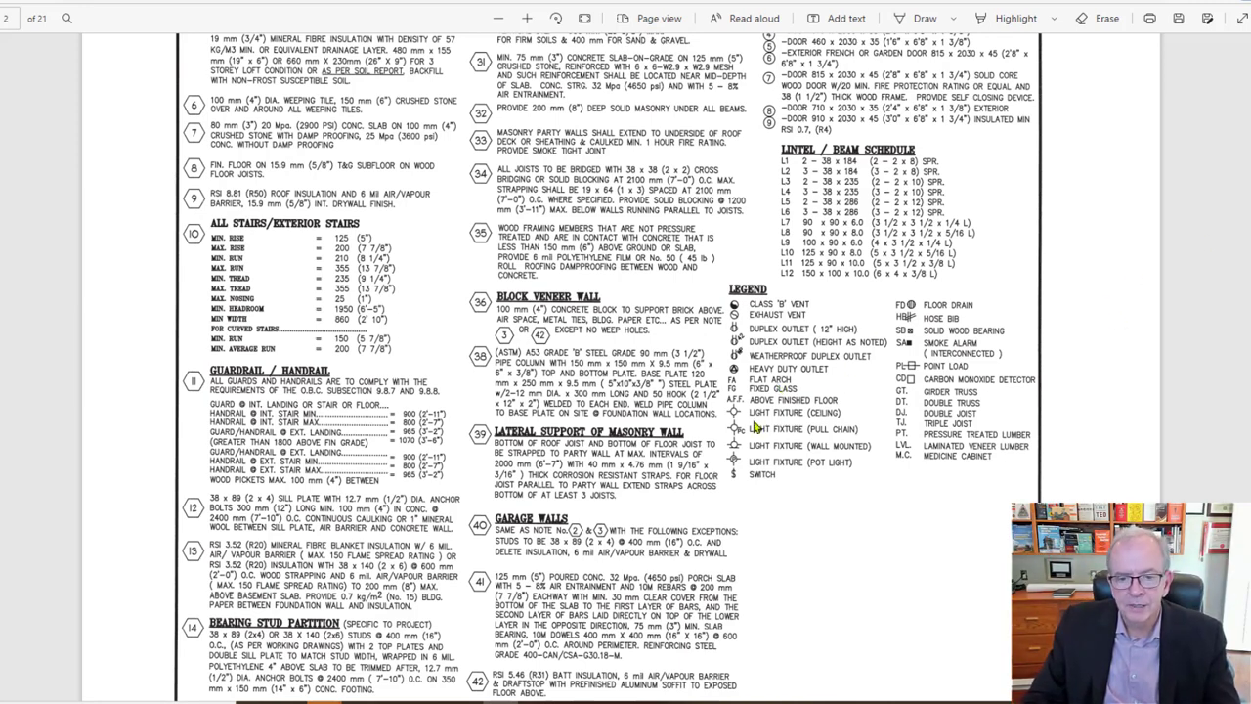
{"action": "scroll", "scroll_direction": "down", "scroll_amount": 3}
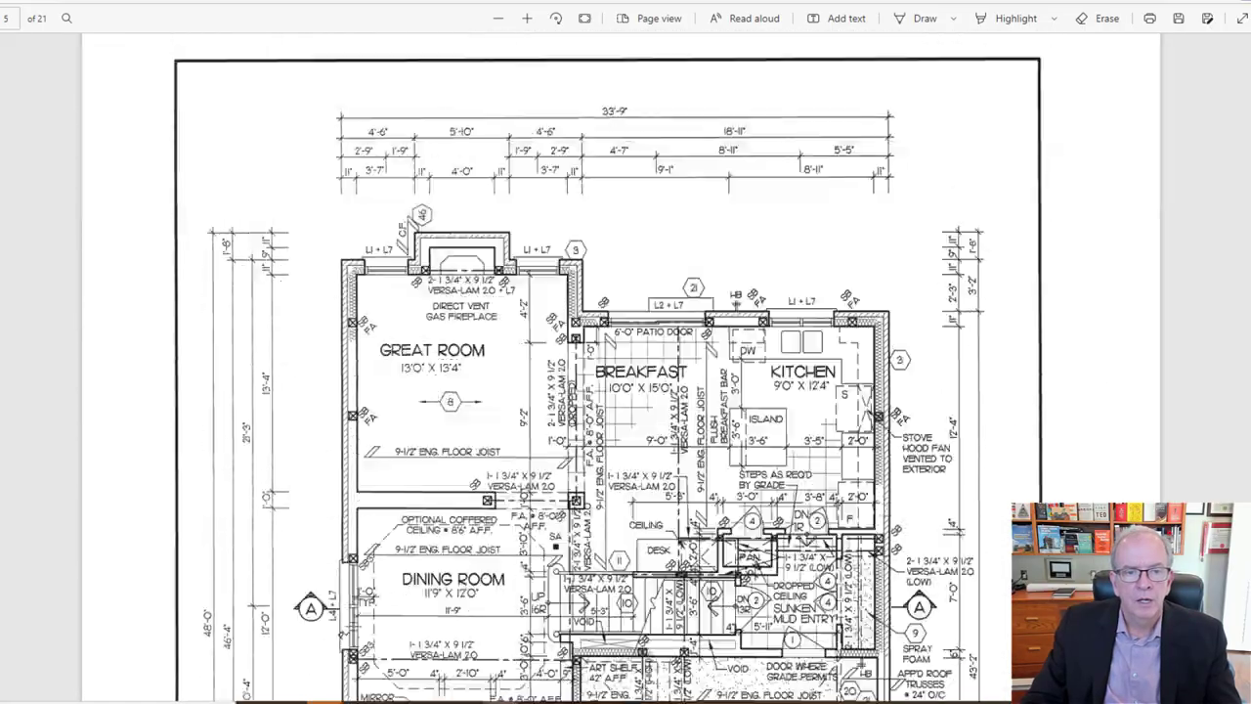
Scroll the main level plan down to the dining room, foyer, living room and garage.
{"action": "scroll", "scroll_direction": "down", "scroll_amount": 3}
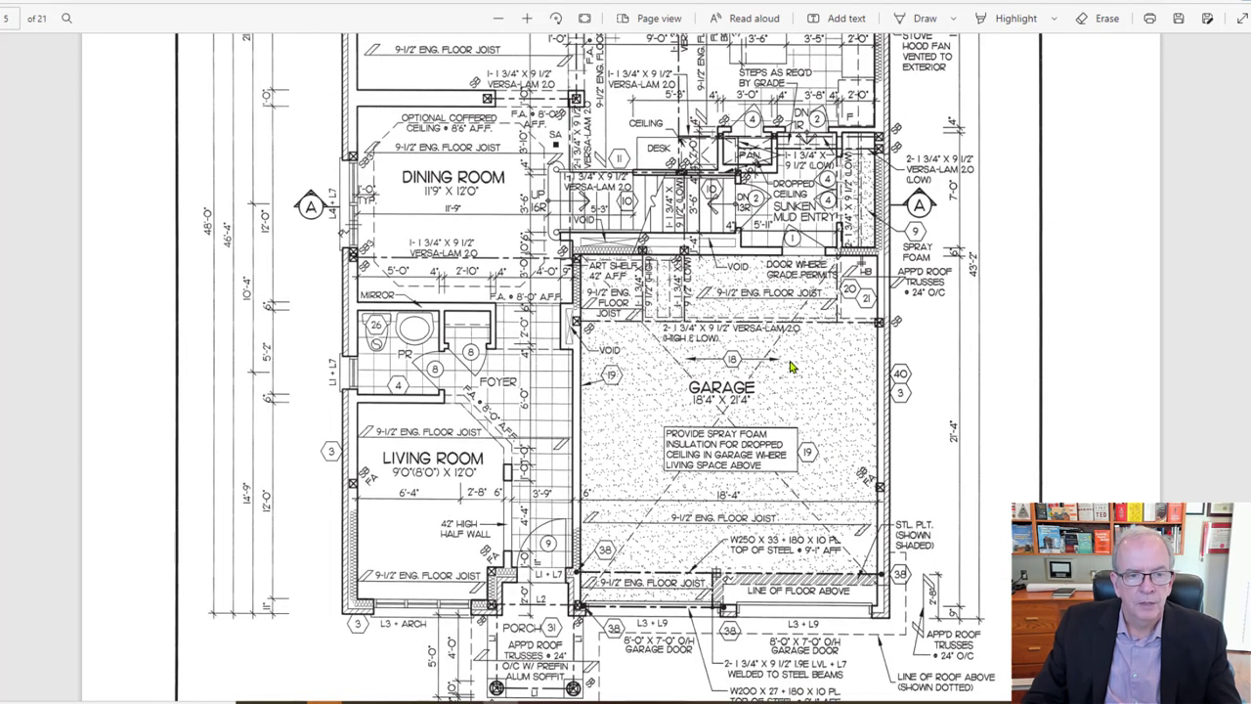
{"action": "mouse_move", "coordinate": [409, 366]}
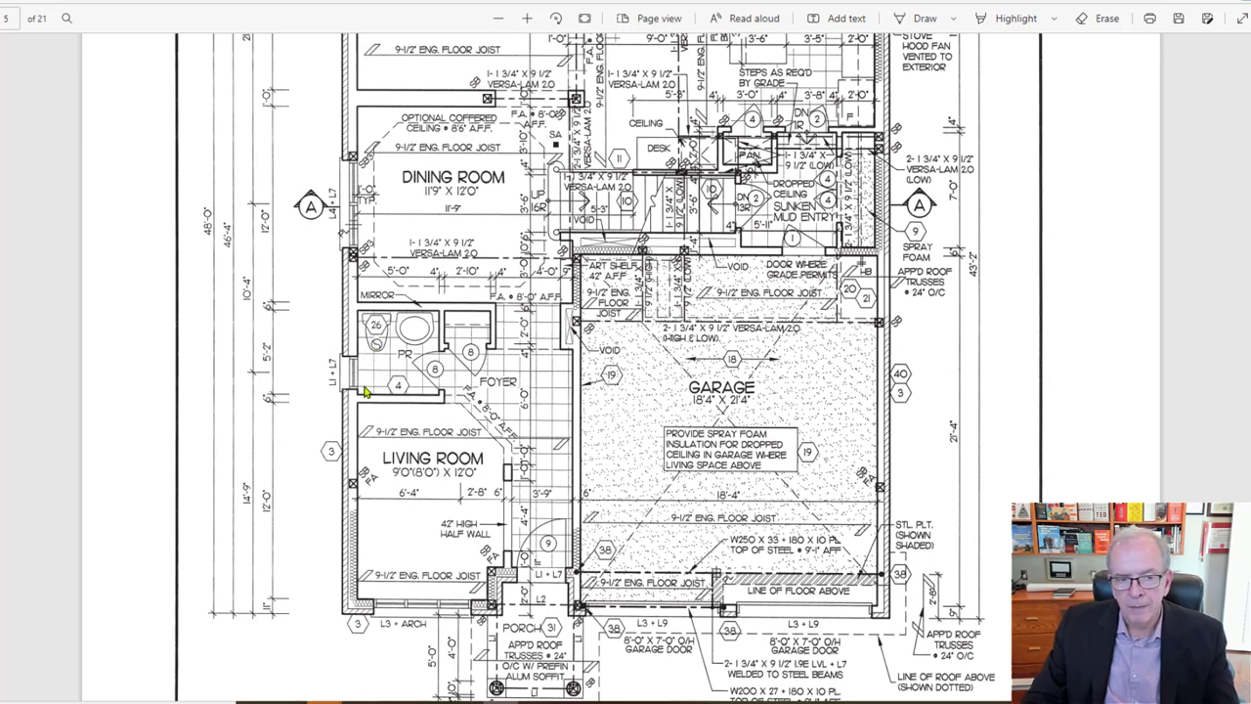
{"action": "mouse_move", "coordinate": [410, 342]}
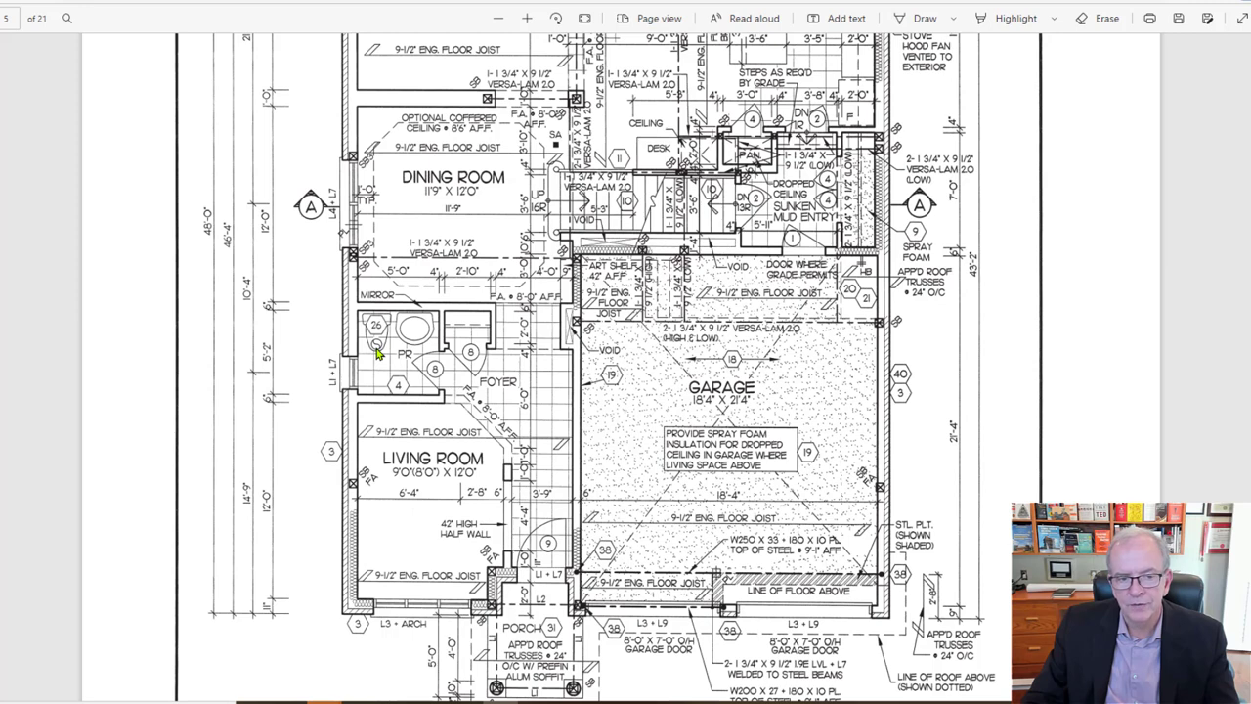
Scroll so the great room, breakfast area and kitchen come partly into view.
{"action": "scroll", "scroll_direction": "down", "scroll_amount": 3}
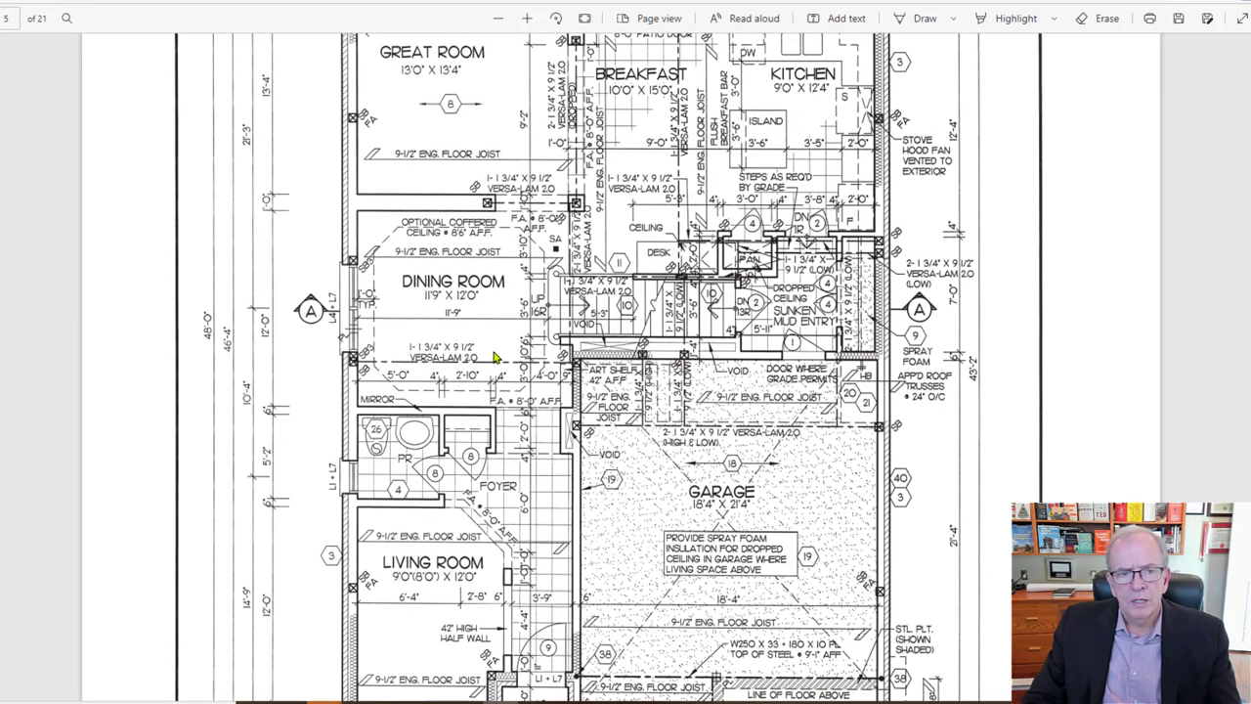
{"action": "mouse_move", "coordinate": [434, 233]}
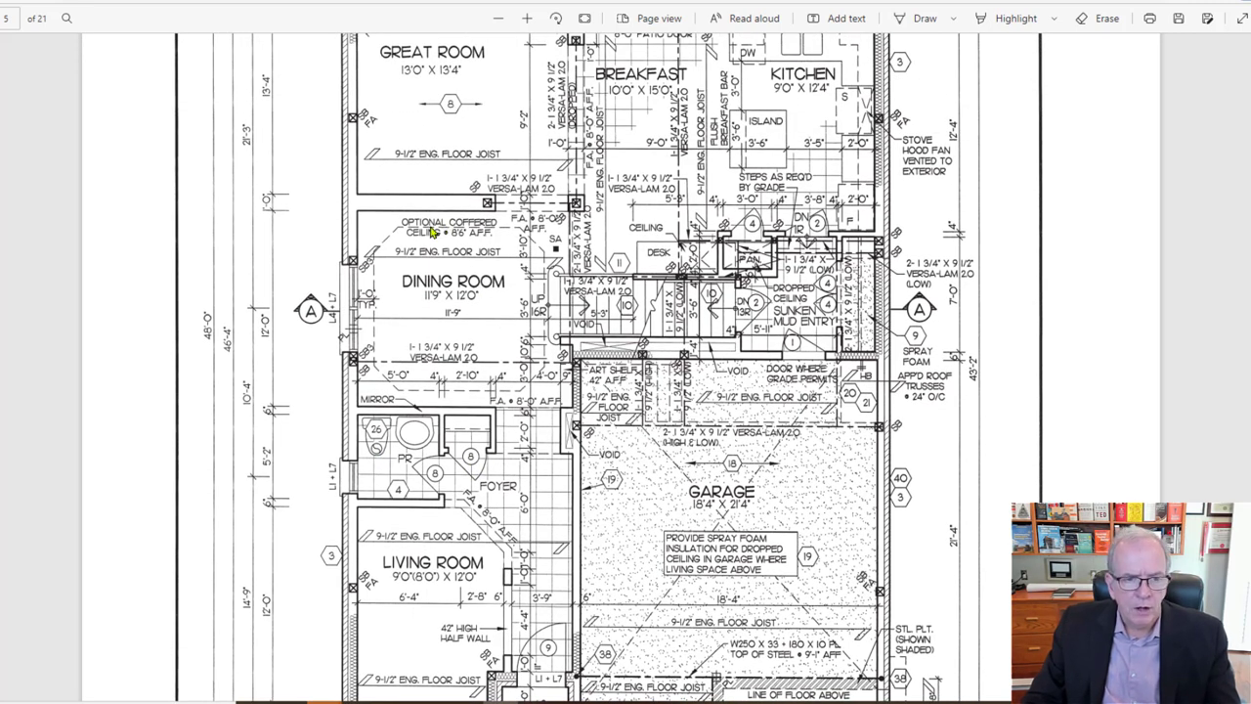
{"action": "mouse_move", "coordinate": [479, 238]}
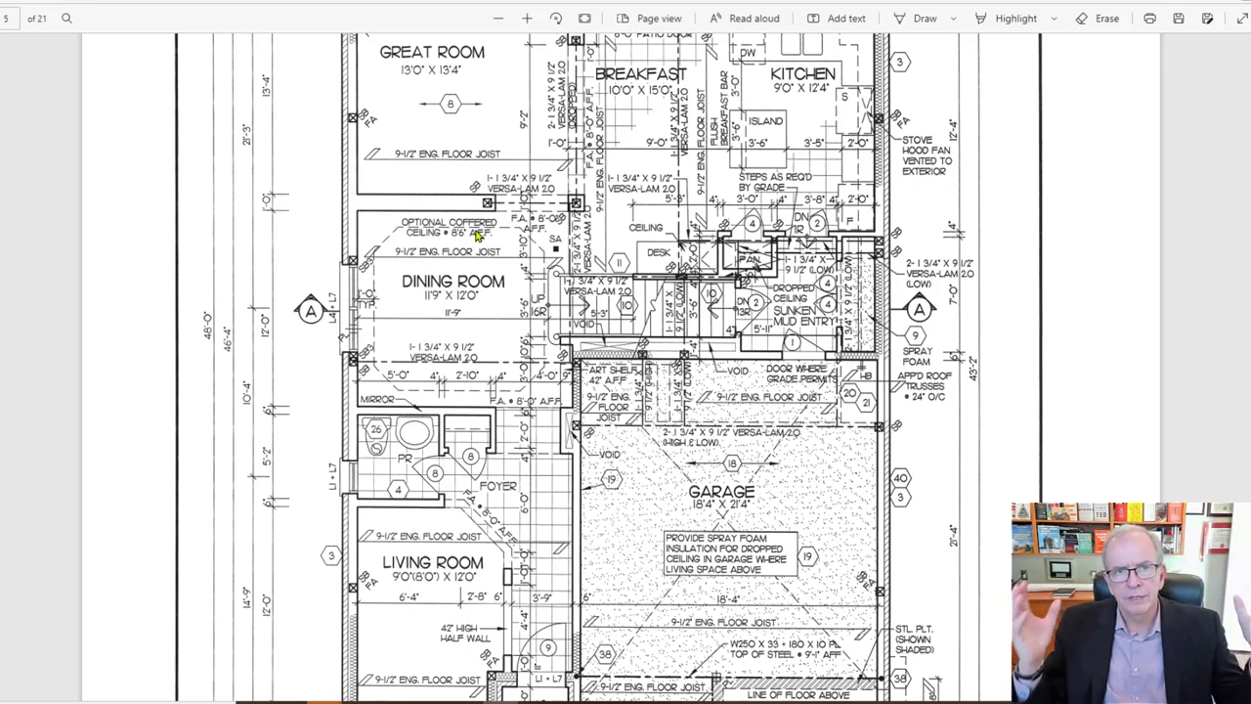
{"action": "mouse_move", "coordinate": [362, 325]}
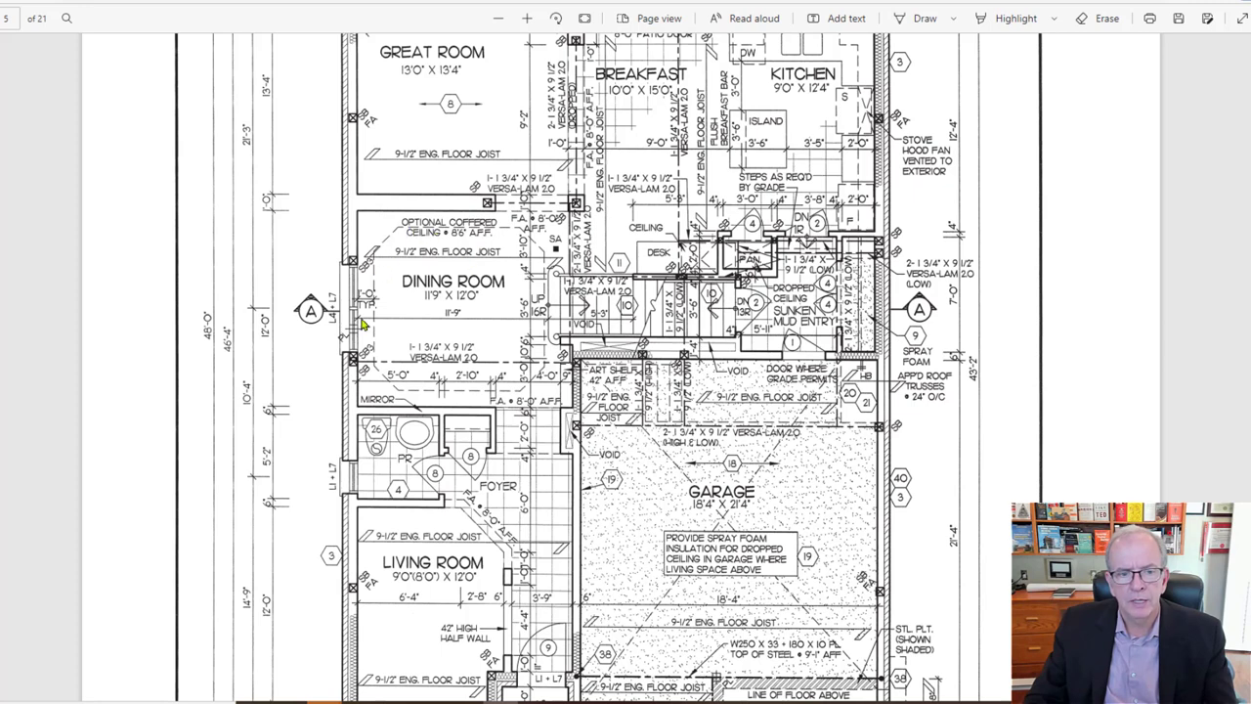
{"action": "mouse_move", "coordinate": [508, 242]}
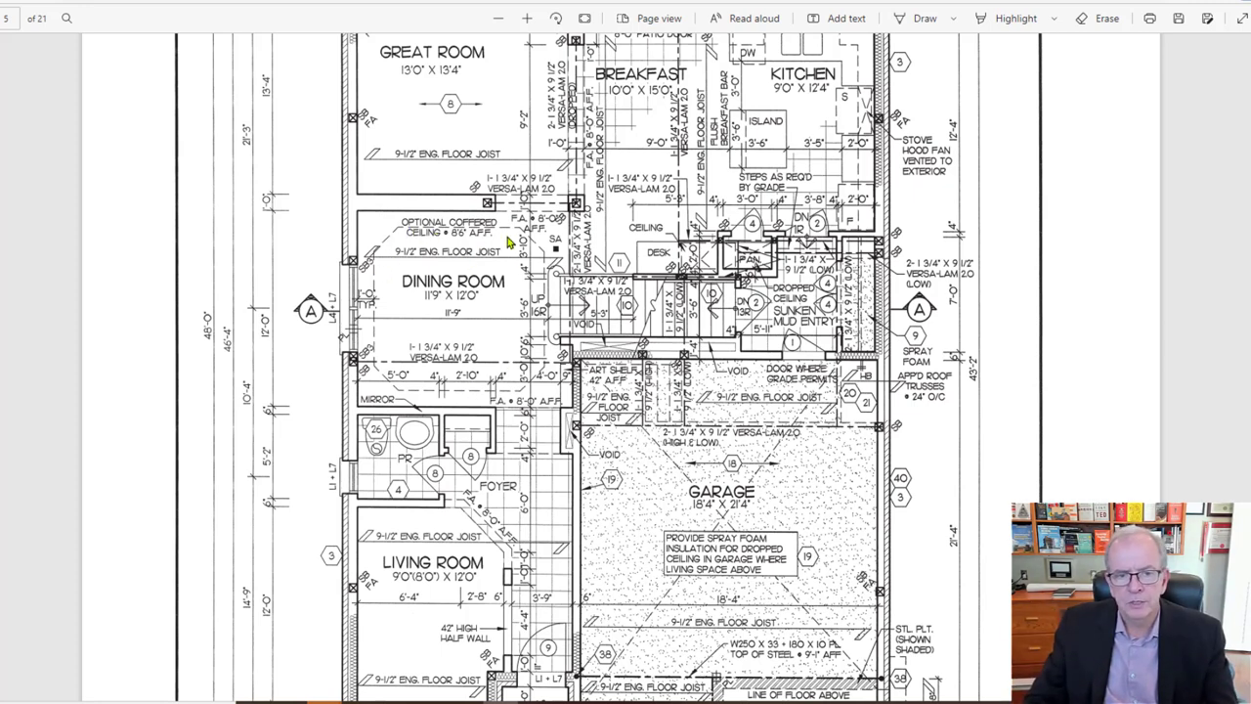
{"action": "mouse_move", "coordinate": [582, 308]}
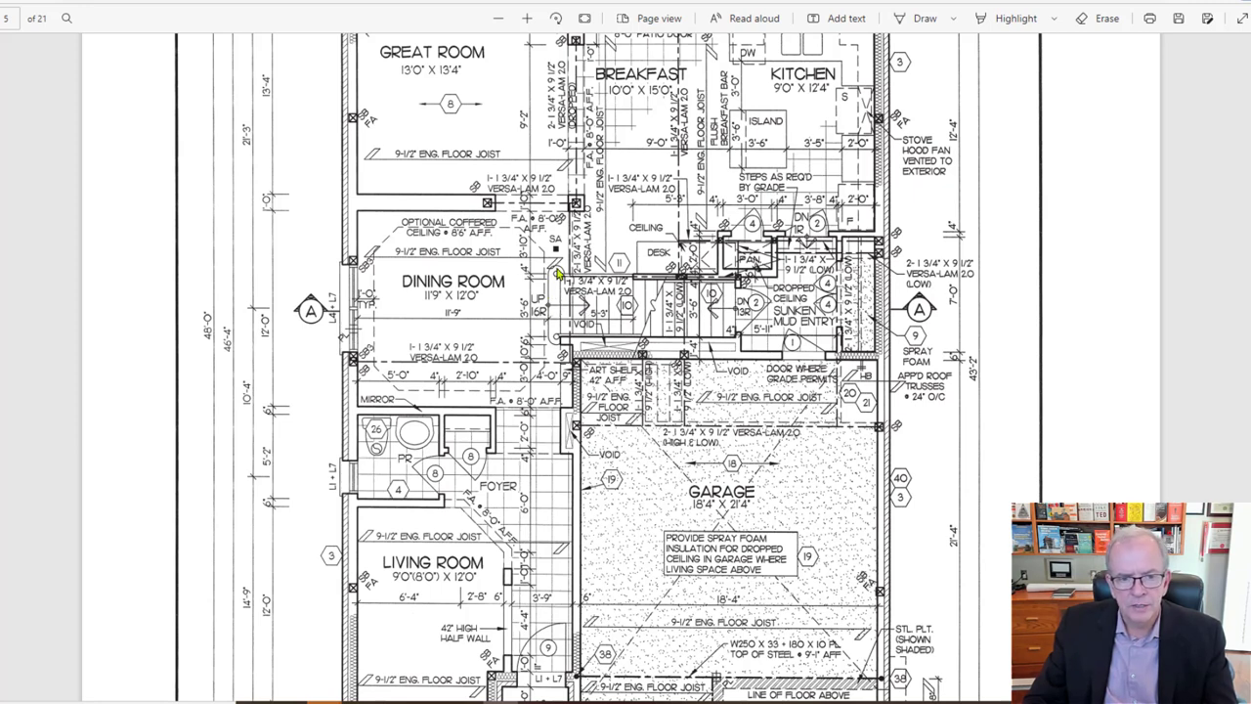
{"action": "mouse_move", "coordinate": [548, 252]}
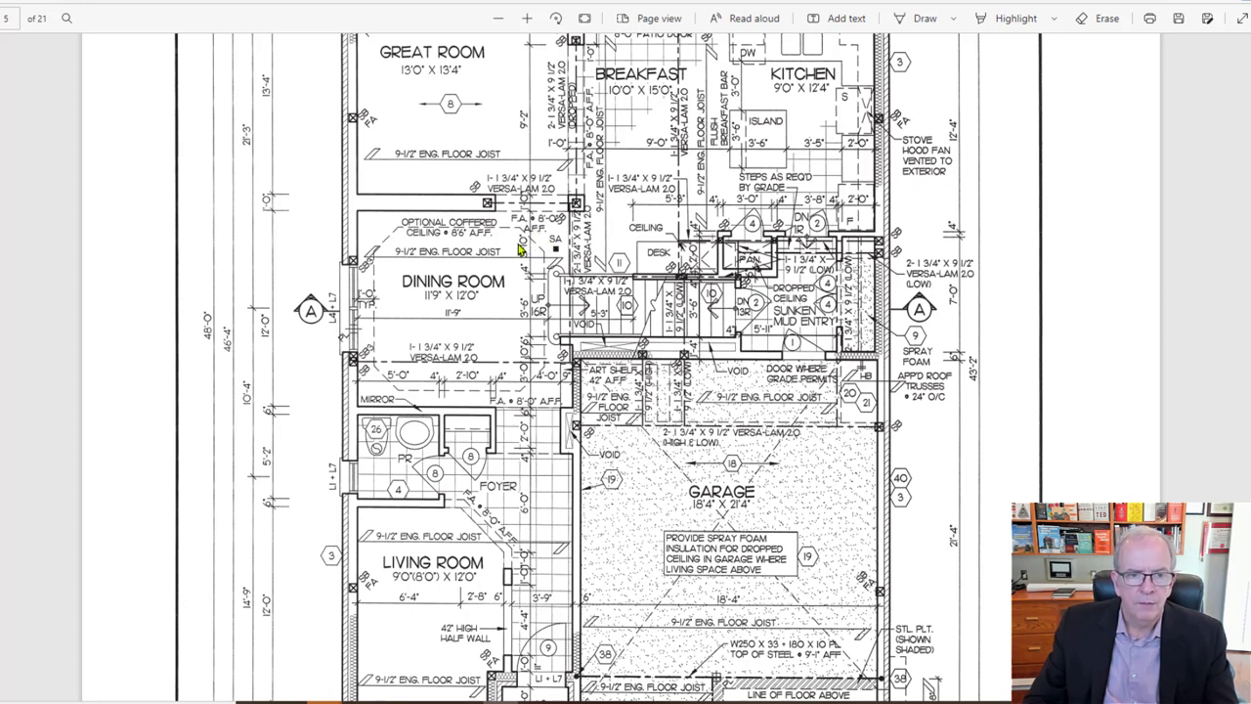
{"action": "mouse_move", "coordinate": [579, 211]}
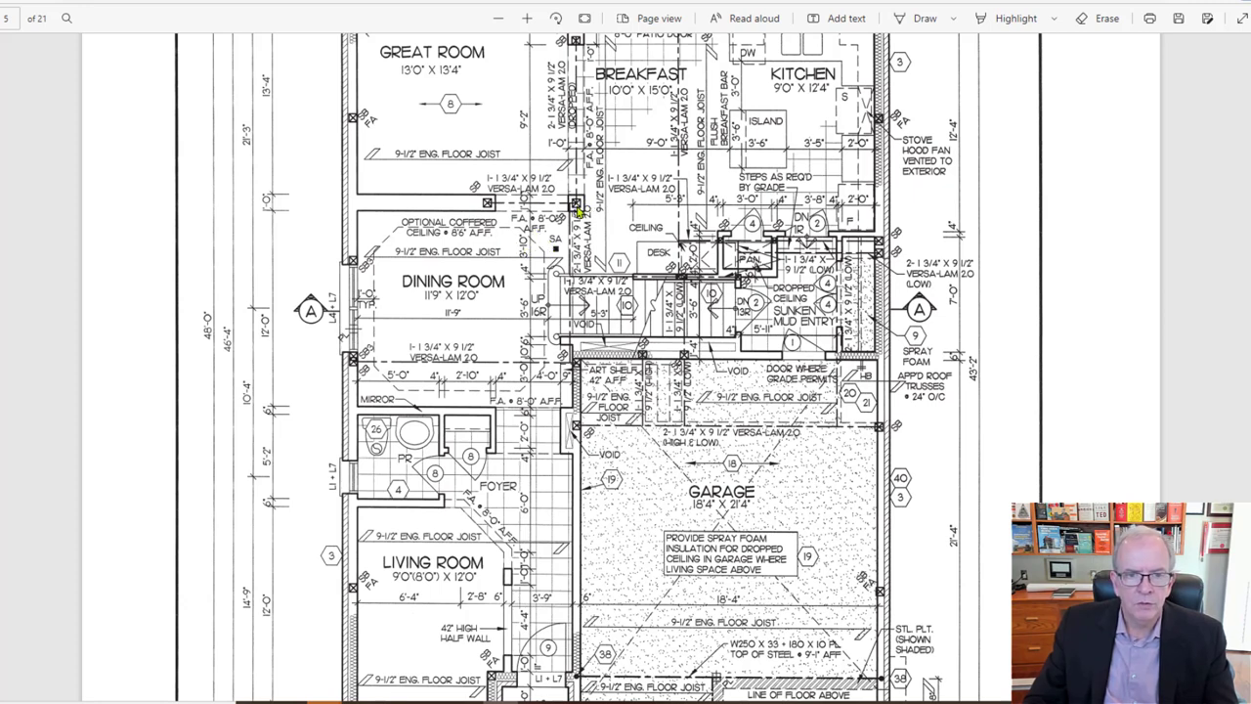
Scroll the main level plan down to the living room, foyer, garage and porch.
{"action": "scroll", "scroll_direction": "down", "scroll_amount": 3}
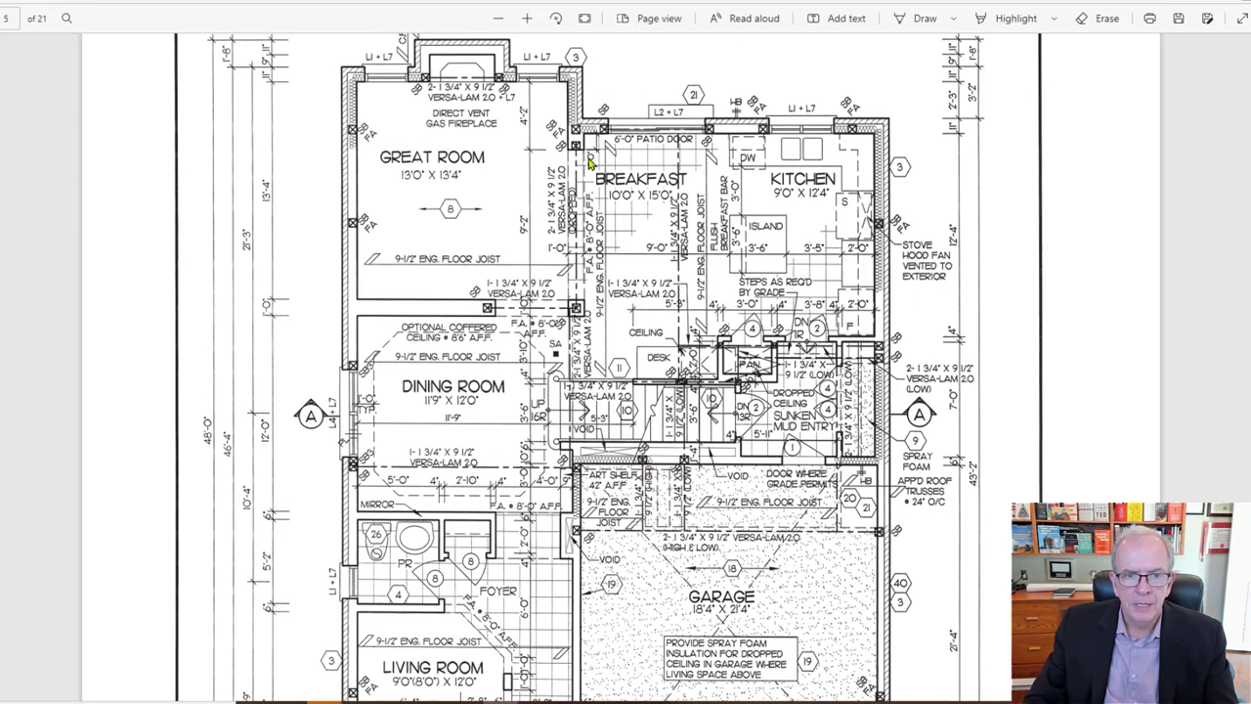
{"action": "mouse_move", "coordinate": [505, 316]}
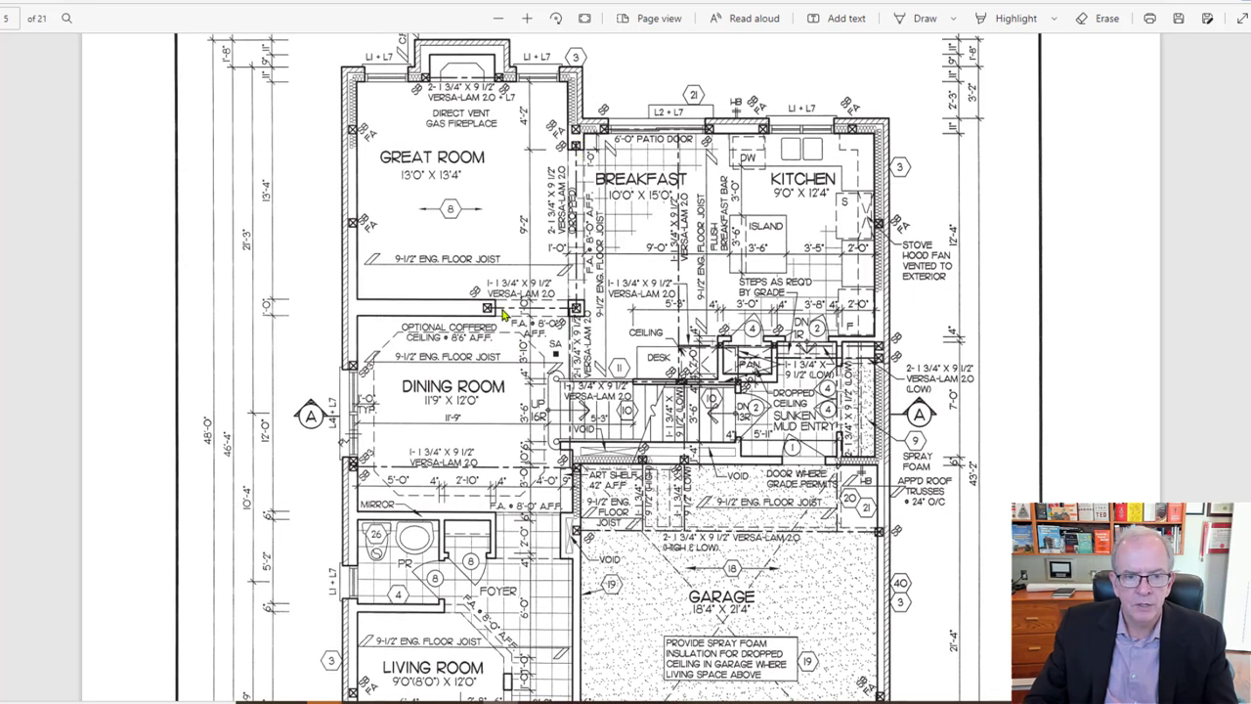
{"action": "mouse_move", "coordinate": [649, 329]}
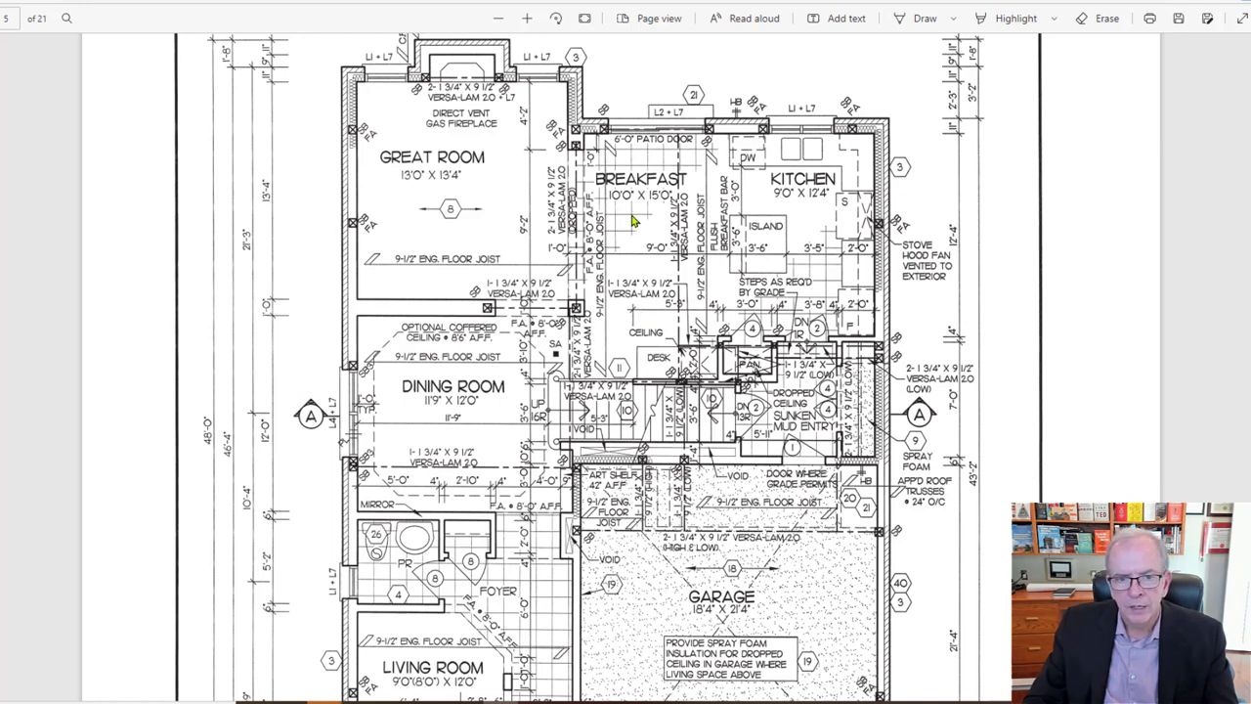
{"action": "mouse_move", "coordinate": [767, 200]}
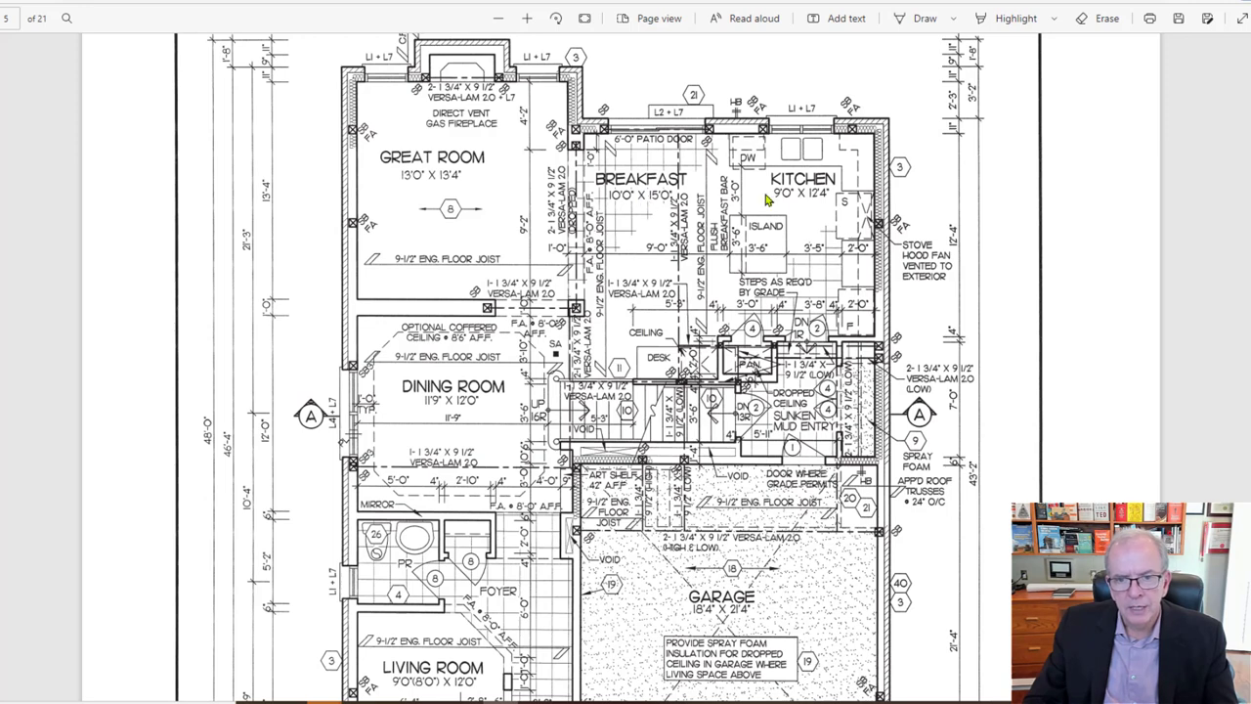
{"action": "mouse_move", "coordinate": [739, 238]}
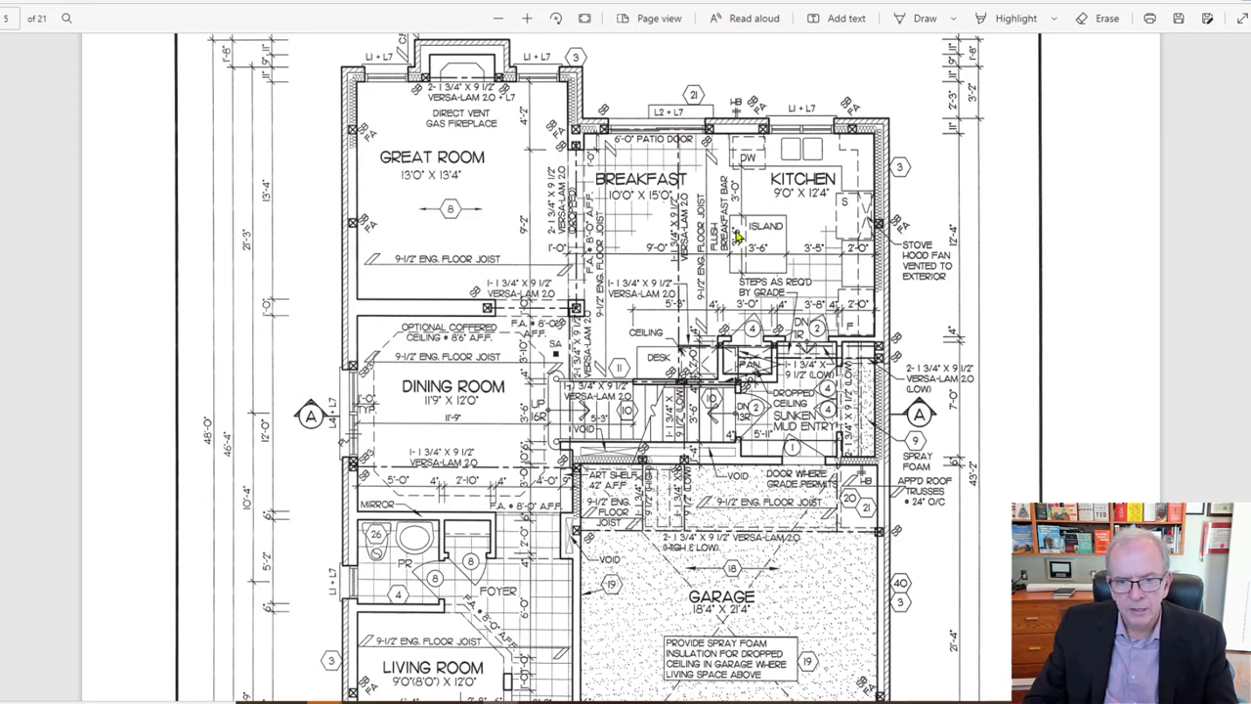
{"action": "mouse_move", "coordinate": [739, 270]}
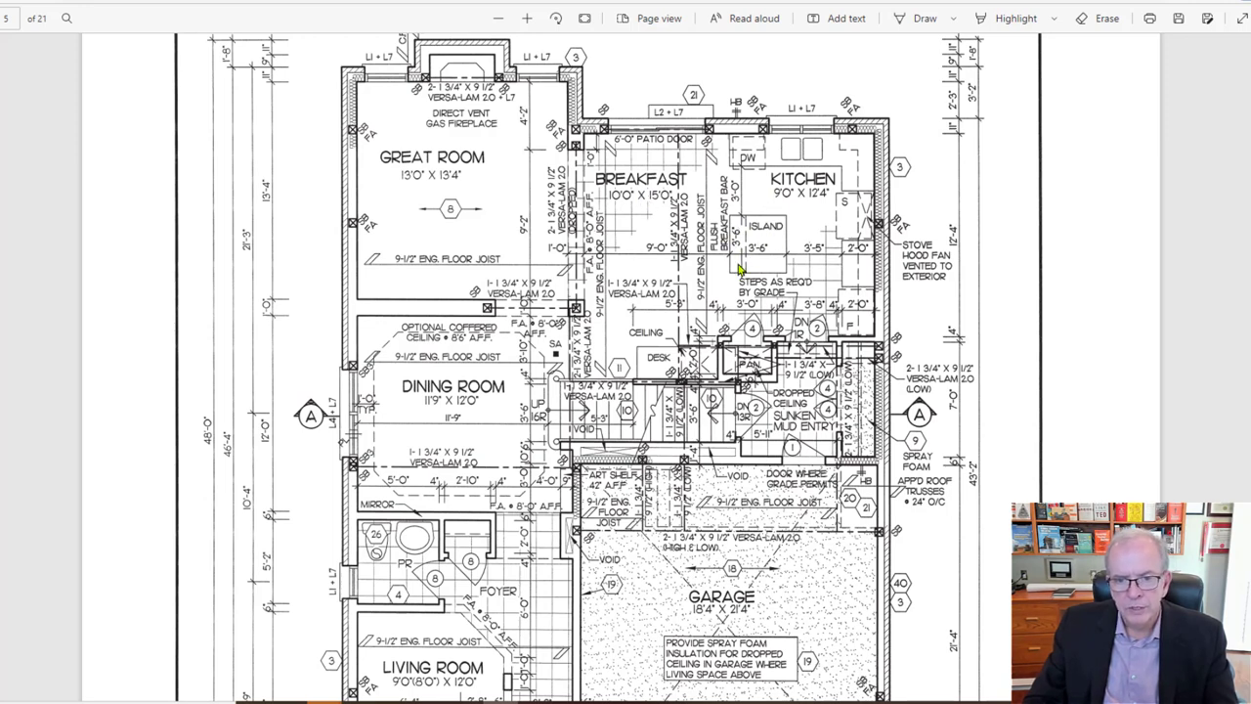
{"action": "mouse_move", "coordinate": [774, 254]}
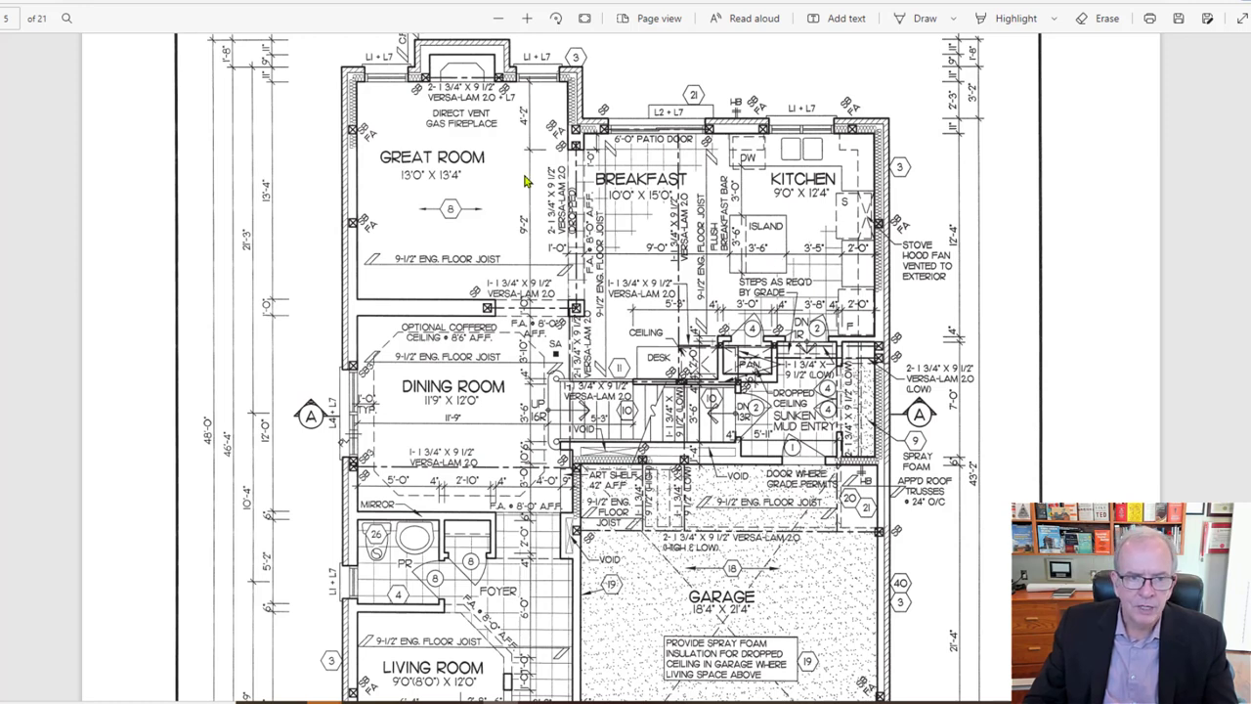
{"action": "mouse_move", "coordinate": [481, 220]}
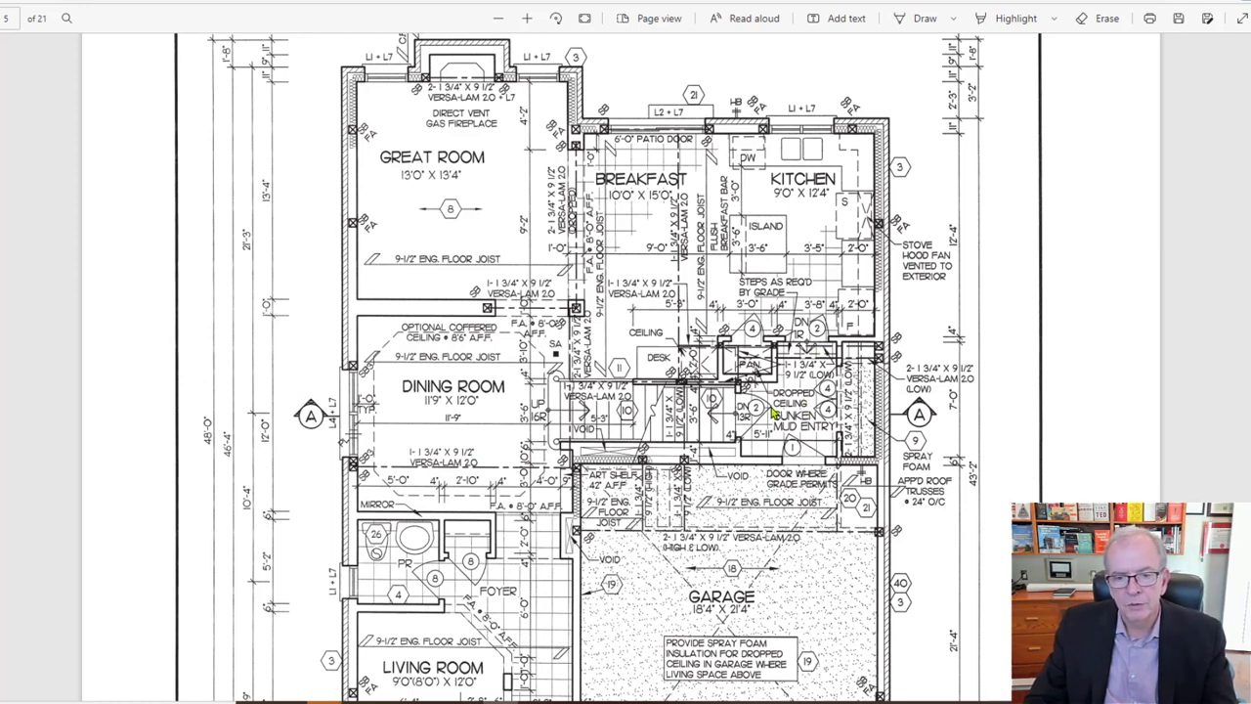
{"action": "mouse_move", "coordinate": [720, 415]}
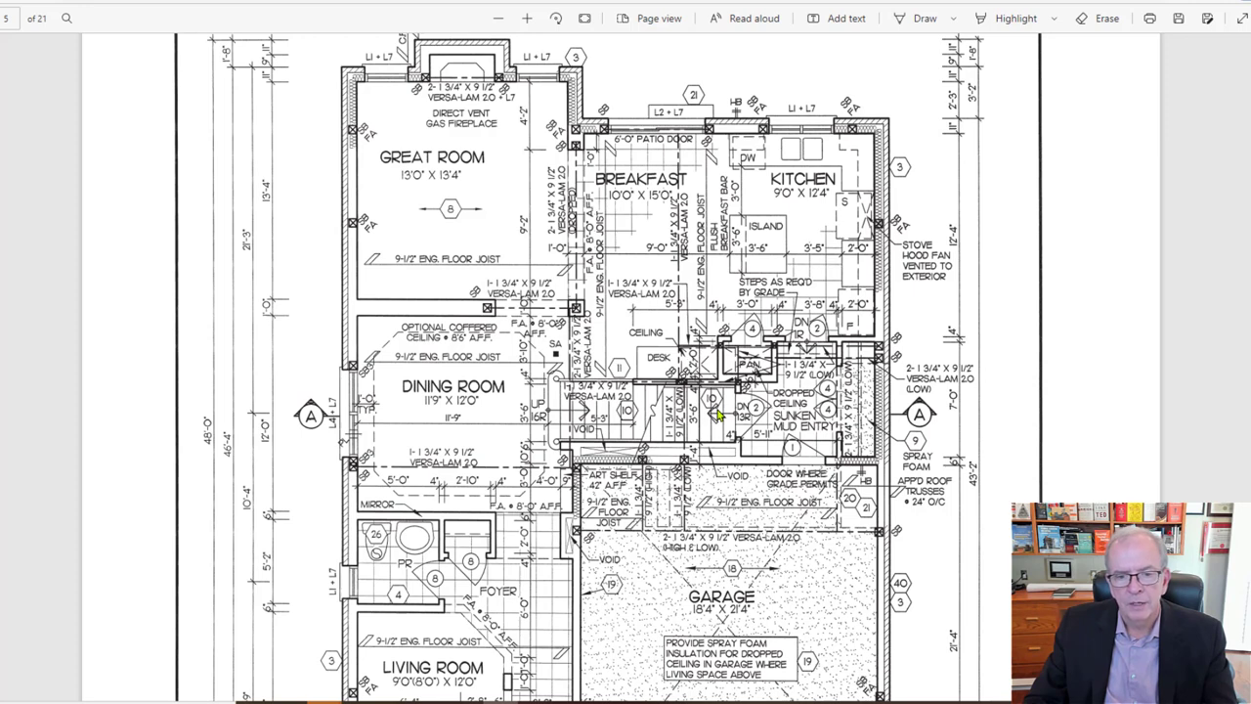
{"action": "mouse_move", "coordinate": [661, 370]}
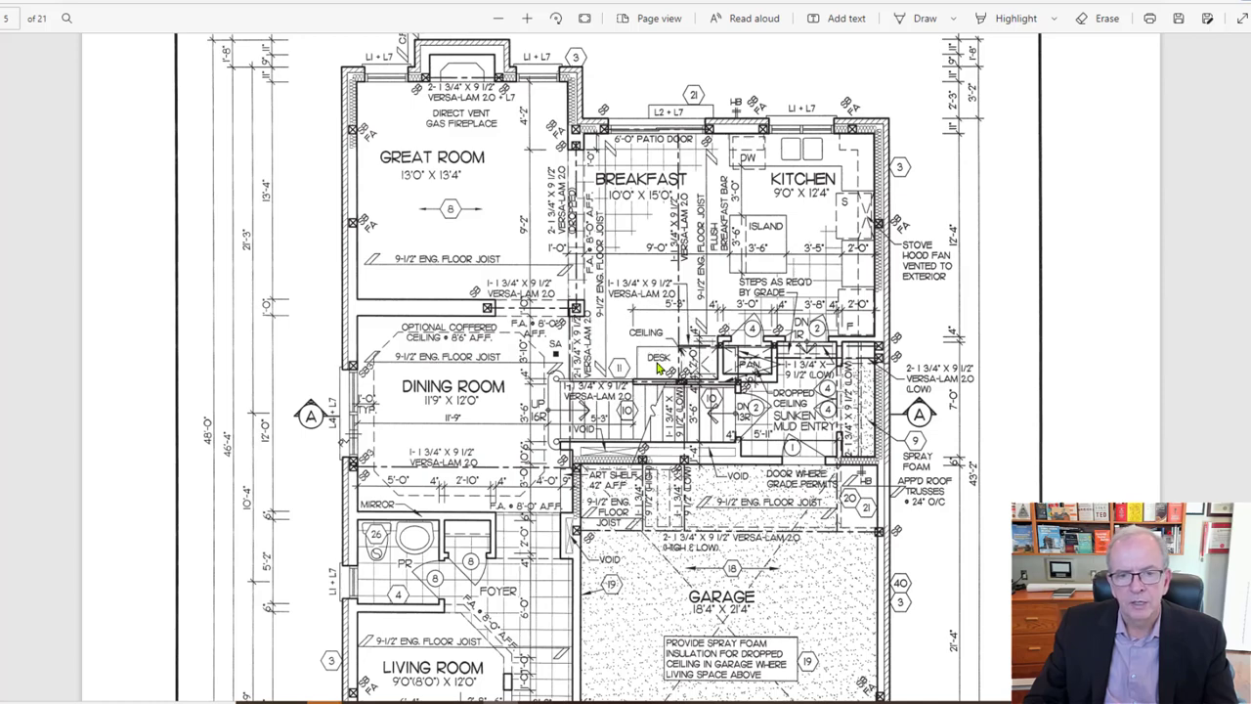
{"action": "scroll", "scroll_direction": "down", "scroll_amount": 3}
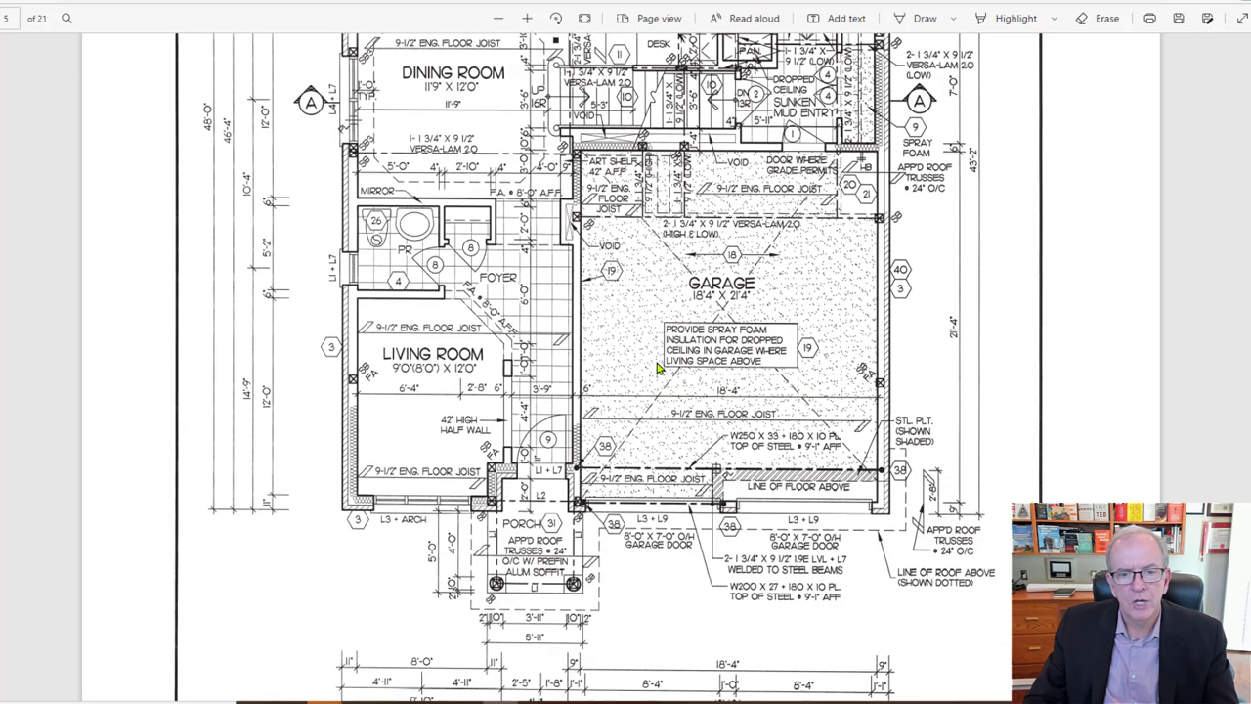
Scroll onto the upper floor plan past the master bedroom and ensuite to bedrooms 2, 3, 4 and bath 2.
{"action": "scroll", "scroll_direction": "down", "scroll_amount": 3}
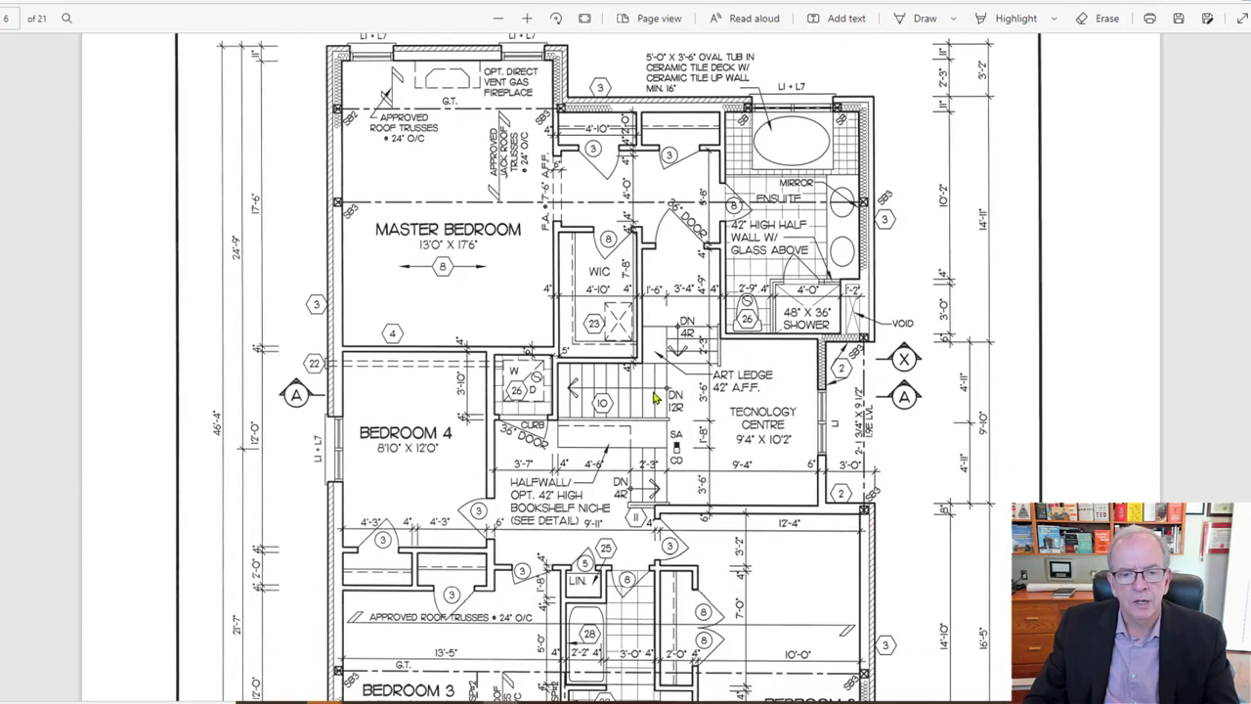
{"action": "scroll", "scroll_direction": "down", "scroll_amount": 3}
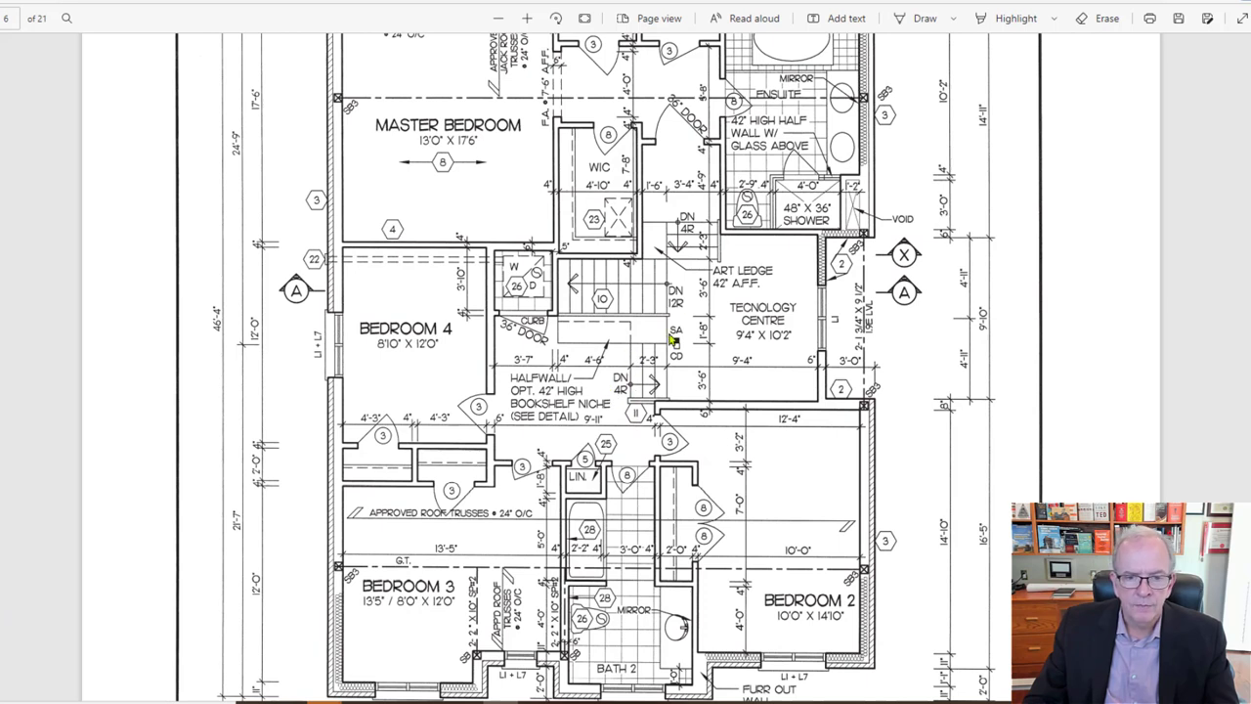
{"action": "mouse_move", "coordinate": [692, 292]}
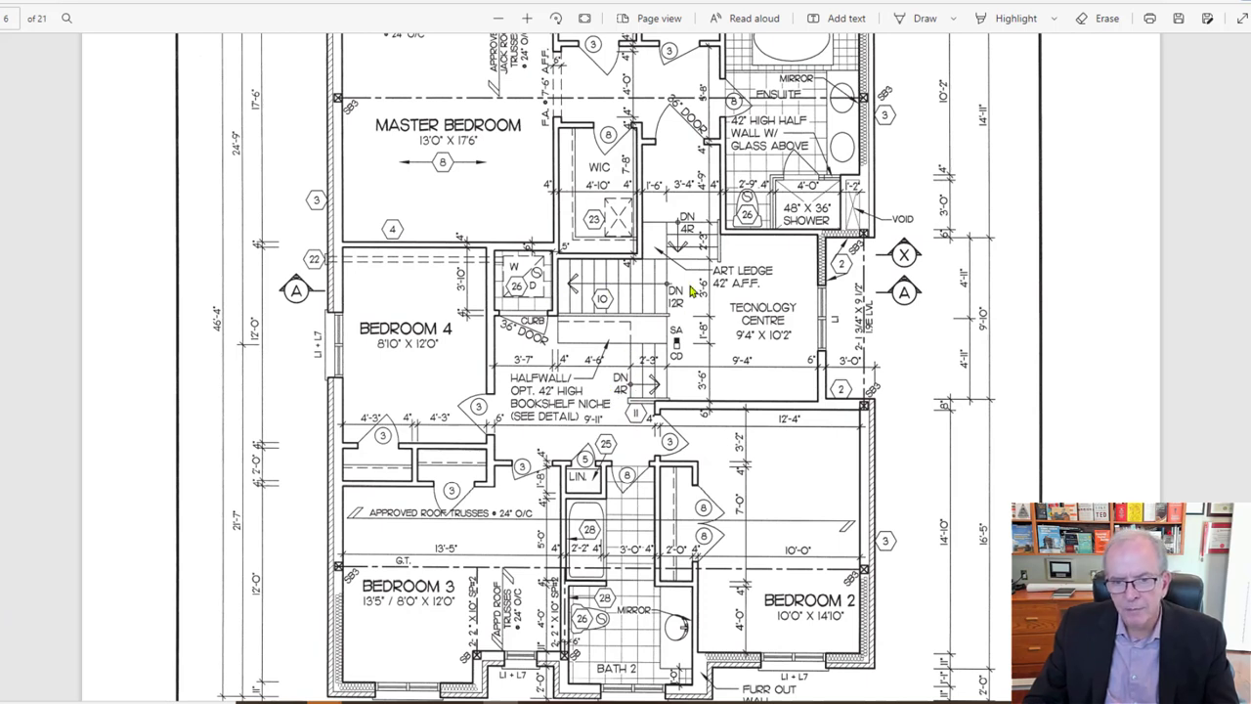
{"action": "mouse_move", "coordinate": [775, 281]}
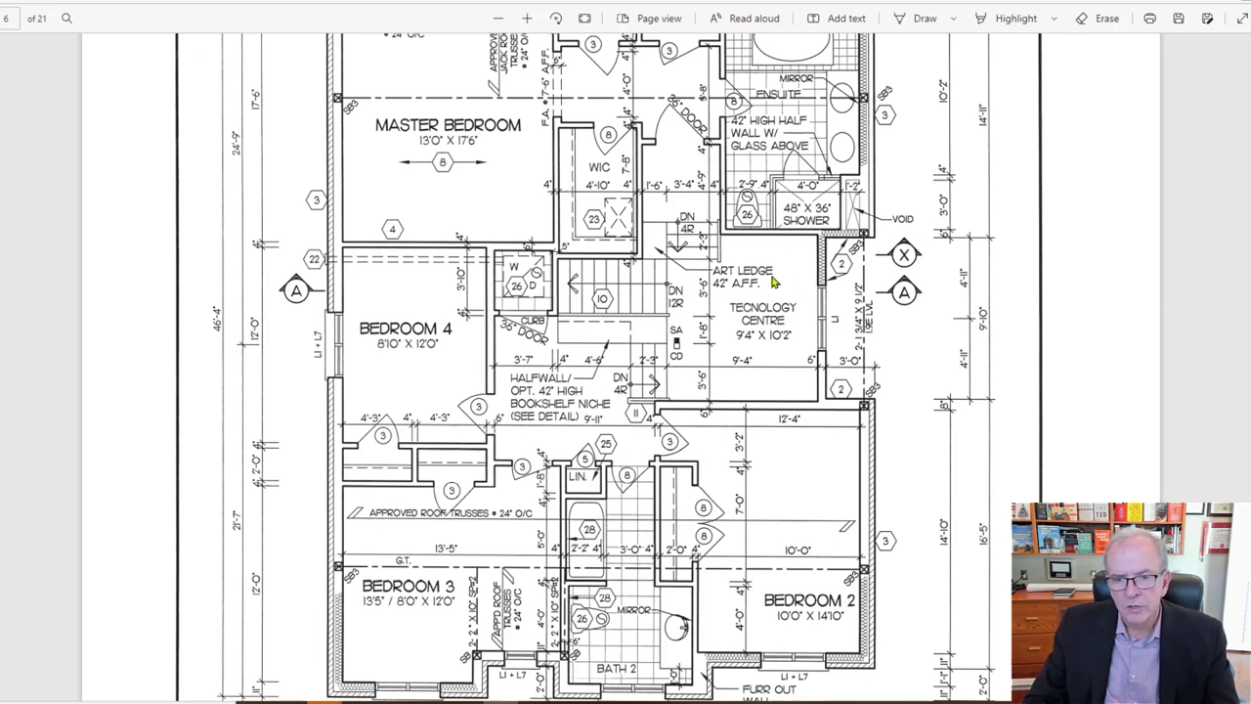
{"action": "mouse_move", "coordinate": [786, 297]}
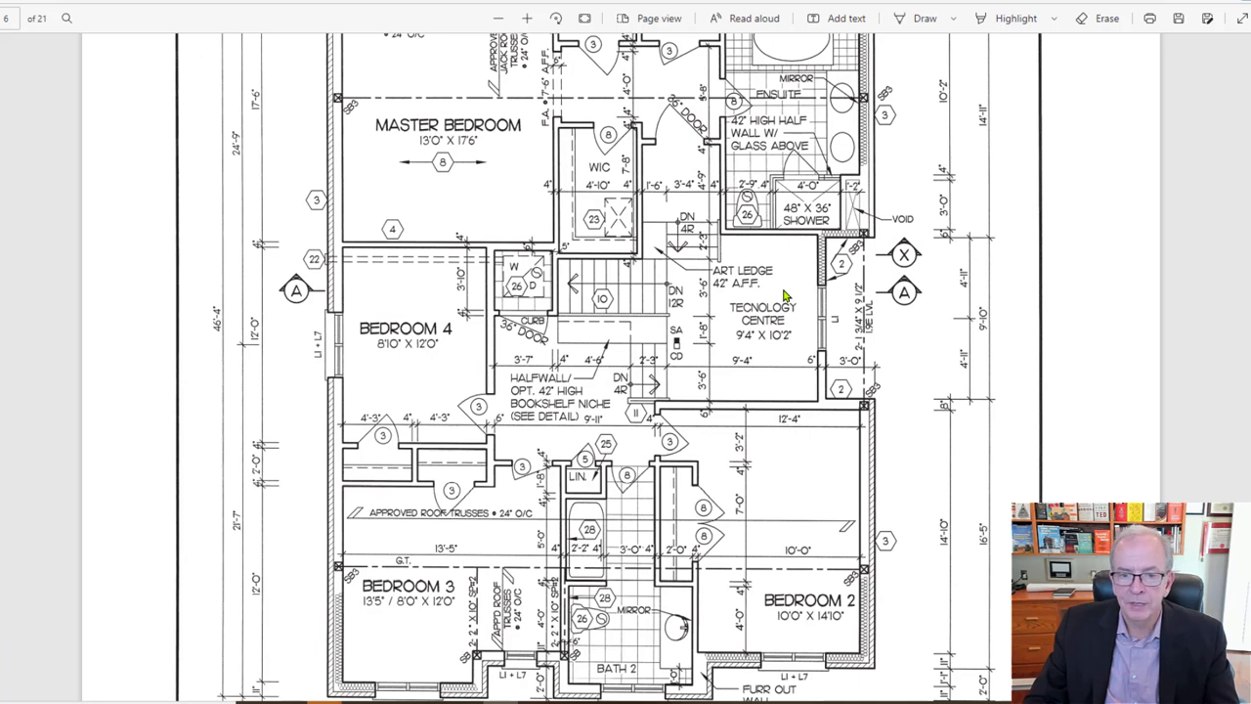
{"action": "mouse_move", "coordinate": [770, 344]}
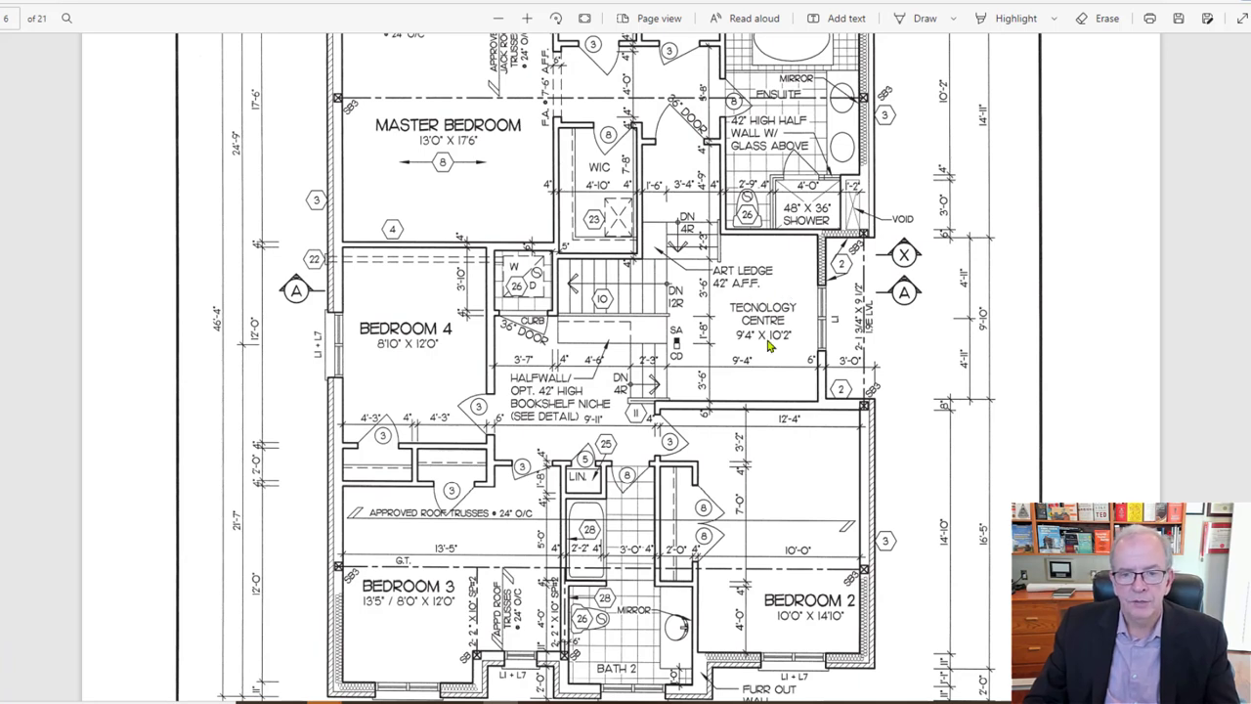
{"action": "mouse_move", "coordinate": [766, 340]}
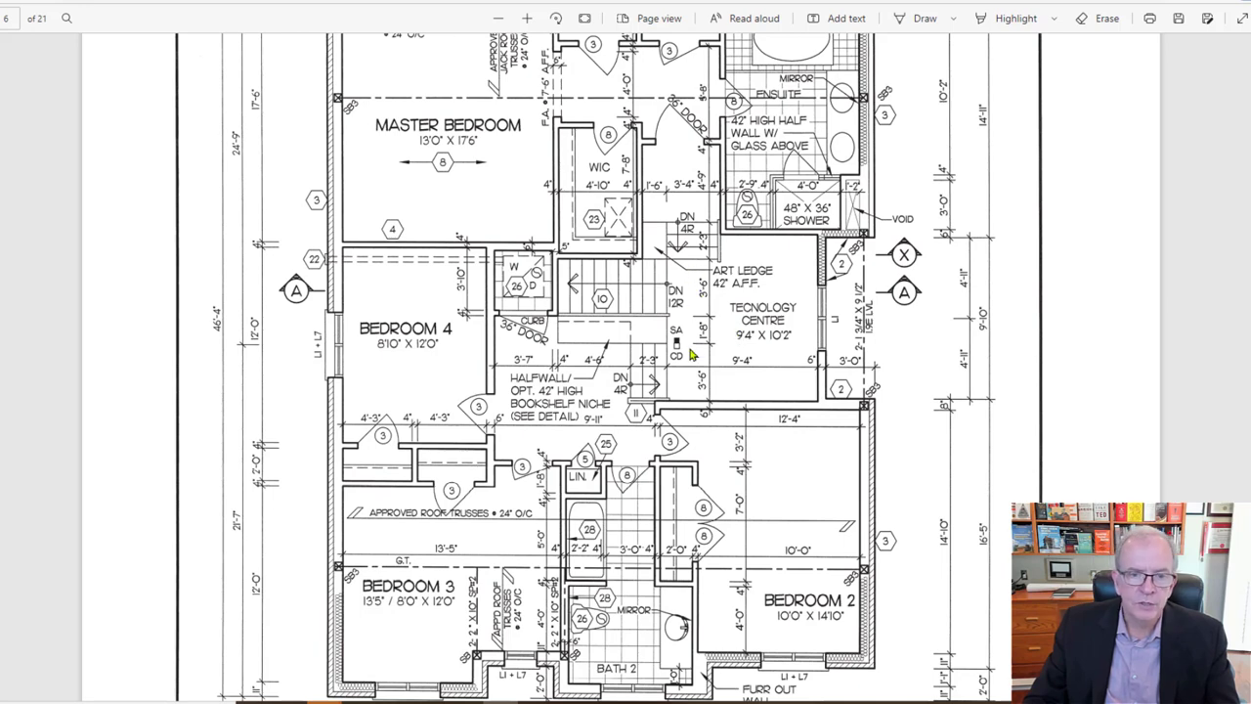
{"action": "scroll", "scroll_direction": "down", "scroll_amount": 3}
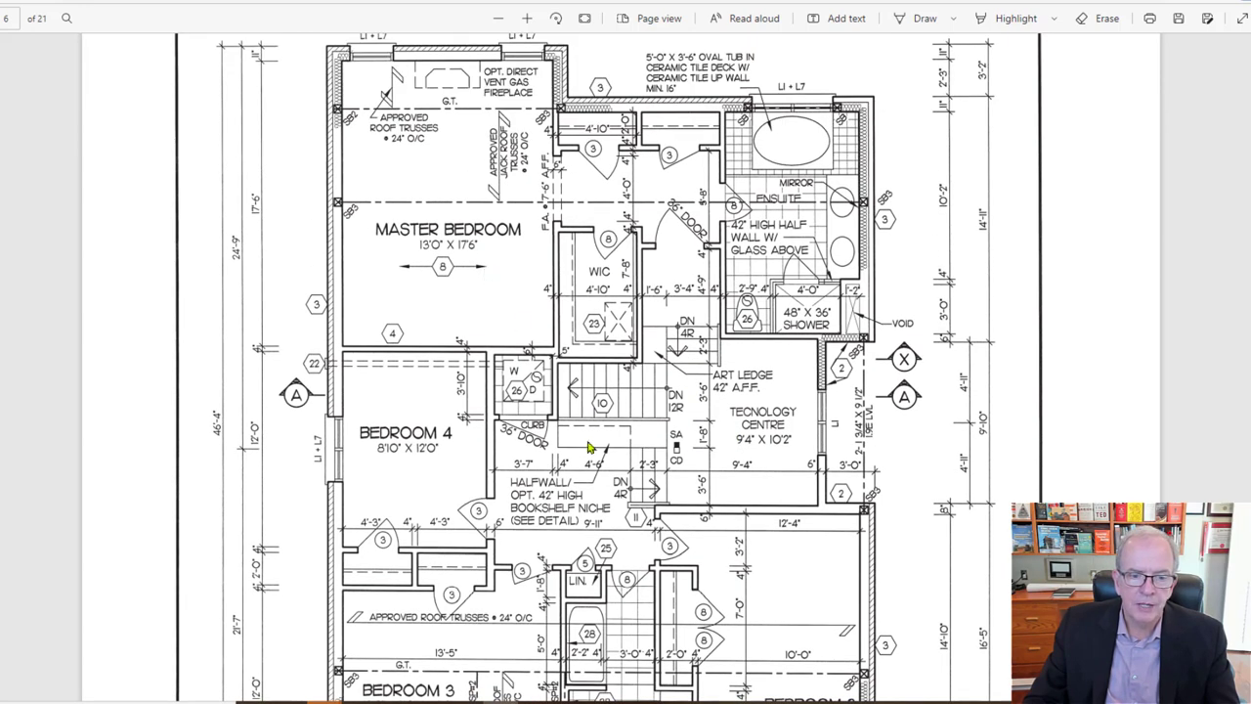
{"action": "scroll", "scroll_direction": "down", "scroll_amount": 3}
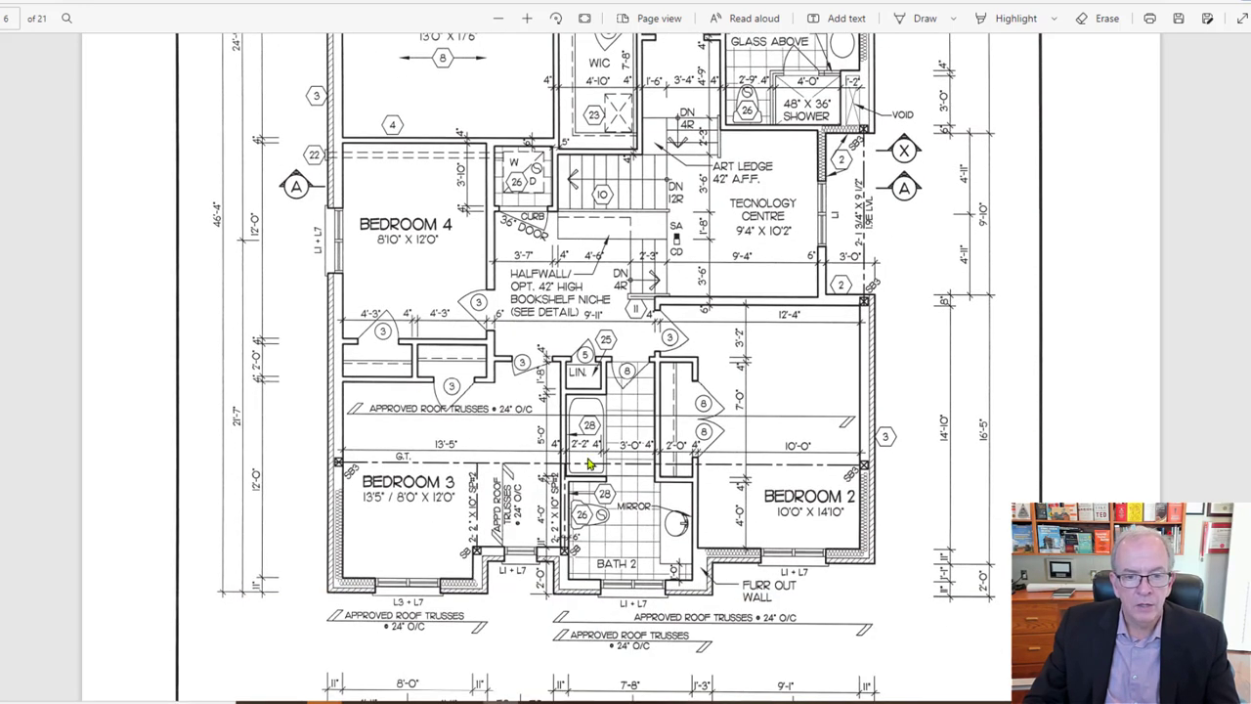
{"action": "mouse_move", "coordinate": [765, 201]}
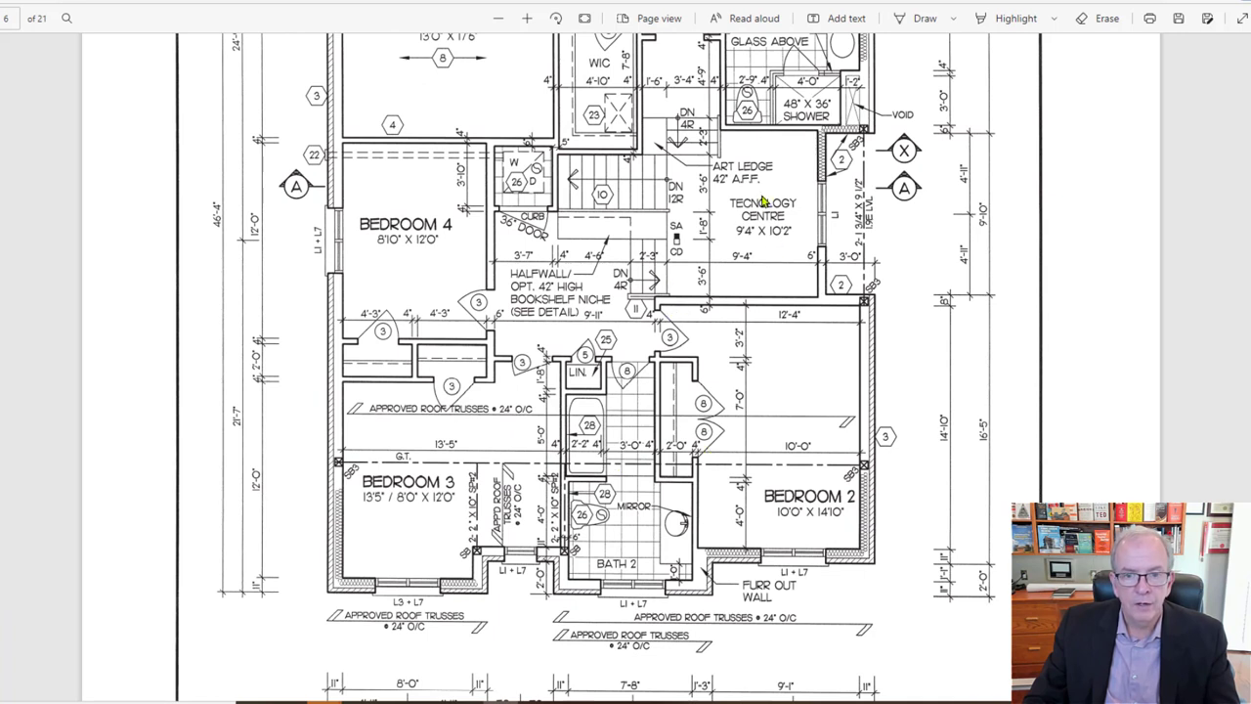
{"action": "mouse_move", "coordinate": [755, 246]}
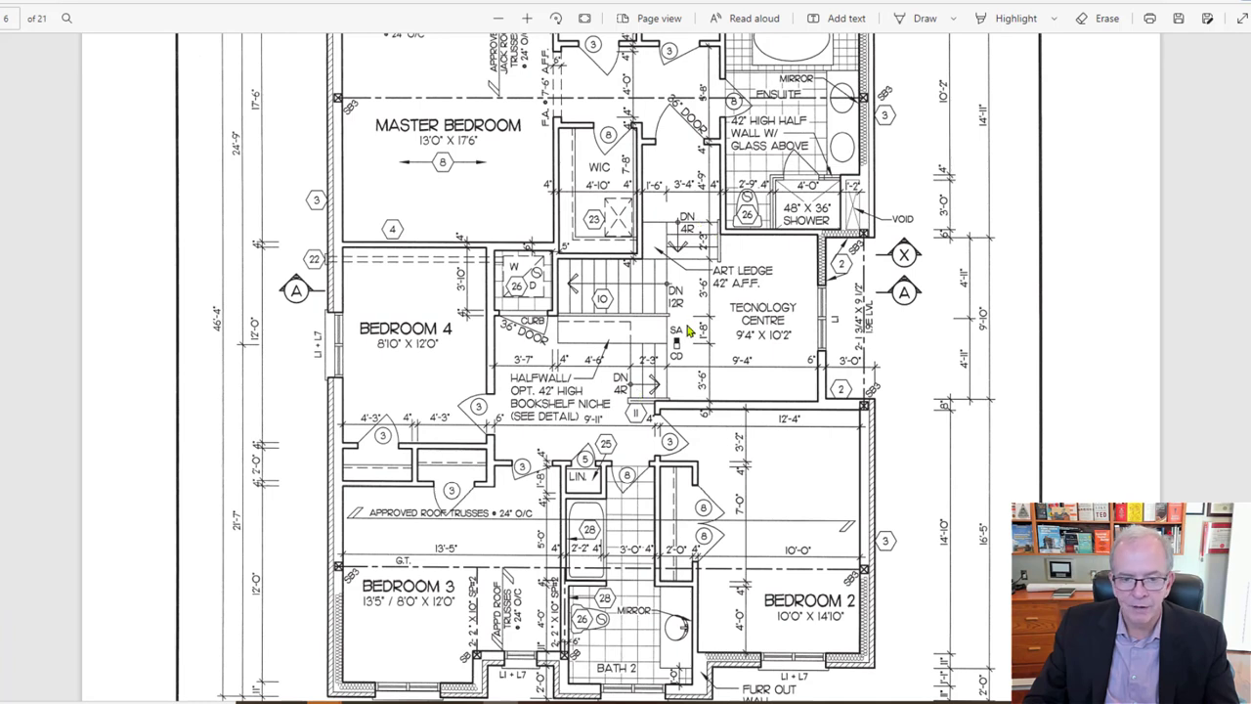
{"action": "mouse_move", "coordinate": [708, 230]}
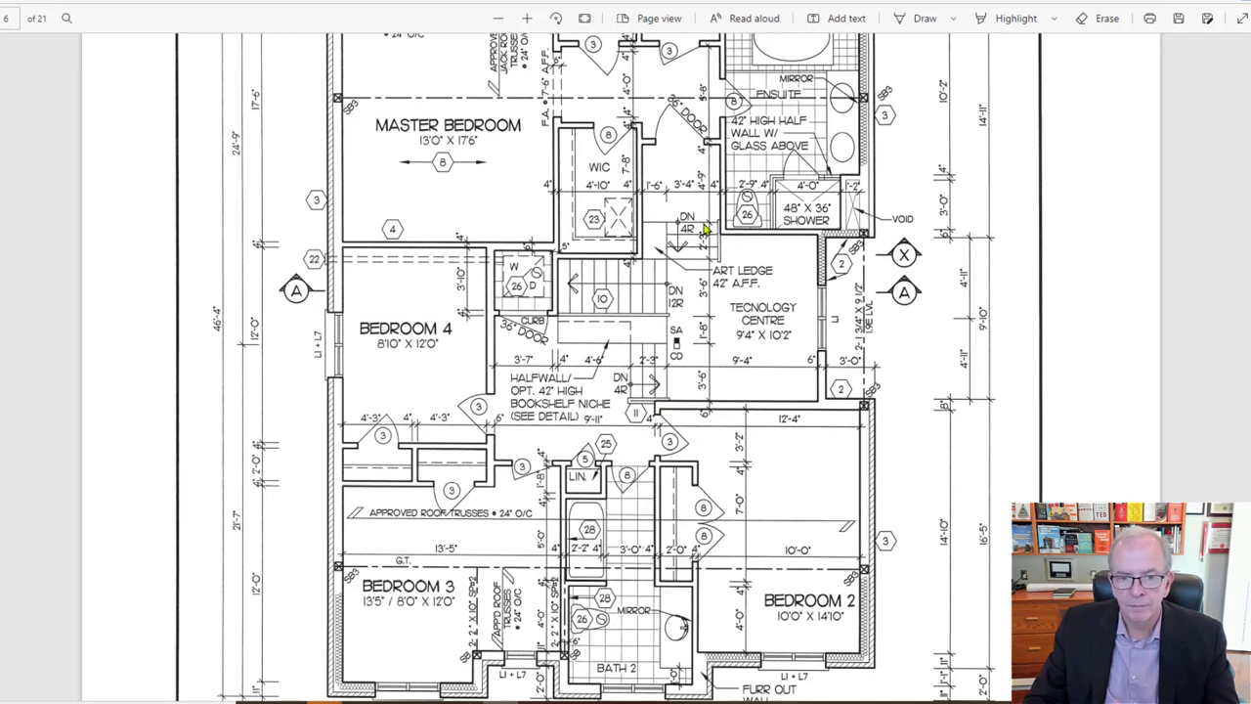
{"action": "mouse_move", "coordinate": [705, 226]}
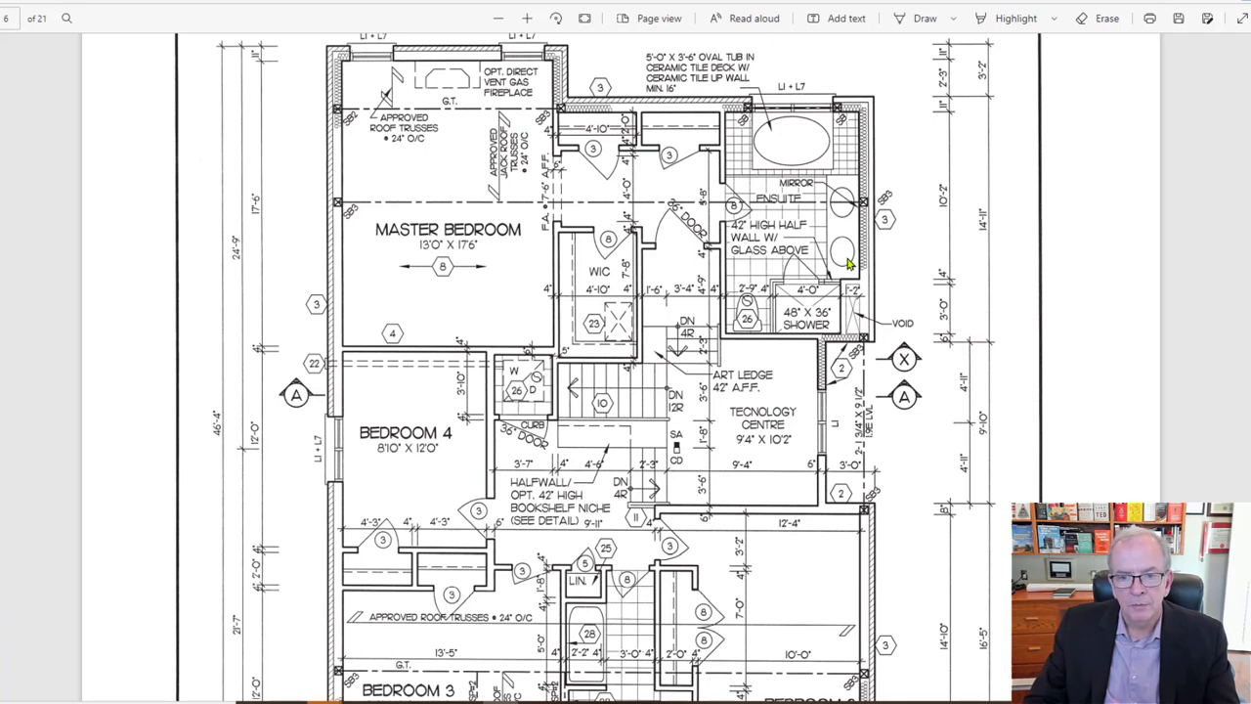
{"action": "mouse_move", "coordinate": [825, 325]}
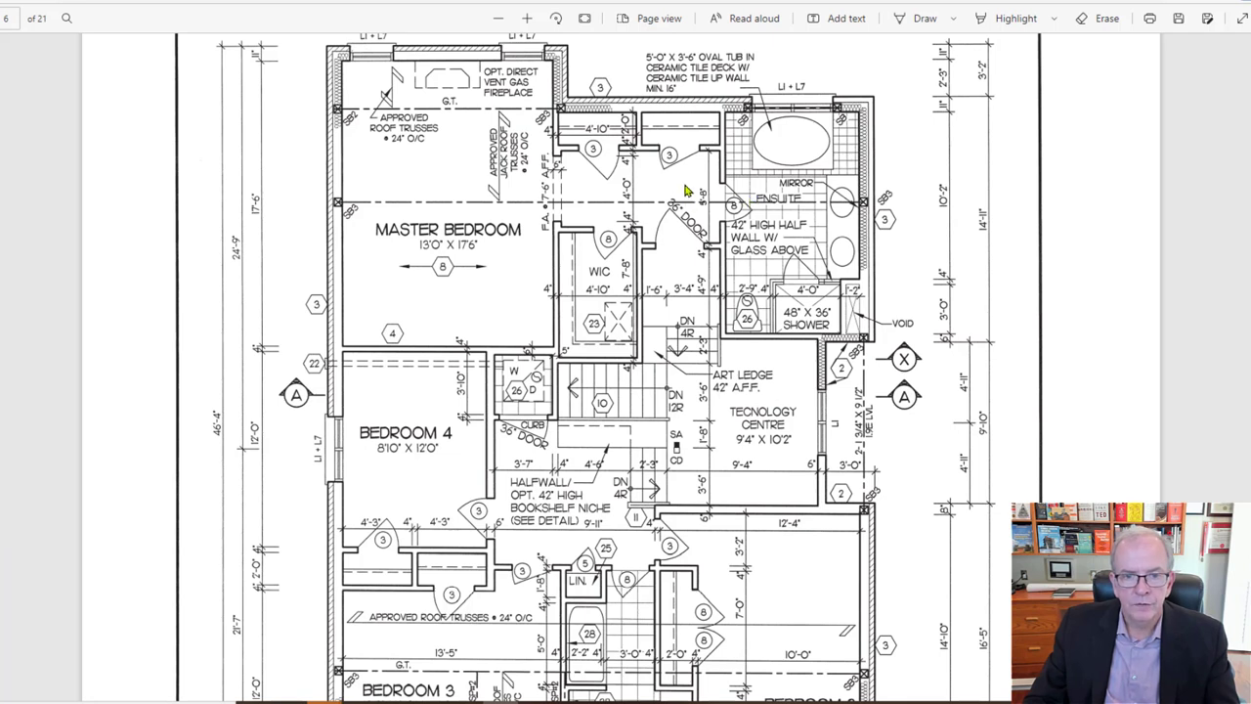
{"action": "mouse_move", "coordinate": [606, 146]}
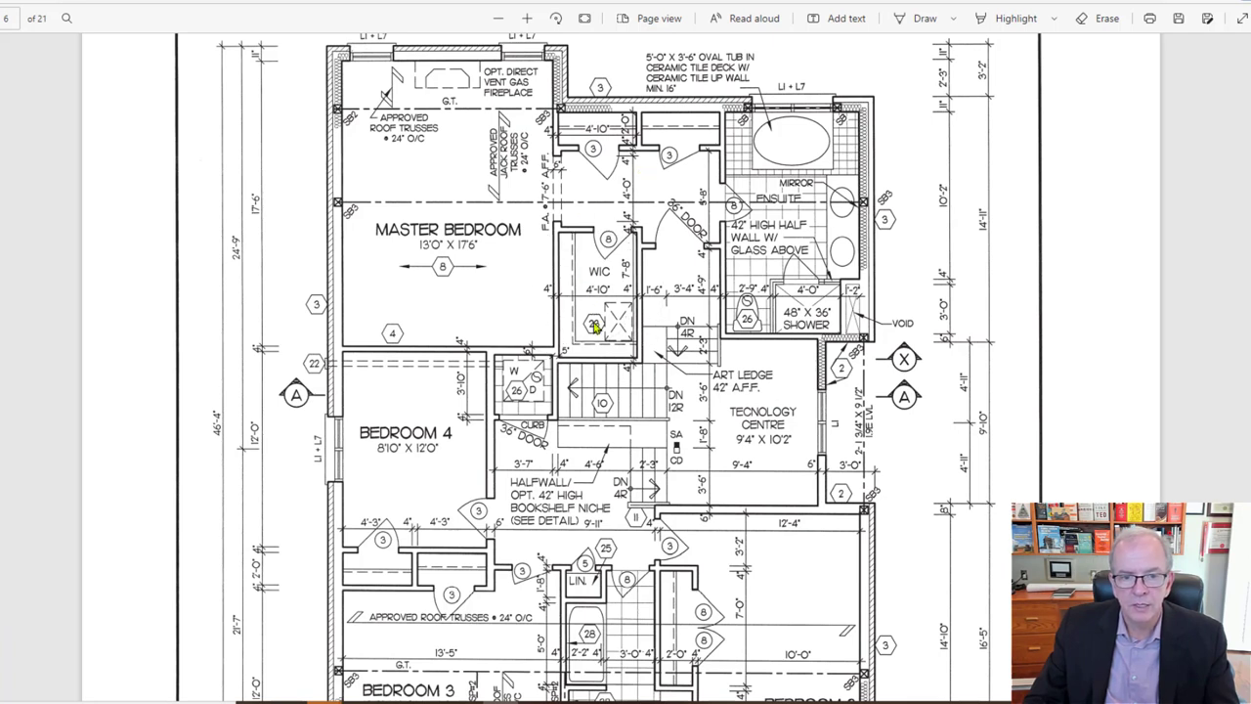
{"action": "mouse_move", "coordinate": [617, 330]}
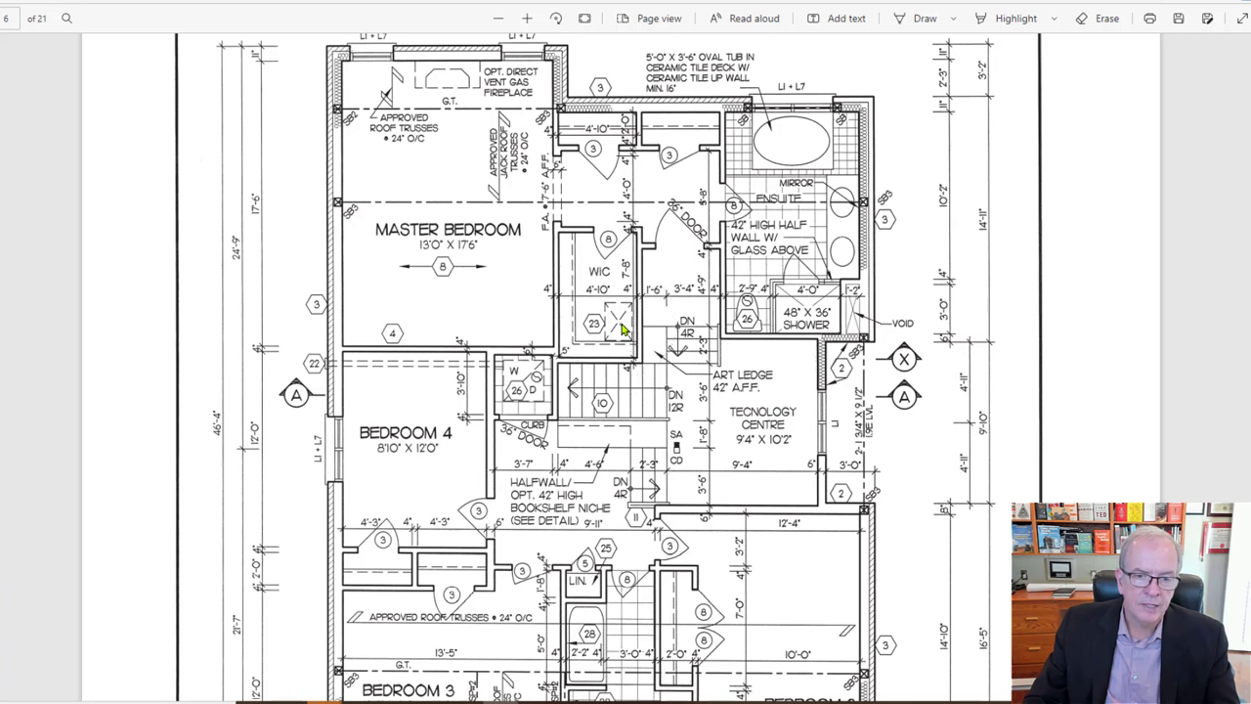
{"action": "mouse_move", "coordinate": [602, 332]}
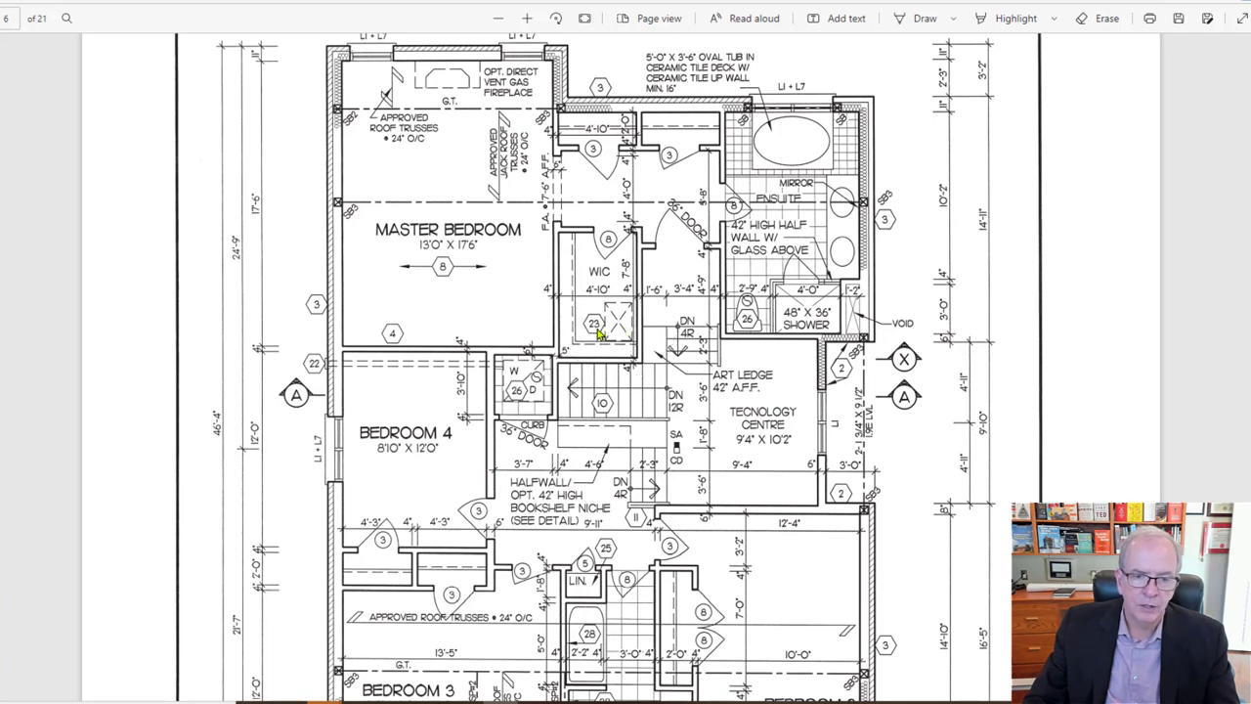
{"action": "mouse_move", "coordinate": [588, 192]}
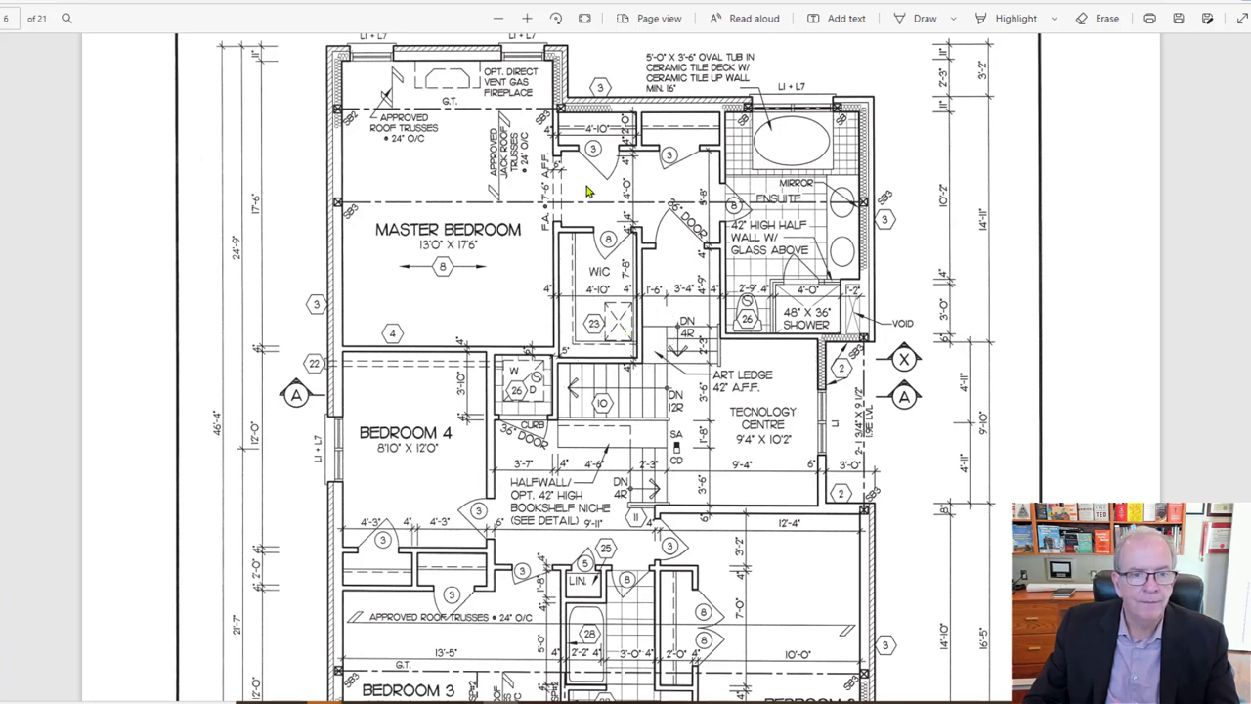
{"action": "mouse_move", "coordinate": [460, 102]}
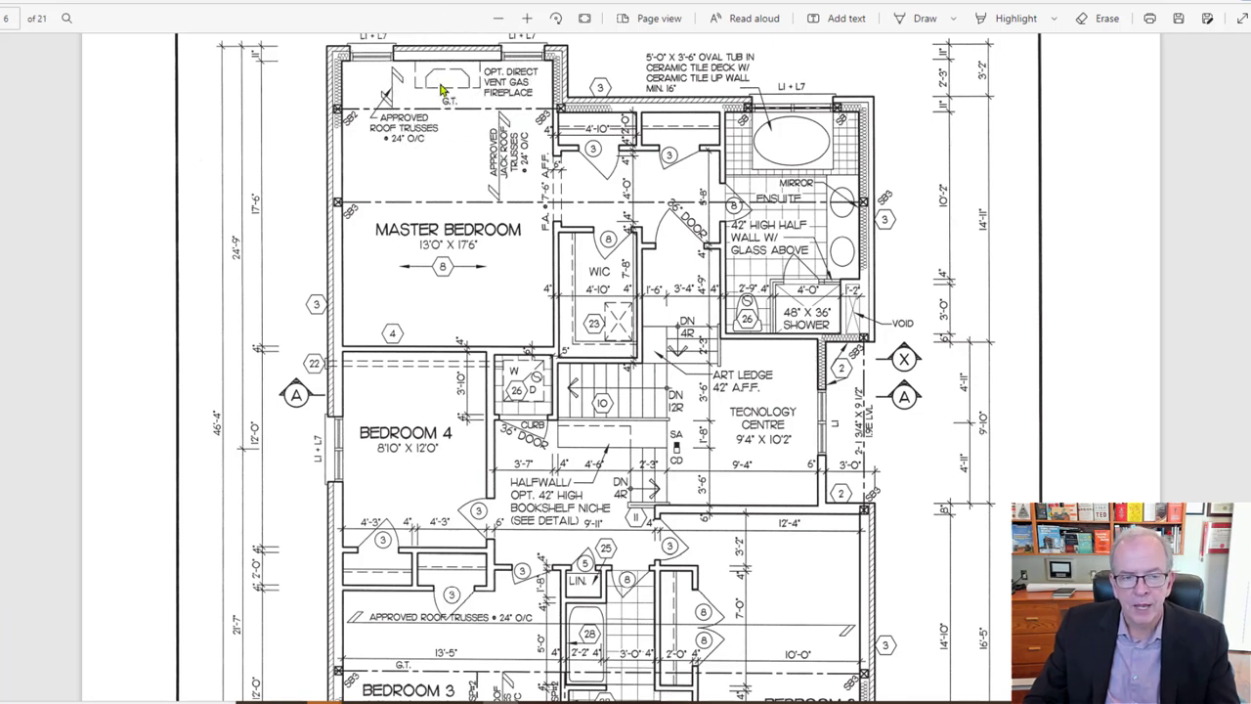
{"action": "mouse_move", "coordinate": [465, 172]}
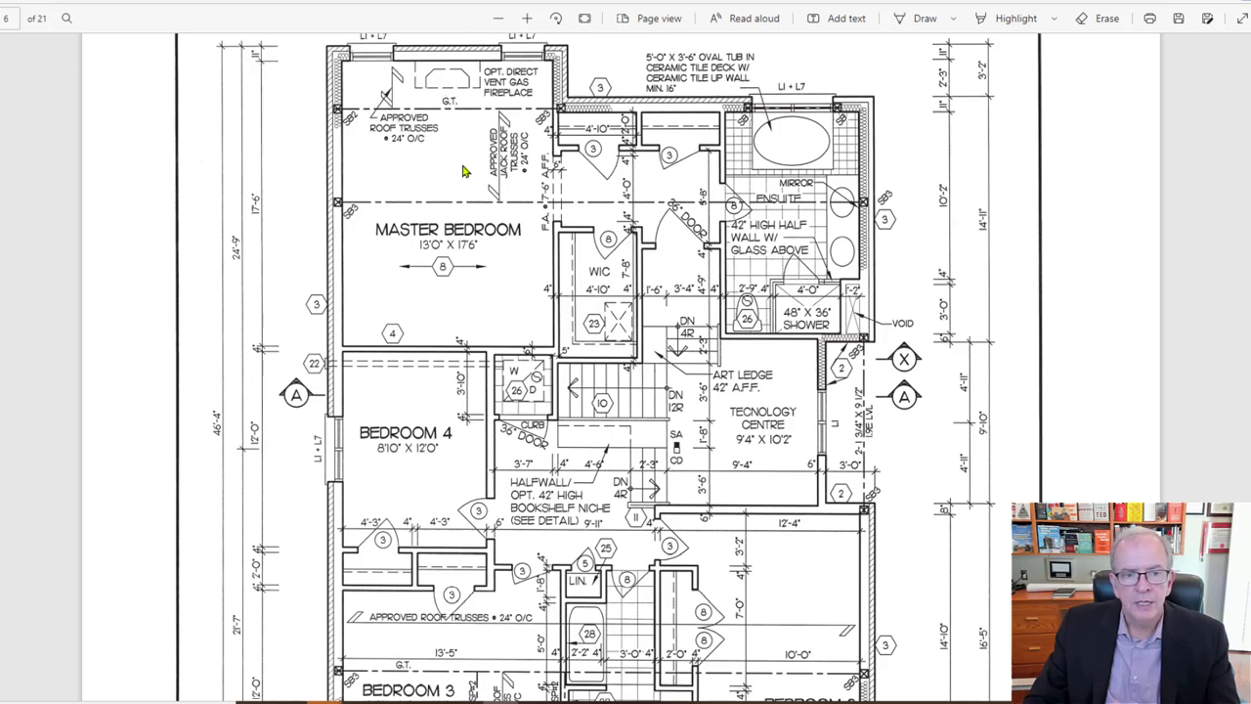
{"action": "mouse_move", "coordinate": [485, 270]}
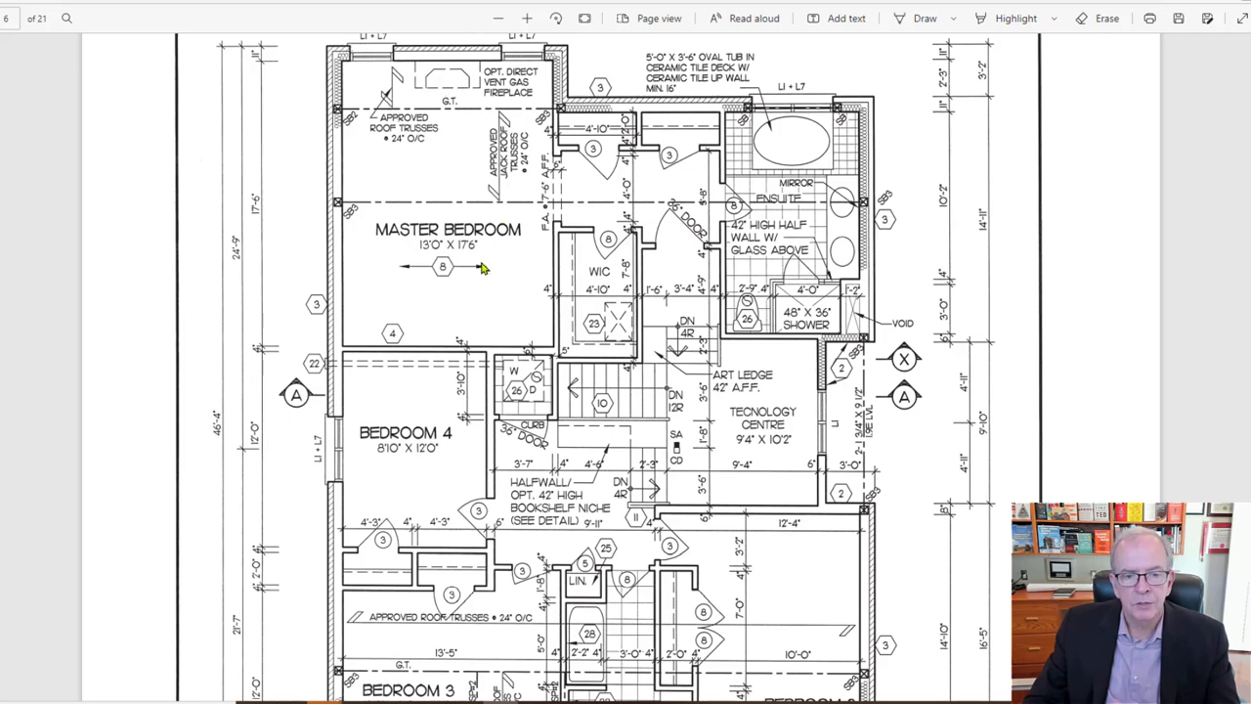
Scroll the upper floor plan down to Bedrooms 2, 3, 4, Bath 2 and the bookshelf niche.
{"action": "scroll", "scroll_direction": "down", "scroll_amount": 3}
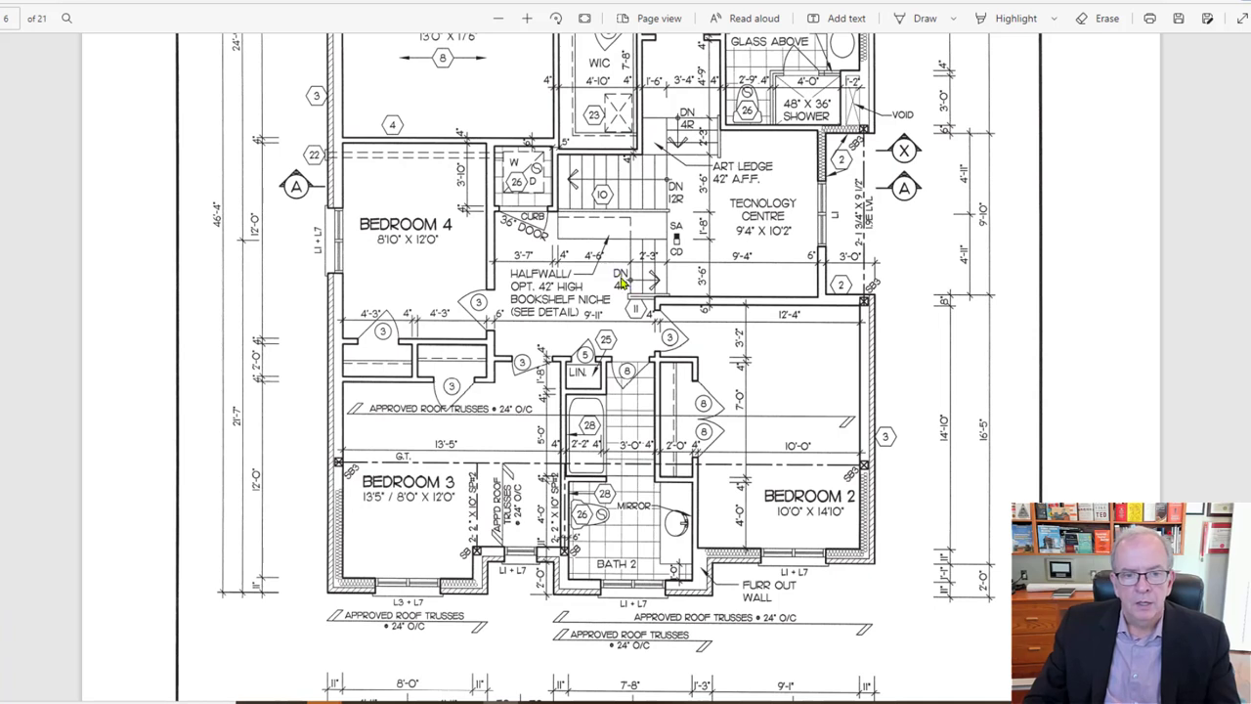
{"action": "mouse_move", "coordinate": [676, 246]}
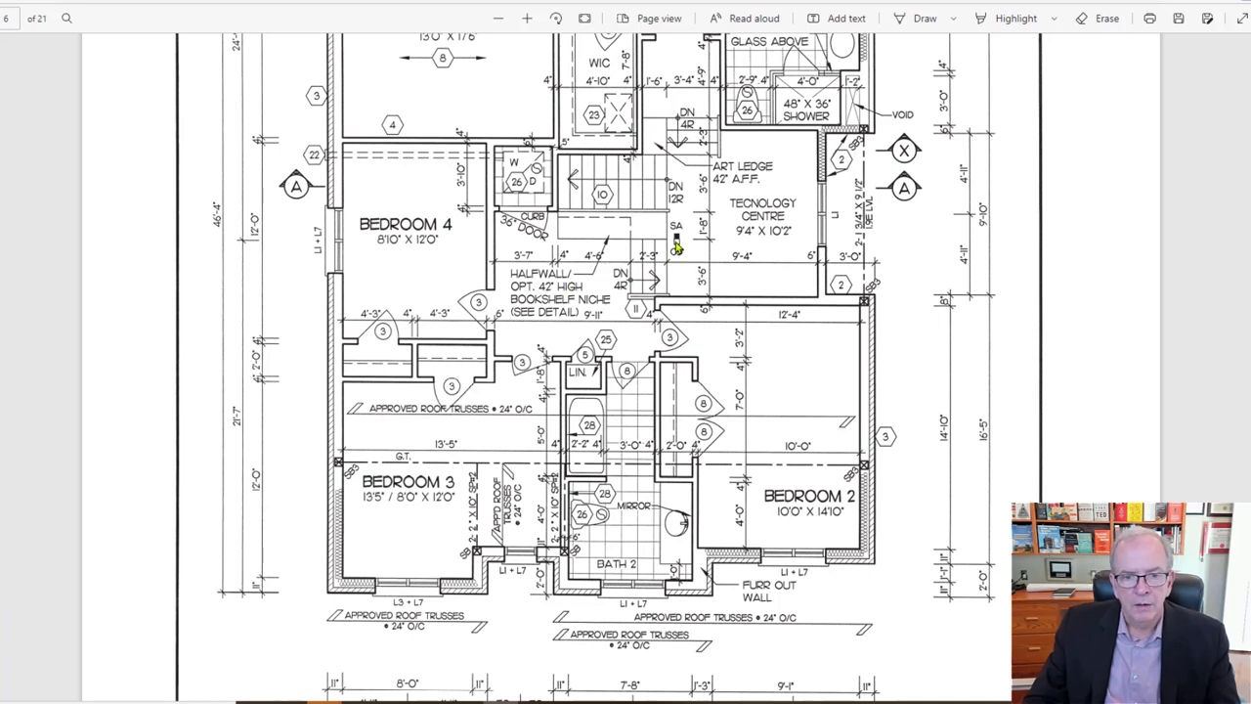
{"action": "mouse_move", "coordinate": [590, 301]}
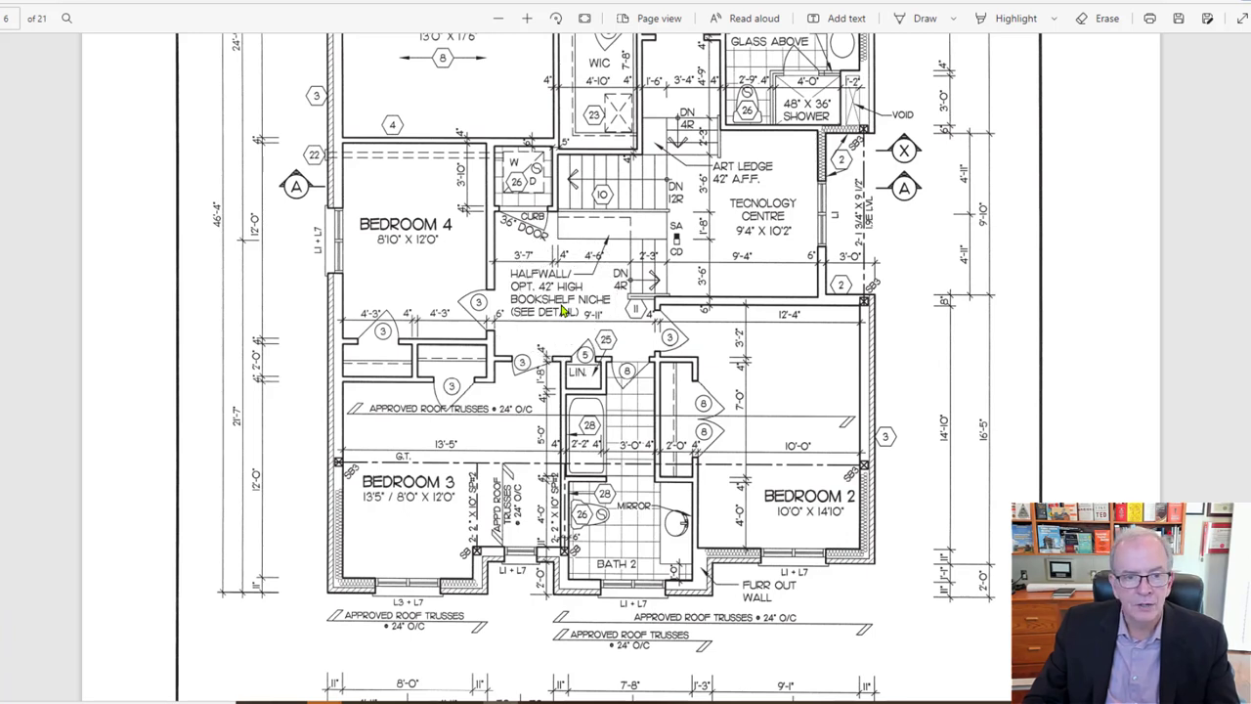
{"action": "mouse_move", "coordinate": [518, 176]}
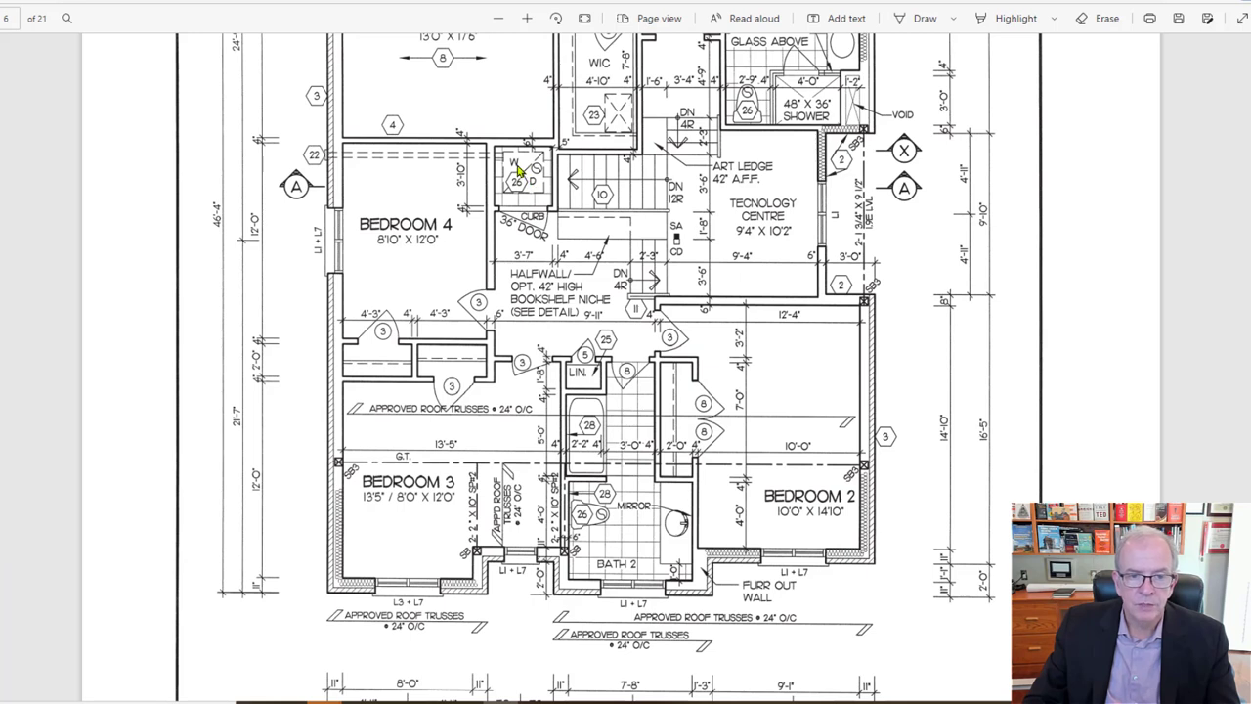
{"action": "mouse_move", "coordinate": [528, 184]}
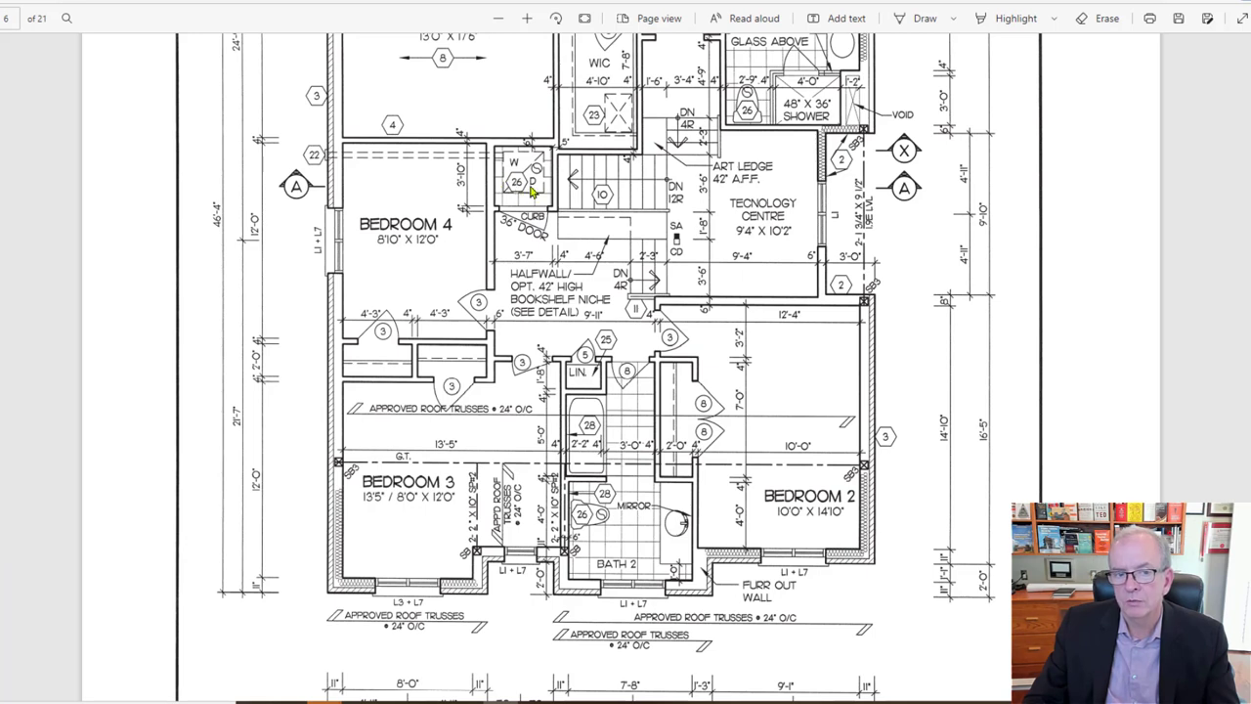
{"action": "mouse_move", "coordinate": [527, 211]}
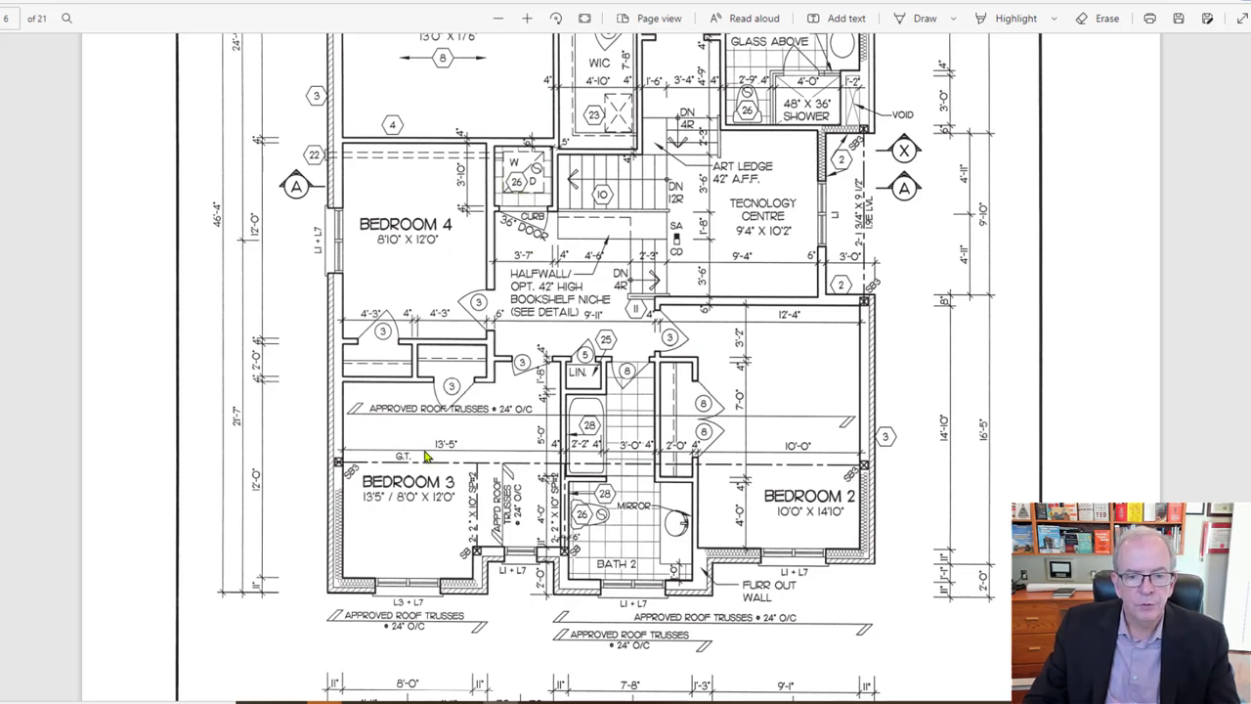
{"action": "mouse_move", "coordinate": [766, 457]}
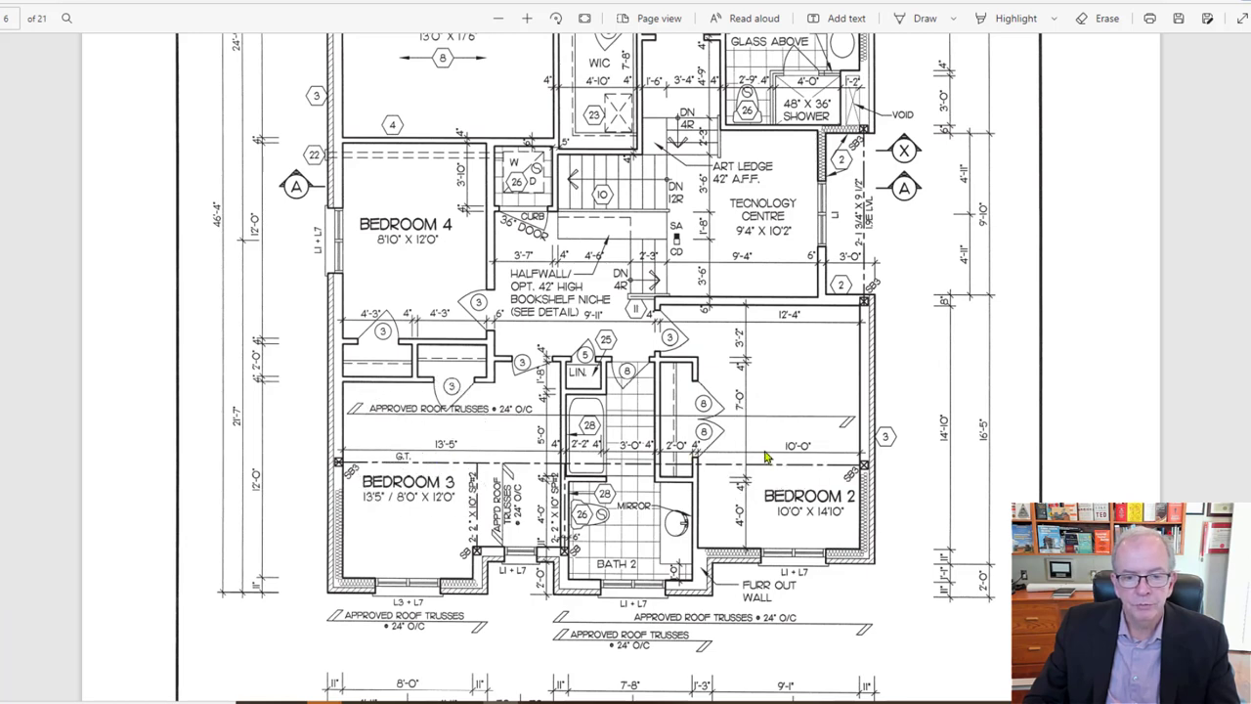
{"action": "mouse_move", "coordinate": [599, 381]}
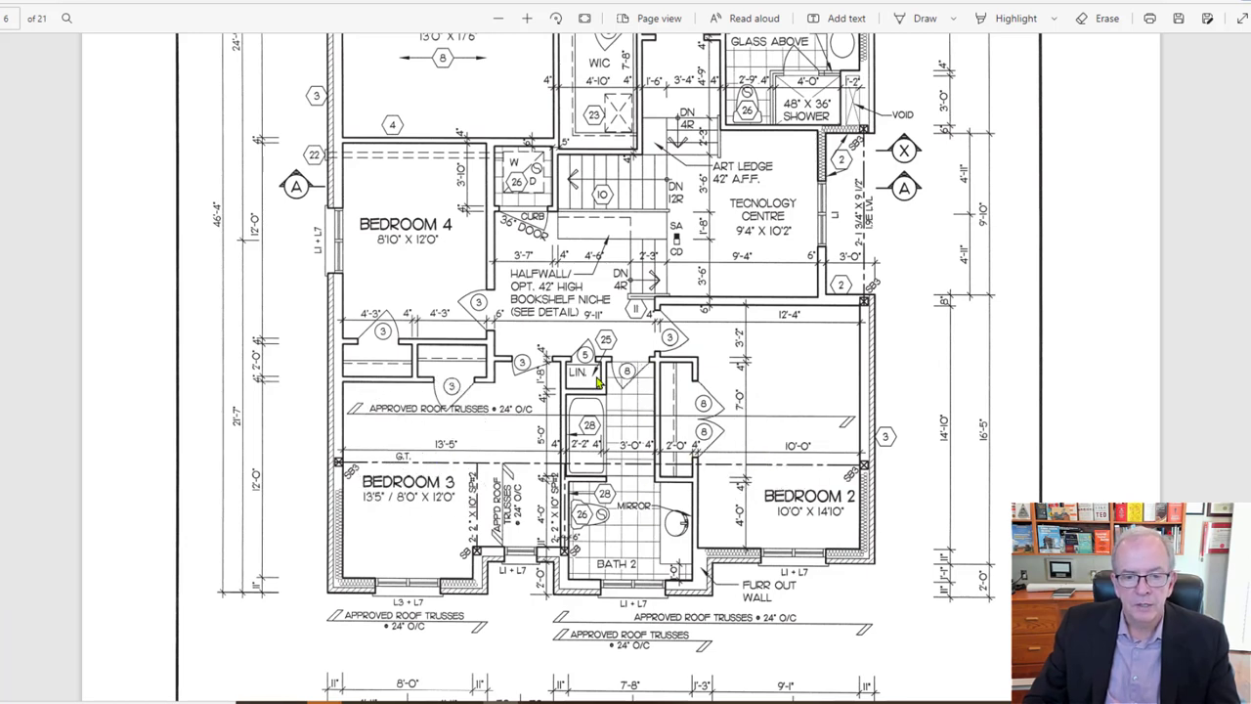
{"action": "mouse_move", "coordinate": [708, 360]}
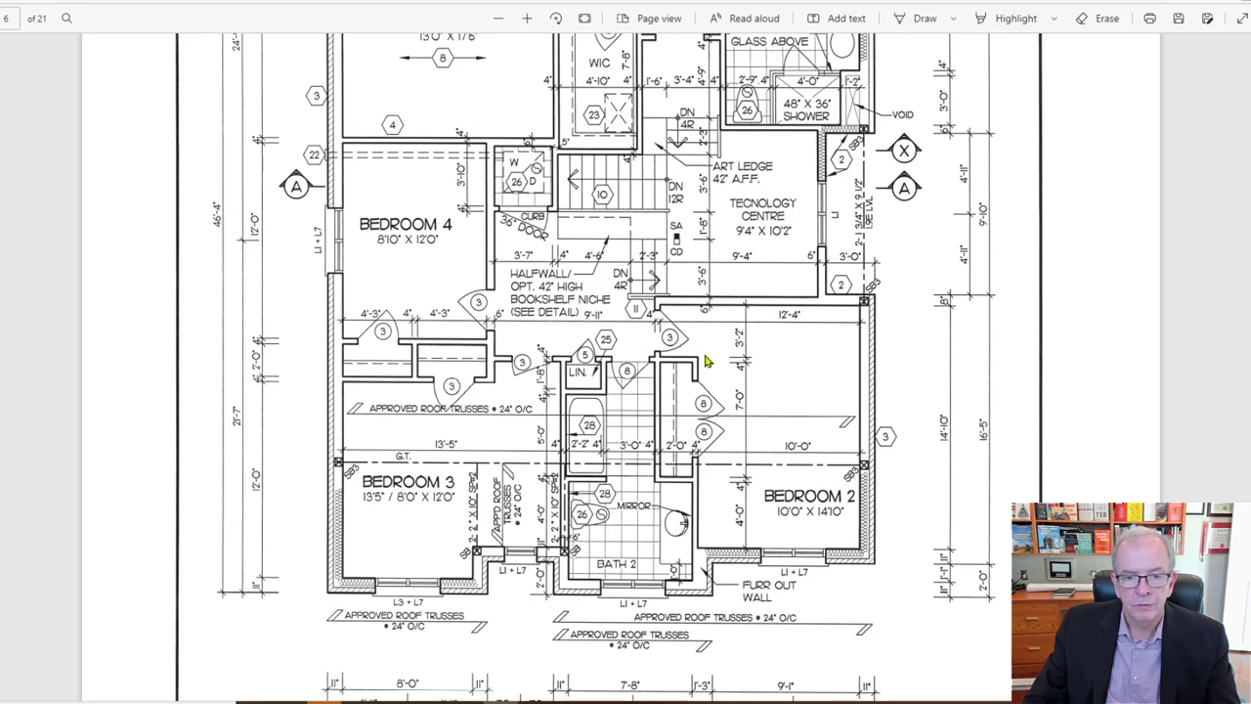
{"action": "mouse_move", "coordinate": [743, 481]}
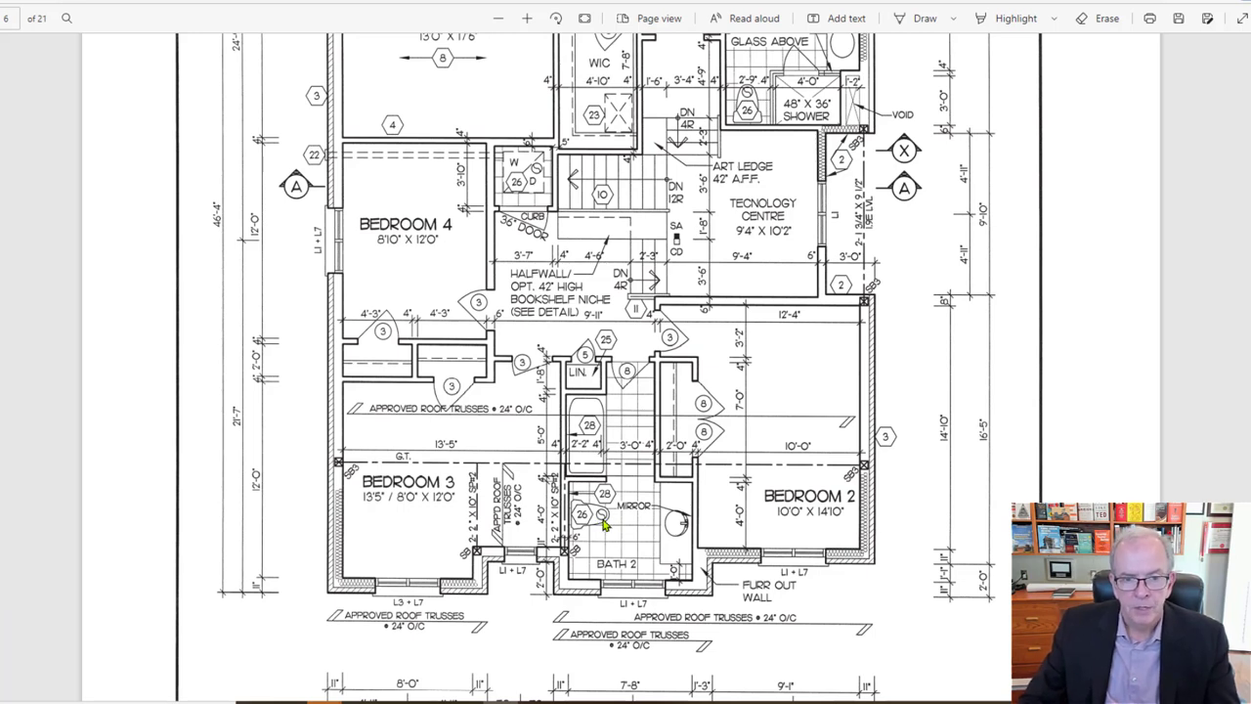
{"action": "mouse_move", "coordinate": [426, 492]}
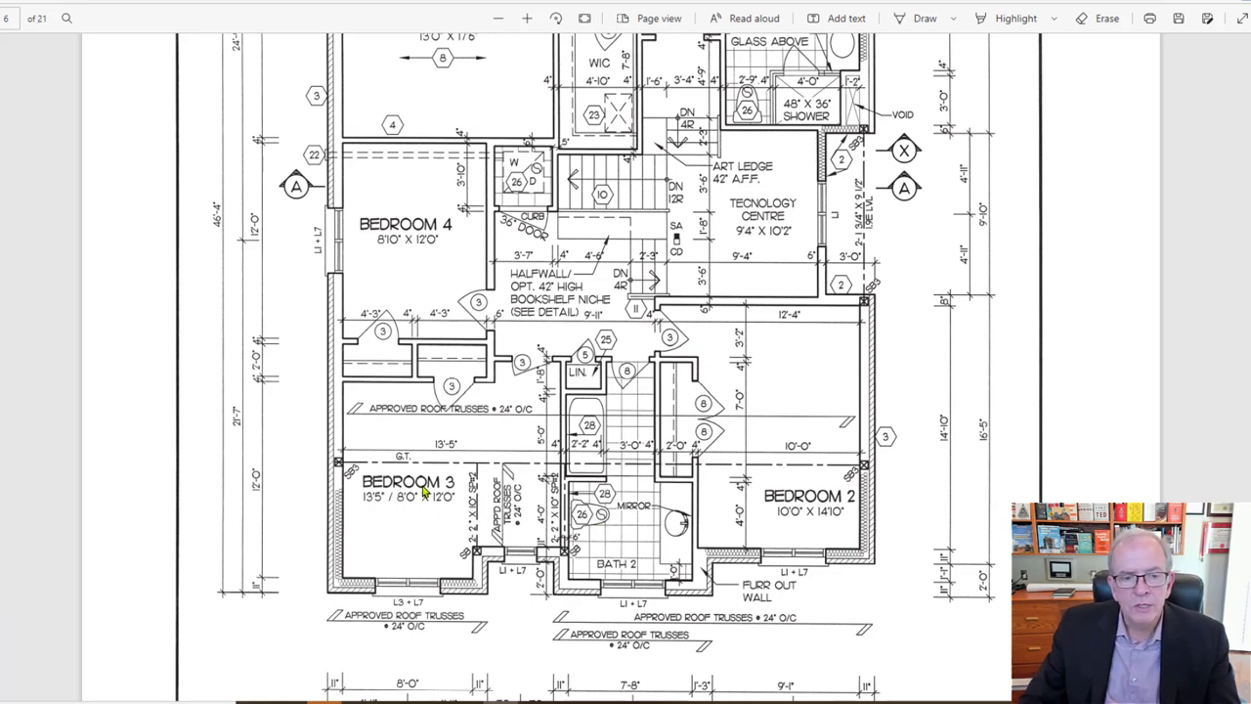
{"action": "mouse_move", "coordinate": [758, 493]}
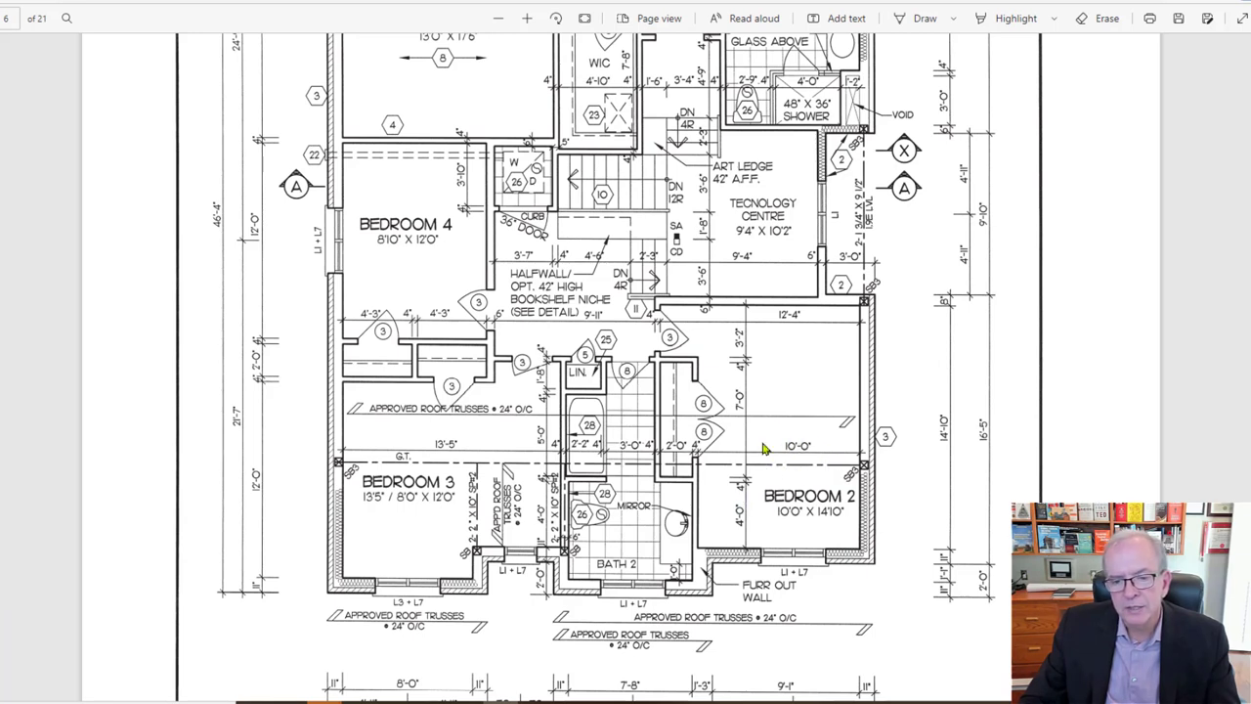
{"action": "mouse_move", "coordinate": [801, 518]}
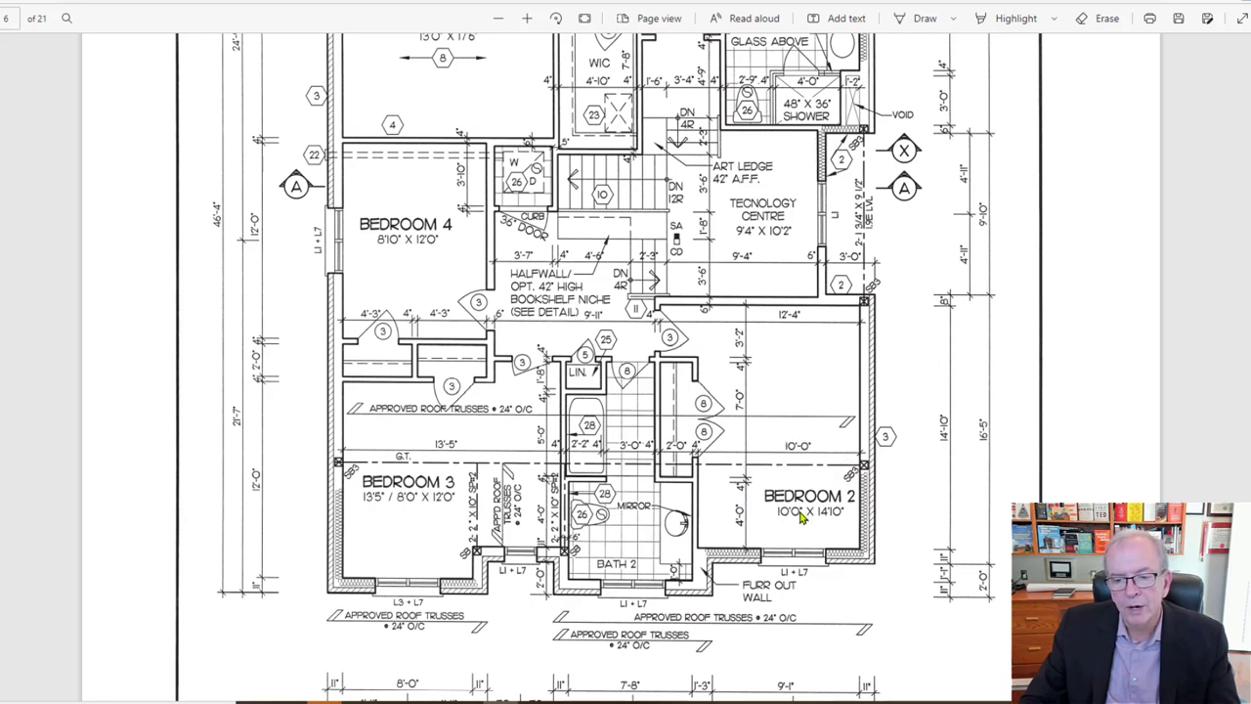
{"action": "mouse_move", "coordinate": [794, 524]}
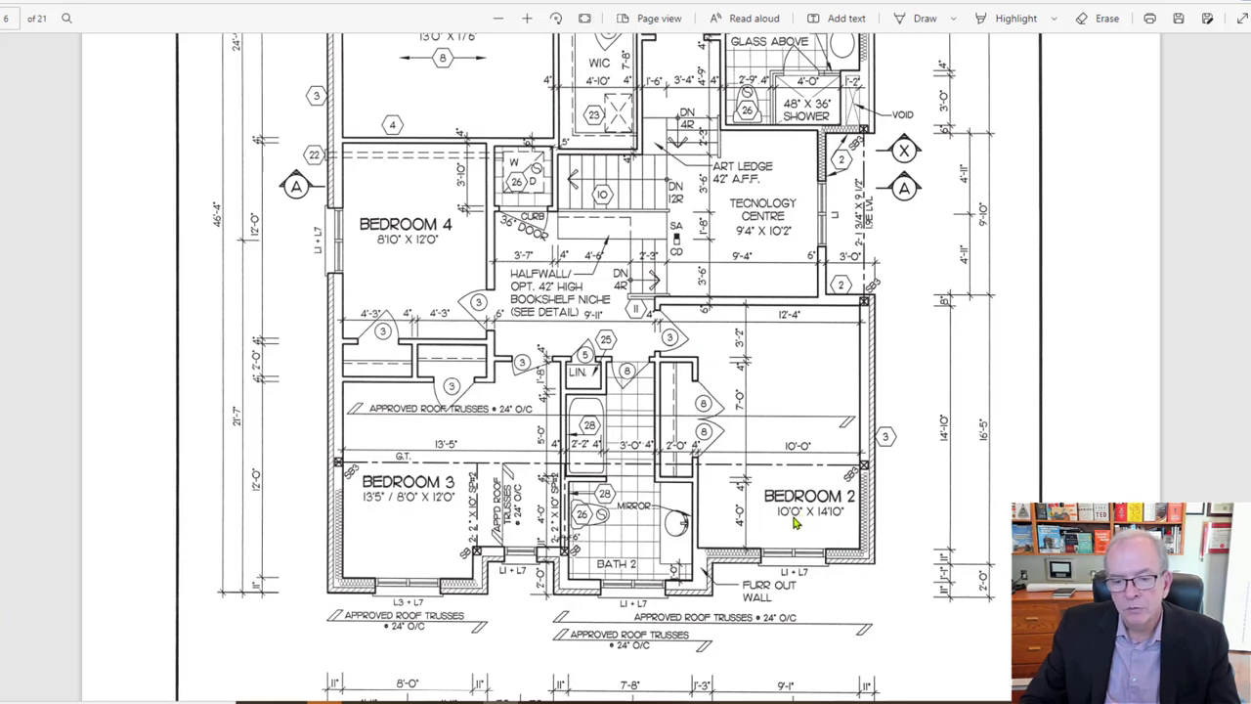
{"action": "mouse_move", "coordinate": [821, 524]}
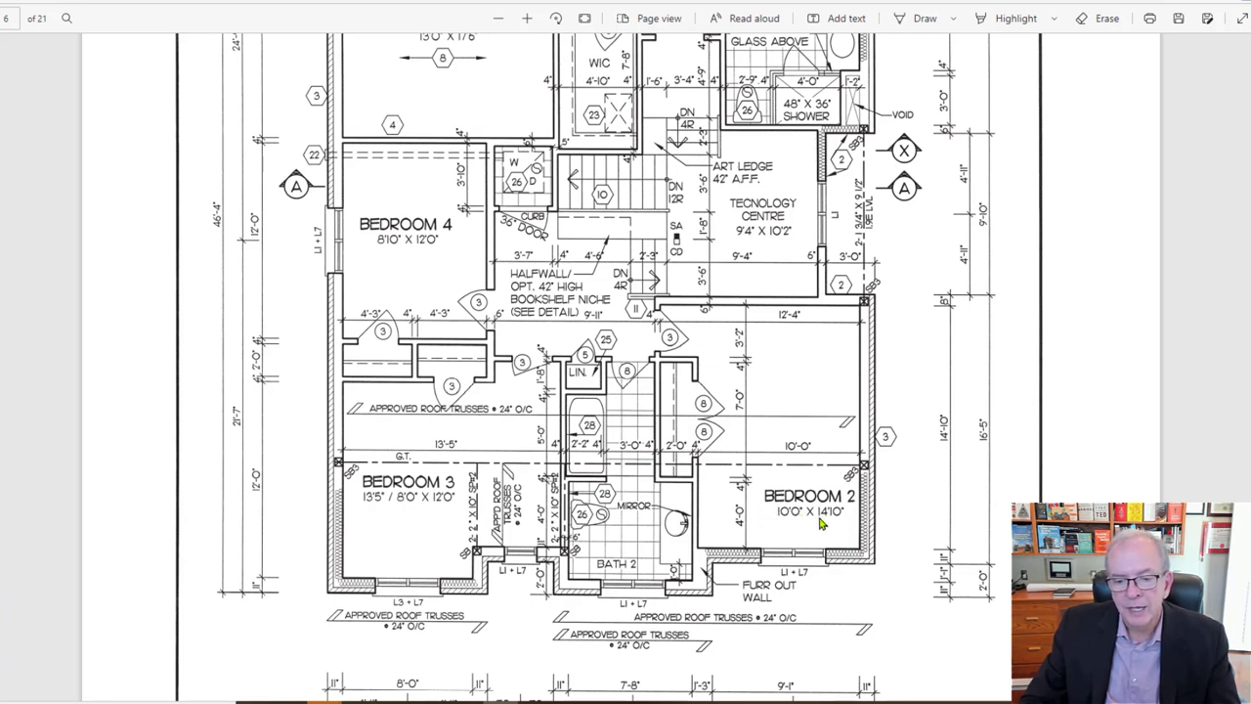
{"action": "mouse_move", "coordinate": [410, 250]}
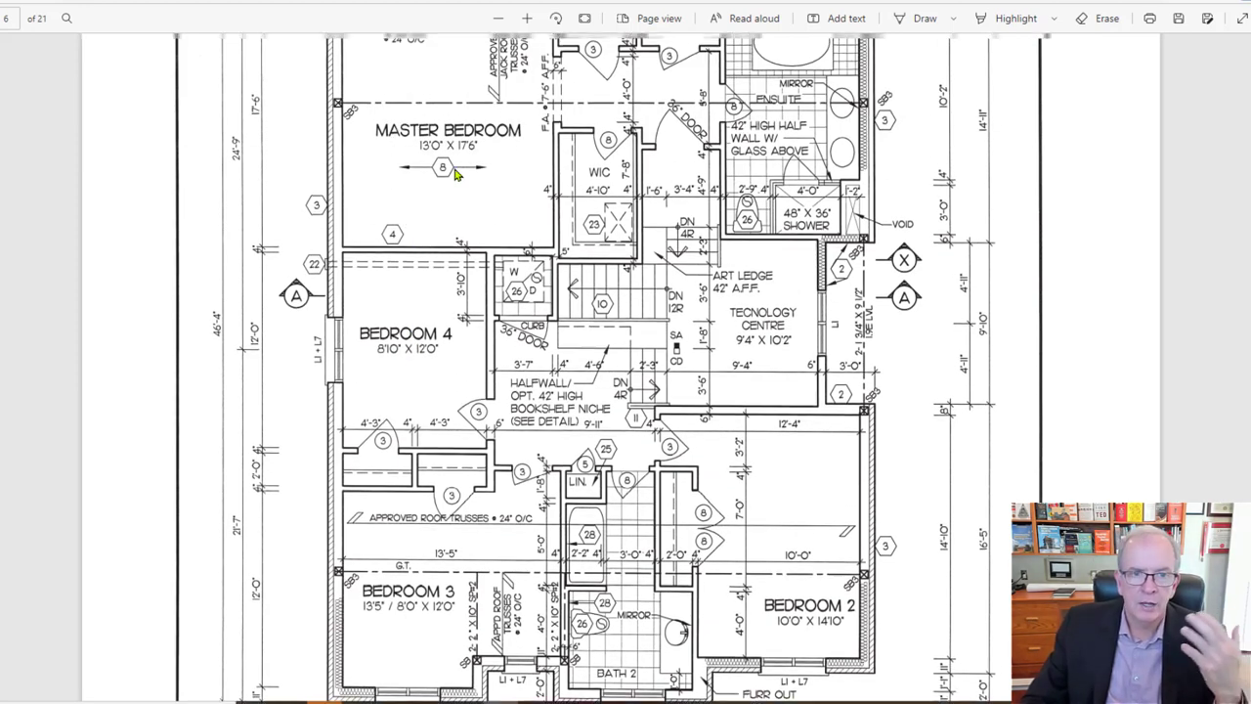
Scroll the upper floor plan to show the overall dimension strings above the master bedroom.
{"action": "scroll", "scroll_direction": "down", "scroll_amount": 3}
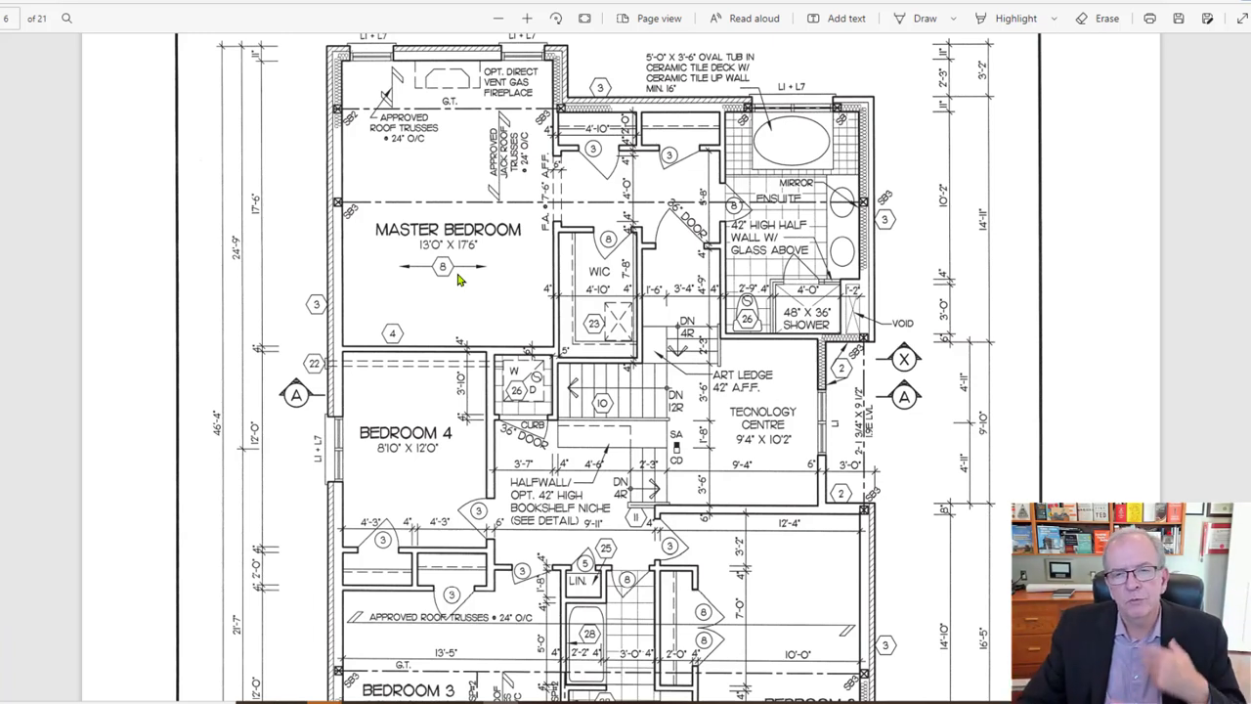
{"action": "scroll", "scroll_direction": "down", "scroll_amount": 3}
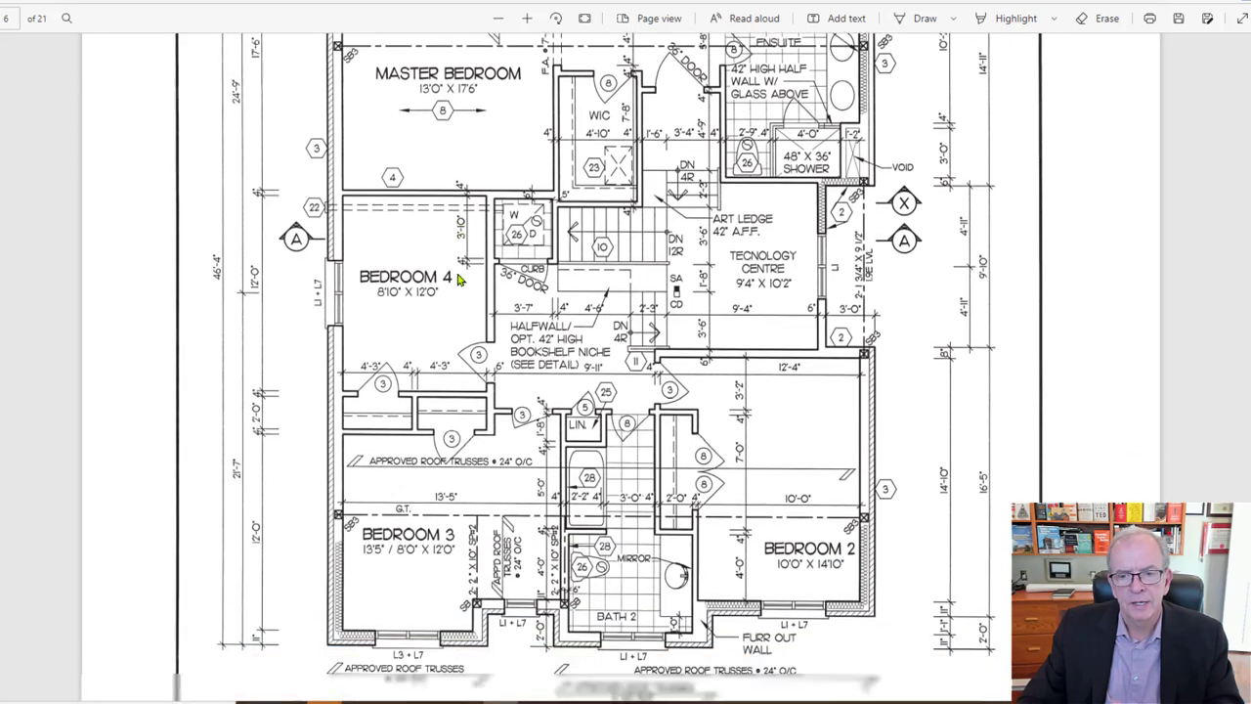
{"action": "scroll", "scroll_direction": "down", "scroll_amount": 3}
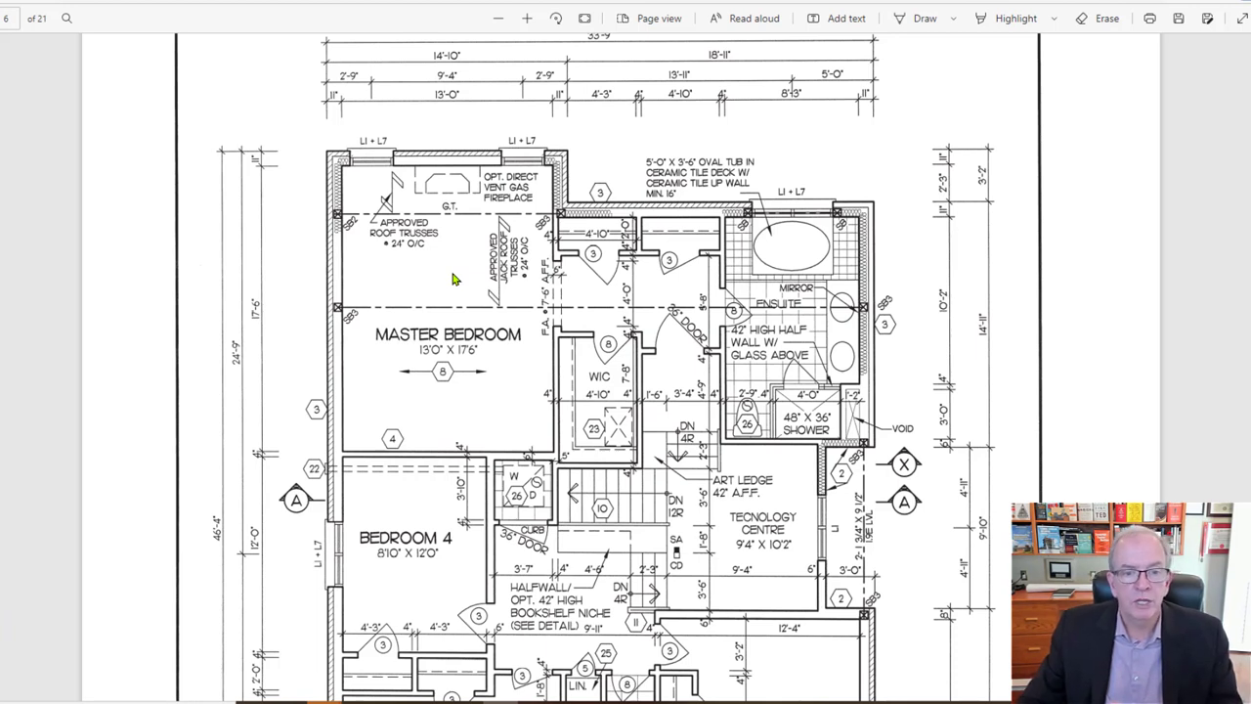
{"action": "mouse_move", "coordinate": [634, 344]}
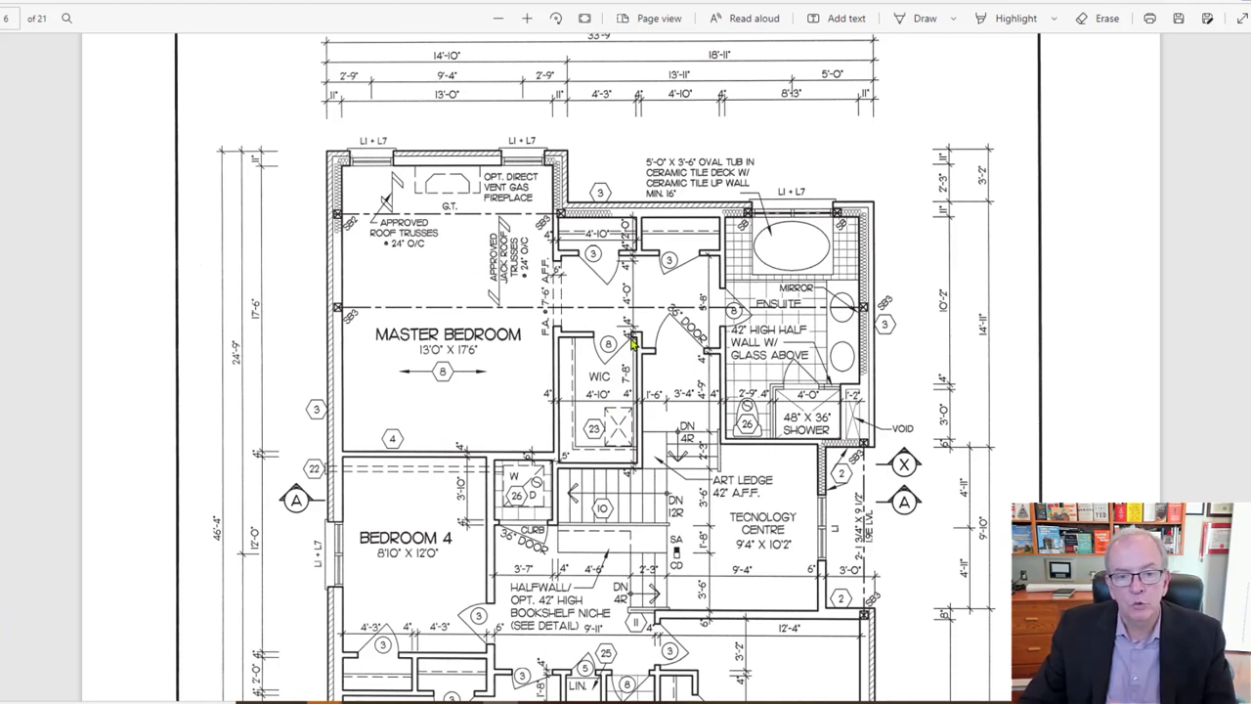
{"action": "mouse_move", "coordinate": [668, 262]}
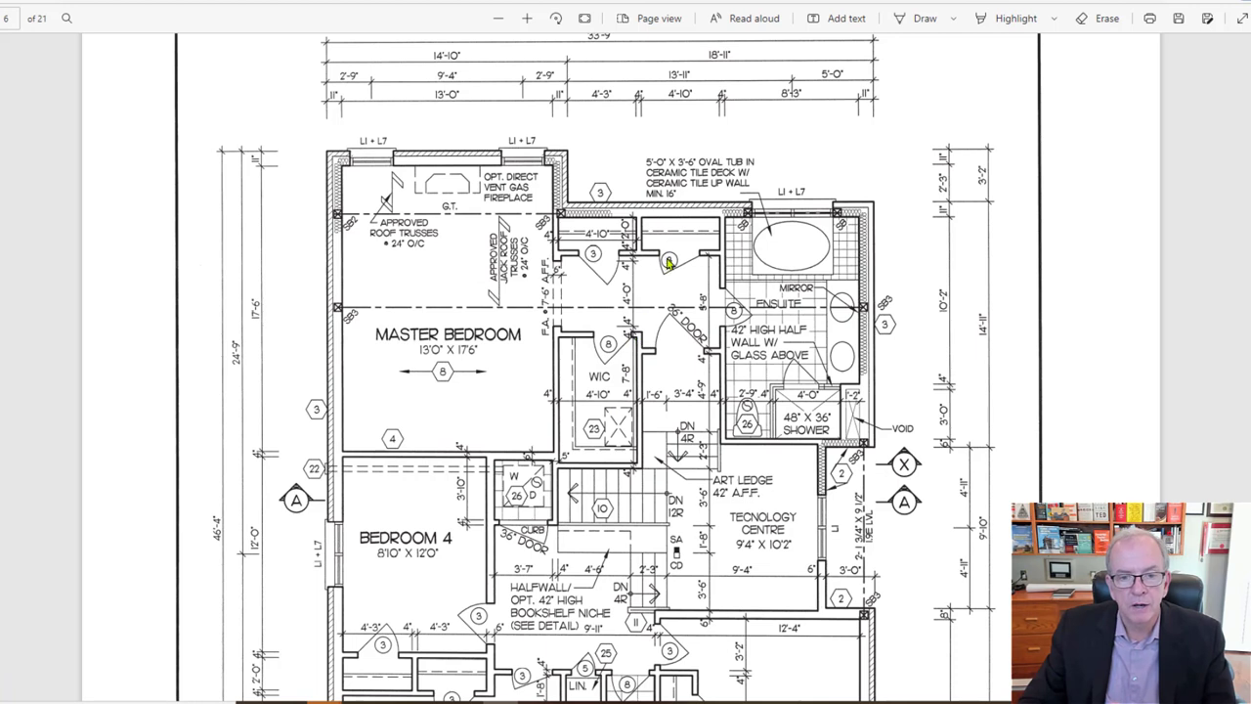
{"action": "mouse_move", "coordinate": [684, 344]}
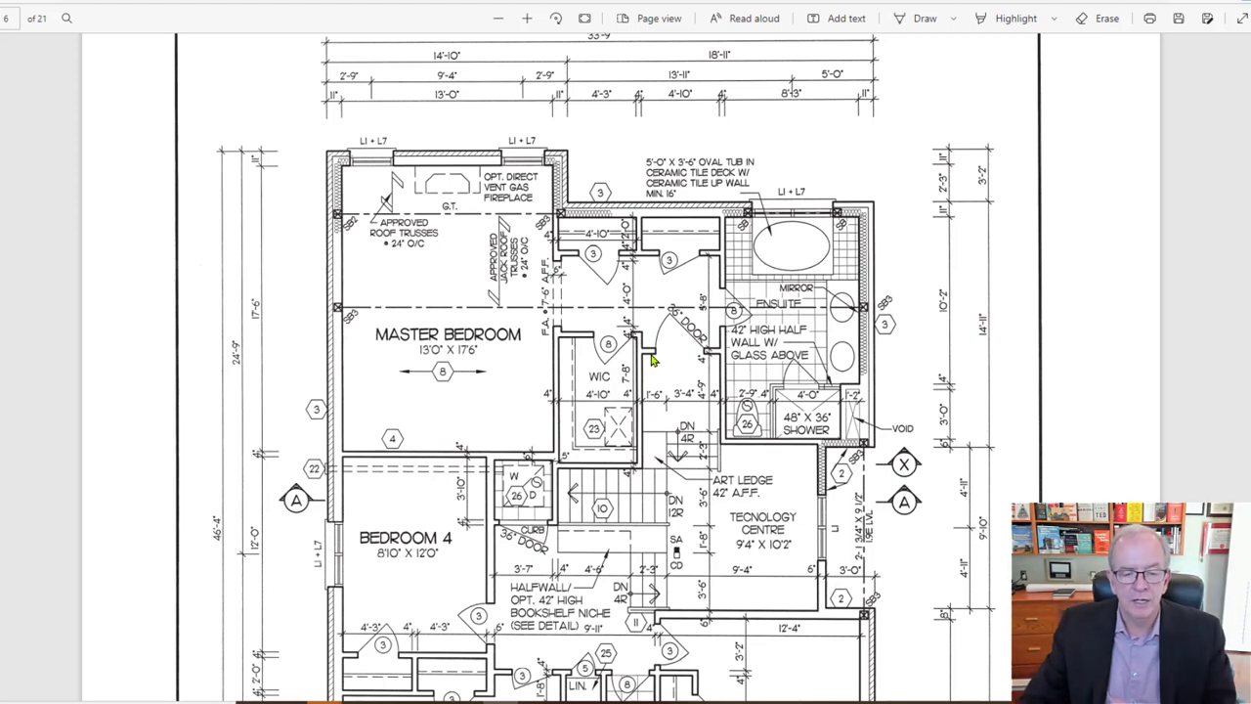
Scroll slightly to centre the master bedroom, Bedroom 4 and the stair bookshelf niche.
{"action": "scroll", "scroll_direction": "down", "scroll_amount": 3}
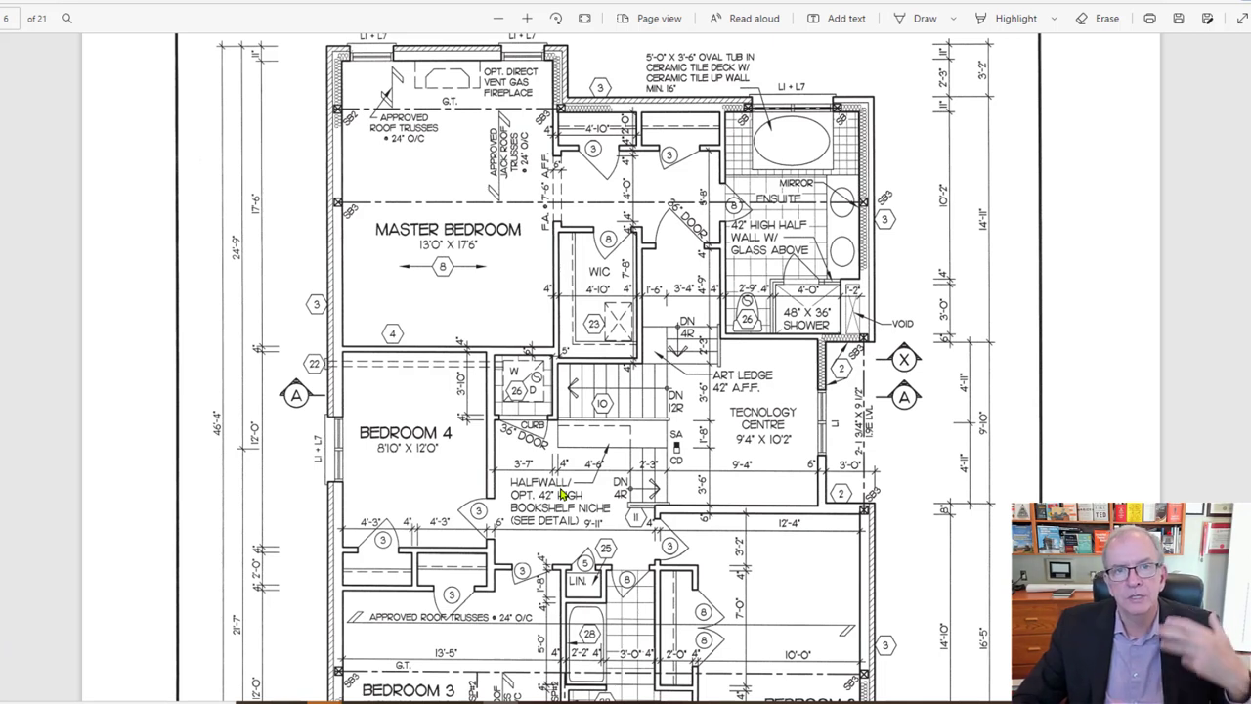
{"action": "mouse_move", "coordinate": [623, 479]}
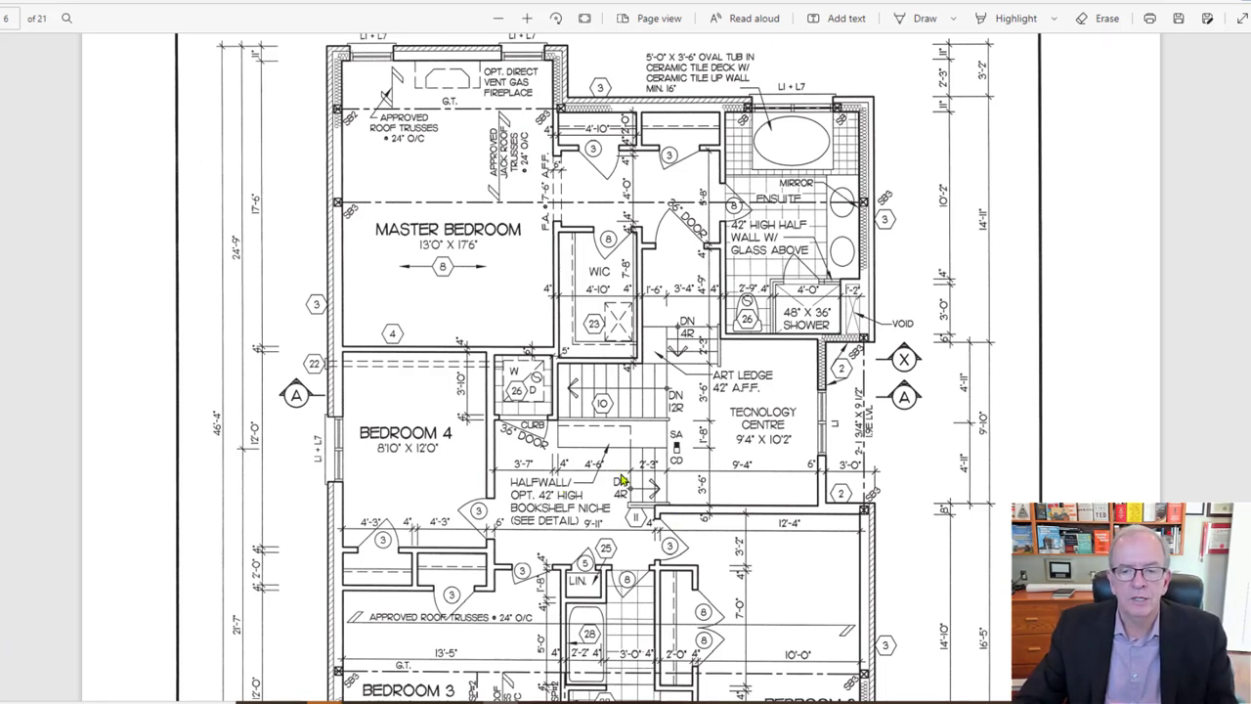